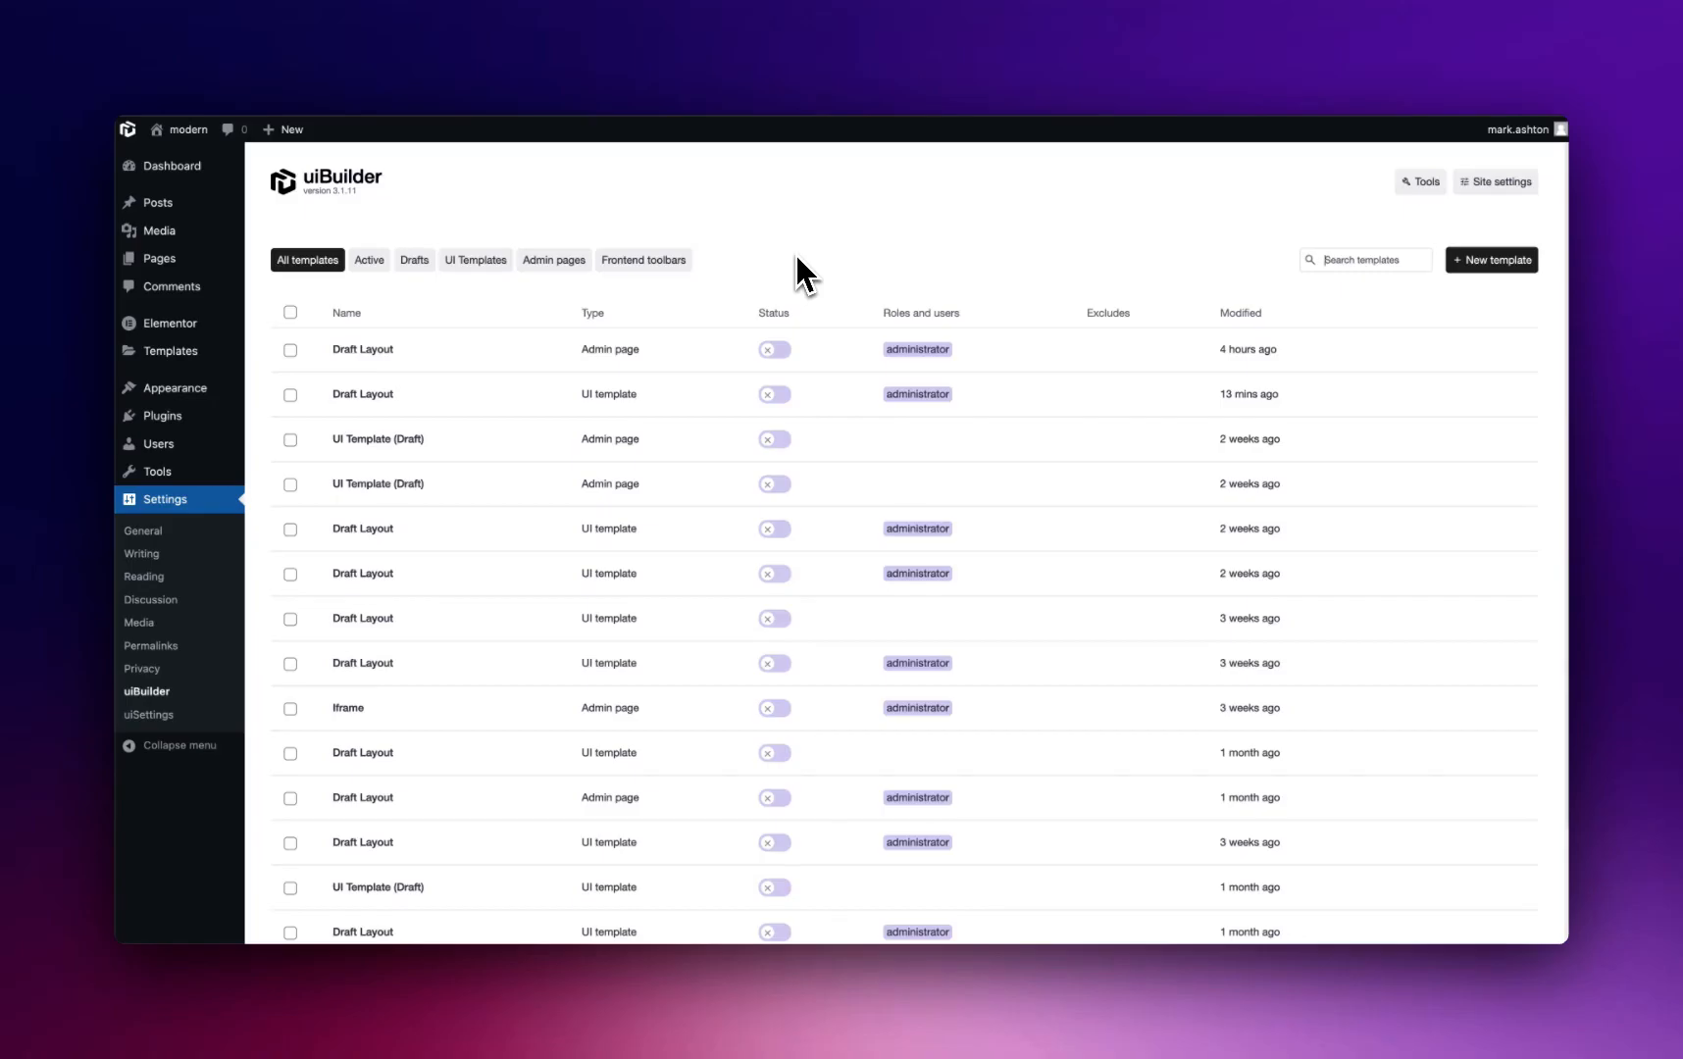
{"action": "mouse_move", "coordinate": [1234, 238]}
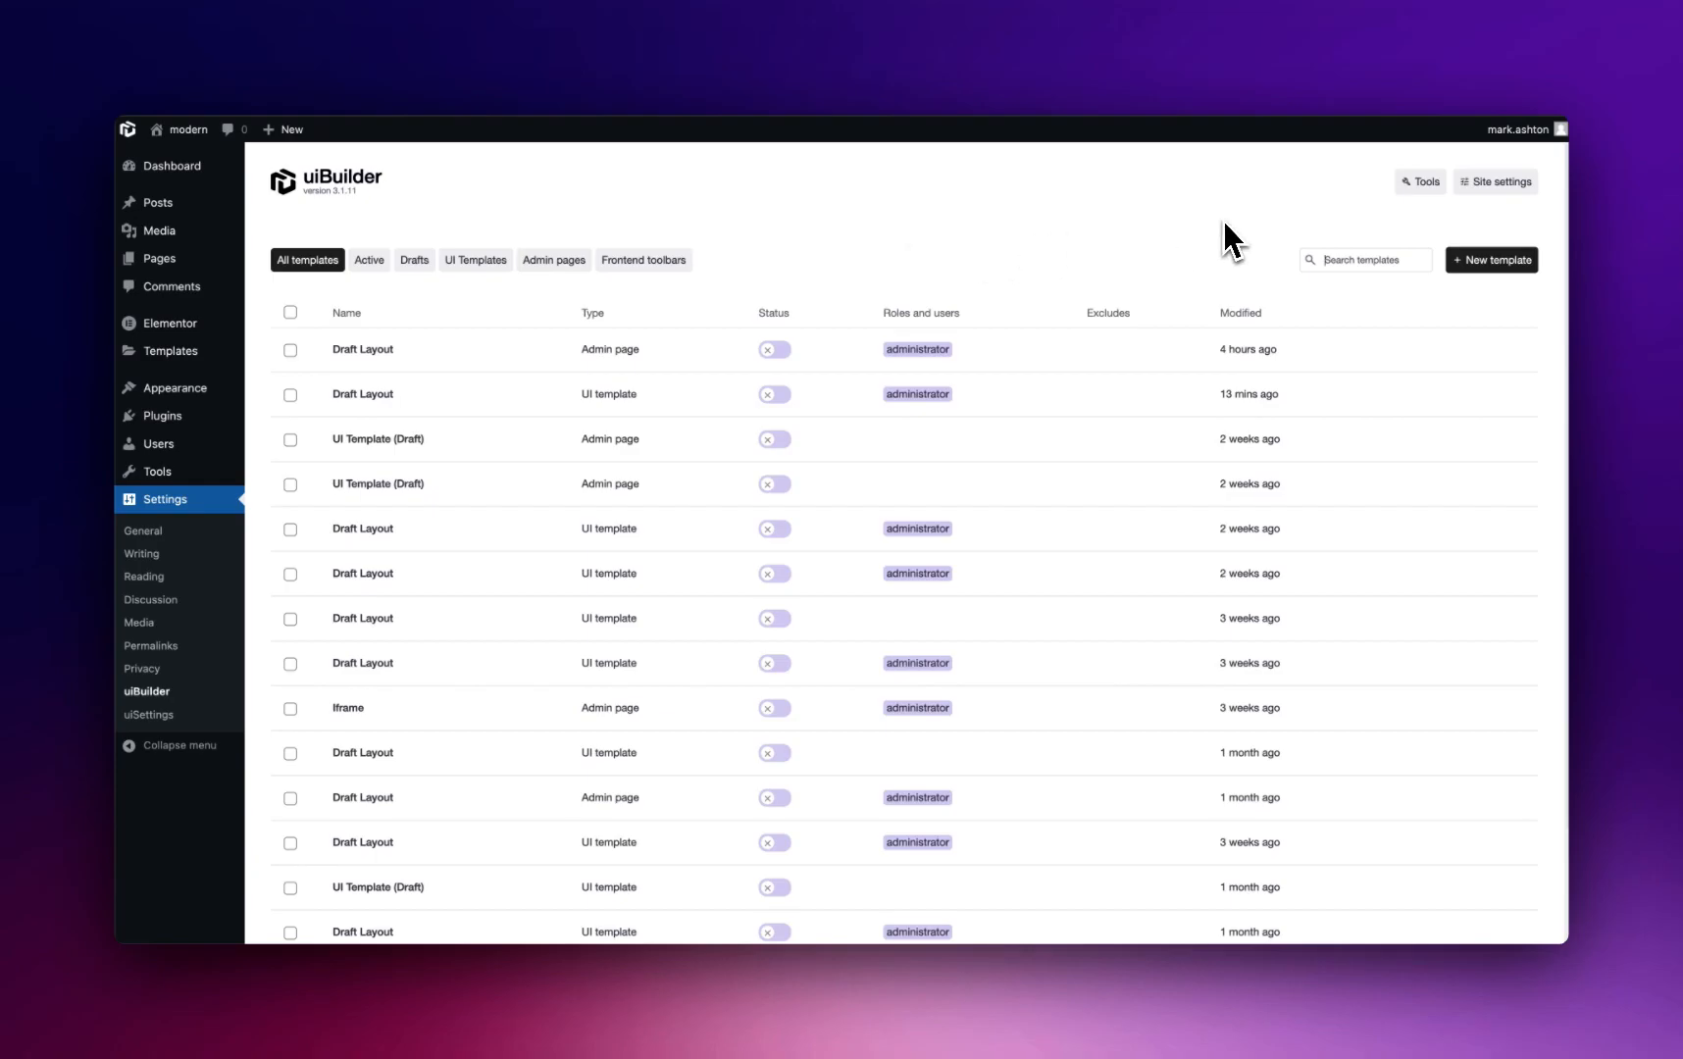
{"action": "mouse_move", "coordinate": [1185, 283]}
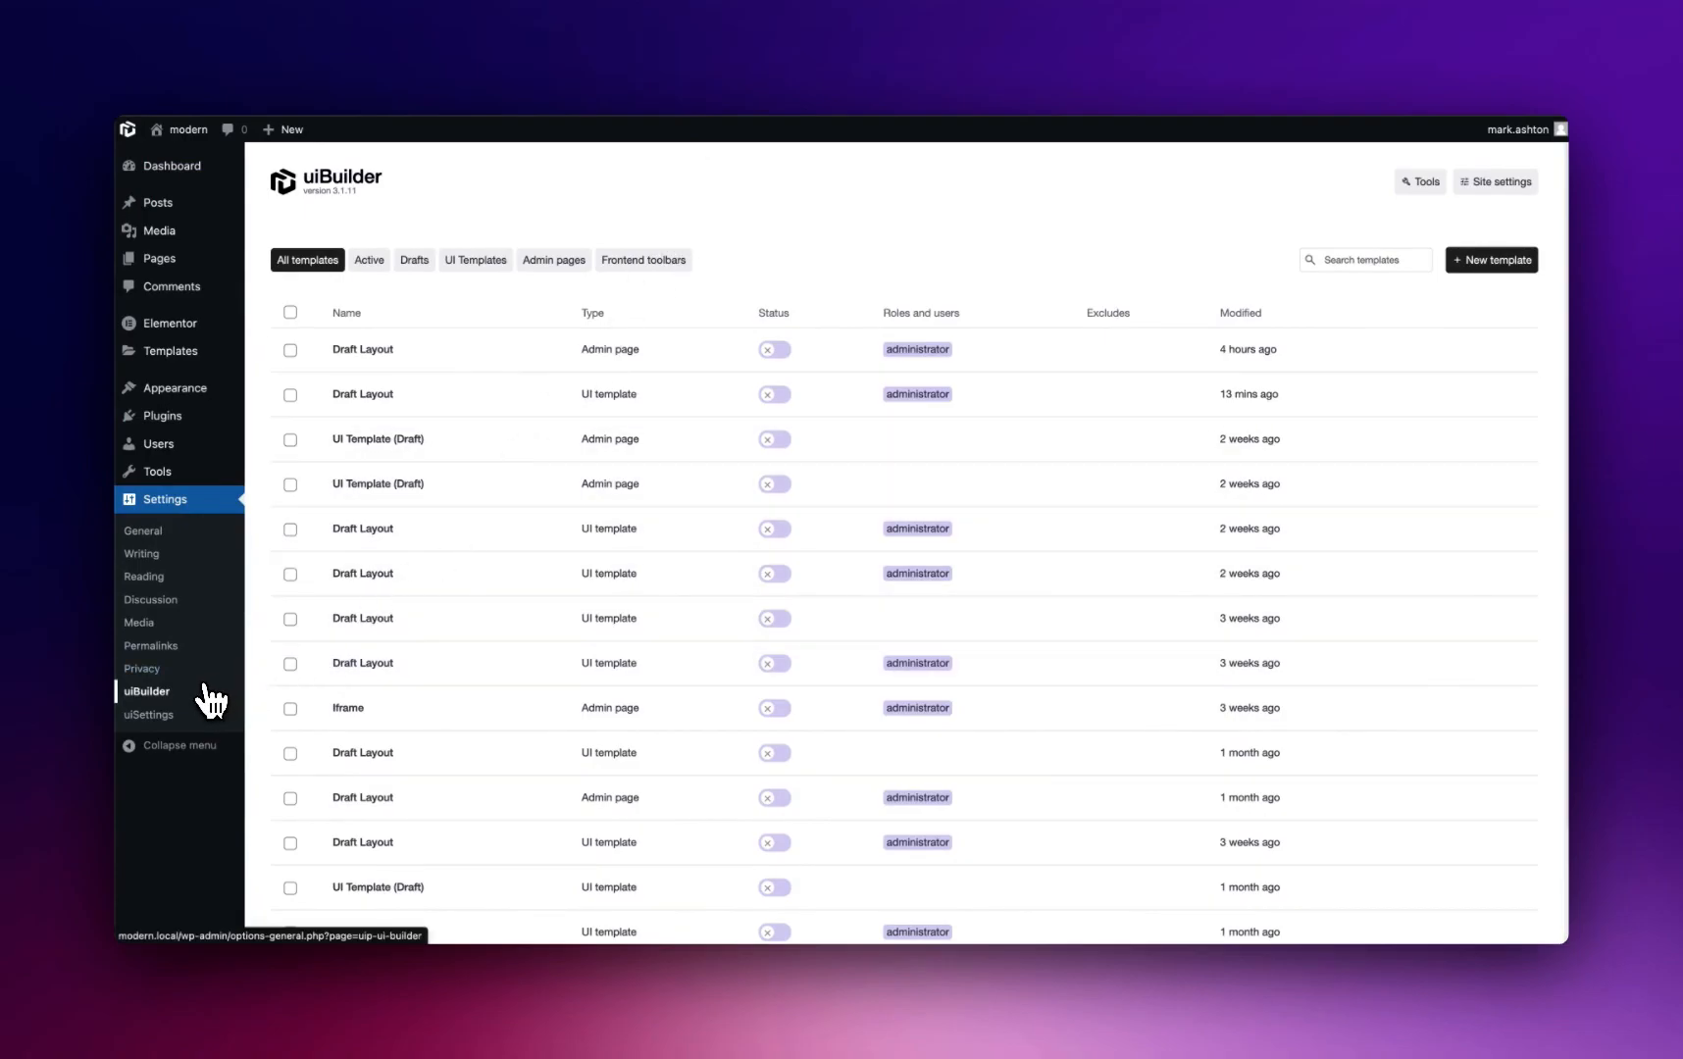
{"action": "mouse_move", "coordinate": [149, 714]}
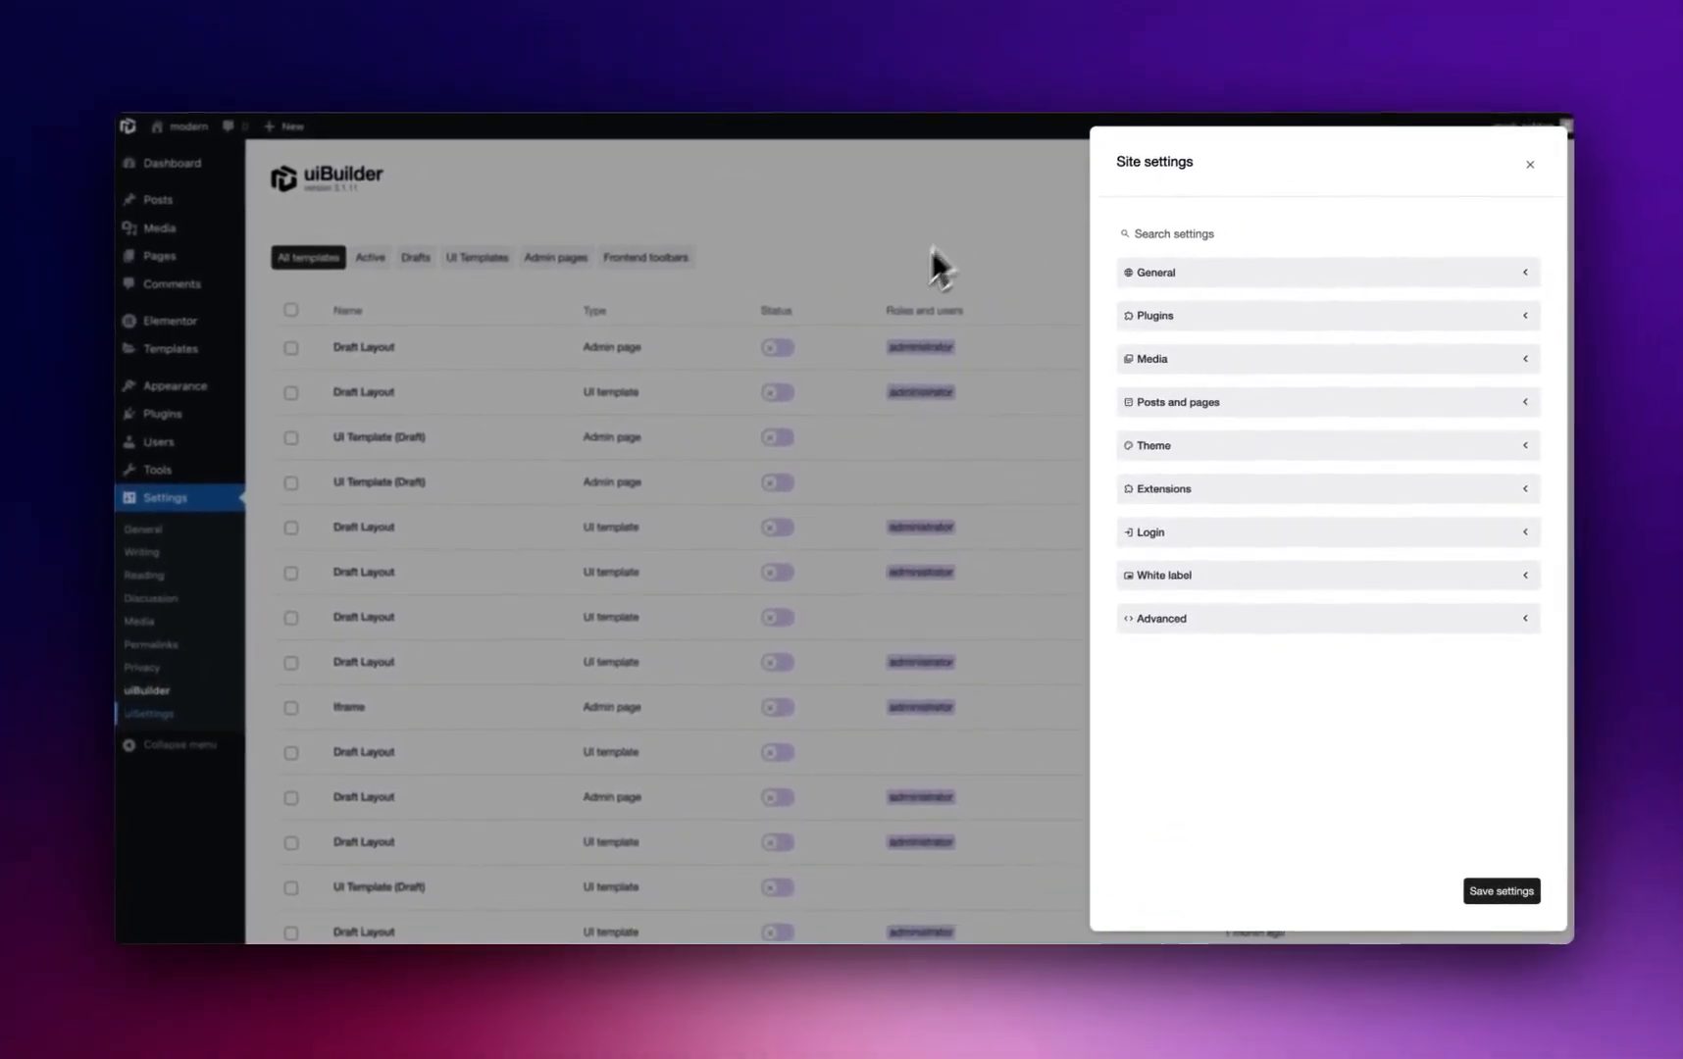
{"action": "mouse_move", "coordinate": [924, 526]}
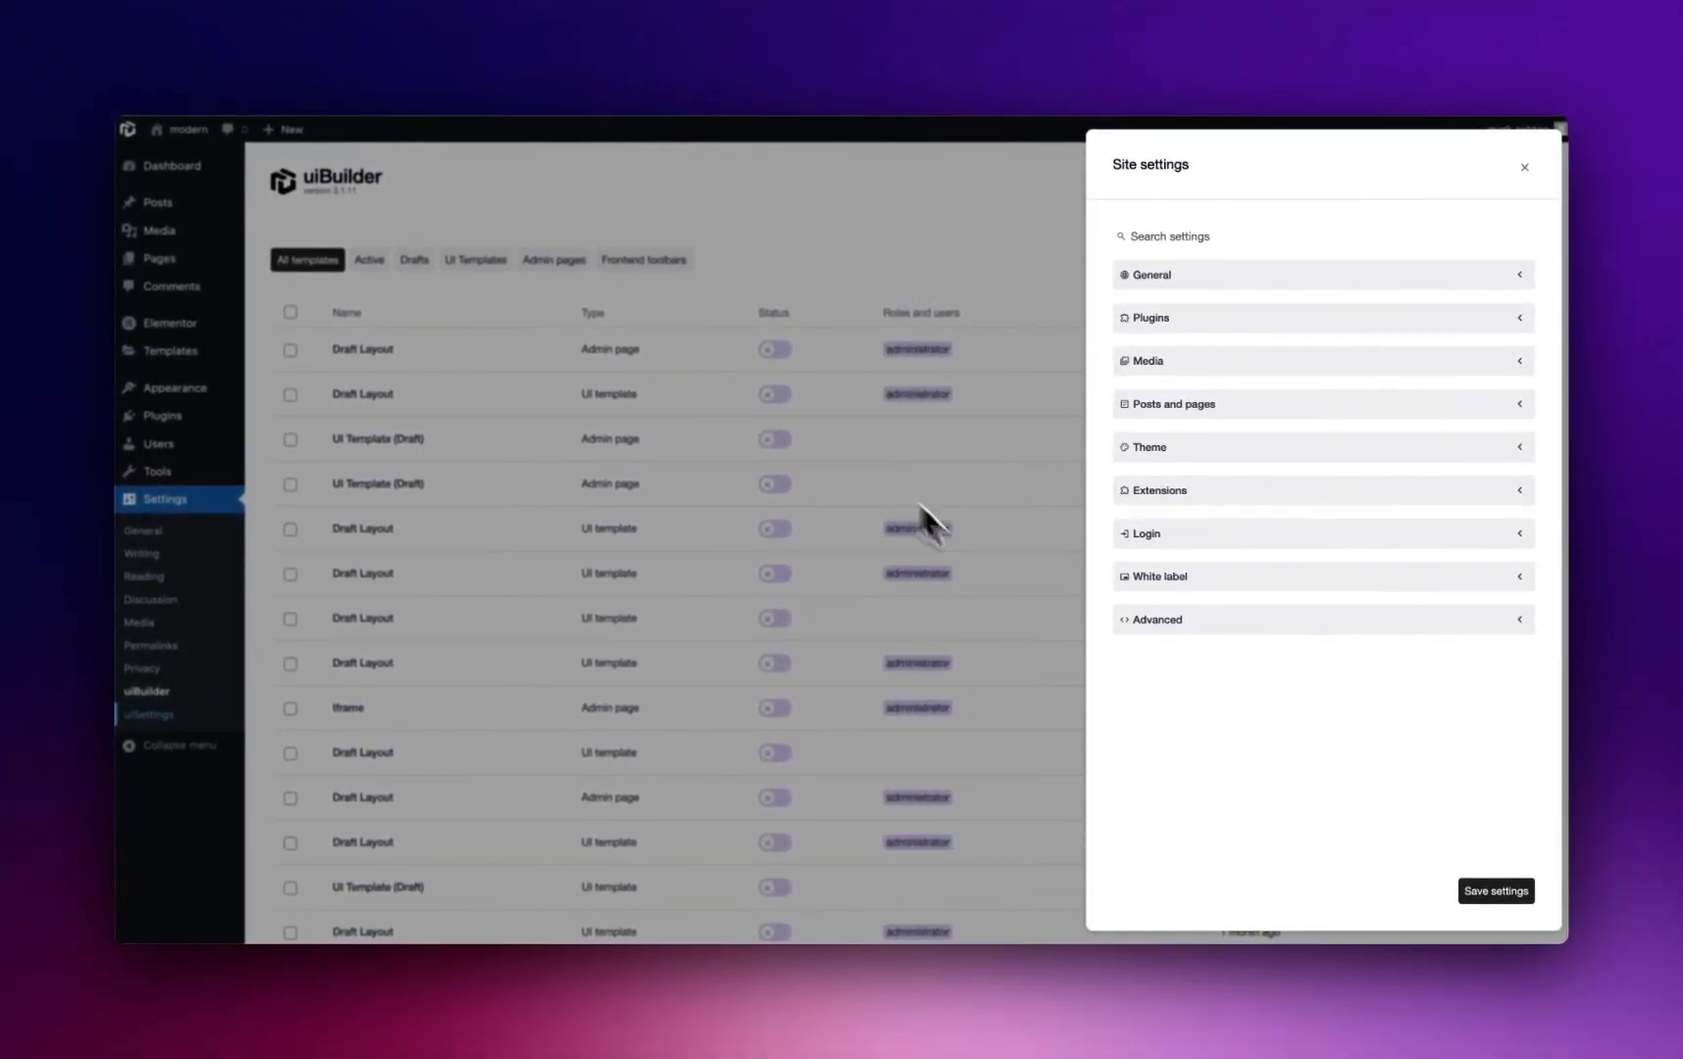
{"action": "mouse_move", "coordinate": [1392, 210]}
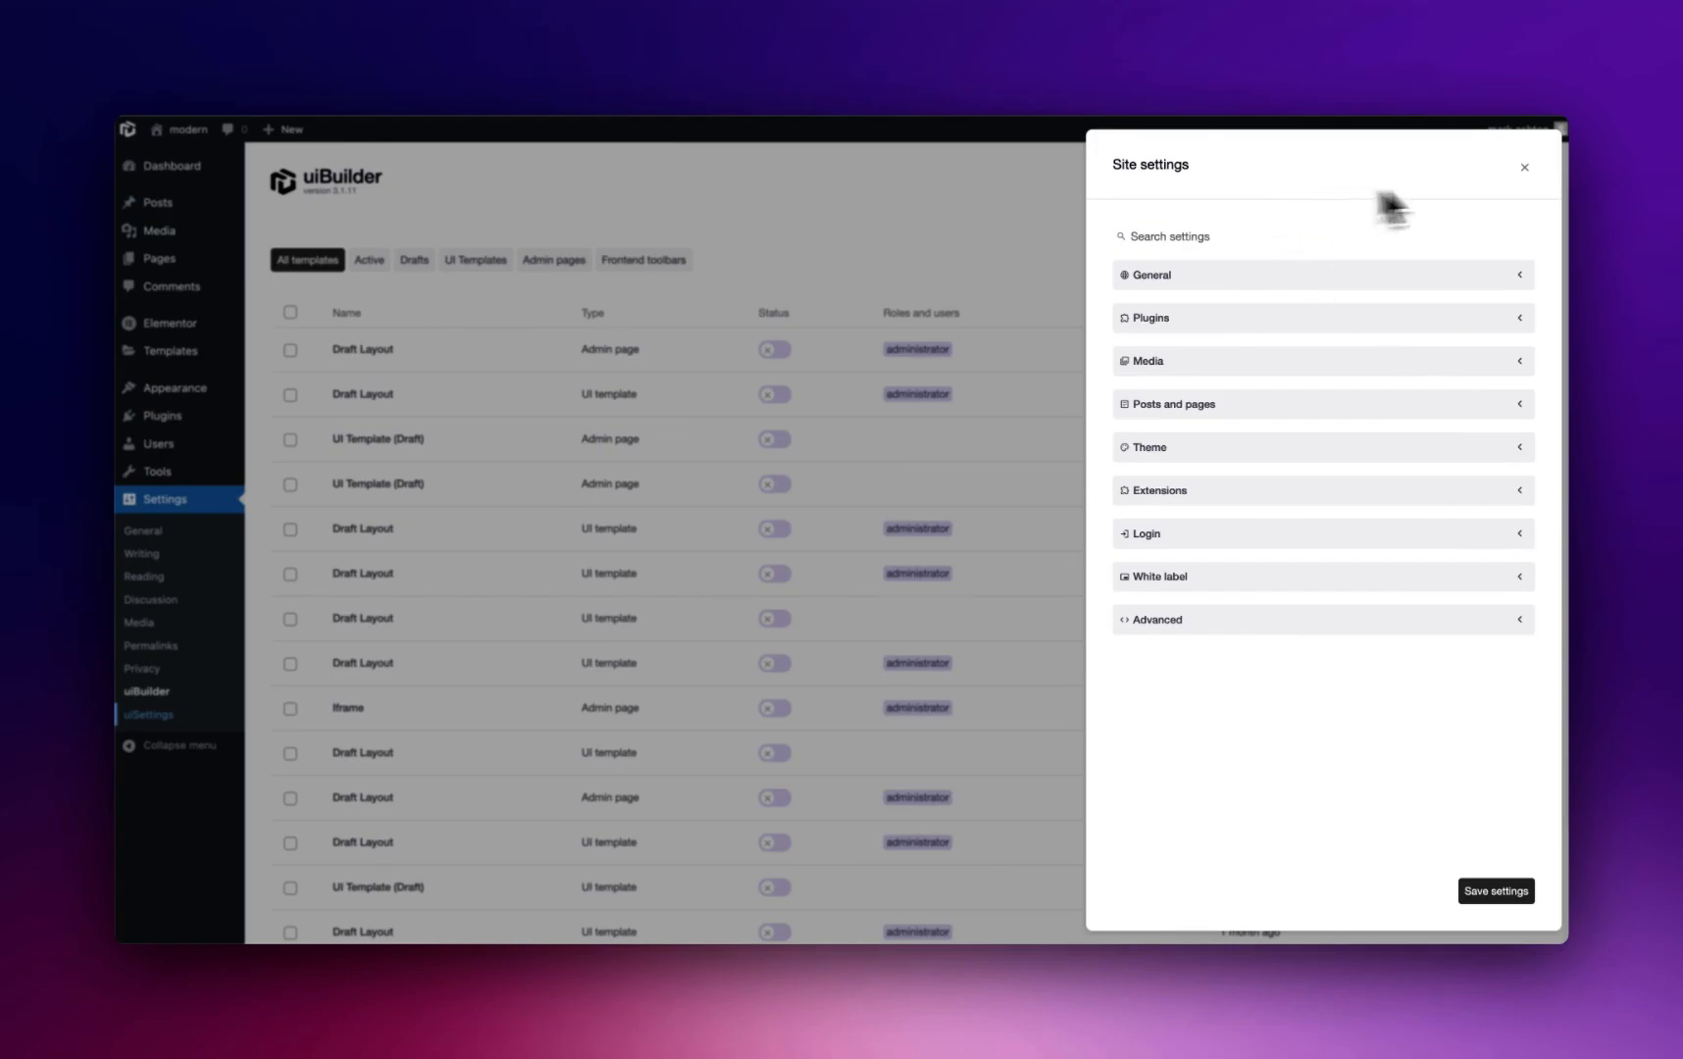
{"action": "mouse_move", "coordinate": [1106, 639]}
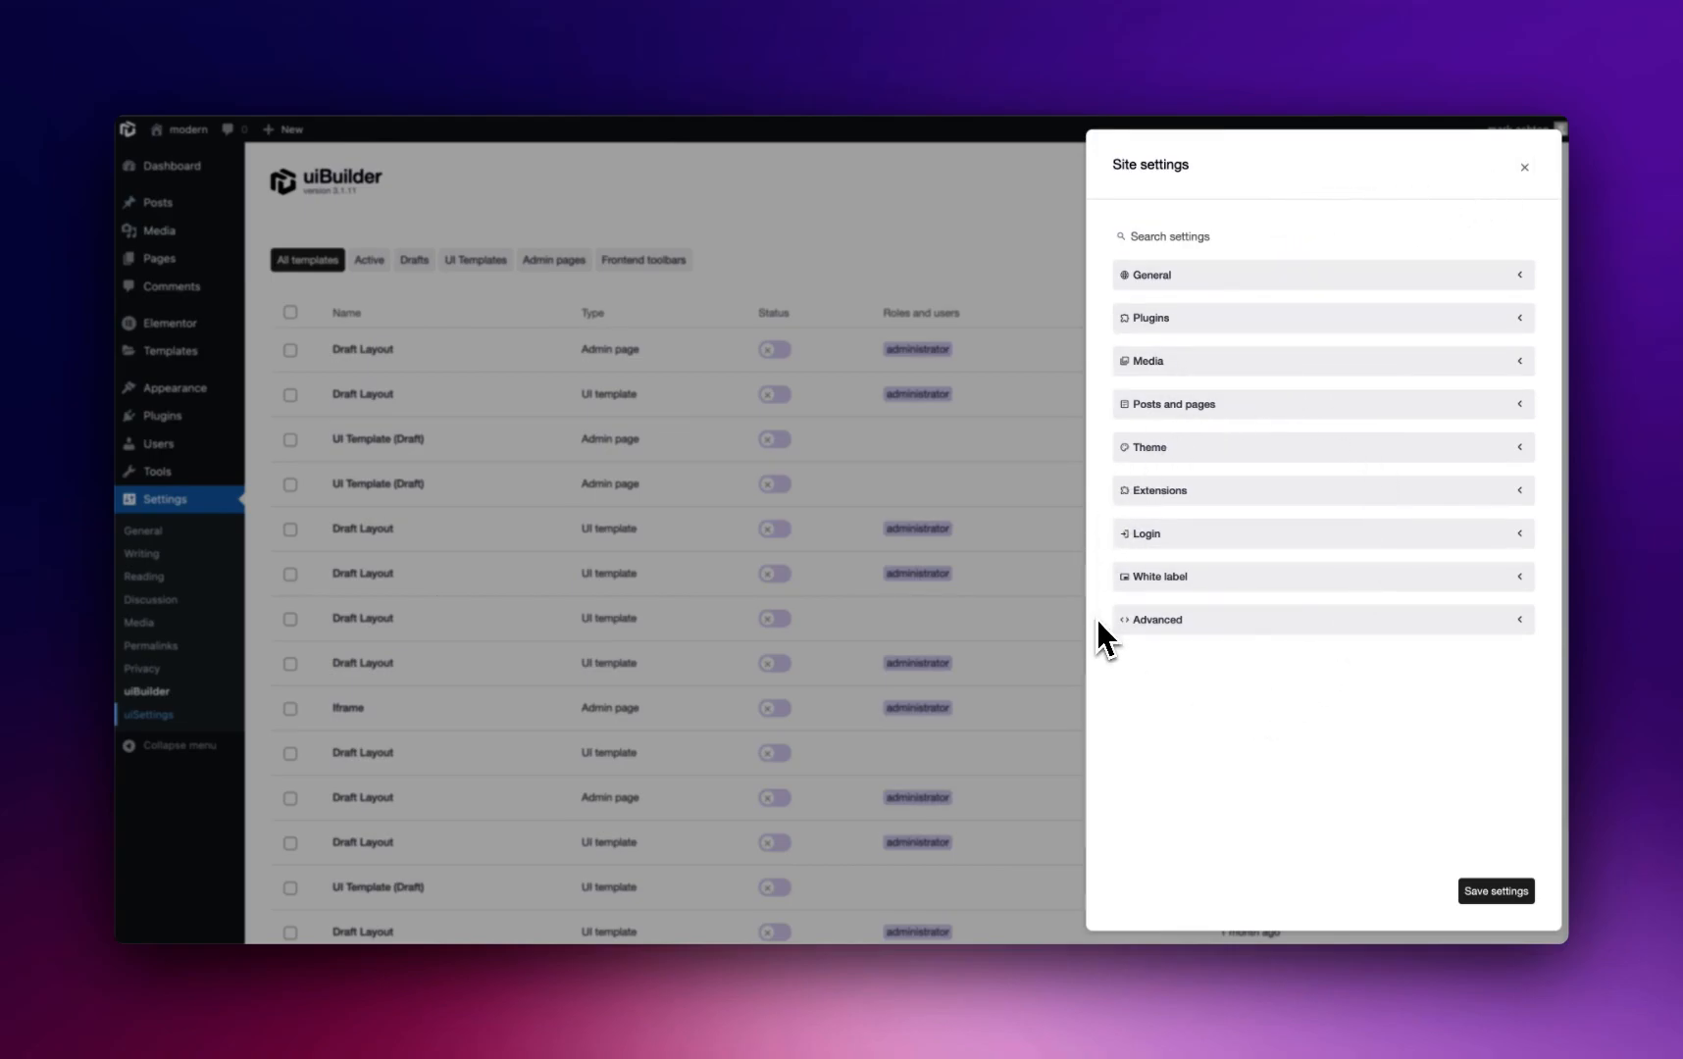
Step: Filter the Site settings list by typing 'fo' in the search field
{"action": "type", "text": "fo"}
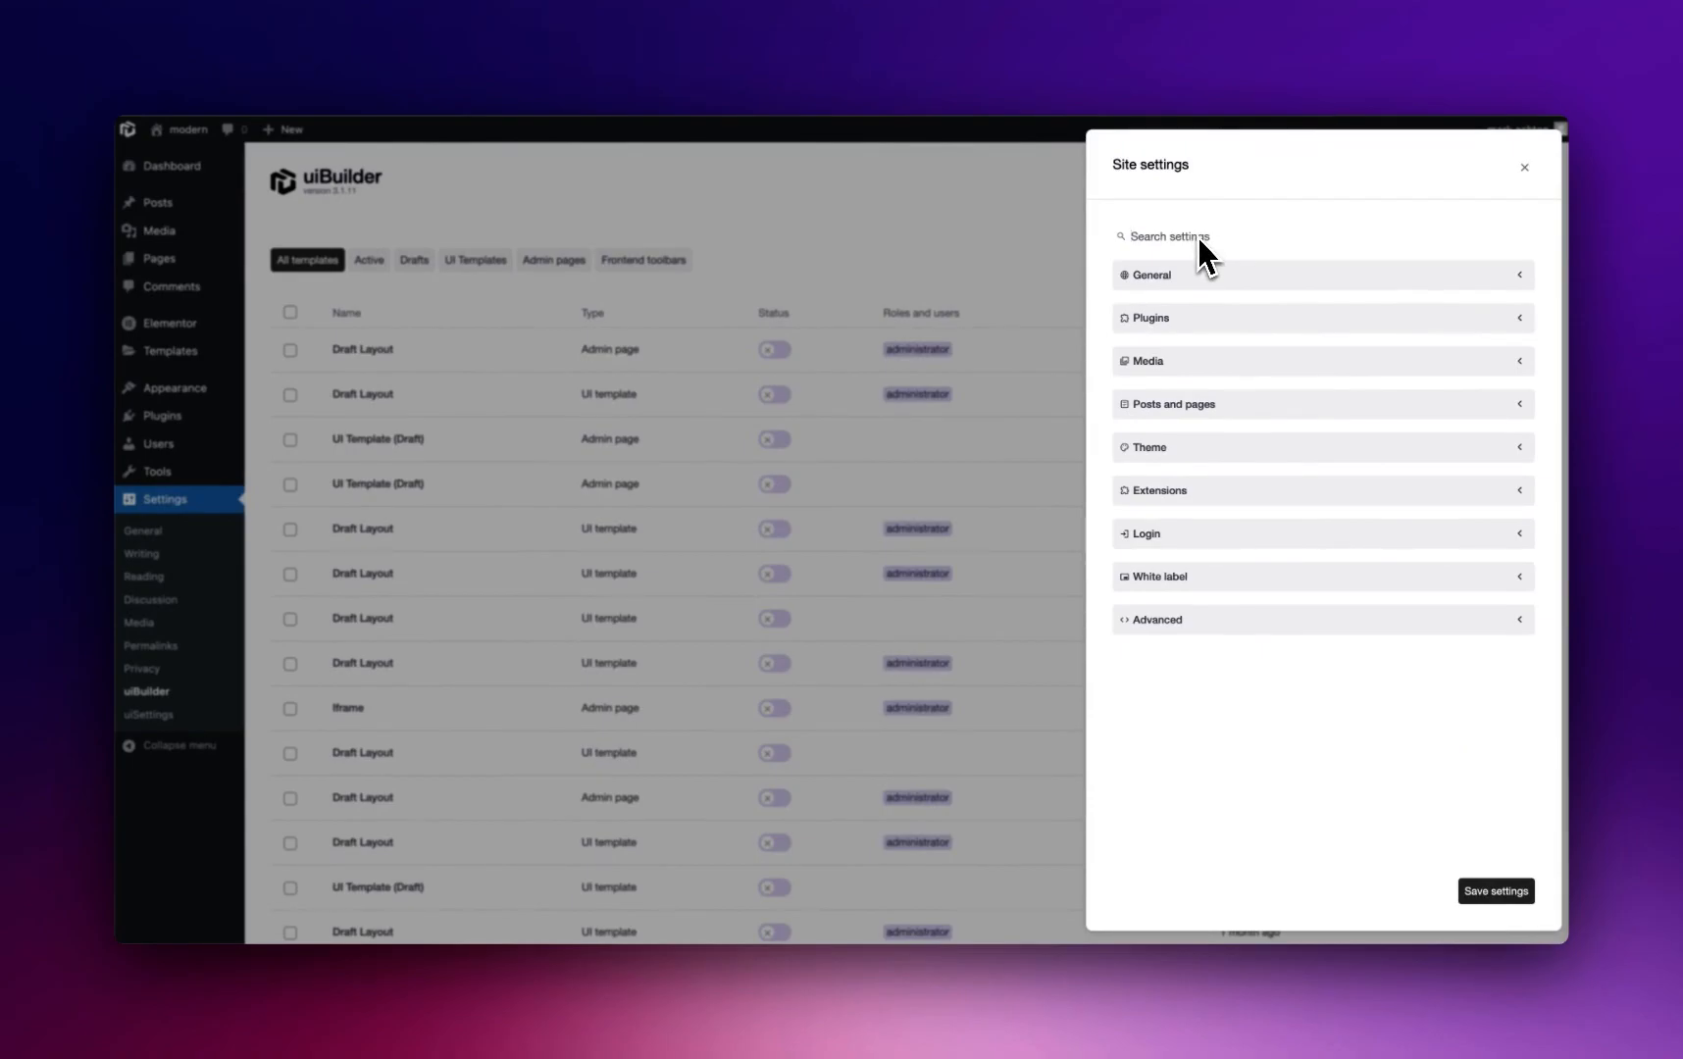
{"action": "mouse_move", "coordinate": [1188, 588]}
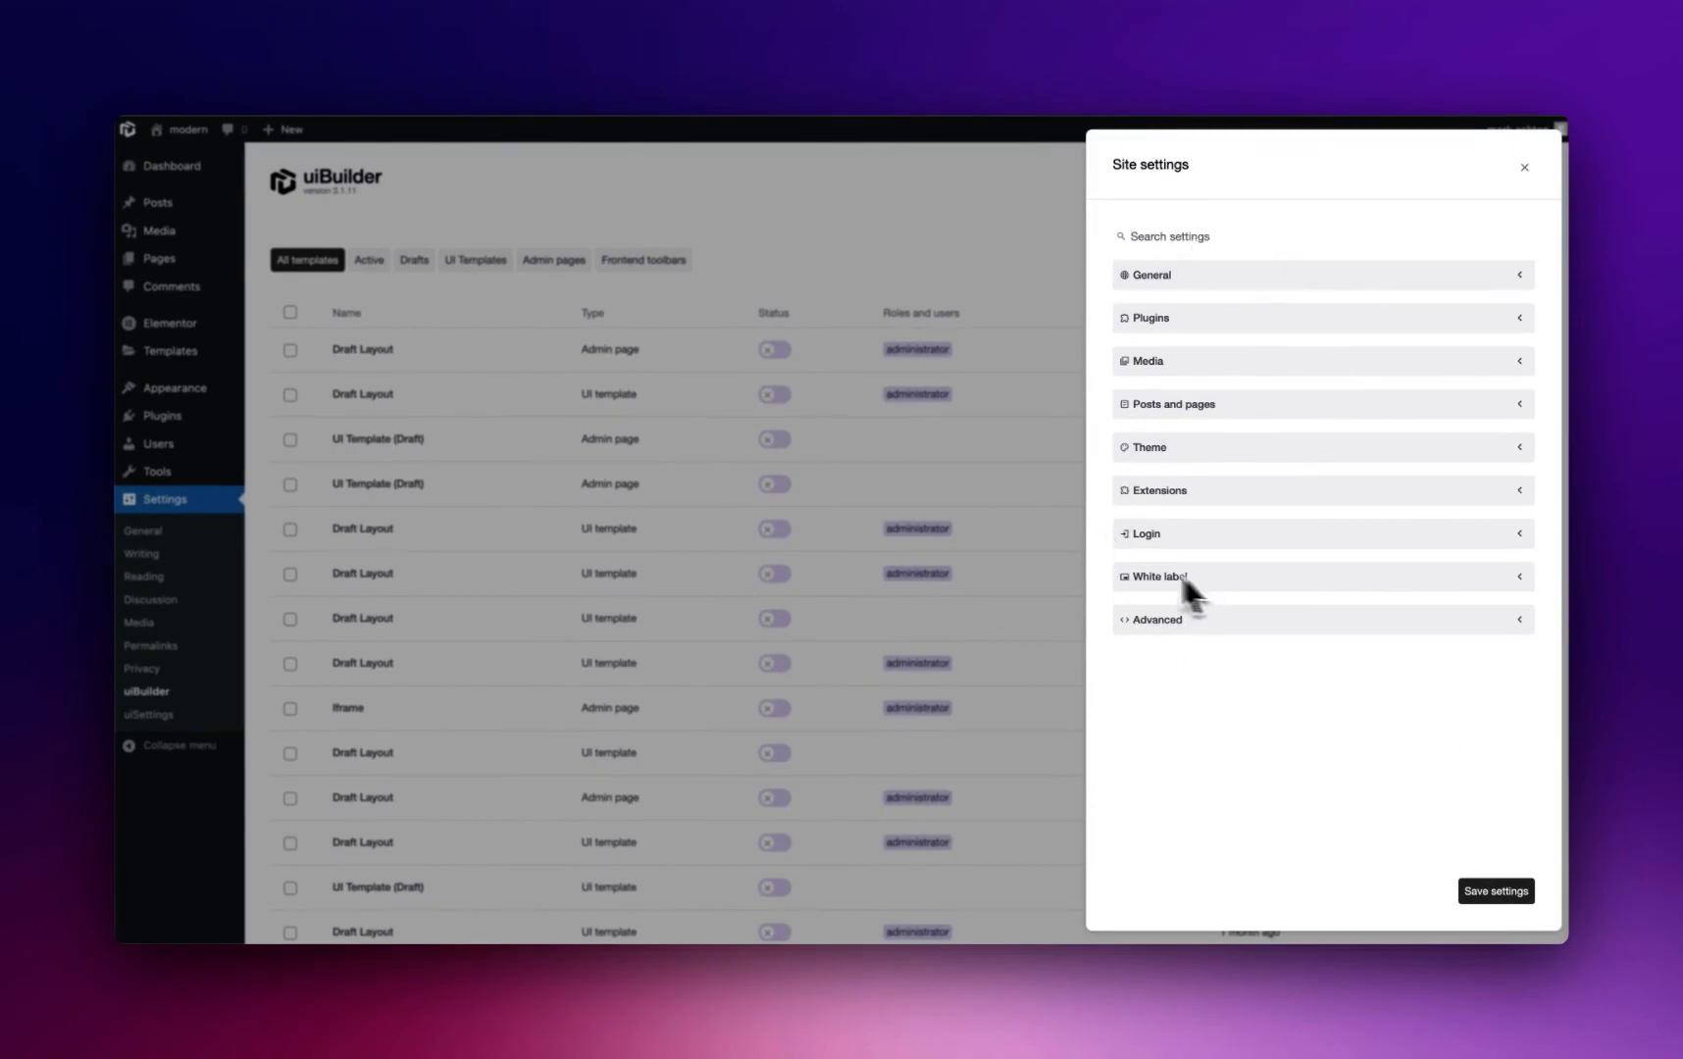
{"action": "mouse_move", "coordinate": [1314, 679]}
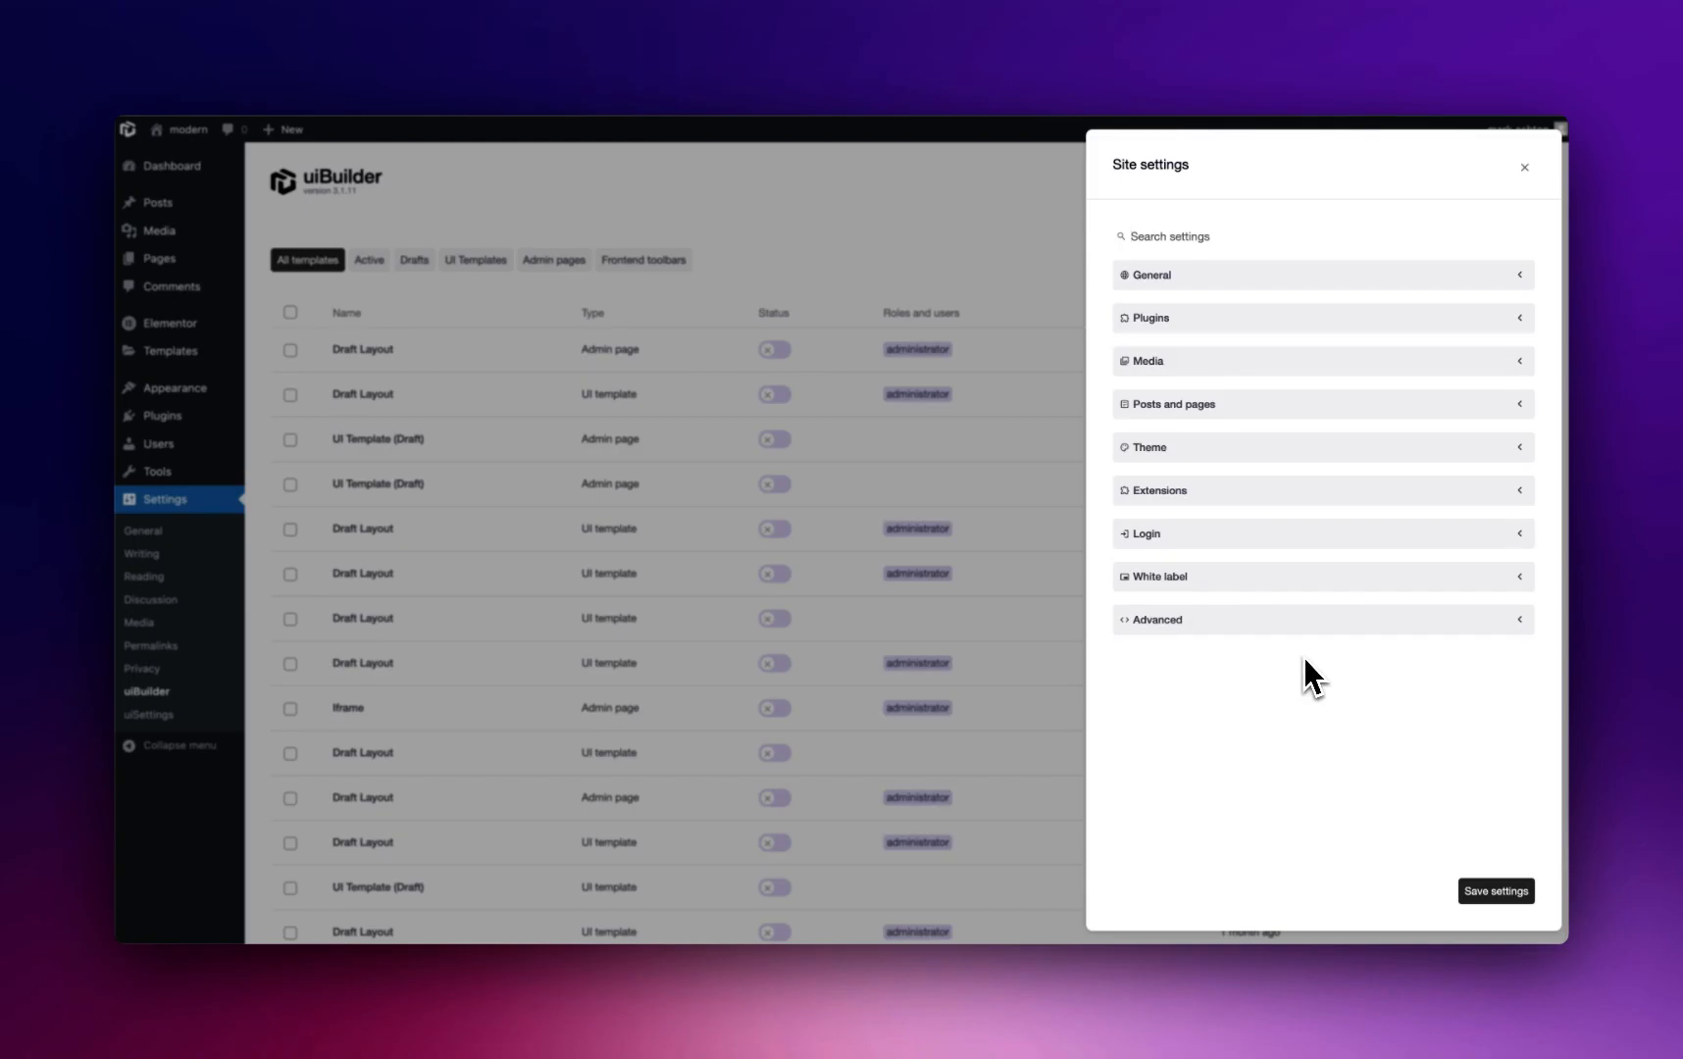
{"action": "mouse_move", "coordinate": [1271, 510]}
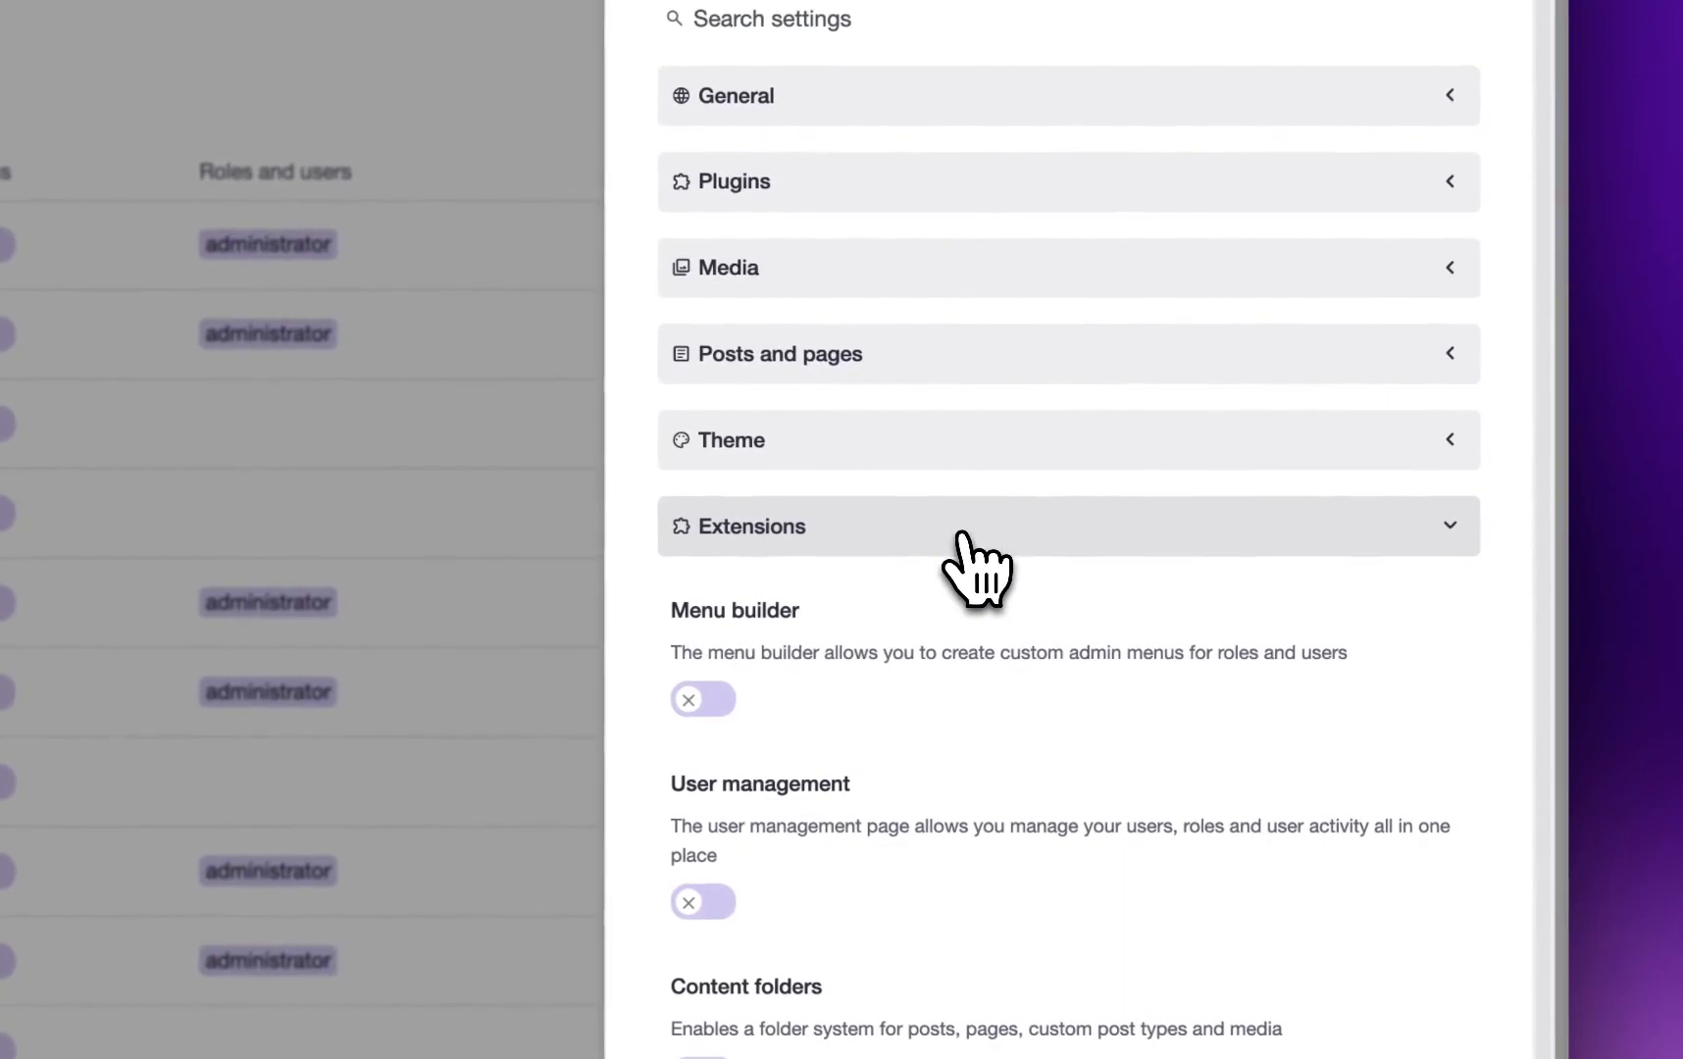
{"action": "mouse_move", "coordinate": [976, 966]}
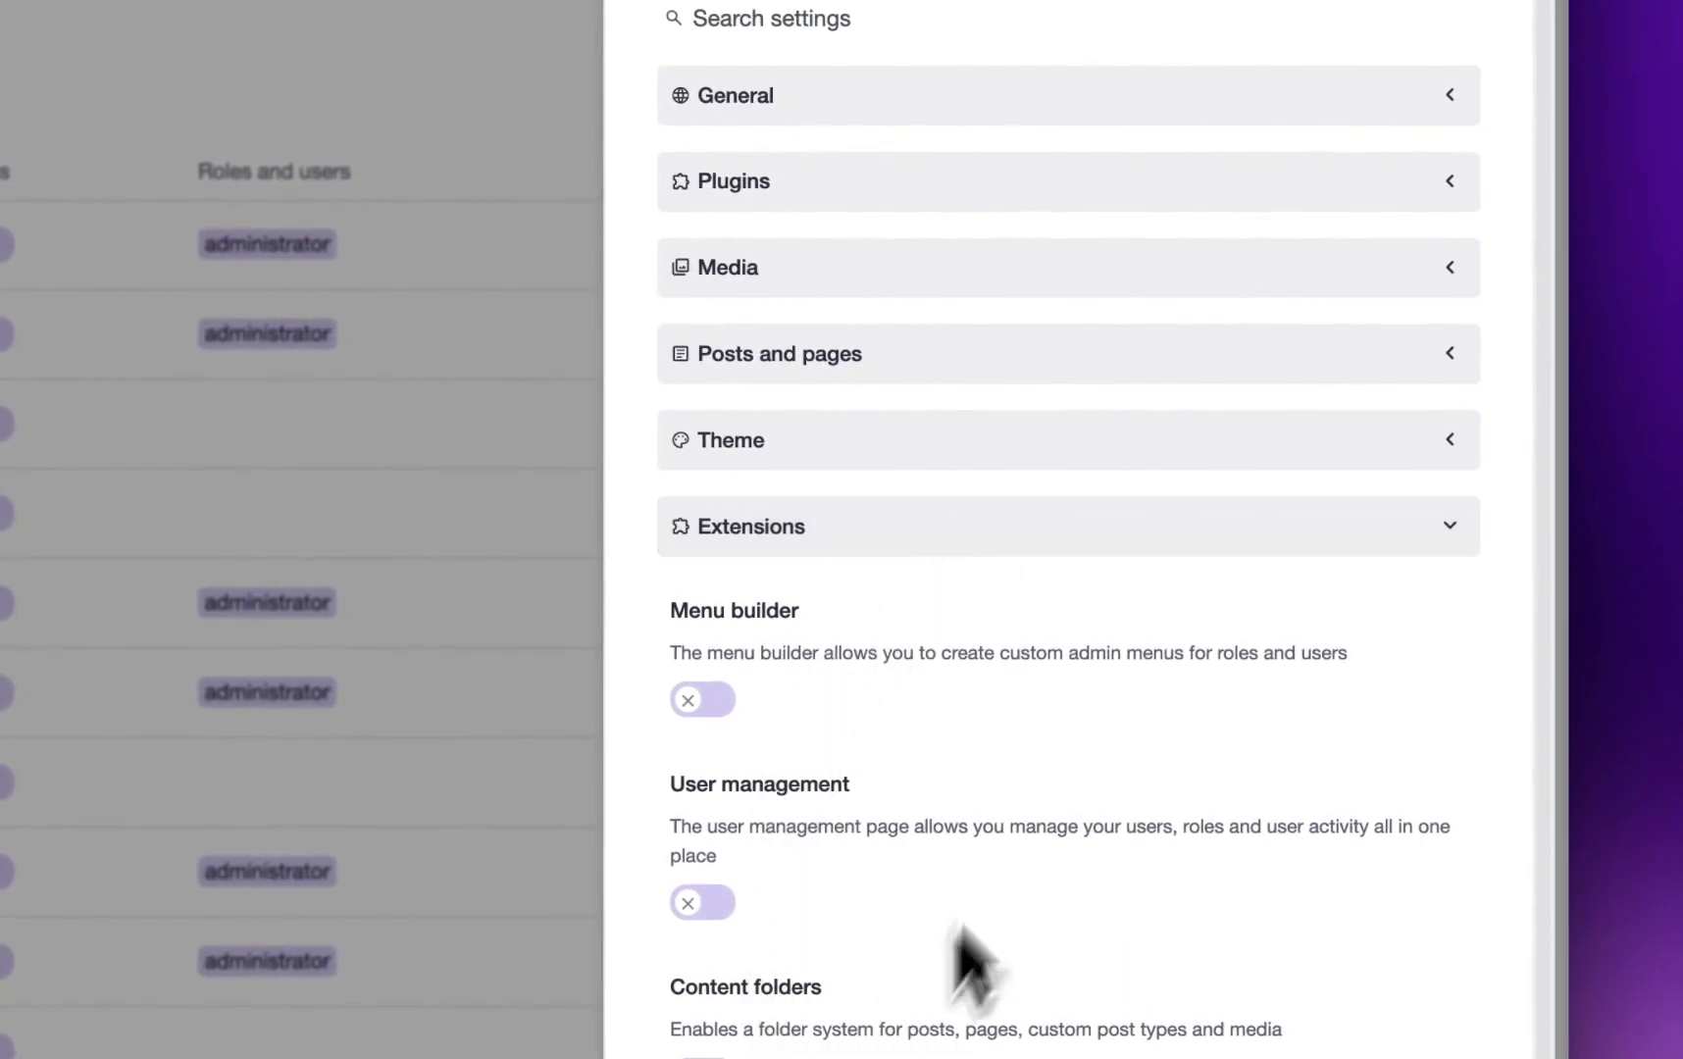
{"action": "mouse_move", "coordinate": [961, 949]}
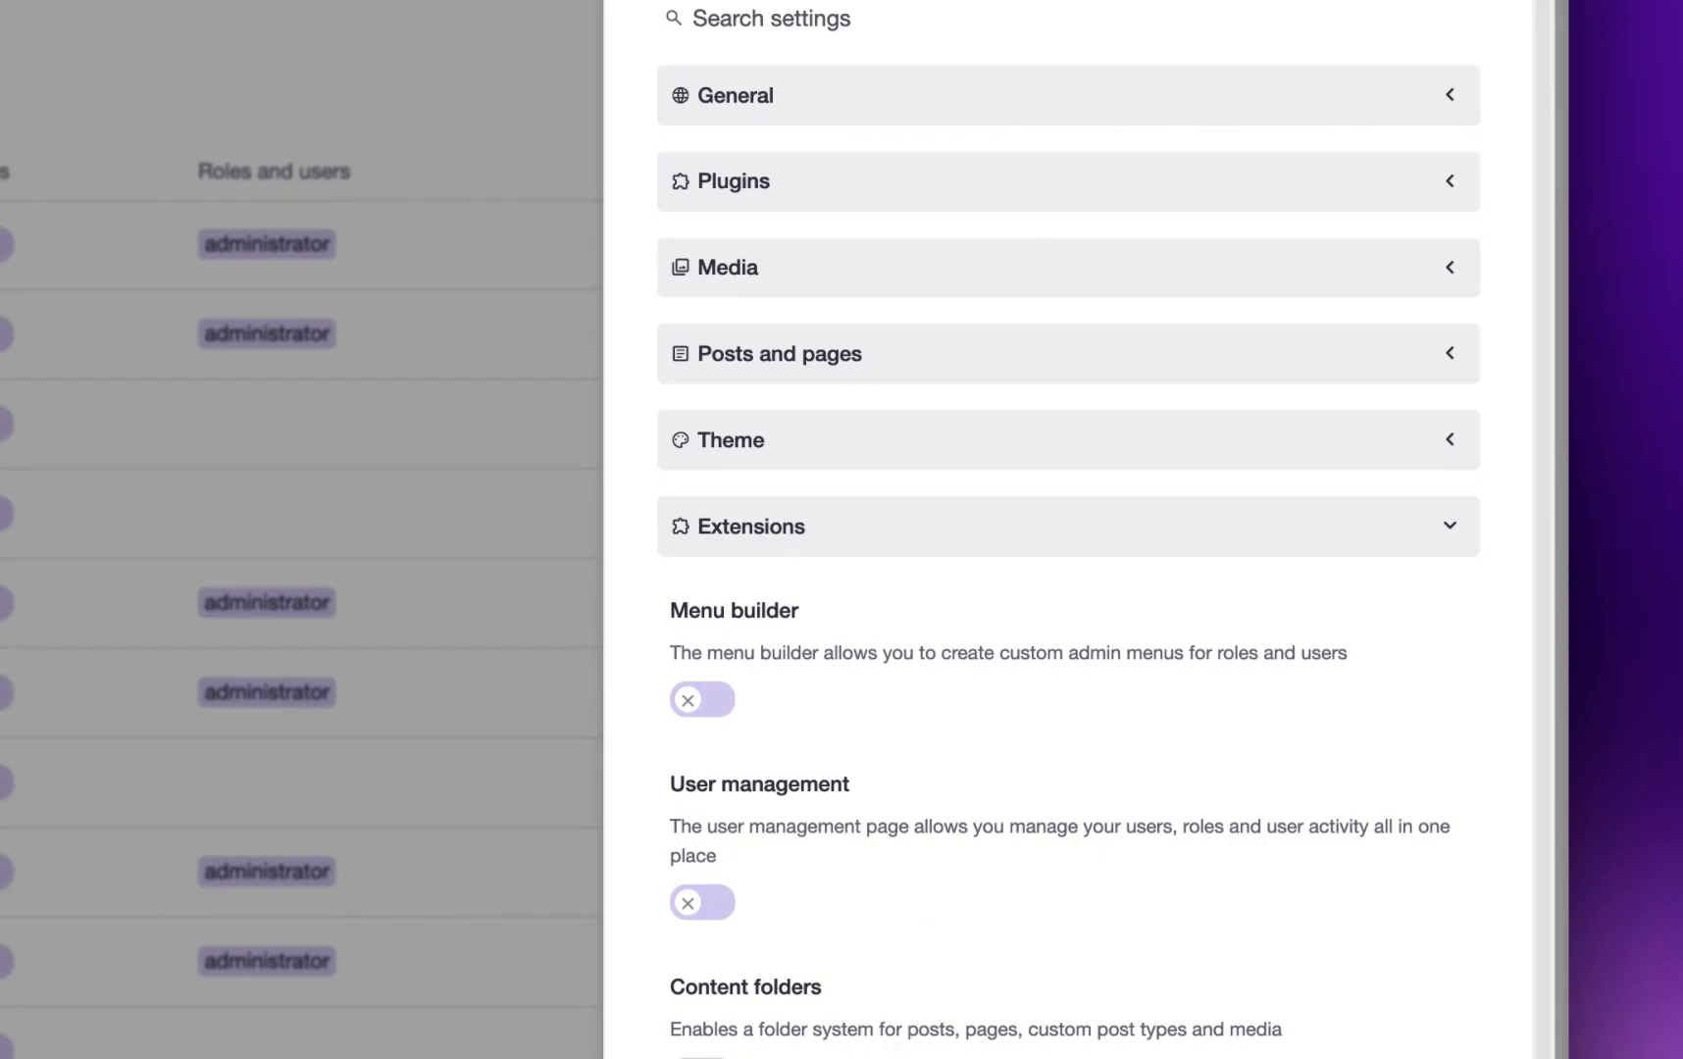
{"action": "mouse_move", "coordinate": [963, 871]}
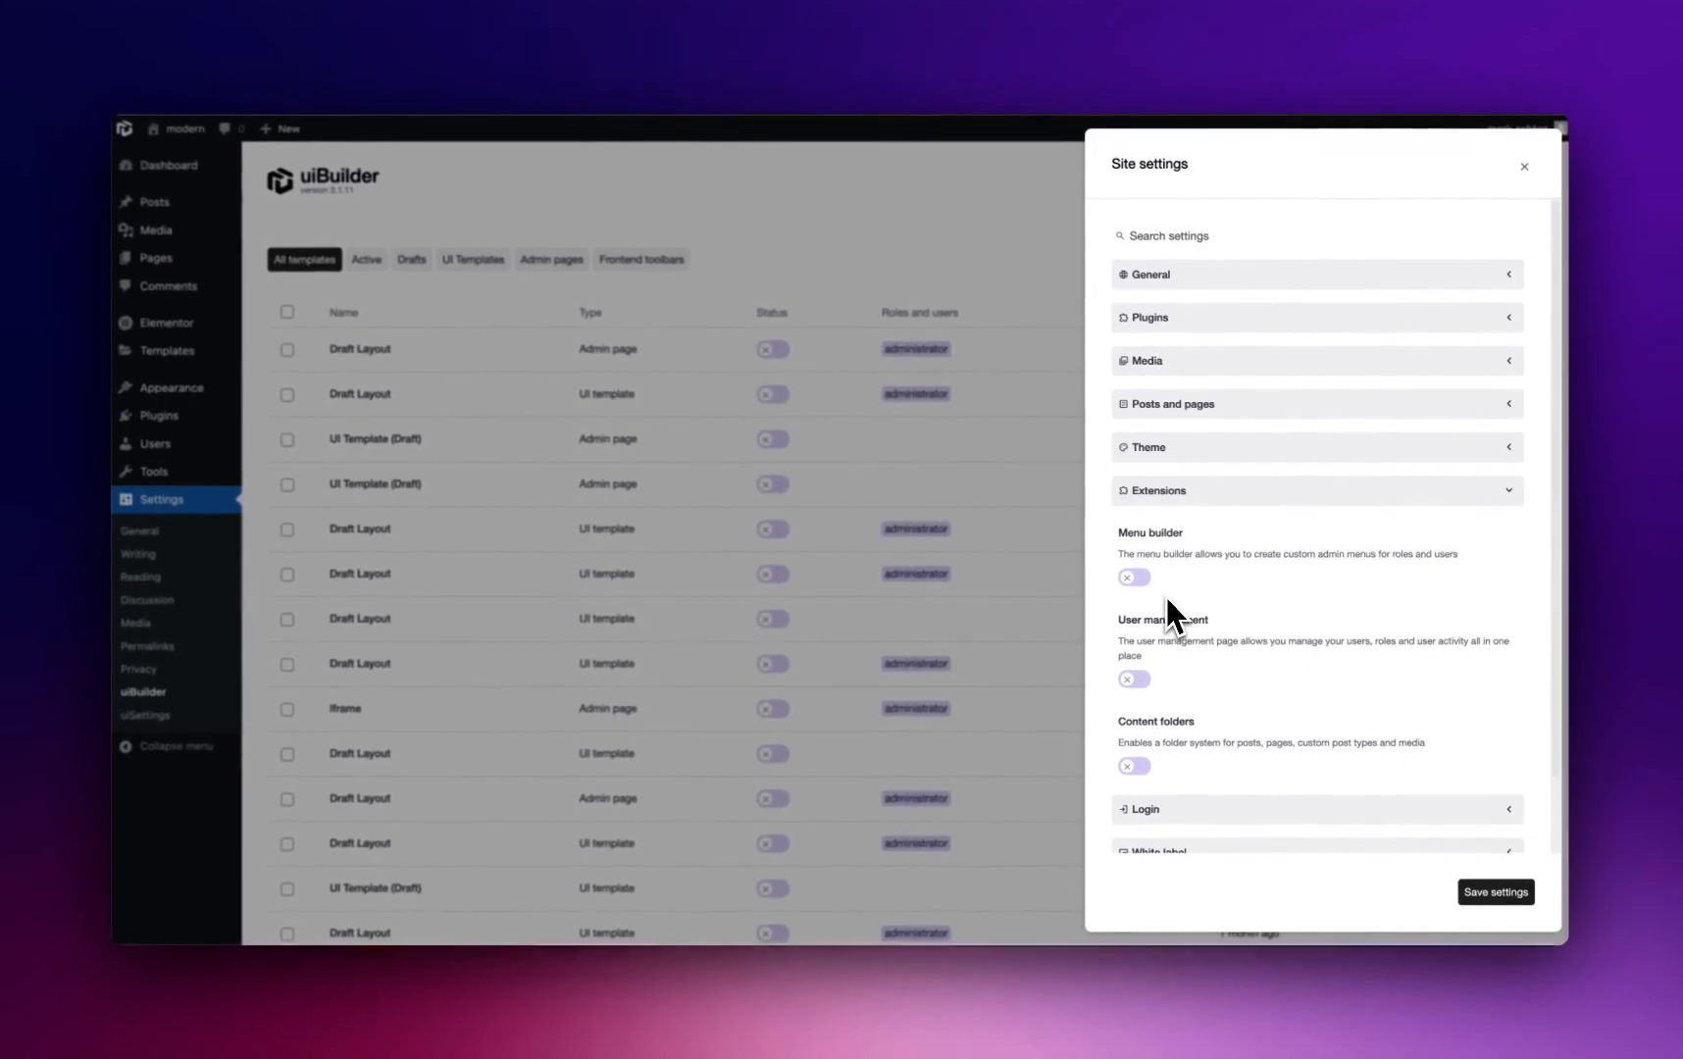
Step: Switch on the Menu builder extension so Menu Builder joins the Settings pages
{"action": "left_click", "coordinate": [1133, 577]}
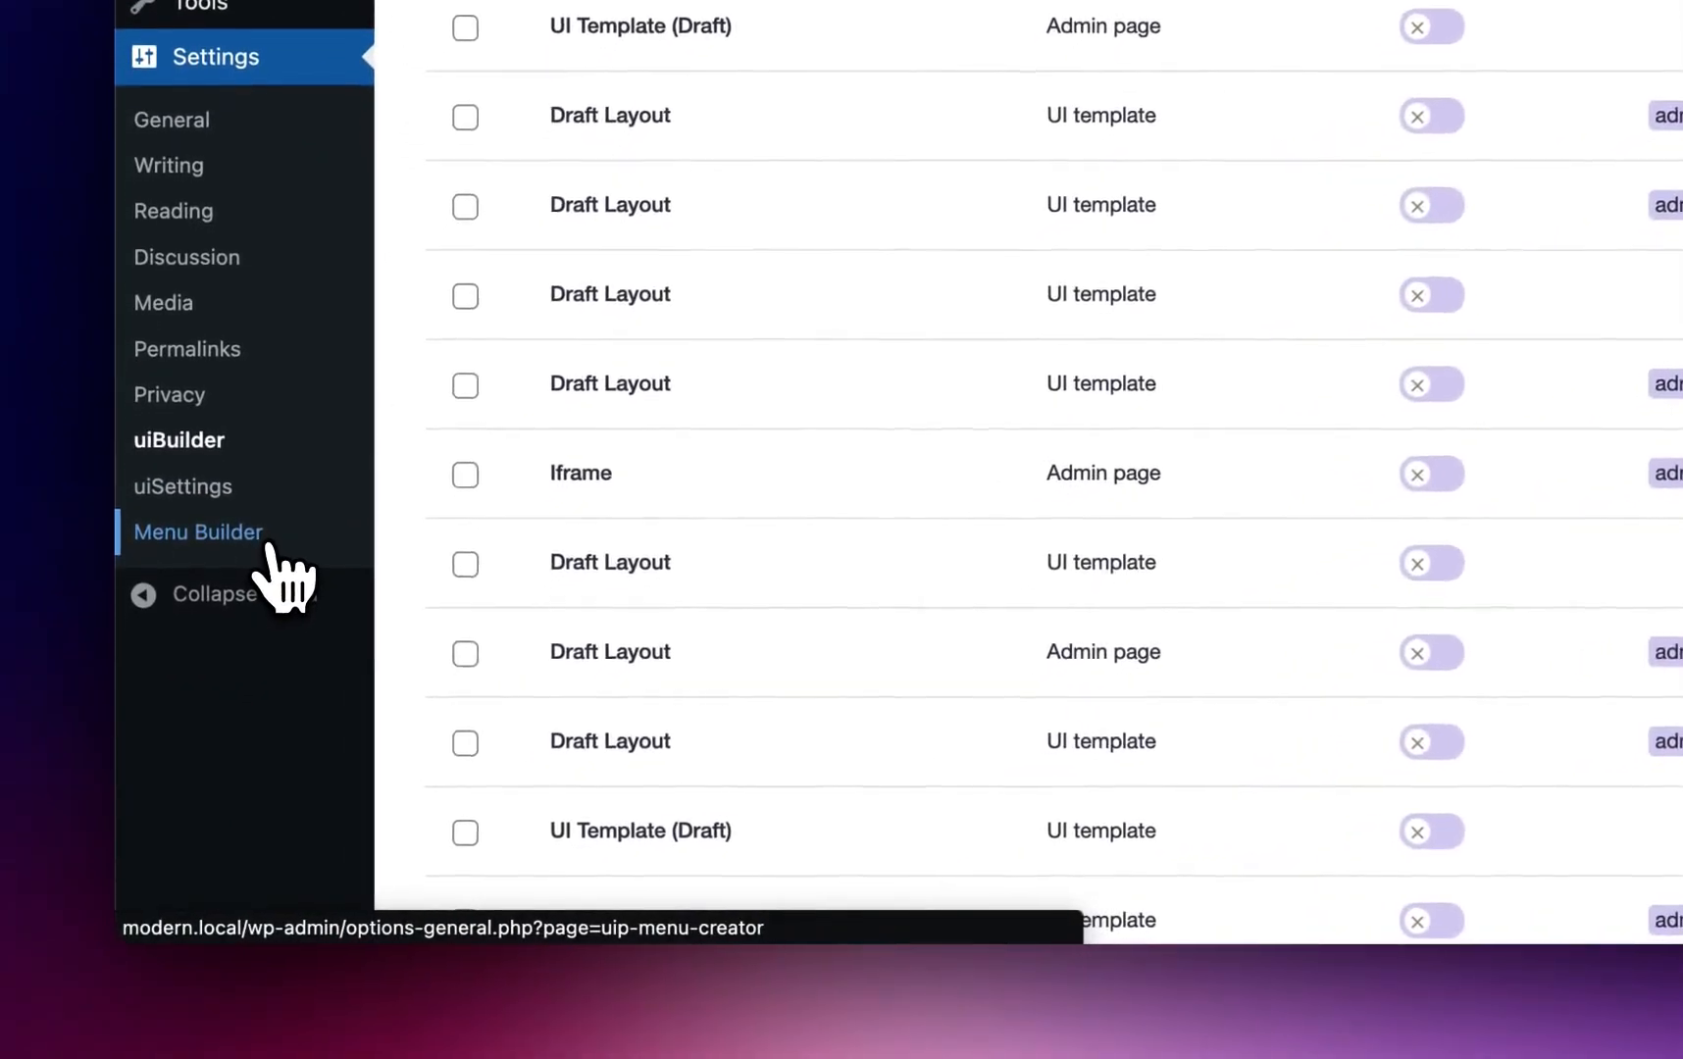
Step: Go to Menu Builder and create a new draft admin menu listing Dashboard, Posts, Media
{"action": "left_click", "coordinate": [198, 532]}
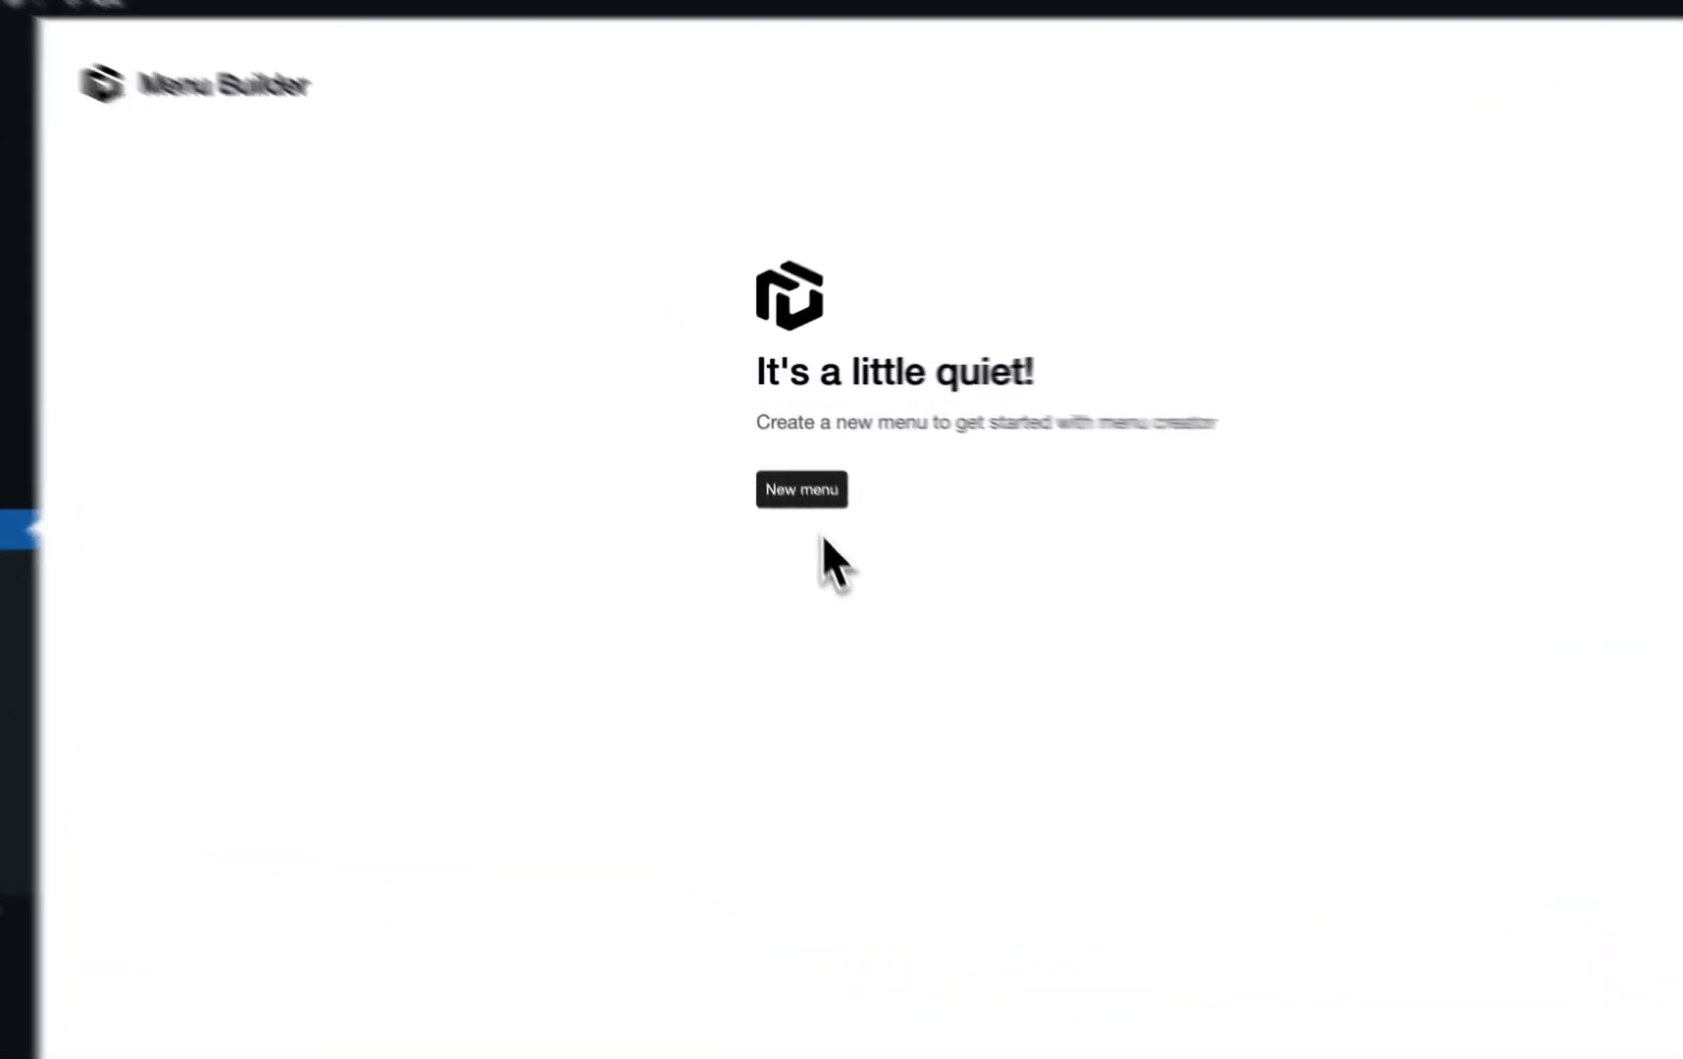
{"action": "left_click", "coordinate": [801, 488]}
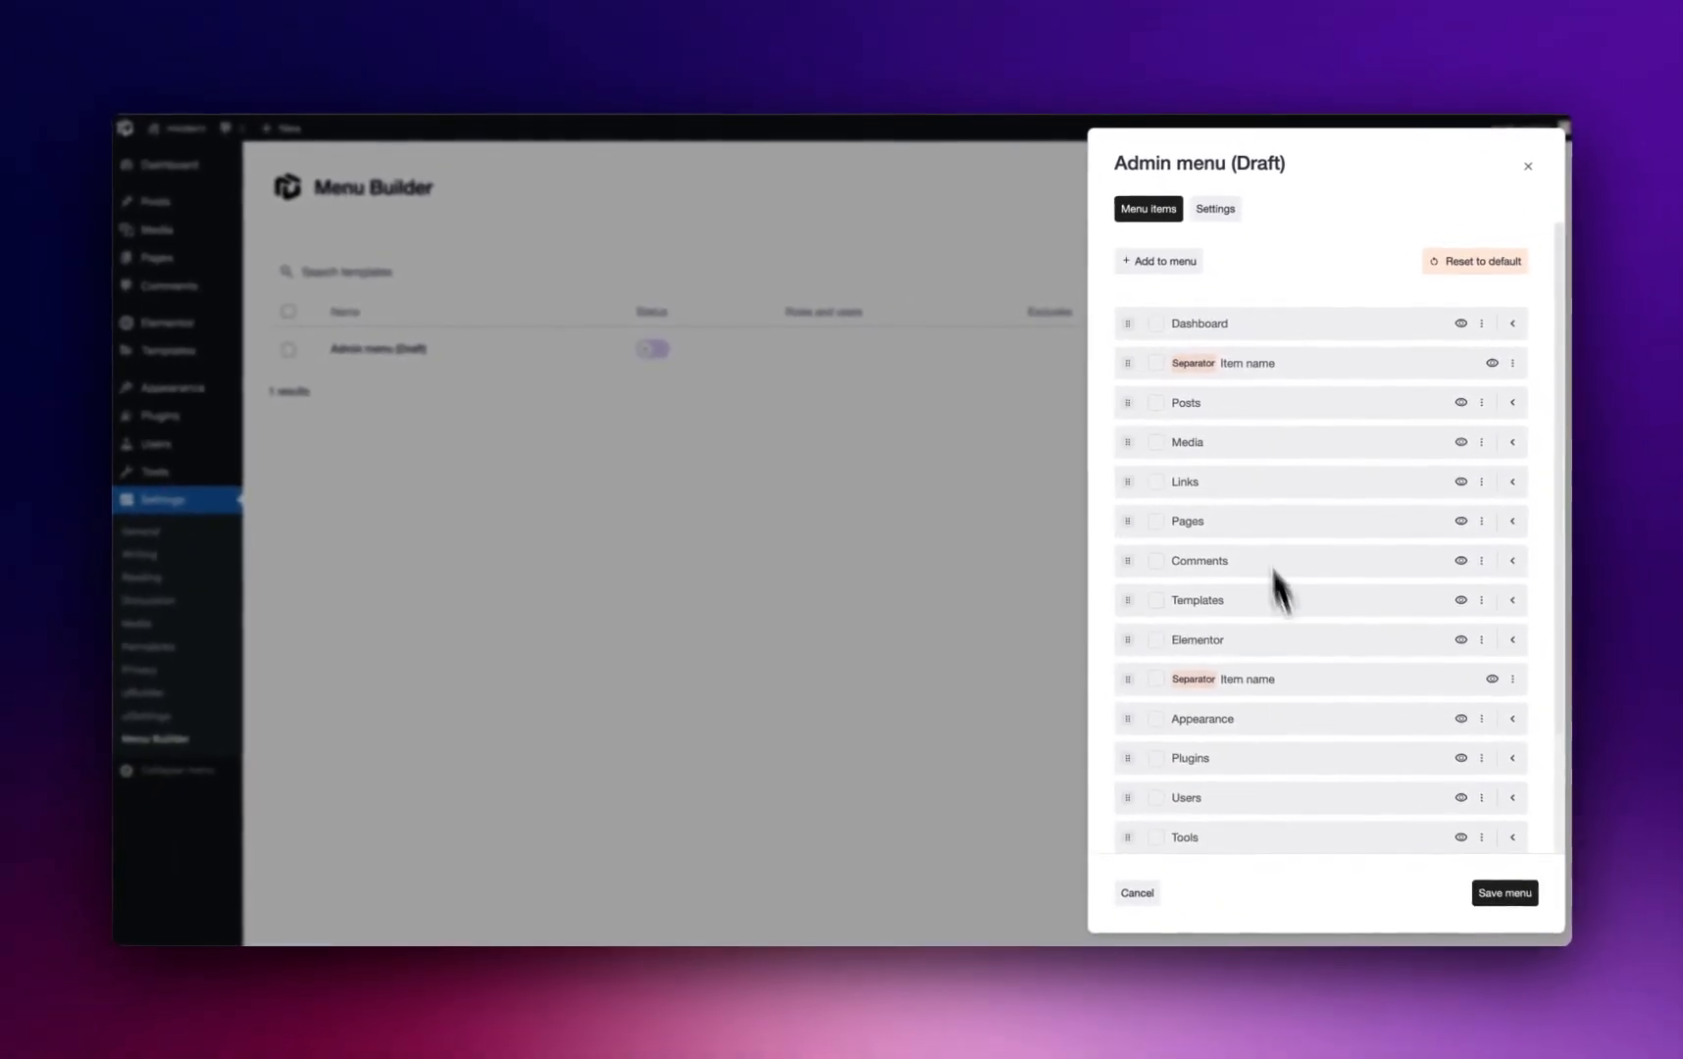
Step: Give the Home item a dashboard icon found via 'dash' and review its capability requirement
{"action": "scroll", "scroll_direction": "down", "scroll_amount": 3}
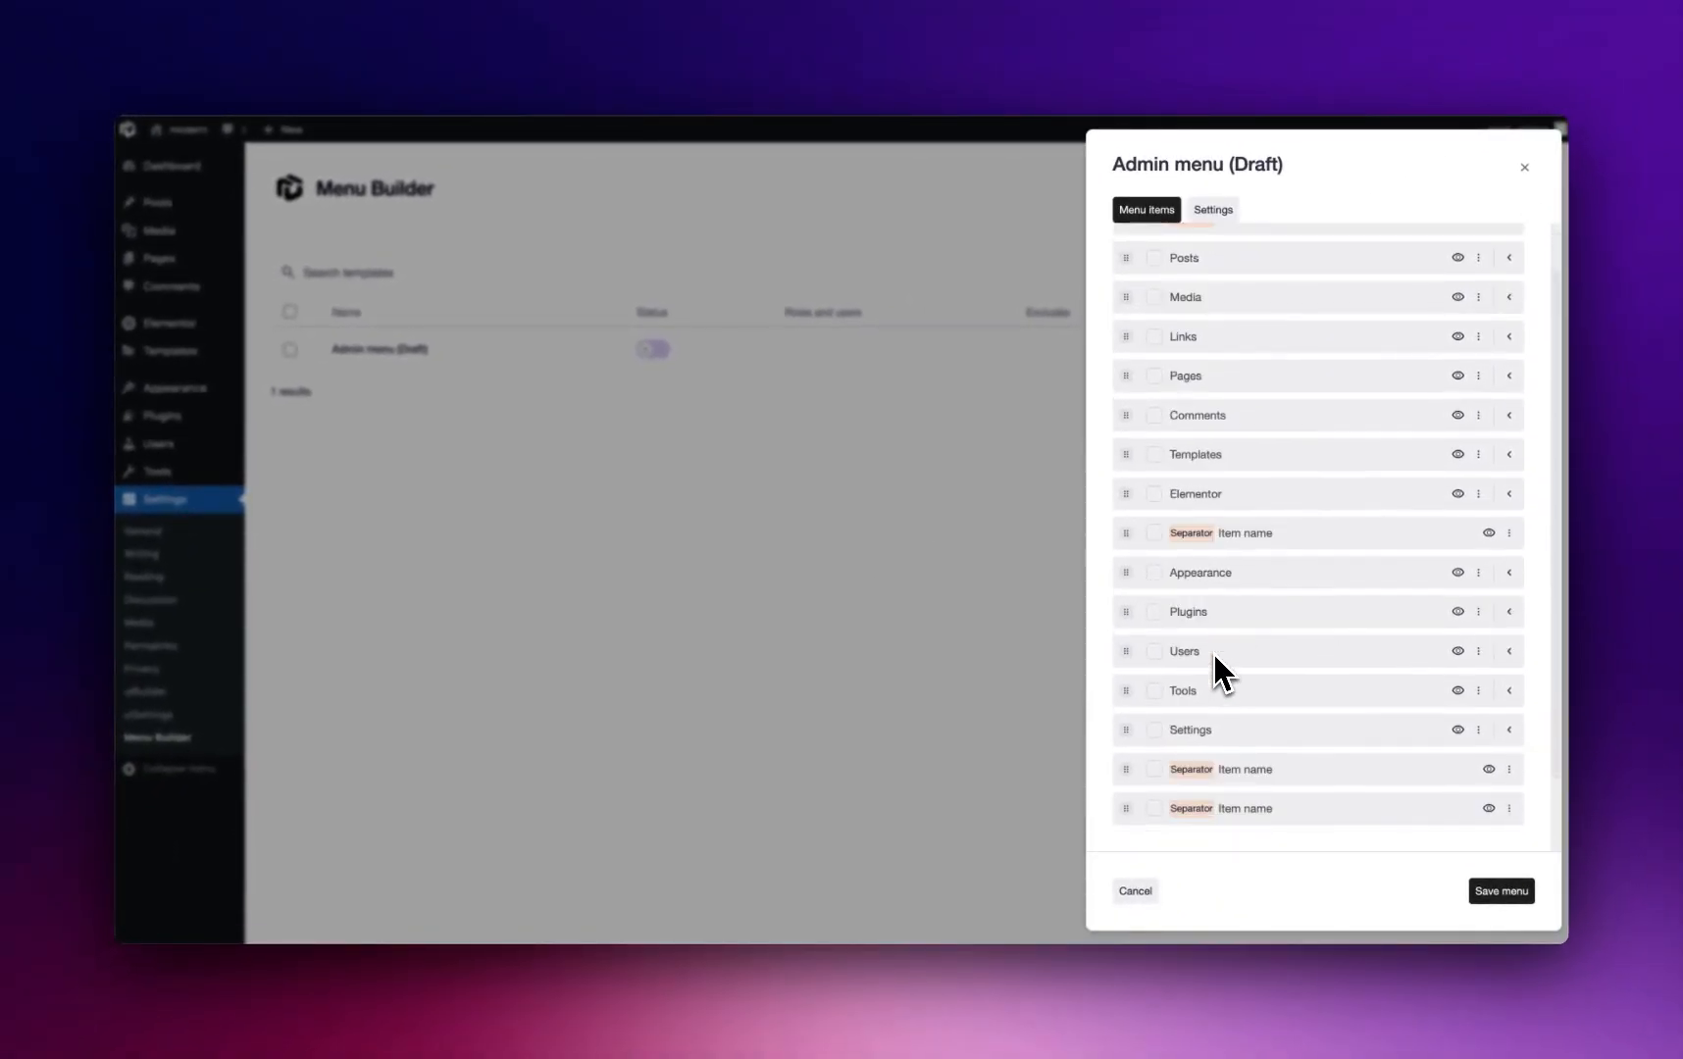
{"action": "scroll", "scroll_direction": "up", "scroll_amount": 3}
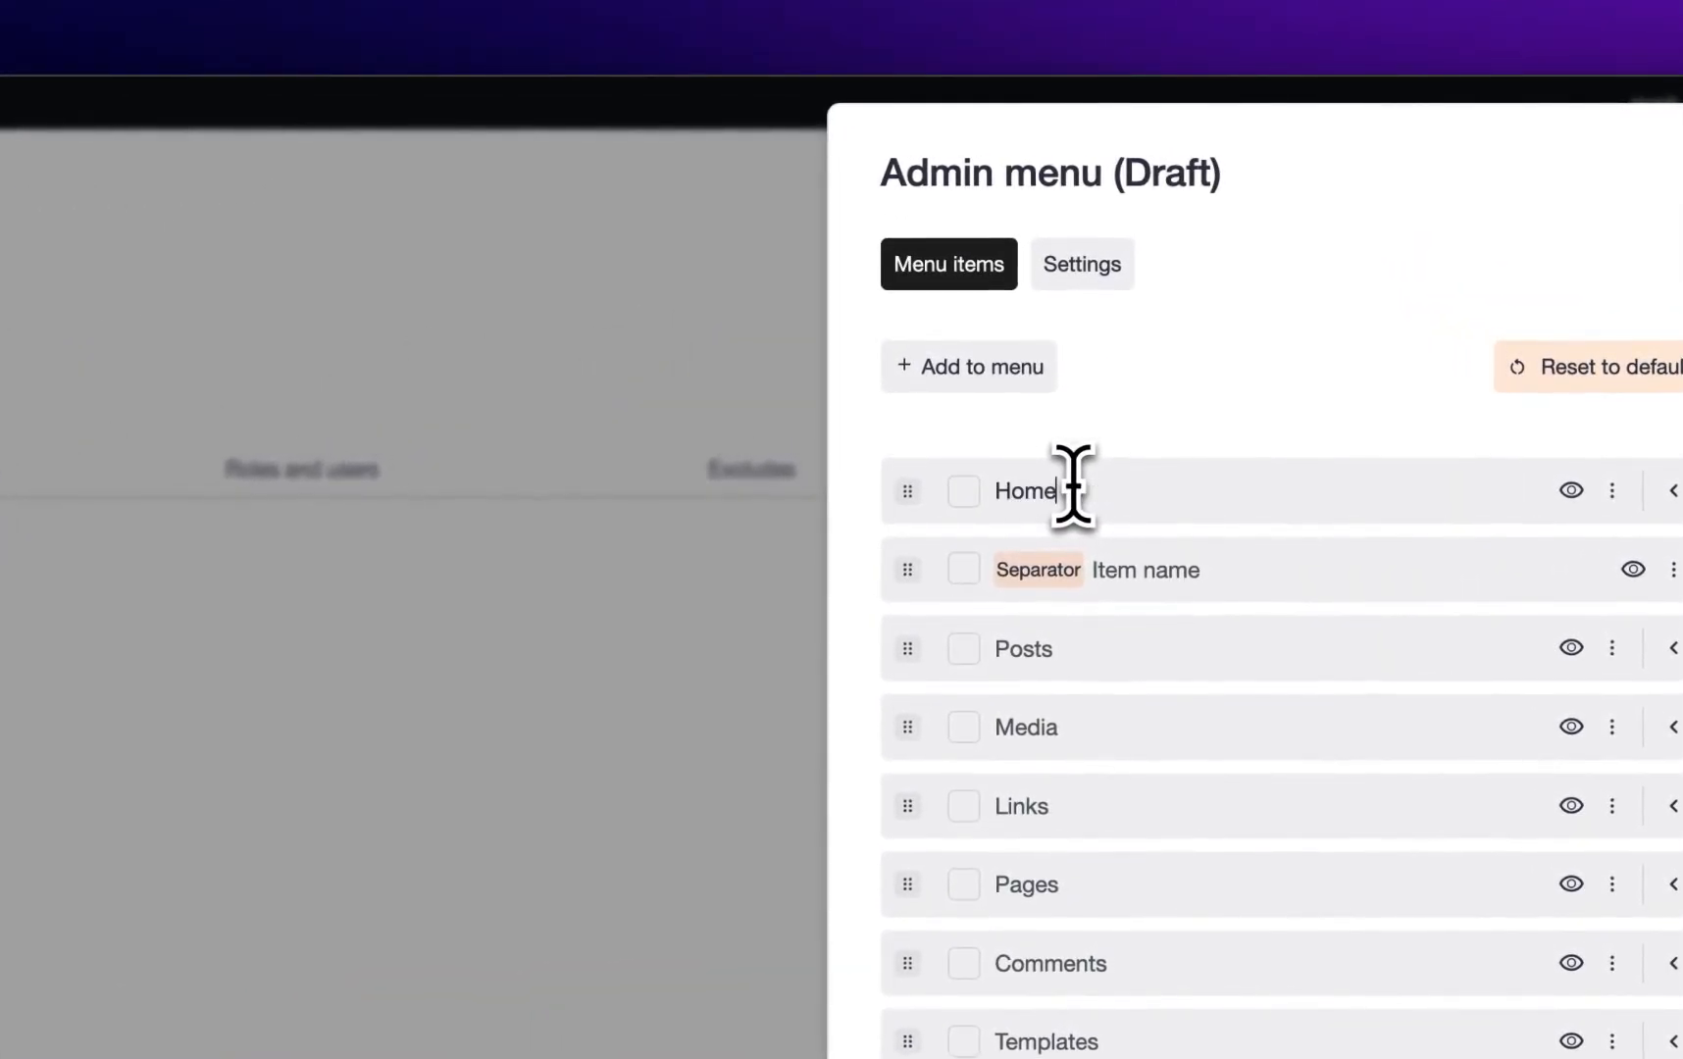
{"action": "left_click", "coordinate": [961, 493]}
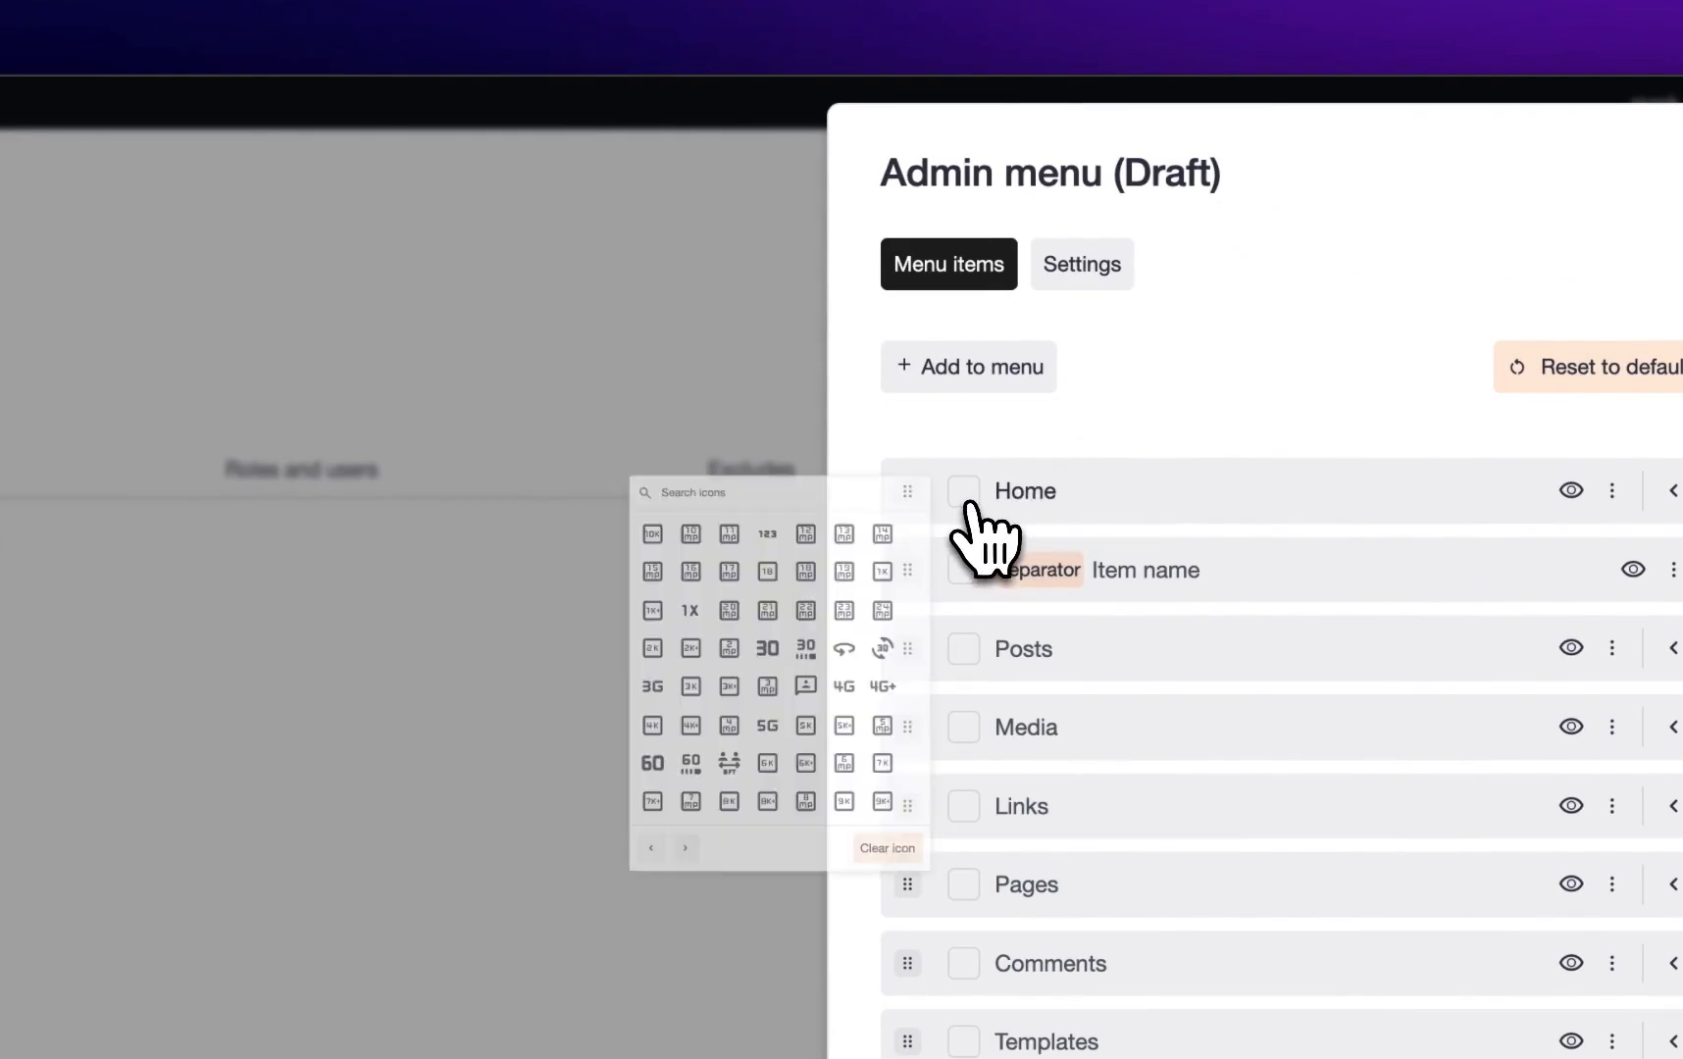
{"action": "type", "text": "dash"}
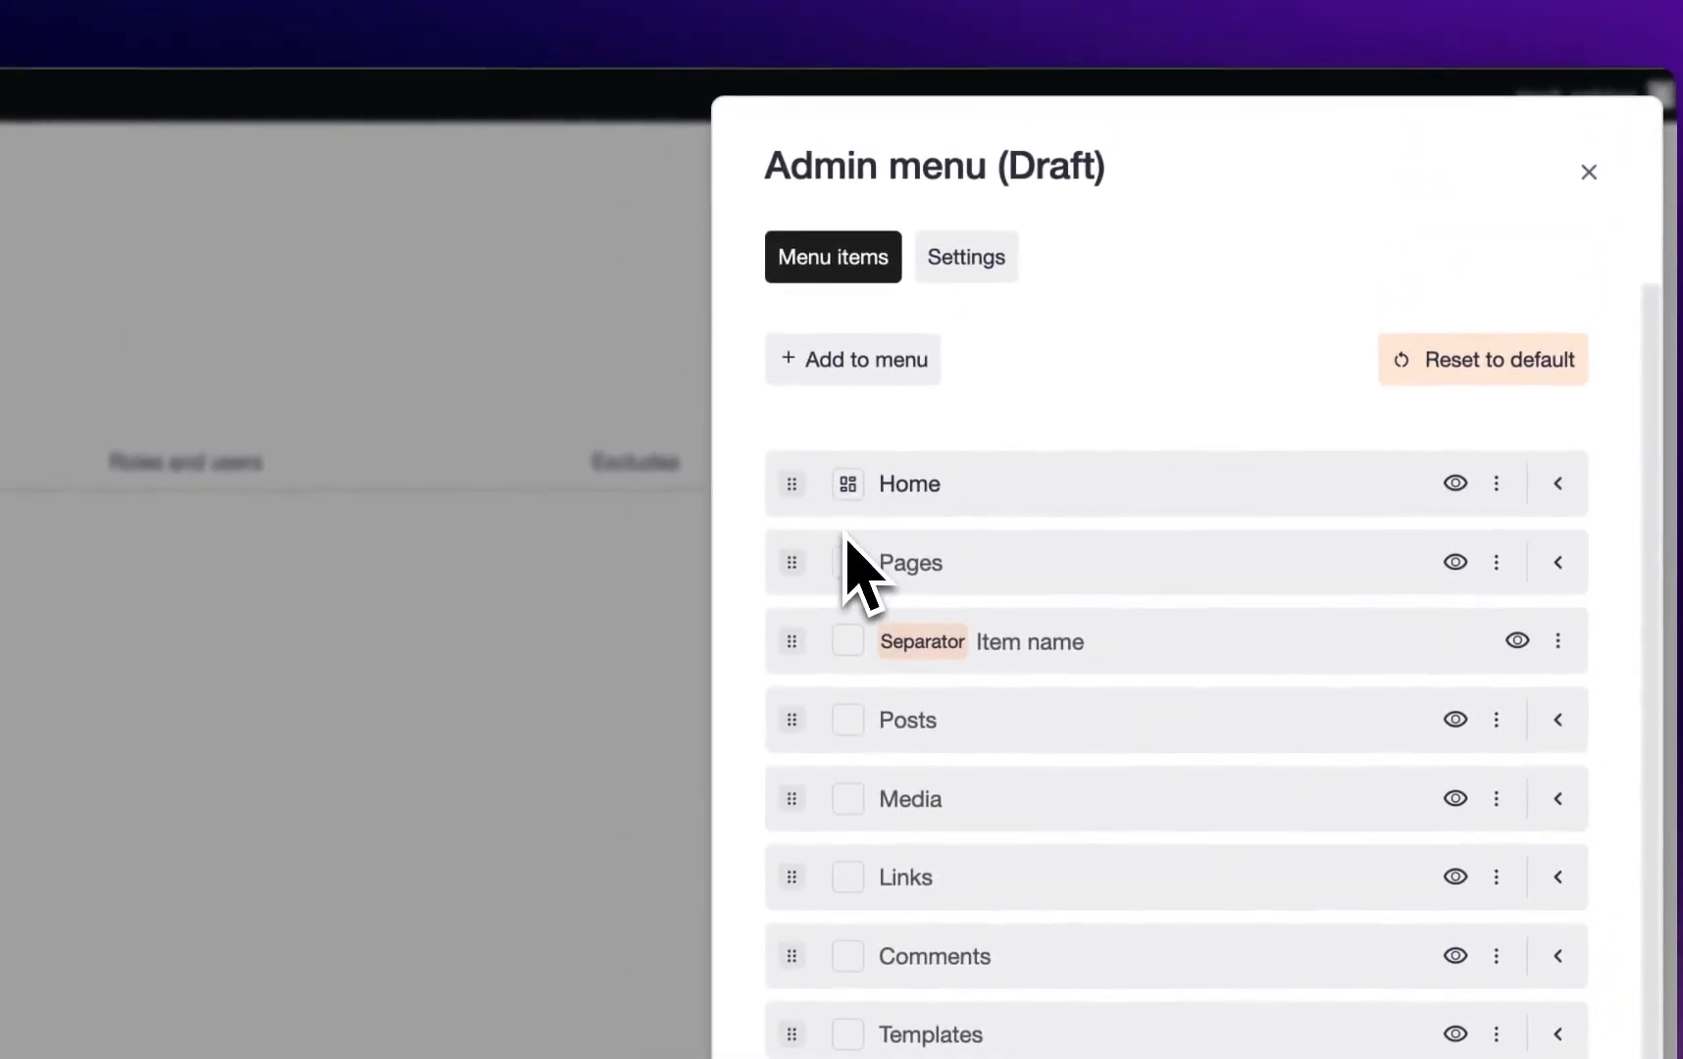
{"action": "scroll", "scroll_direction": "down", "scroll_amount": 3}
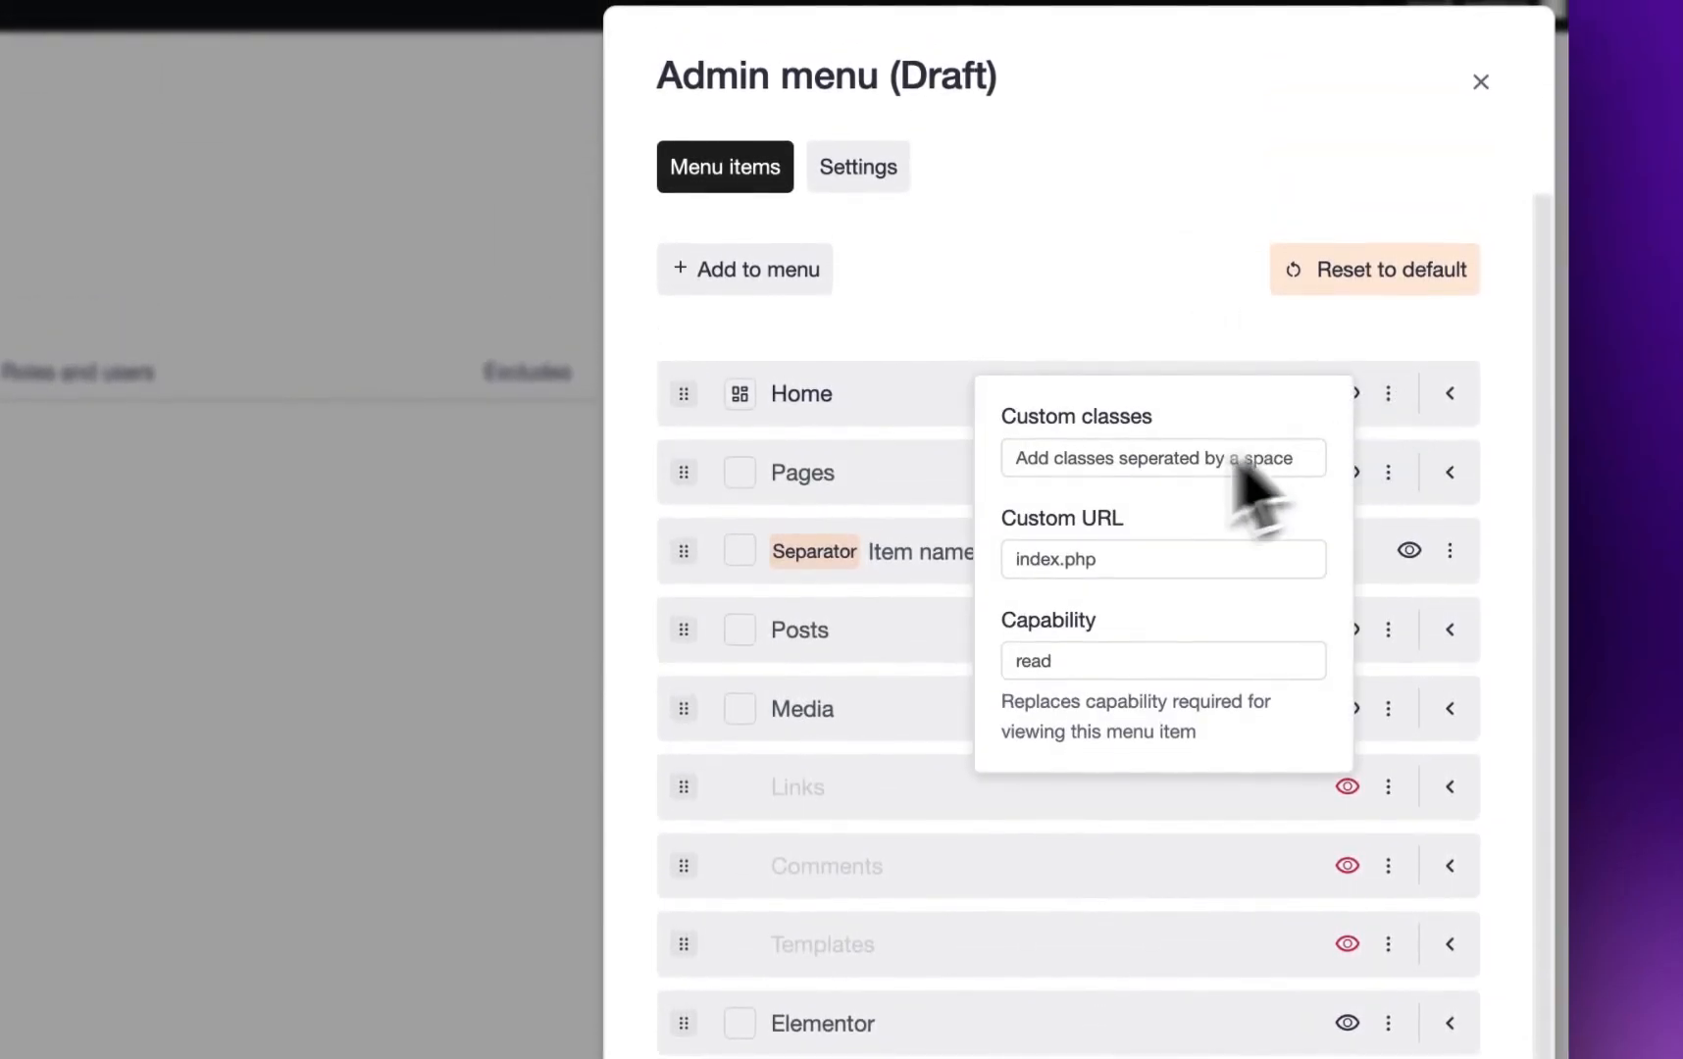
{"action": "mouse_move", "coordinate": [1128, 634]}
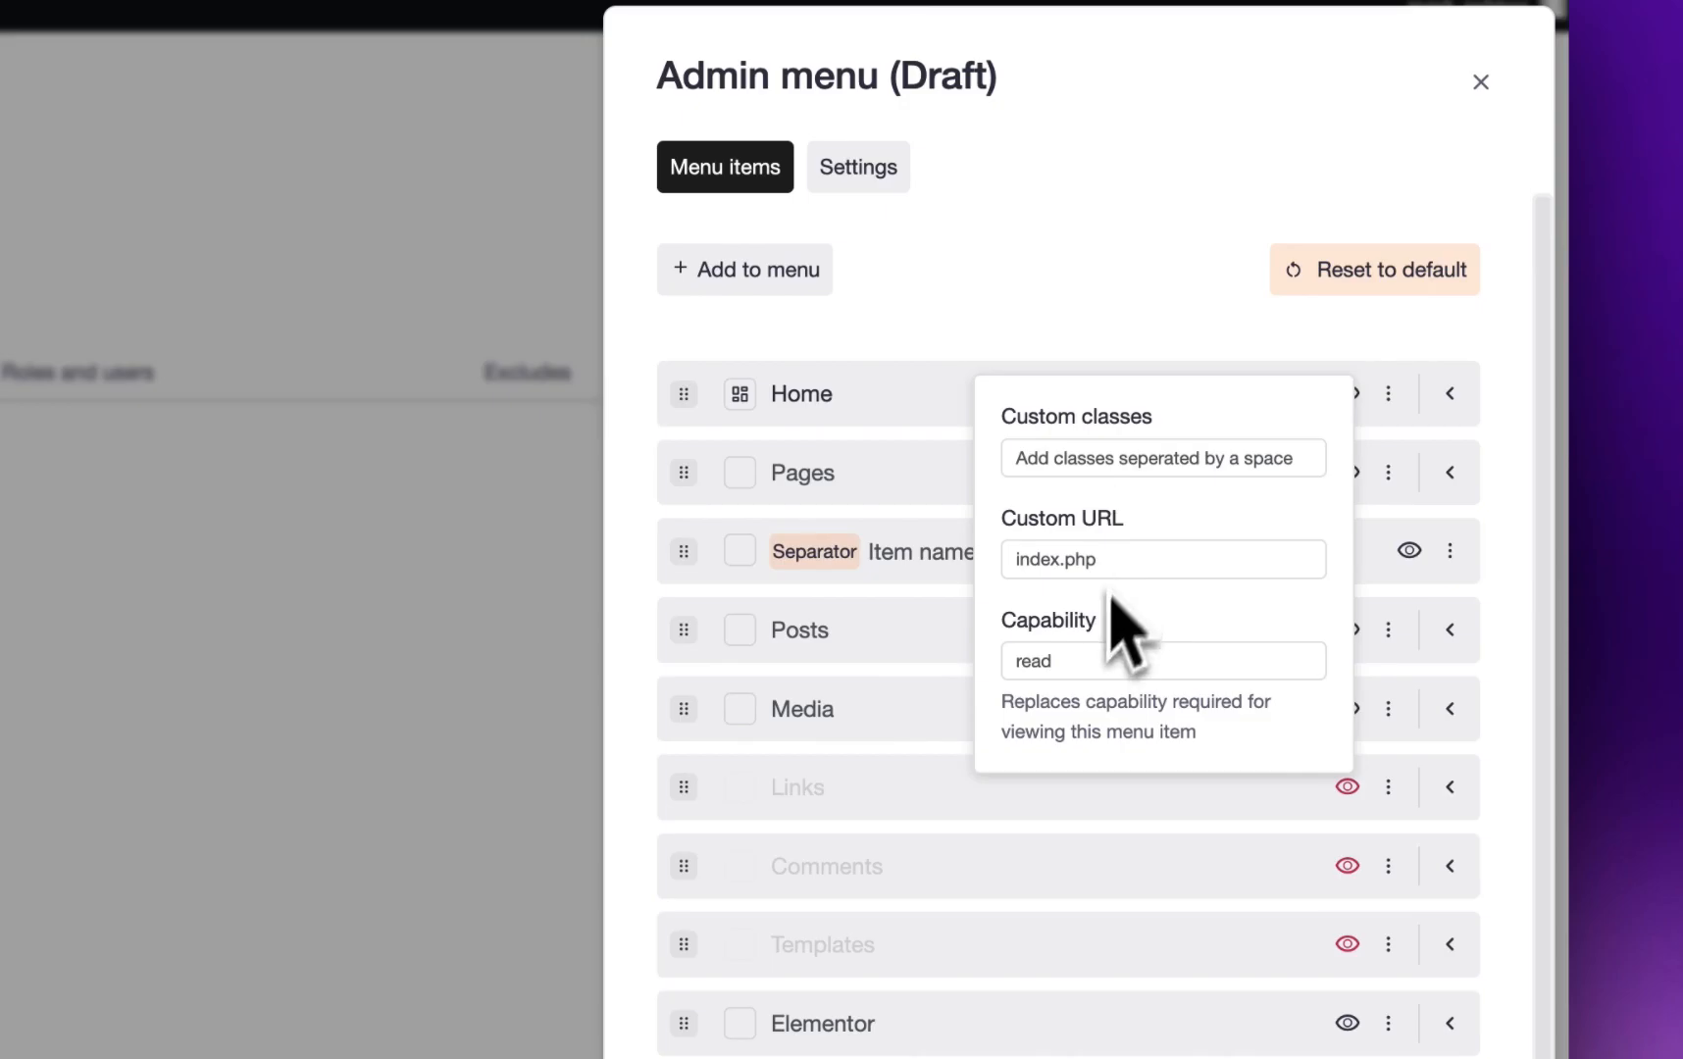
{"action": "left_click", "coordinate": [1137, 659]}
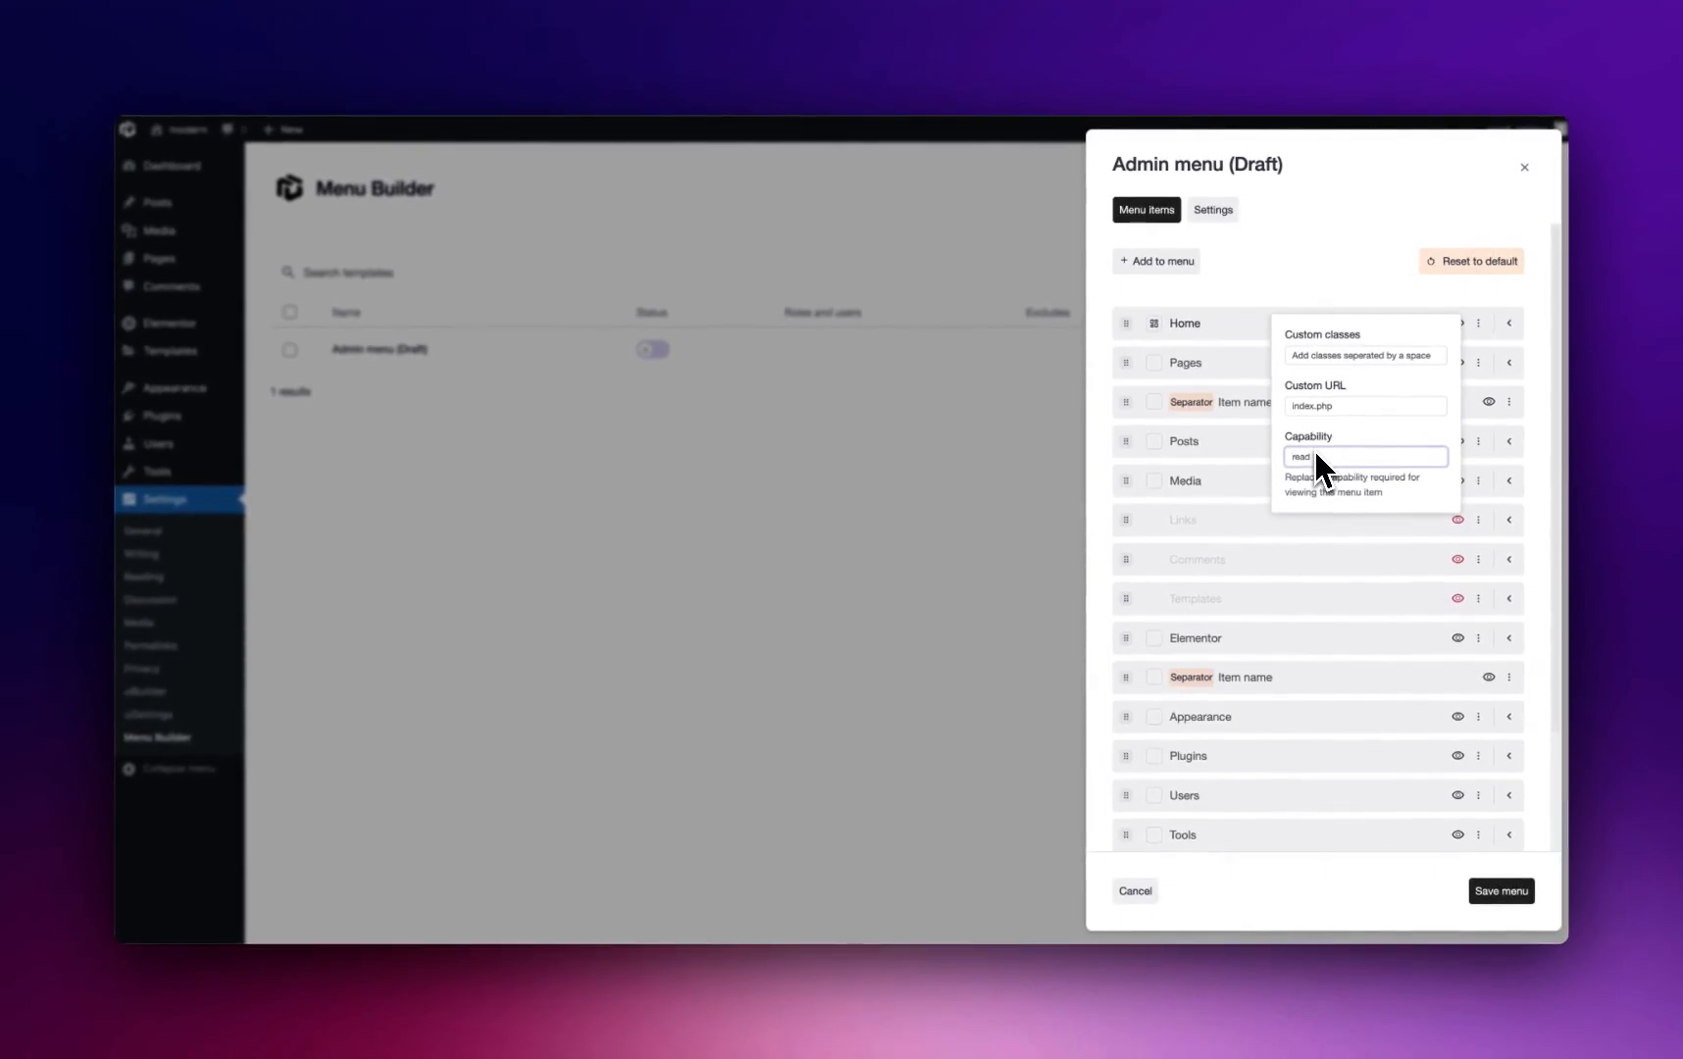
{"action": "mouse_move", "coordinate": [1343, 496]}
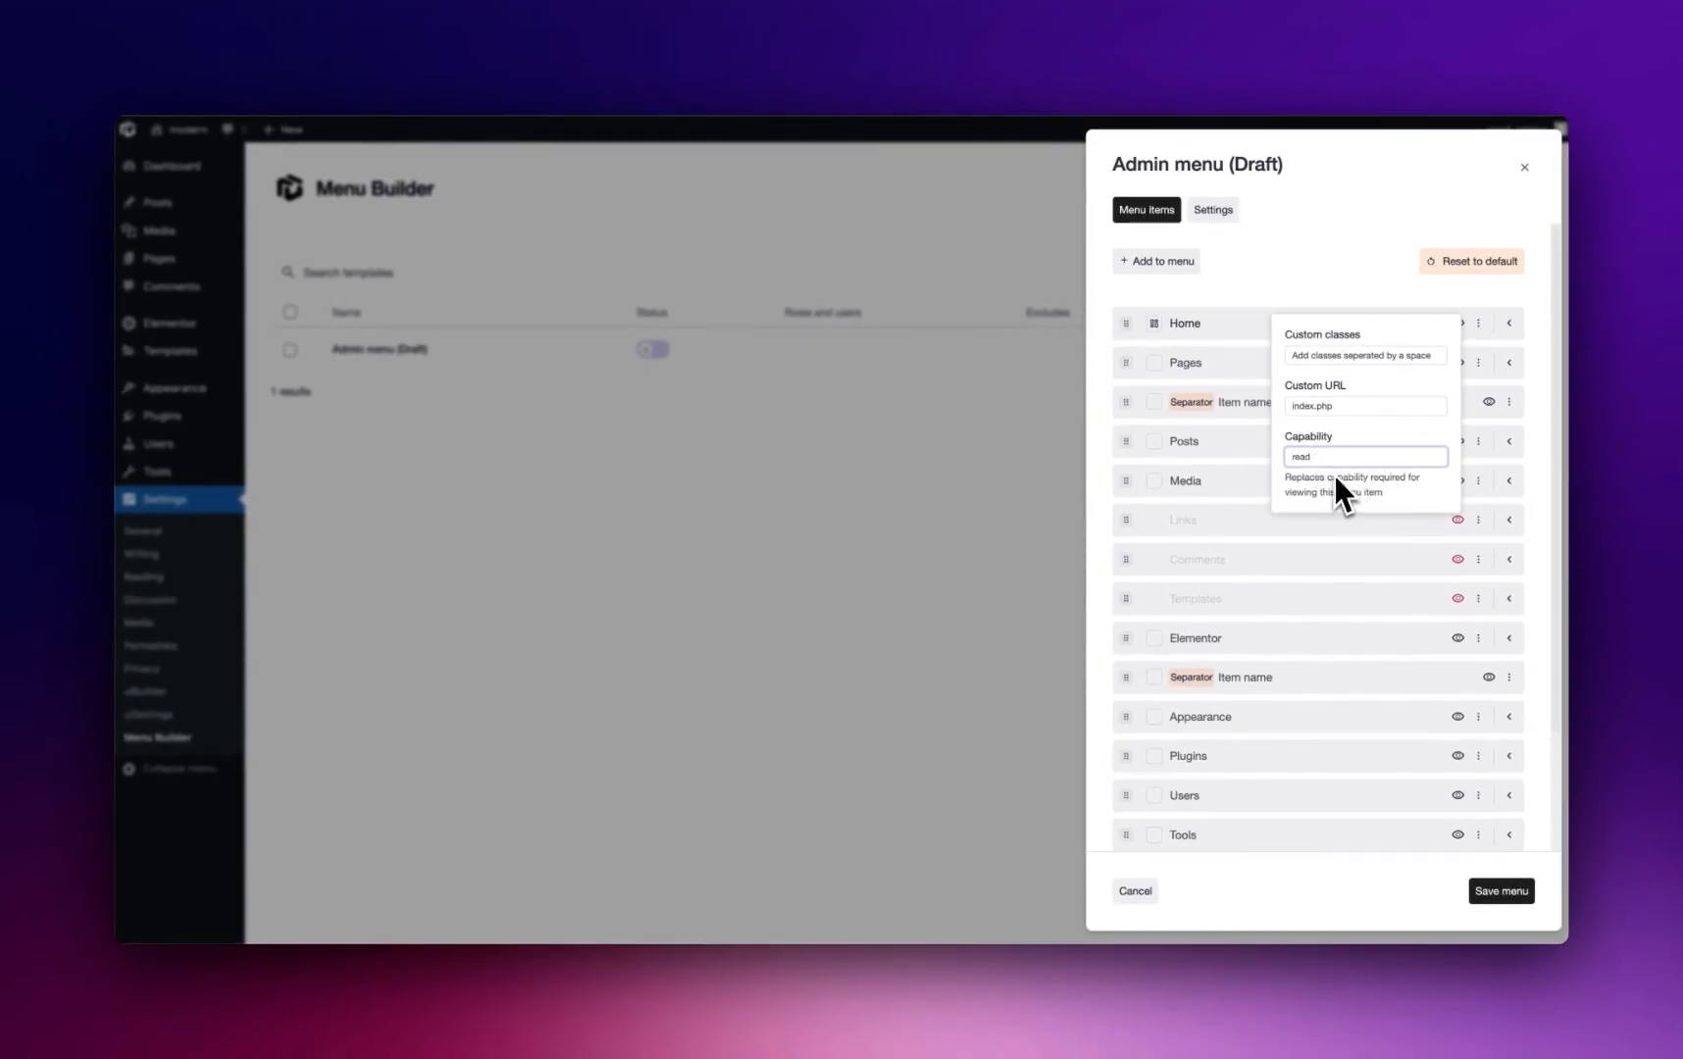
{"action": "mouse_move", "coordinate": [1365, 476]}
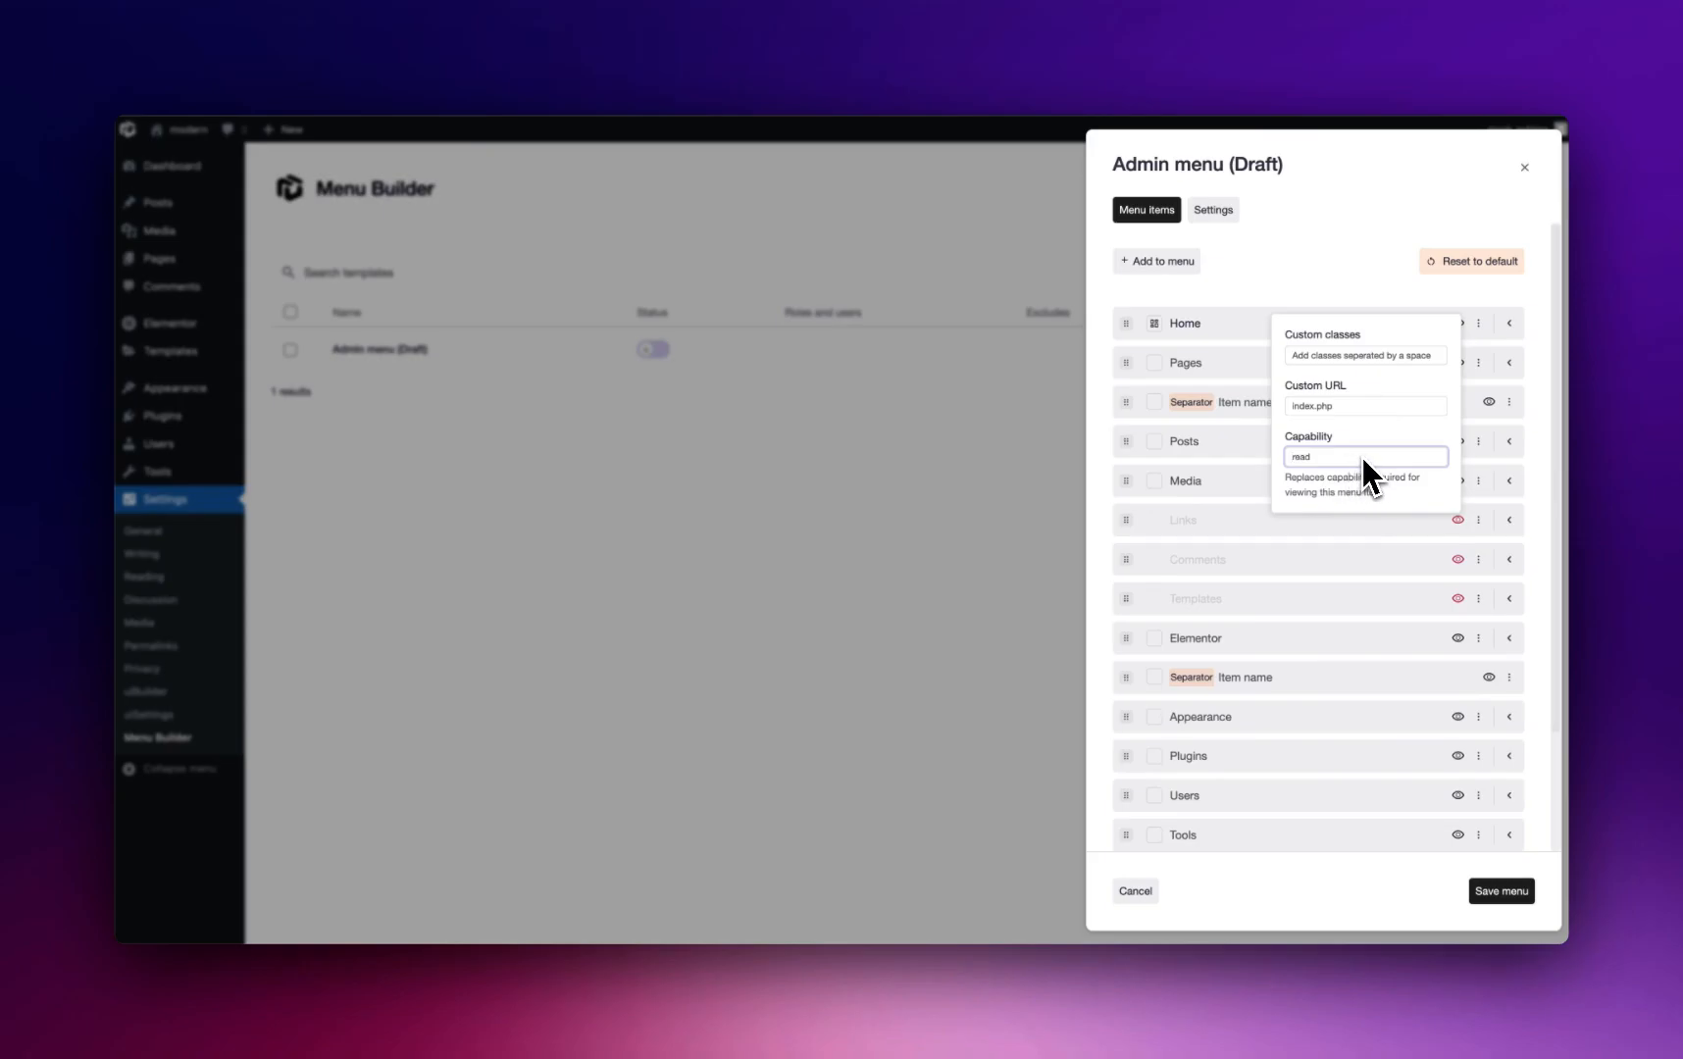
{"action": "mouse_move", "coordinate": [1336, 489]}
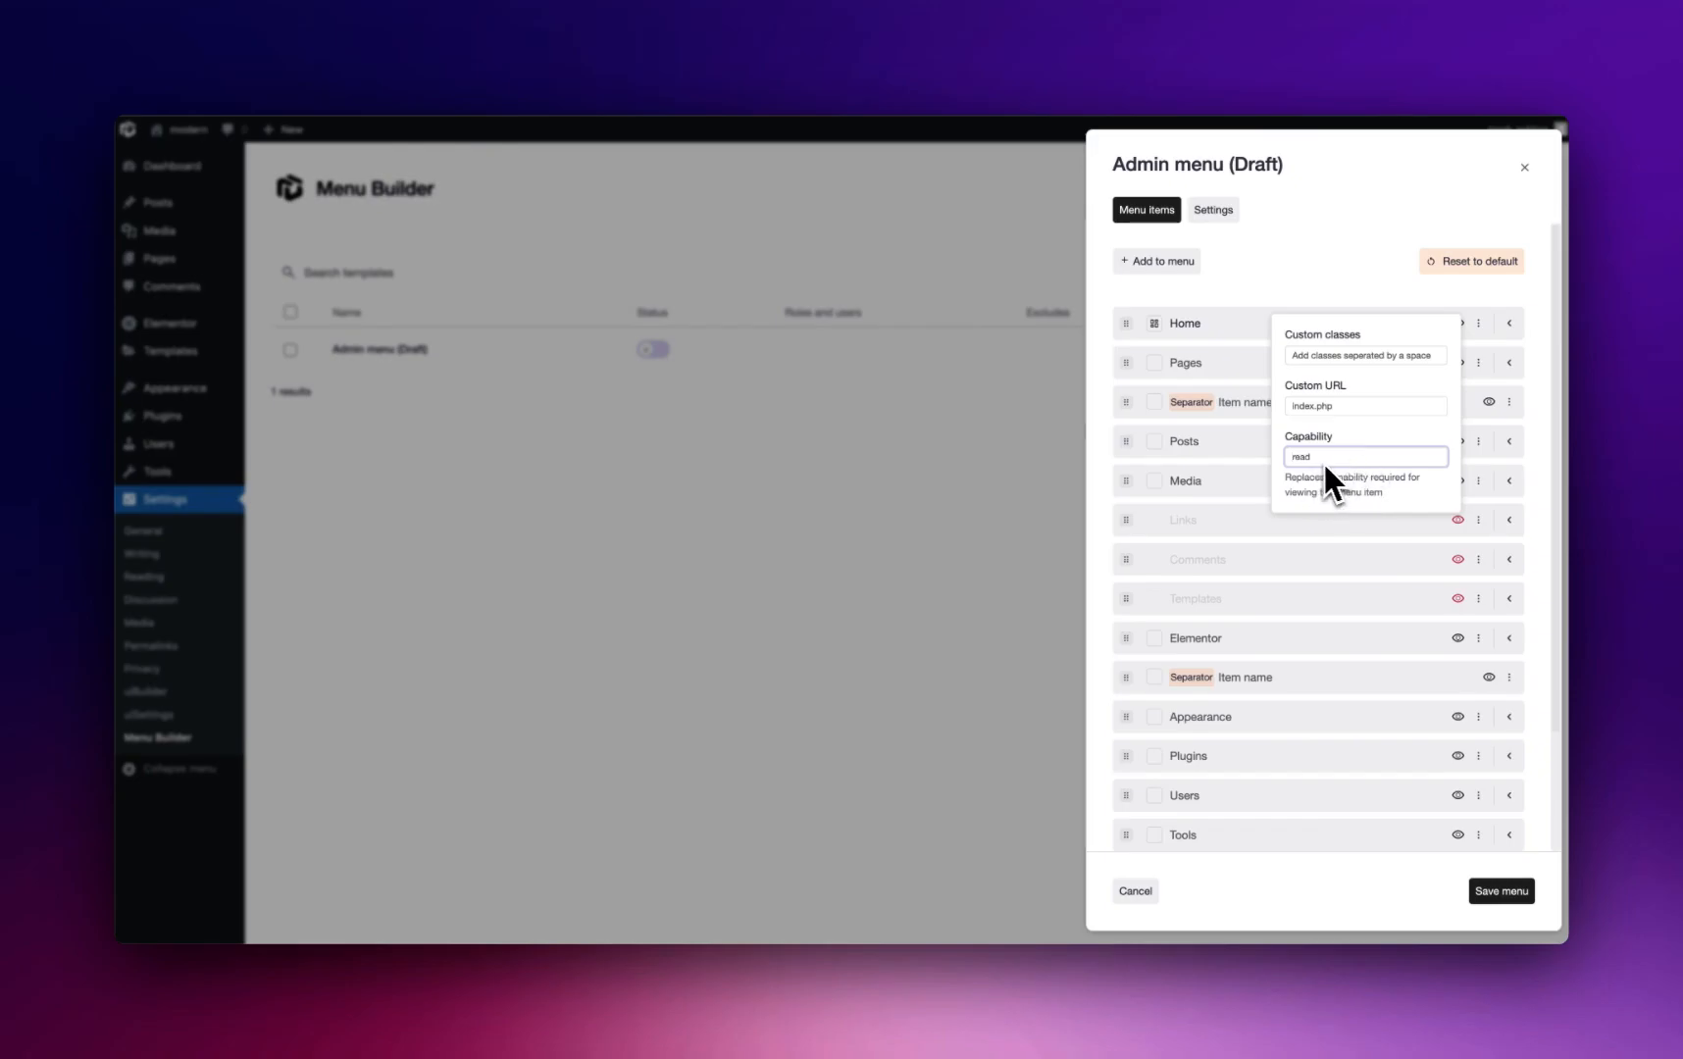
{"action": "mouse_move", "coordinate": [1334, 298]}
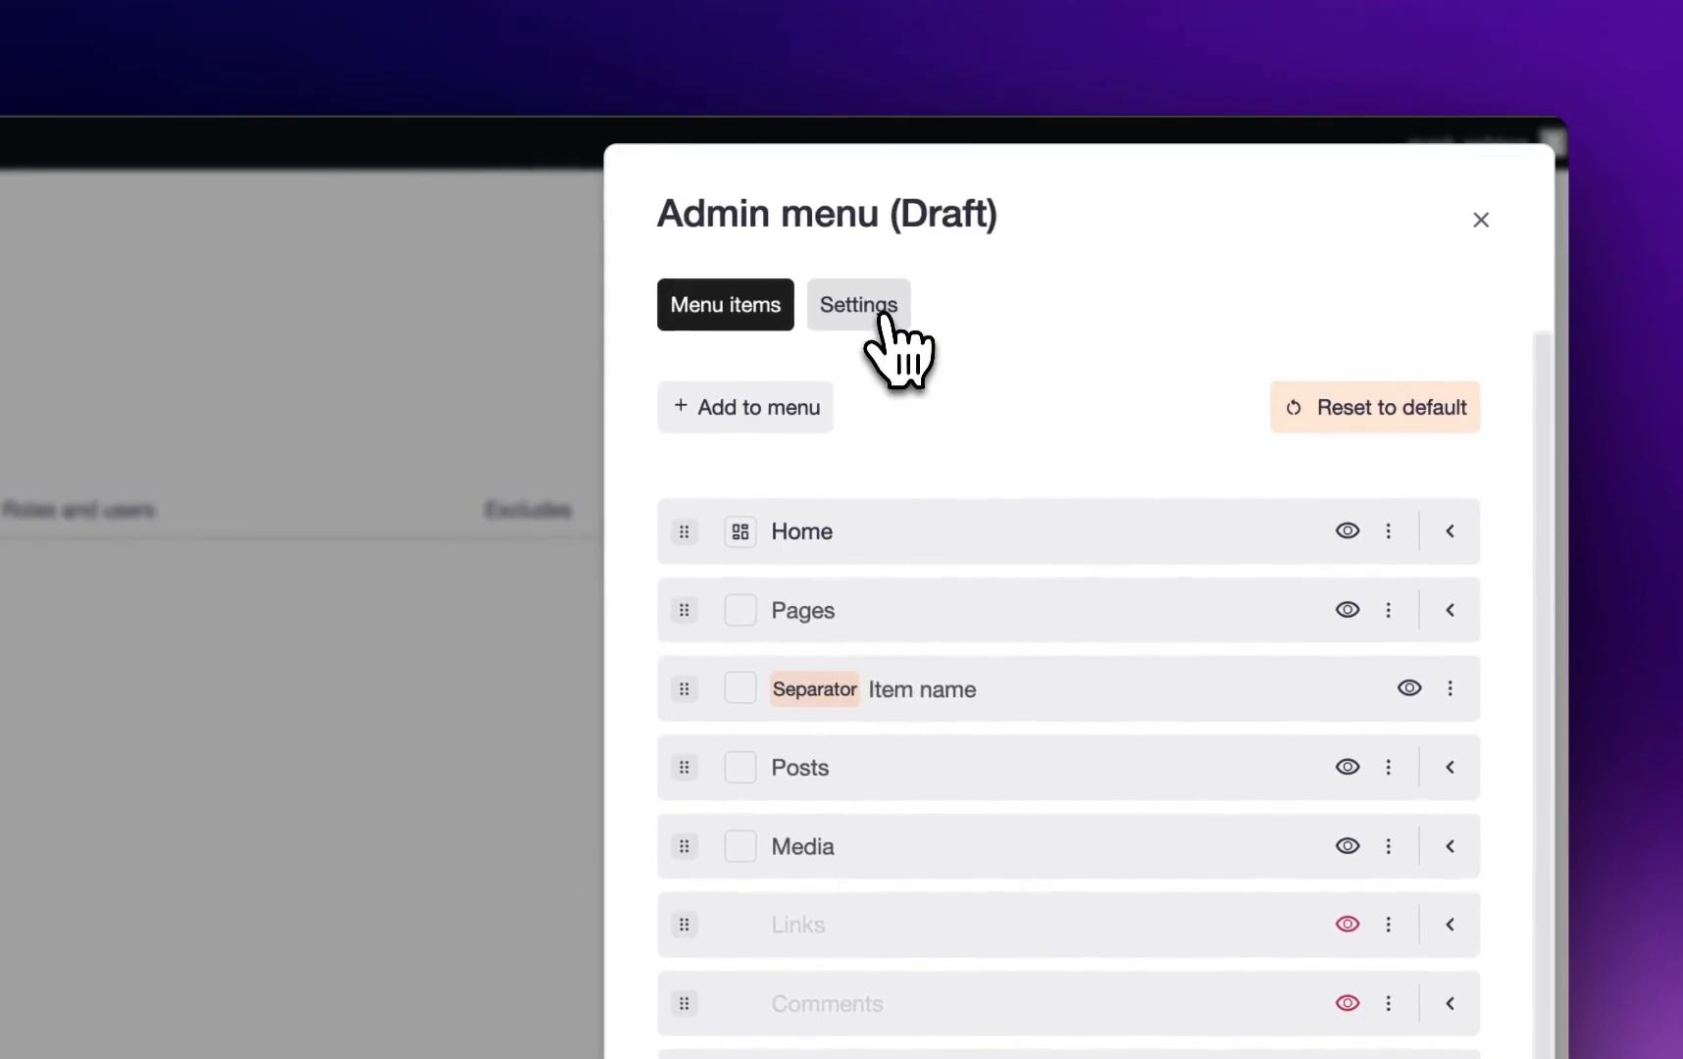
Step: Name the menu 'My new menu', set it Active, and apply it to the administrator role
{"action": "left_click", "coordinate": [857, 304]}
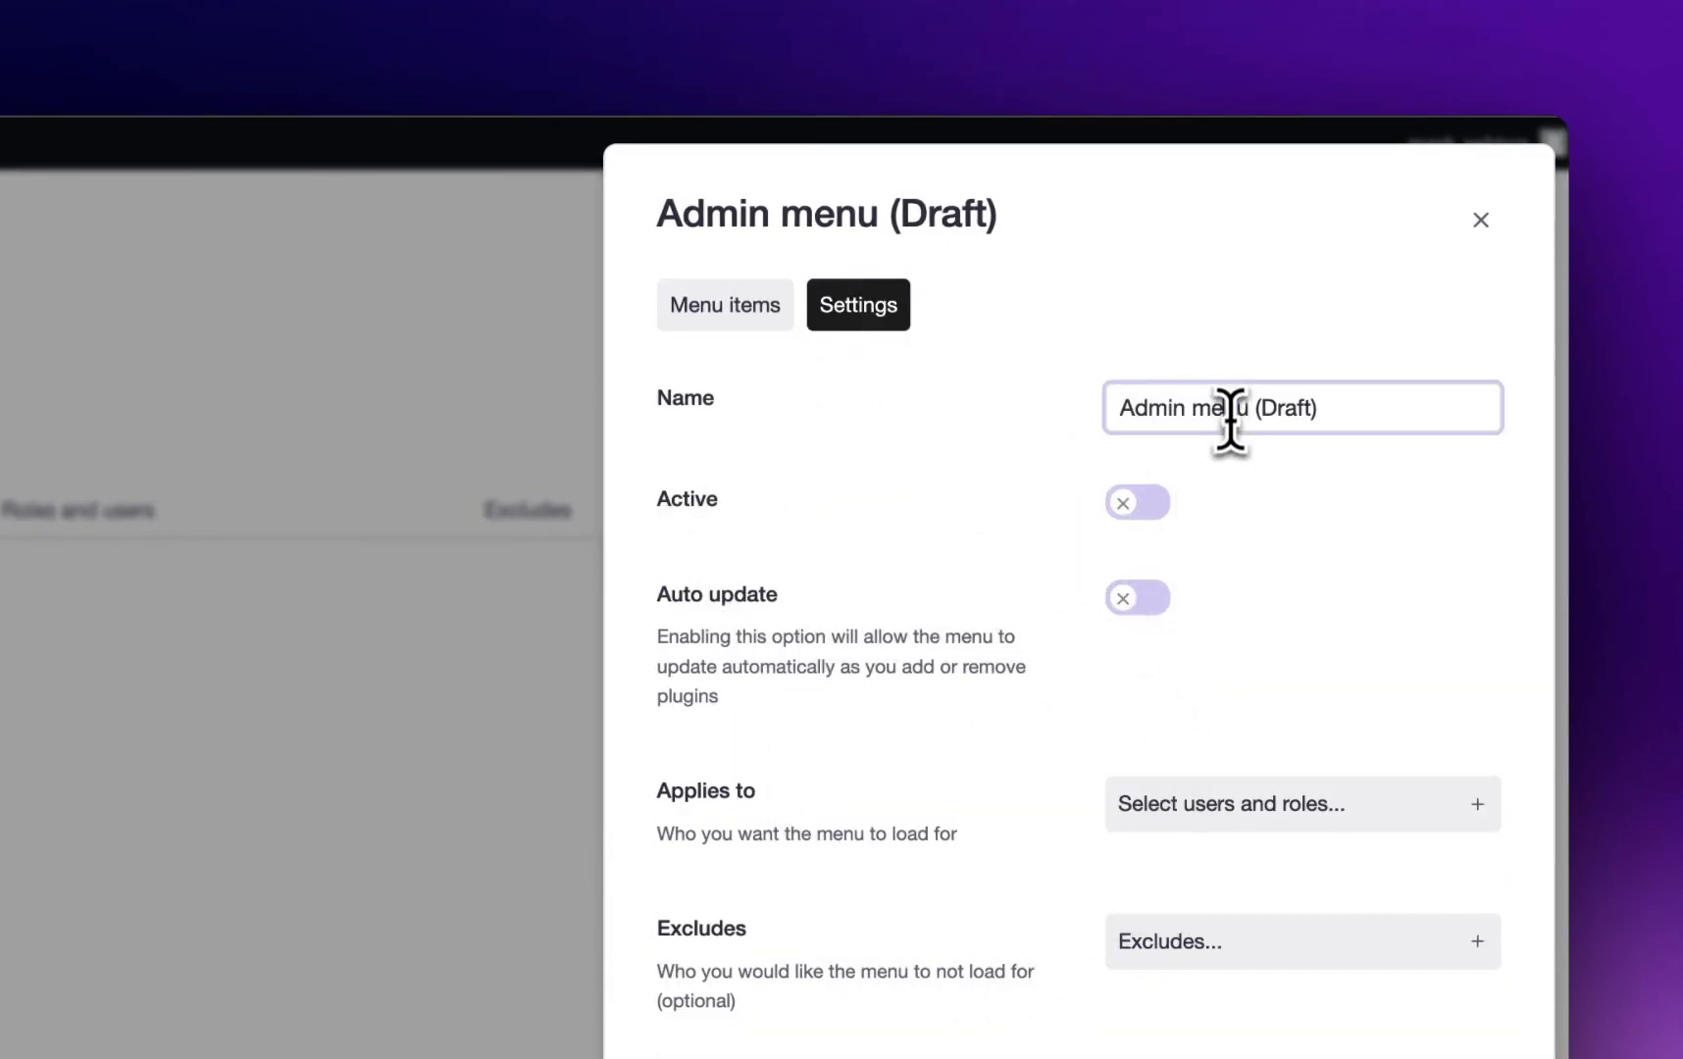
{"action": "type", "text": "My new me"}
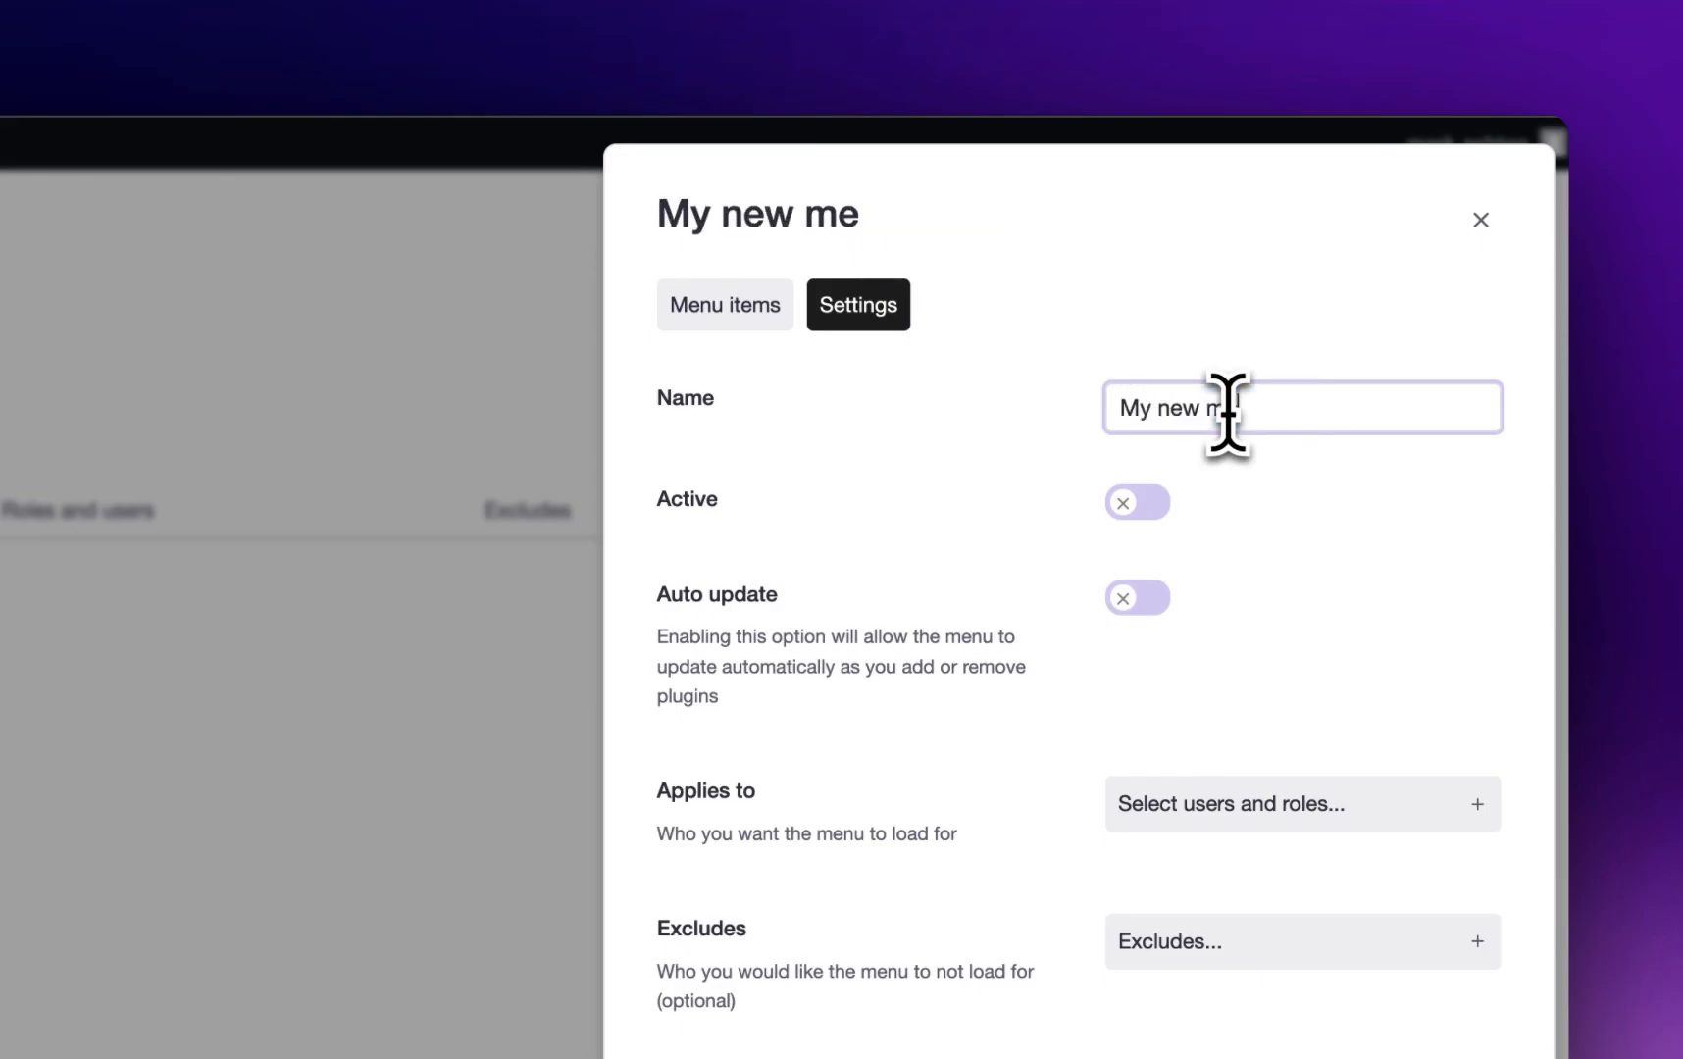
{"action": "type", "text": "nu"}
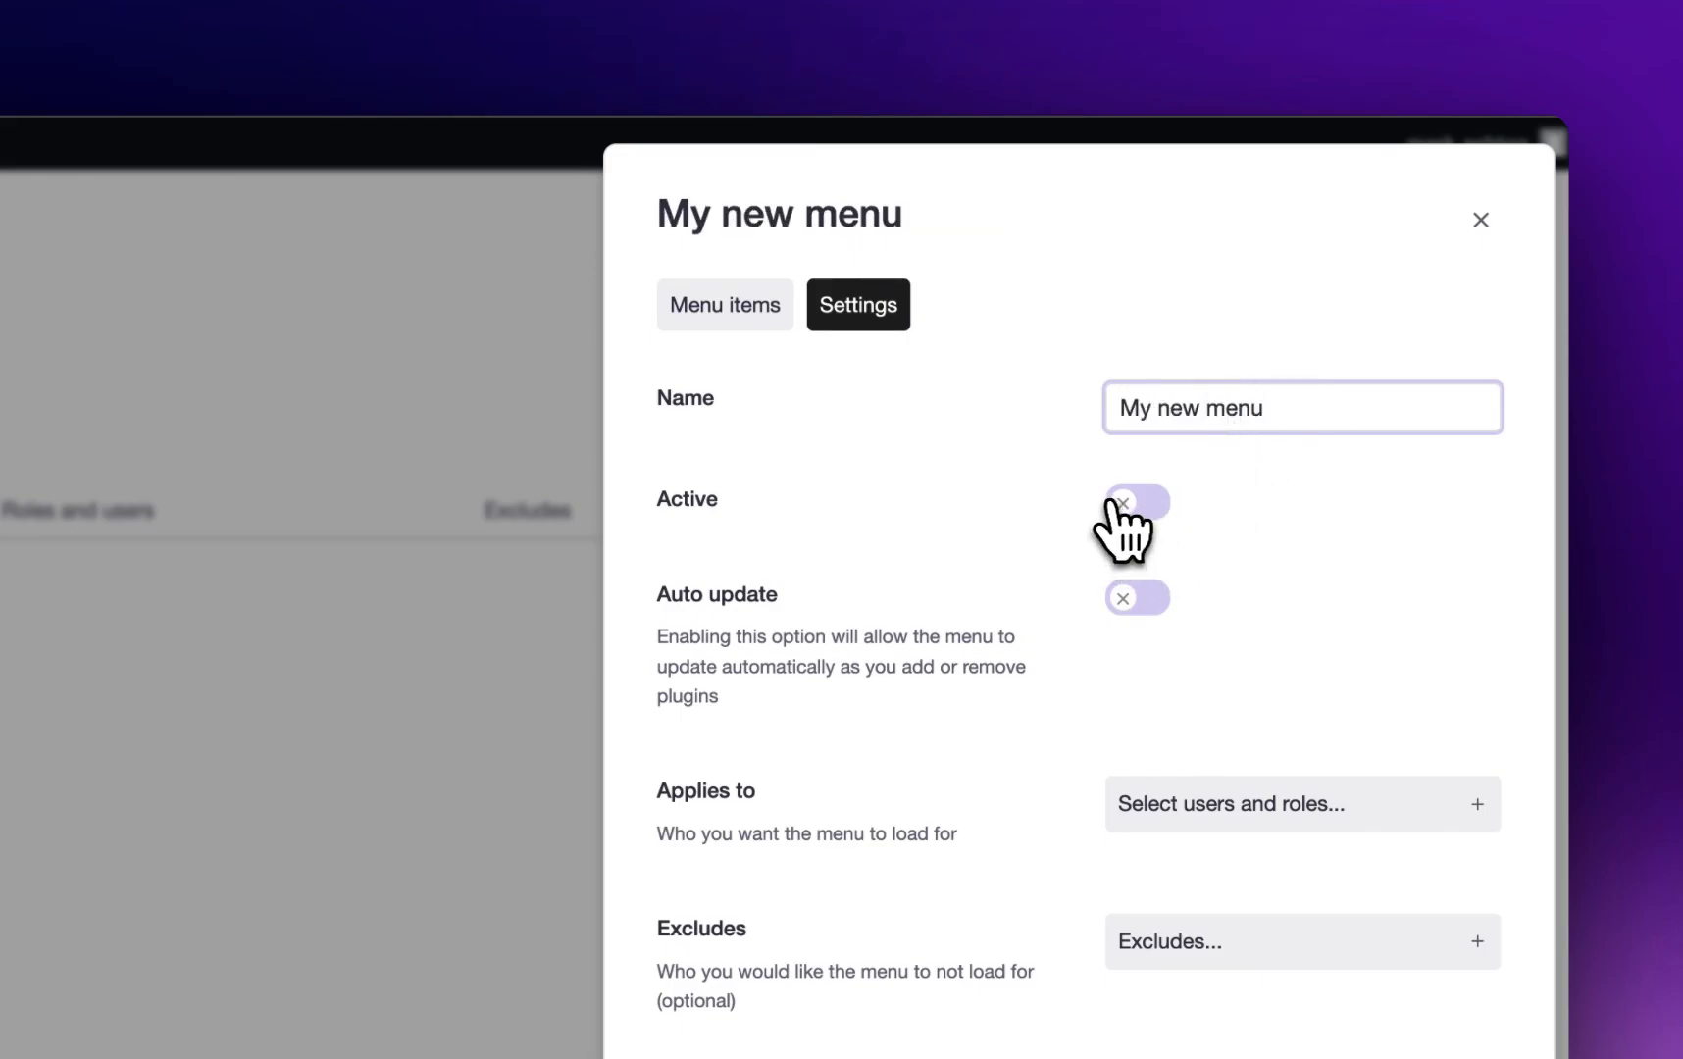
{"action": "left_click", "coordinate": [1136, 502]}
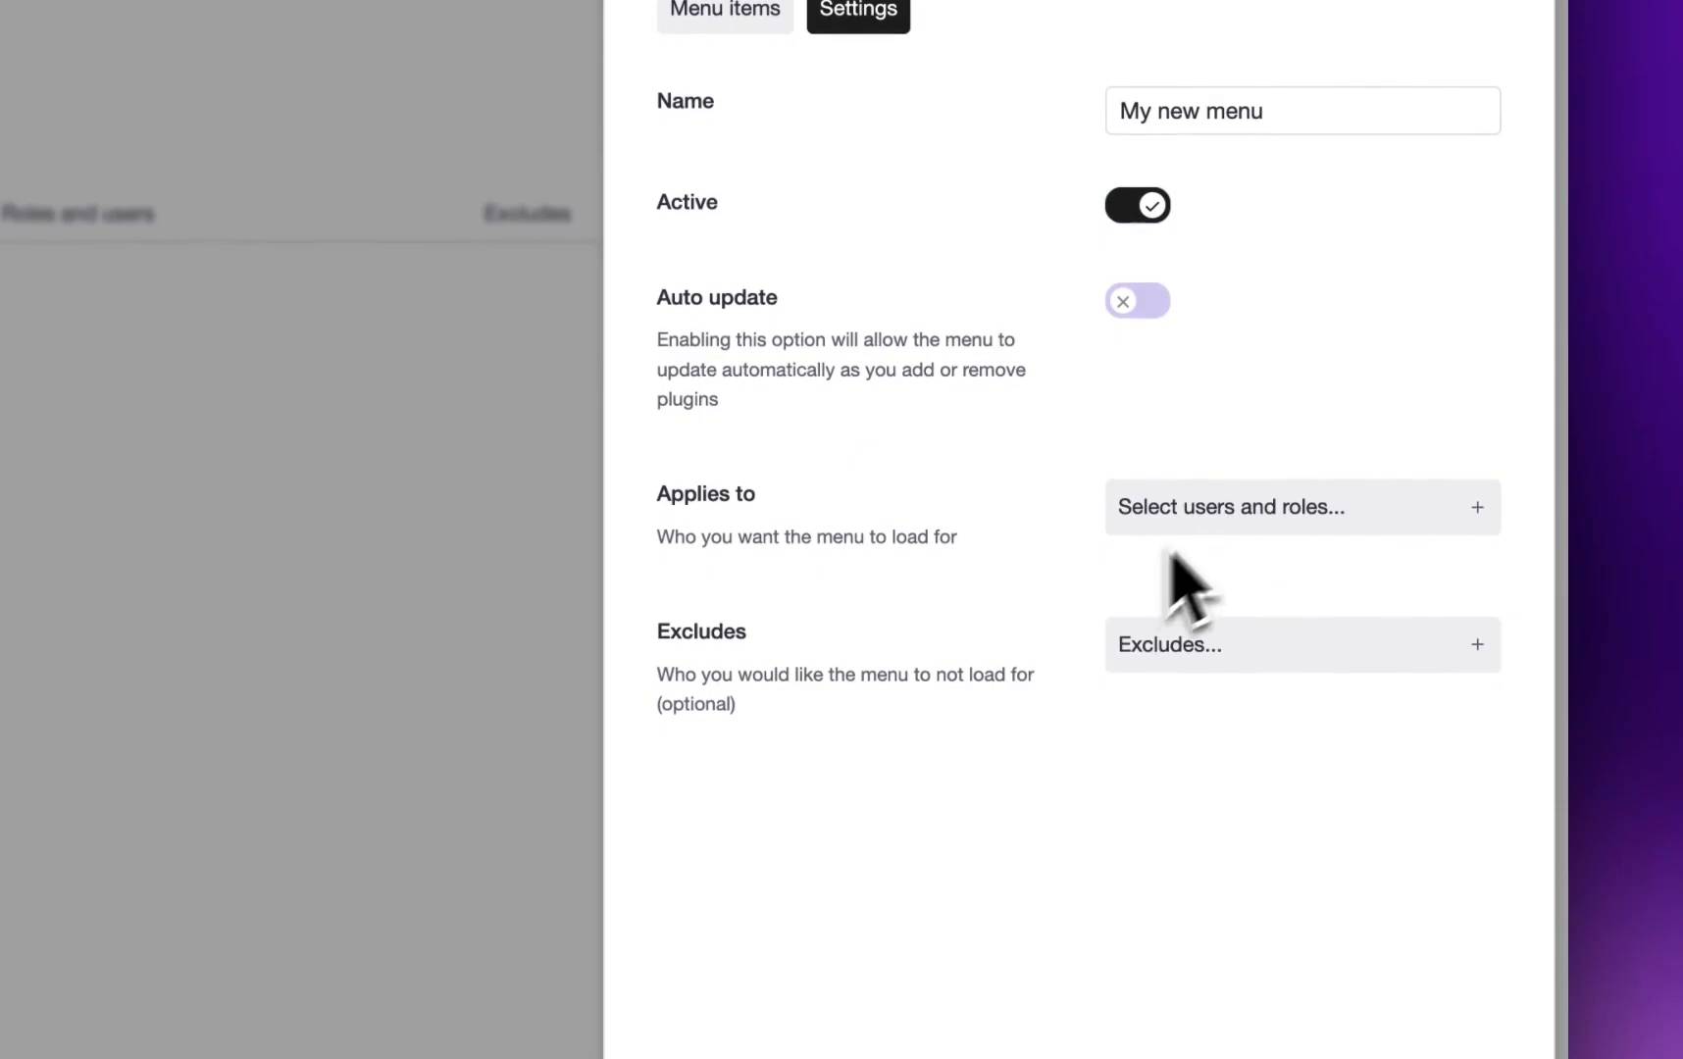
{"action": "type", "text": "admin"}
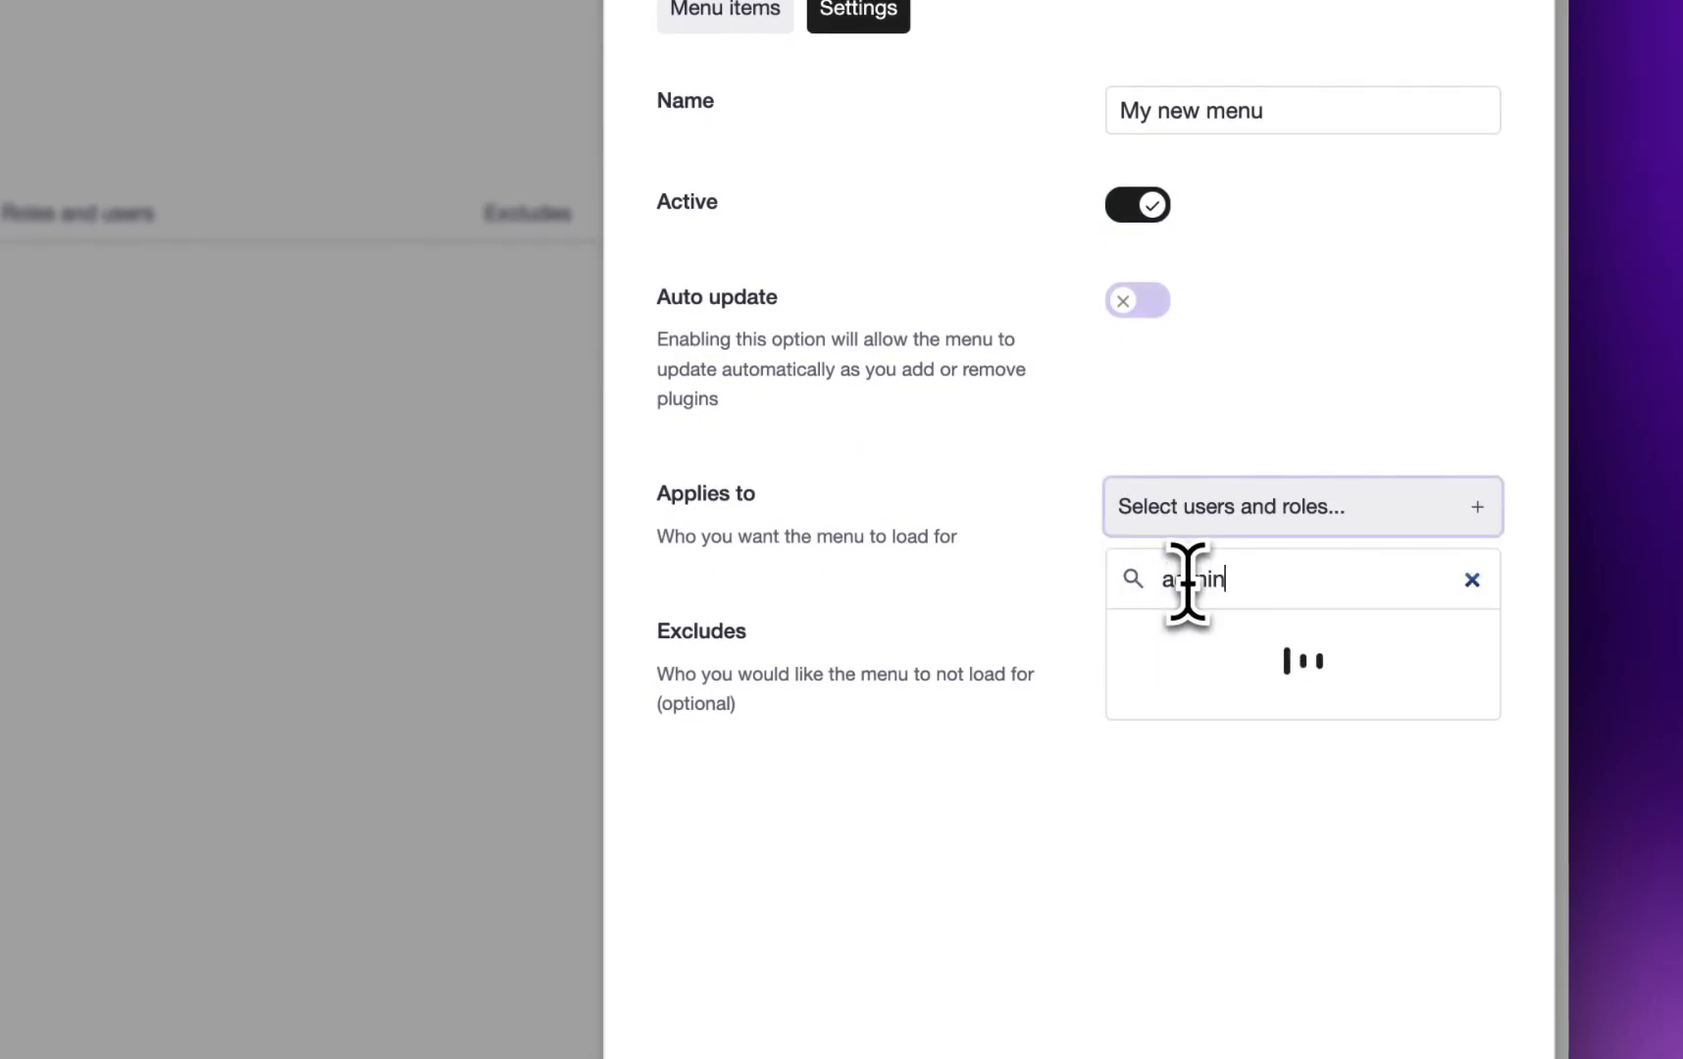
{"action": "left_click", "coordinate": [1303, 663]}
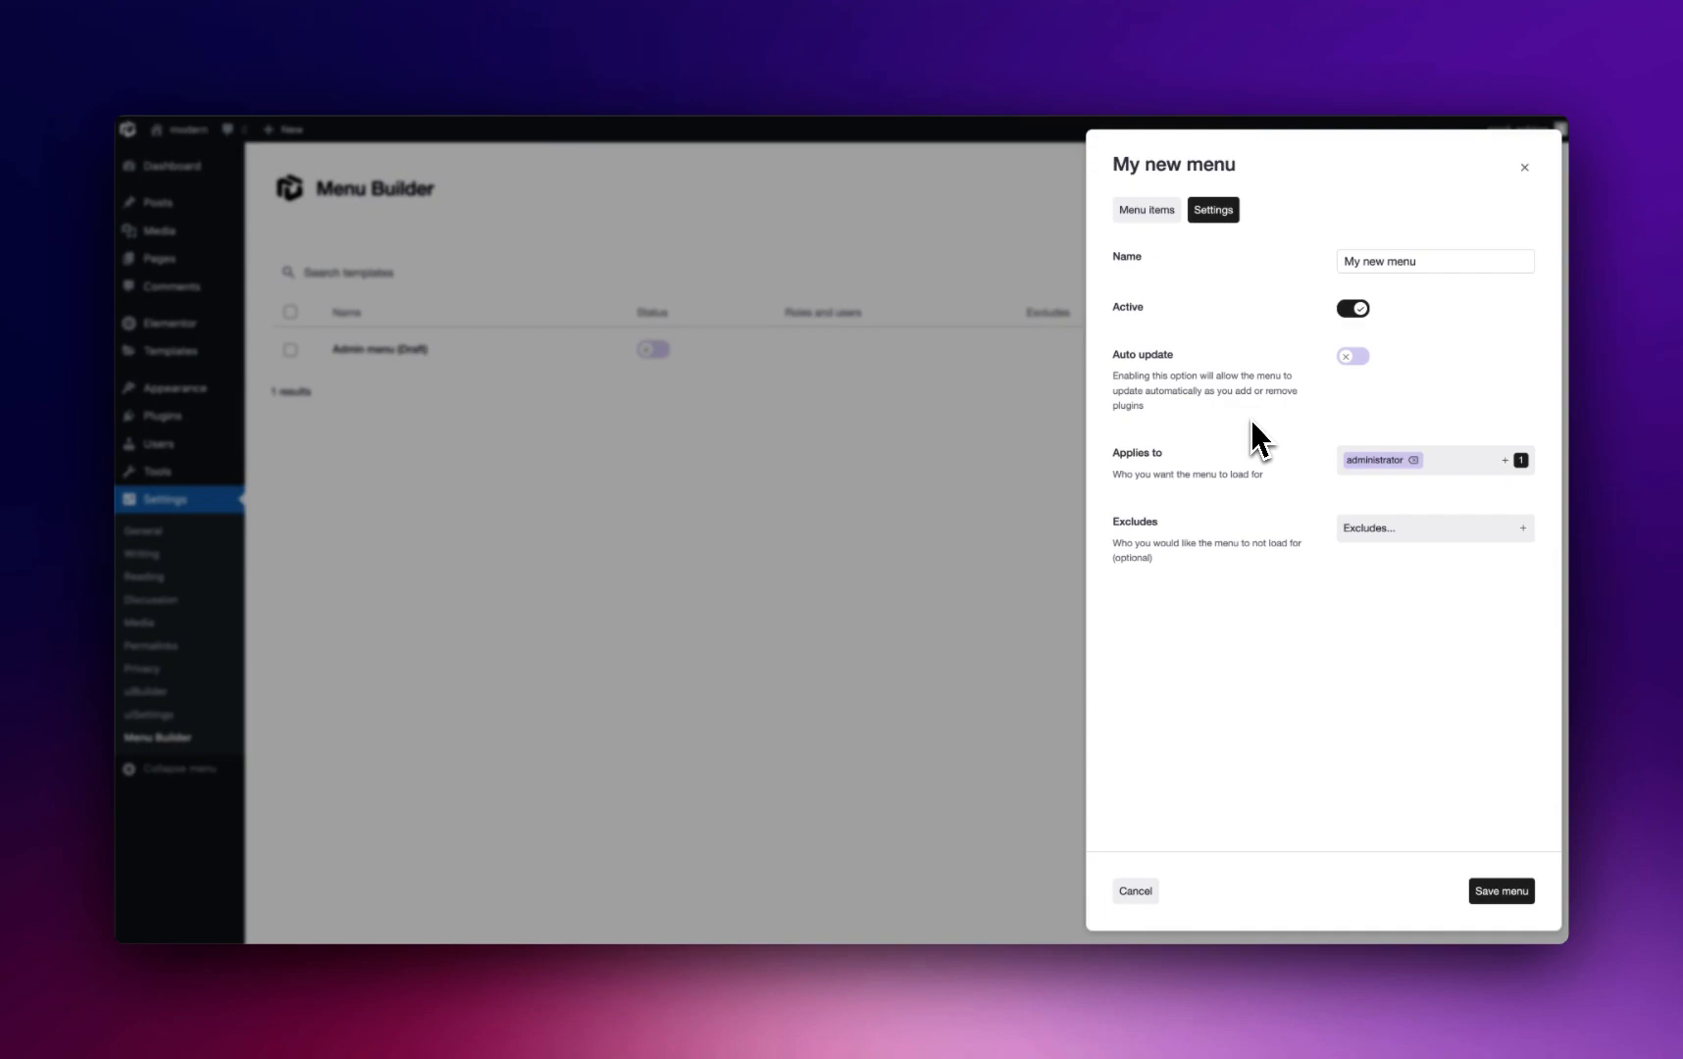
{"action": "mouse_move", "coordinate": [1215, 457]}
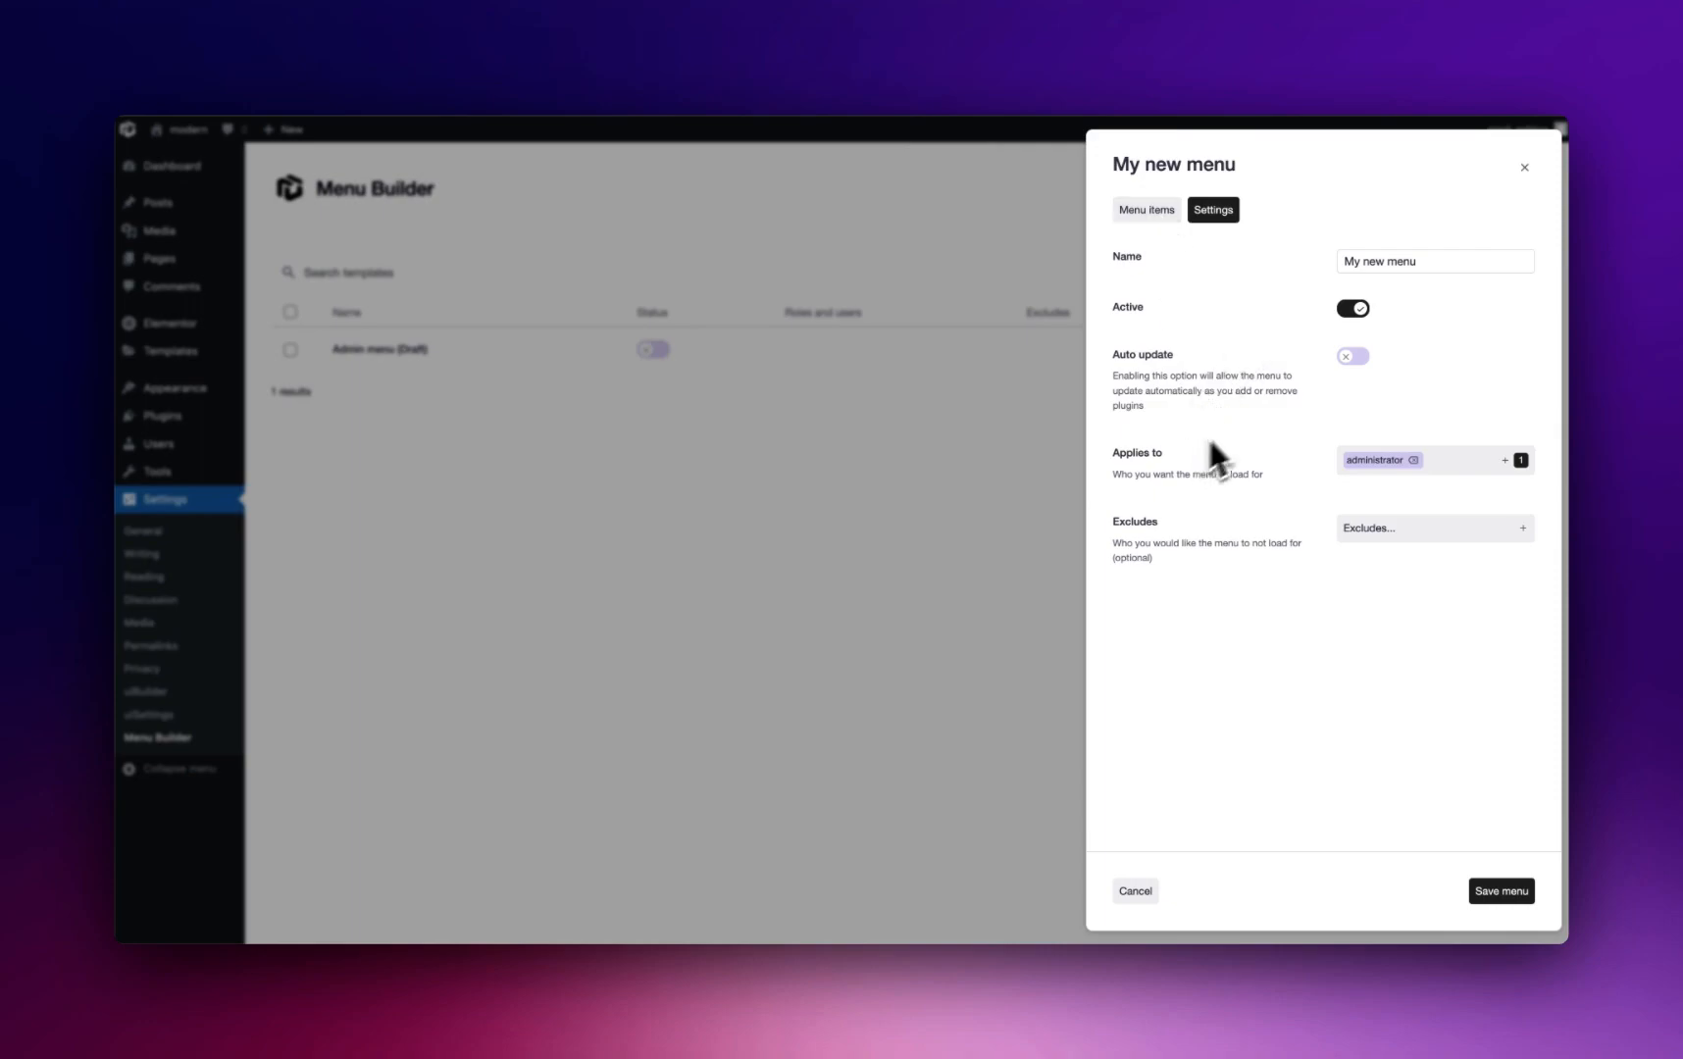
{"action": "mouse_move", "coordinate": [1226, 418]}
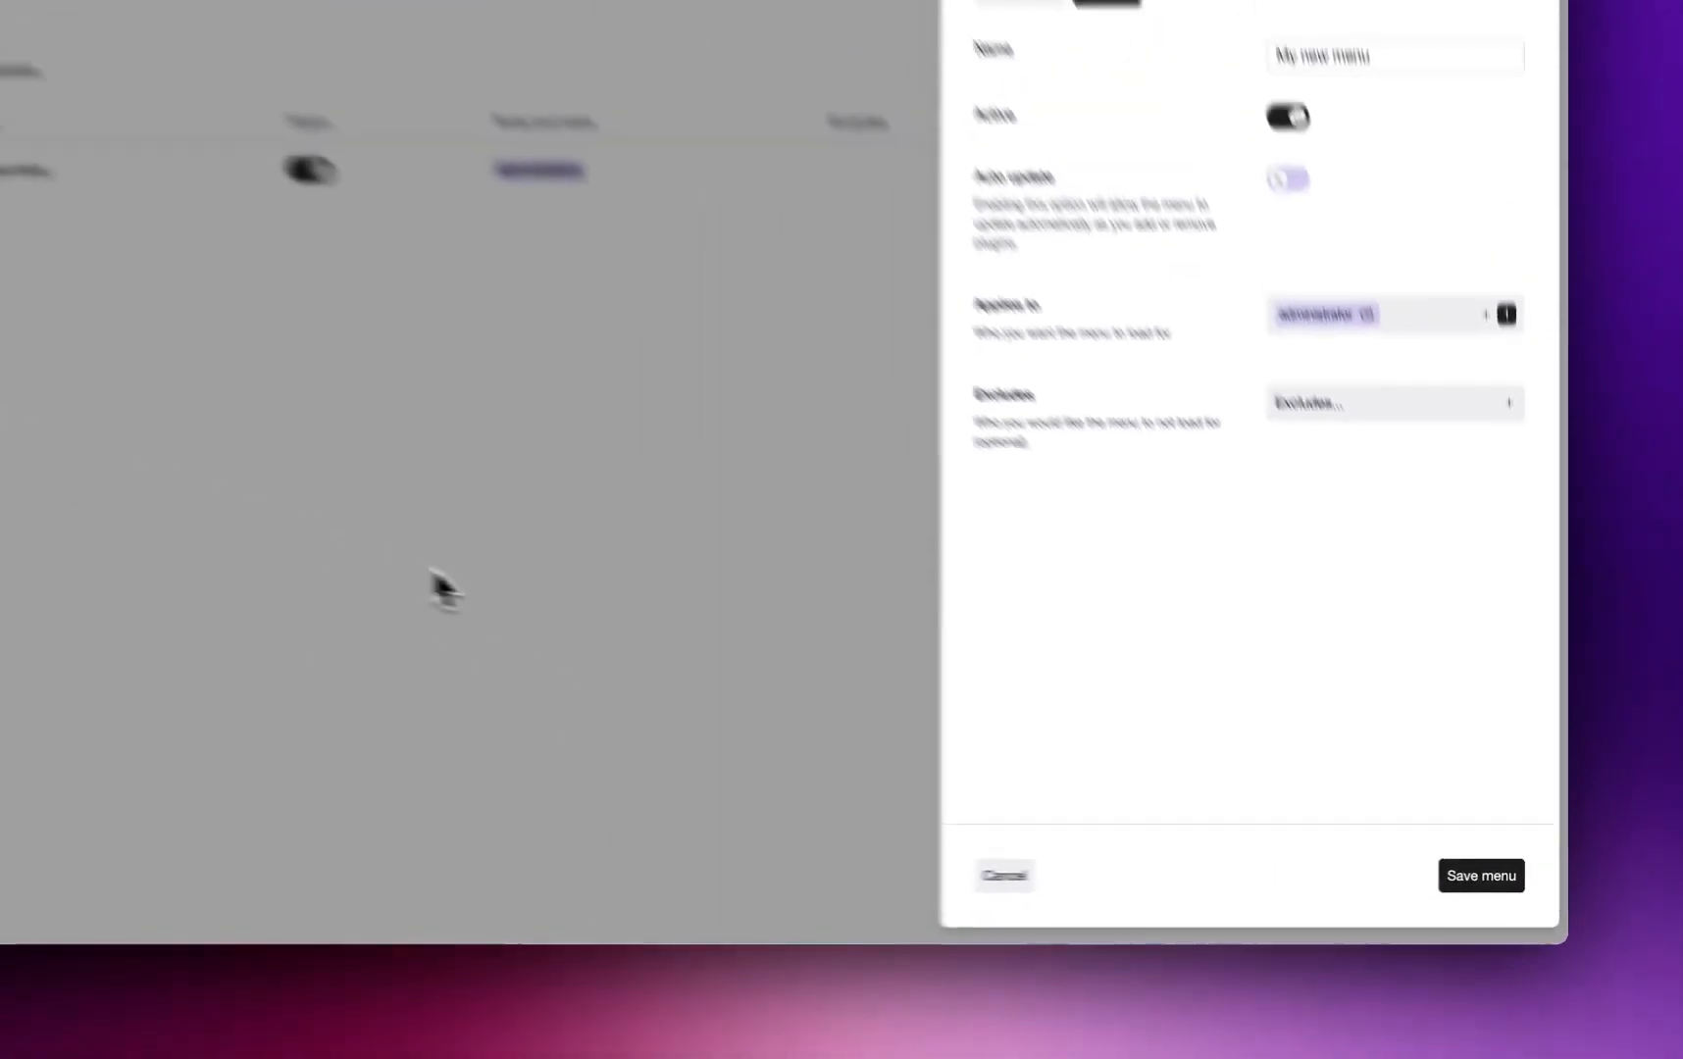
Step: Save 'My new menu' and clear the selection in the Menu Builder list
{"action": "left_click", "coordinate": [1479, 875]}
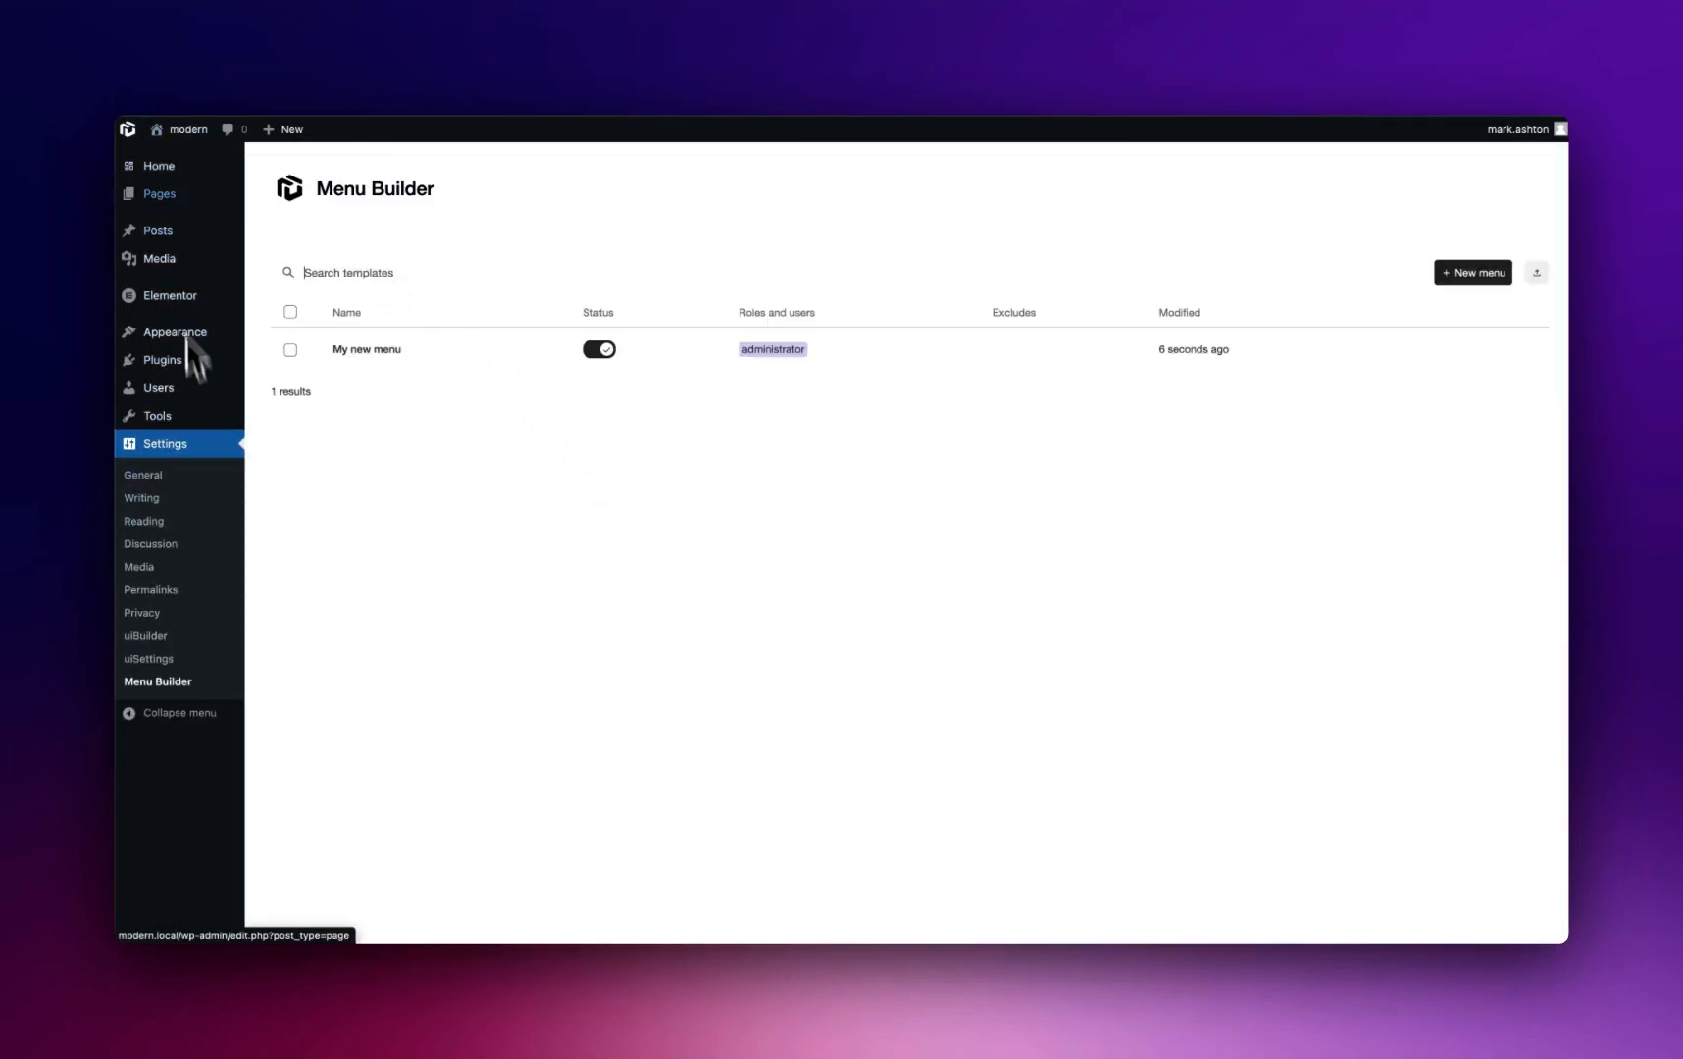
{"action": "mouse_move", "coordinate": [506, 588]}
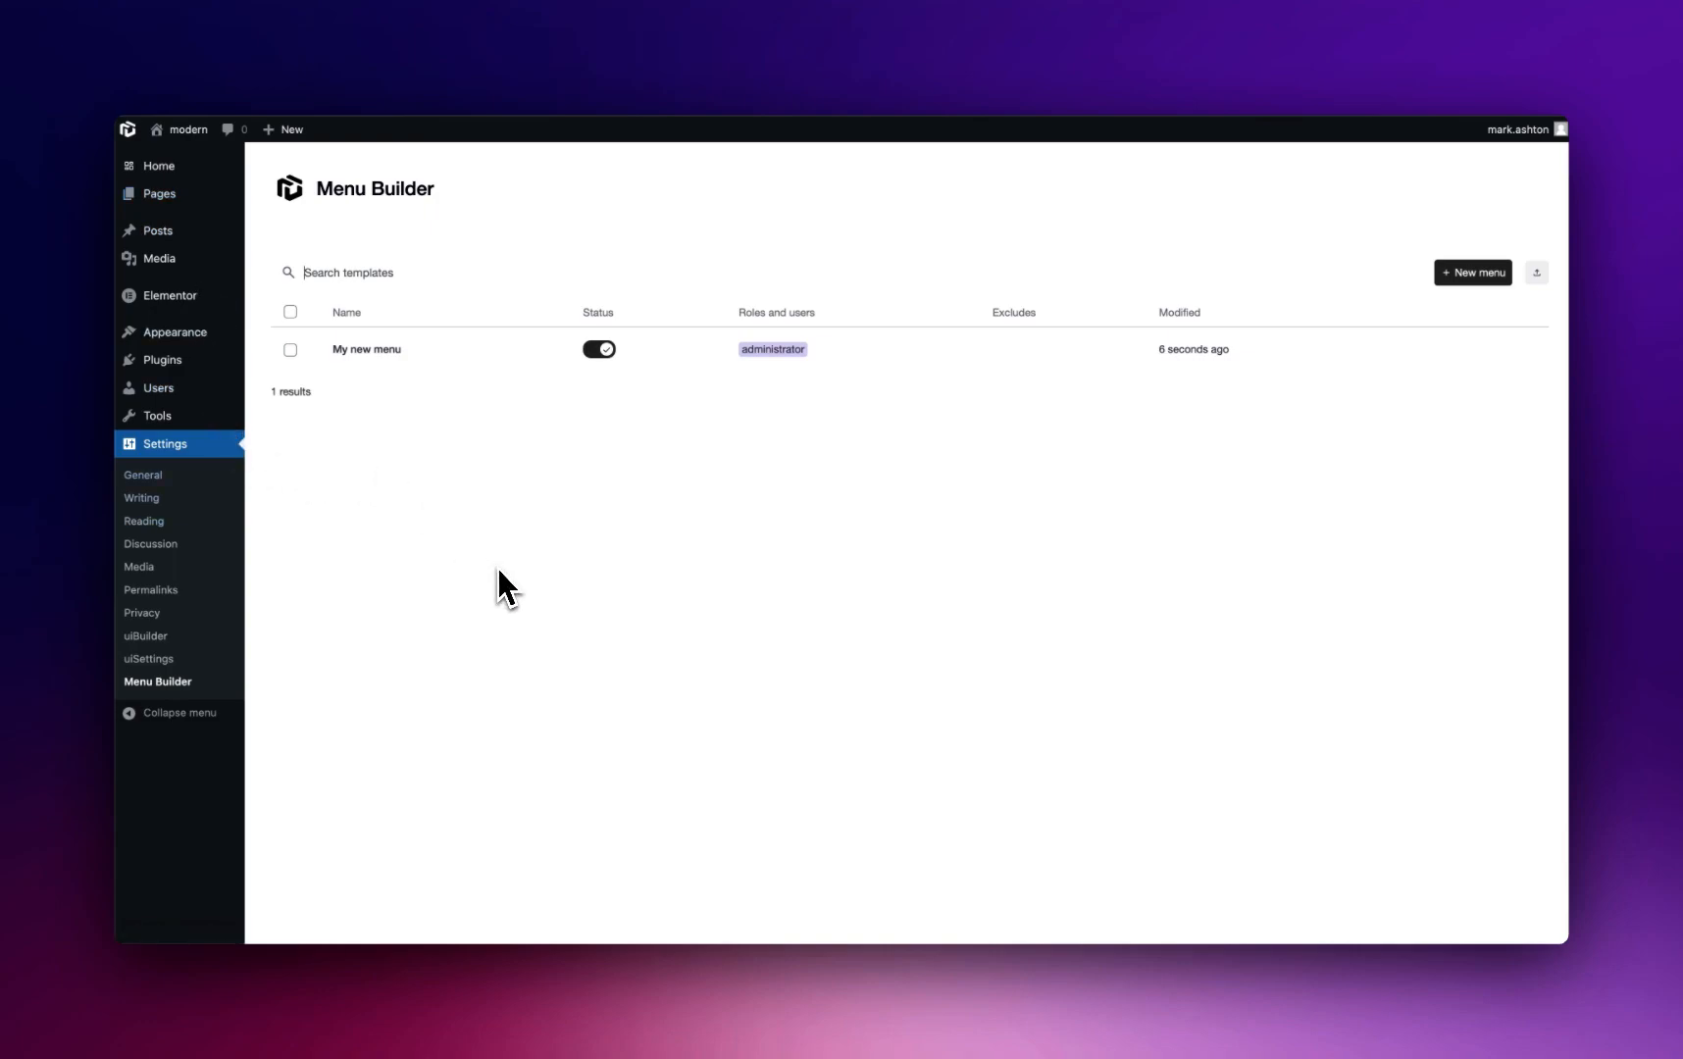
{"action": "mouse_move", "coordinate": [563, 569]}
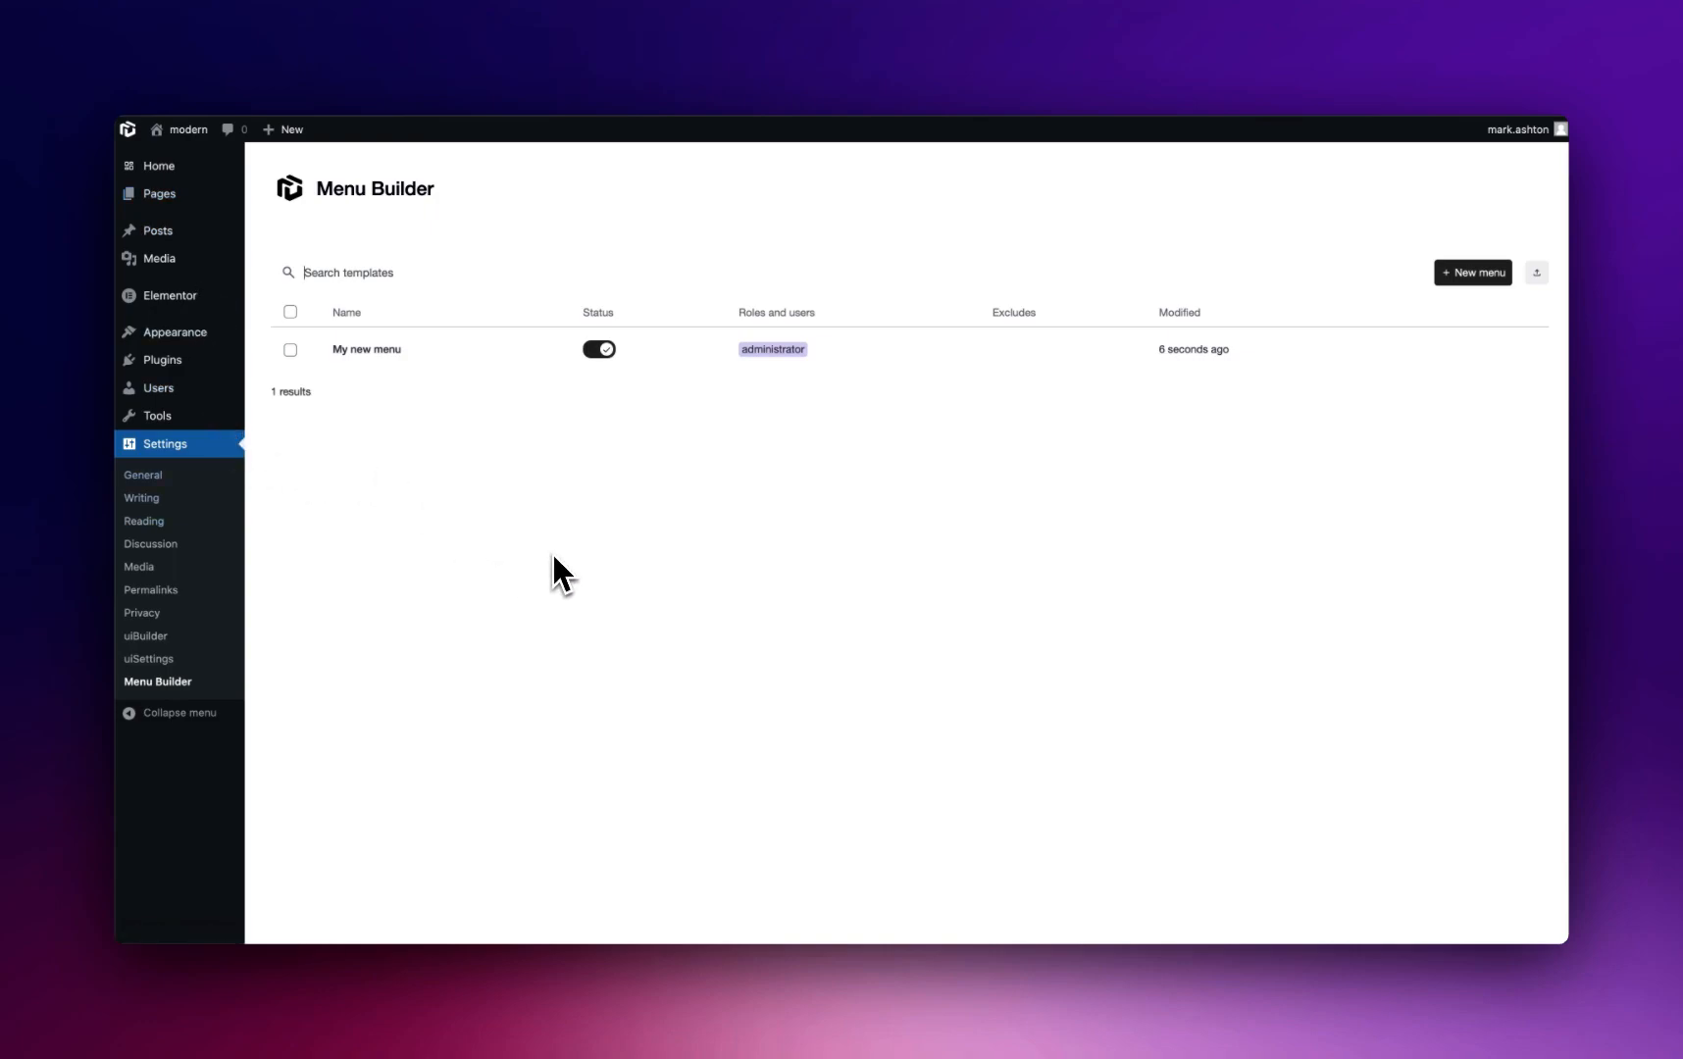
{"action": "mouse_move", "coordinate": [493, 397]}
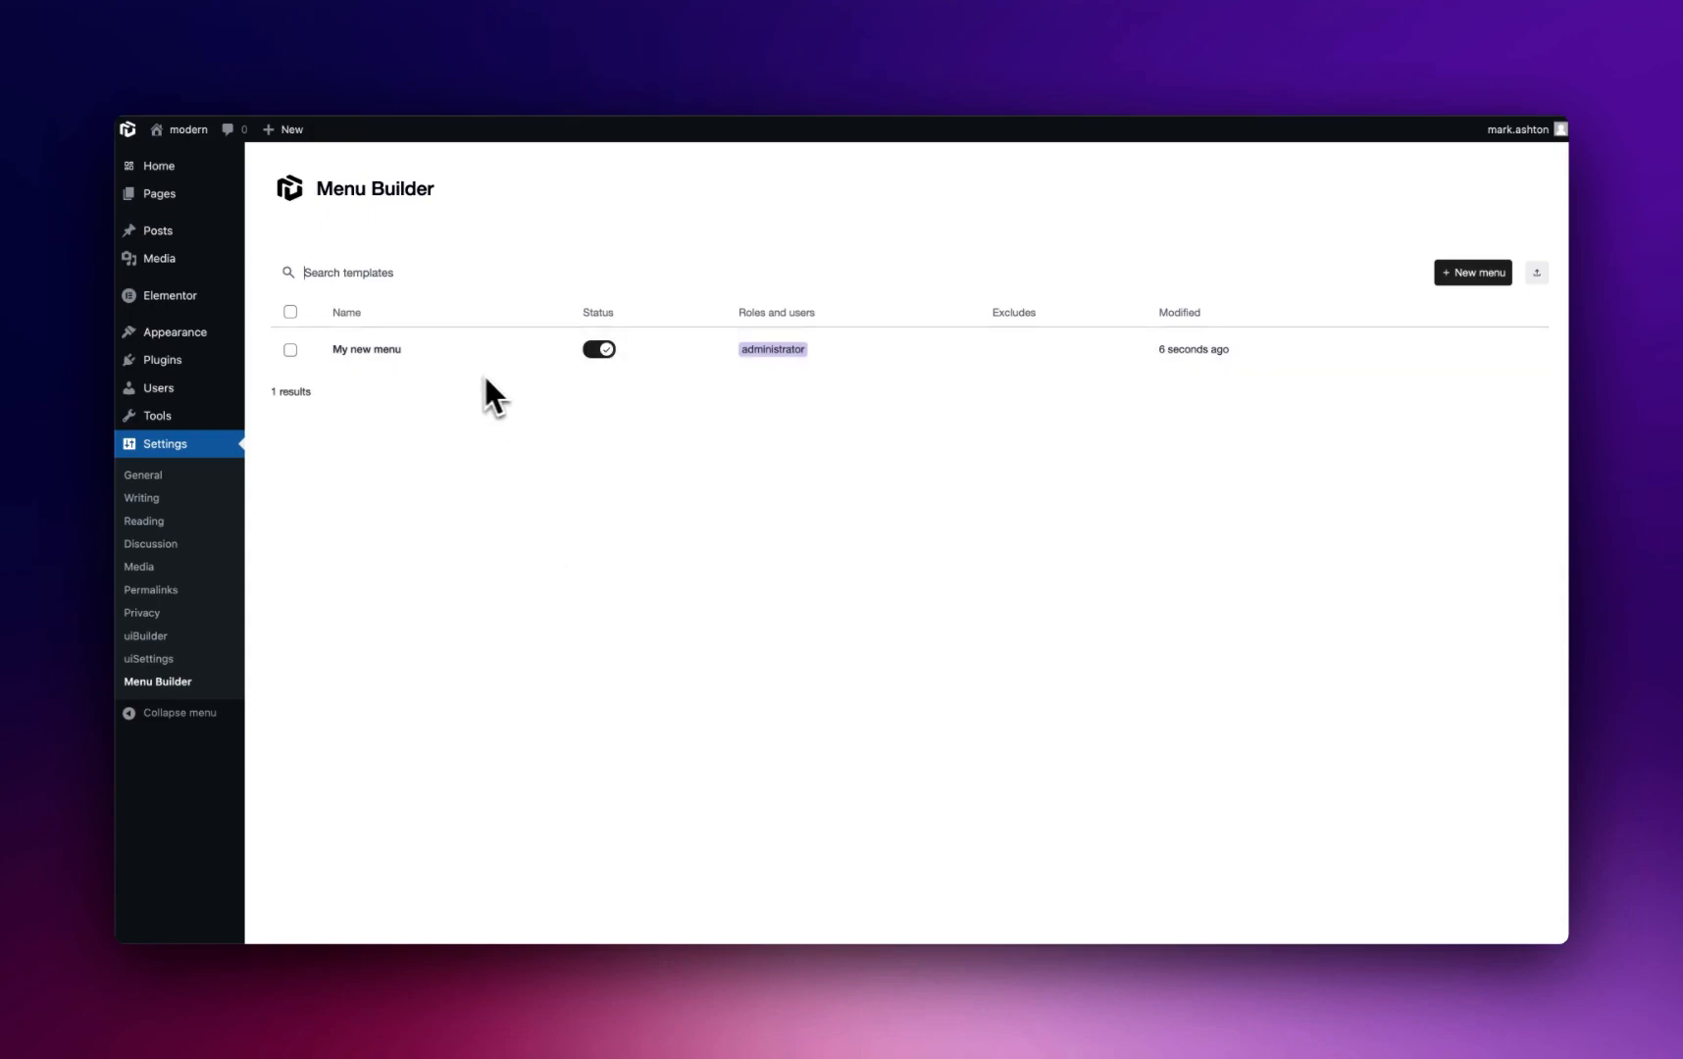
{"action": "mouse_move", "coordinate": [757, 634]}
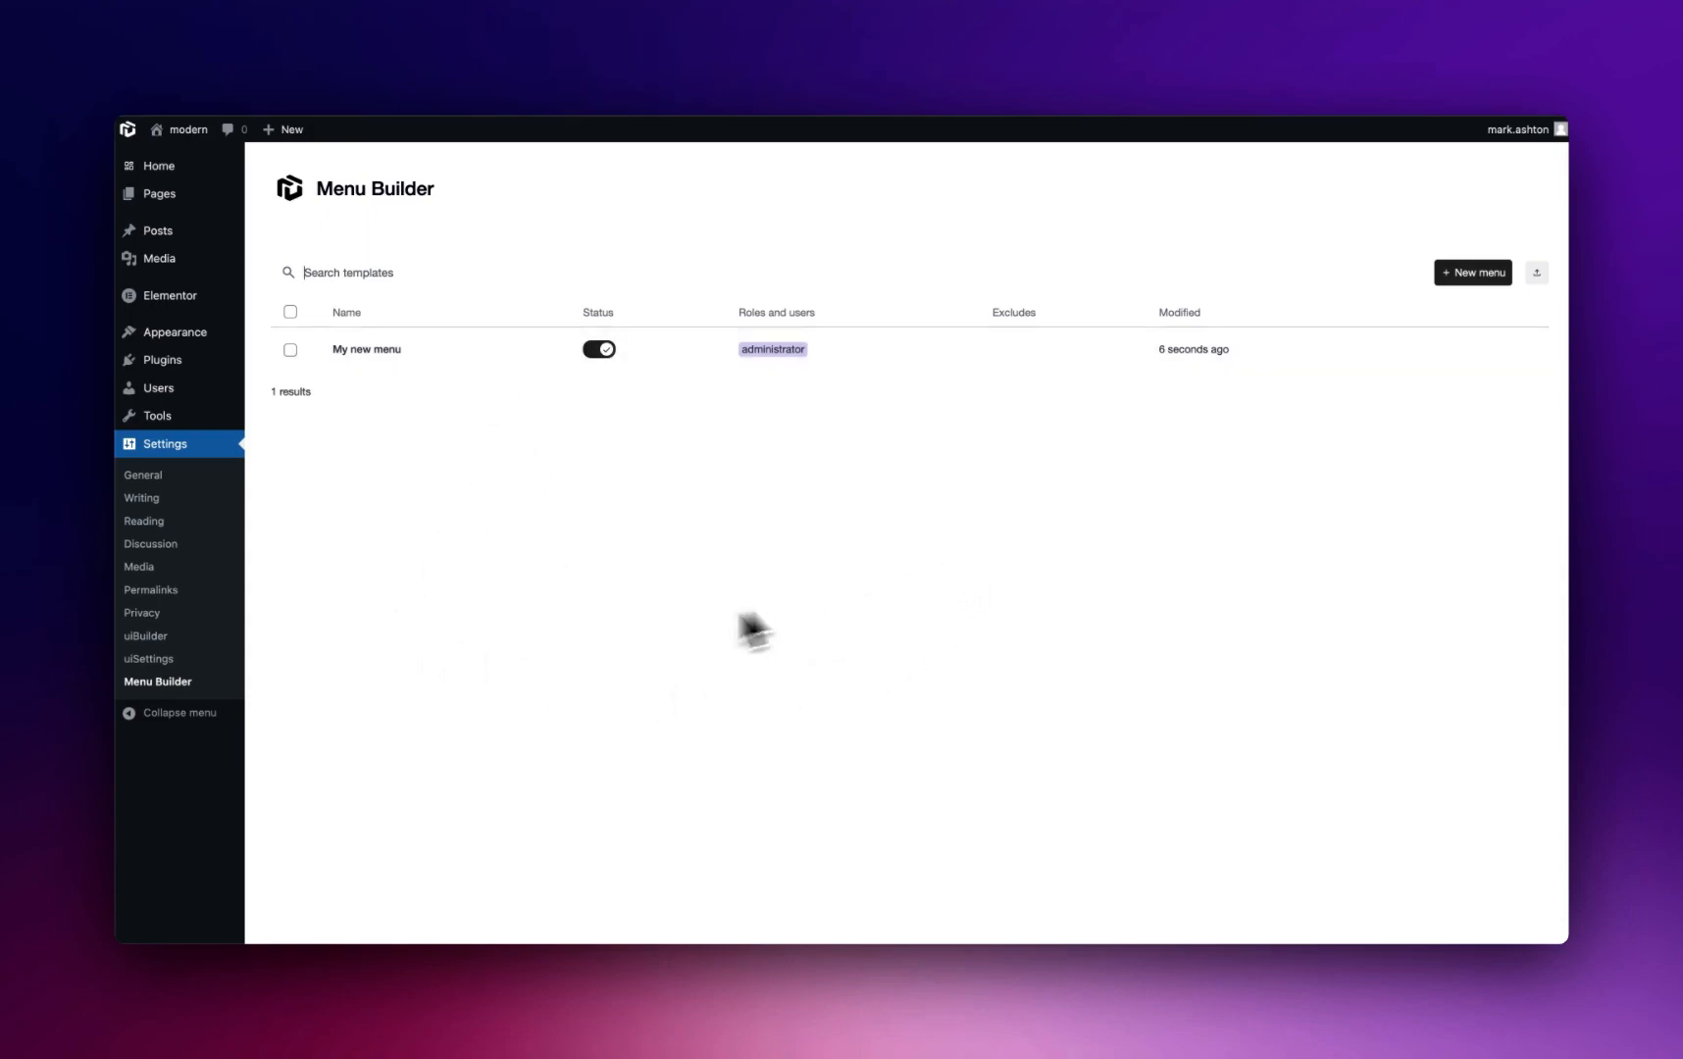
{"action": "mouse_move", "coordinate": [698, 781]}
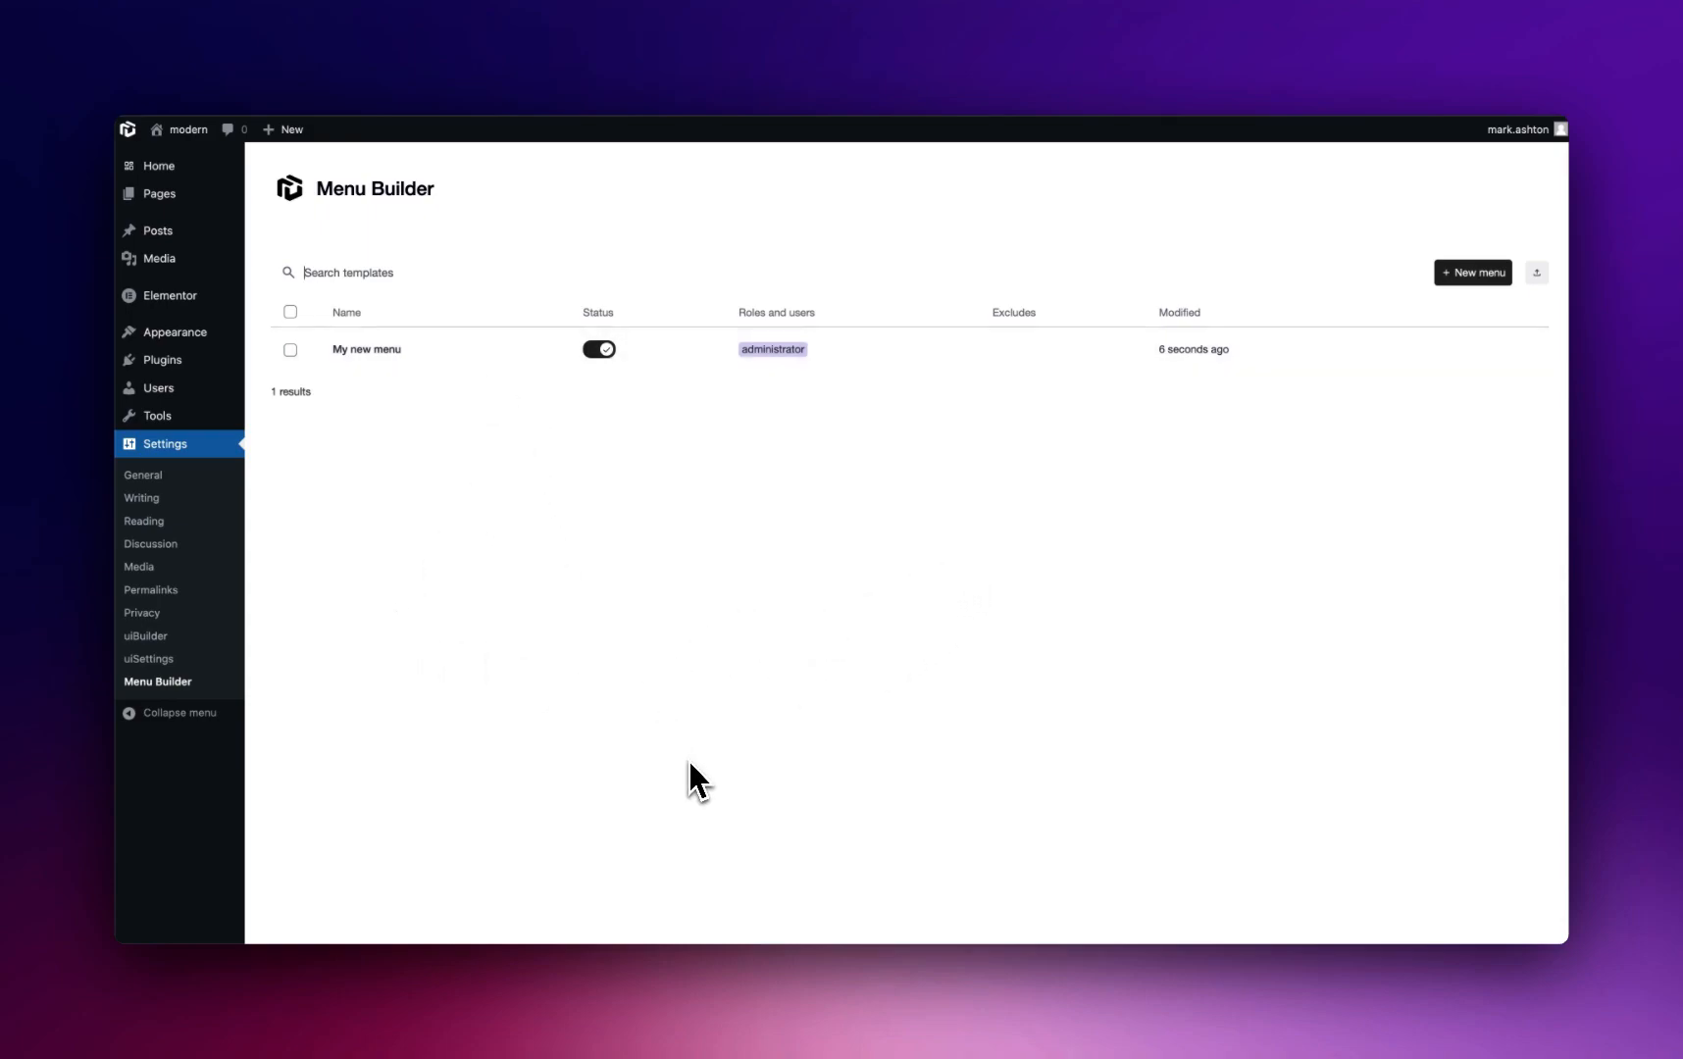
{"action": "mouse_move", "coordinate": [814, 692]}
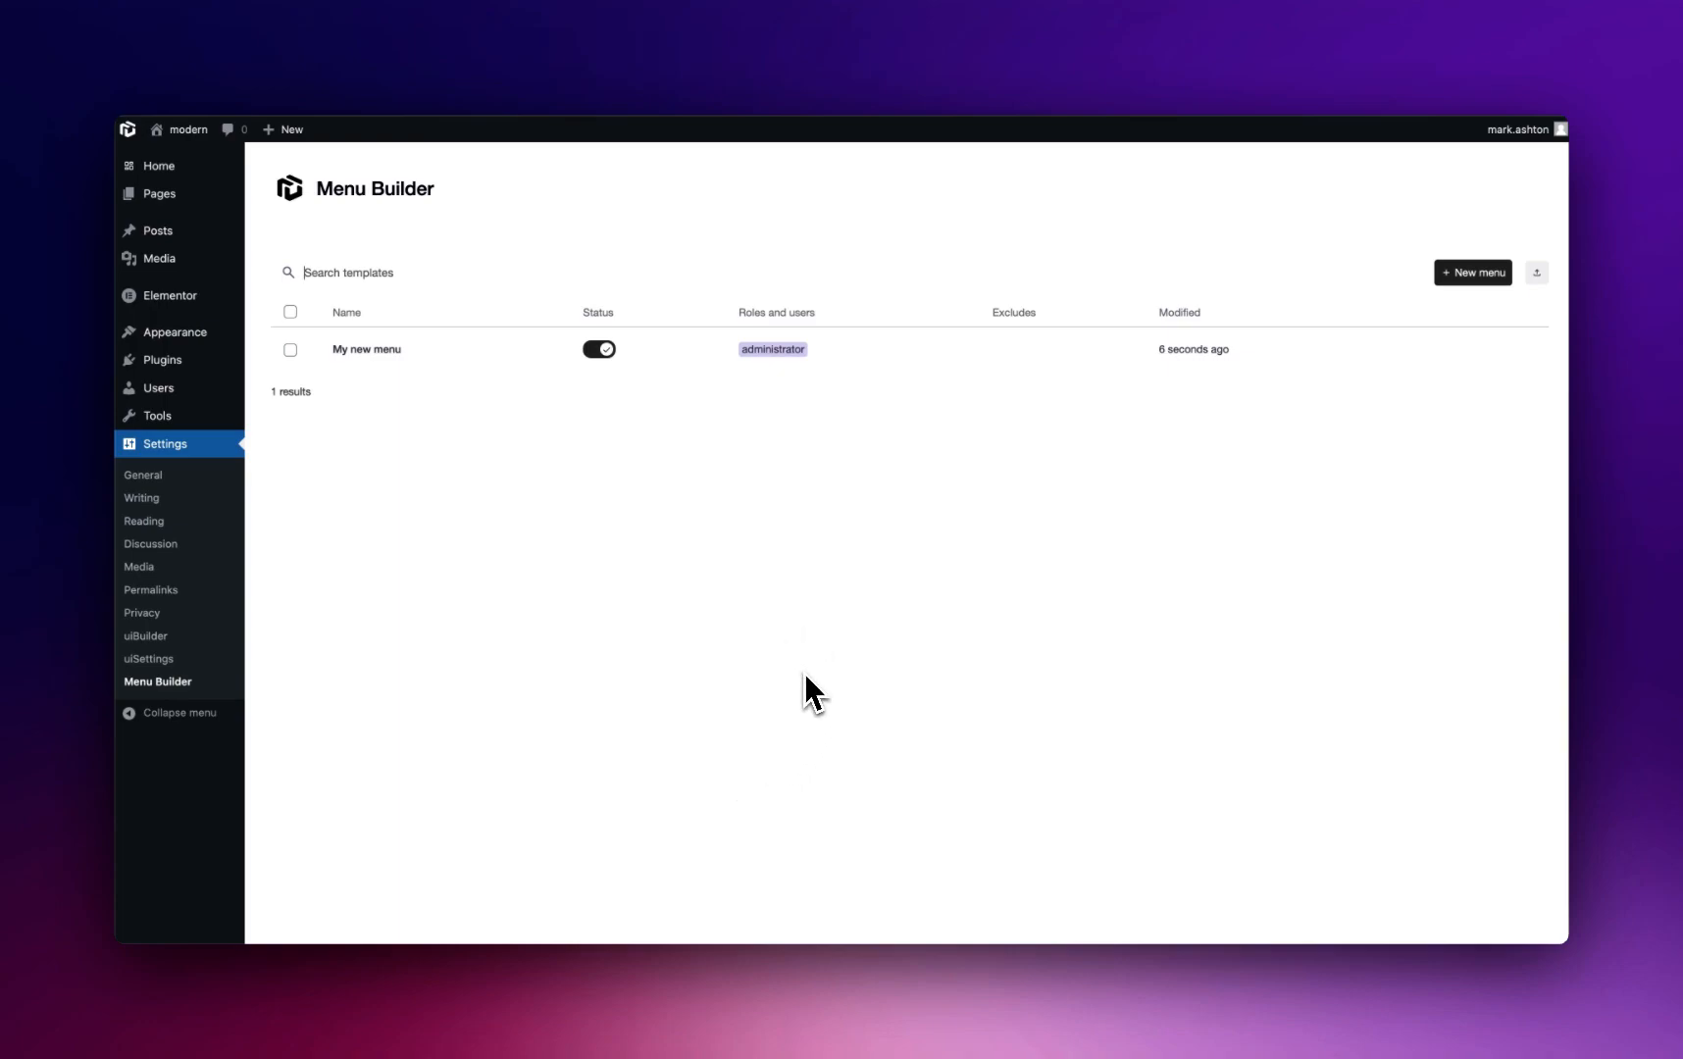
{"action": "mouse_move", "coordinate": [677, 408]}
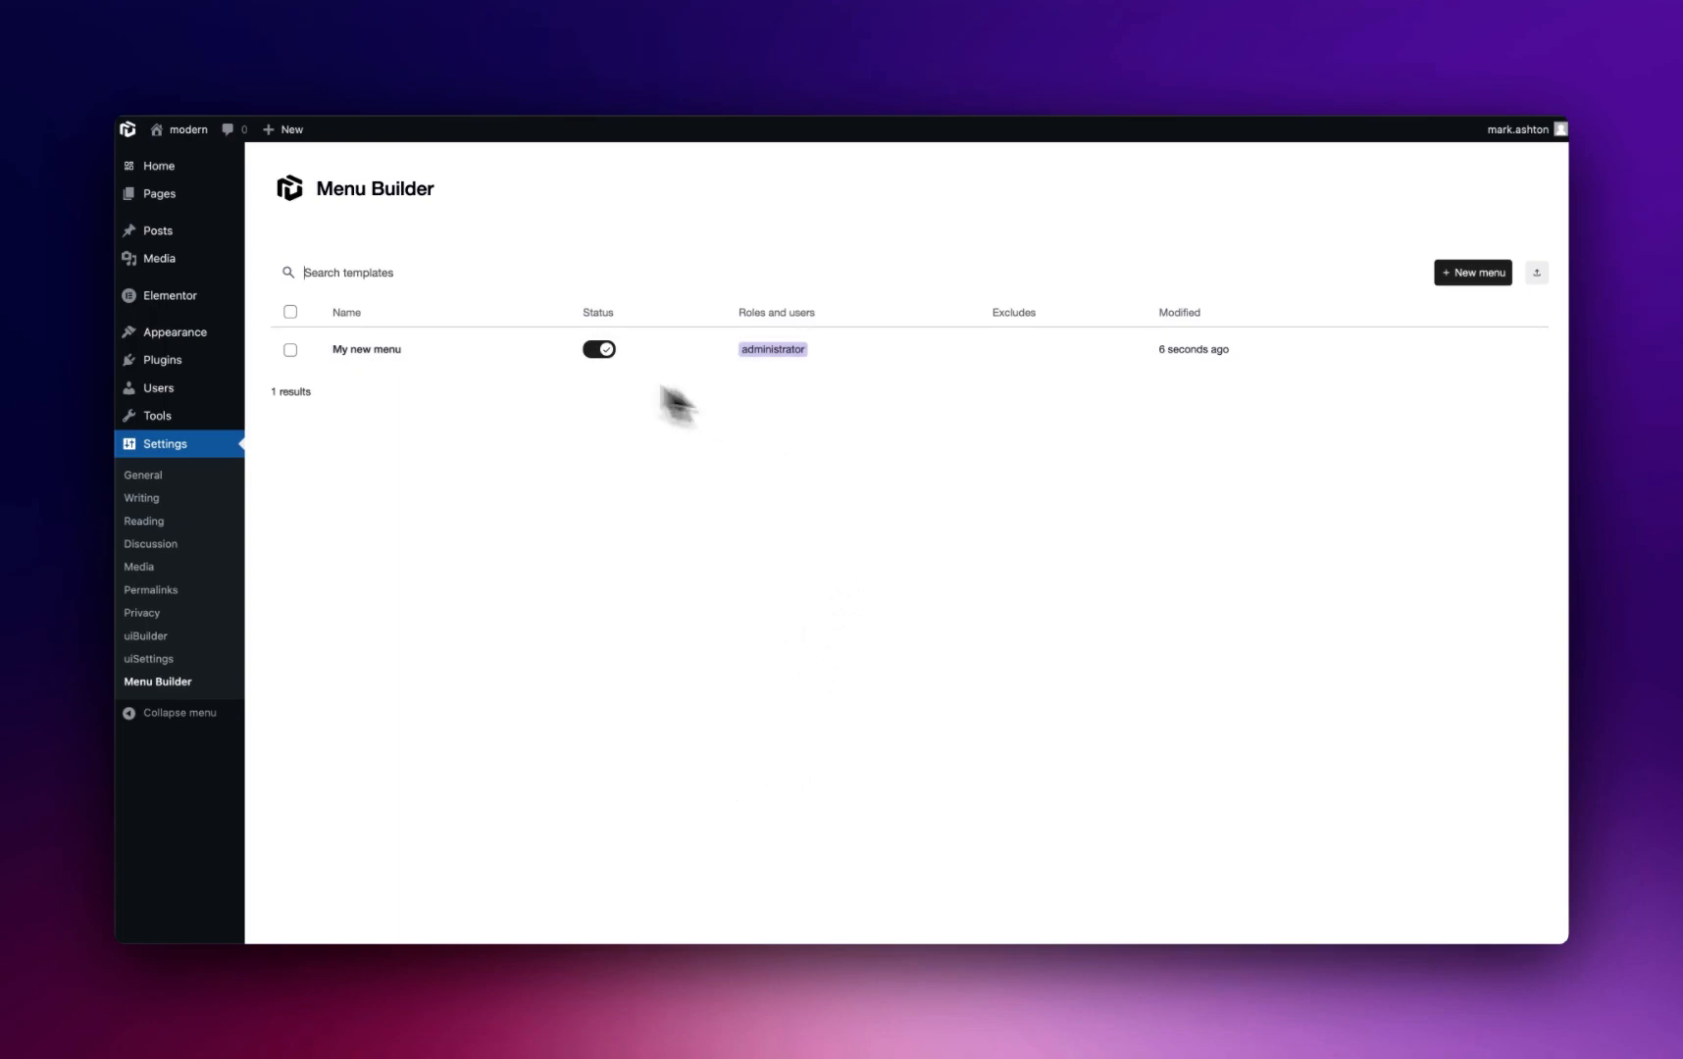
{"action": "mouse_move", "coordinate": [912, 424]}
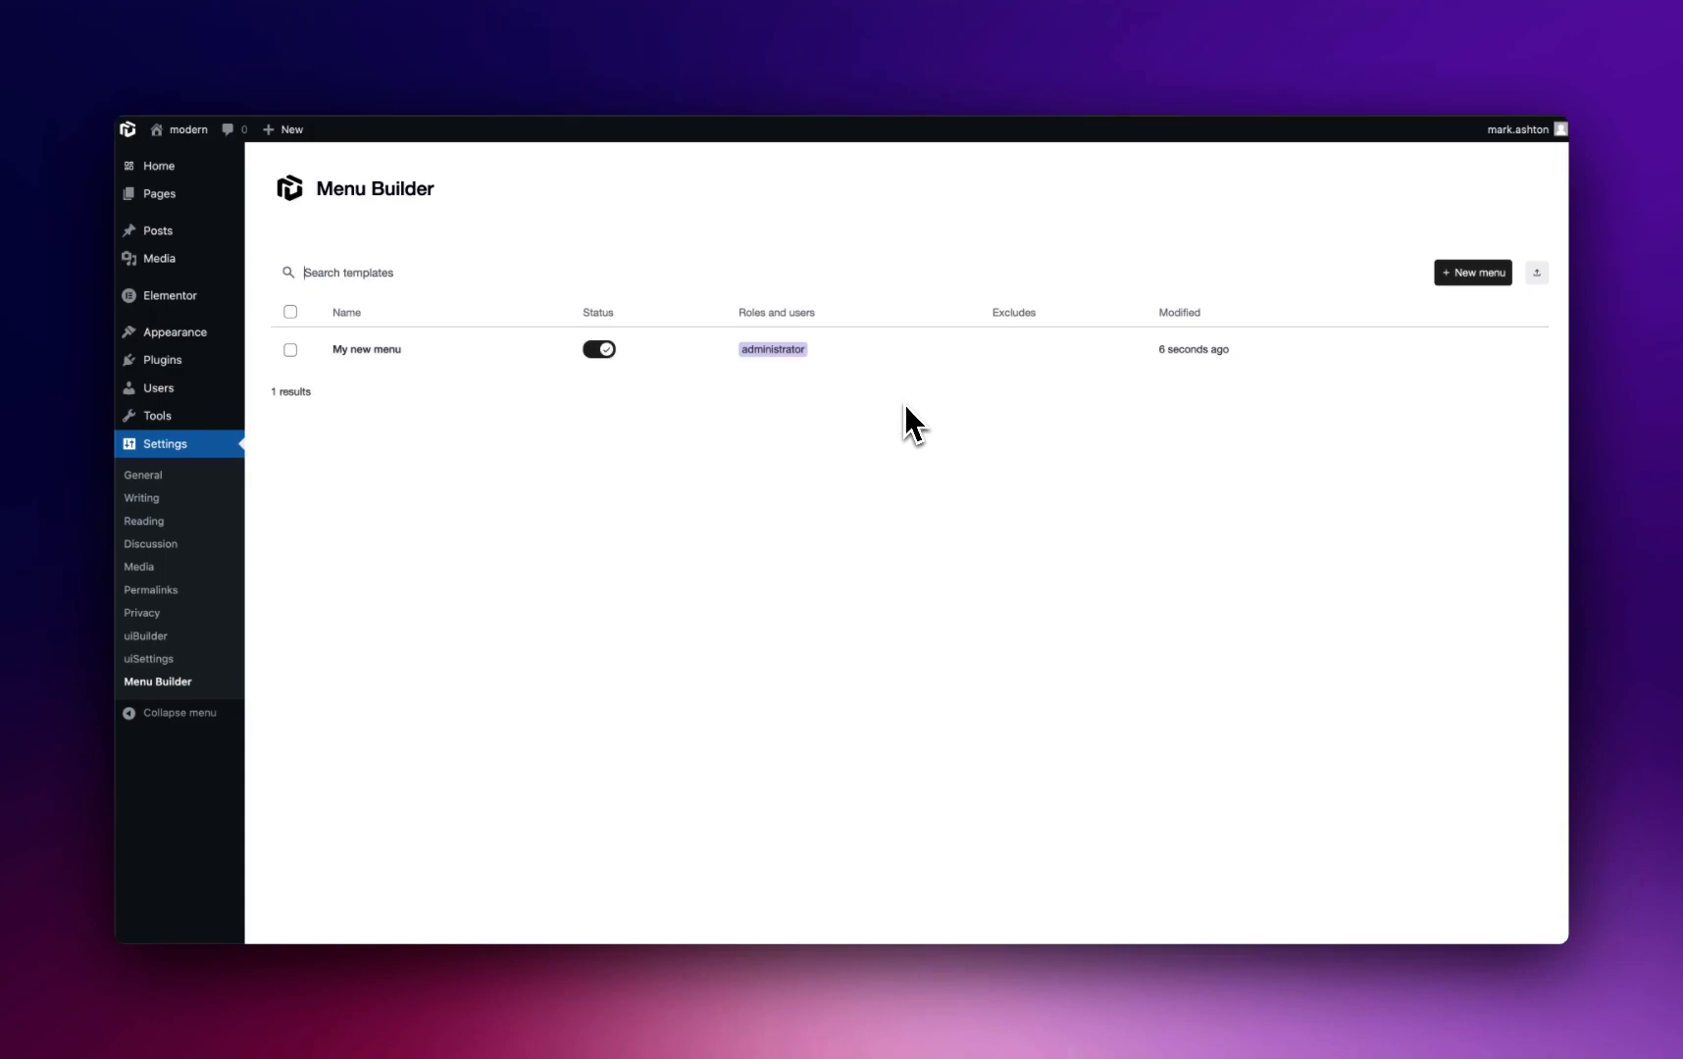
{"action": "mouse_move", "coordinate": [452, 312]}
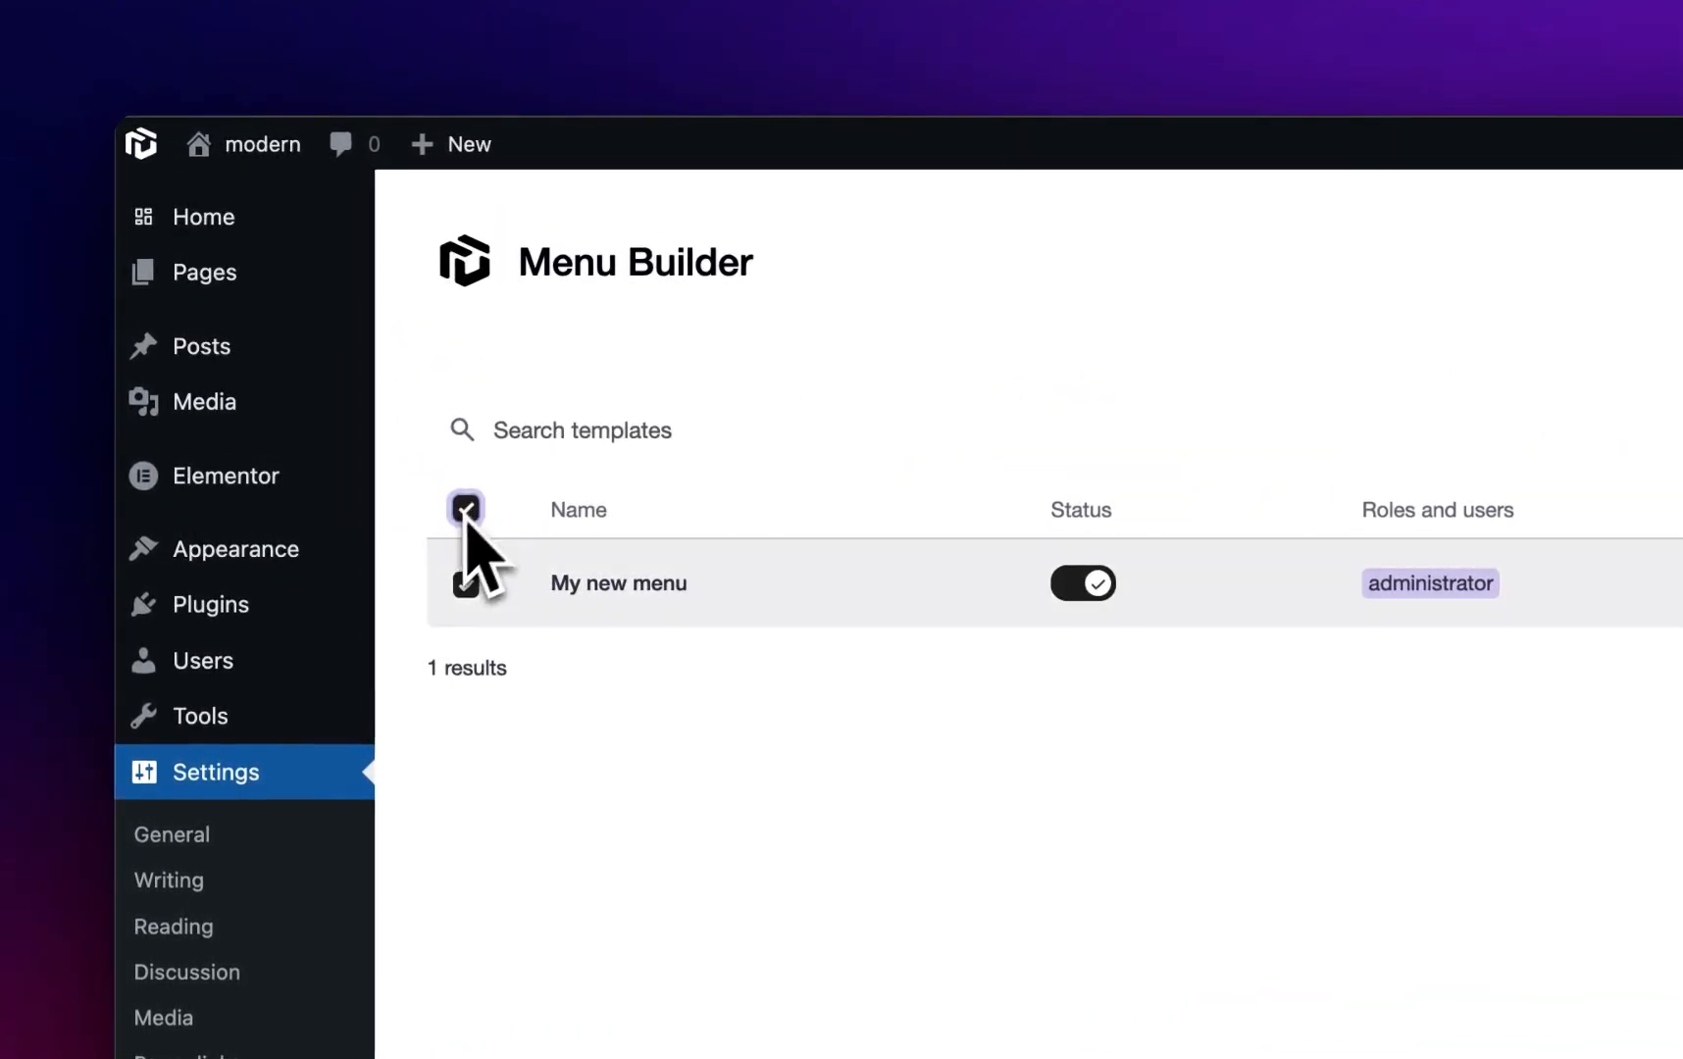
{"action": "left_click", "coordinate": [465, 508]}
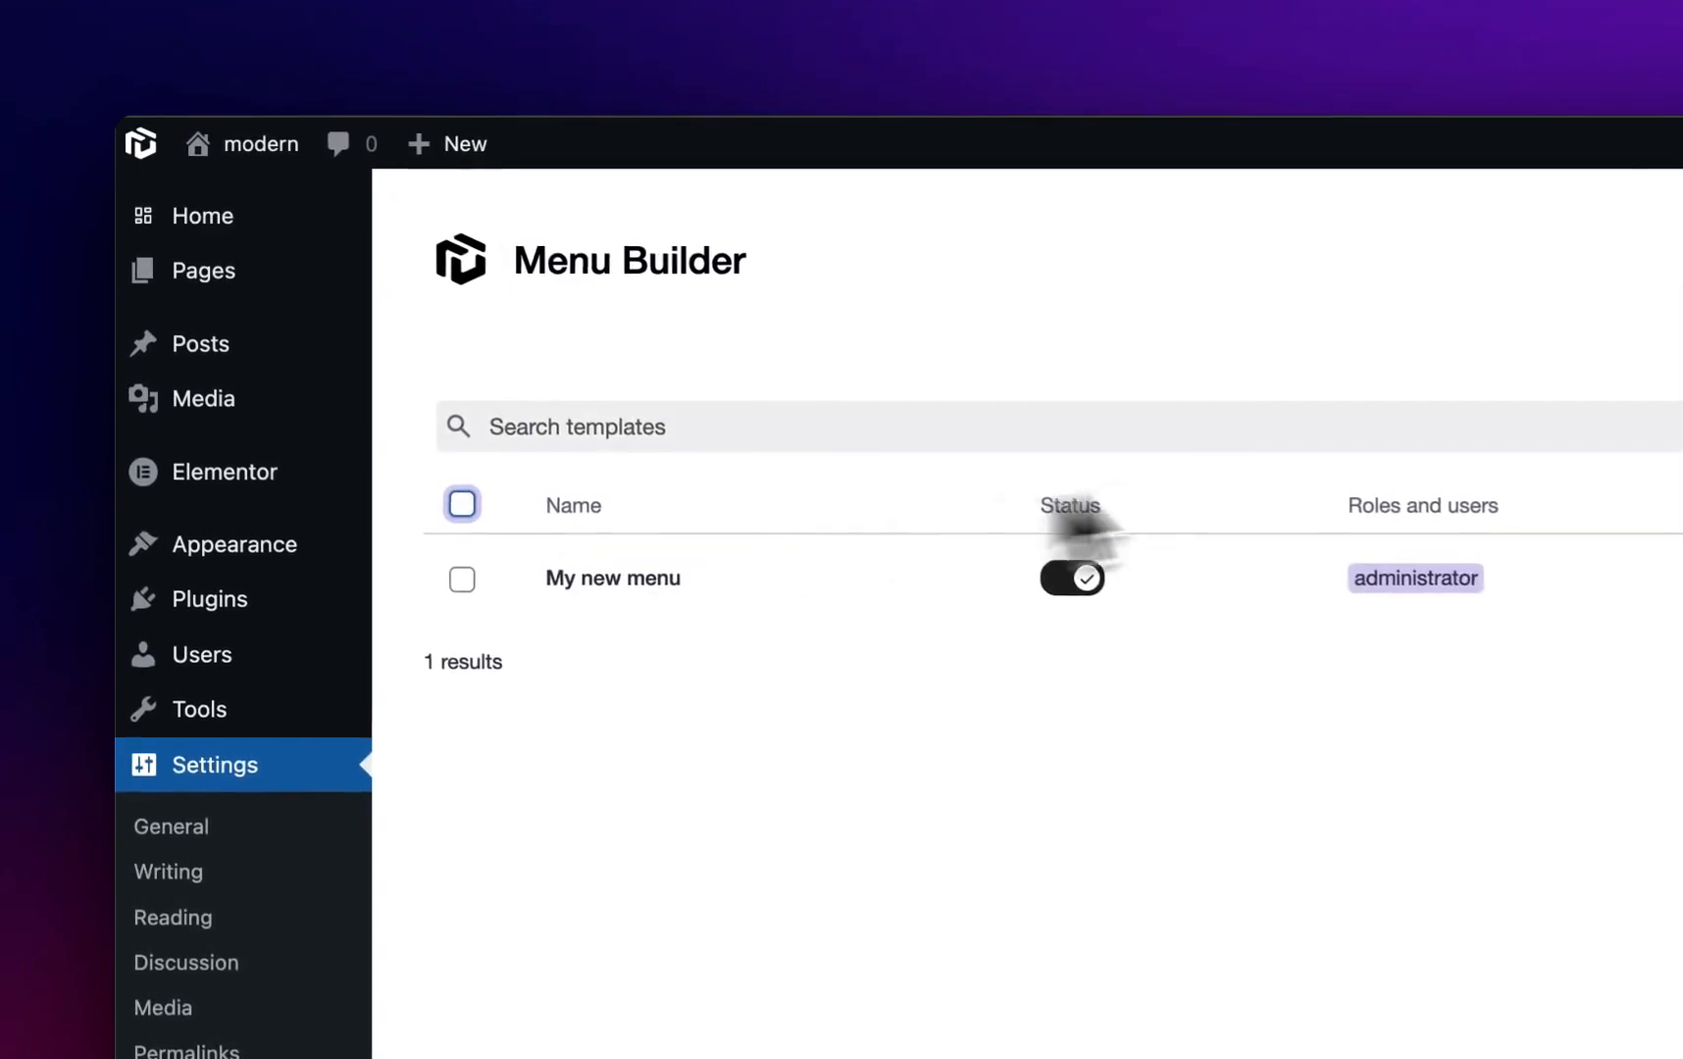
{"action": "mouse_move", "coordinate": [1374, 472]}
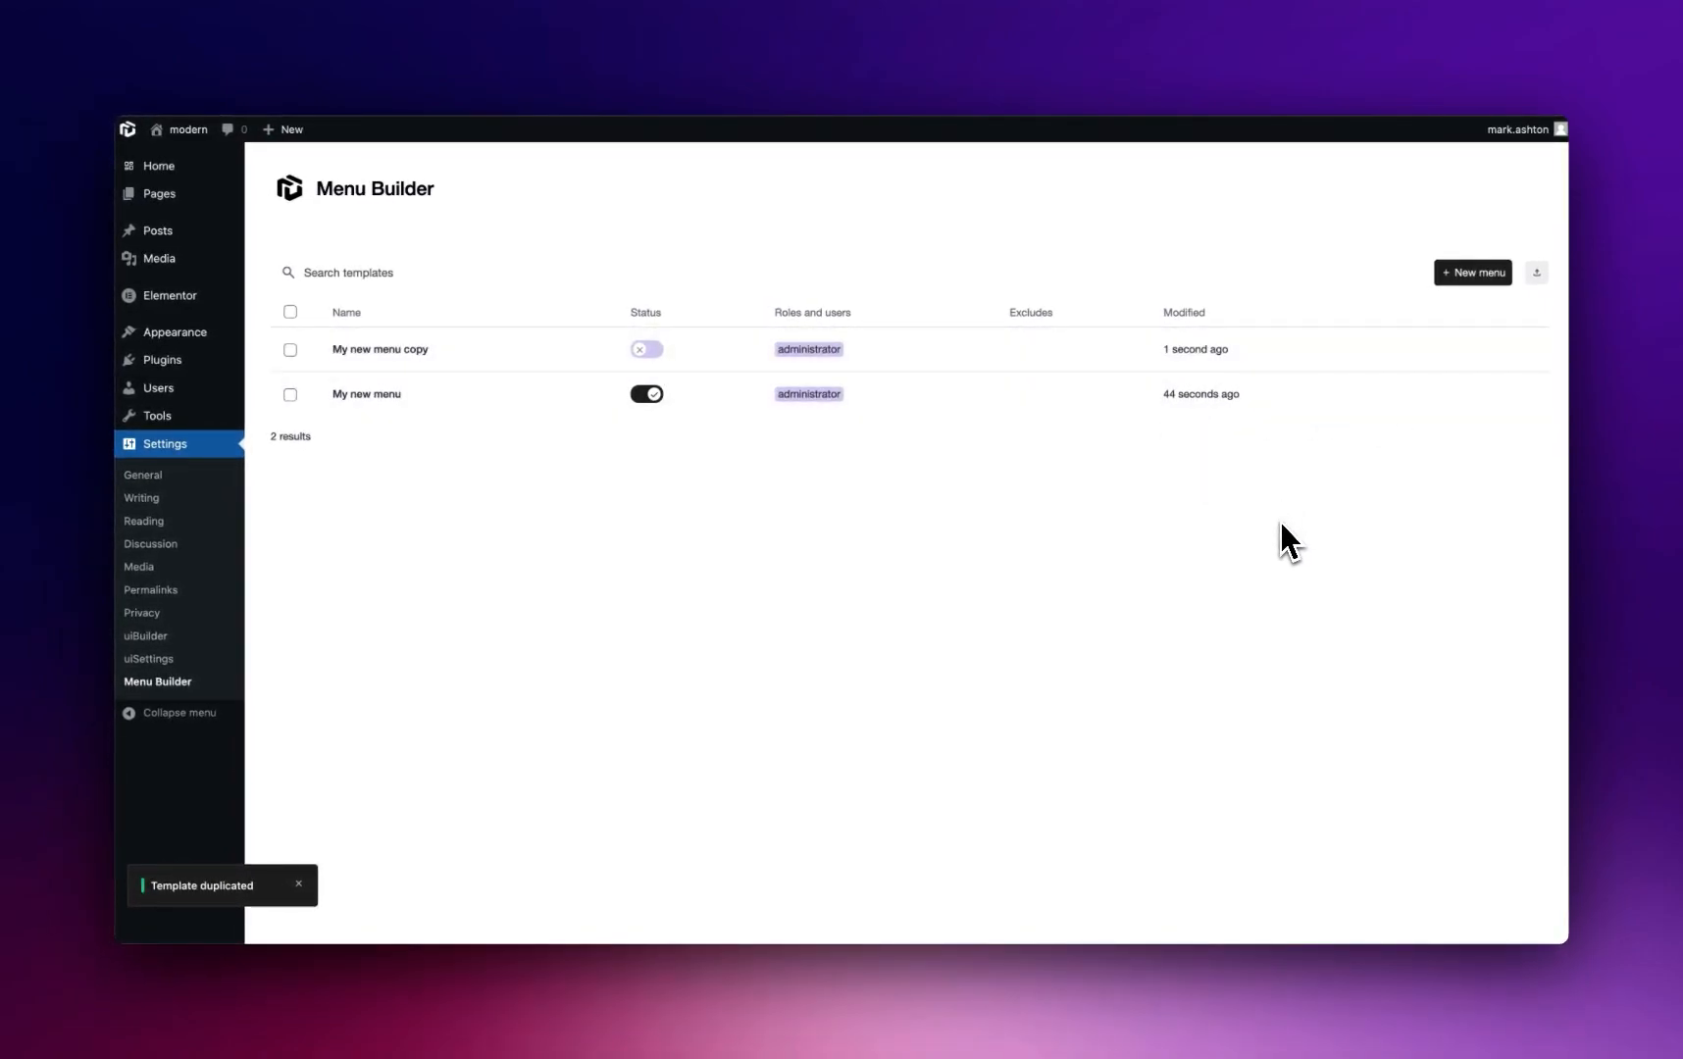
{"action": "mouse_move", "coordinate": [706, 214]}
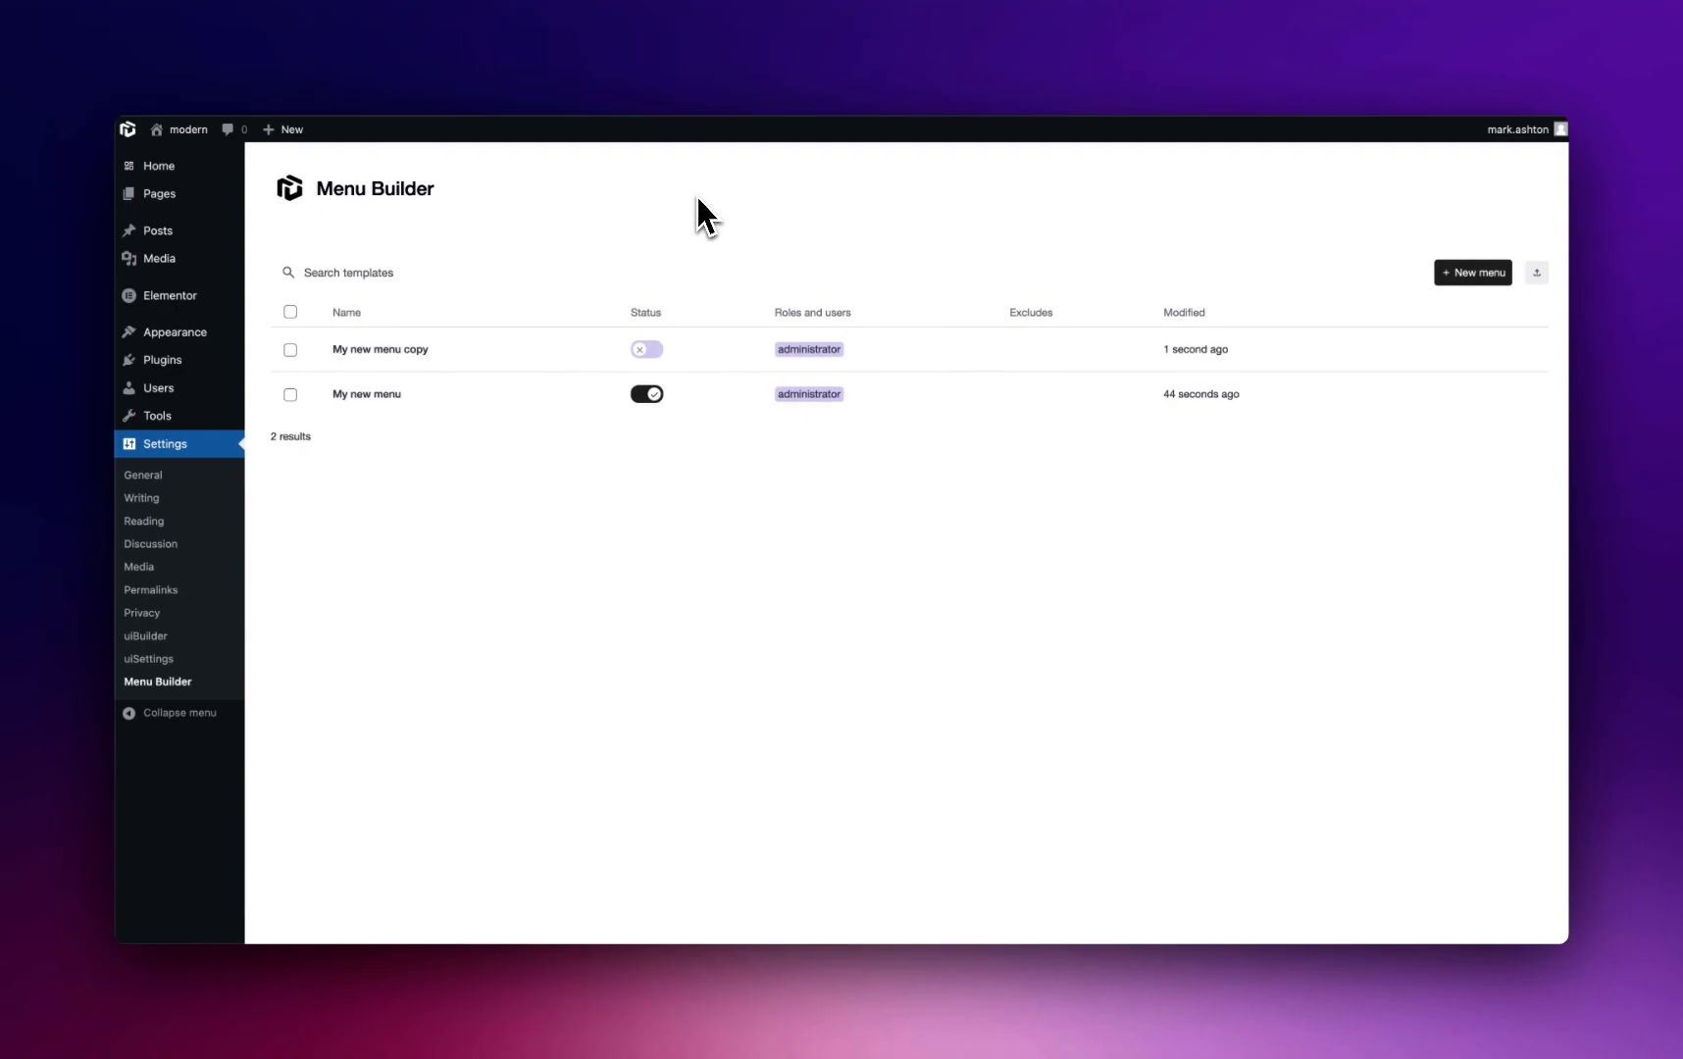
{"action": "mouse_move", "coordinate": [572, 459]}
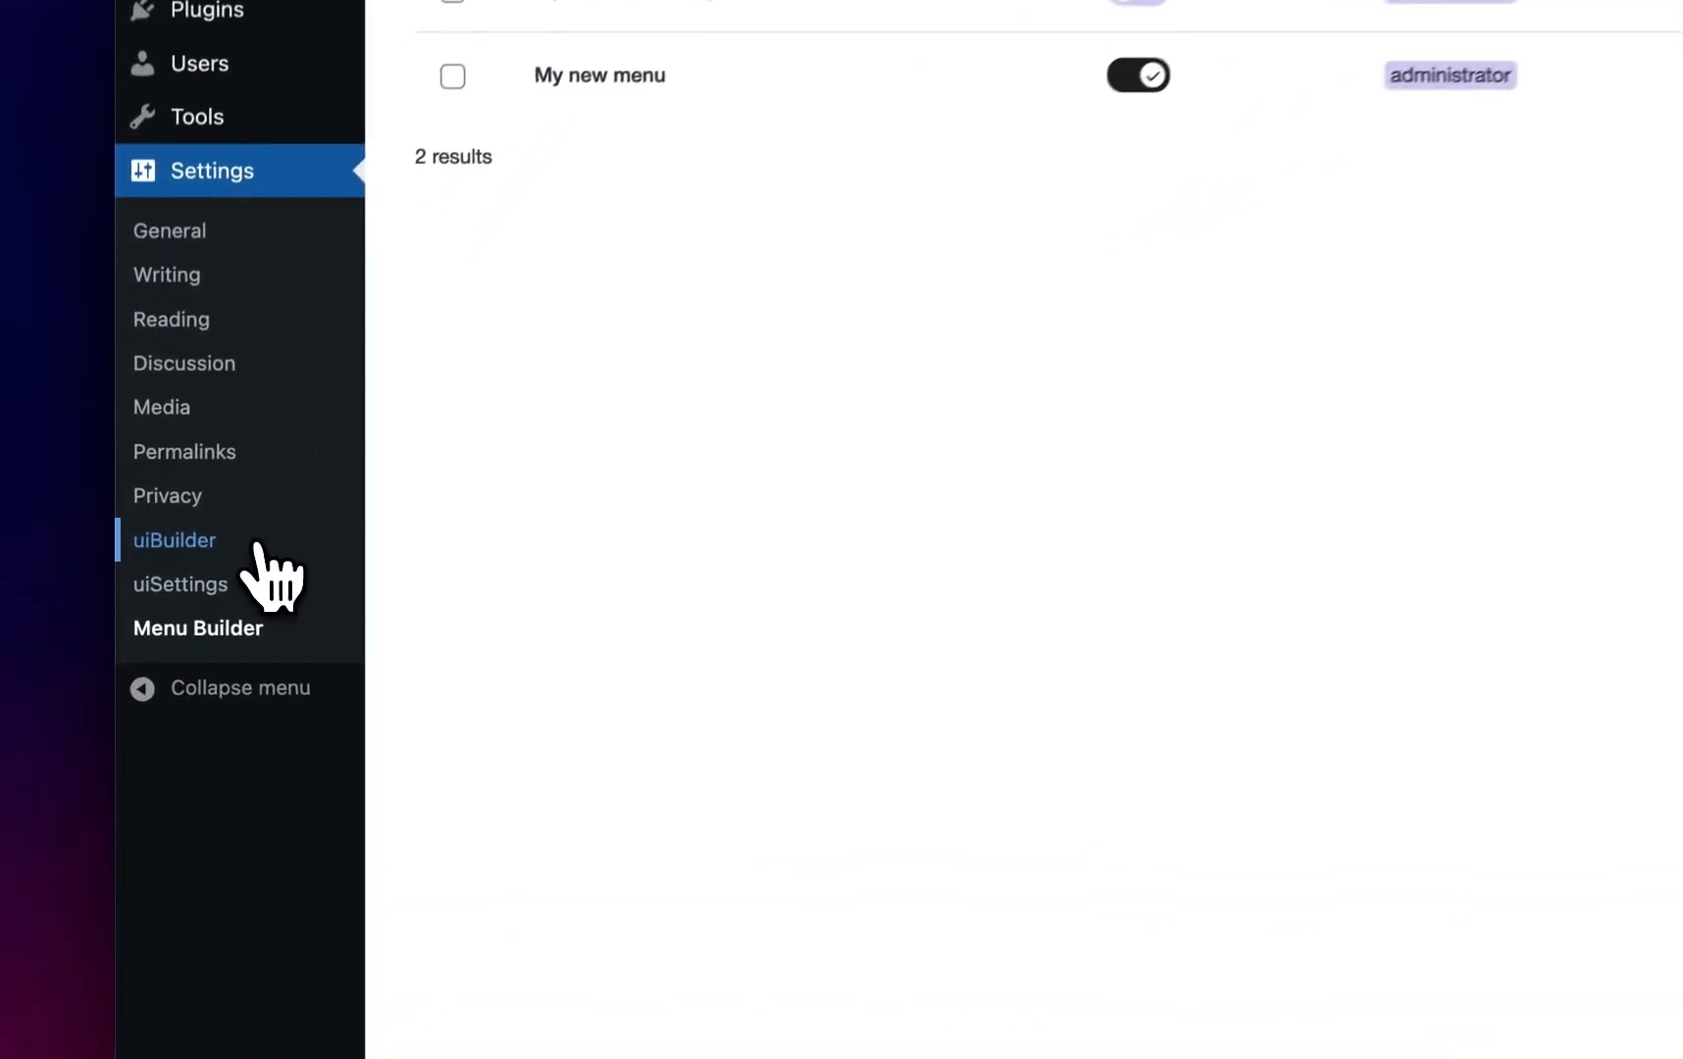
Step: From uiBuilder's Site settings, switch Content folders on for posts and attachments
{"action": "left_click", "coordinate": [174, 540]}
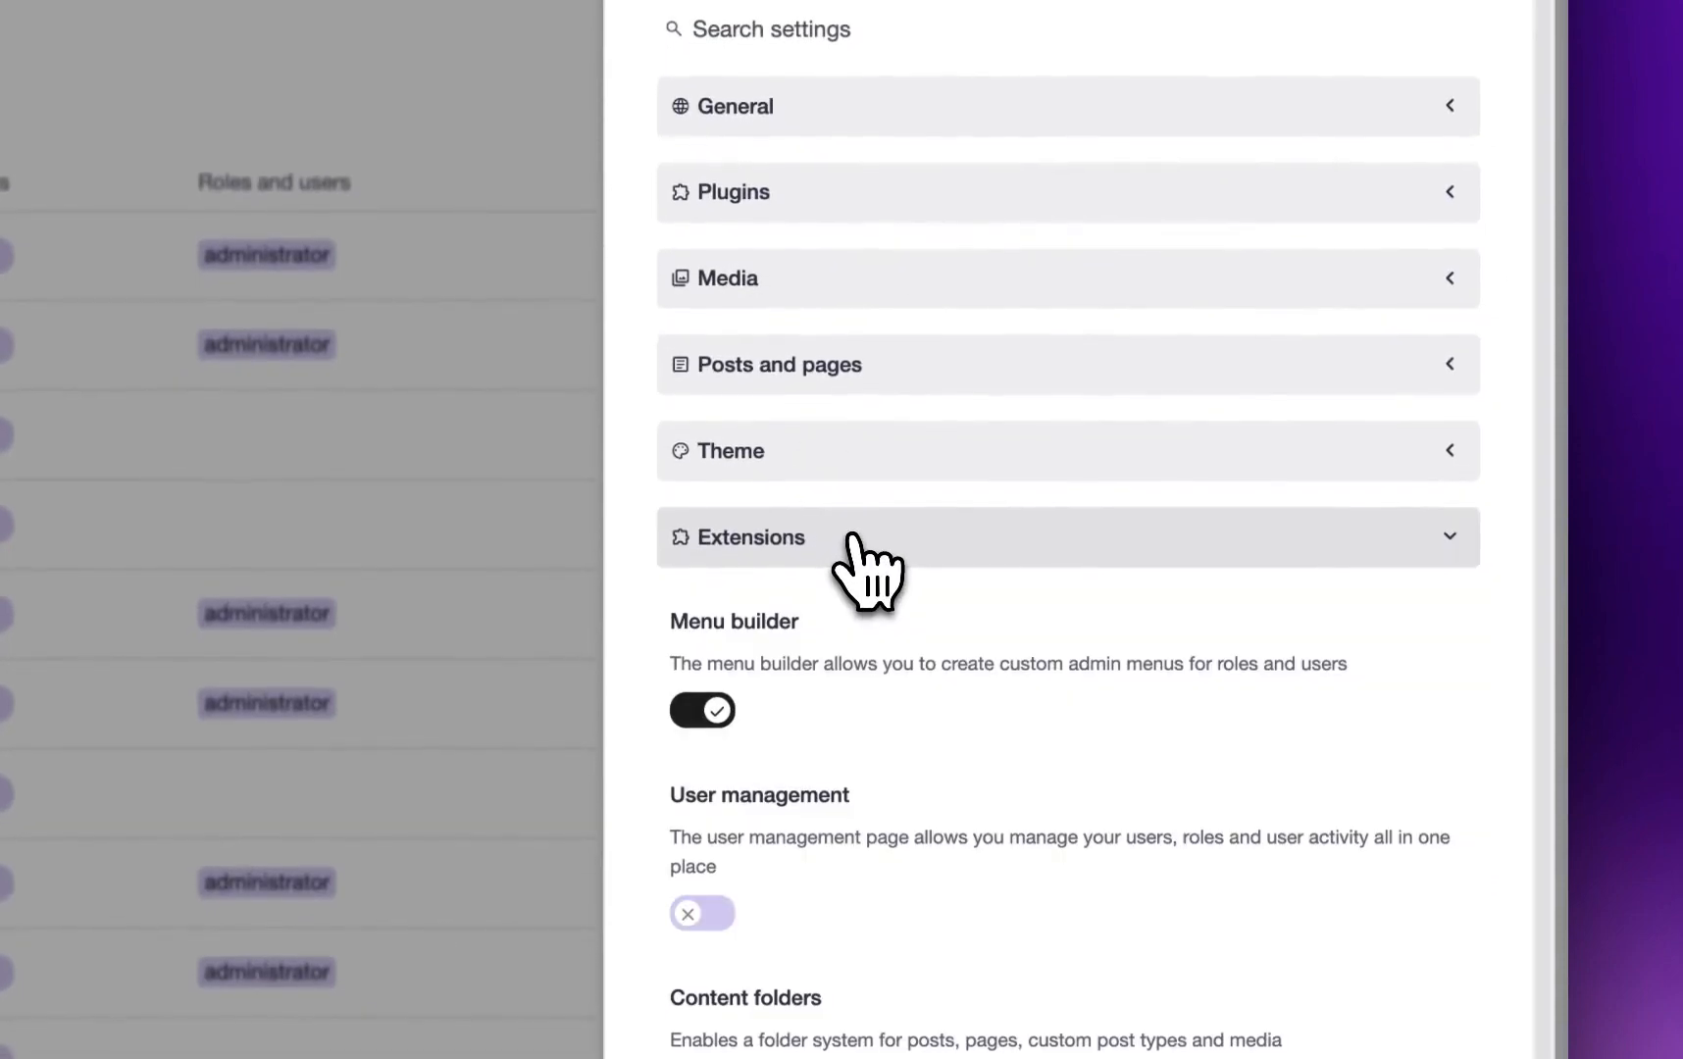
{"action": "scroll", "scroll_direction": "down", "scroll_amount": 3}
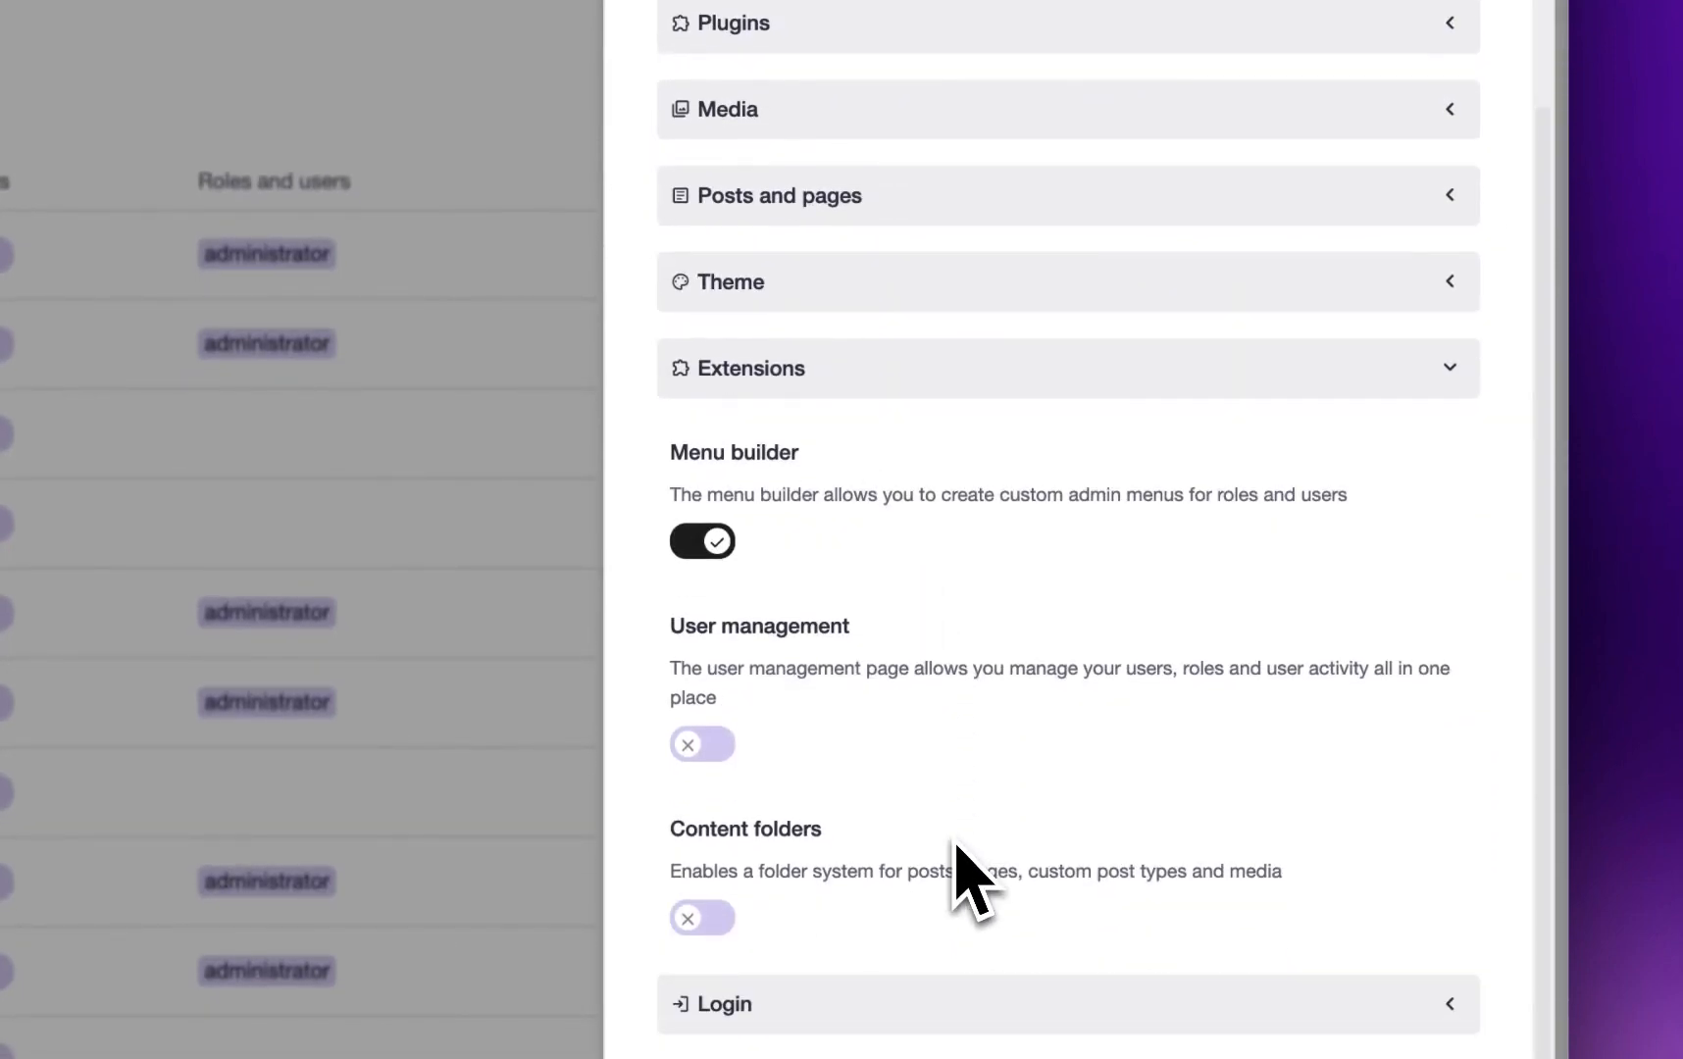
{"action": "left_click", "coordinate": [703, 918]}
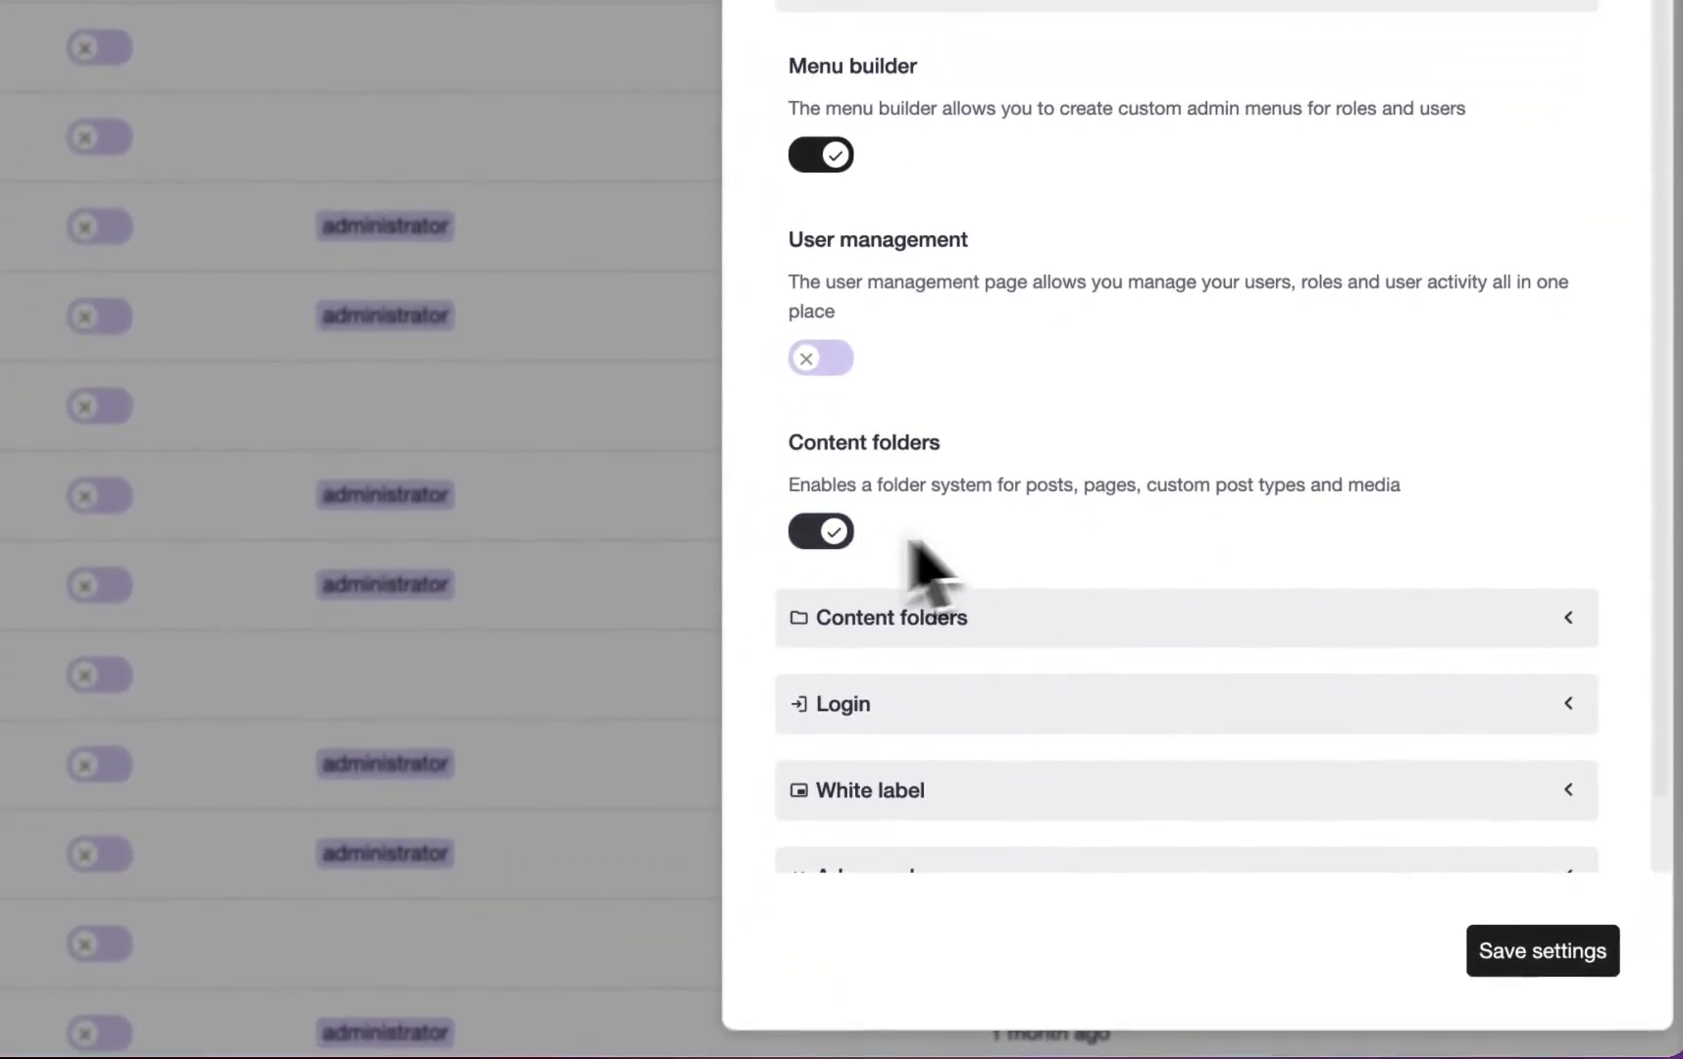
{"action": "mouse_move", "coordinate": [1234, 578]}
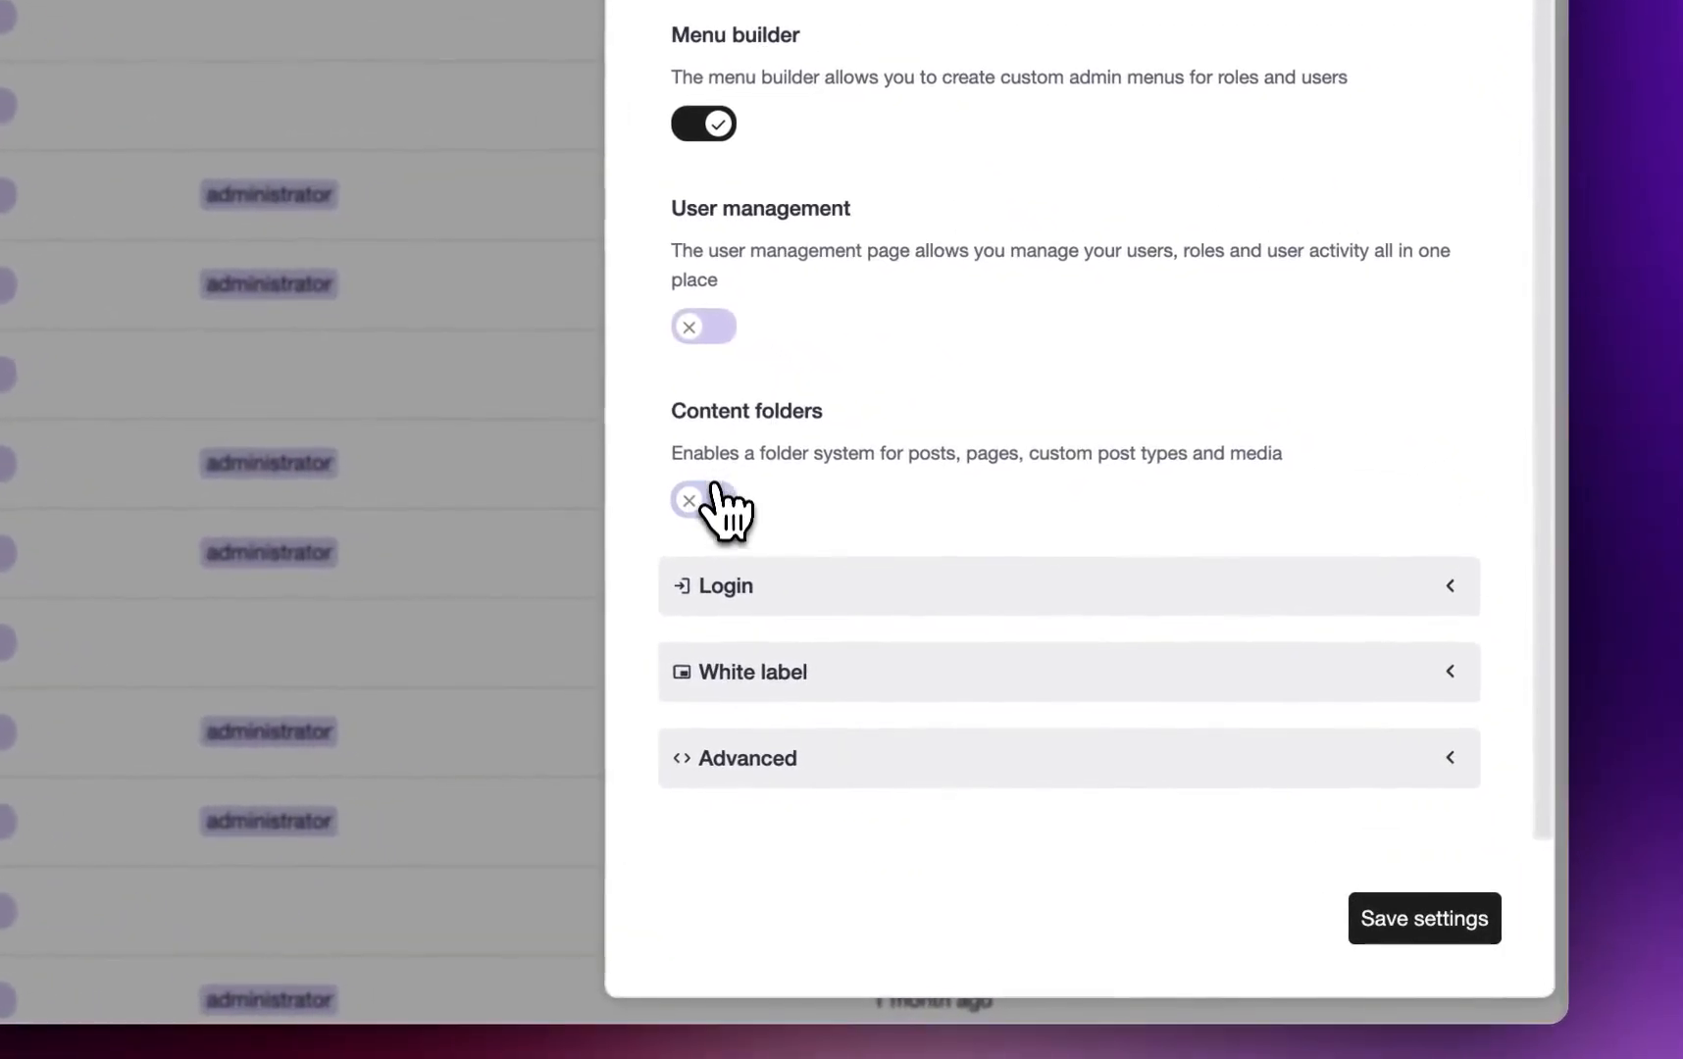
{"action": "left_click", "coordinate": [702, 498]}
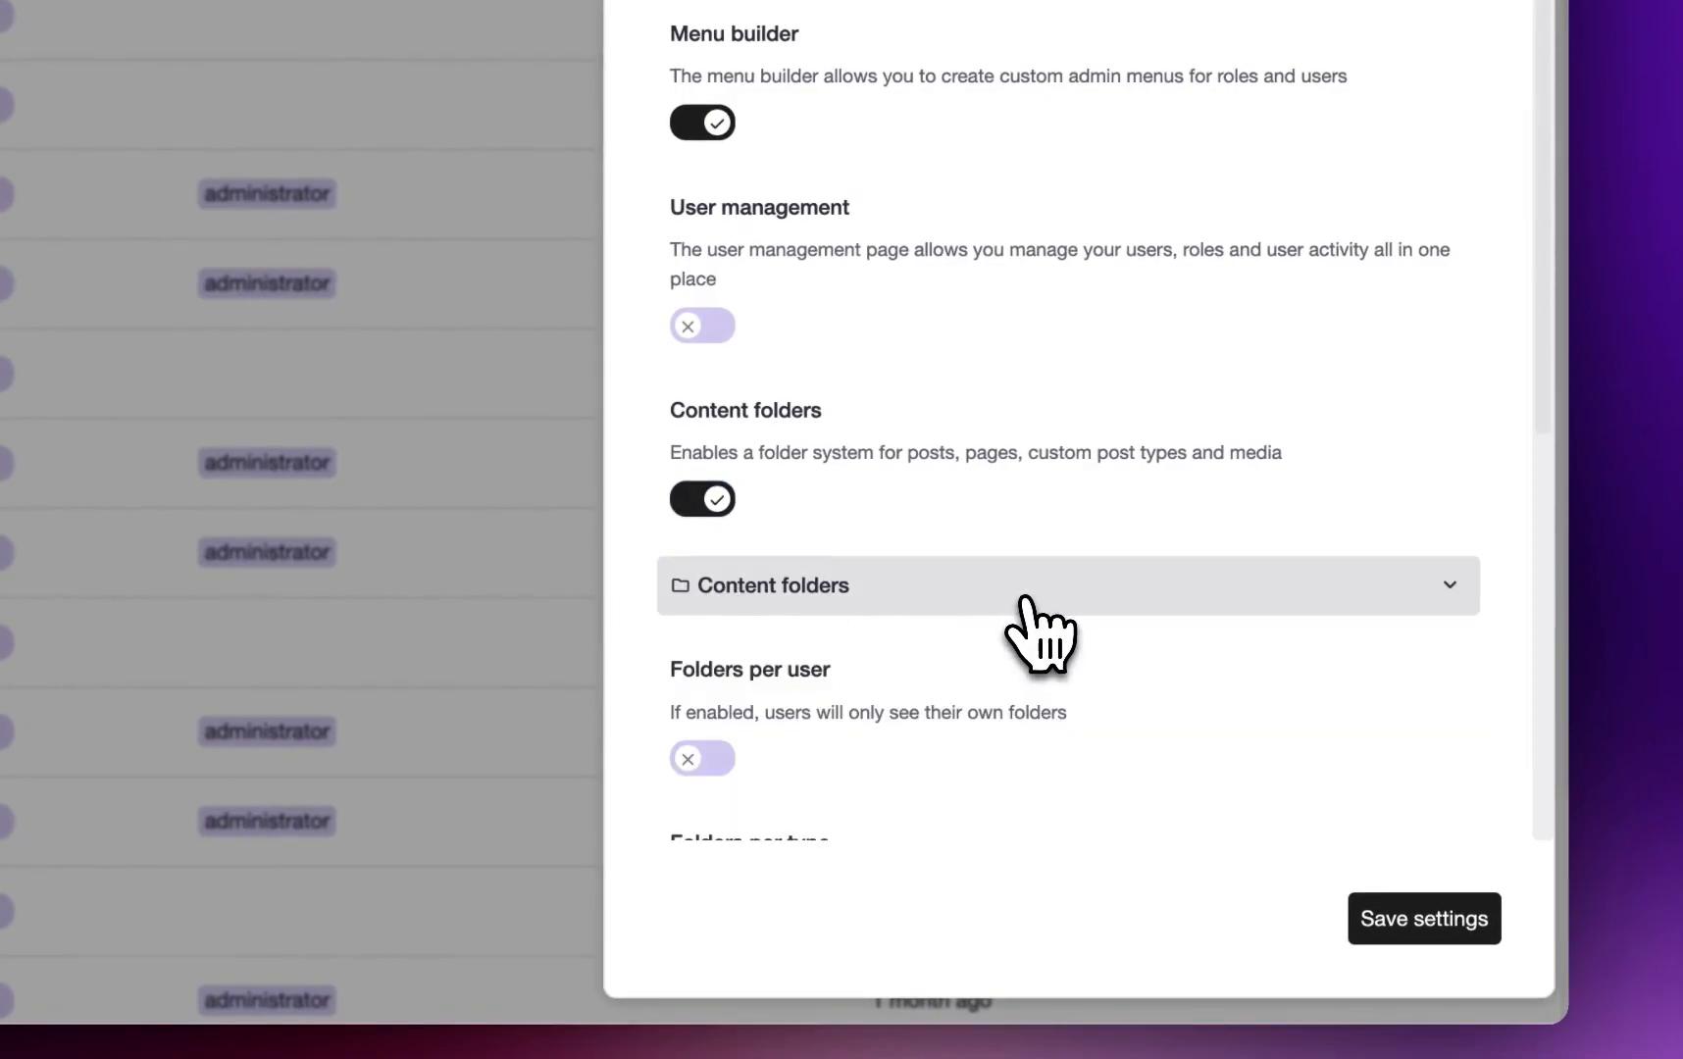
{"action": "scroll", "scroll_direction": "down", "scroll_amount": 3}
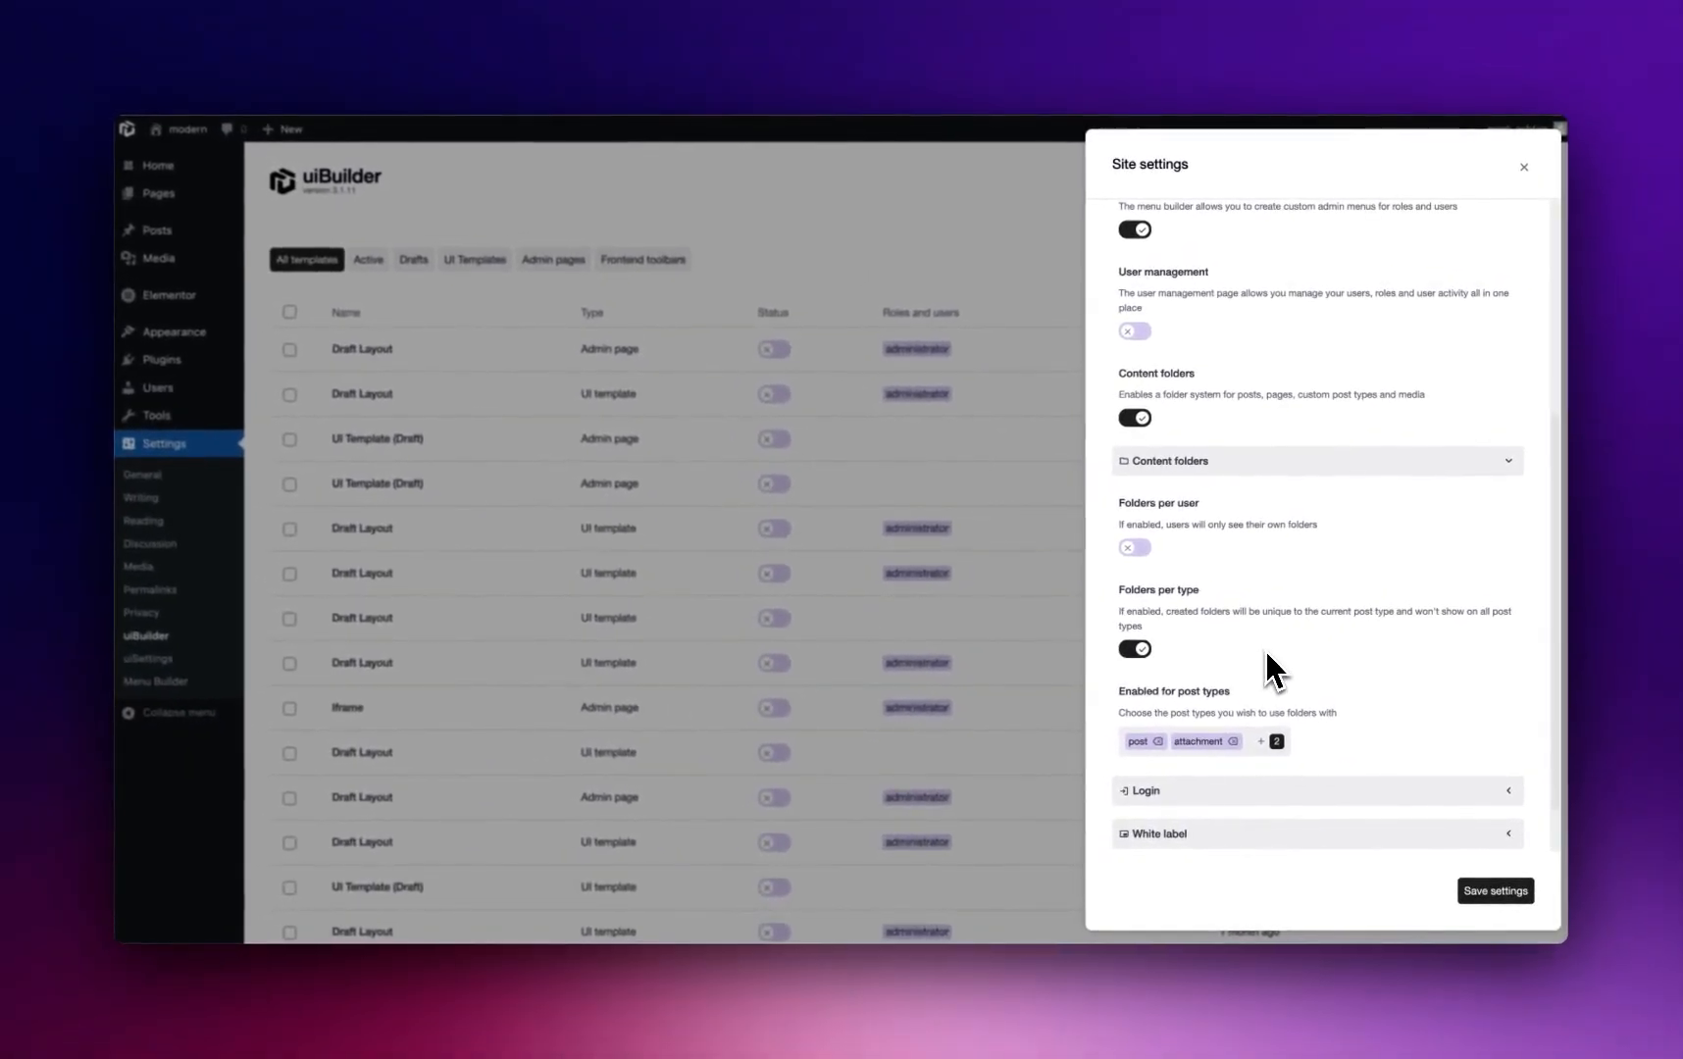
{"action": "mouse_move", "coordinate": [1285, 549]}
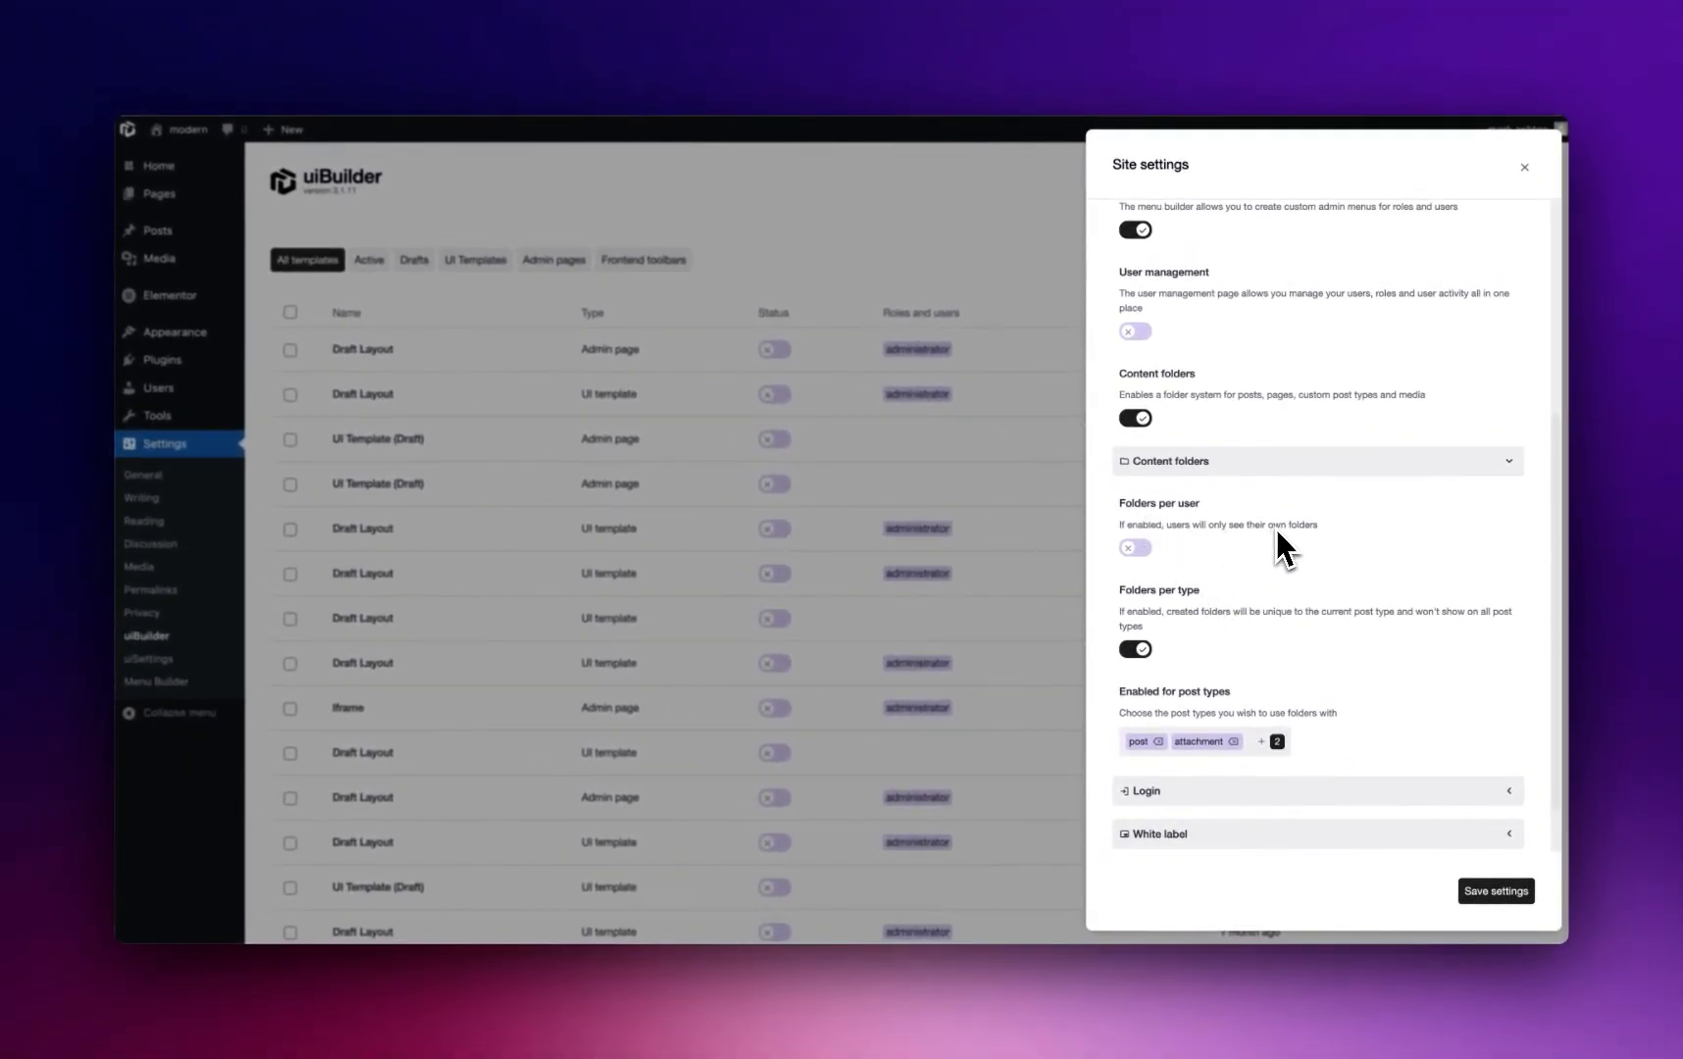
{"action": "mouse_move", "coordinate": [1178, 567]}
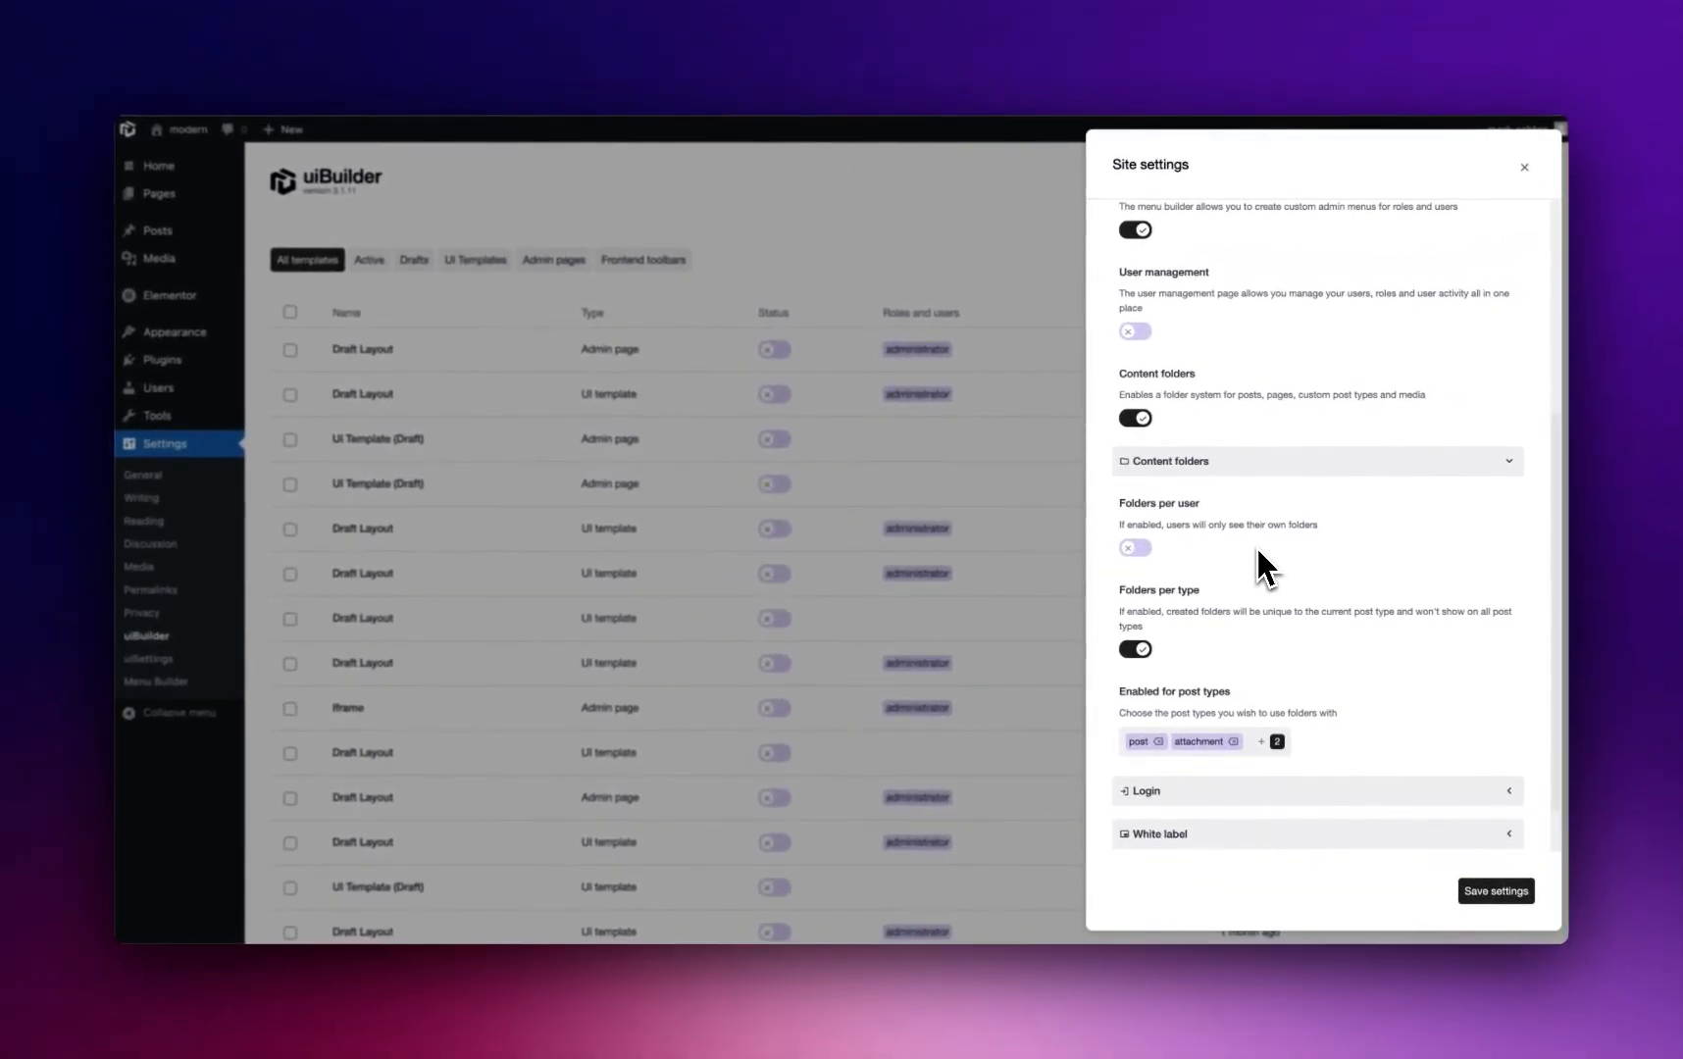
{"action": "mouse_move", "coordinate": [1218, 569]}
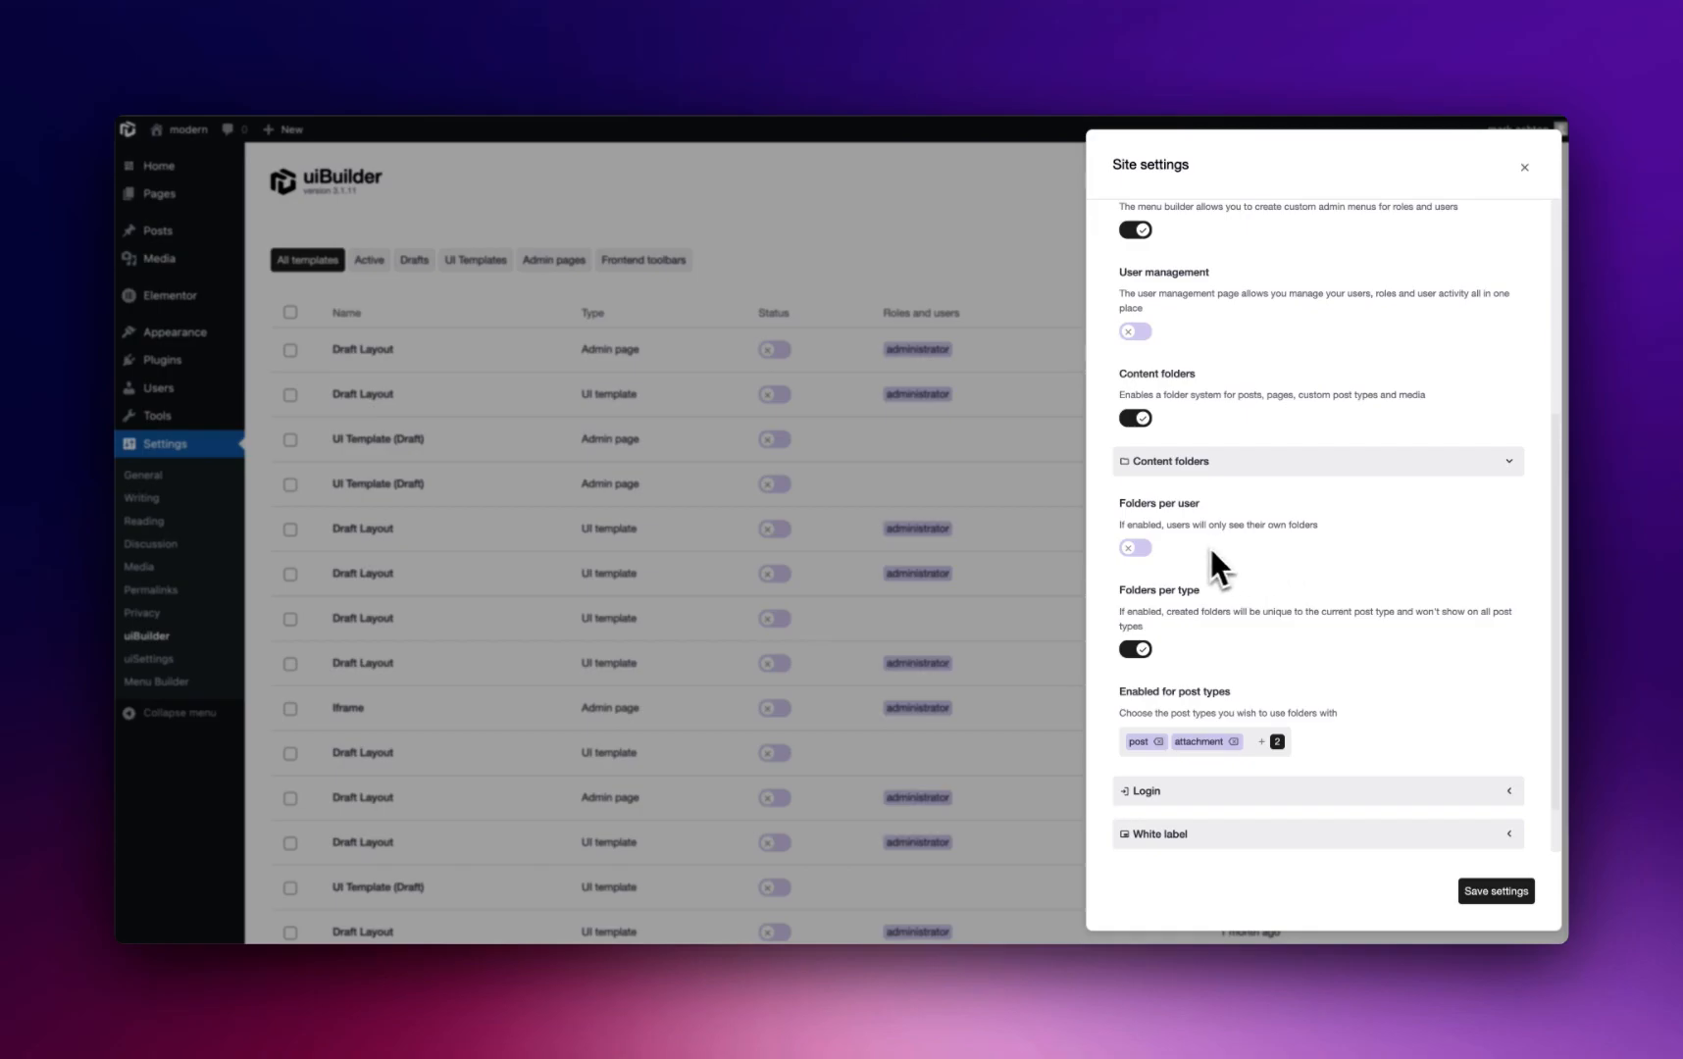
{"action": "mouse_move", "coordinate": [1250, 573]}
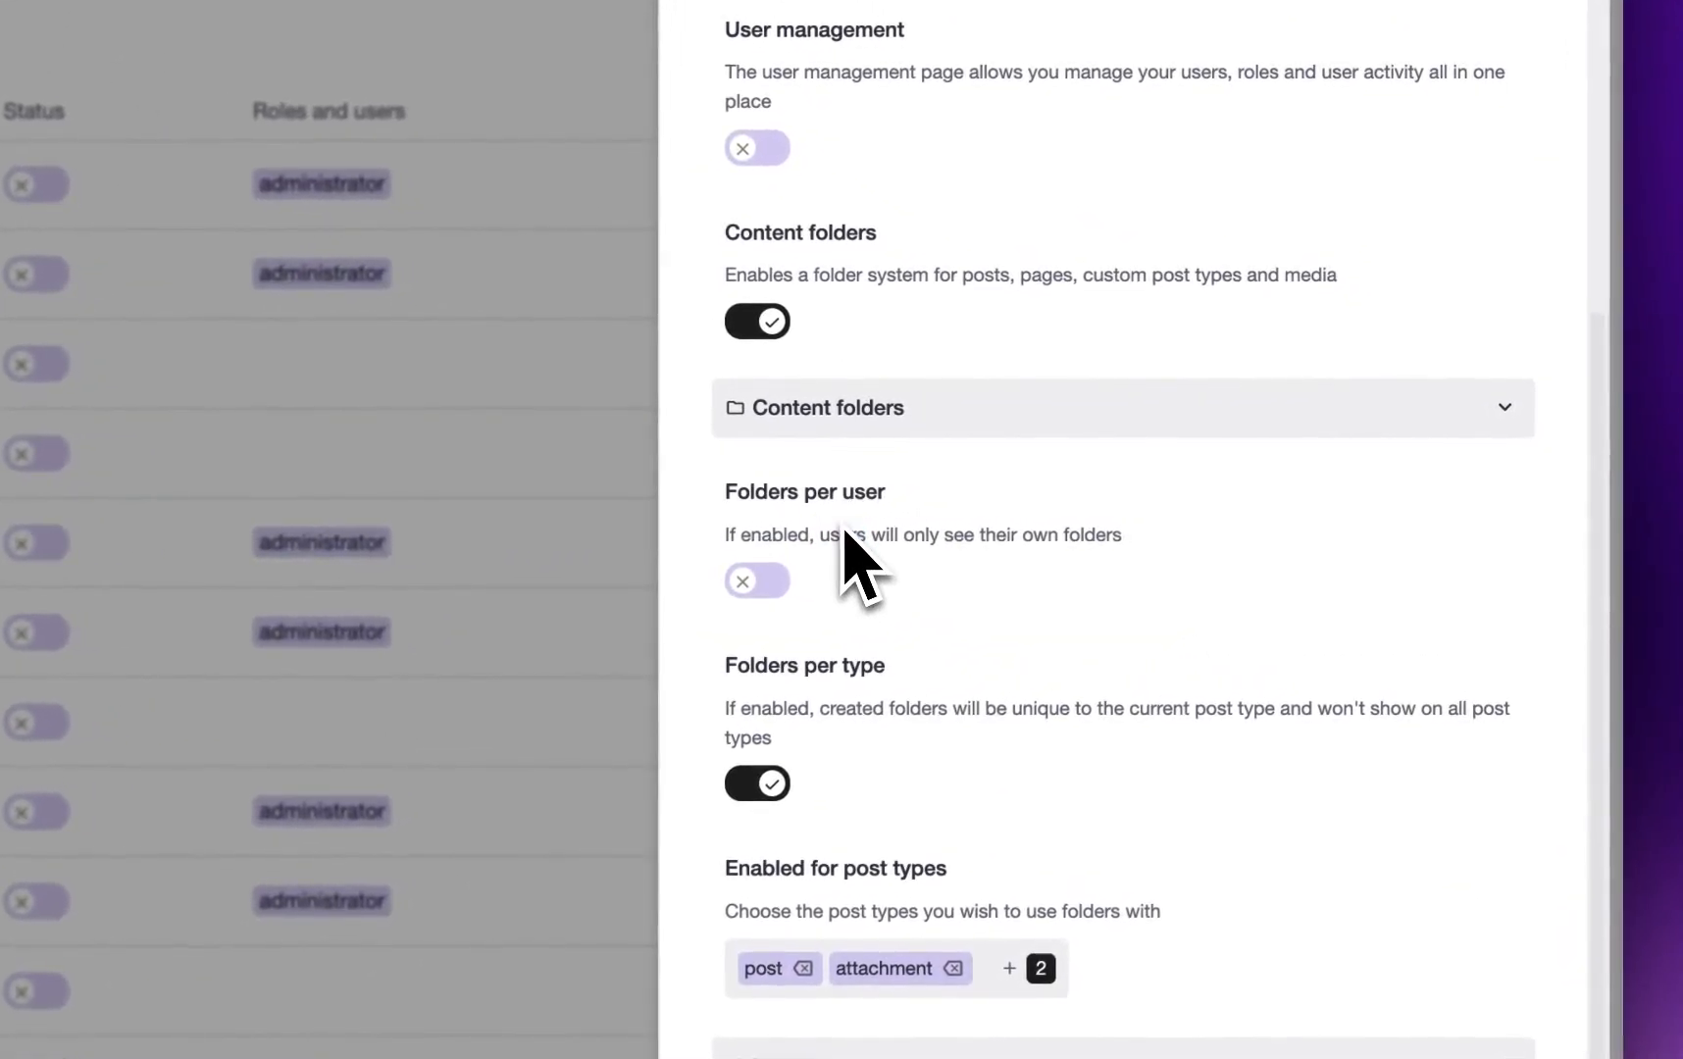
{"action": "mouse_move", "coordinate": [897, 574]}
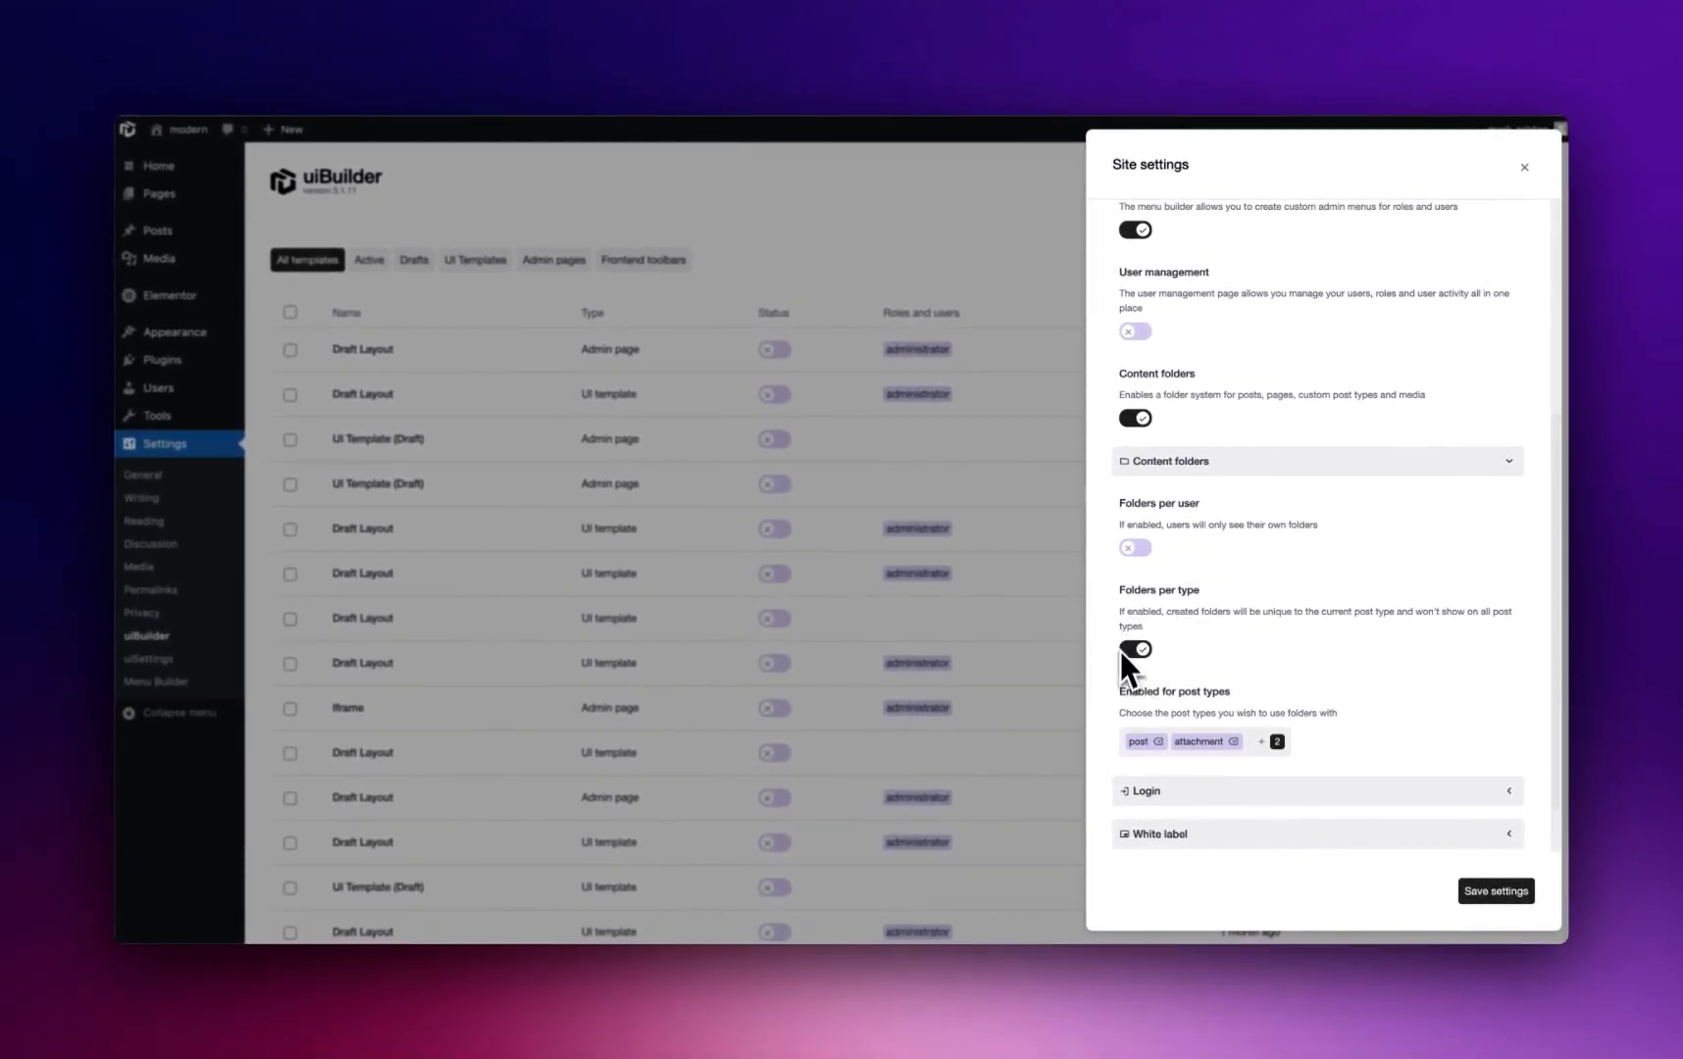
Step: Review the Enabled for post types list, leaving posts and attachments selected
{"action": "left_click", "coordinate": [1134, 647]}
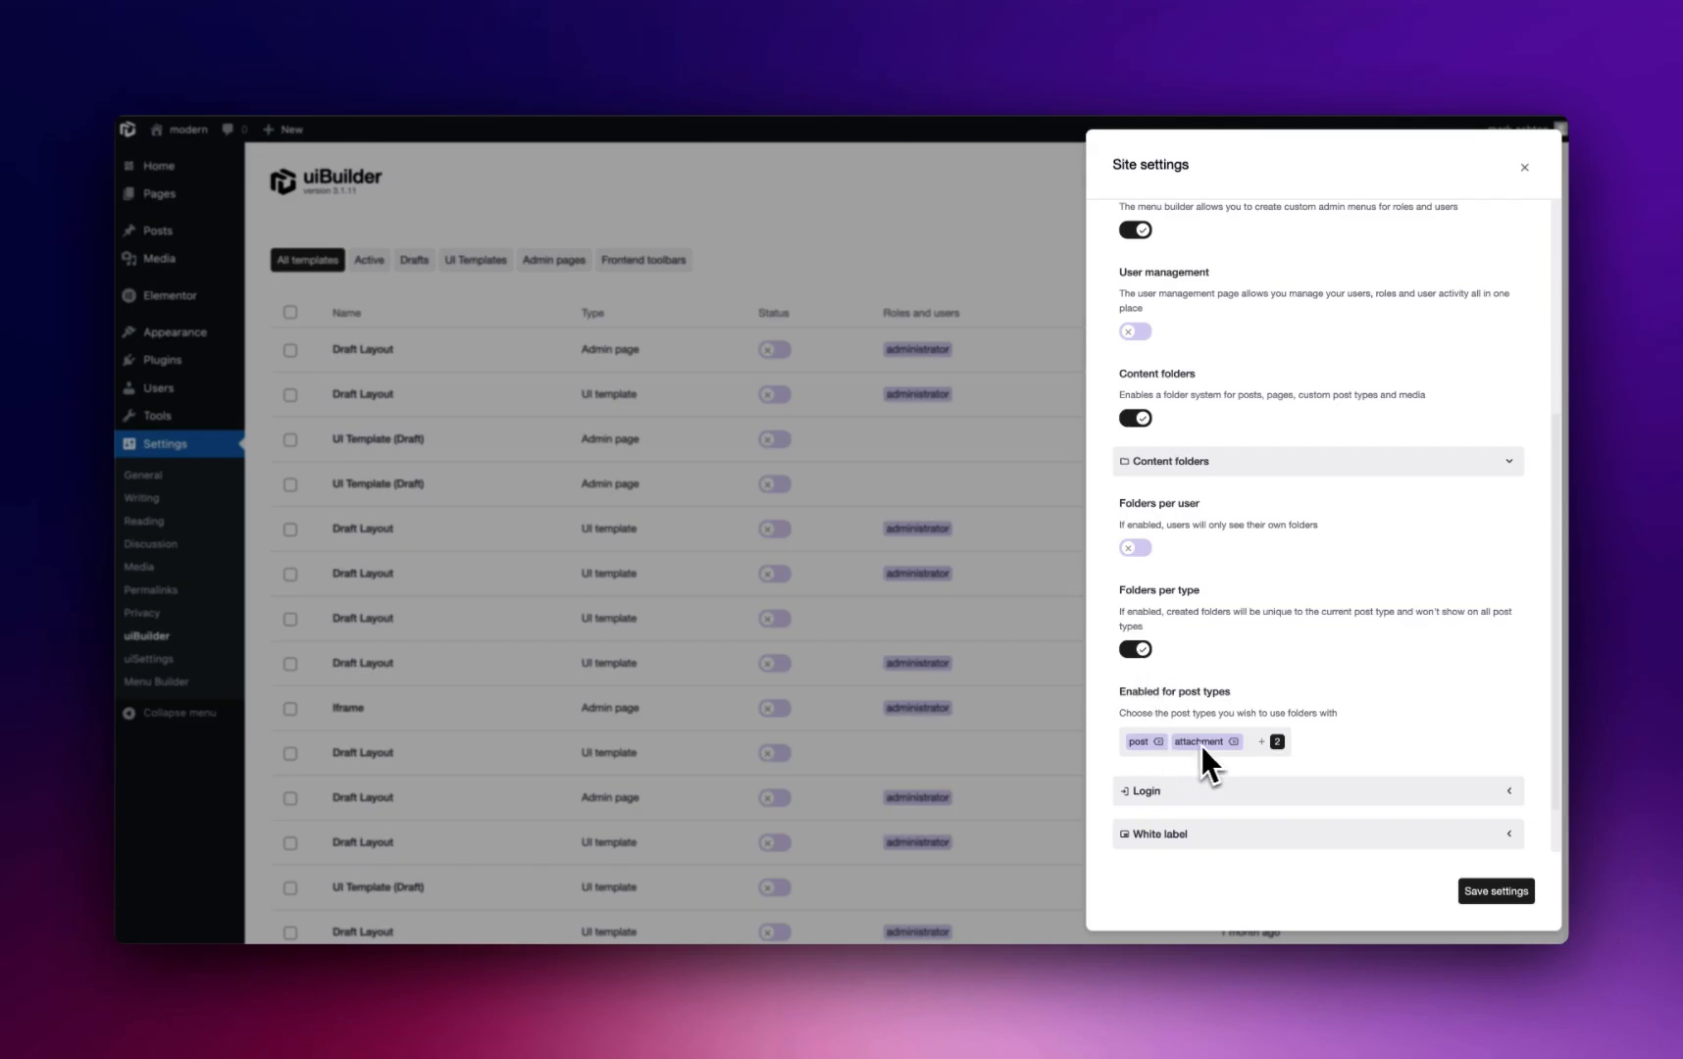
{"action": "mouse_move", "coordinate": [1309, 690]}
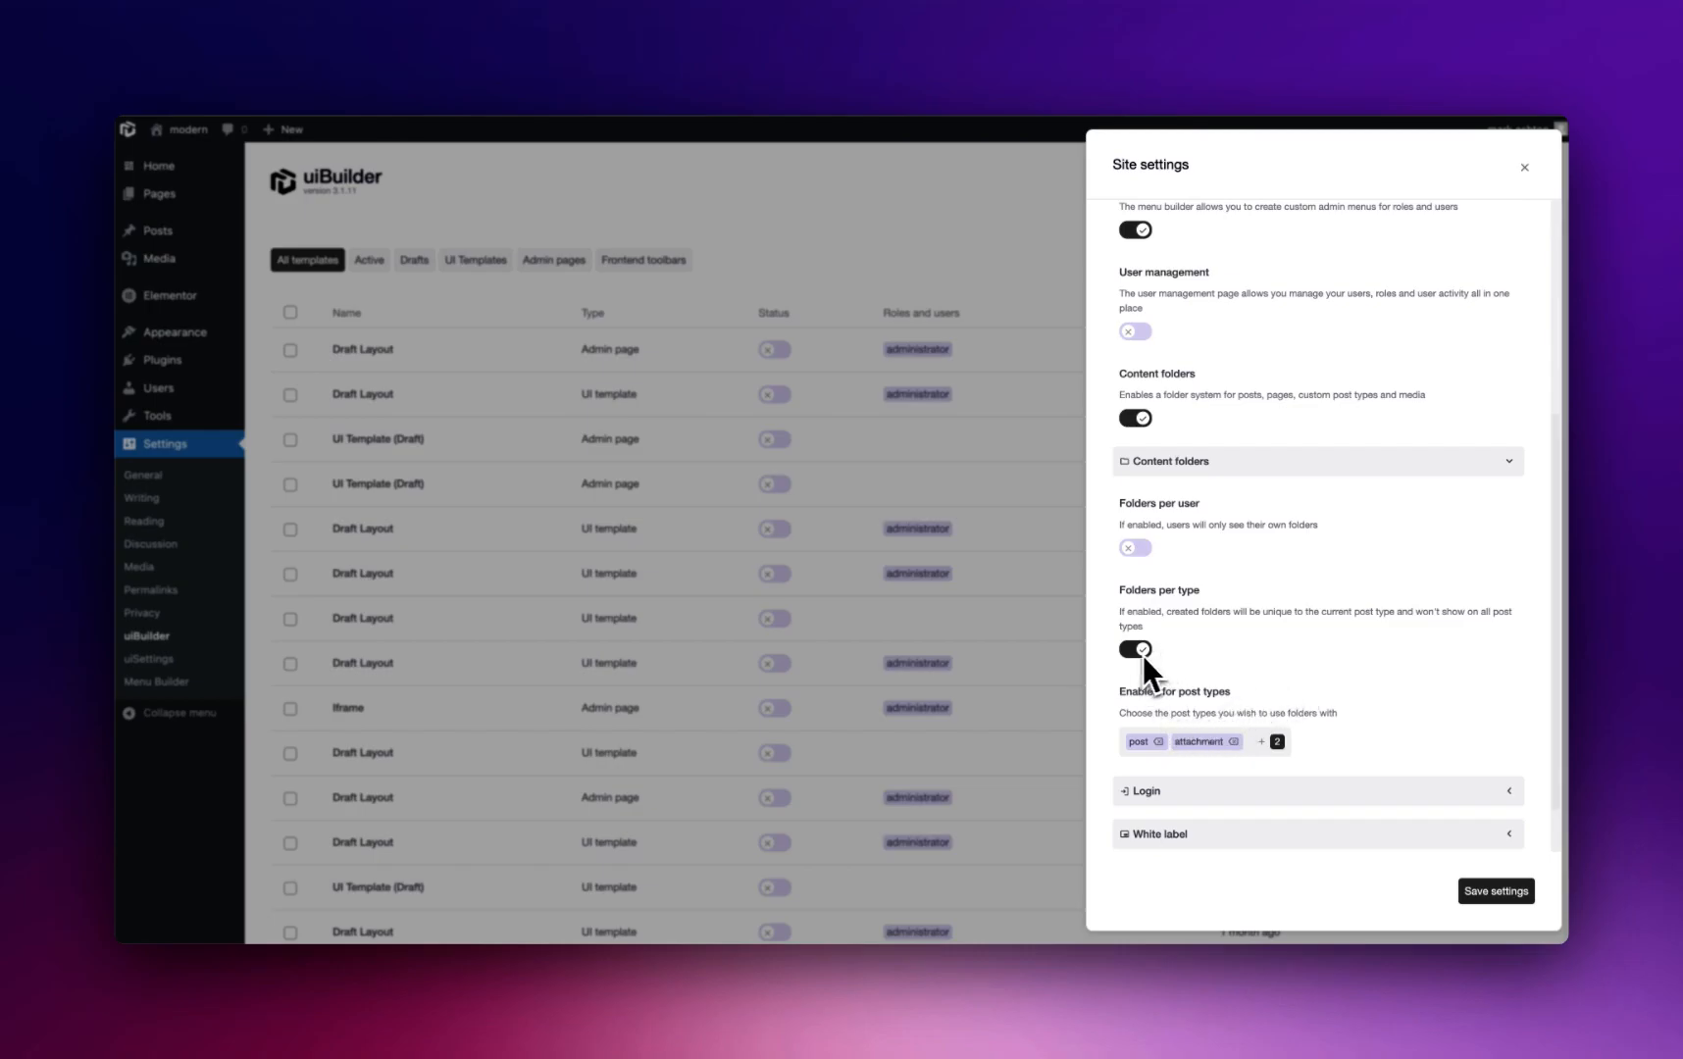
{"action": "mouse_move", "coordinate": [1224, 665]}
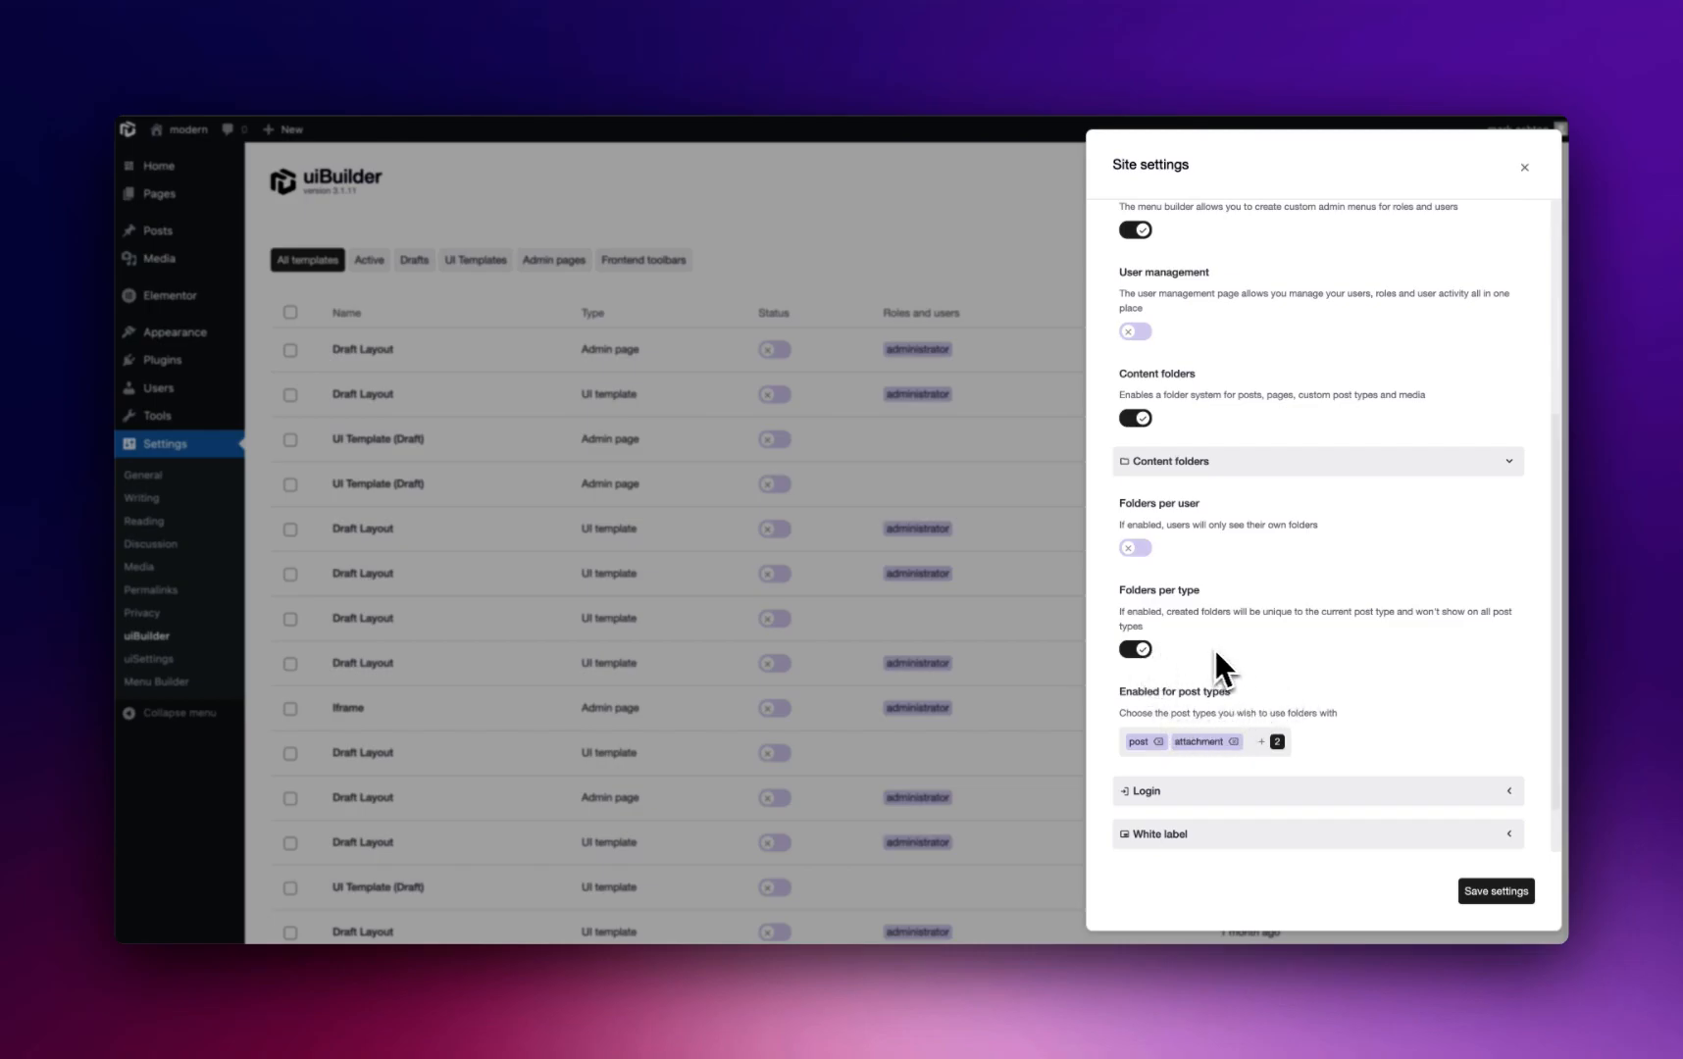
{"action": "mouse_move", "coordinate": [1278, 676]}
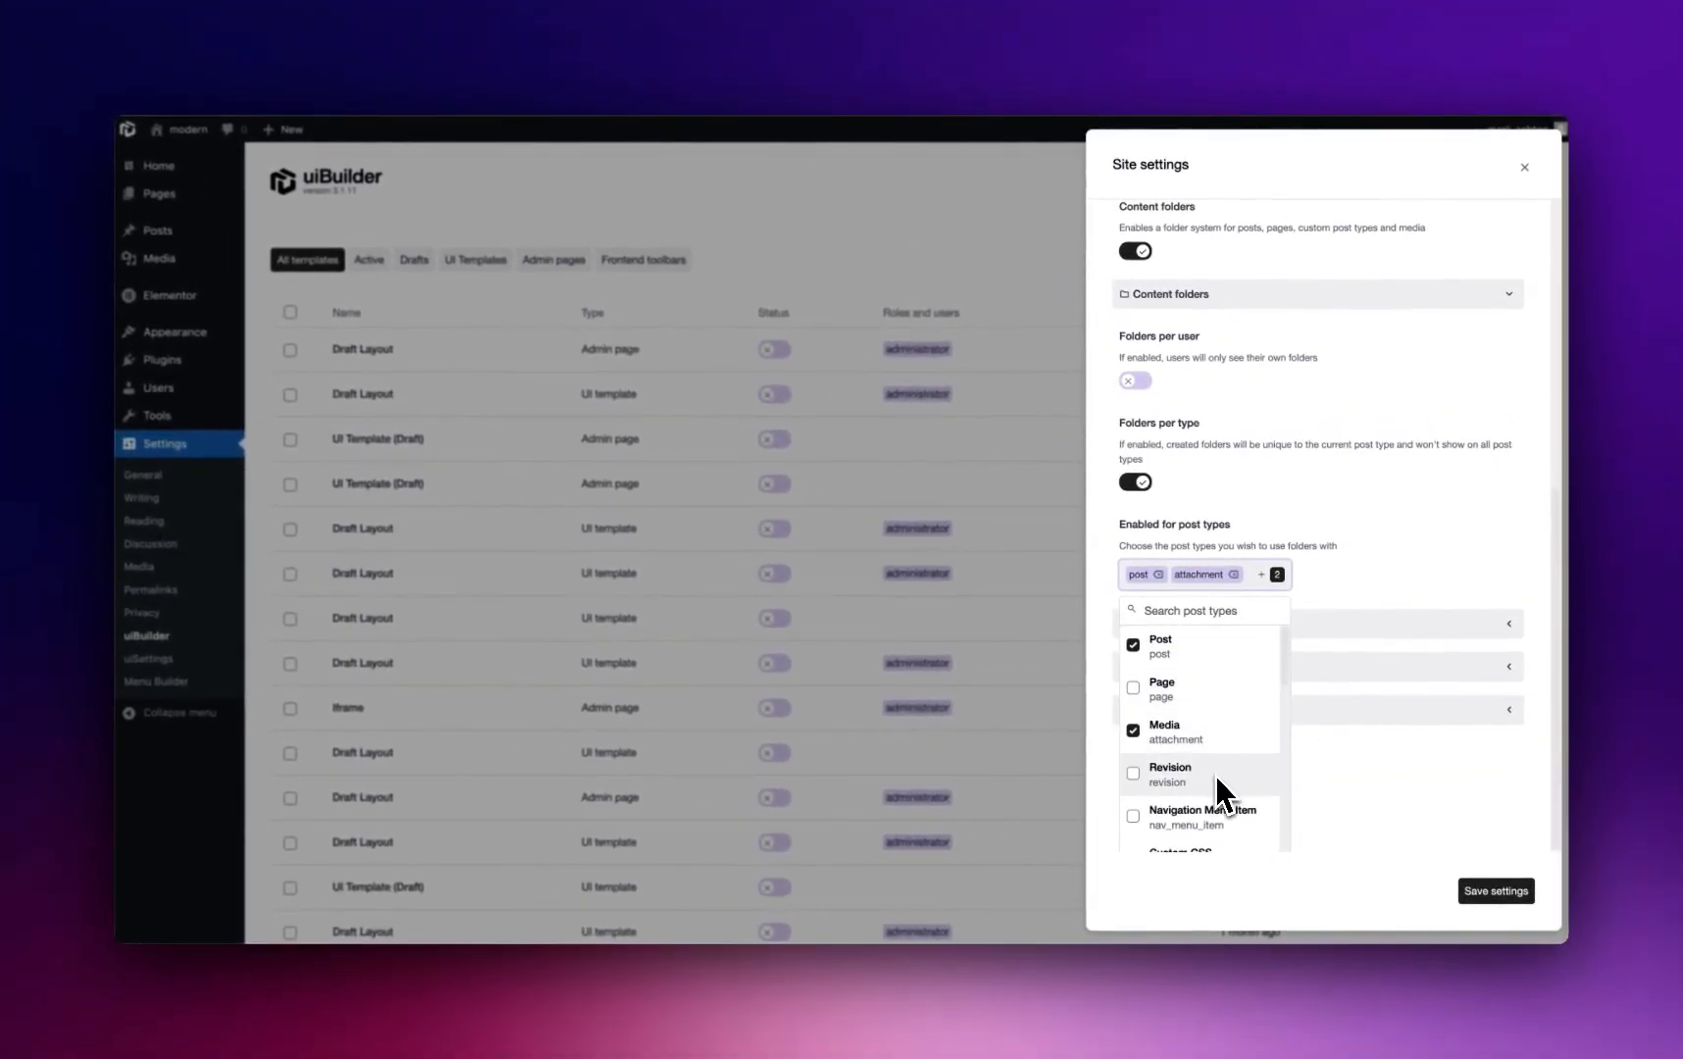
{"action": "mouse_move", "coordinate": [1218, 745]}
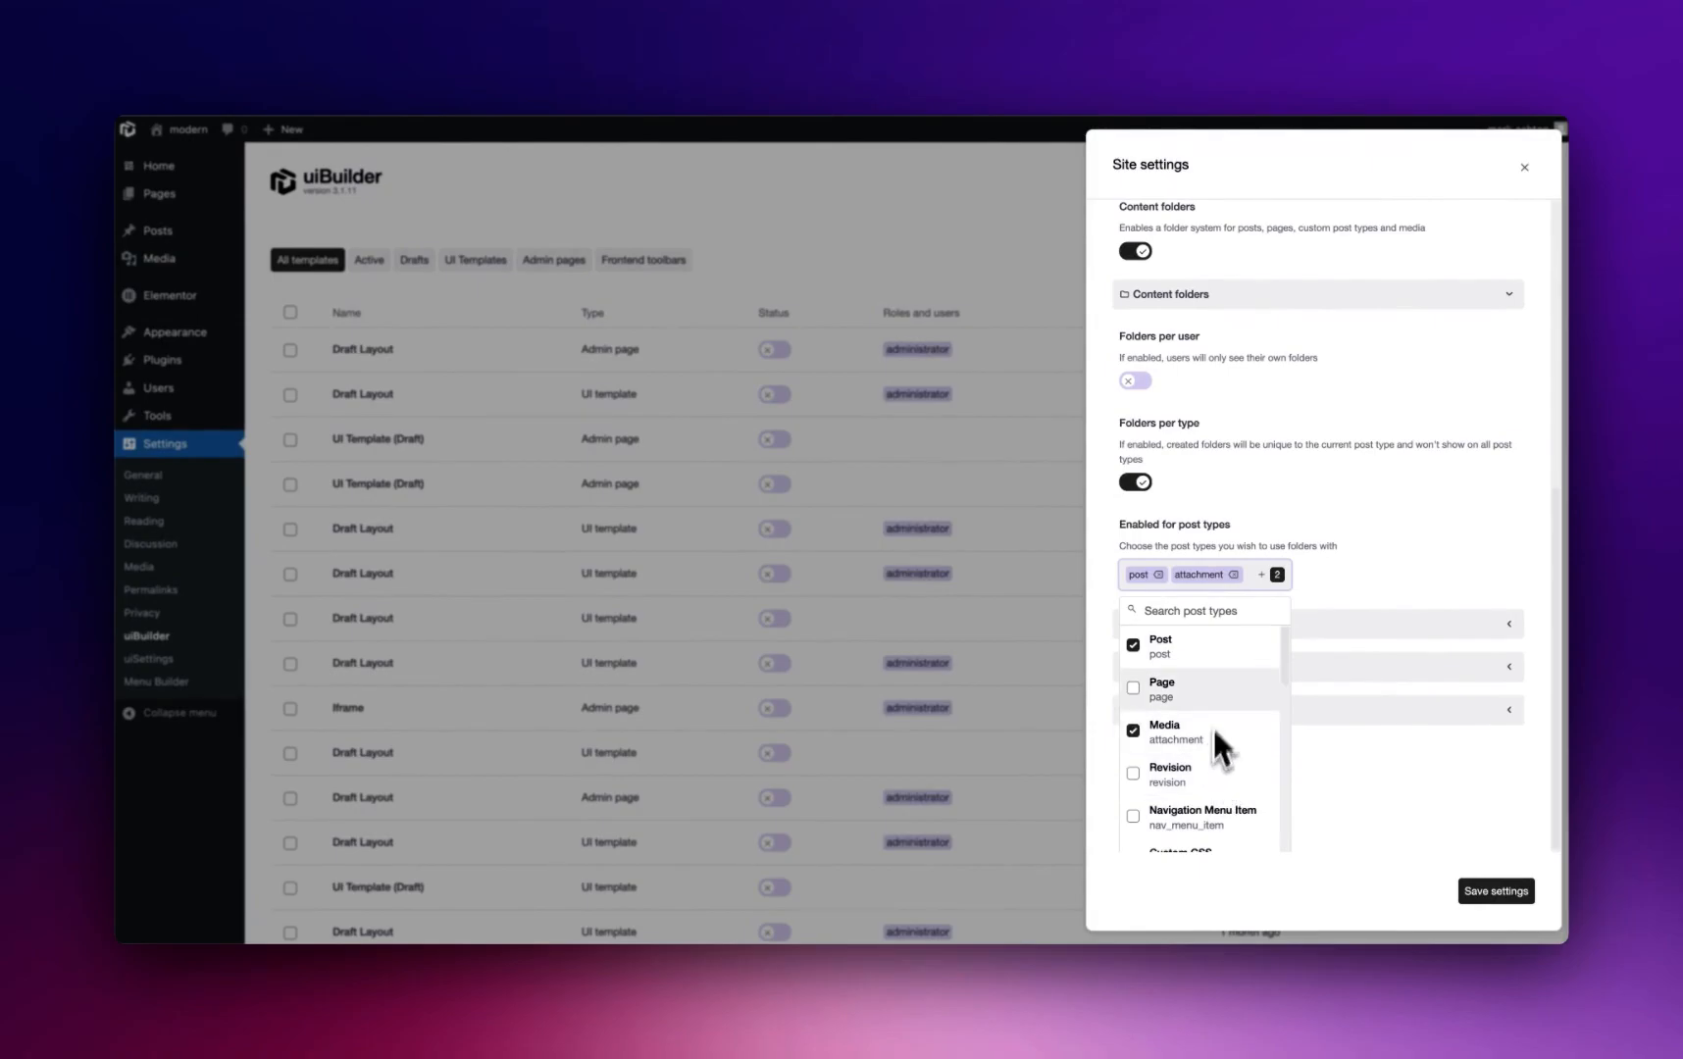
{"action": "scroll", "scroll_direction": "down", "scroll_amount": 3}
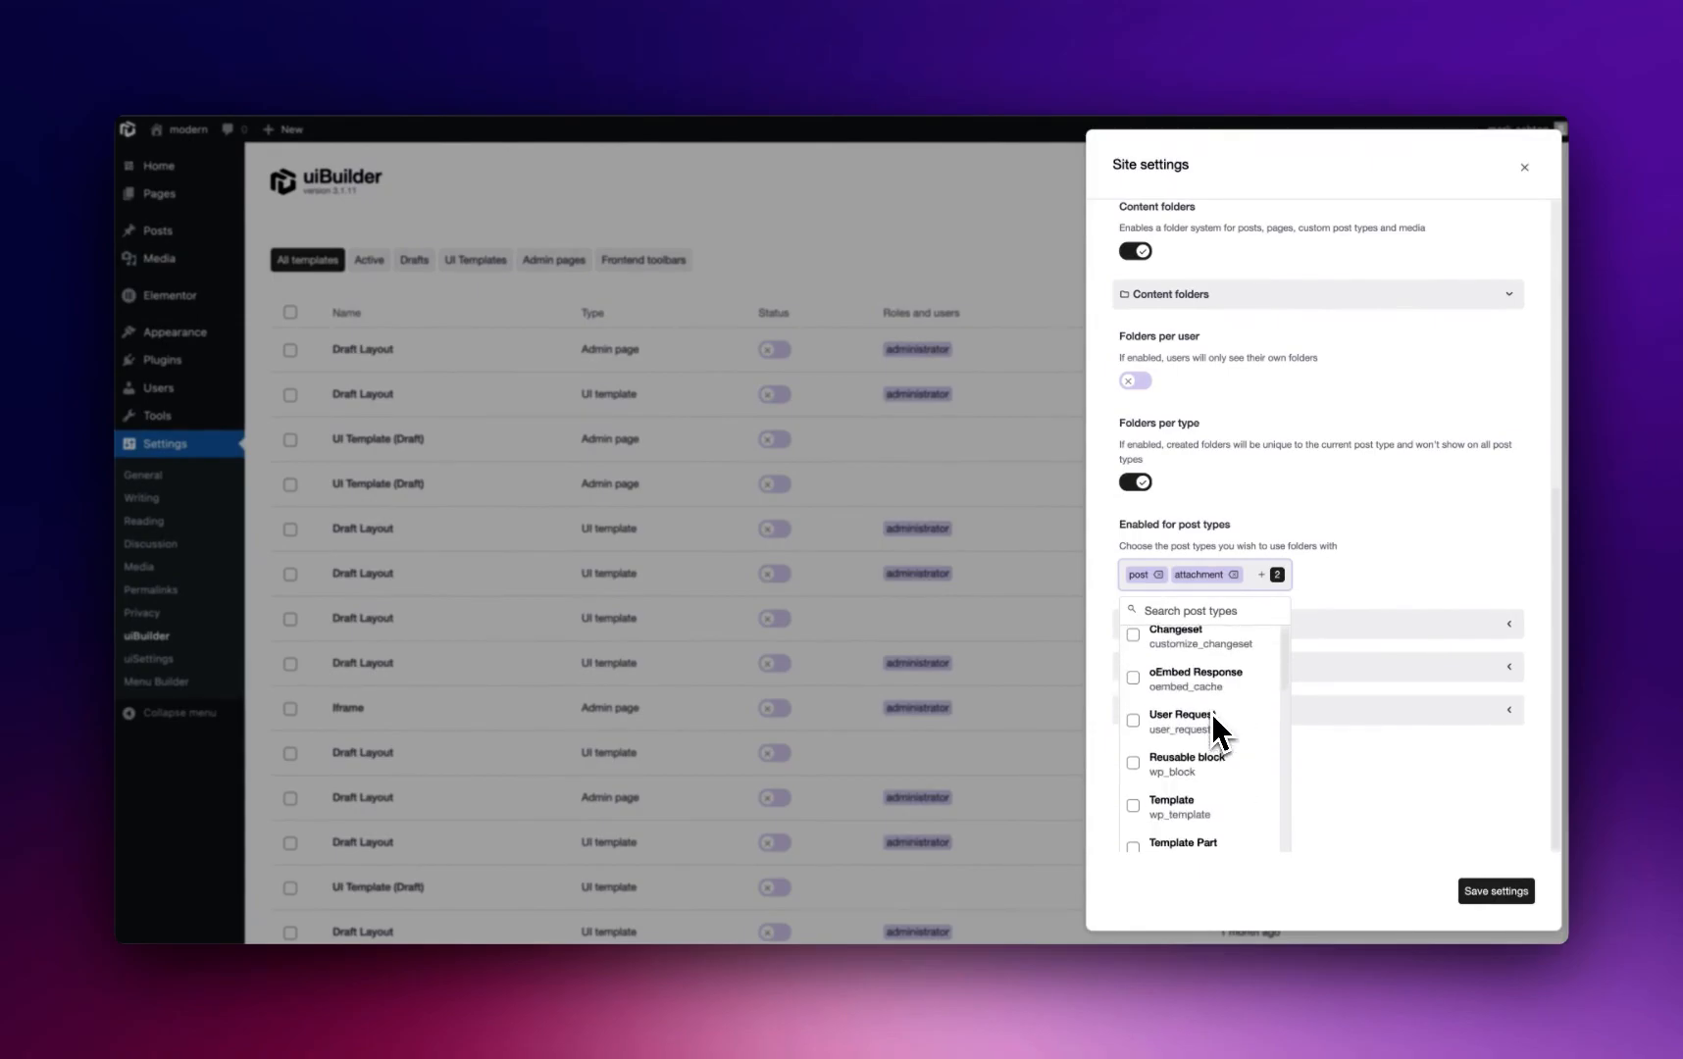
{"action": "scroll", "scroll_direction": "up", "scroll_amount": 3}
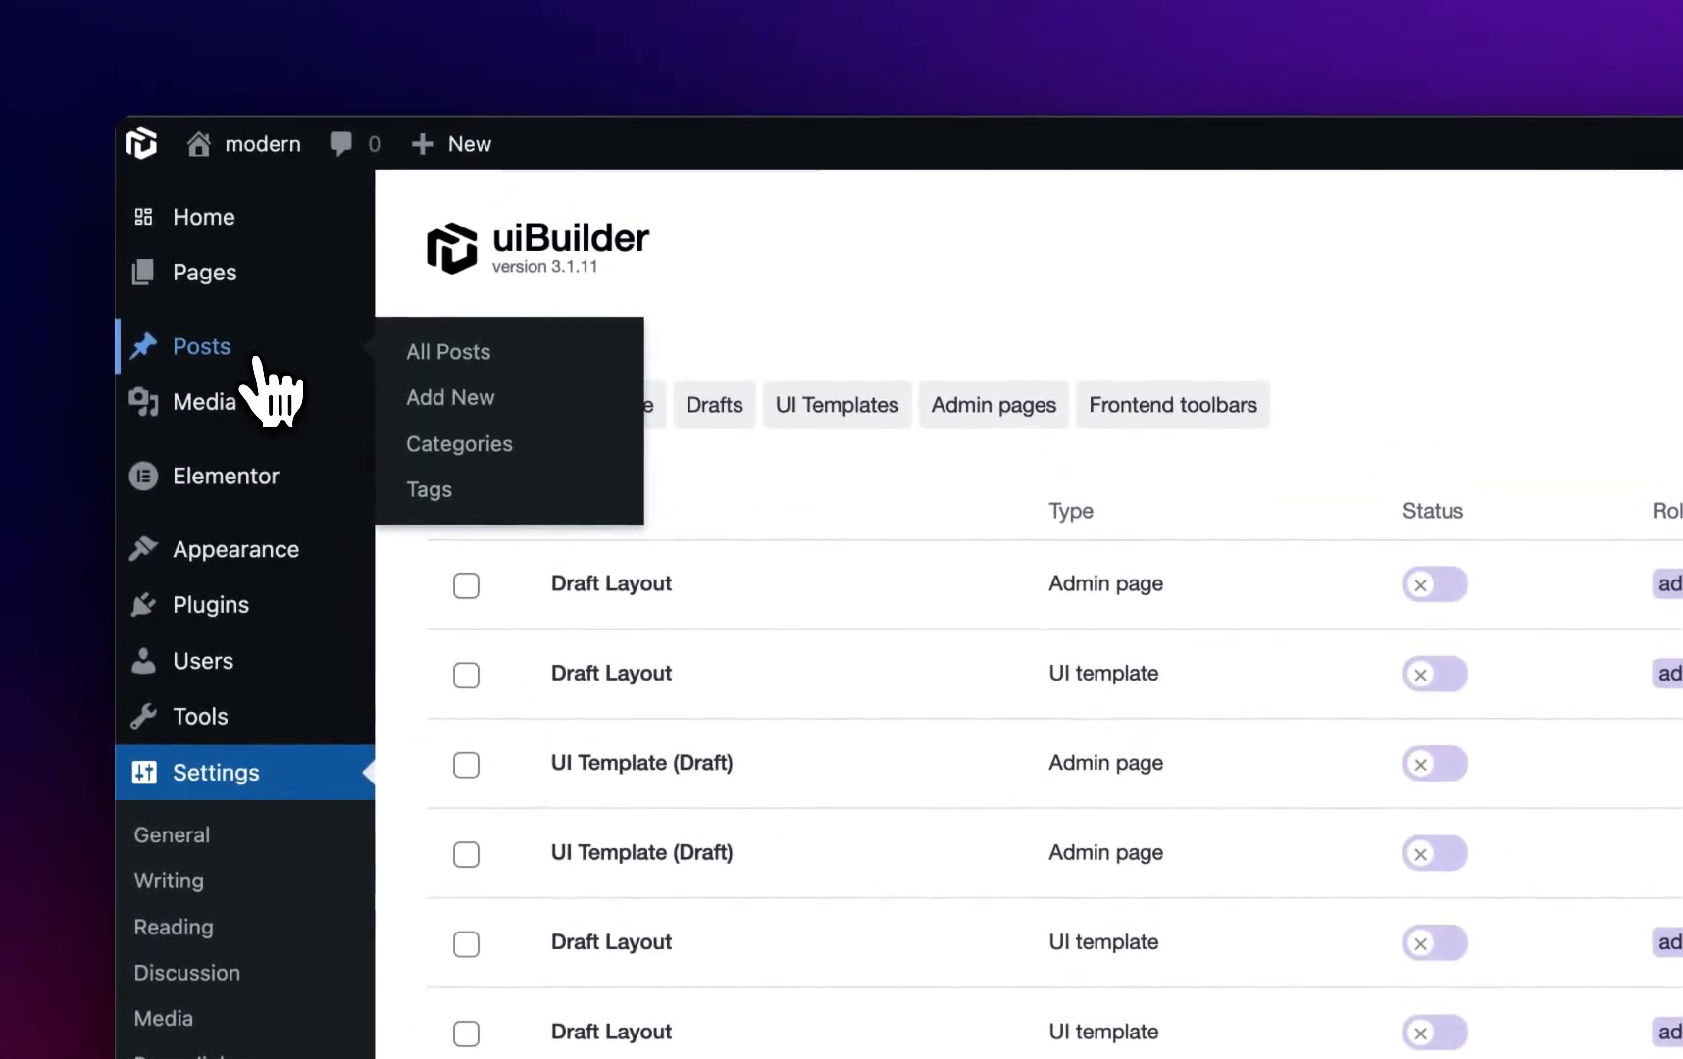
Step: View the Cool folder's posts on All Posts, then return to All items
{"action": "left_click", "coordinate": [448, 351]}
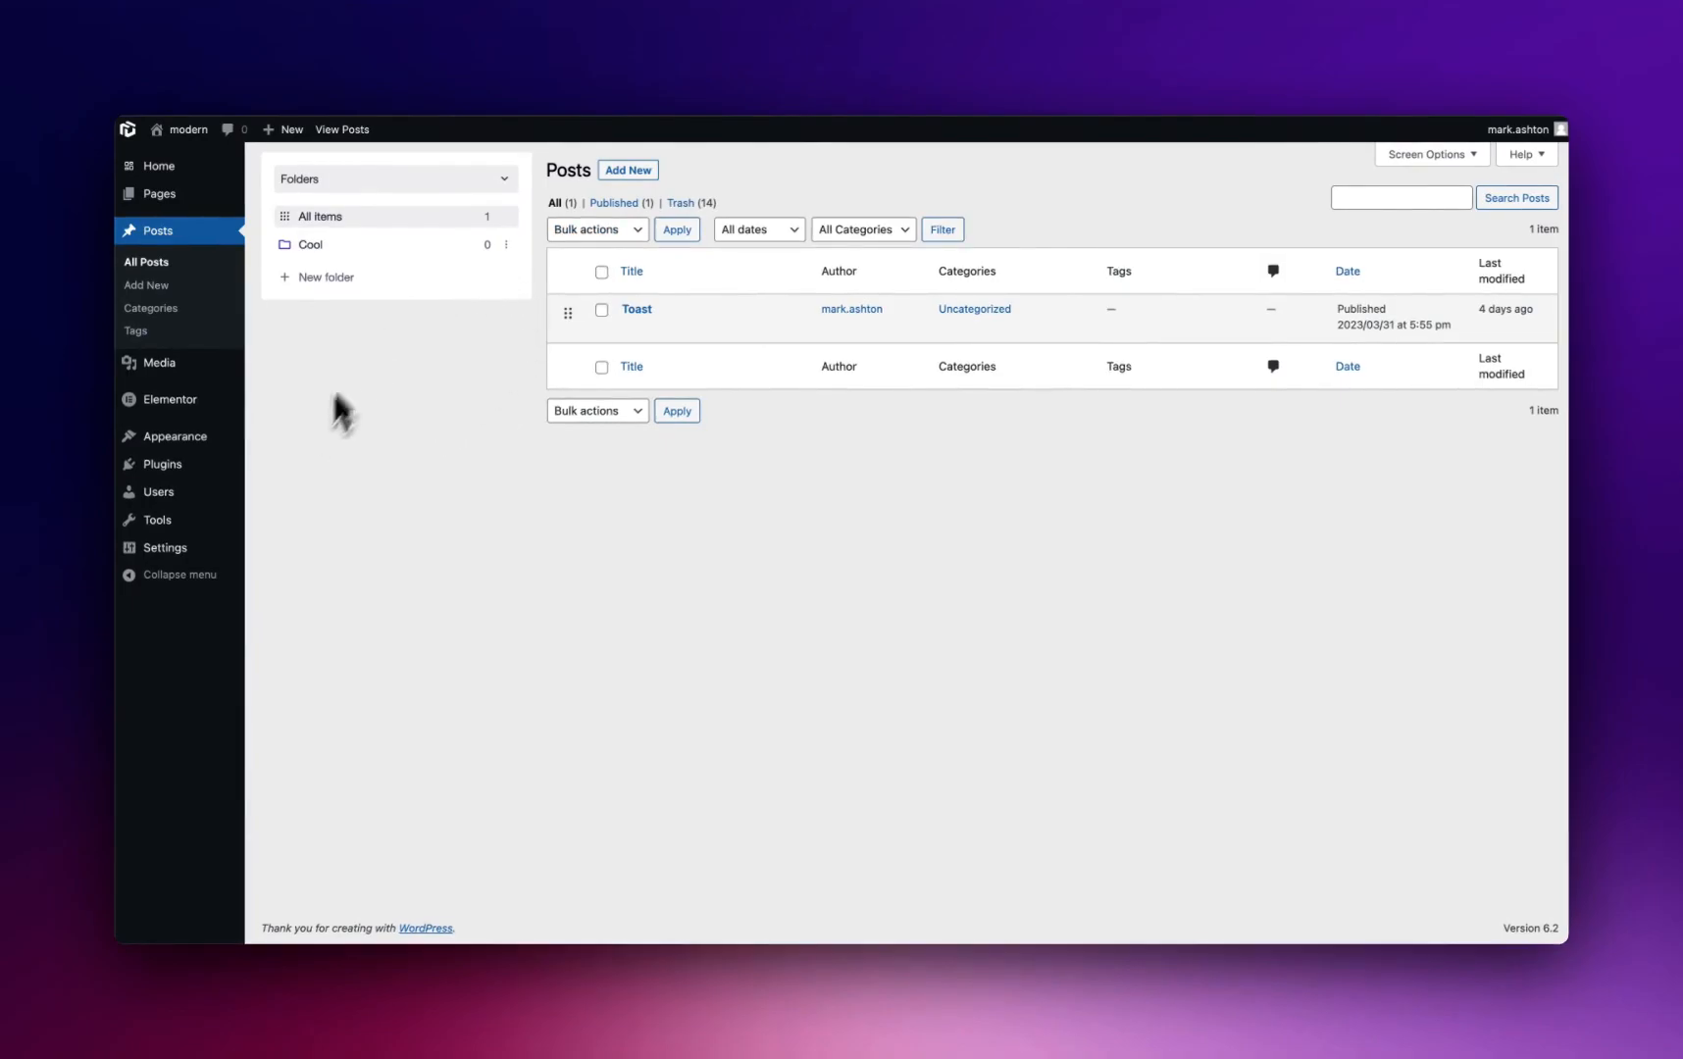
{"action": "left_click", "coordinate": [318, 216]}
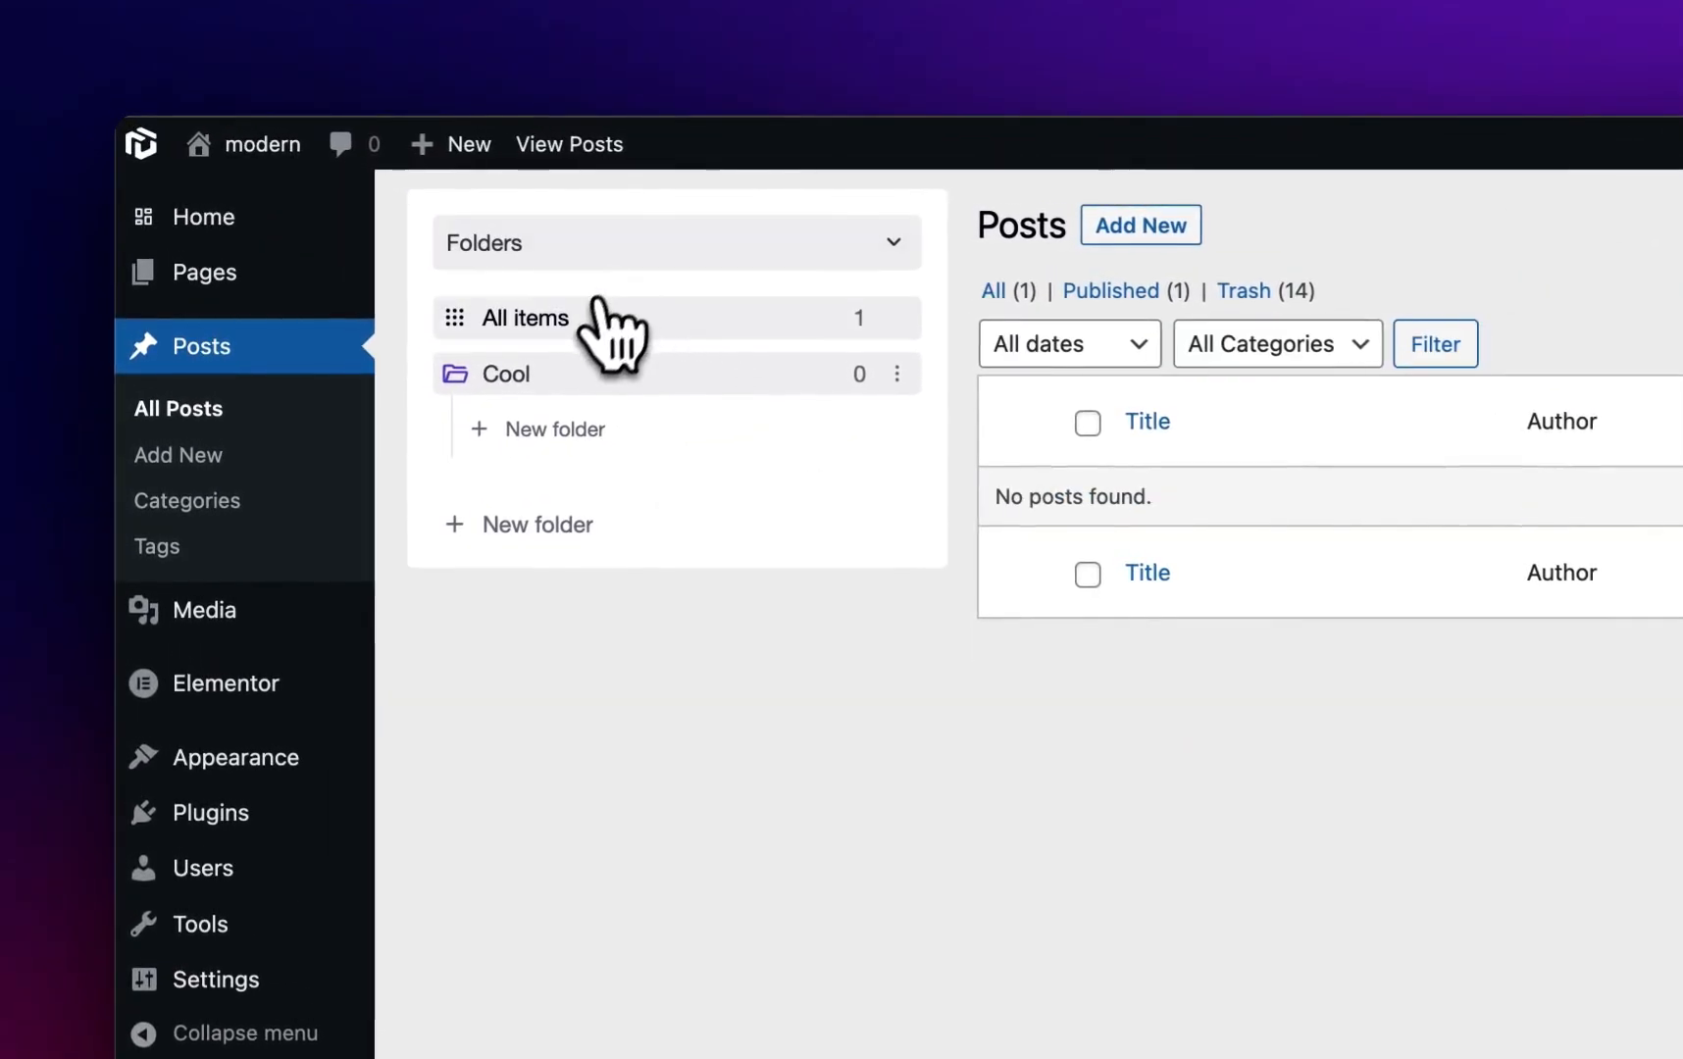
{"action": "mouse_move", "coordinate": [563, 359]}
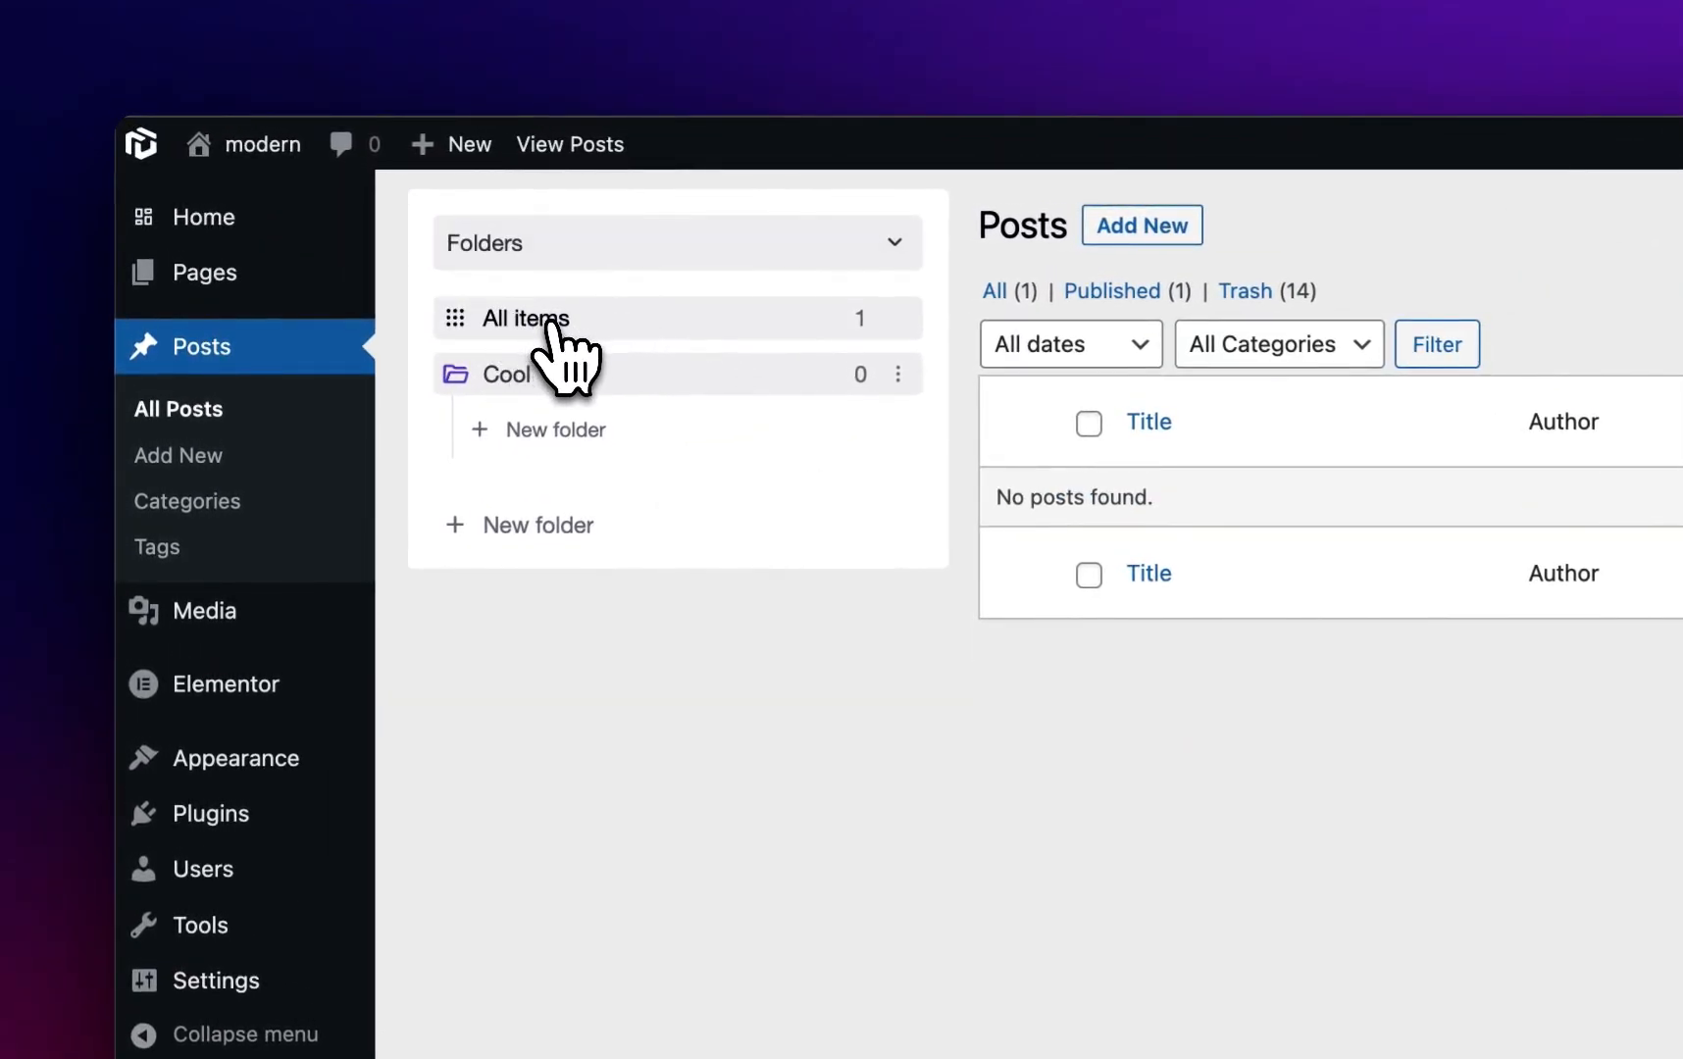
{"action": "left_click", "coordinate": [526, 318]}
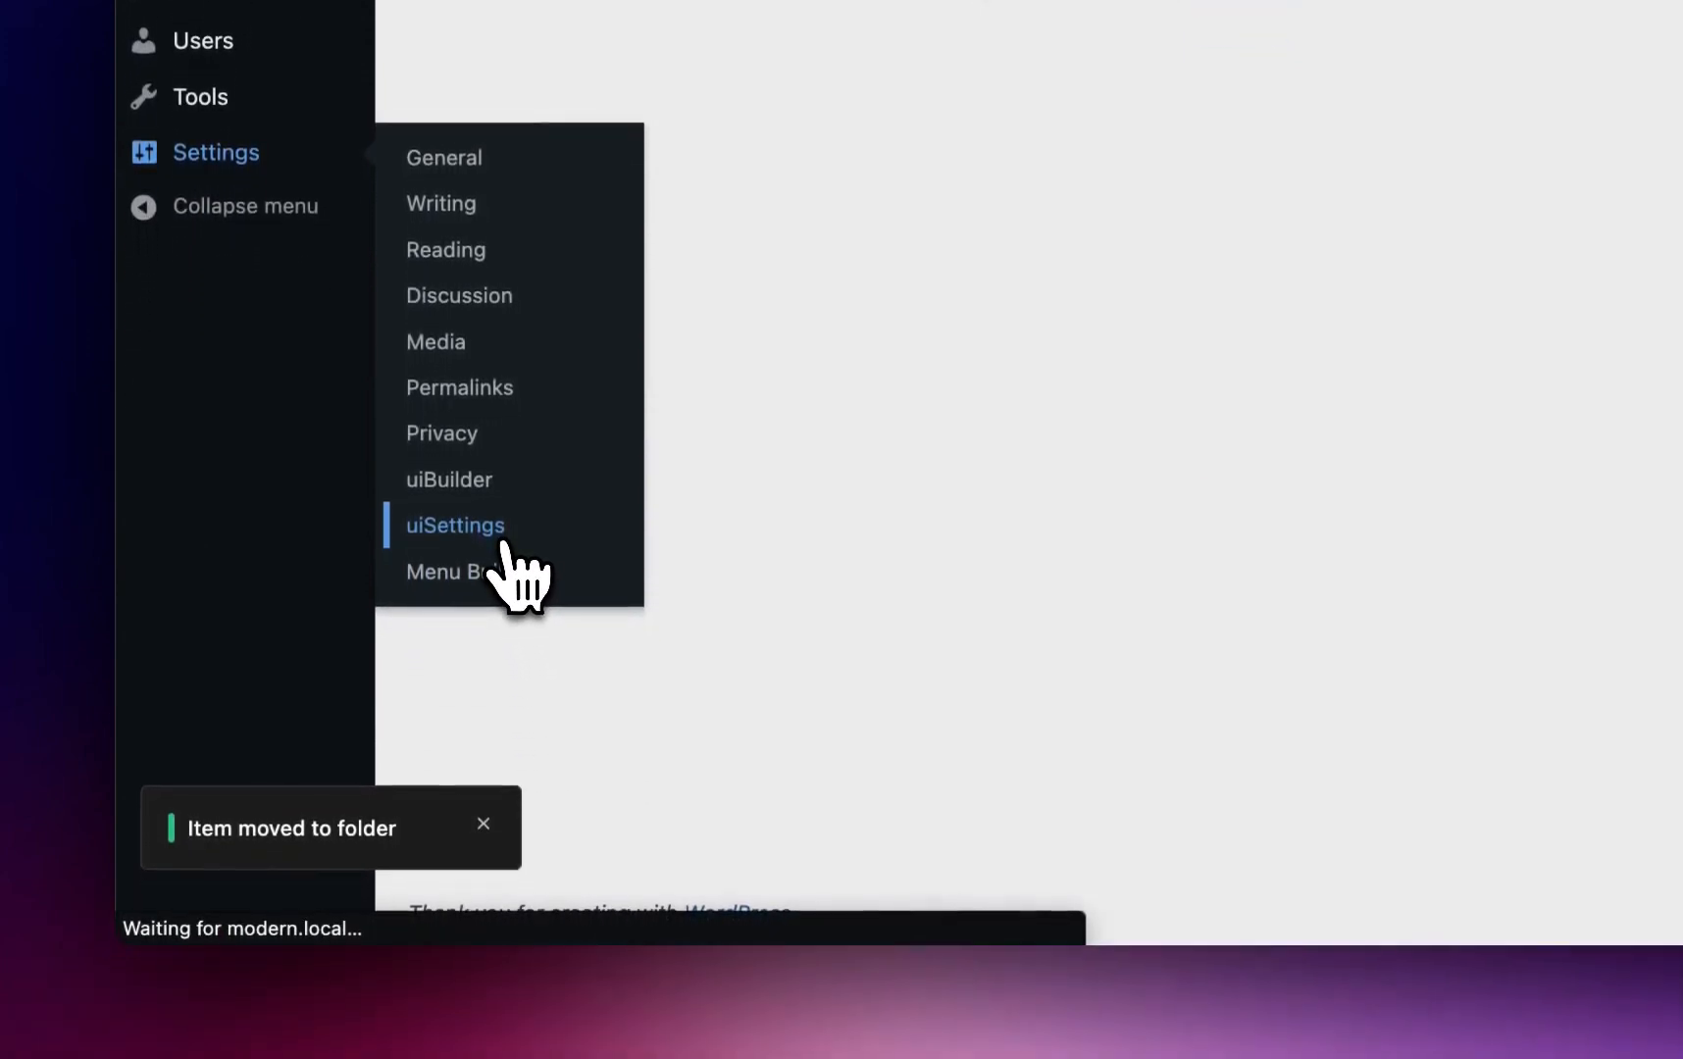
Step: In uiSettings' Content folders section, enable folders for Page and save the settings
{"action": "left_click", "coordinate": [449, 478]}
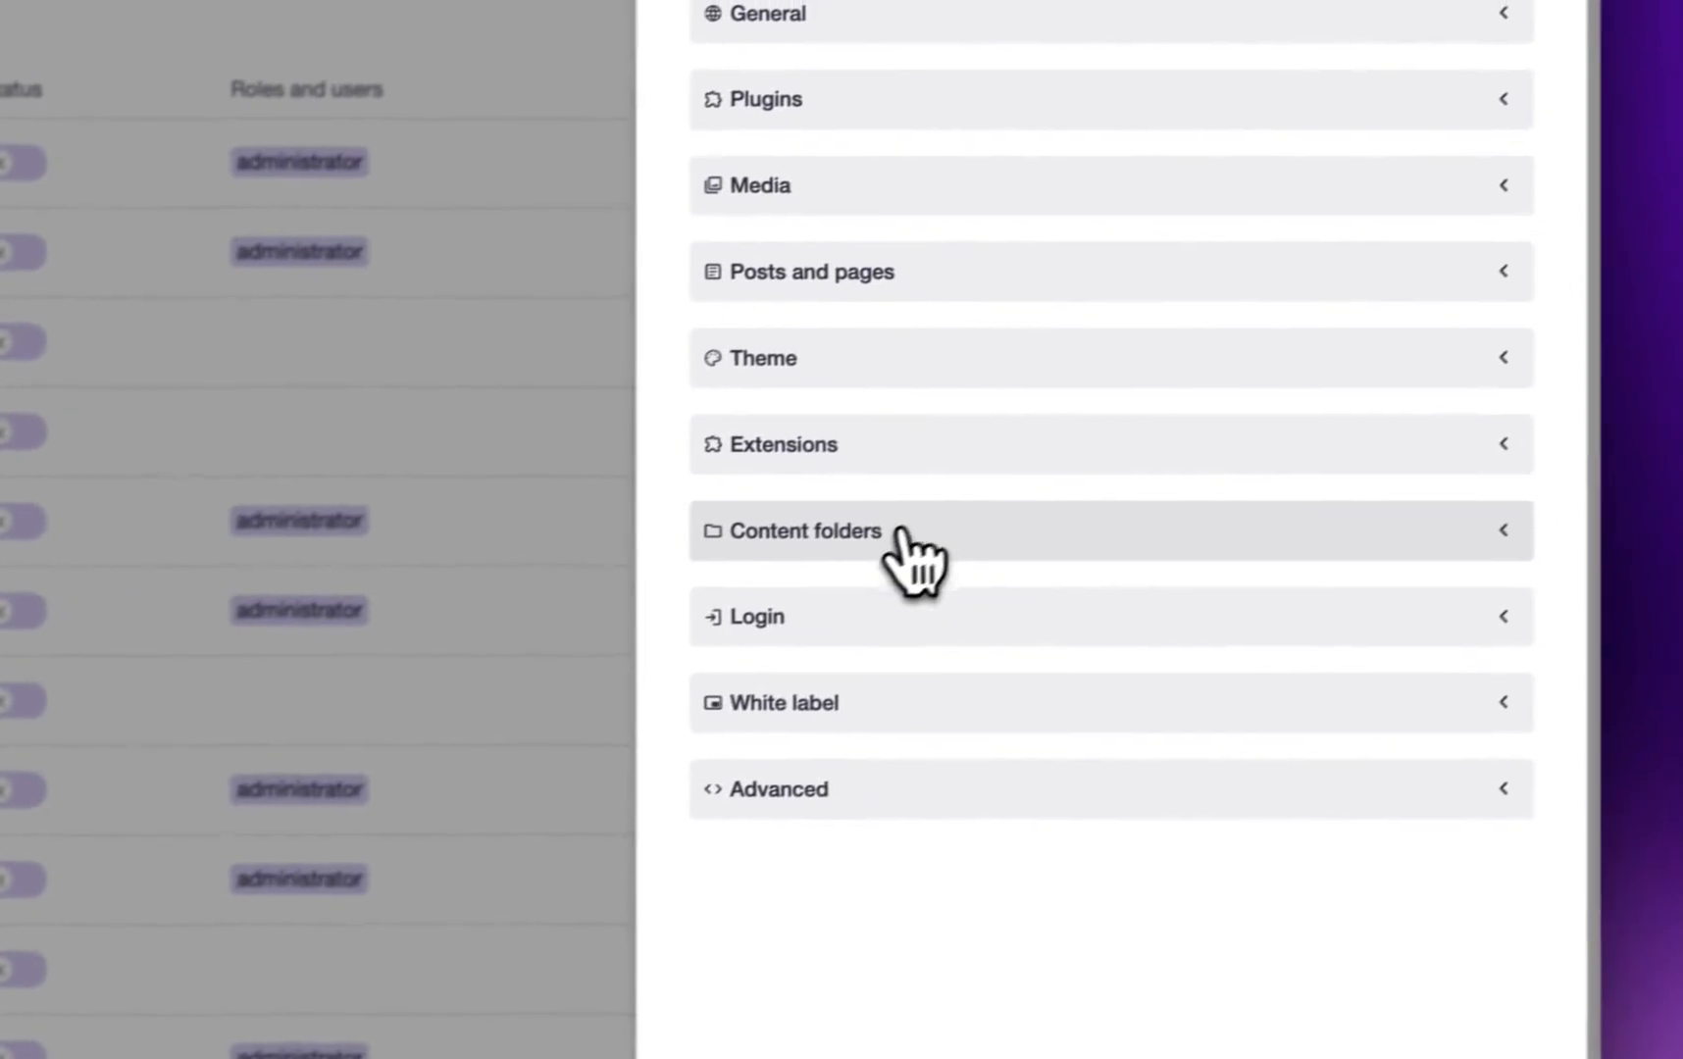
{"action": "left_click", "coordinate": [801, 530]}
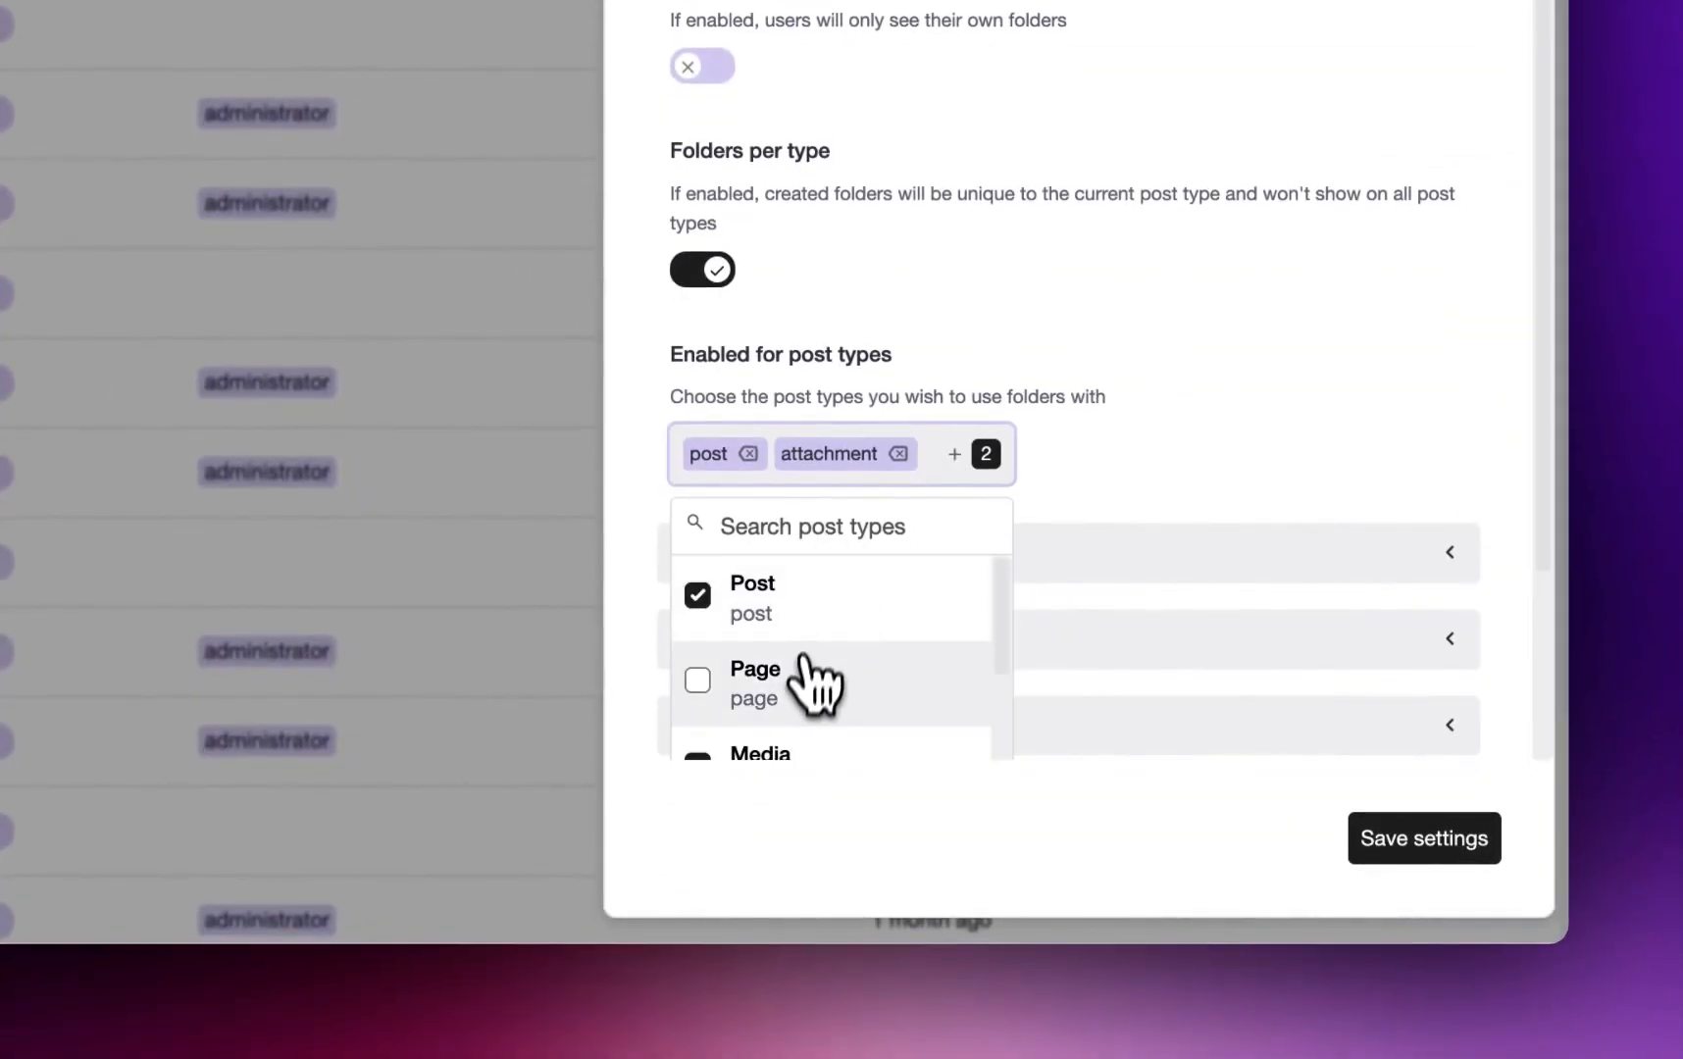
{"action": "left_click", "coordinate": [696, 680]}
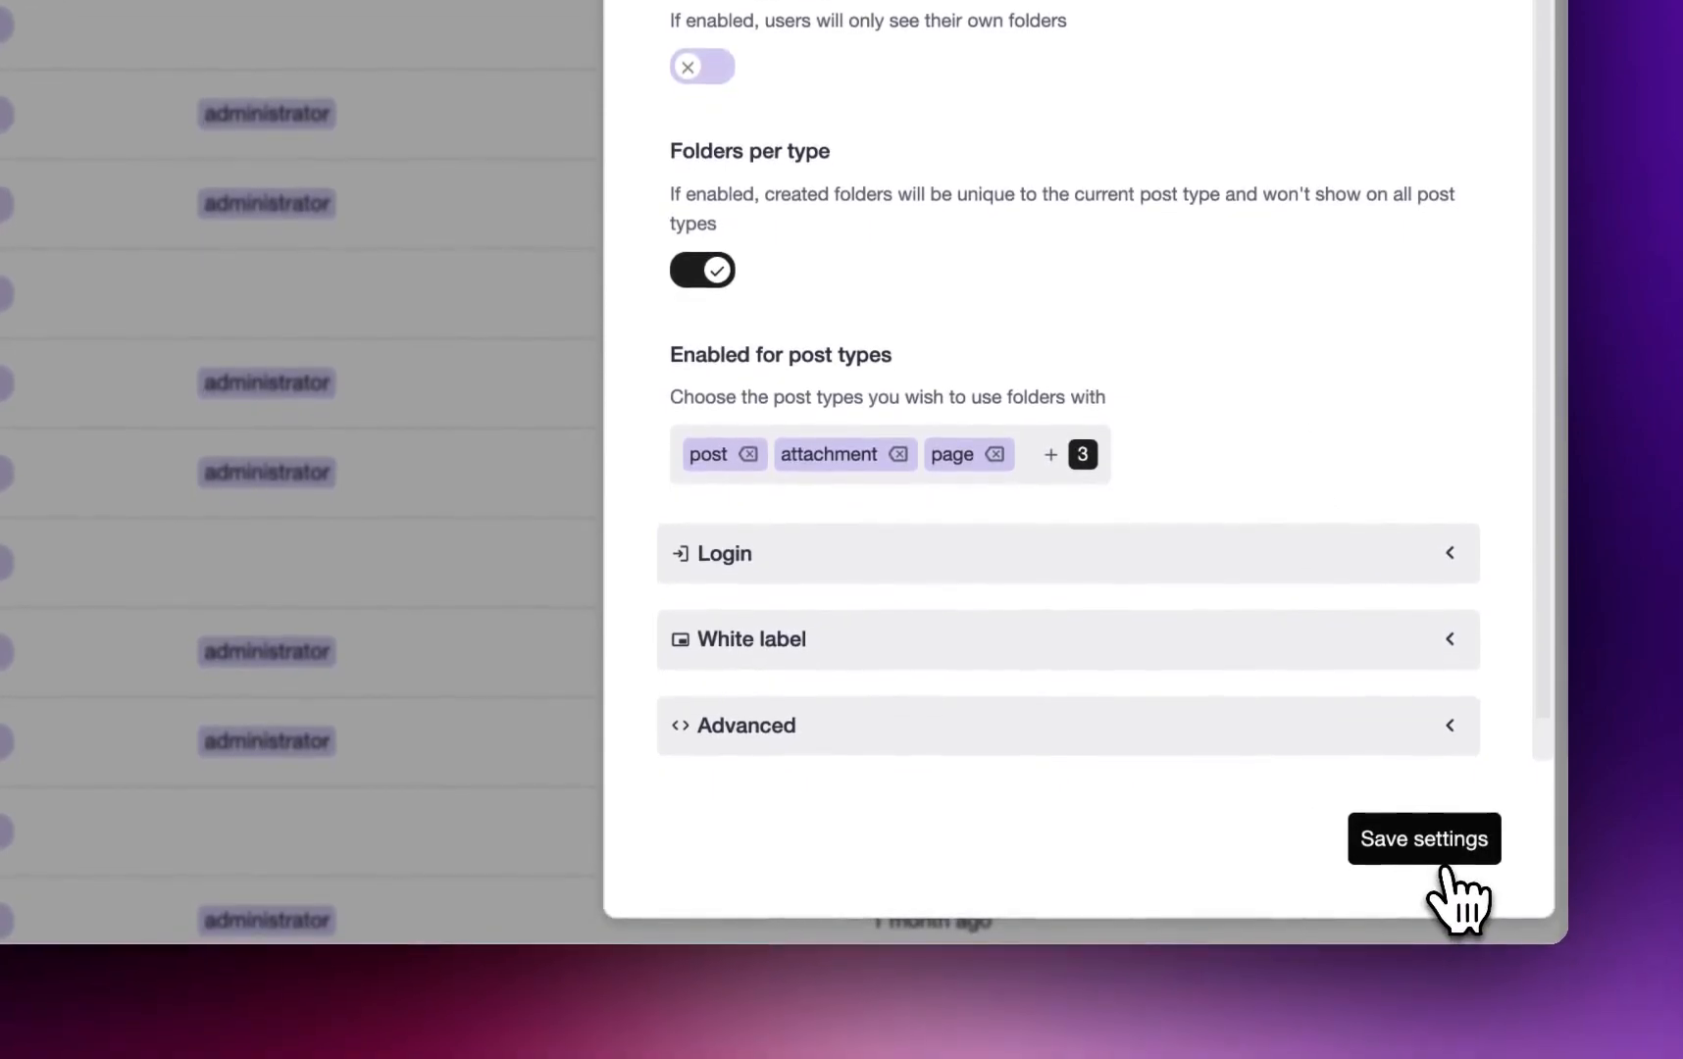
{"action": "left_click", "coordinate": [1424, 838]}
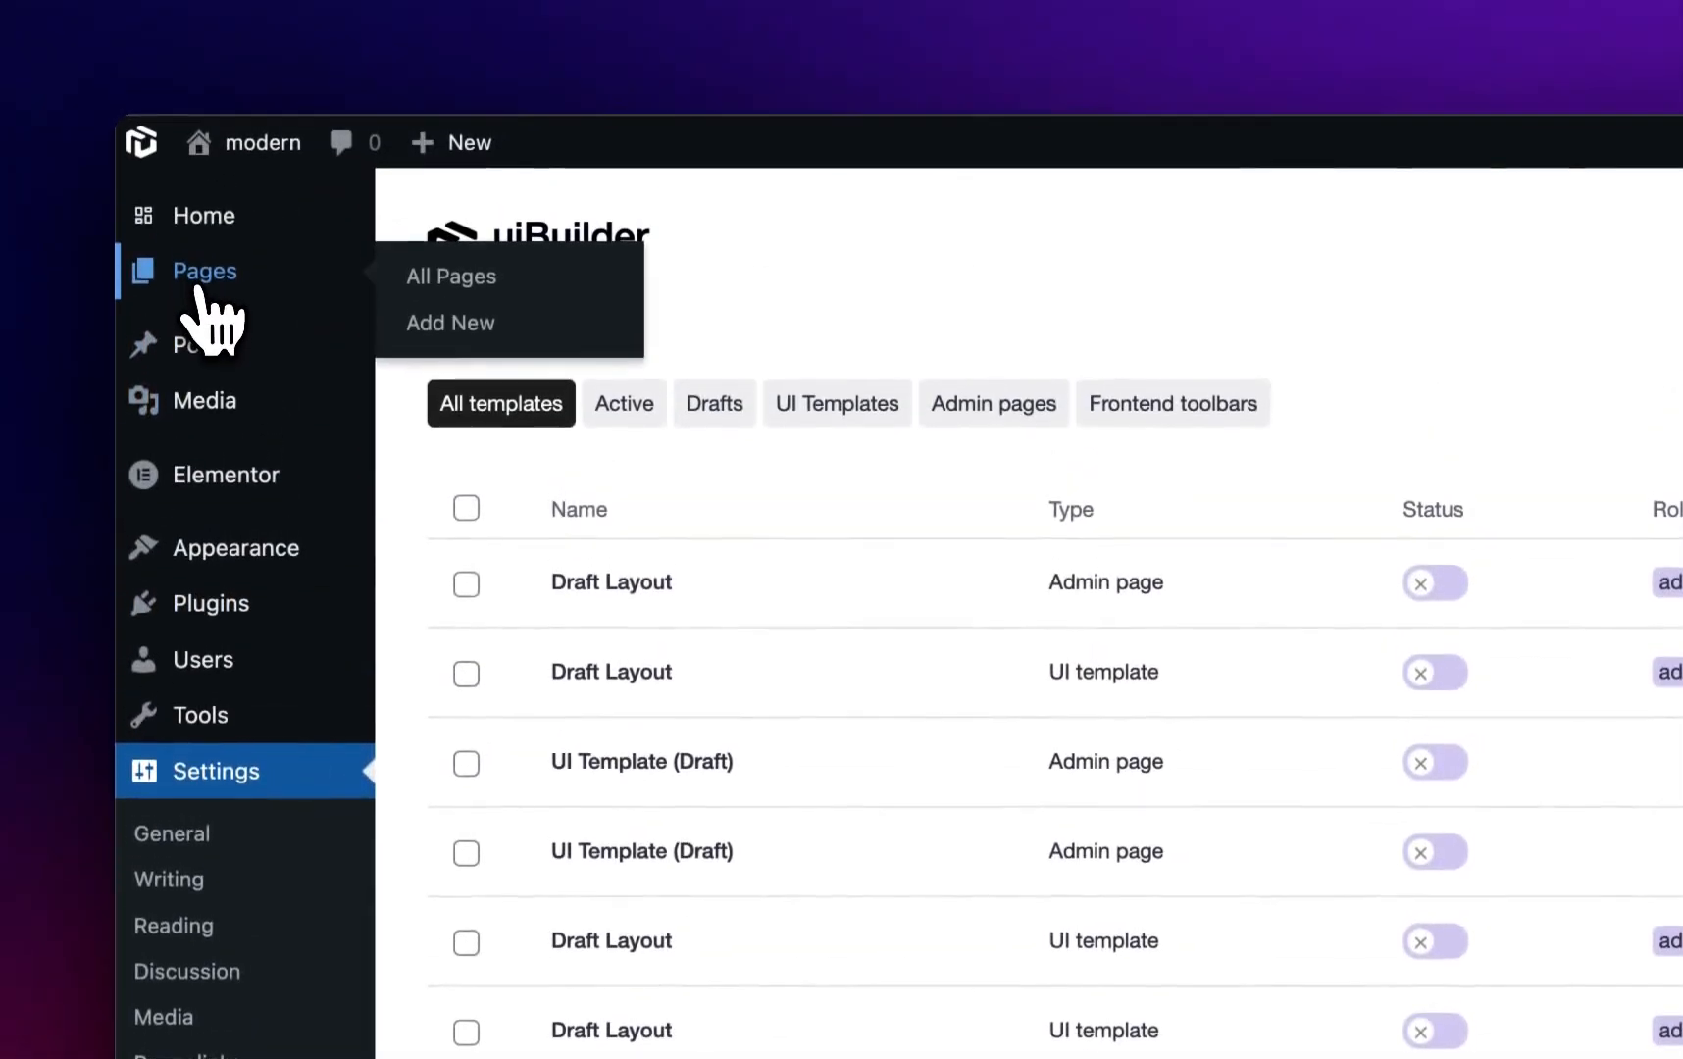
Step: In Pages, move a page from the Team folder into the Products folder
{"action": "left_click", "coordinate": [451, 276]}
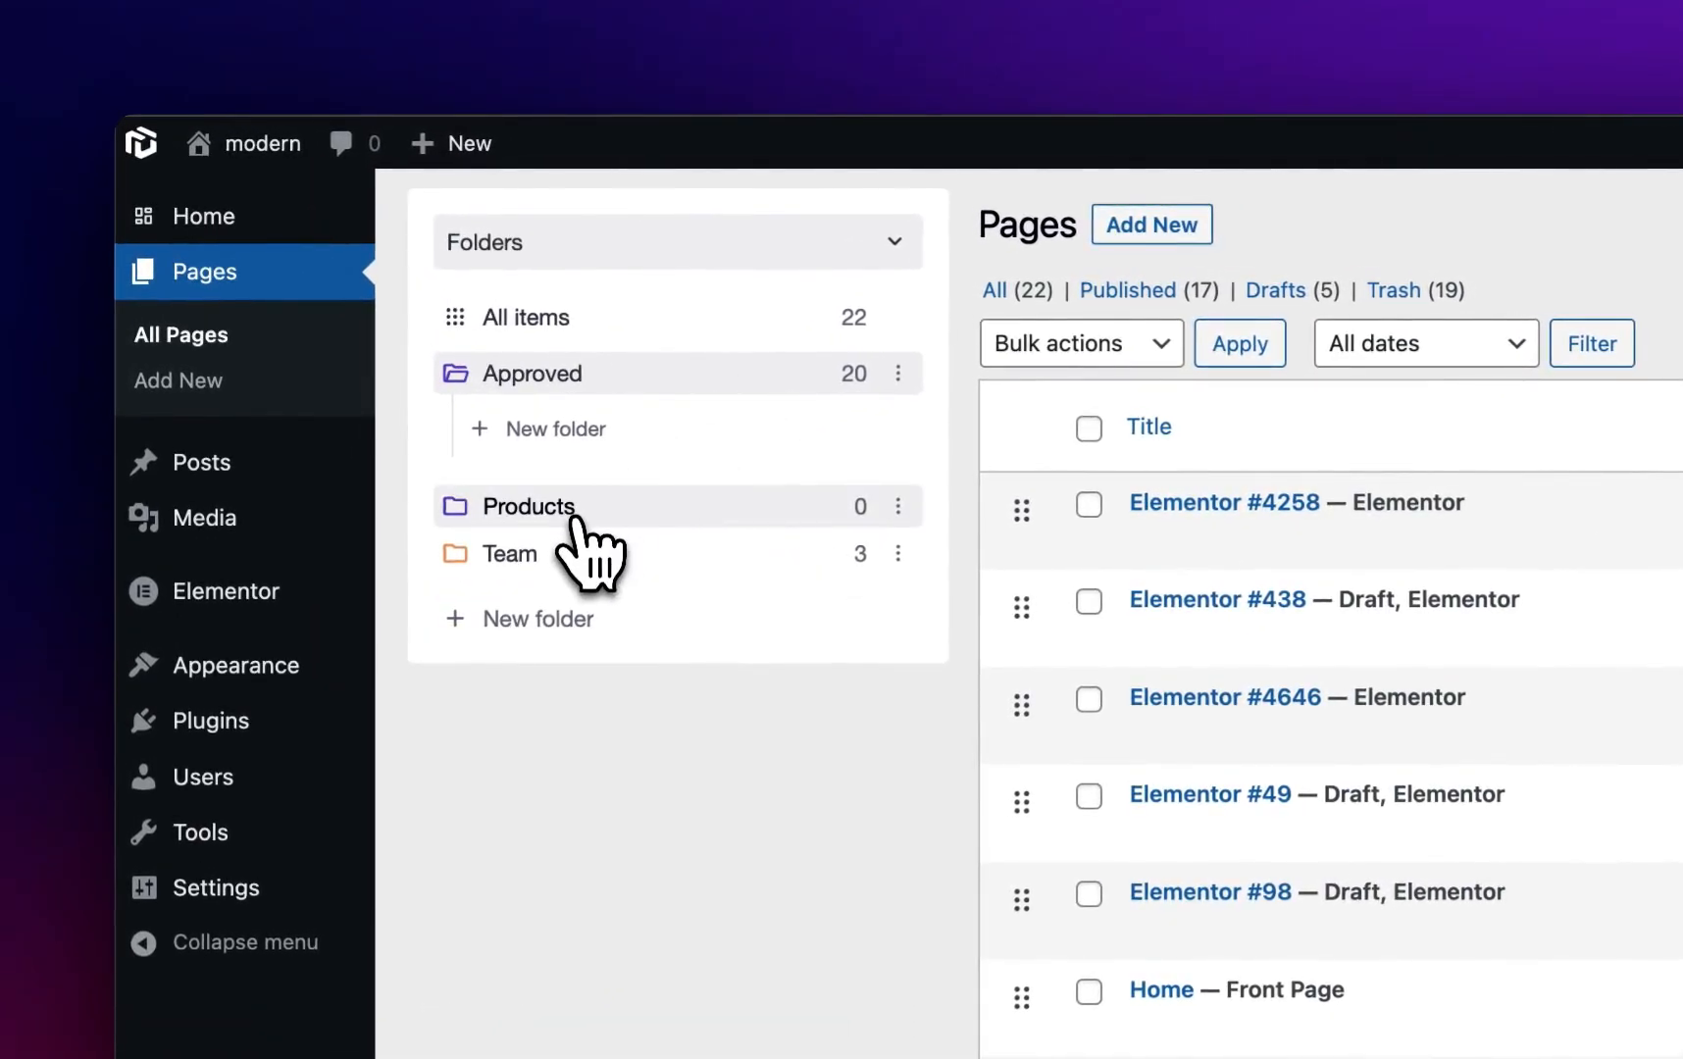
{"action": "left_click", "coordinate": [528, 507]}
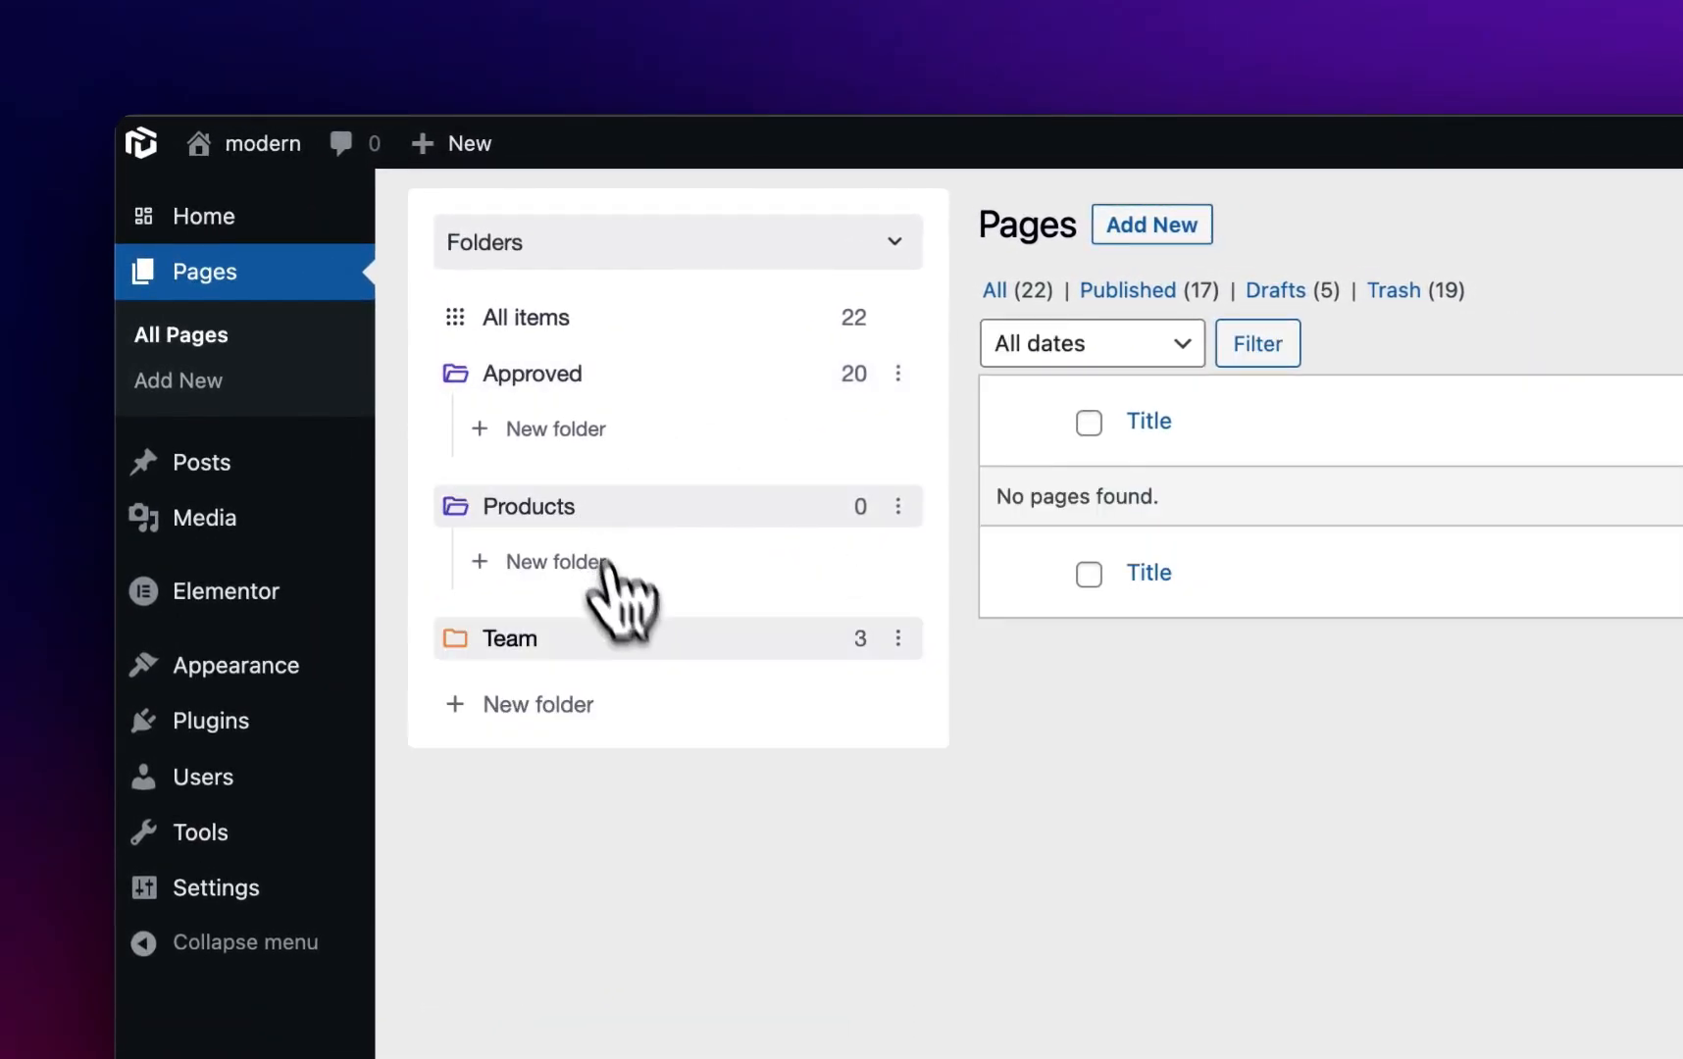
{"action": "left_click", "coordinate": [510, 639]}
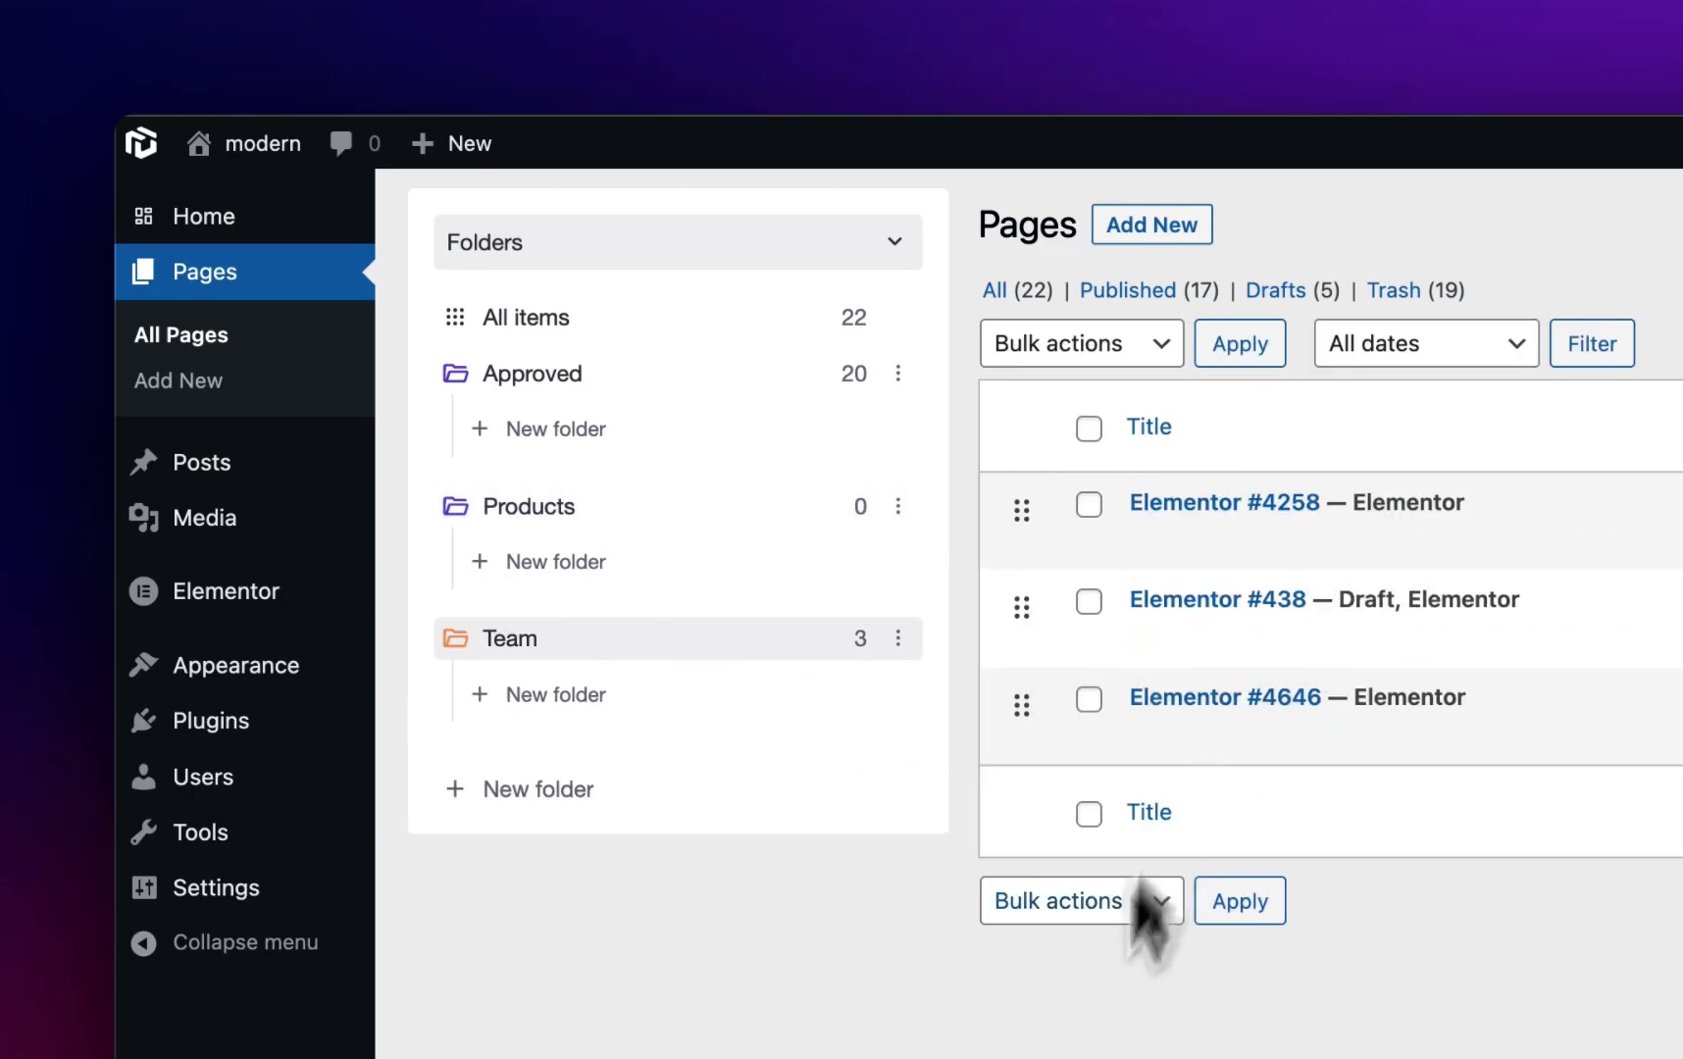
{"action": "mouse_move", "coordinate": [1058, 1024]}
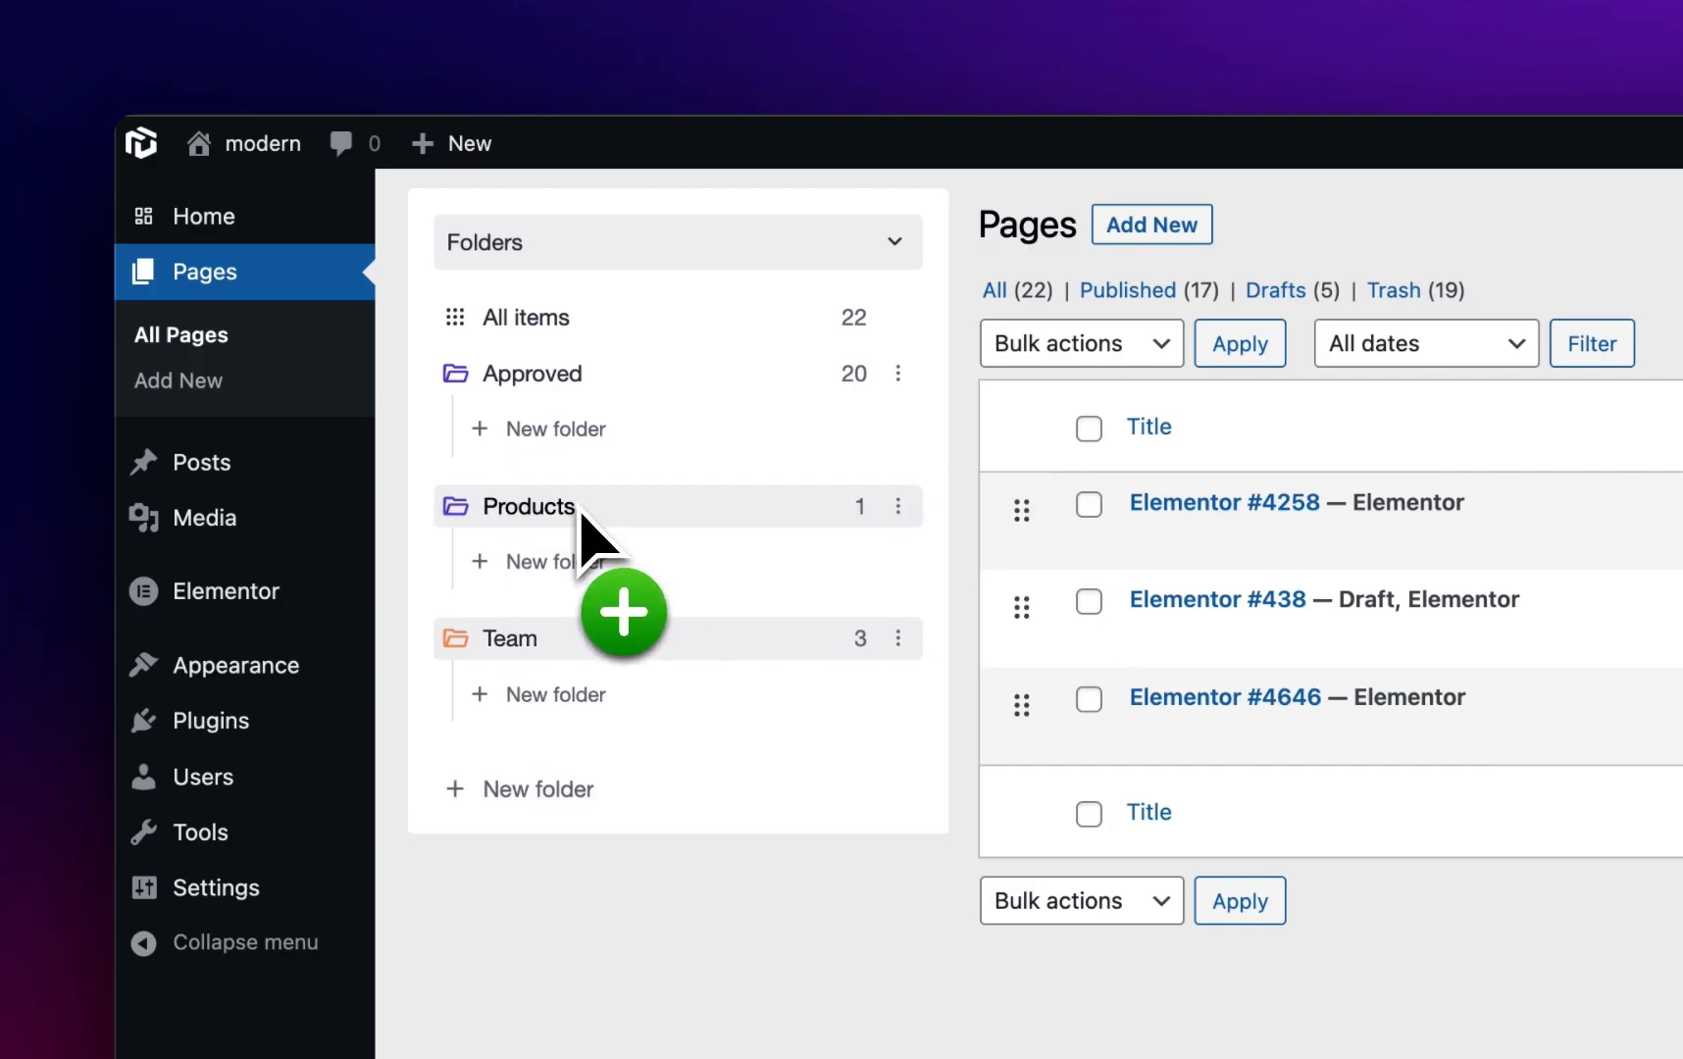
Step: Nest the Team folder inside Products and return to the uiBuilder templates
{"action": "left_click", "coordinate": [531, 507]}
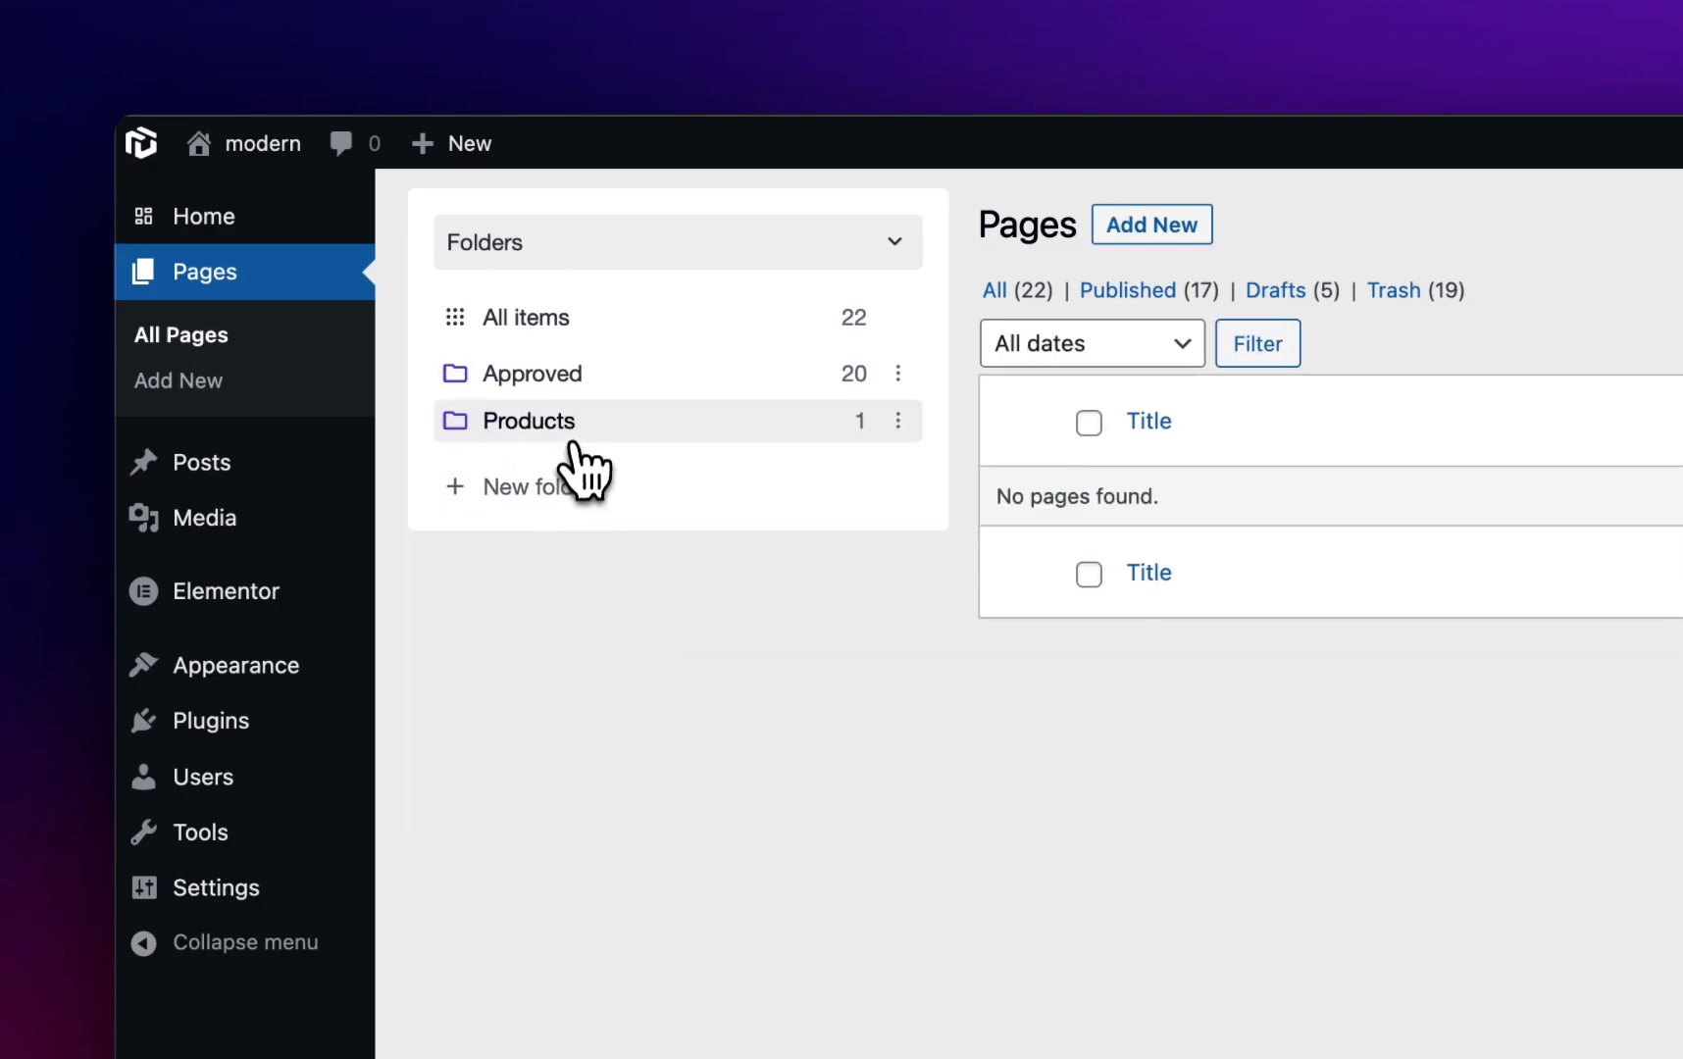
{"action": "left_click", "coordinate": [525, 420]}
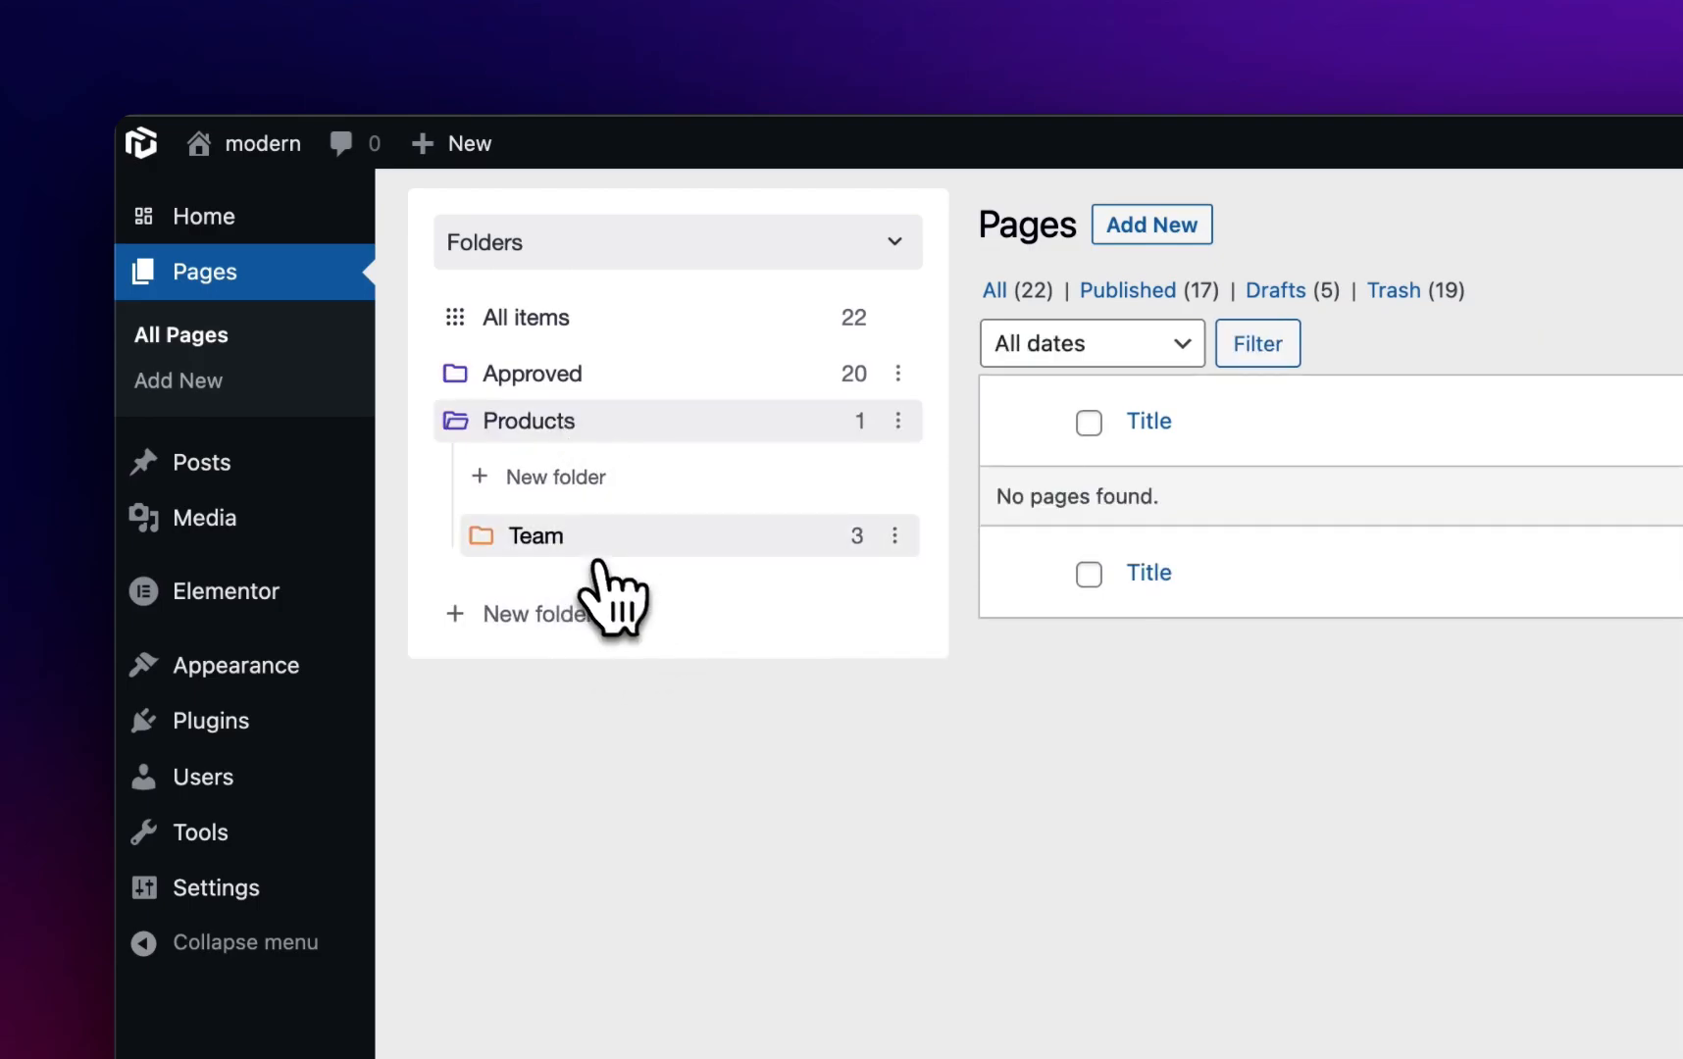
{"action": "left_click", "coordinate": [534, 533]}
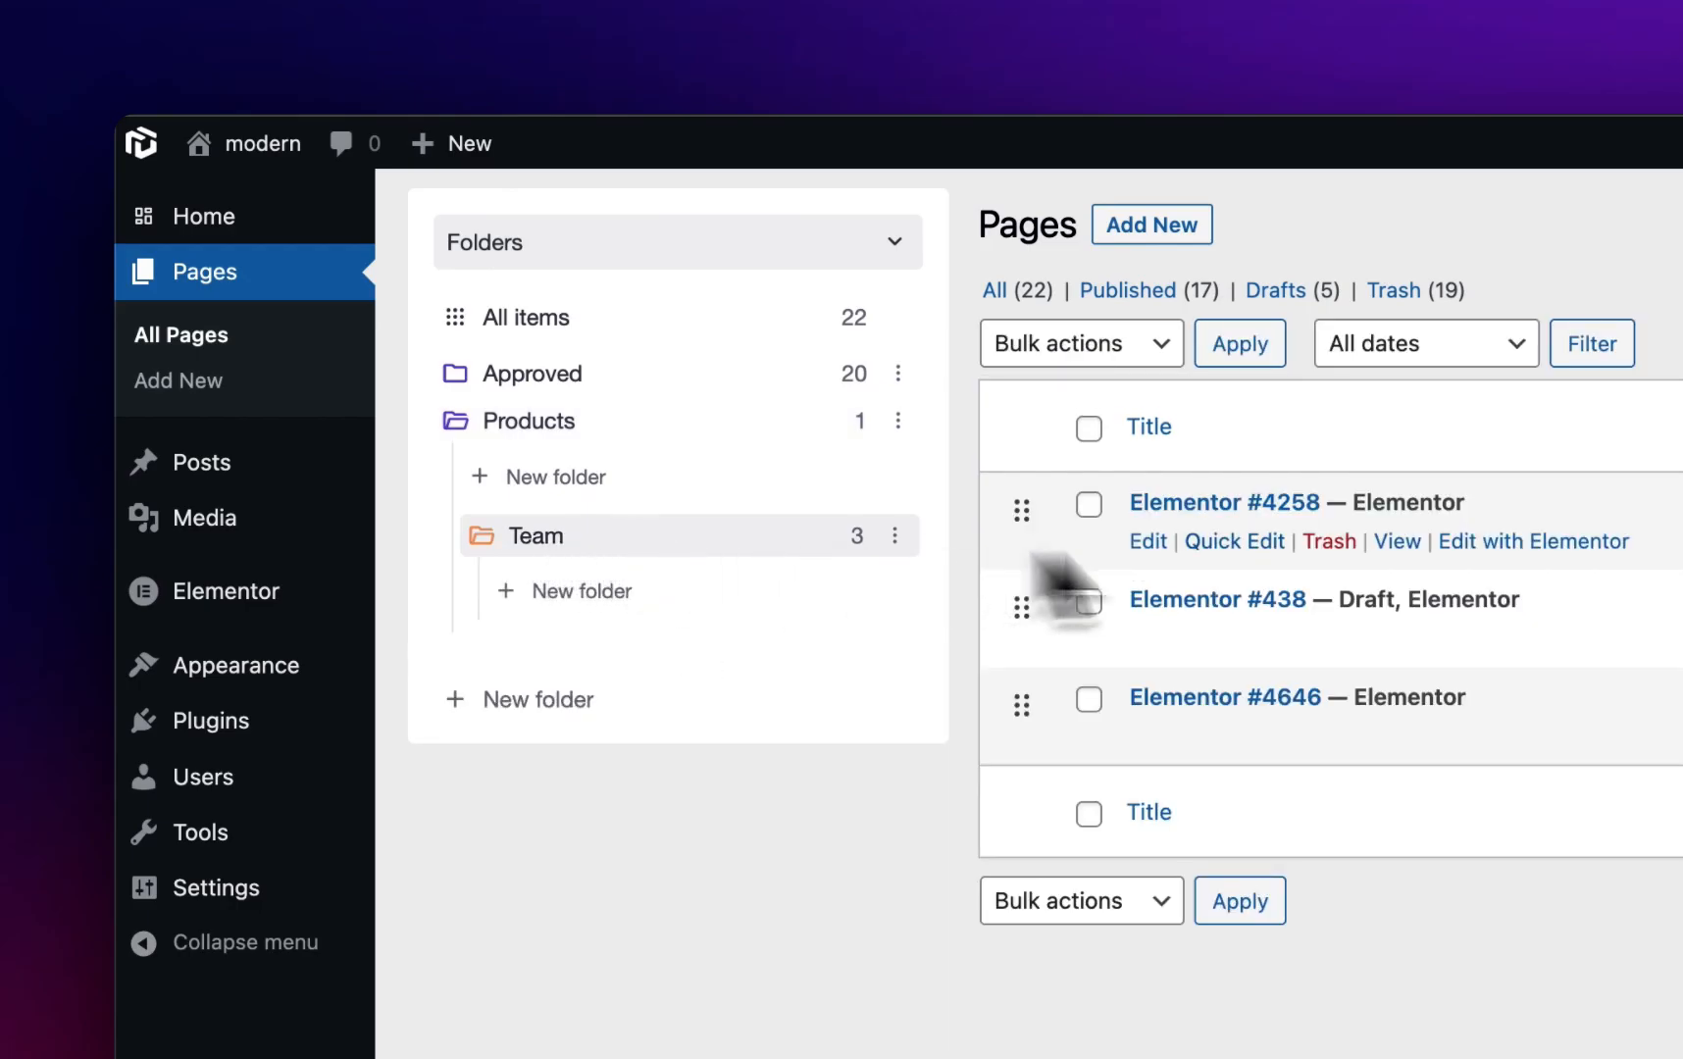
{"action": "mouse_move", "coordinate": [767, 439]}
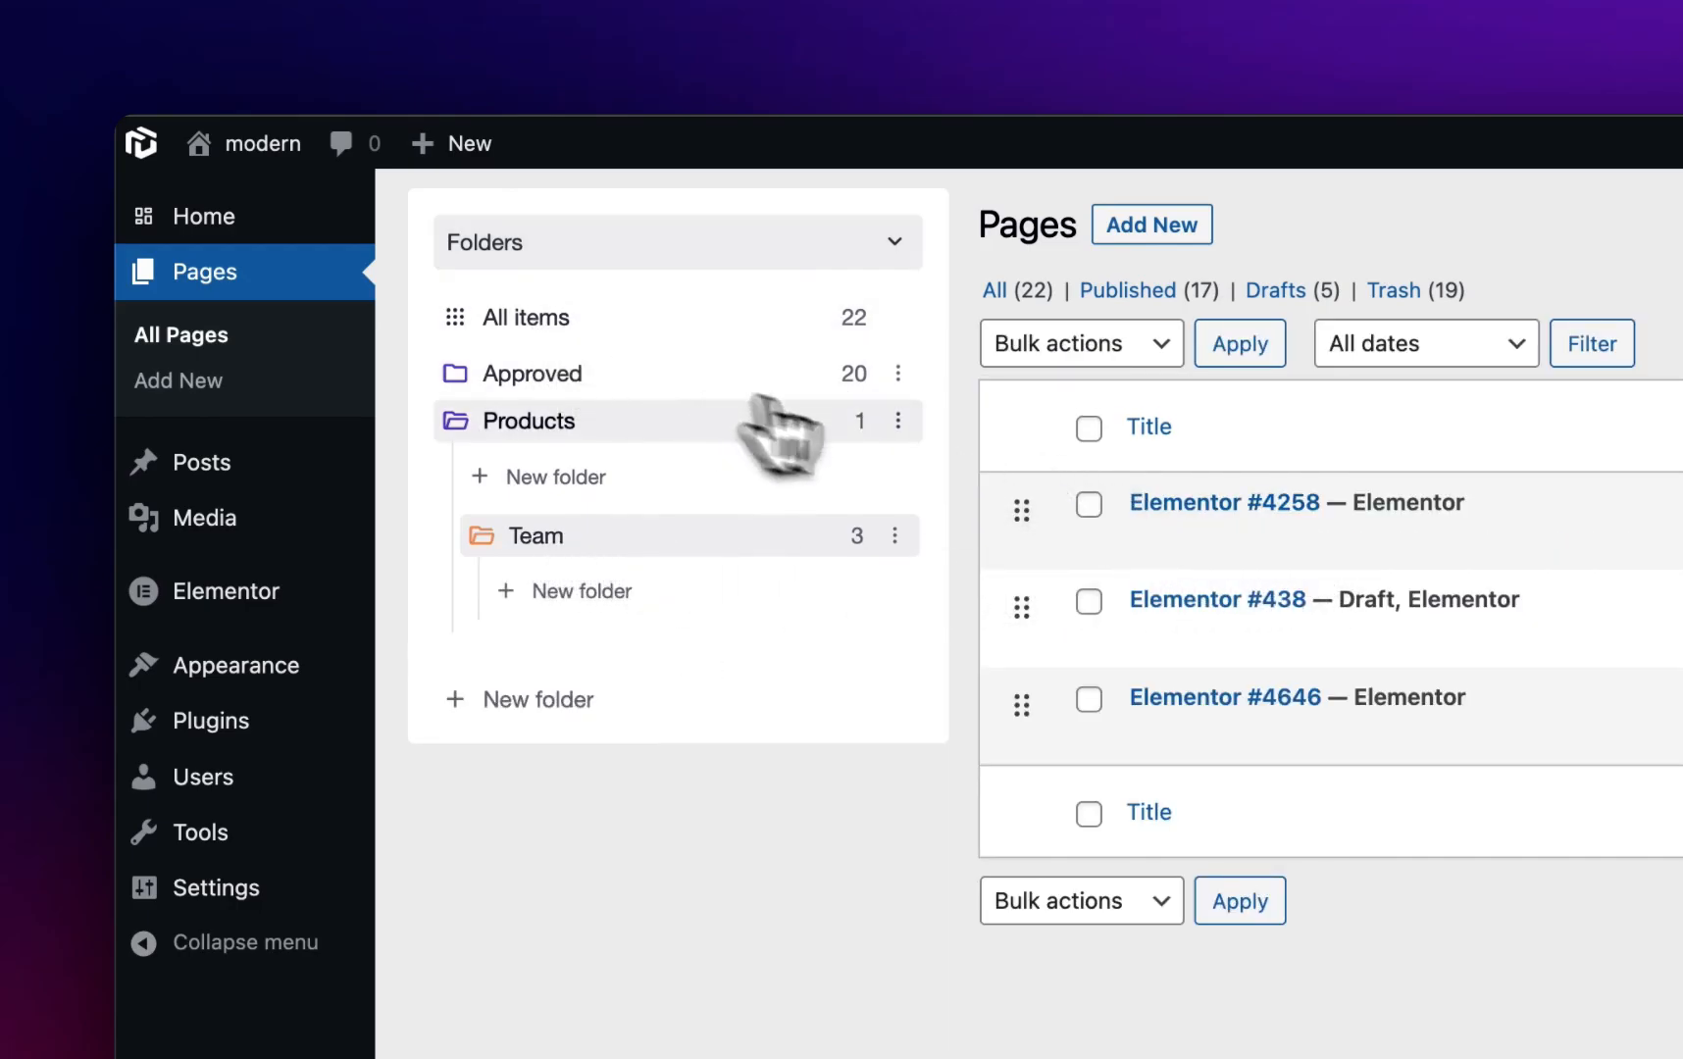
{"action": "left_click", "coordinate": [897, 420]}
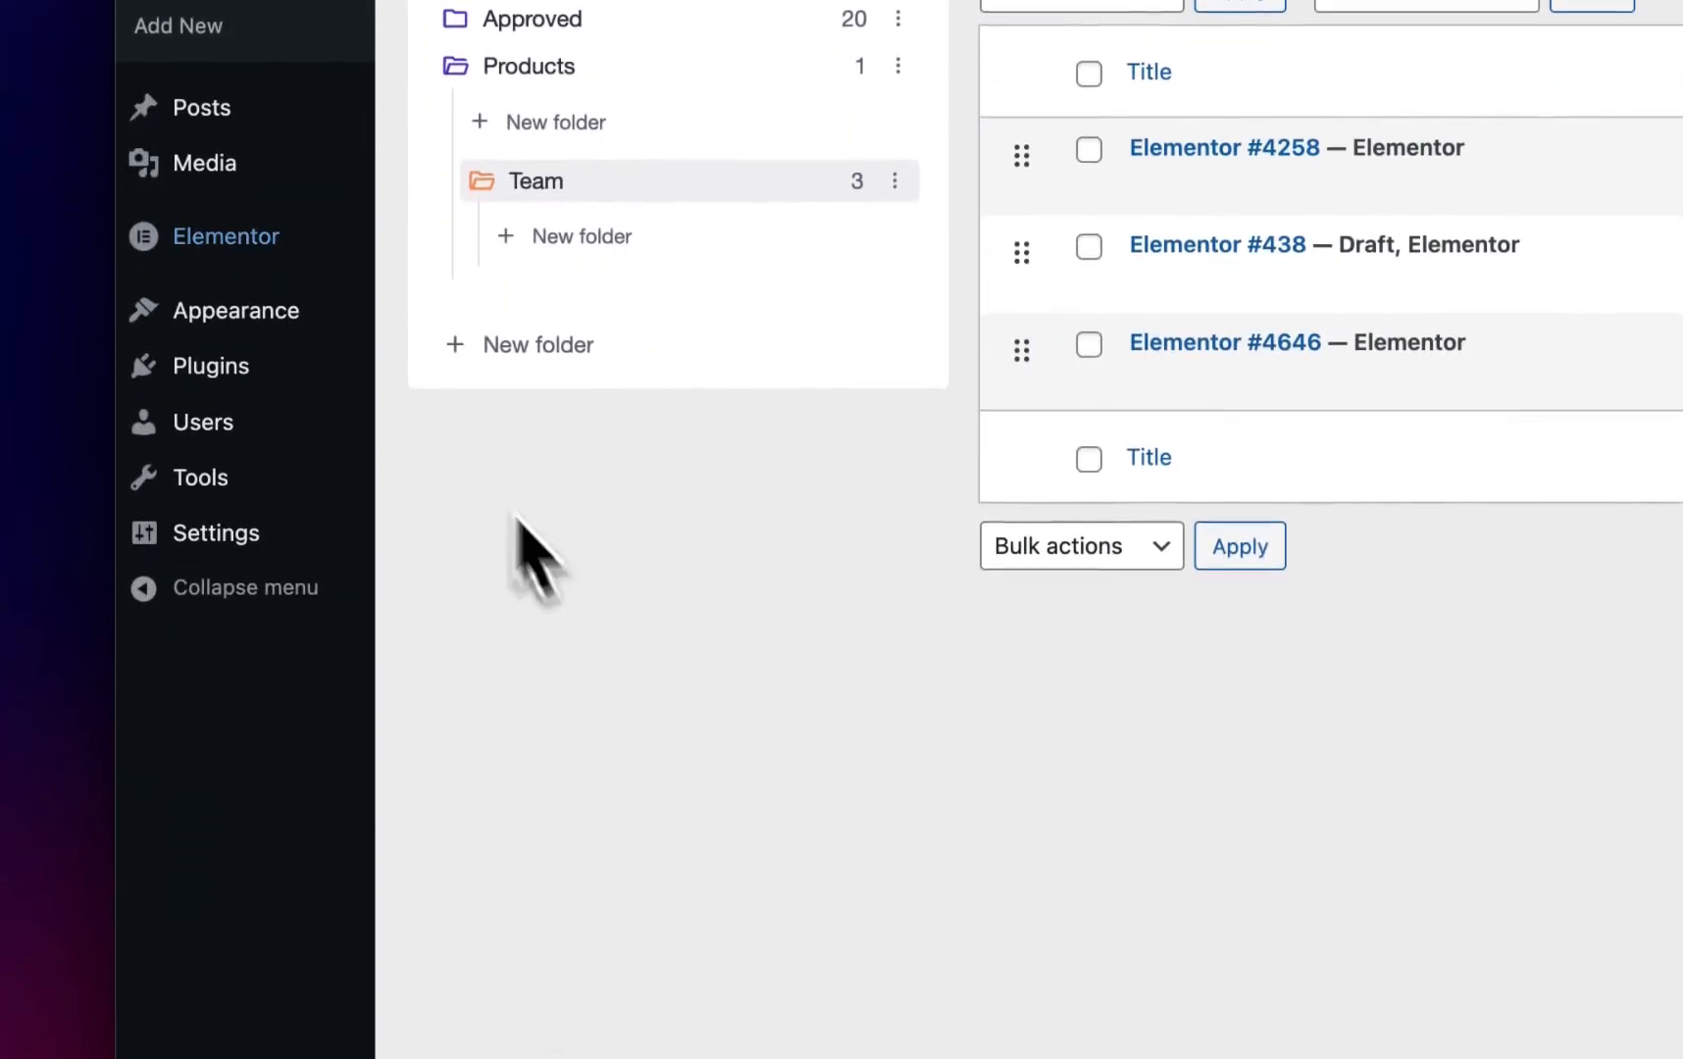
{"action": "mouse_move", "coordinate": [204, 235]}
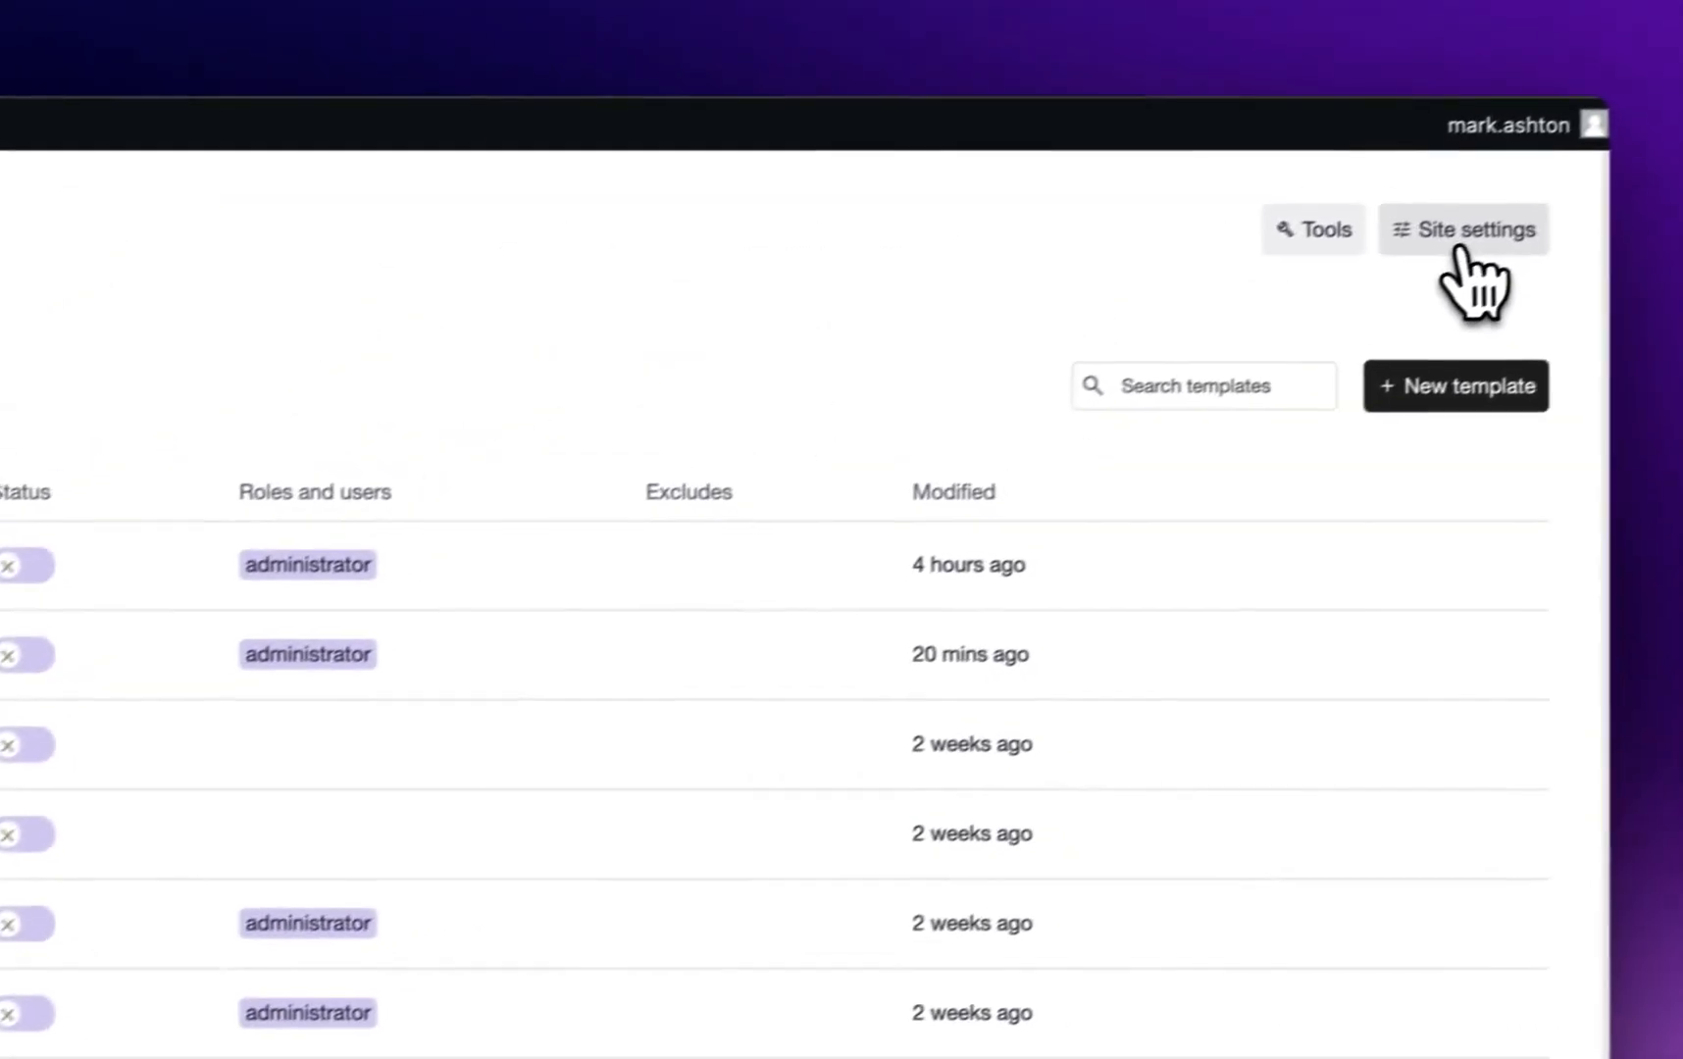
Step: In Site settings > Extensions, switch on the User management extension
{"action": "left_click", "coordinate": [1462, 229]}
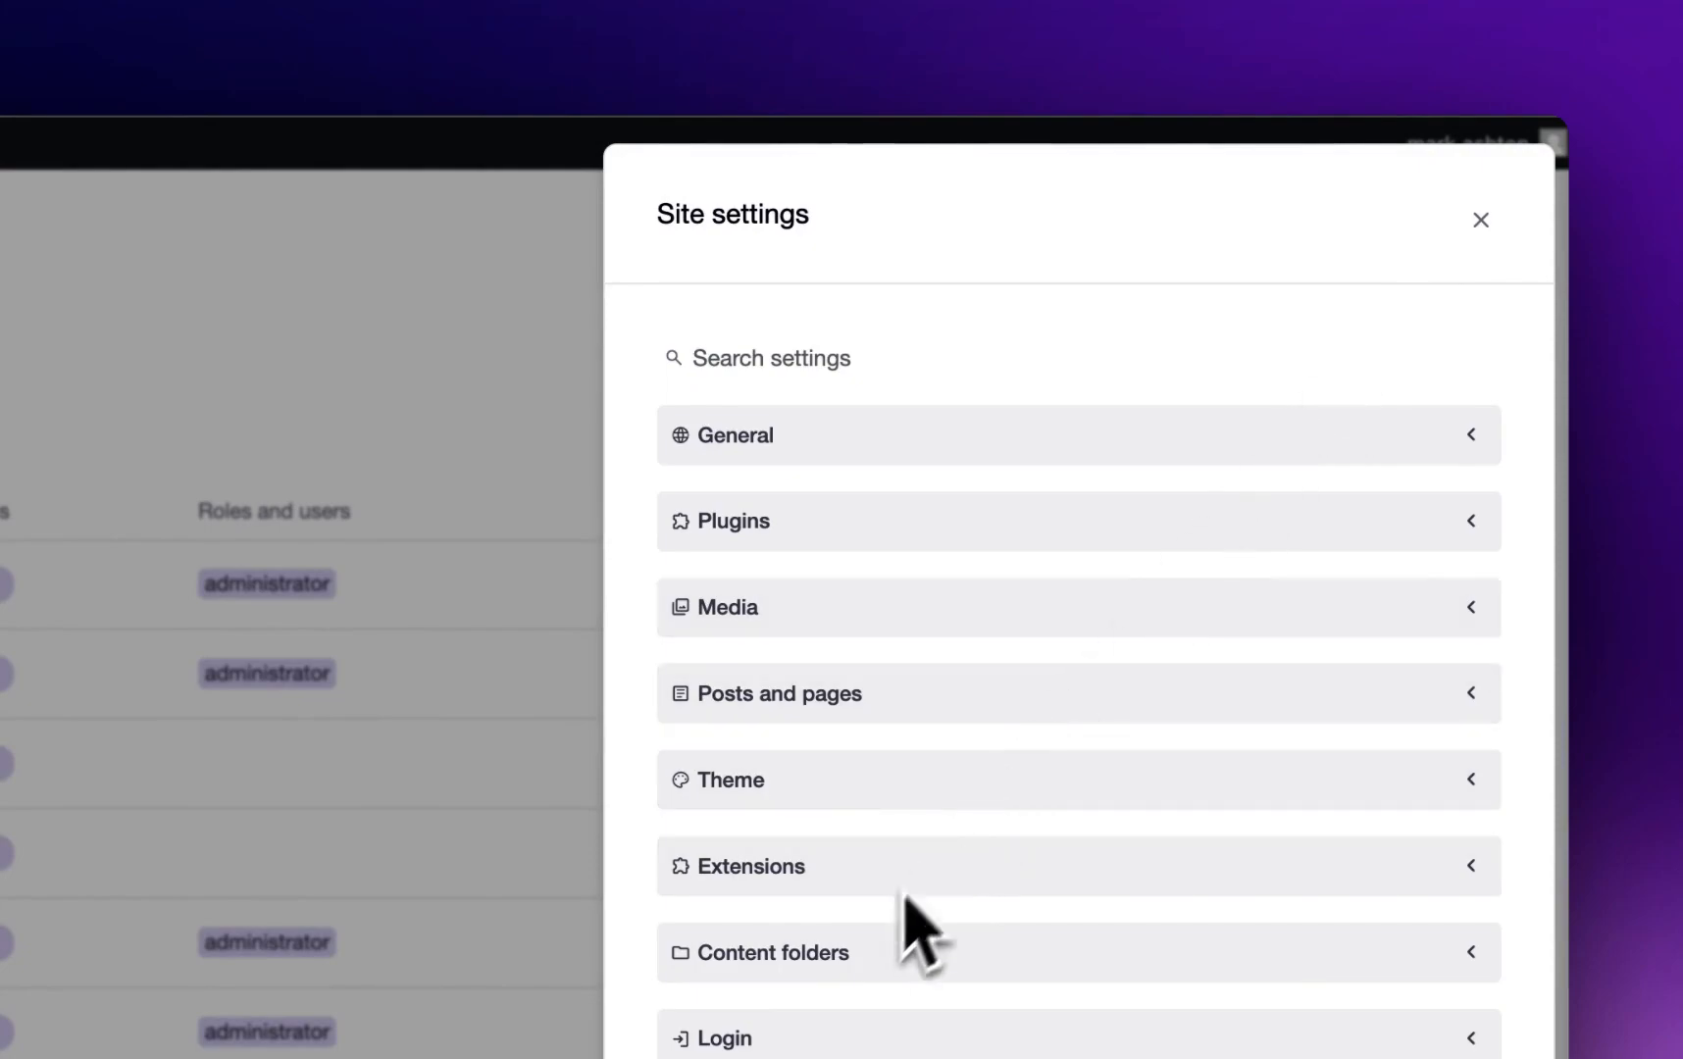
{"action": "scroll", "scroll_direction": "down", "scroll_amount": 3}
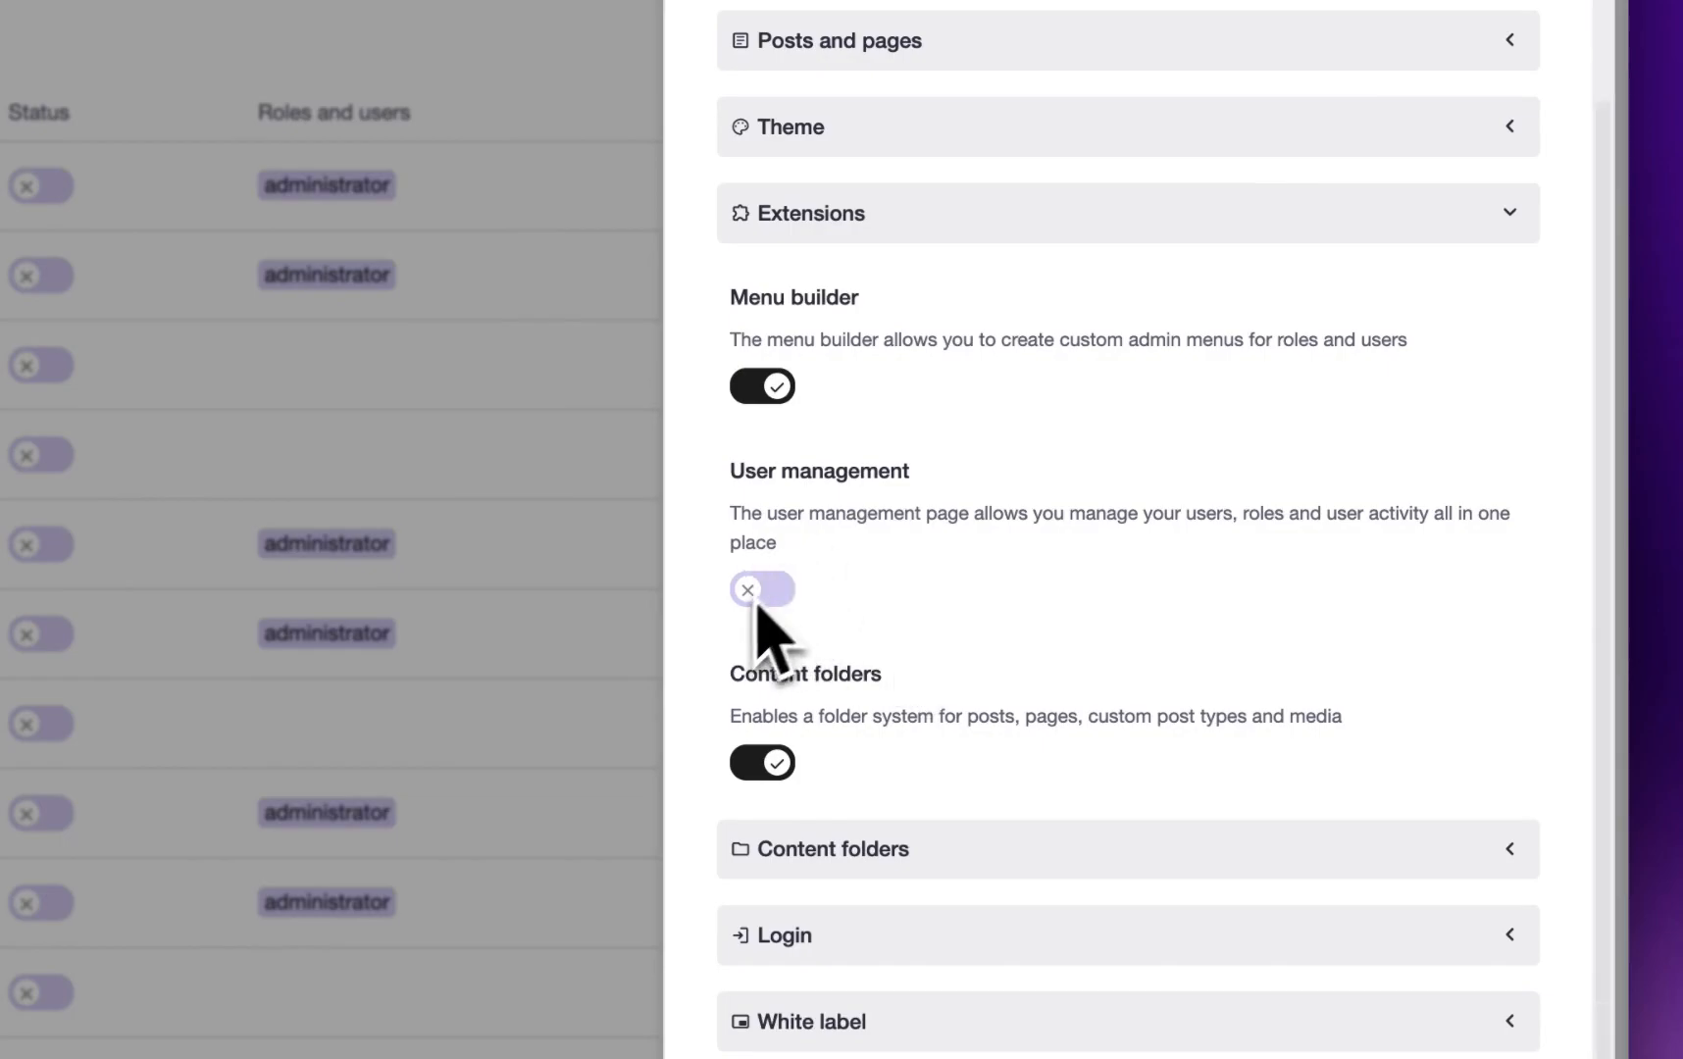
{"action": "left_click", "coordinate": [762, 588]}
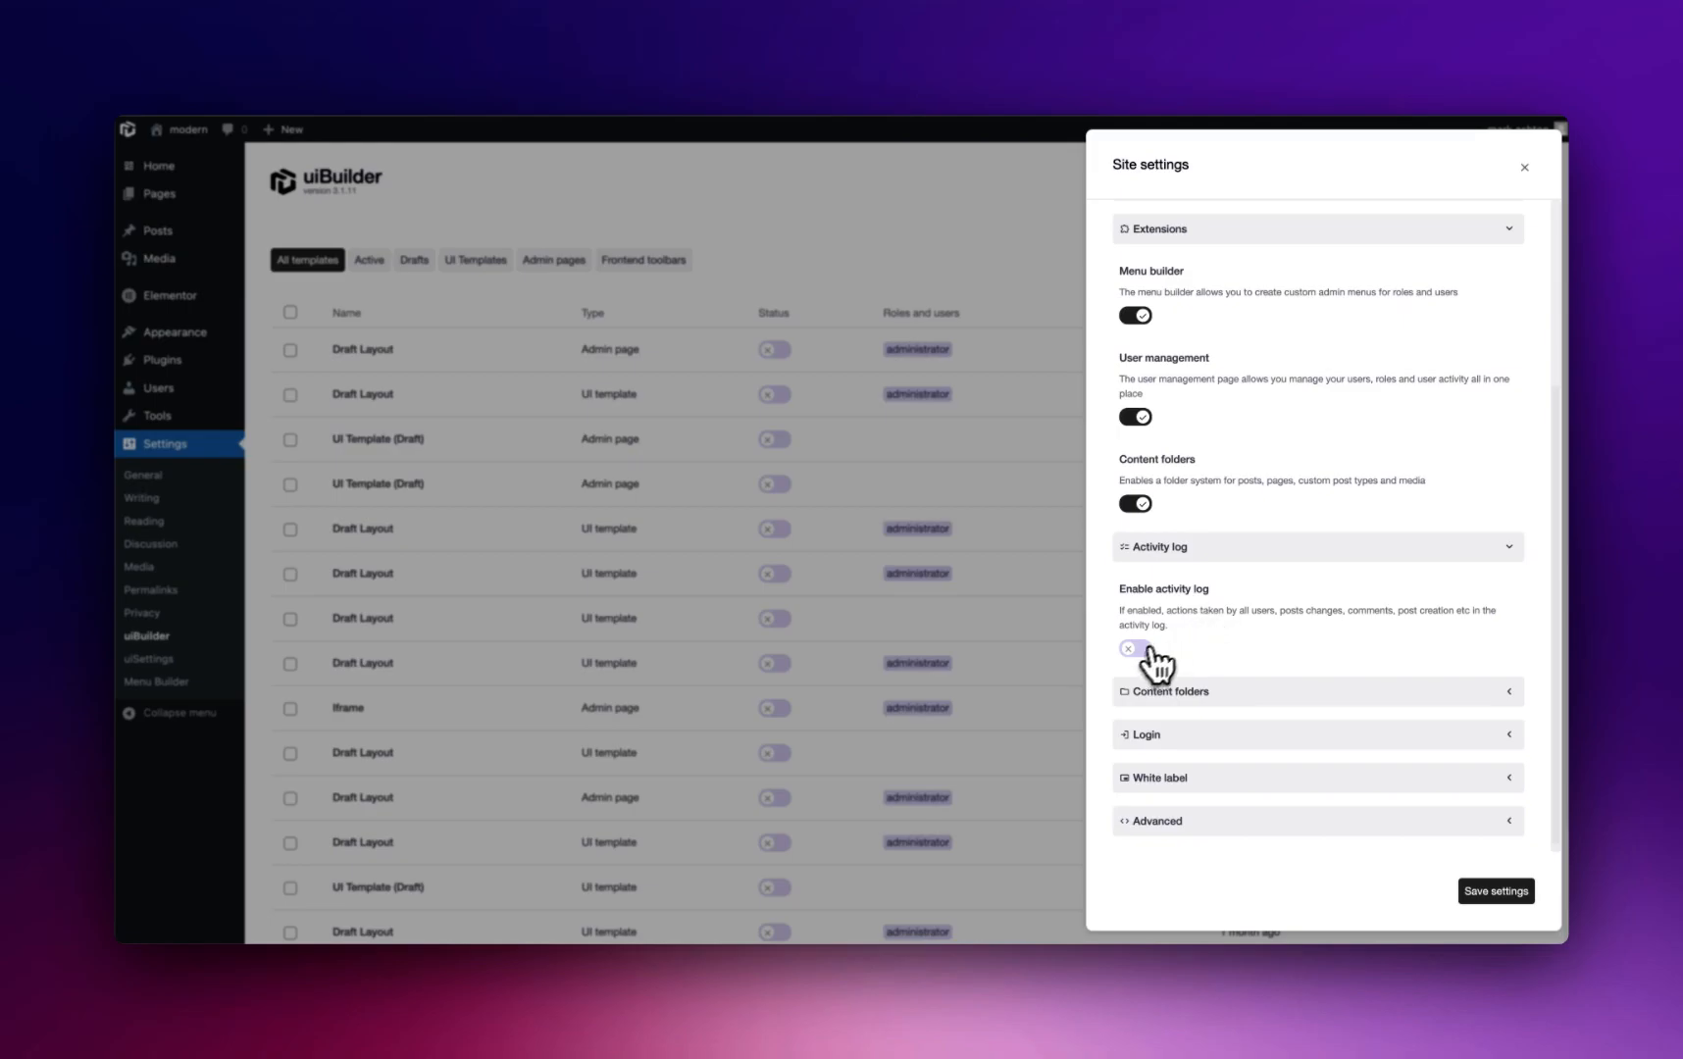
Step: Switch on 'Enable activity log' and 'Anonymize user IP addresses'
{"action": "left_click", "coordinate": [1128, 647]}
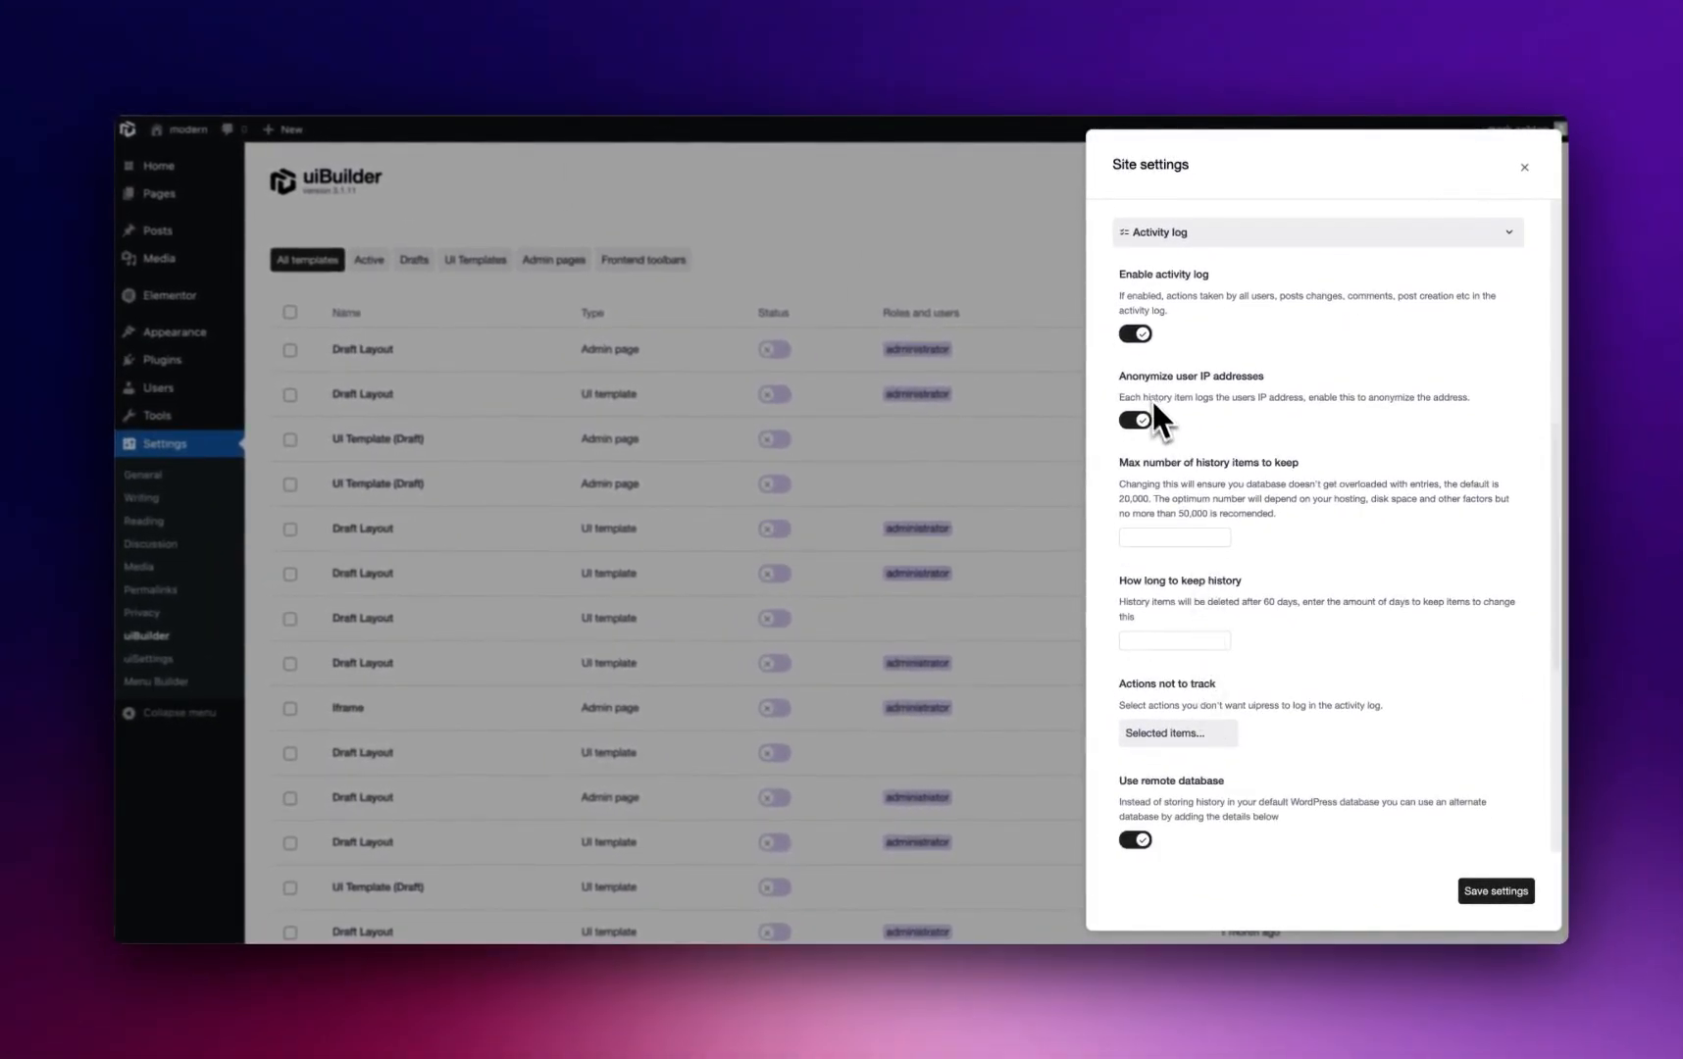
{"action": "left_click", "coordinate": [1134, 417]}
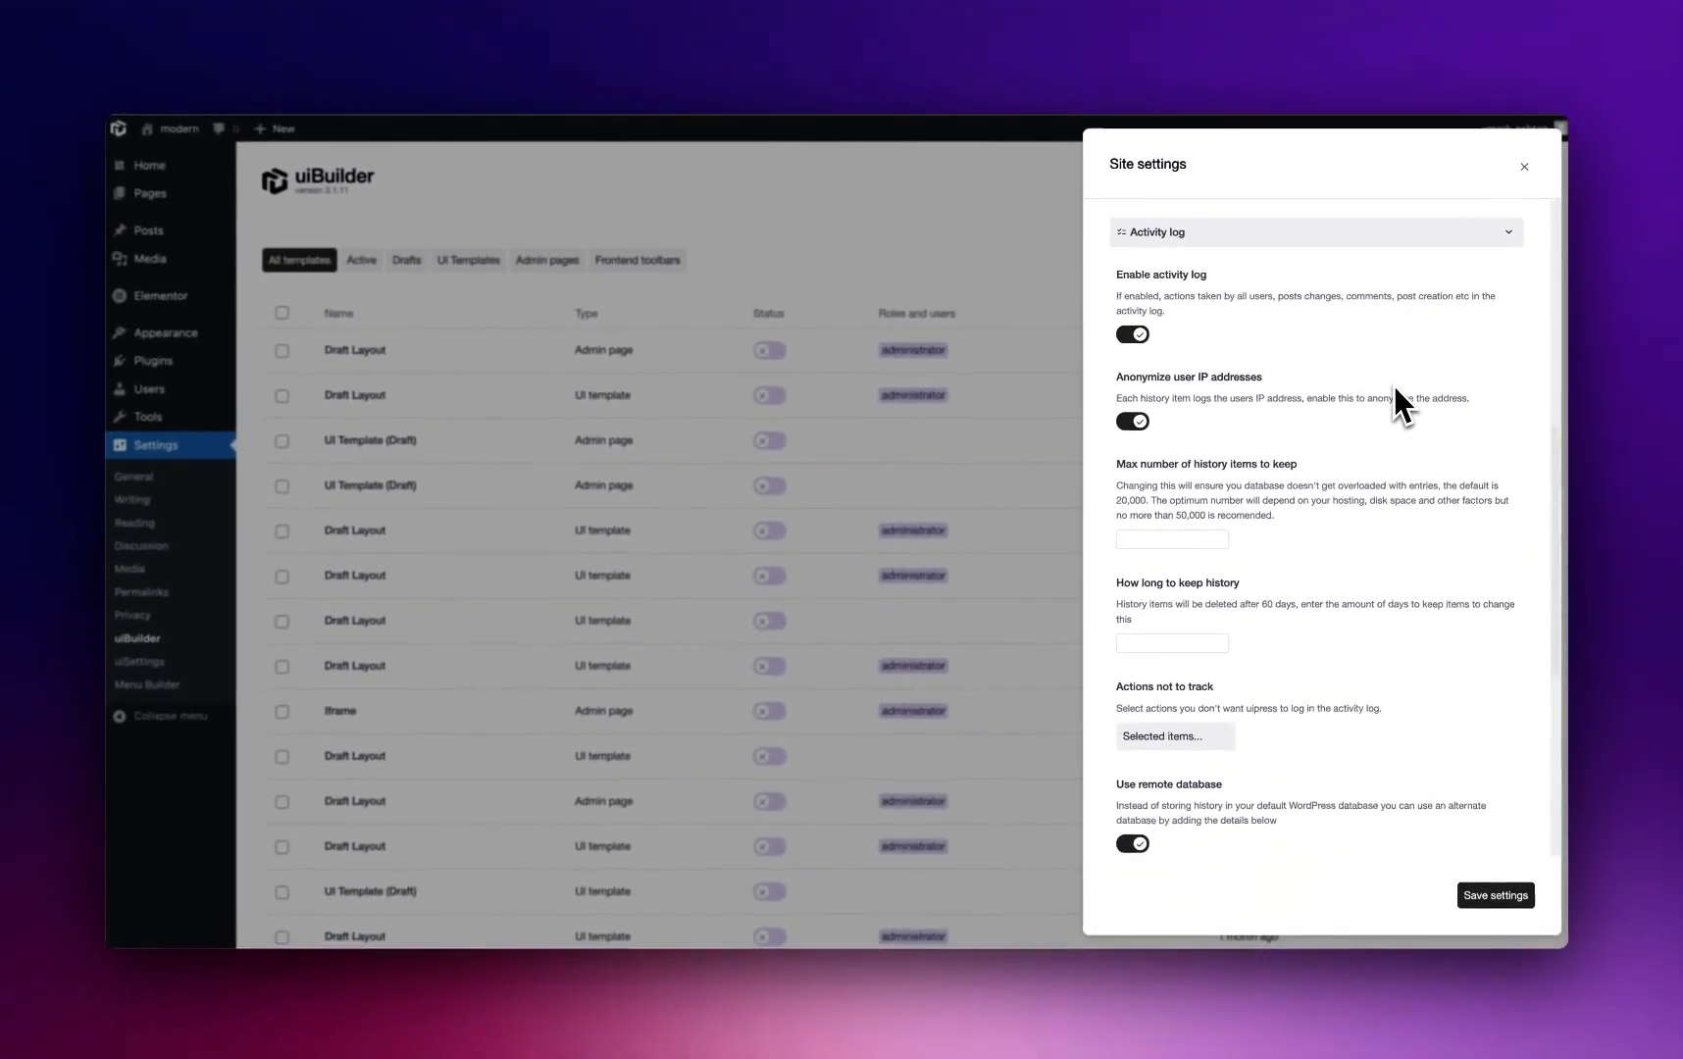
{"action": "scroll", "scroll_direction": "down", "scroll_amount": 3}
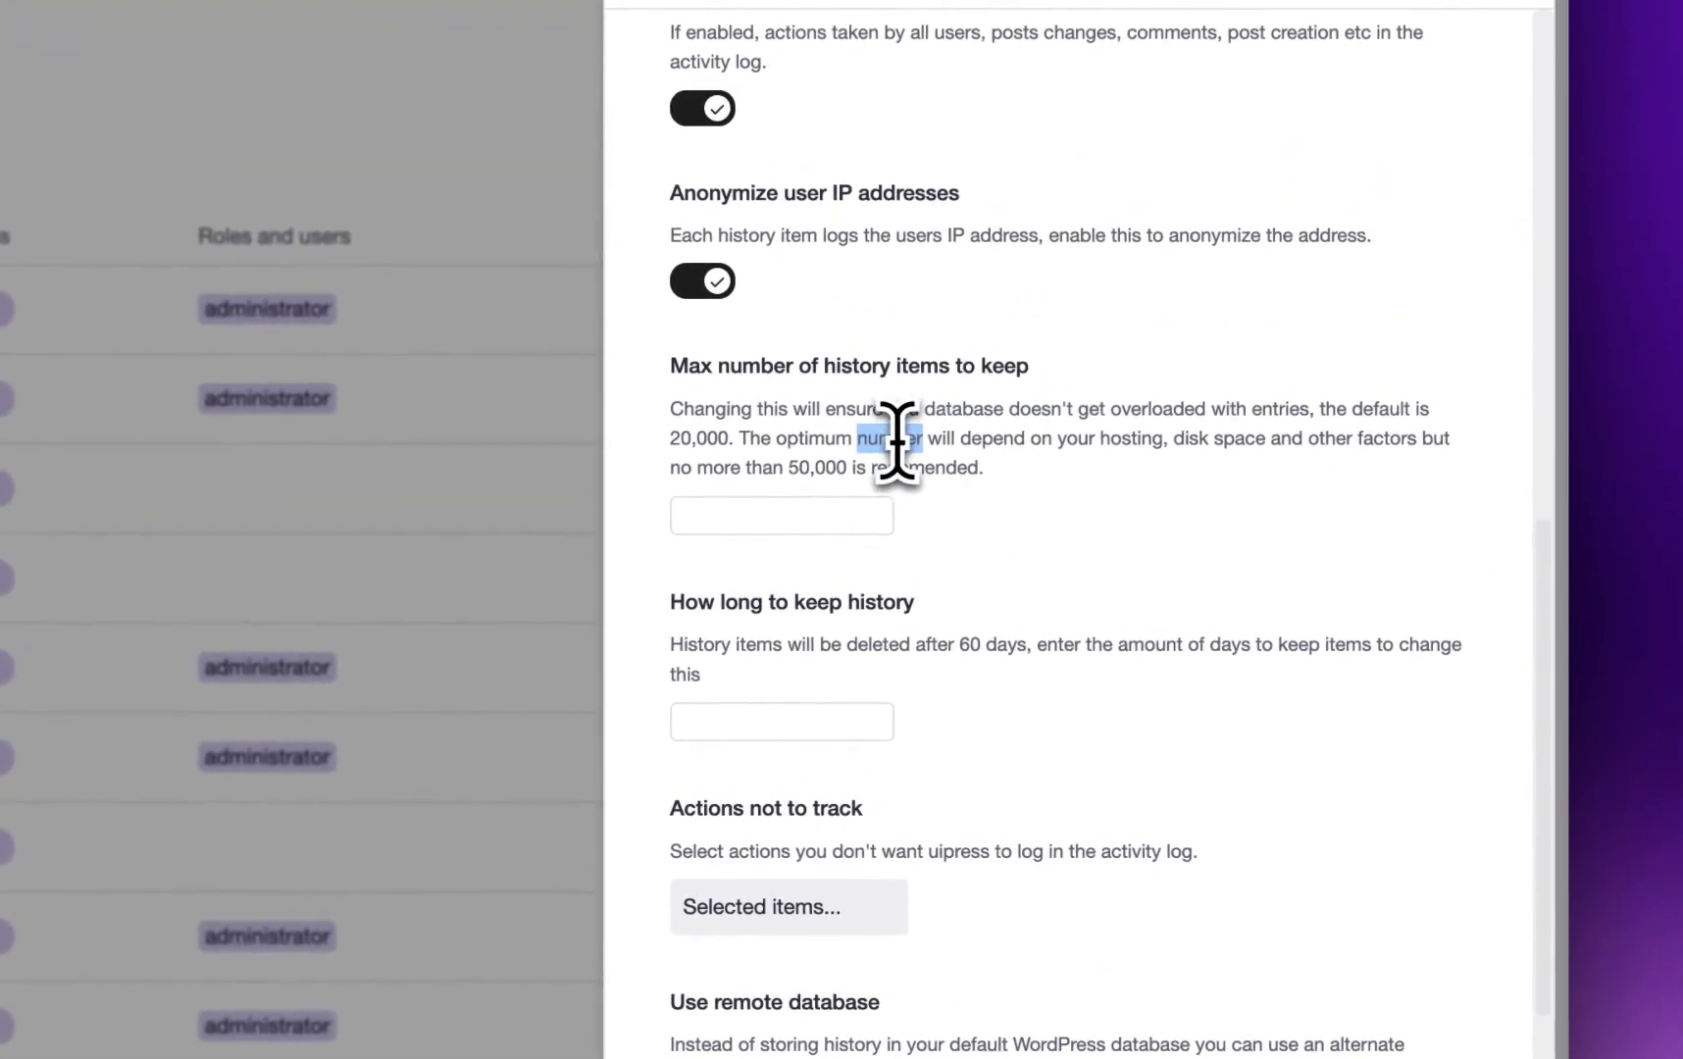
{"action": "mouse_move", "coordinate": [816, 665]}
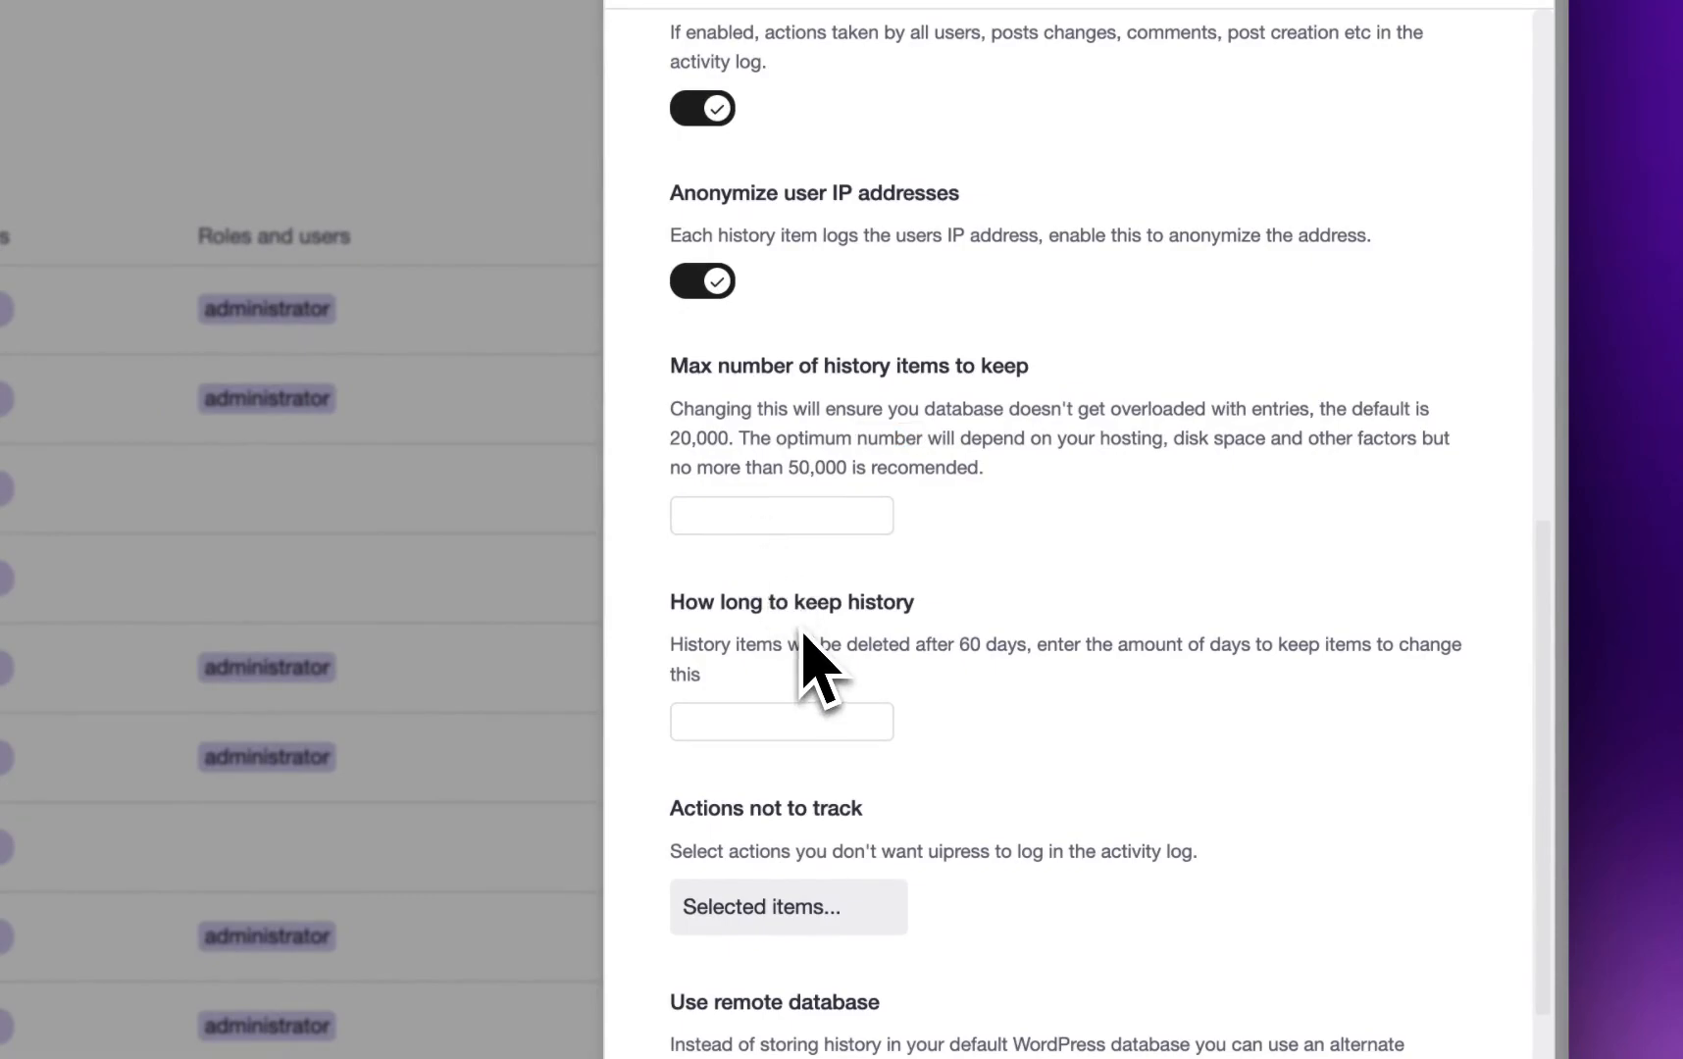
{"action": "mouse_move", "coordinate": [863, 680]}
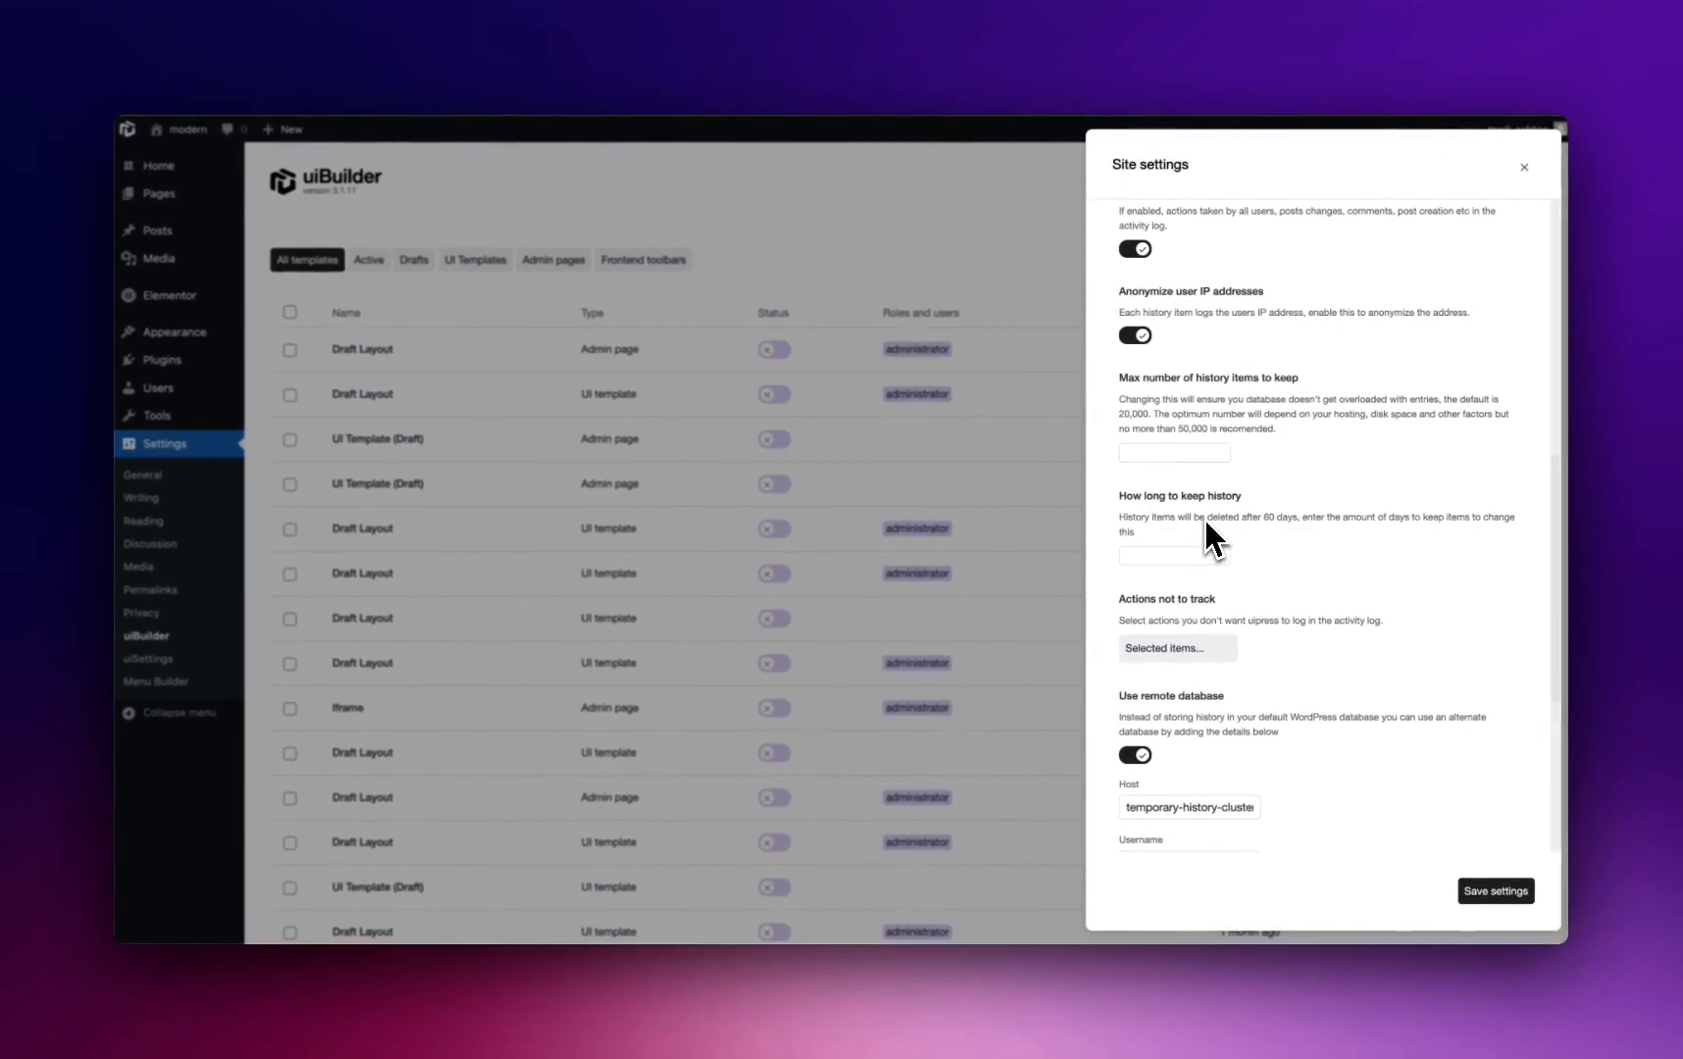
{"action": "mouse_move", "coordinate": [1232, 549]}
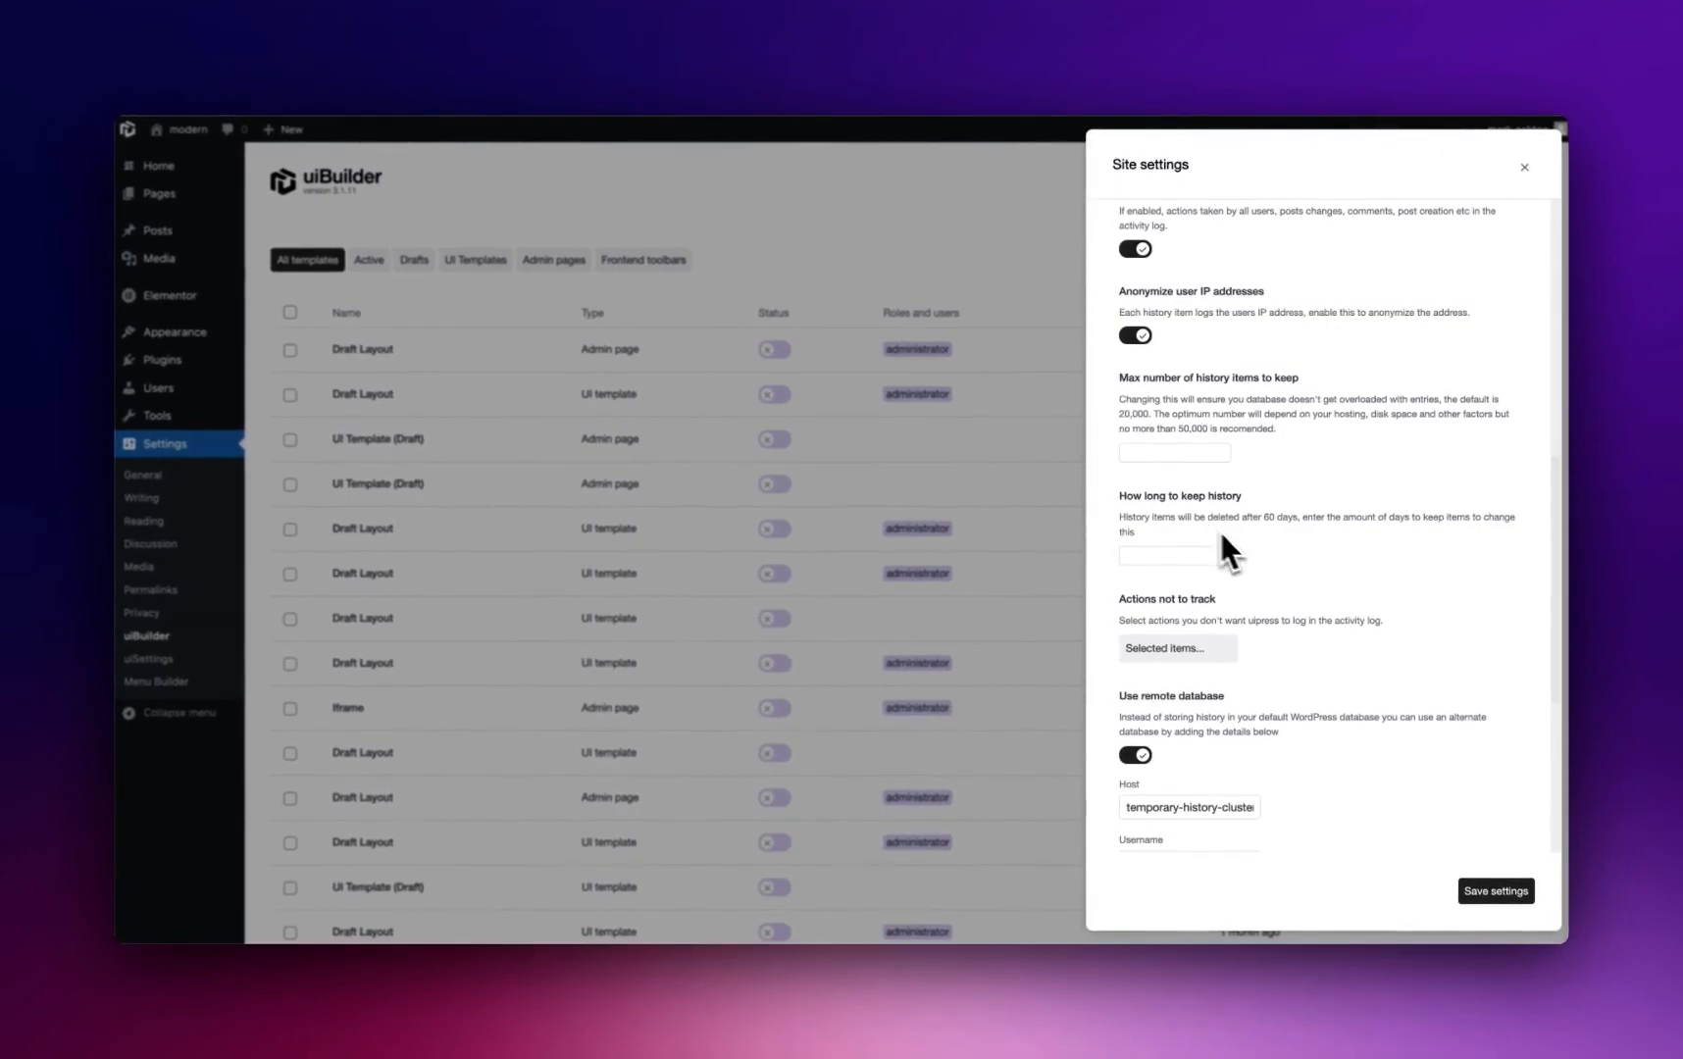
{"action": "mouse_move", "coordinate": [1310, 563]}
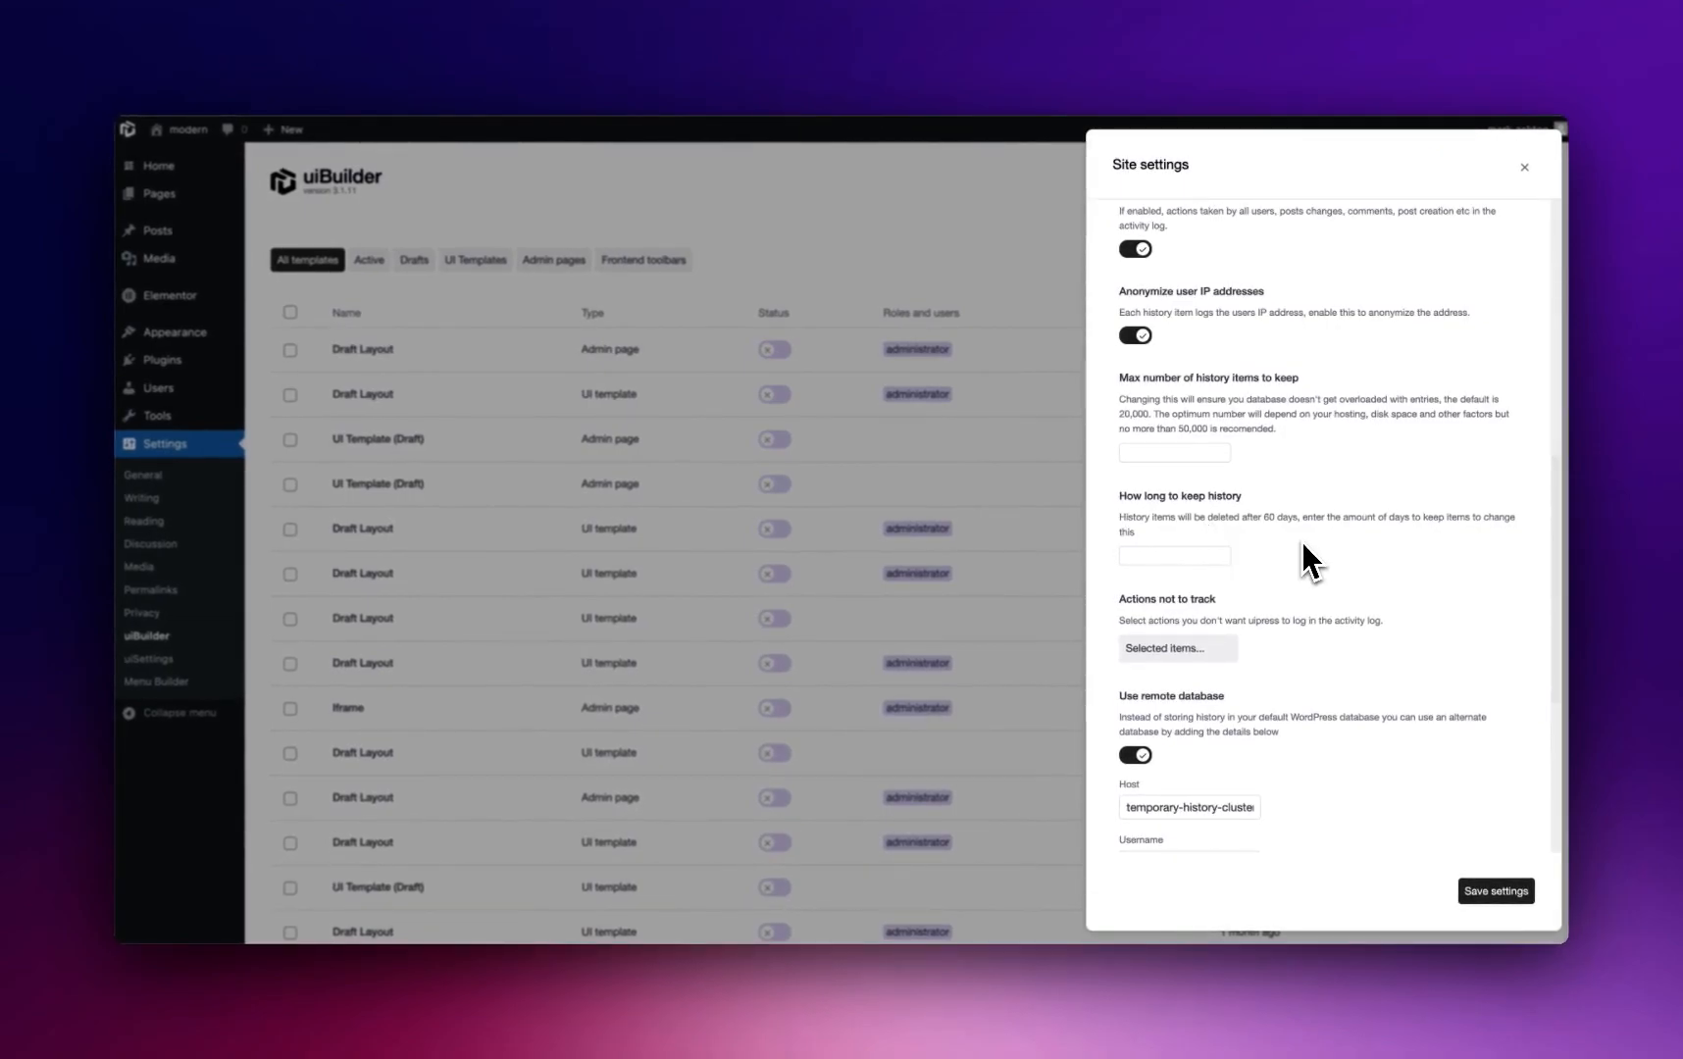
{"action": "mouse_move", "coordinate": [1244, 537]}
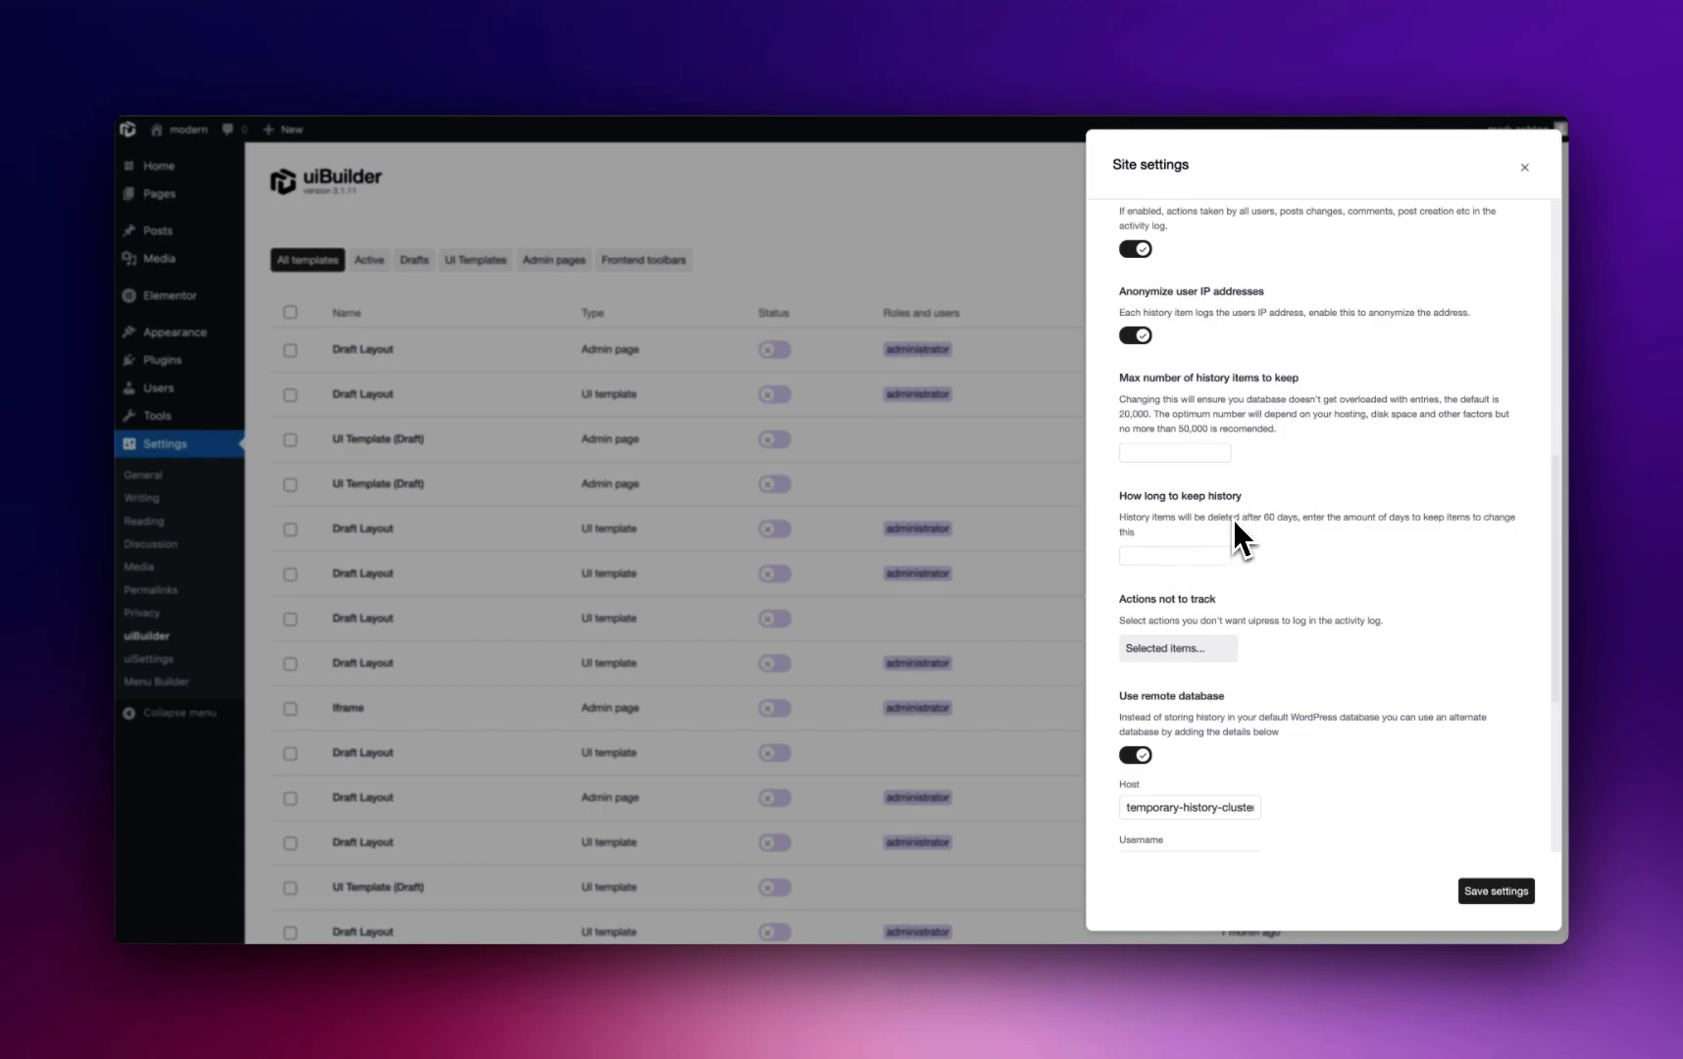
{"action": "mouse_move", "coordinate": [1316, 575]}
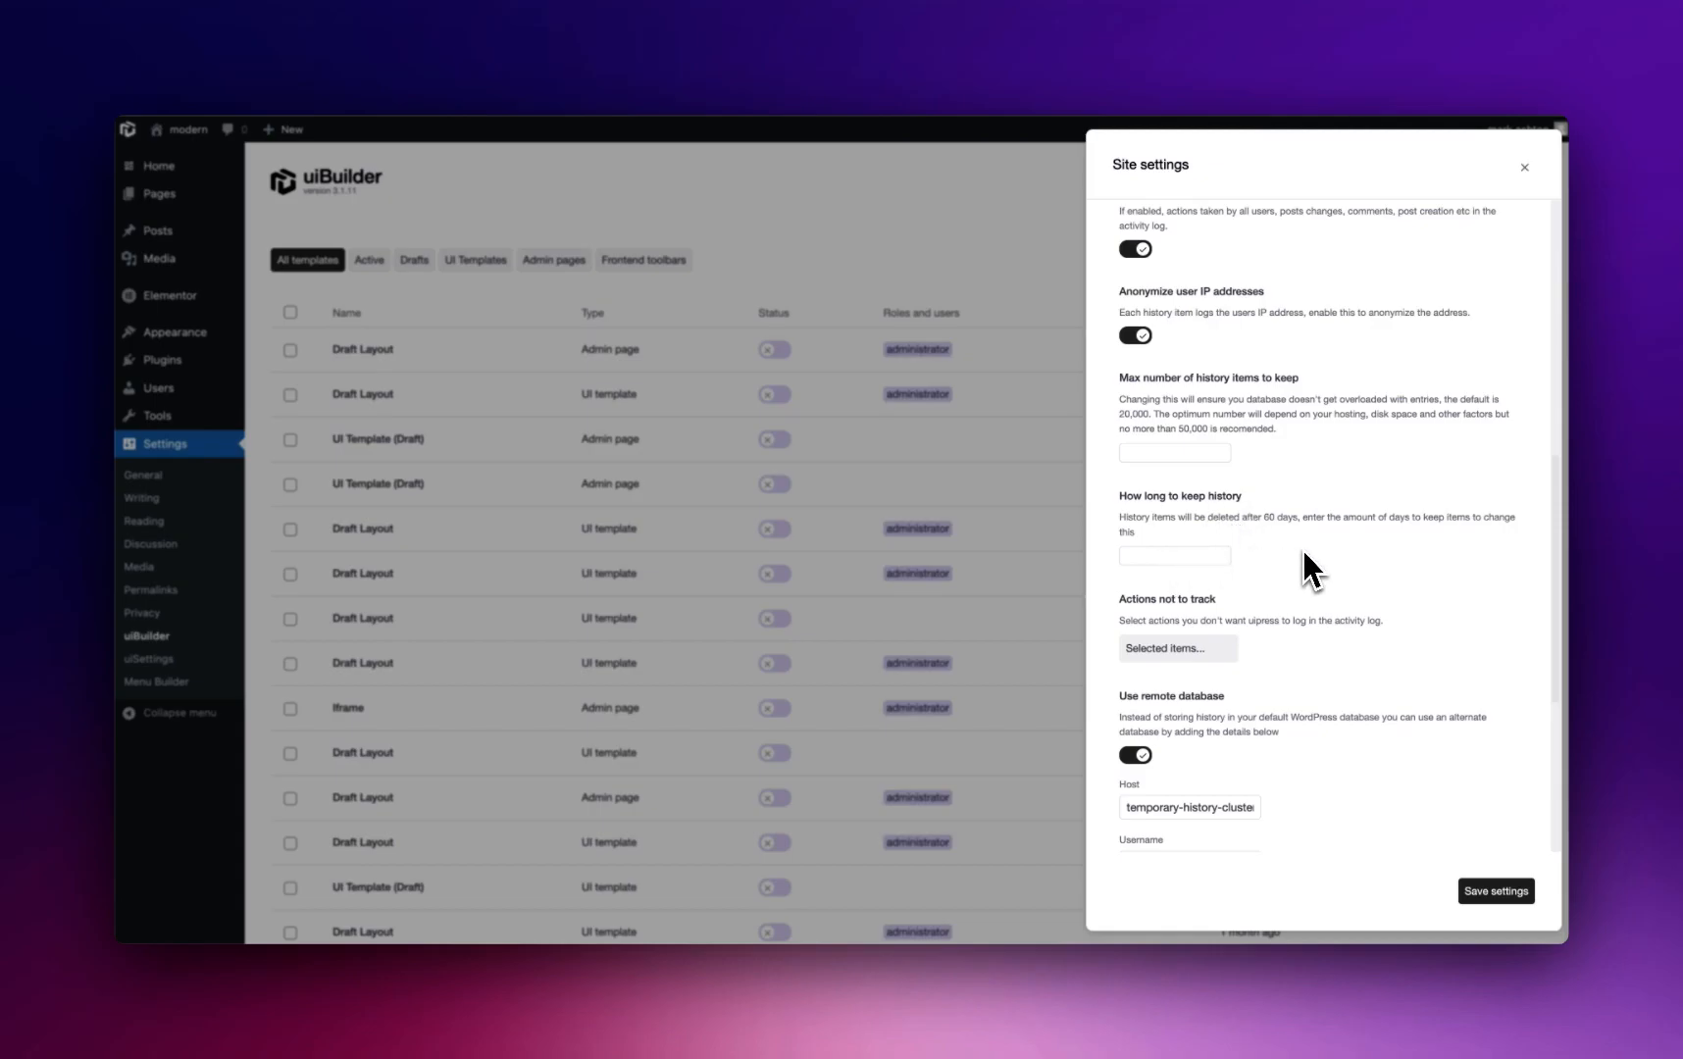
{"action": "mouse_move", "coordinate": [1267, 553]}
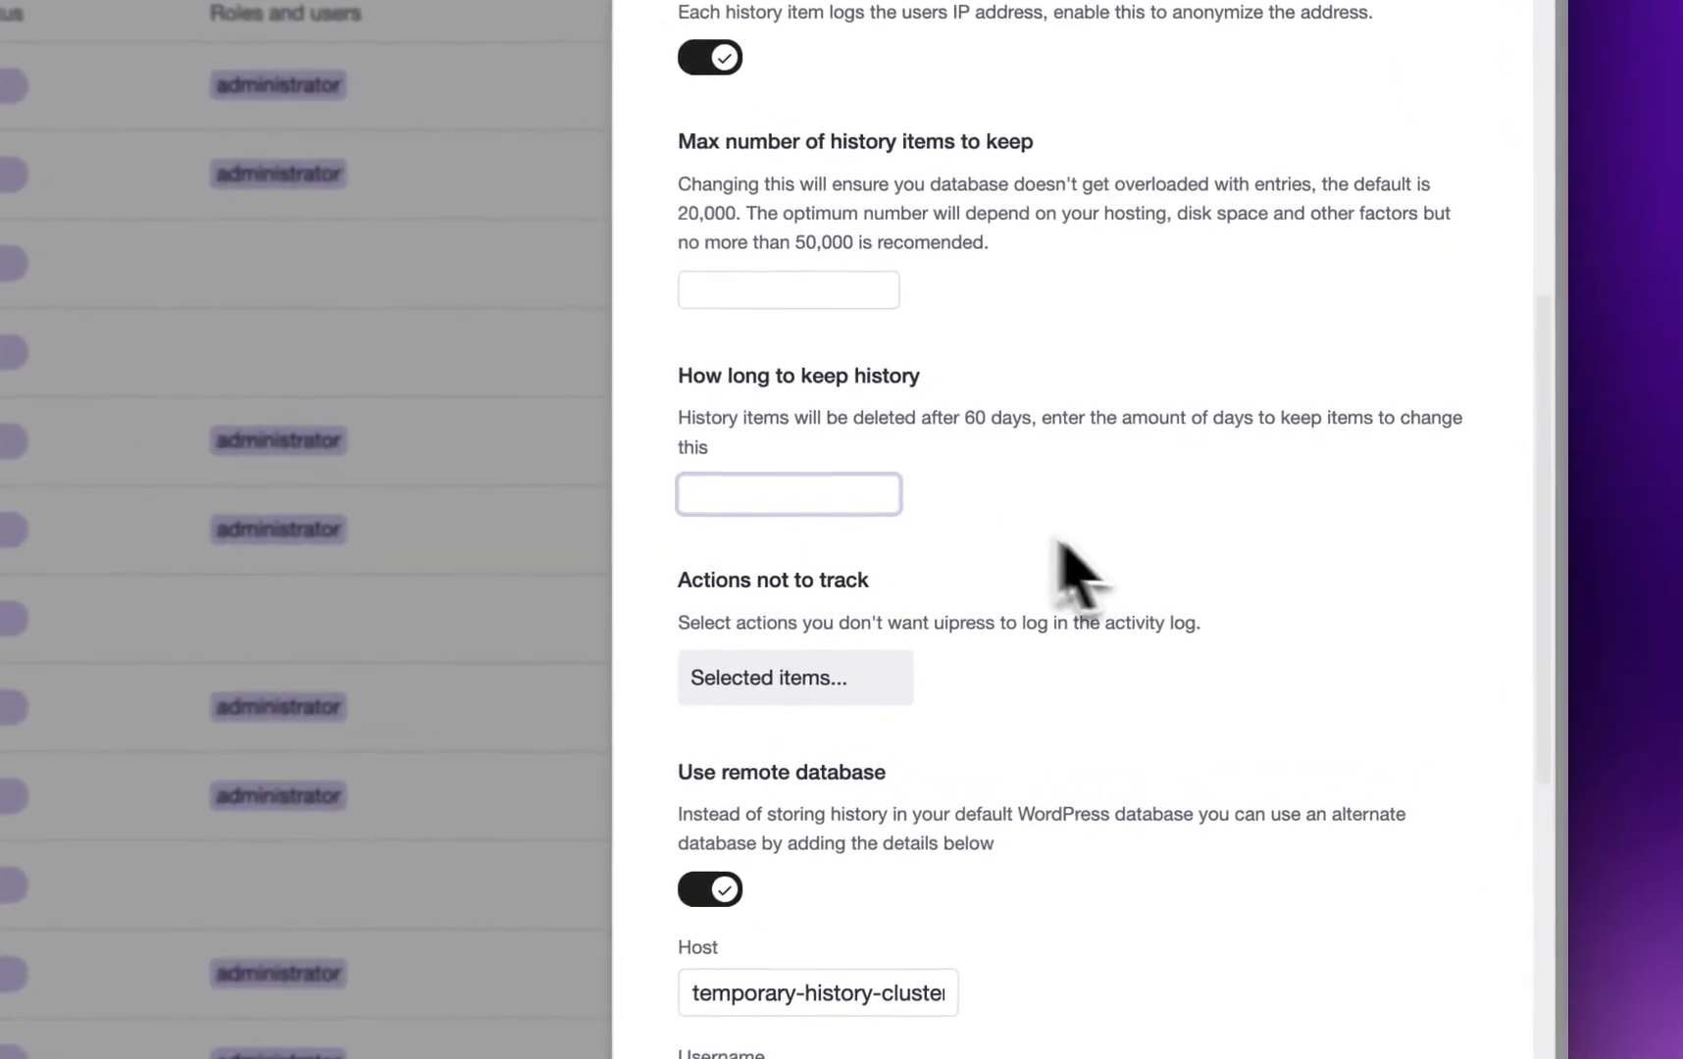
Step: Review the 'Actions not to track' list for the activity log and close it
{"action": "scroll", "scroll_direction": "down", "scroll_amount": 3}
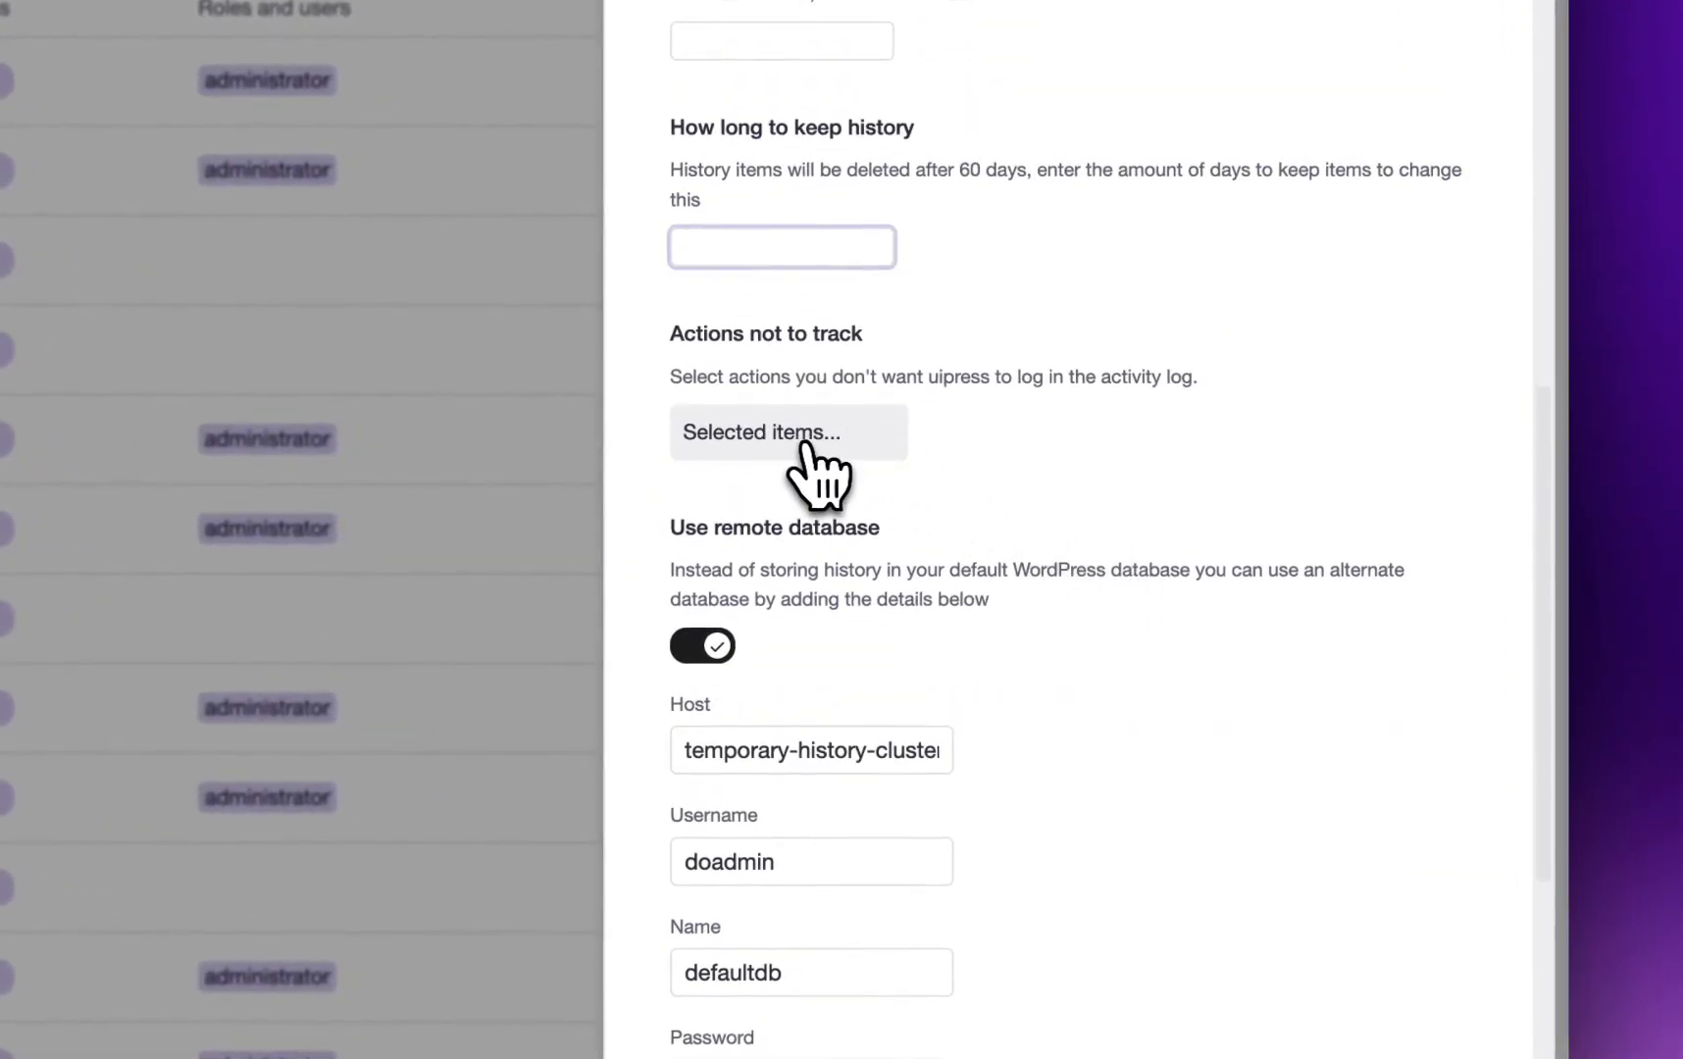
{"action": "left_click", "coordinate": [786, 431]}
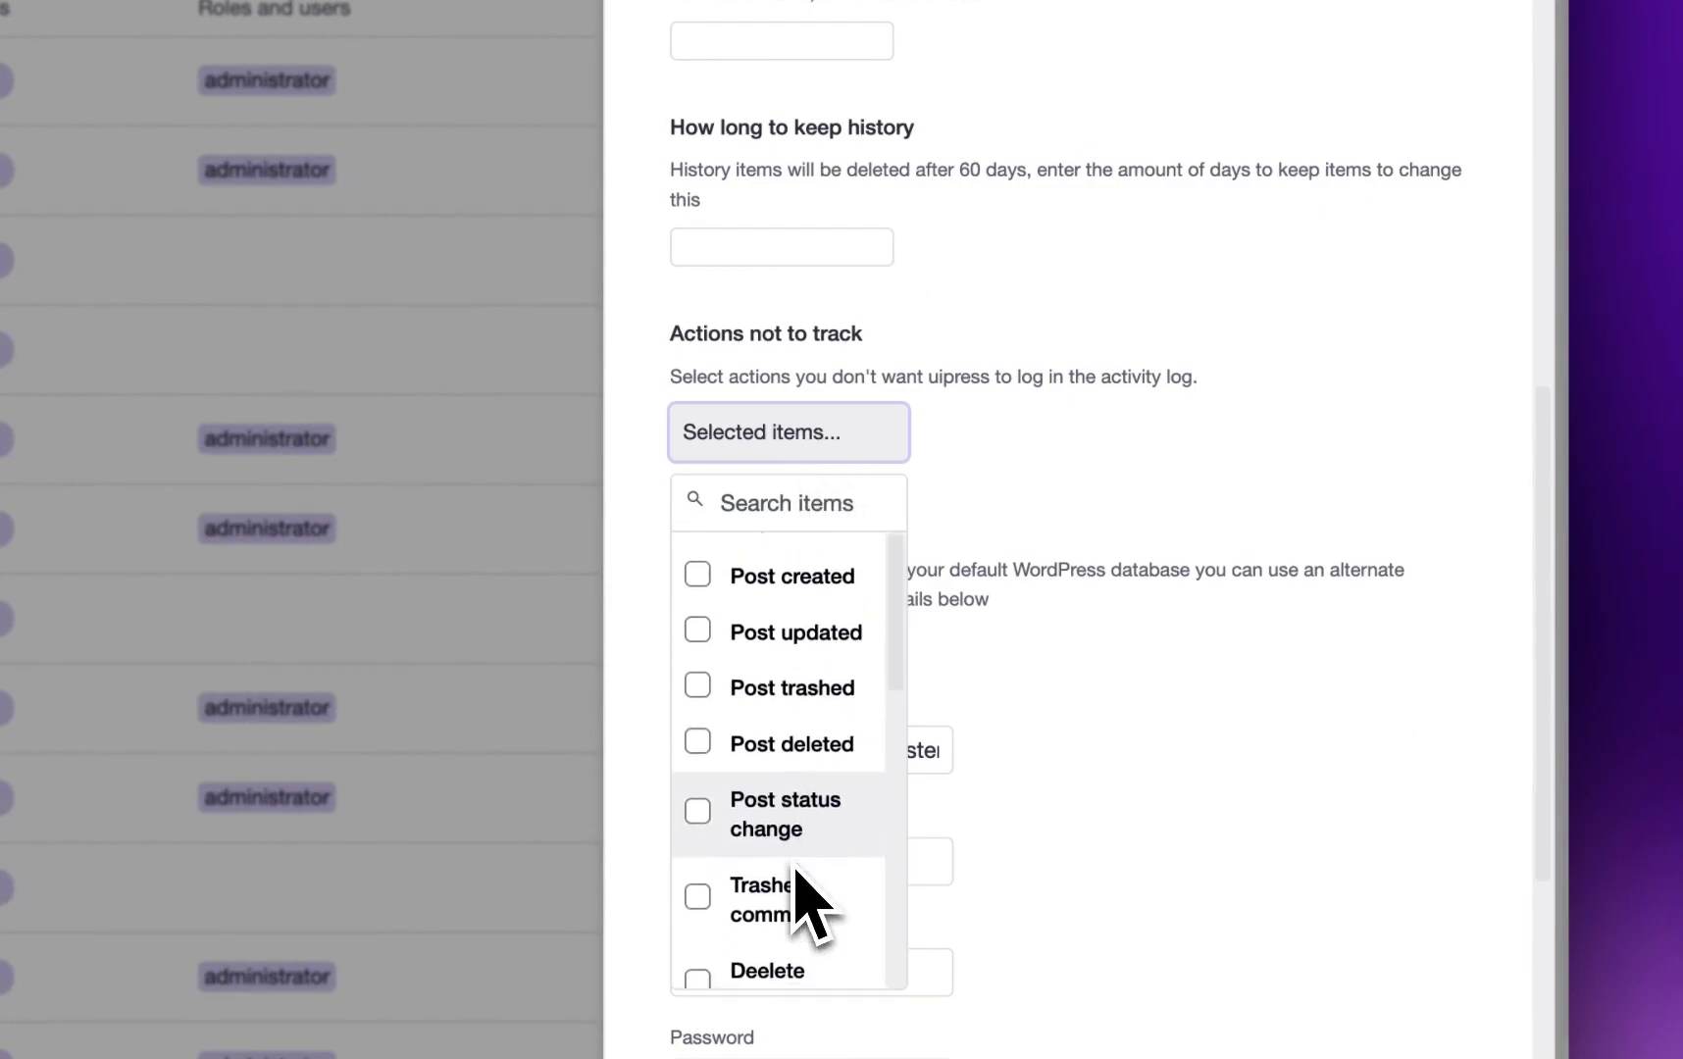
{"action": "scroll", "scroll_direction": "up", "scroll_amount": 3}
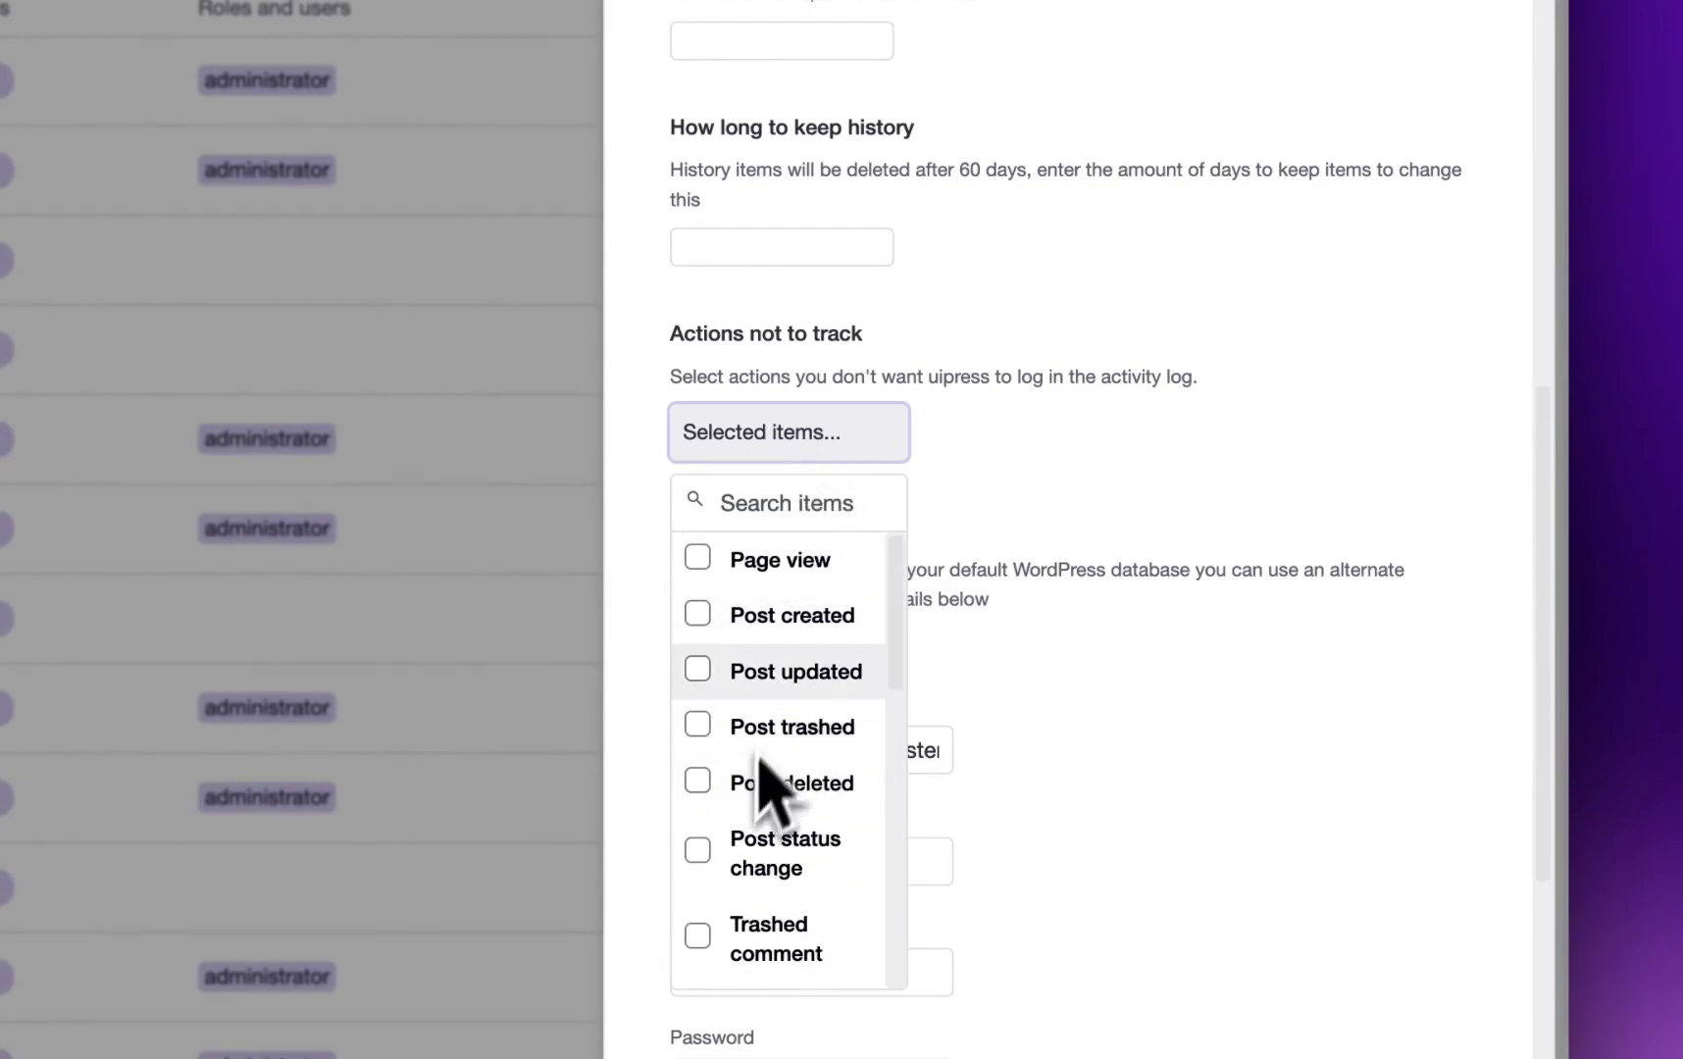
{"action": "left_click", "coordinate": [1118, 526]}
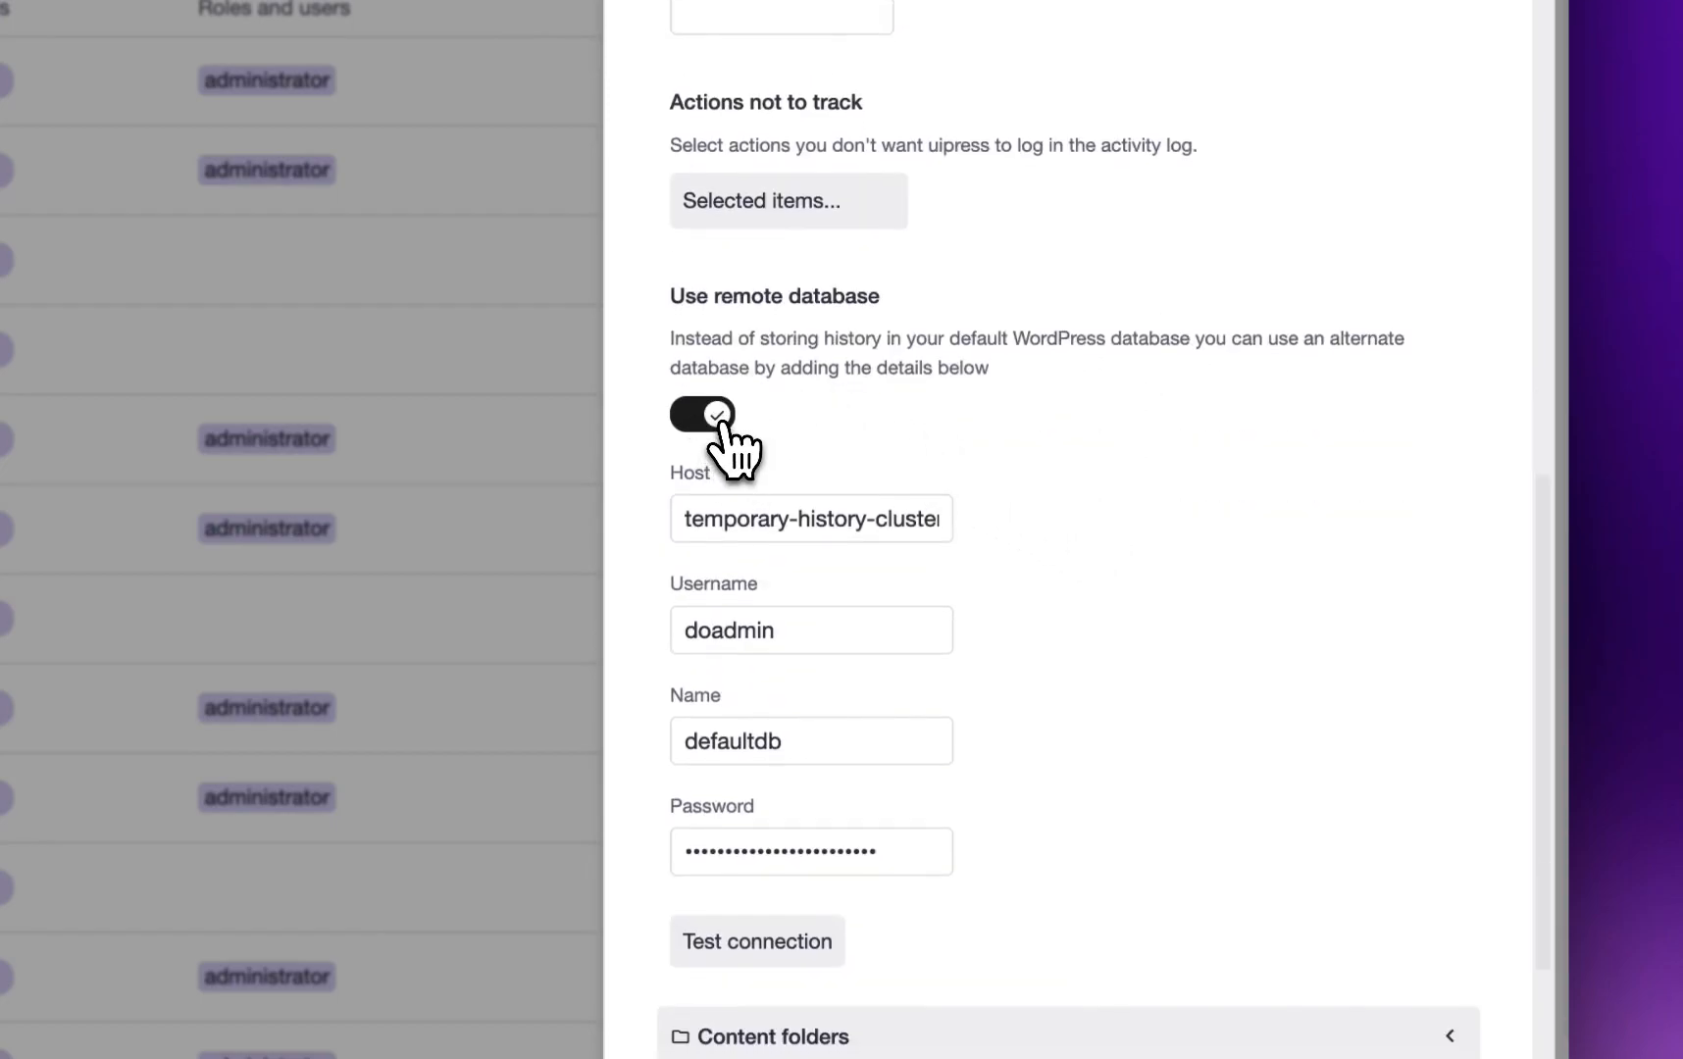
Step: Set the remote history database Host to 'temporary-history-cluster' and test the connection
{"action": "scroll", "scroll_direction": "up", "scroll_amount": 3}
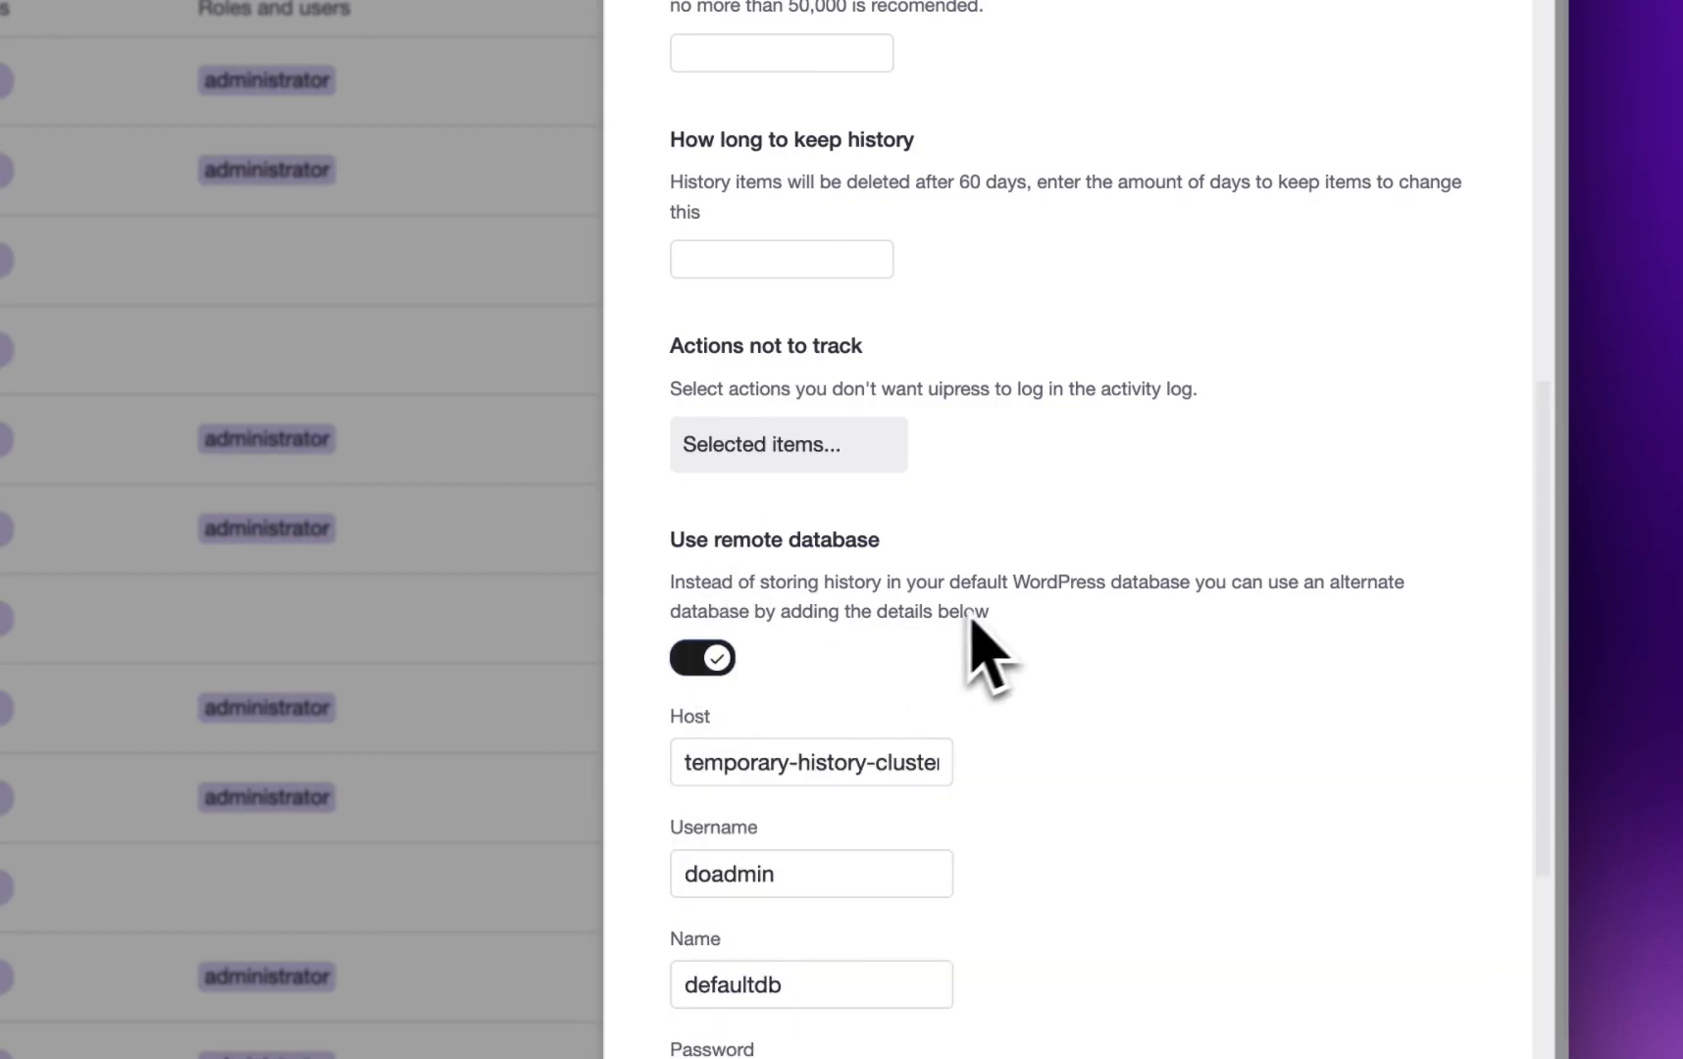
{"action": "scroll", "scroll_direction": "down", "scroll_amount": 3}
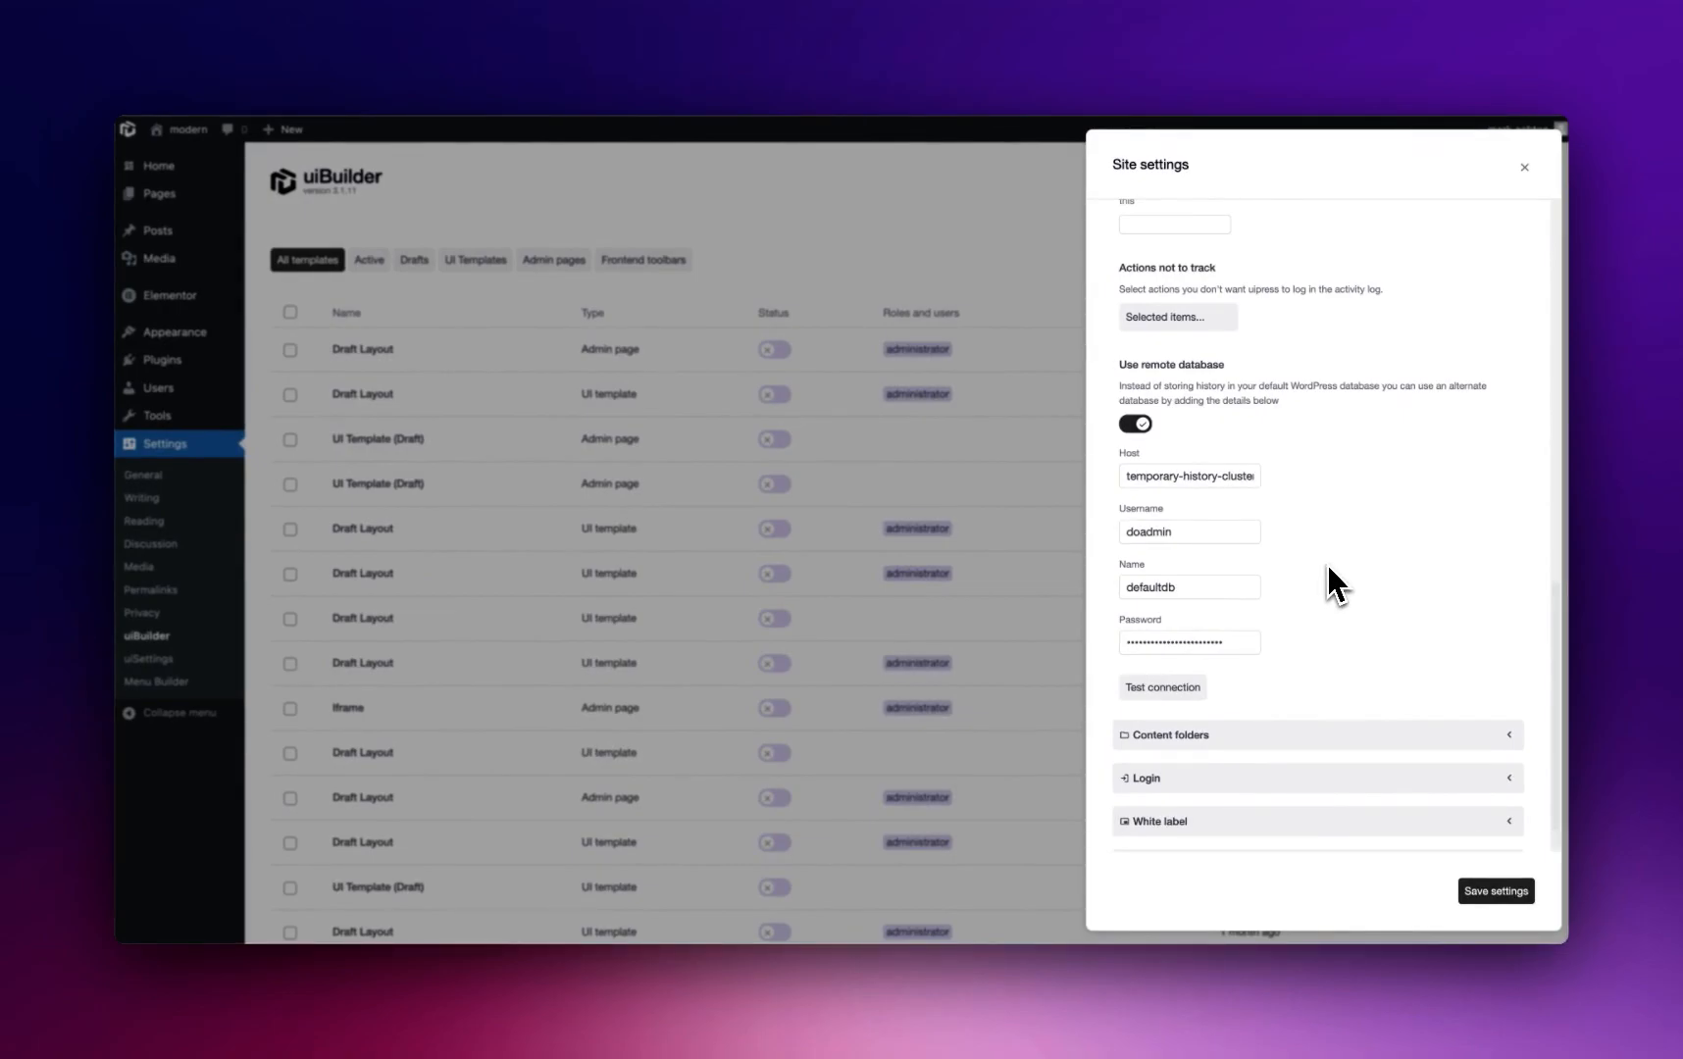
{"action": "mouse_move", "coordinate": [1202, 504]}
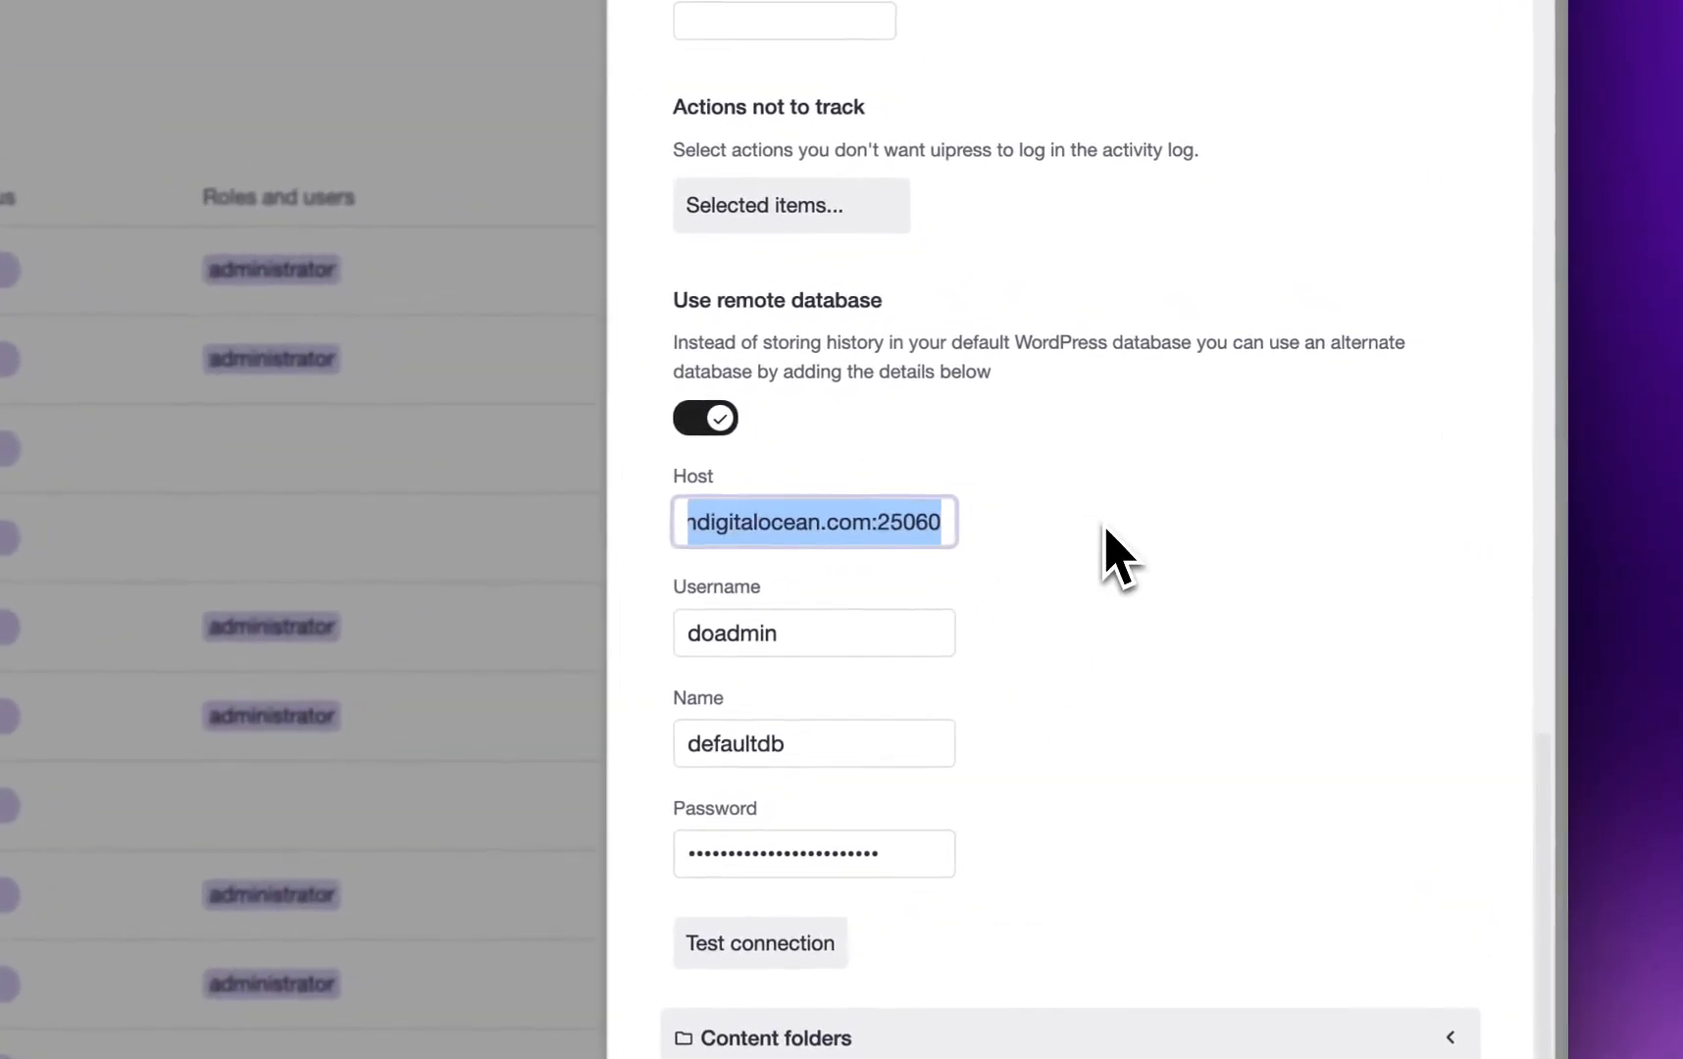
{"action": "type", "text": "temporary-history-cluster"}
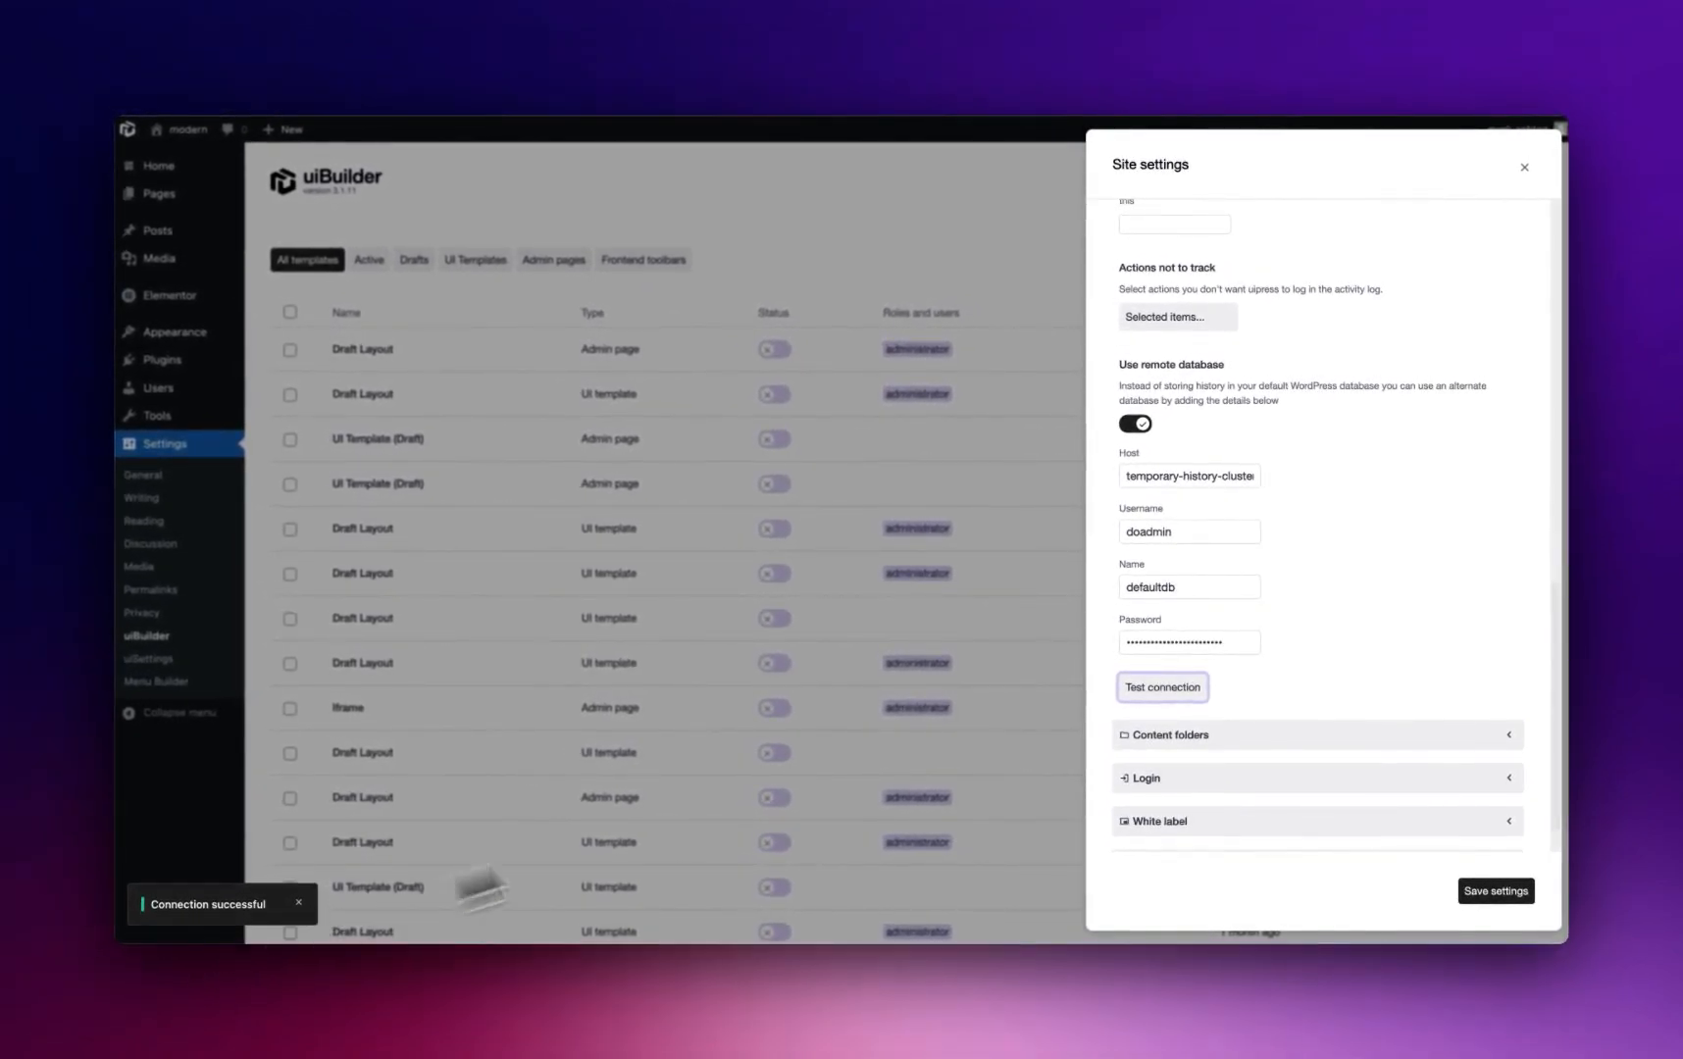
{"action": "mouse_move", "coordinate": [1191, 554]}
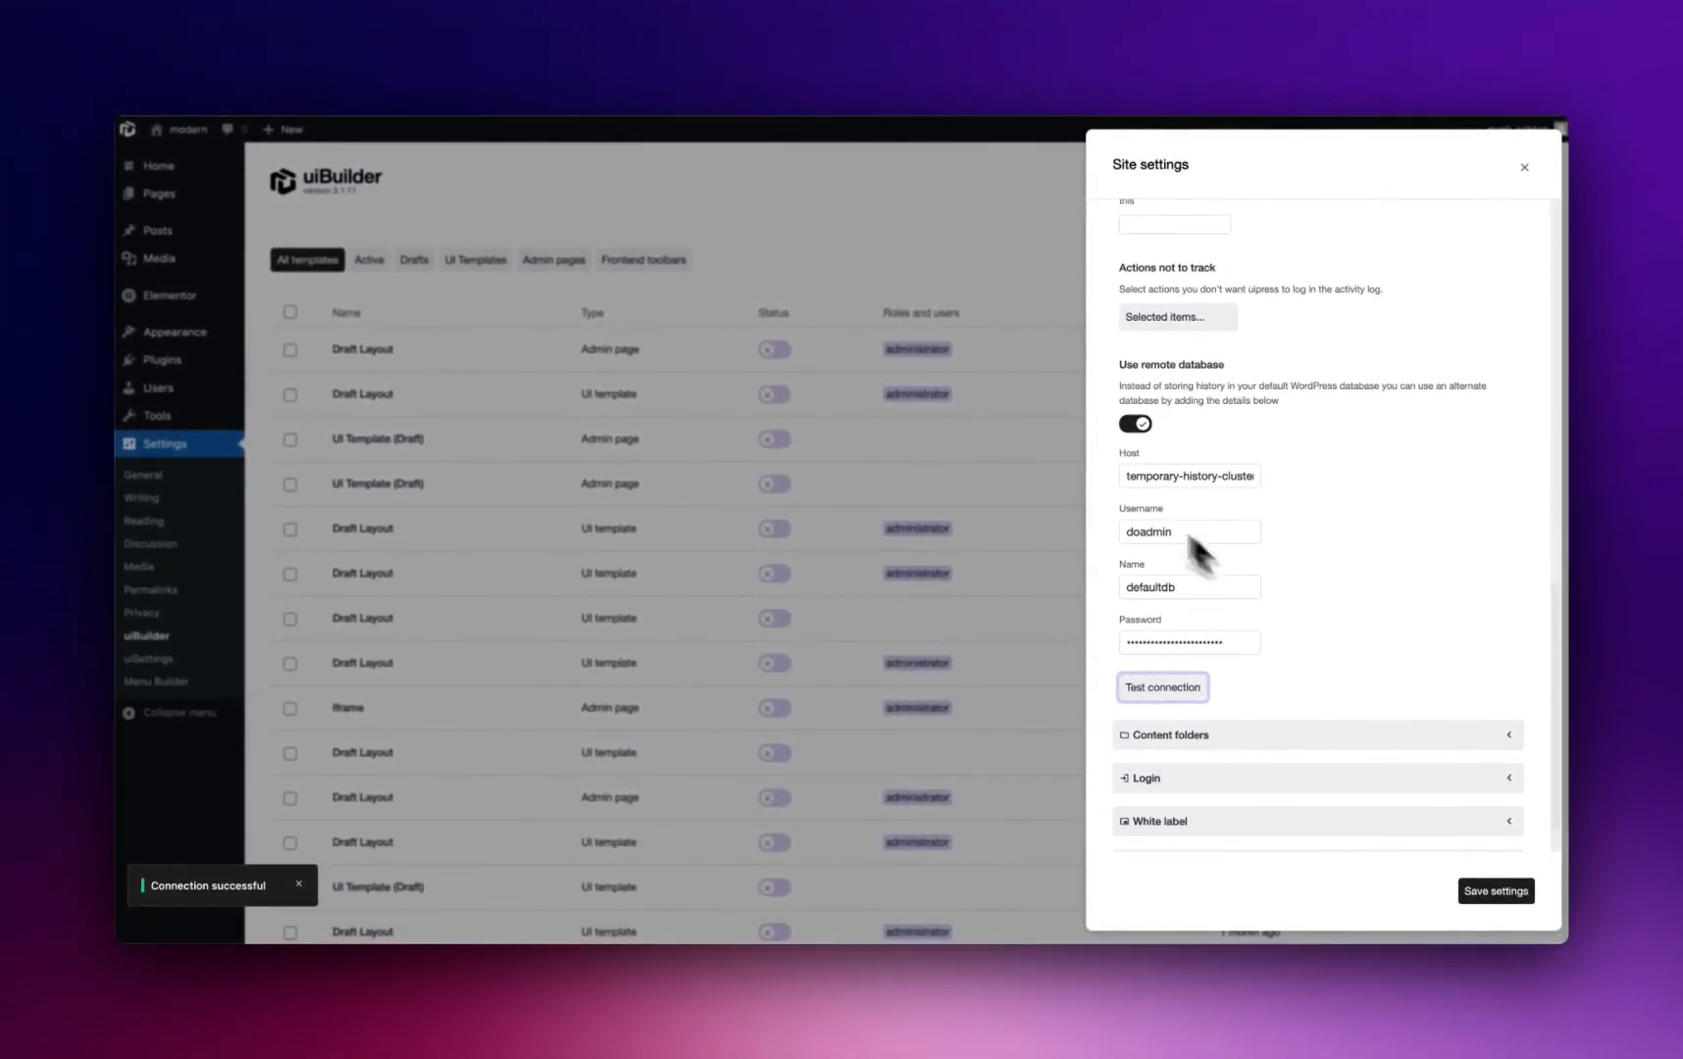
{"action": "mouse_move", "coordinate": [1002, 555]}
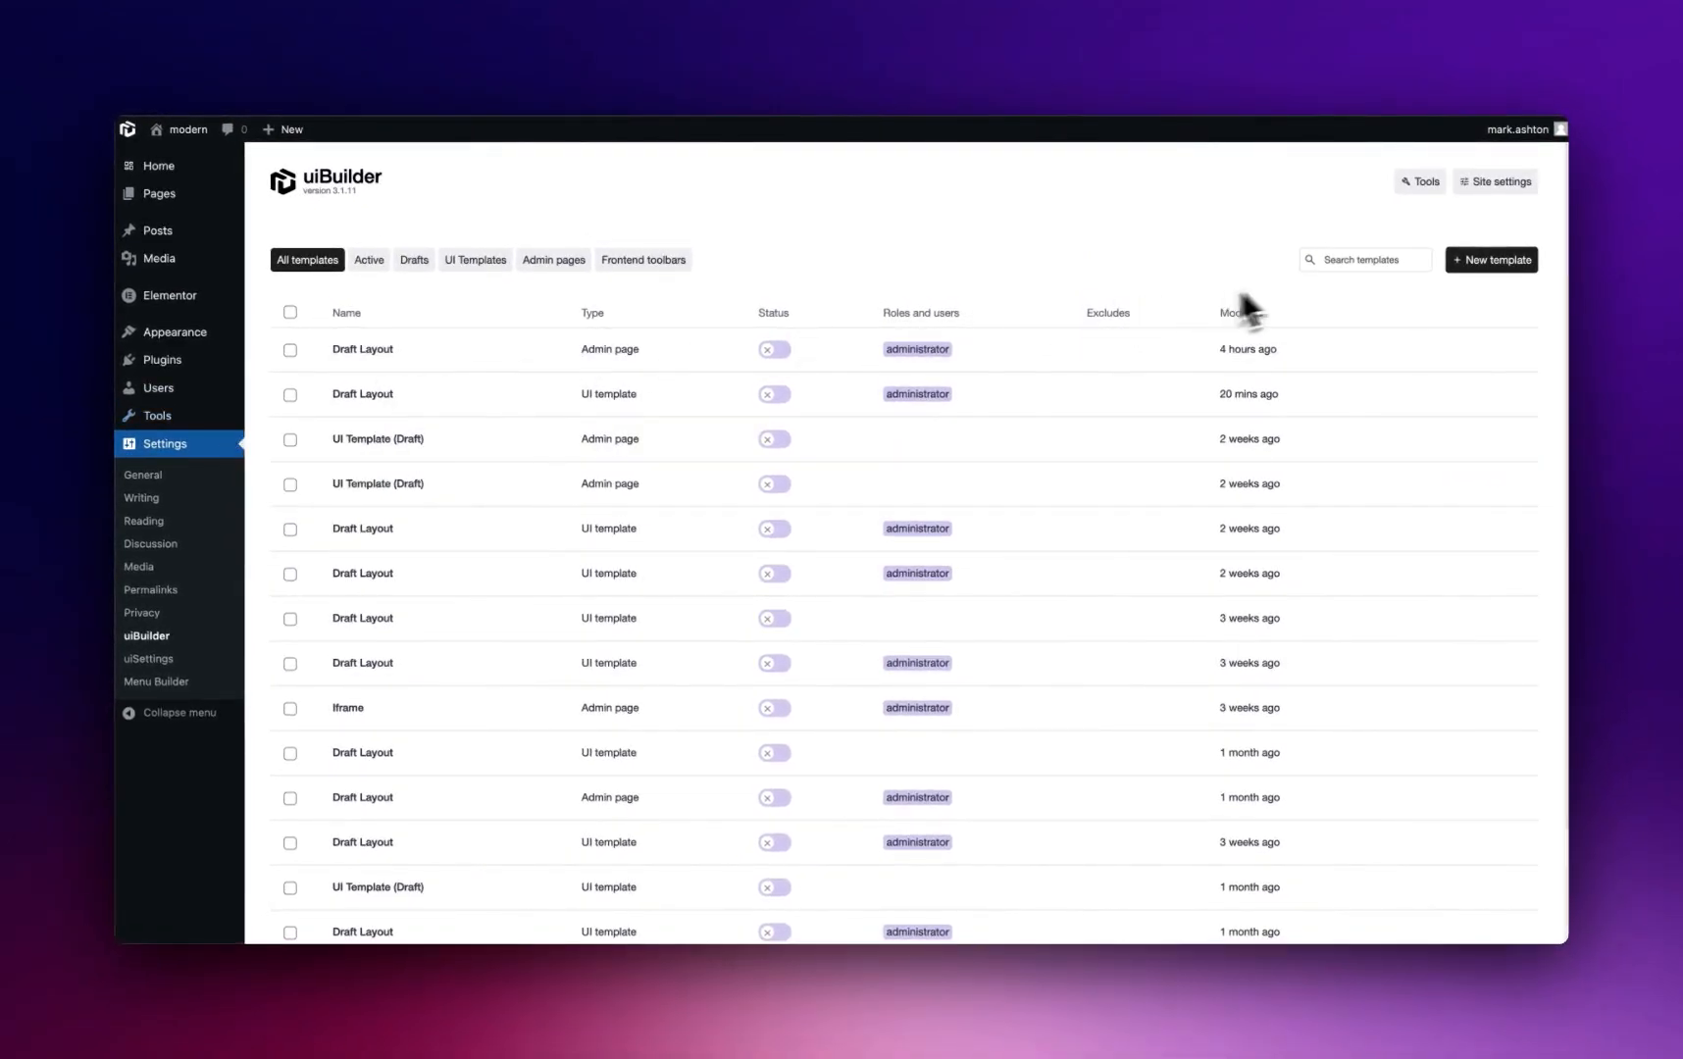
Step: Switch on User management and Enable activity log, then save the site settings
{"action": "left_click", "coordinate": [1495, 181]}
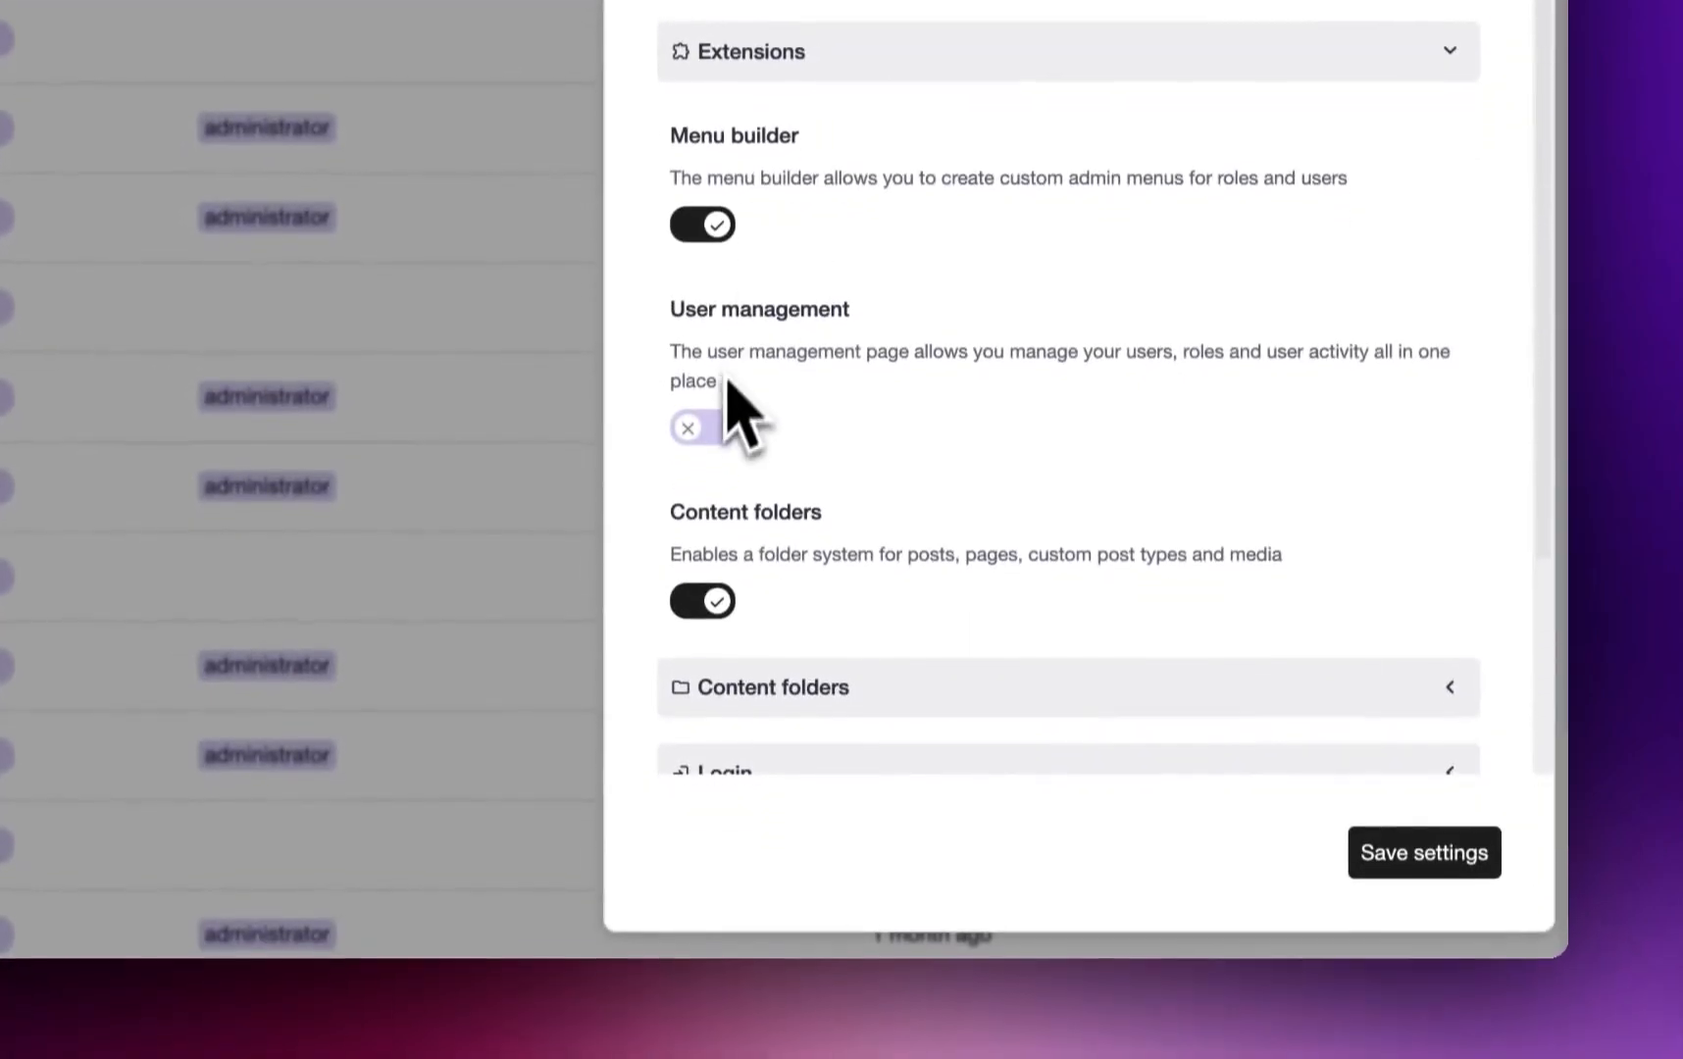
{"action": "left_click", "coordinate": [703, 428]}
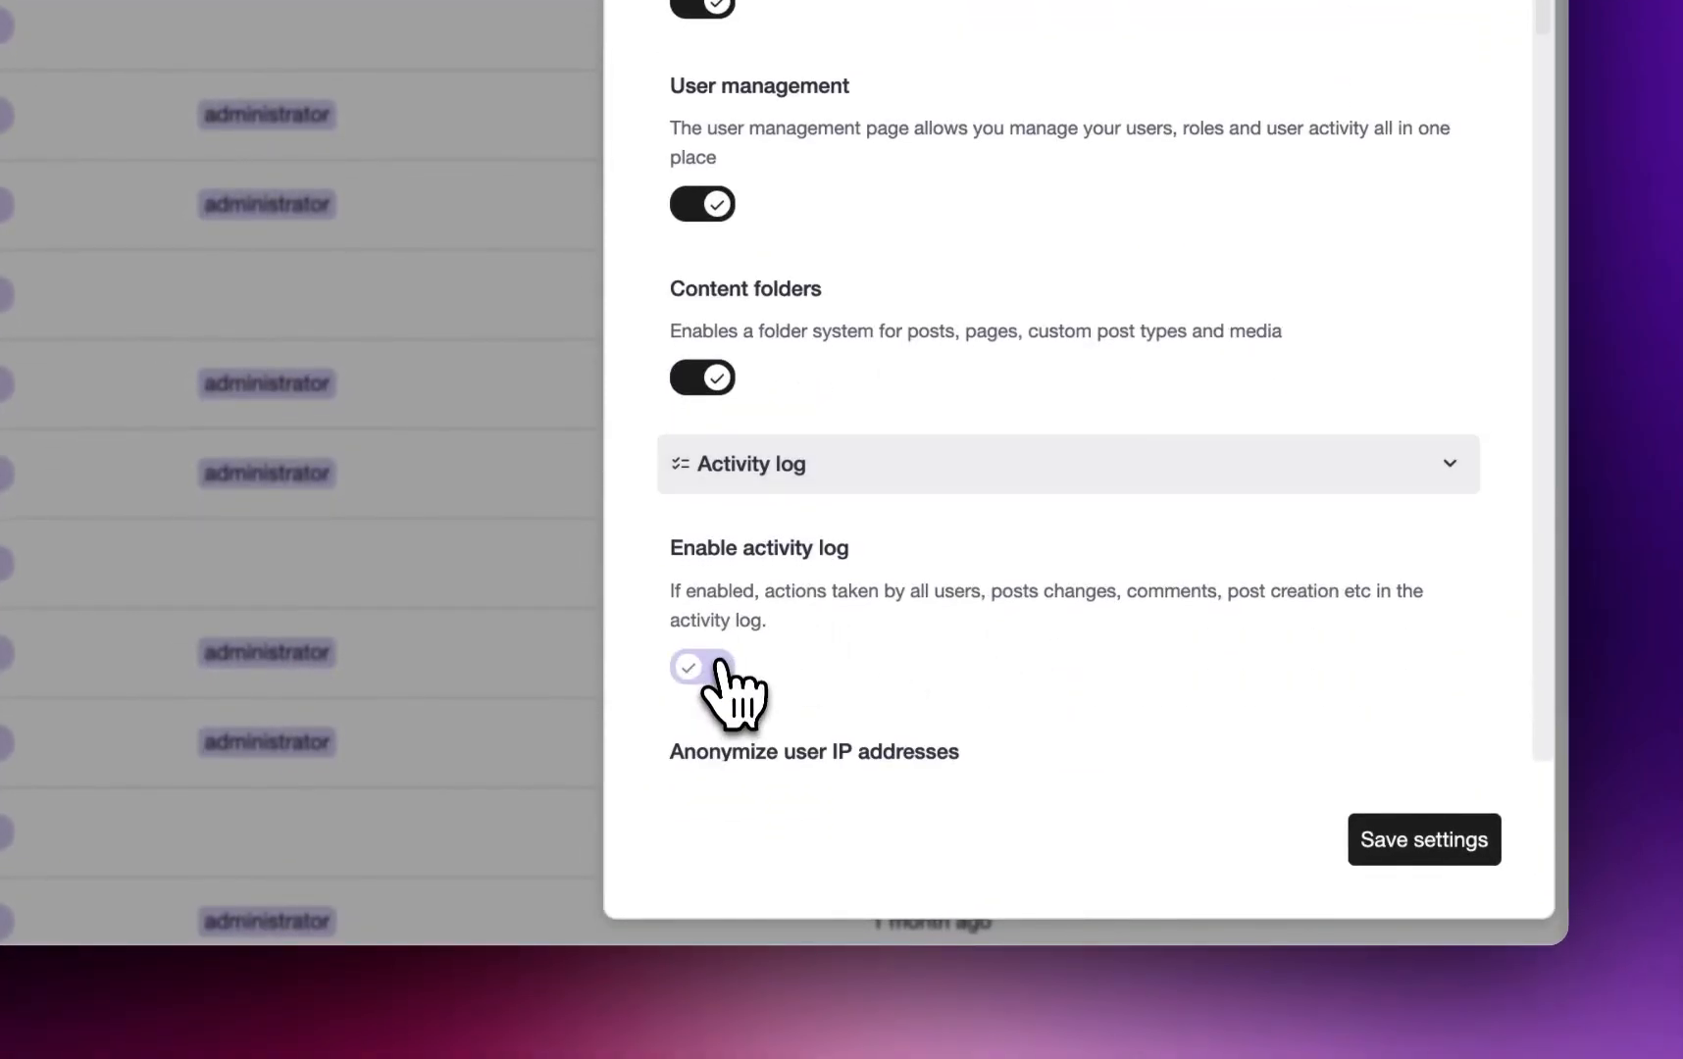
{"action": "left_click", "coordinate": [702, 665]}
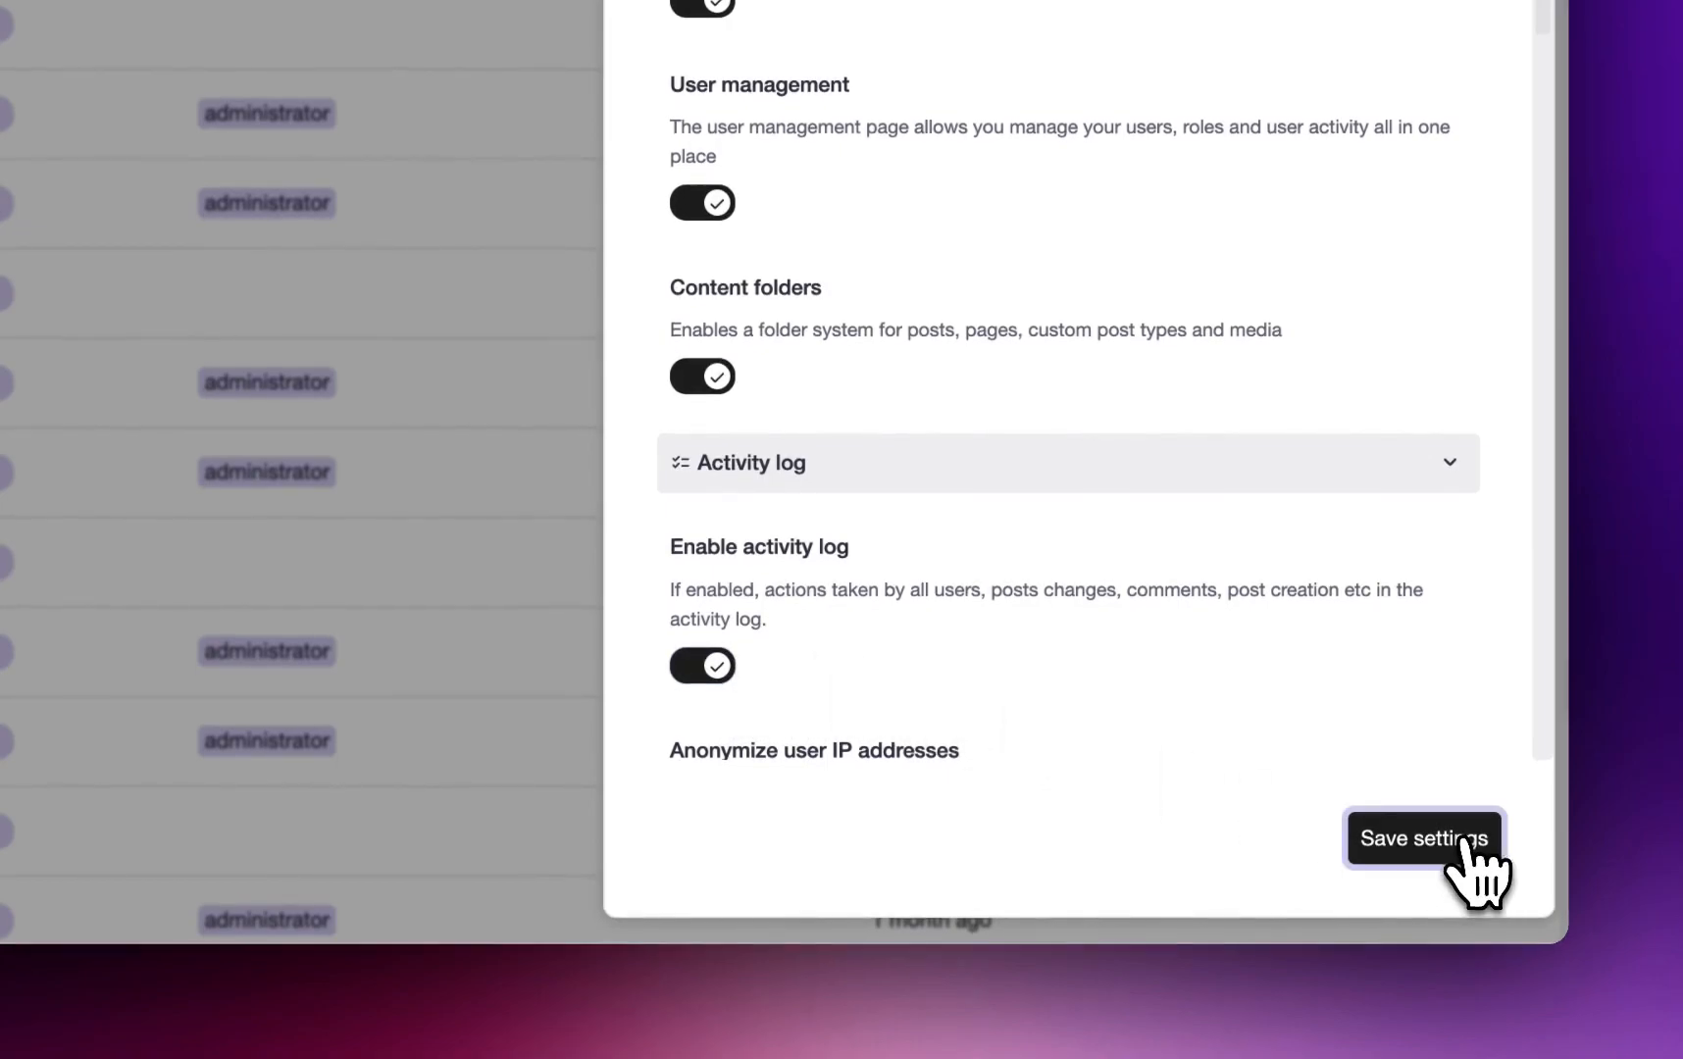
{"action": "left_click", "coordinate": [1424, 837]}
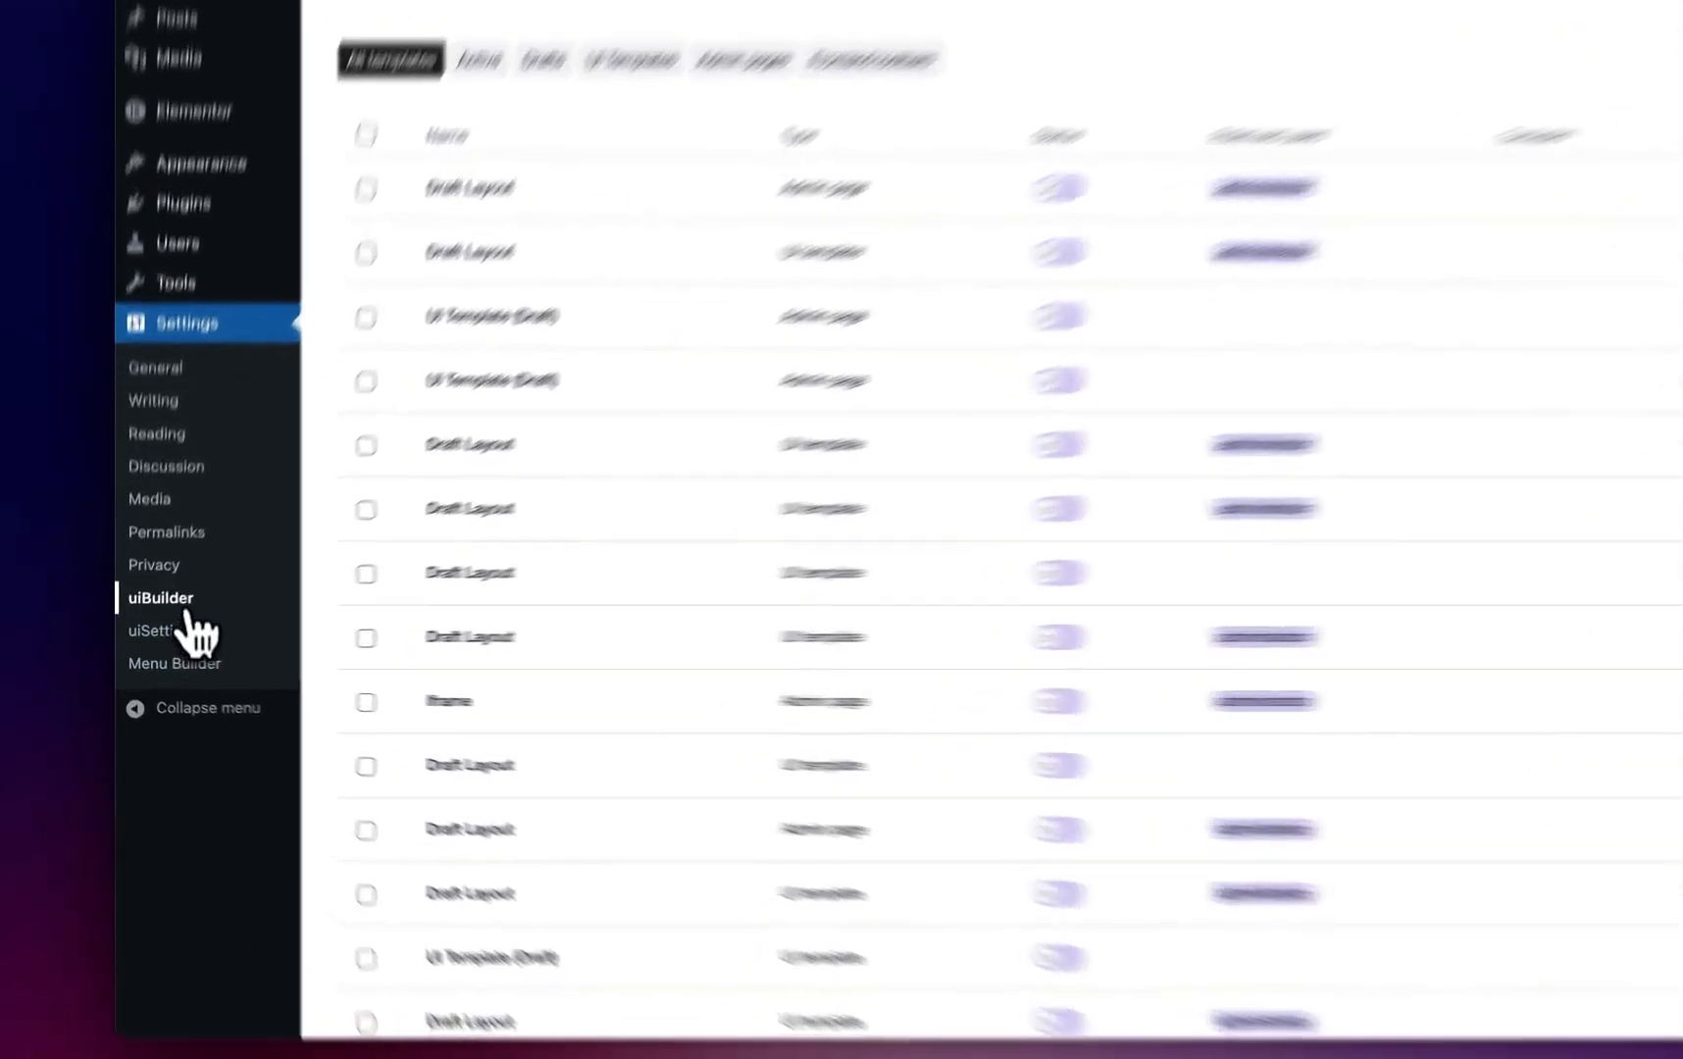
Step: Go to Settings > Menu Builder listing My new menu and its inactive copy
{"action": "left_click", "coordinate": [155, 631]}
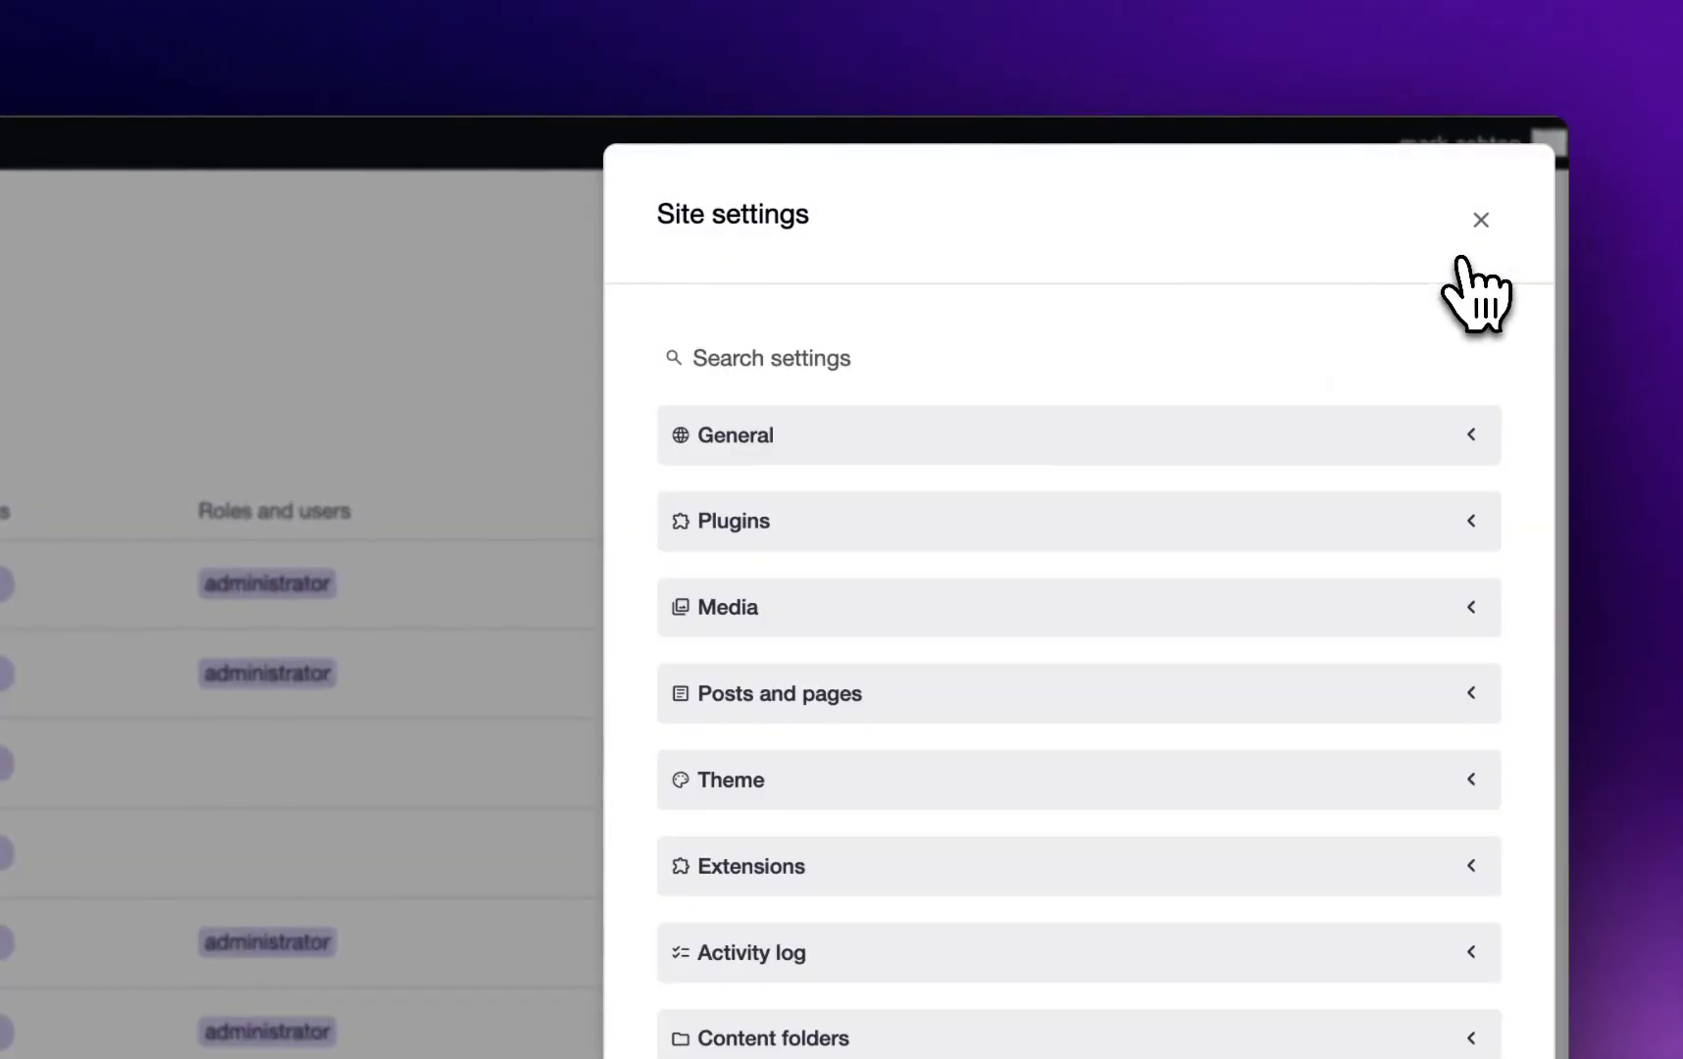
{"action": "scroll", "scroll_direction": "down", "scroll_amount": 3}
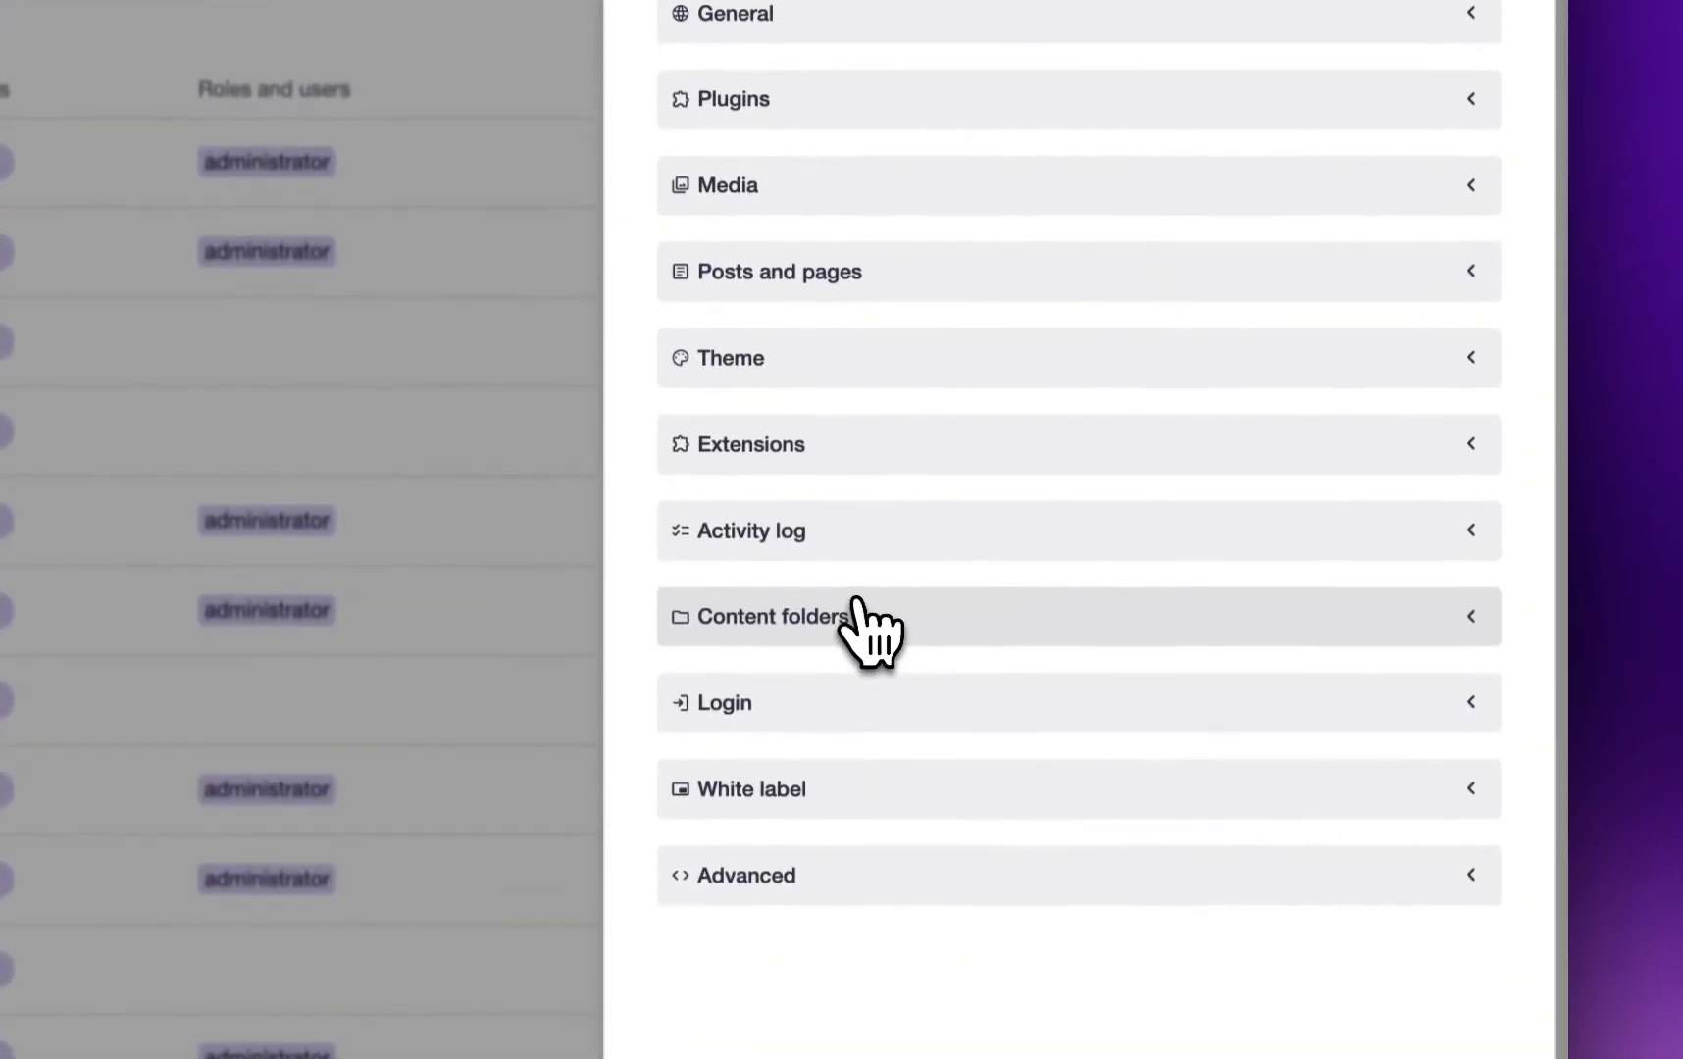
{"action": "mouse_move", "coordinate": [883, 477]}
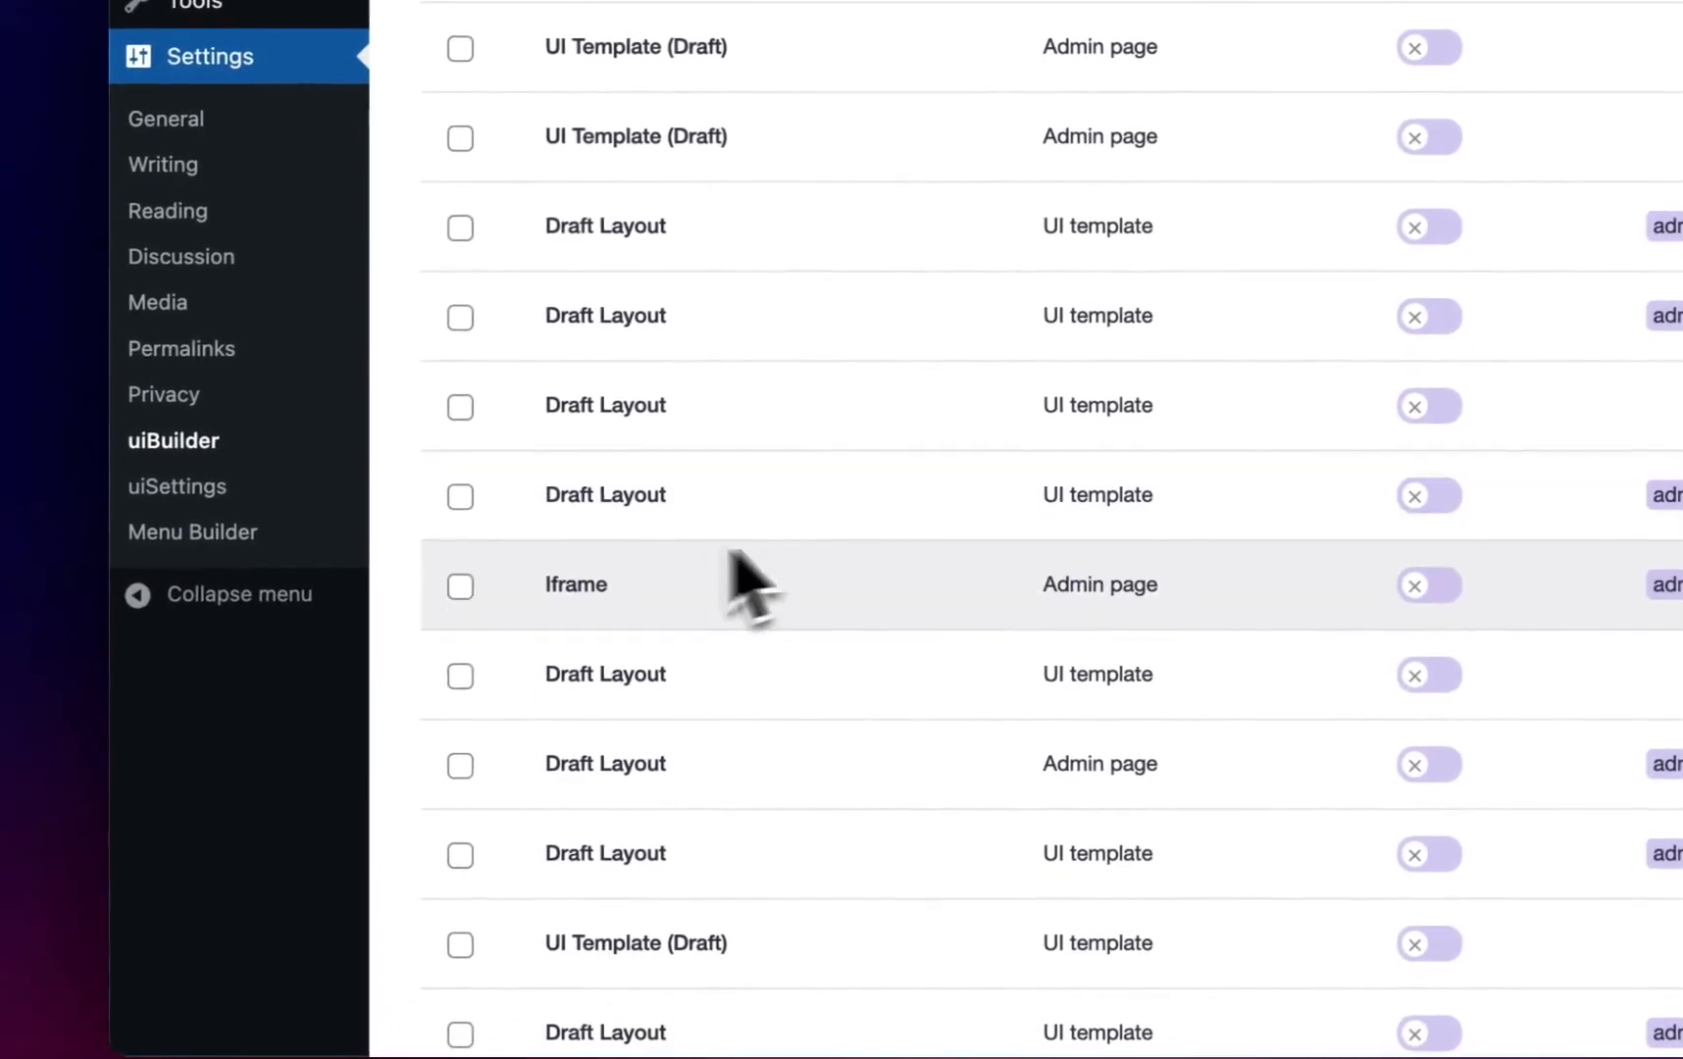
{"action": "left_click", "coordinate": [200, 530]}
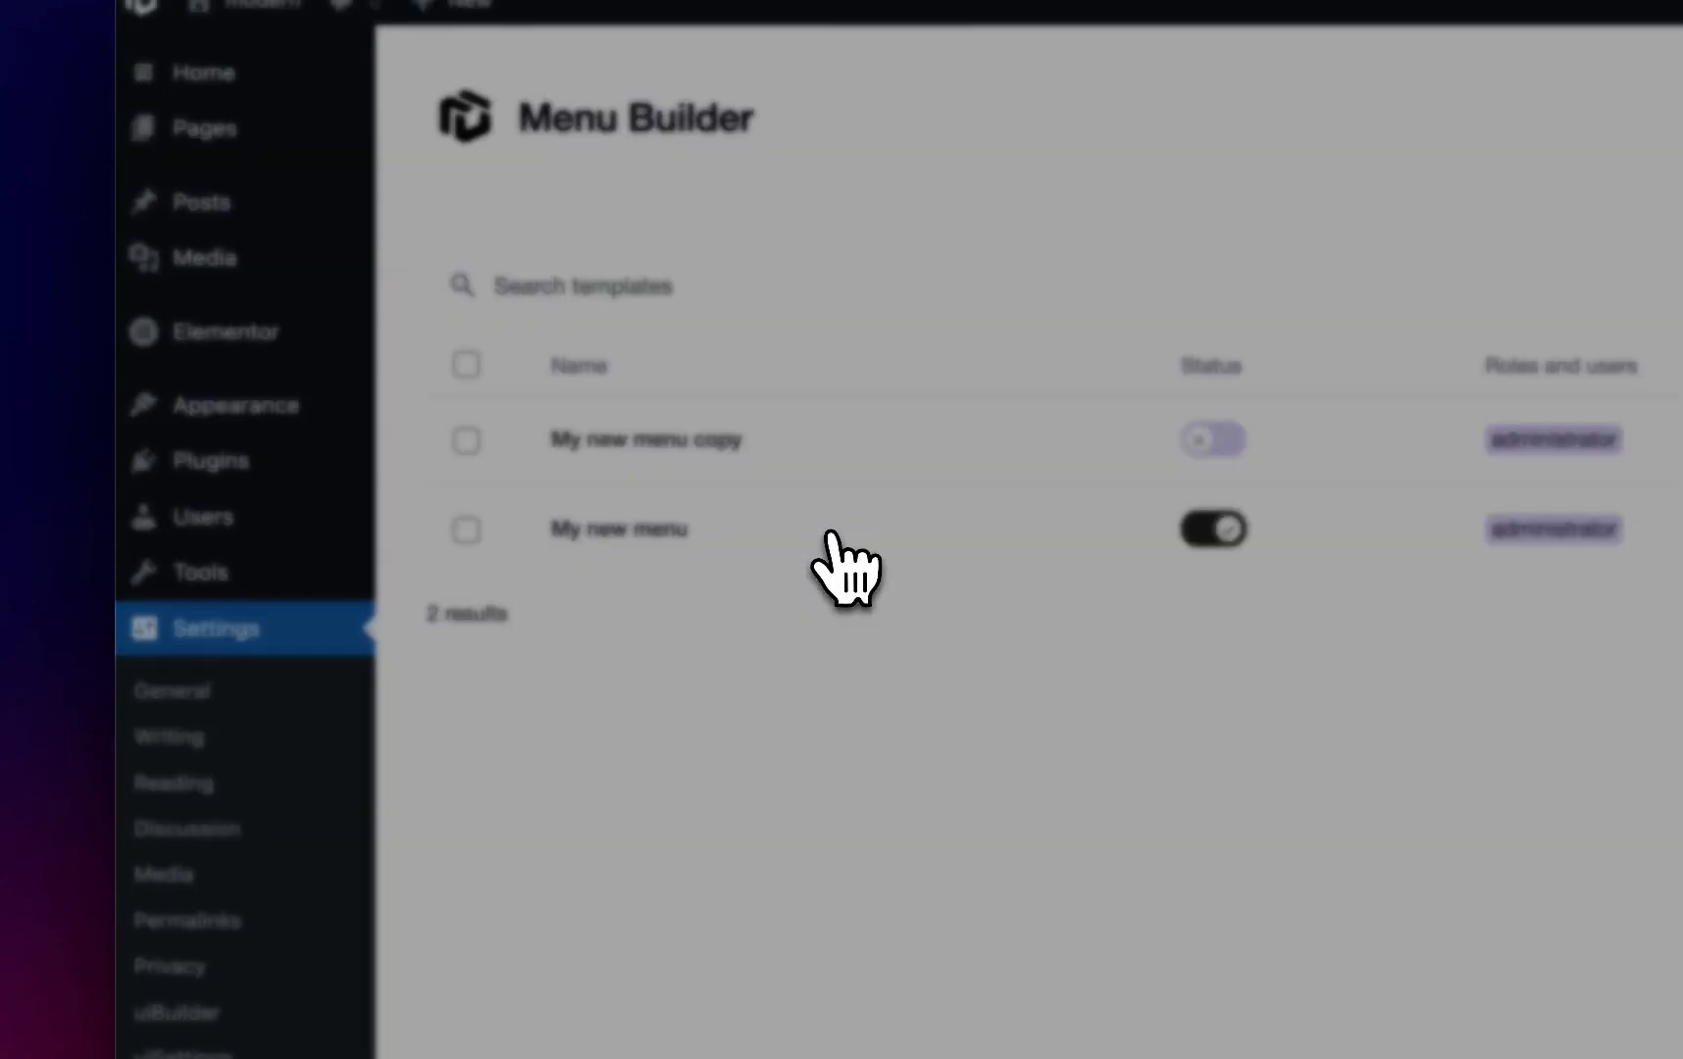
Step: Switch off the Active toggle of My new menu and save the menu
{"action": "left_click", "coordinate": [643, 528]}
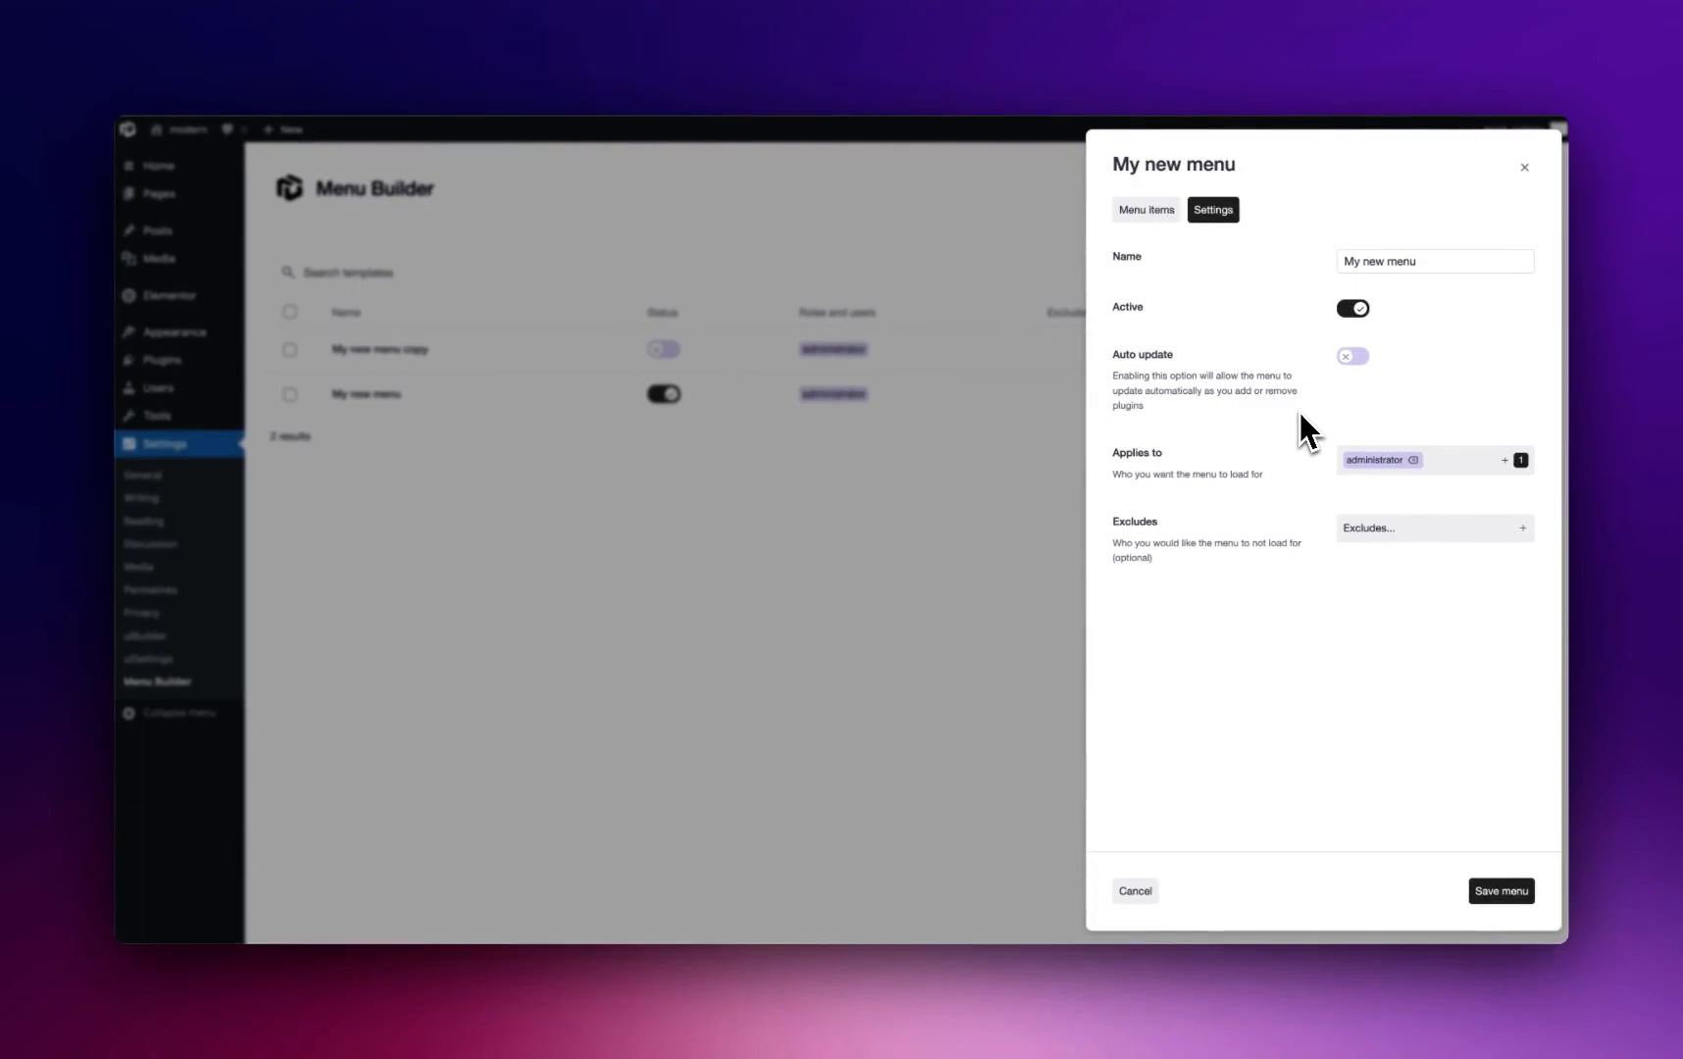
{"action": "mouse_move", "coordinate": [1169, 423]}
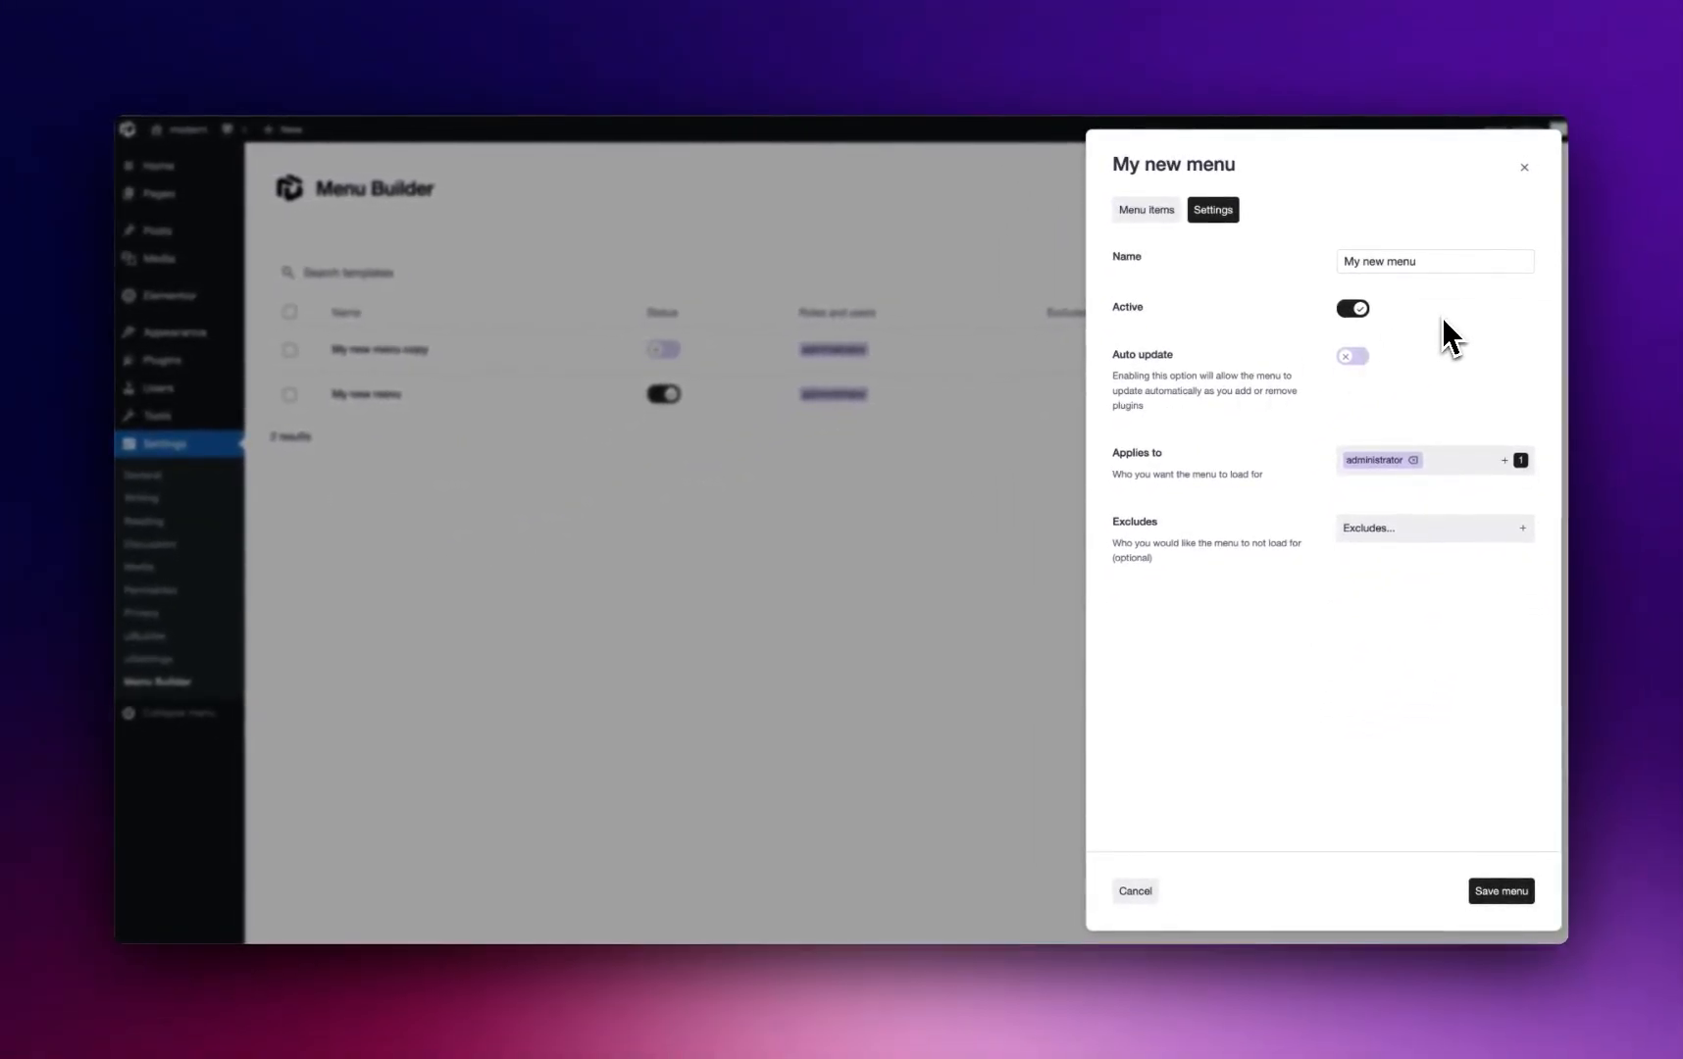
{"action": "mouse_move", "coordinate": [1287, 475]}
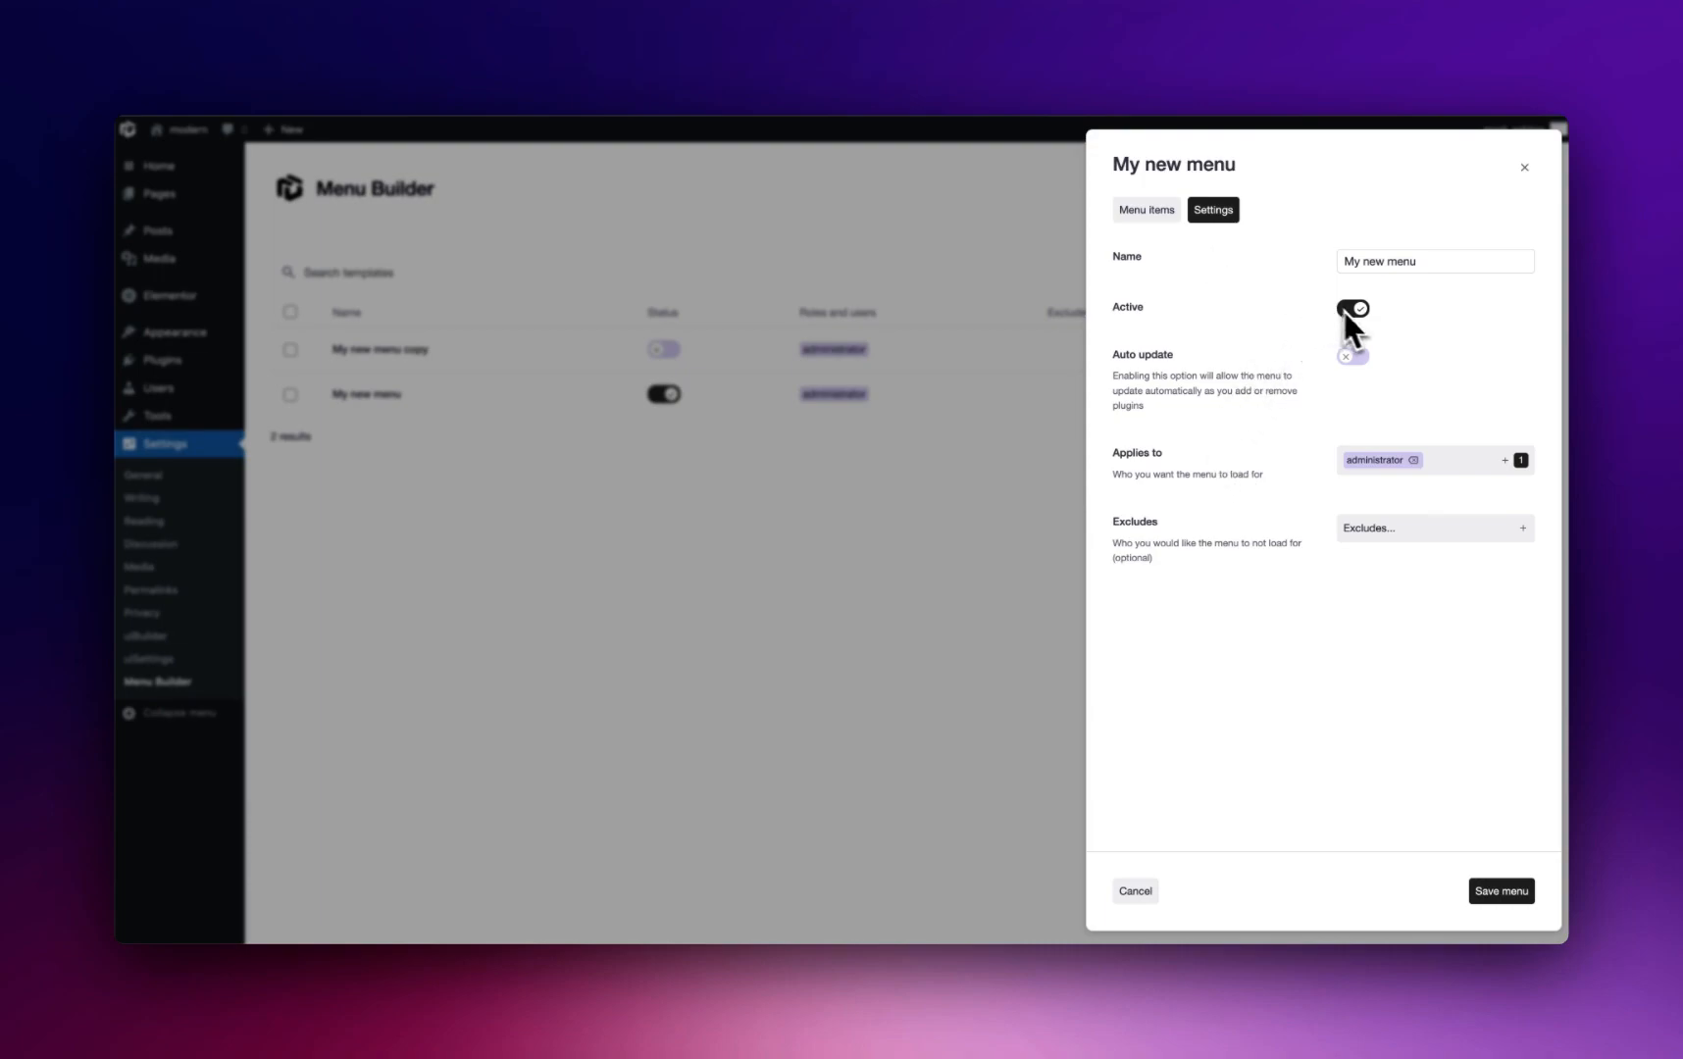
{"action": "mouse_move", "coordinate": [1364, 328]}
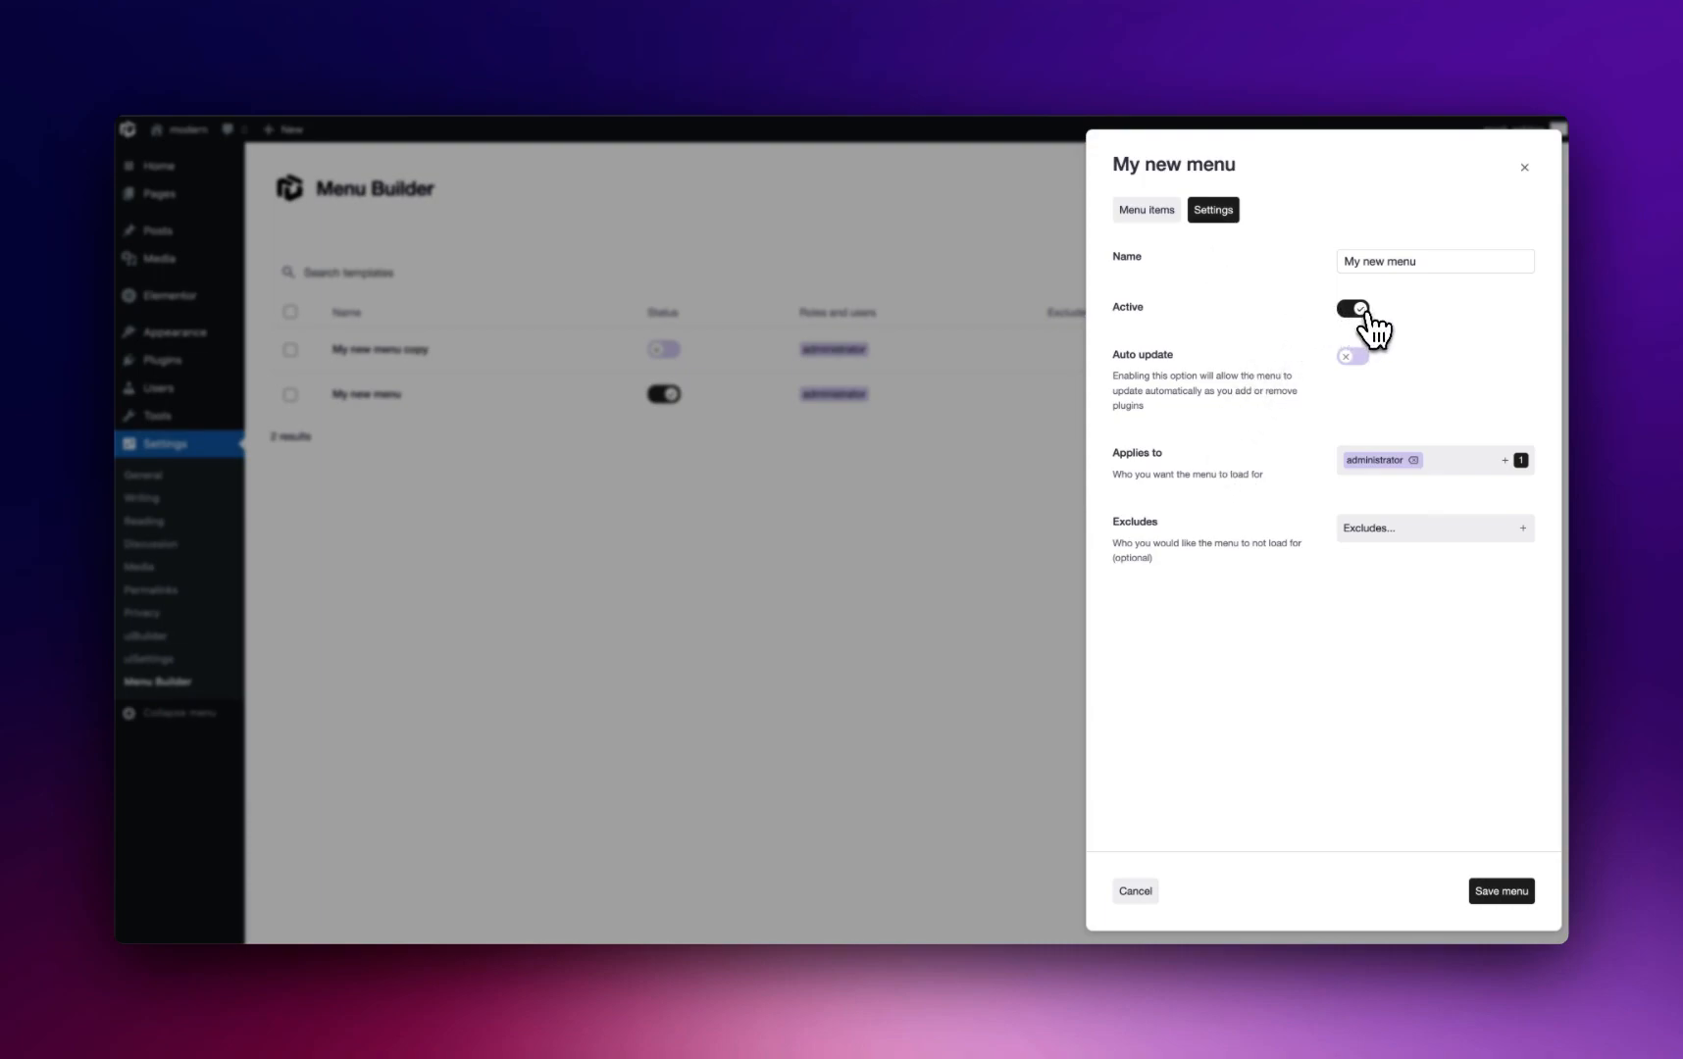
{"action": "left_click", "coordinate": [1356, 310]}
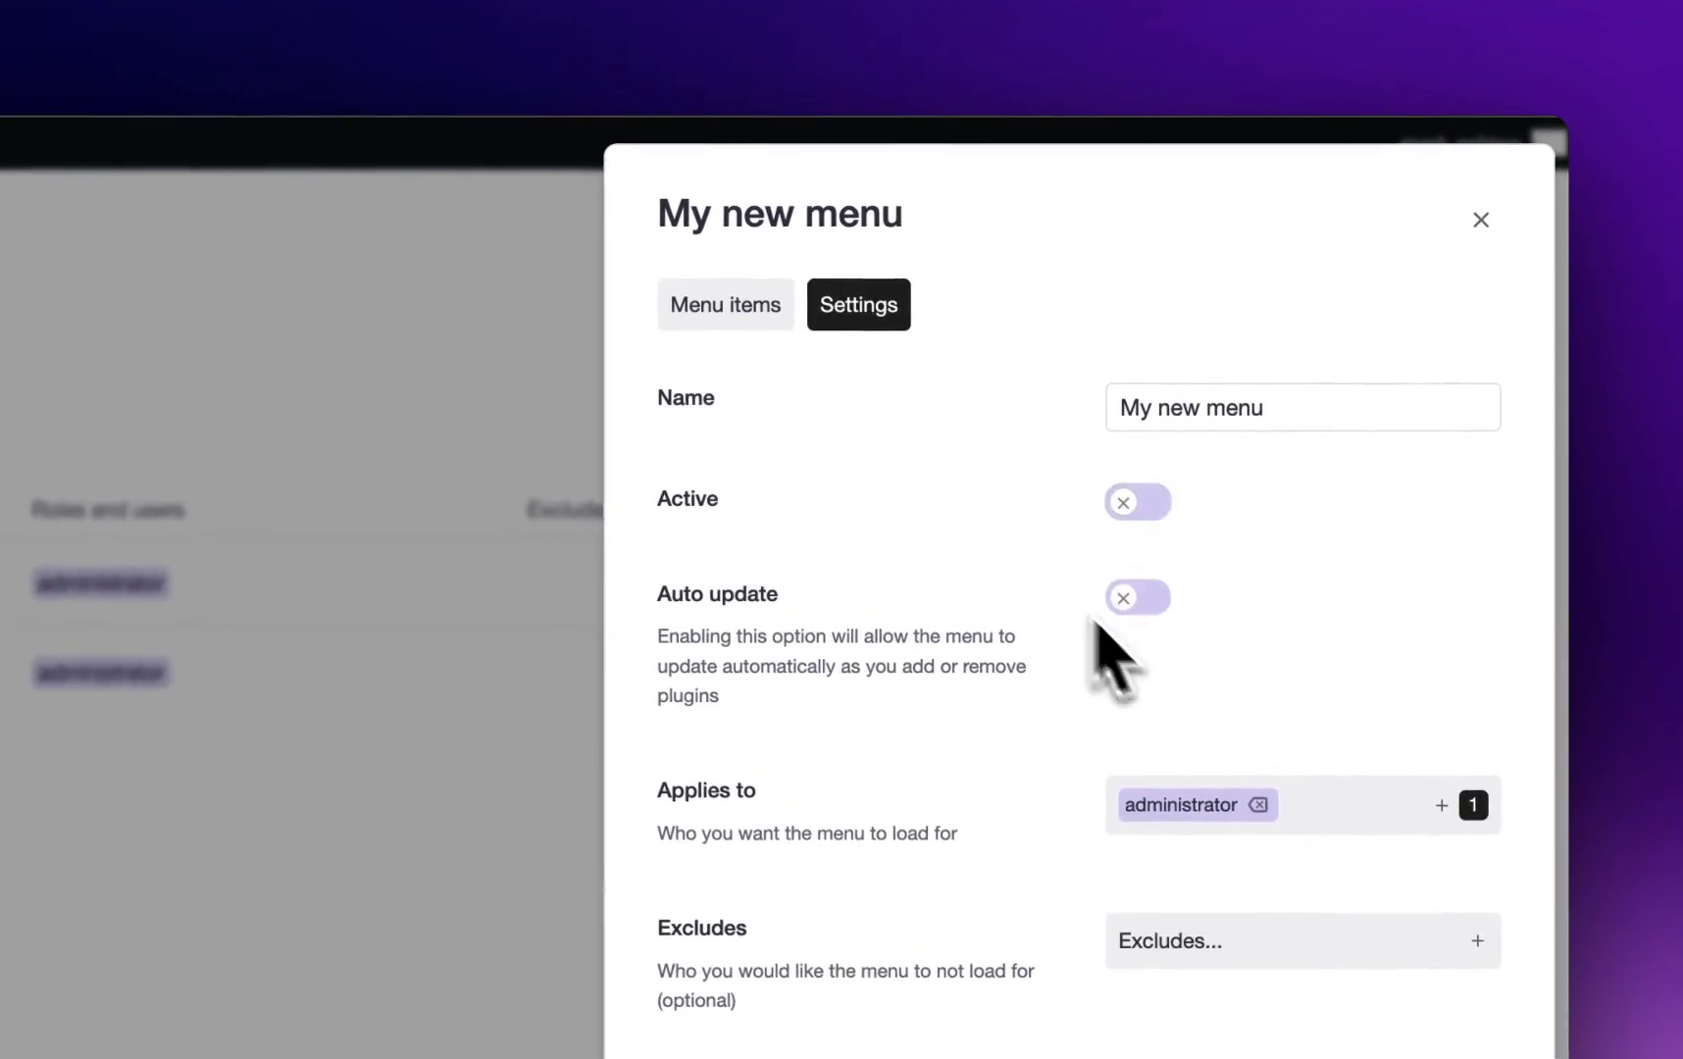
{"action": "mouse_move", "coordinate": [1195, 805]}
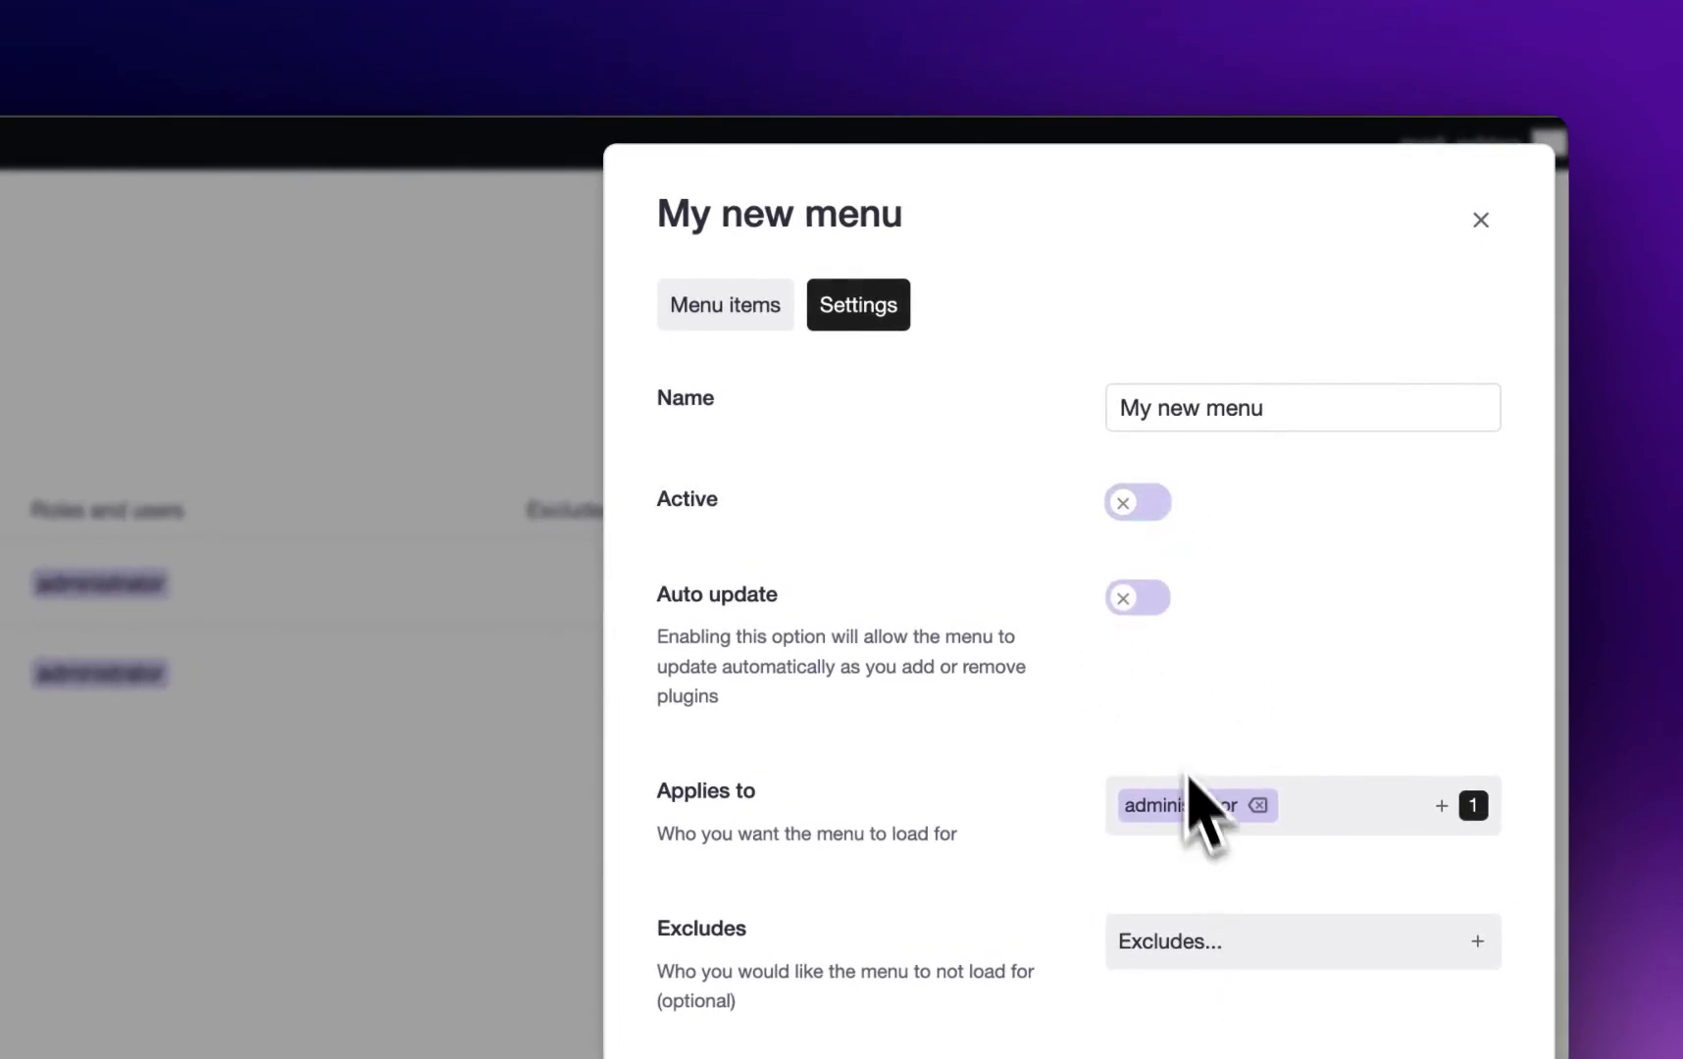
{"action": "scroll", "scroll_direction": "down", "scroll_amount": 3}
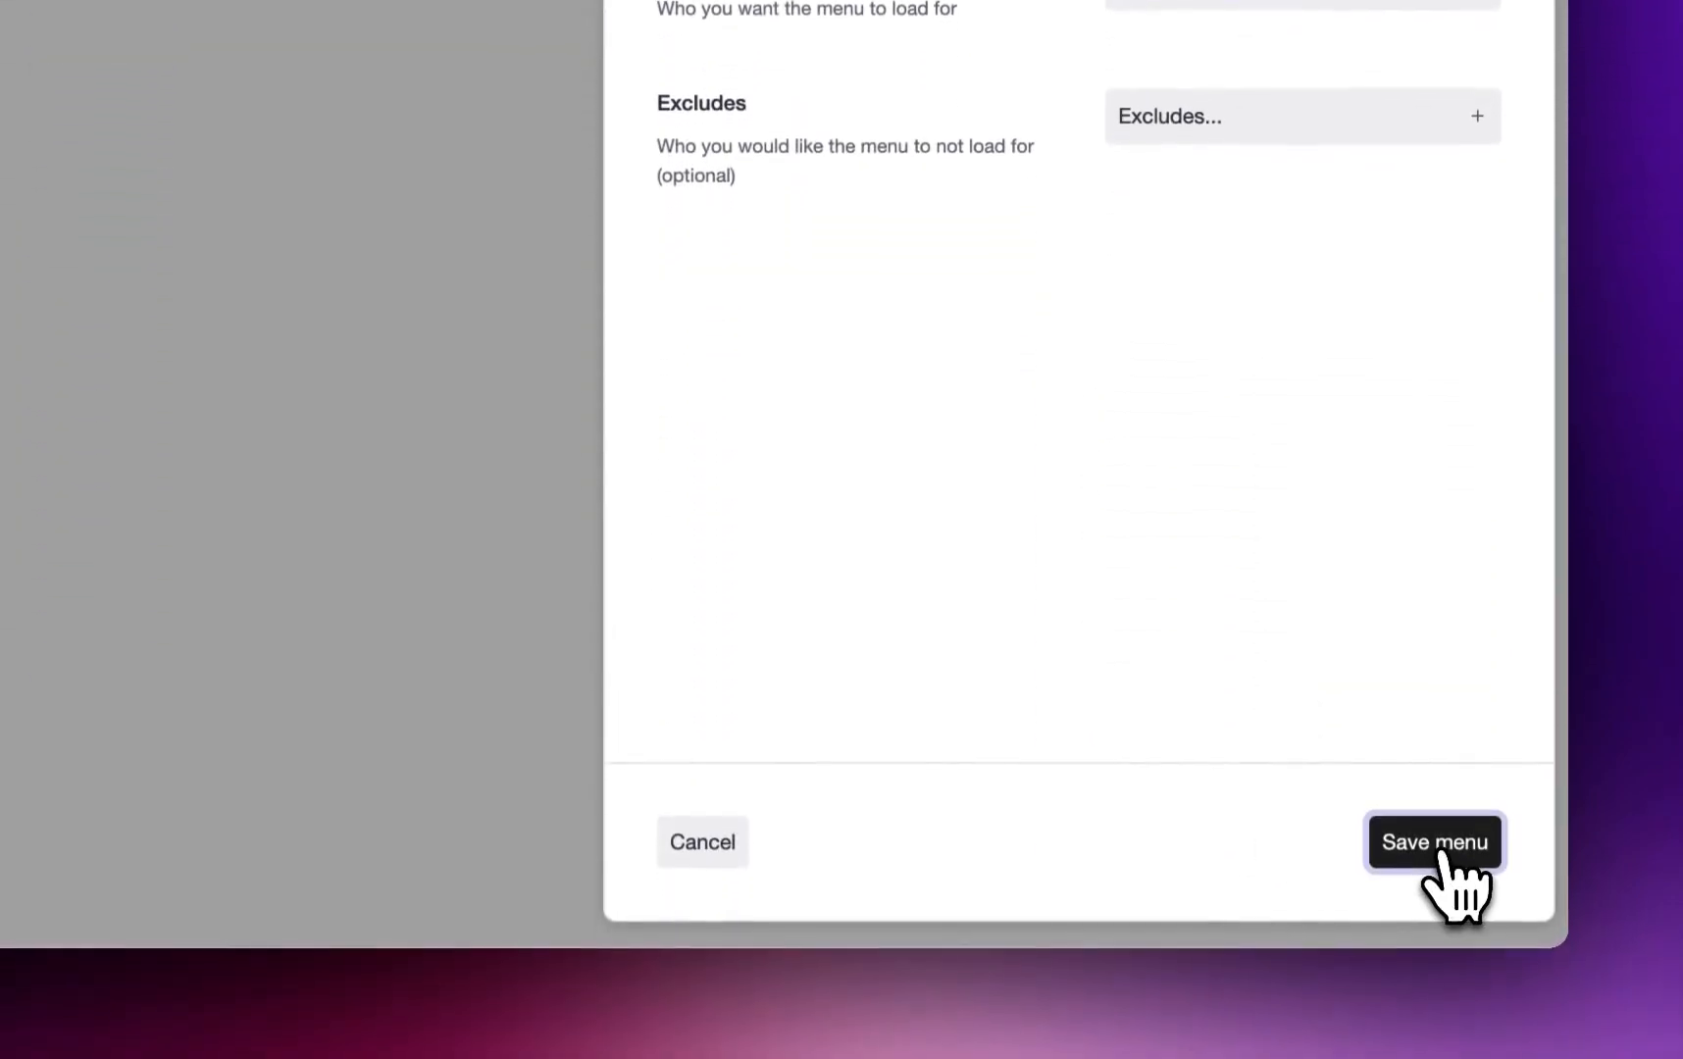
{"action": "left_click", "coordinate": [1434, 842]}
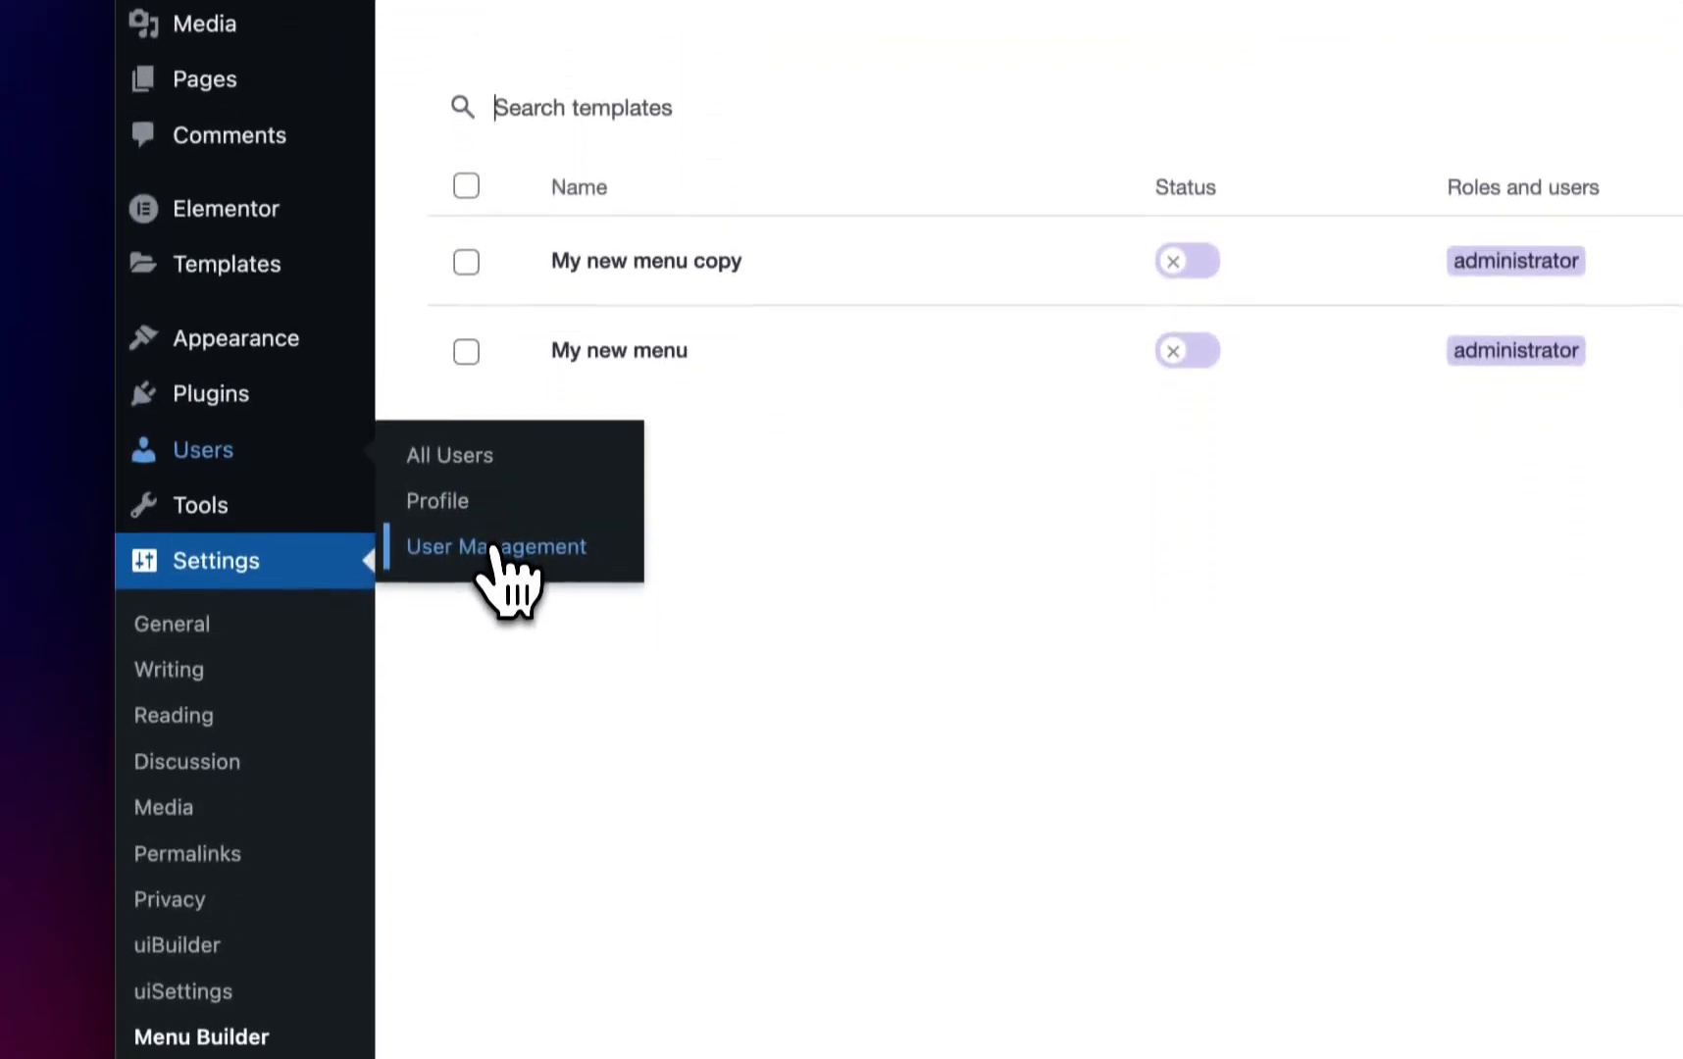
Step: Go to Users > User Management and search the users list for 'ma'
{"action": "left_click", "coordinate": [494, 546]}
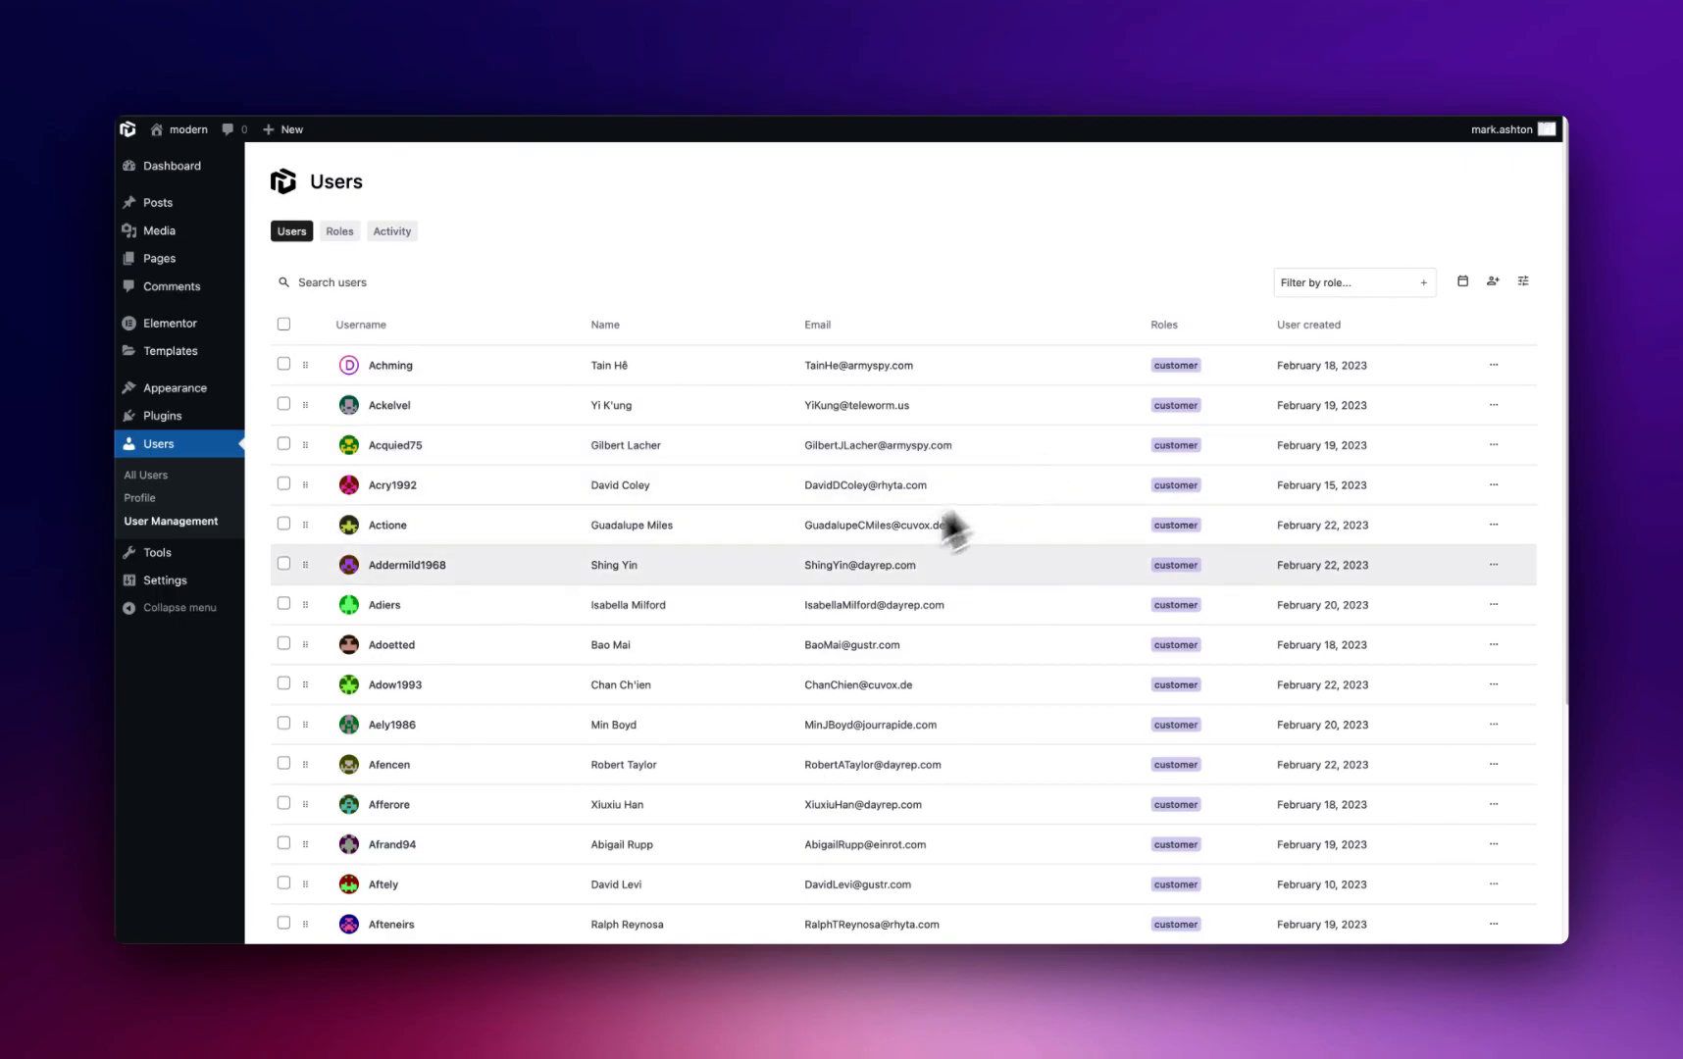
{"action": "scroll", "scroll_direction": "down", "scroll_amount": 3}
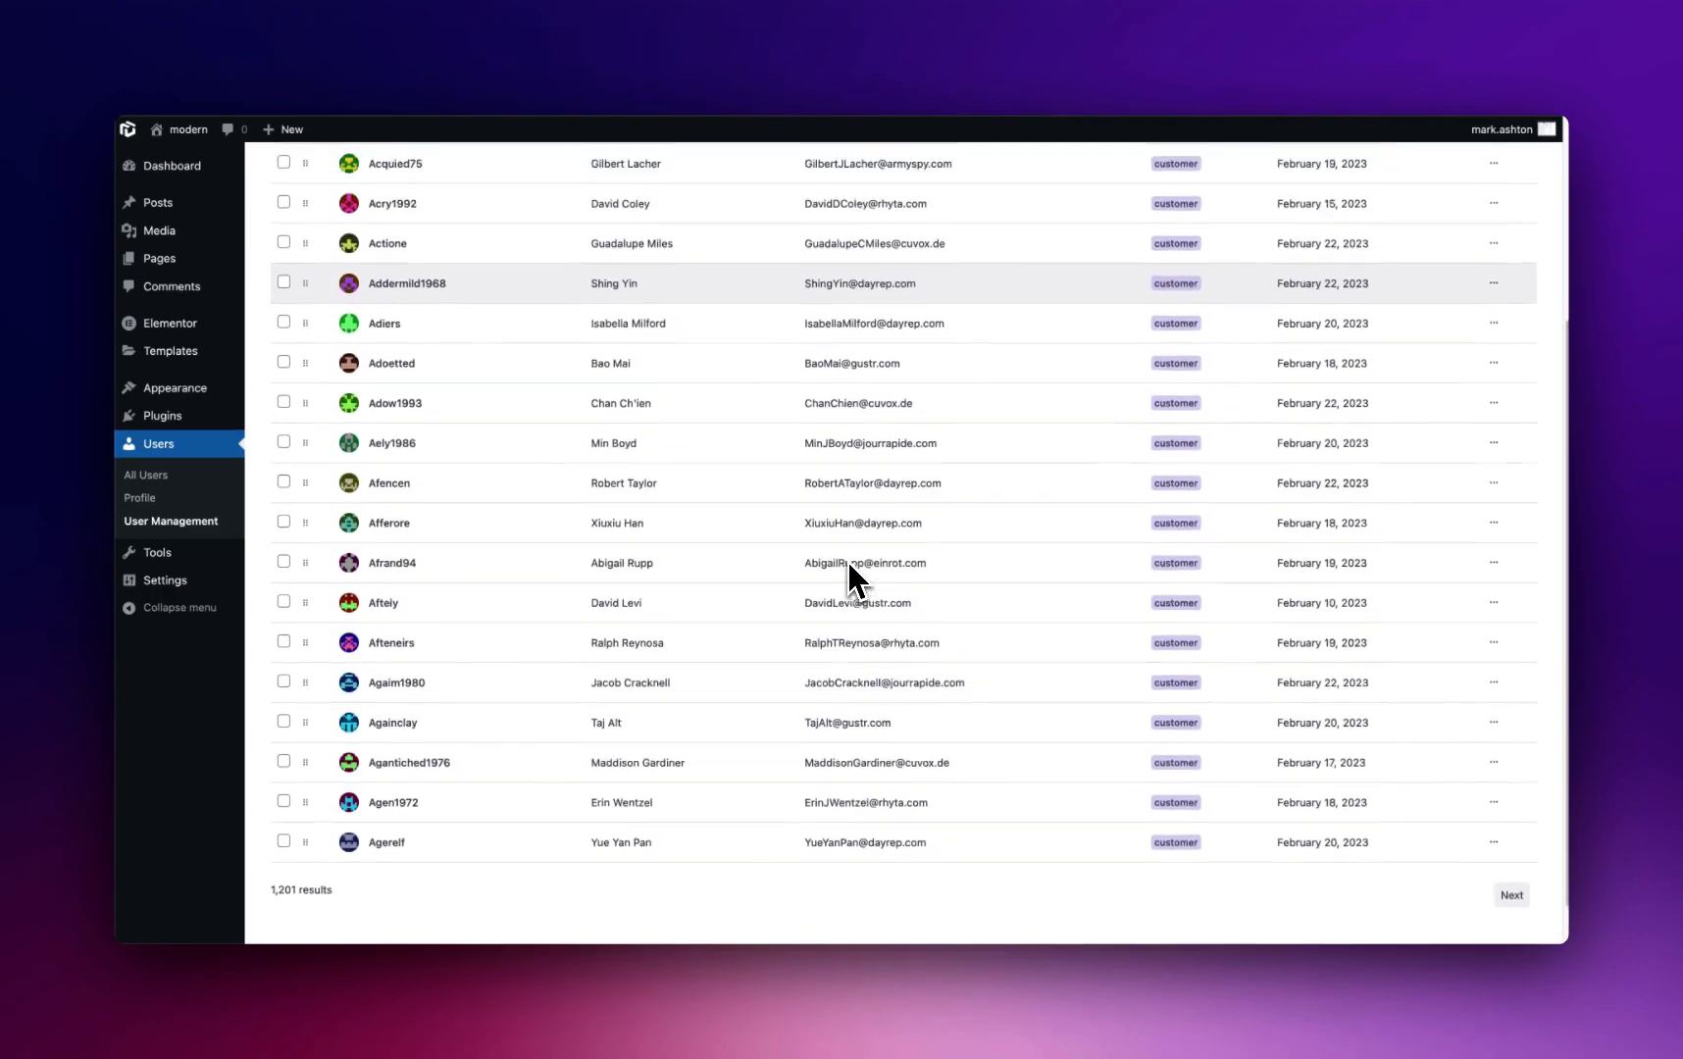
{"action": "scroll", "scroll_direction": "up", "scroll_amount": 3}
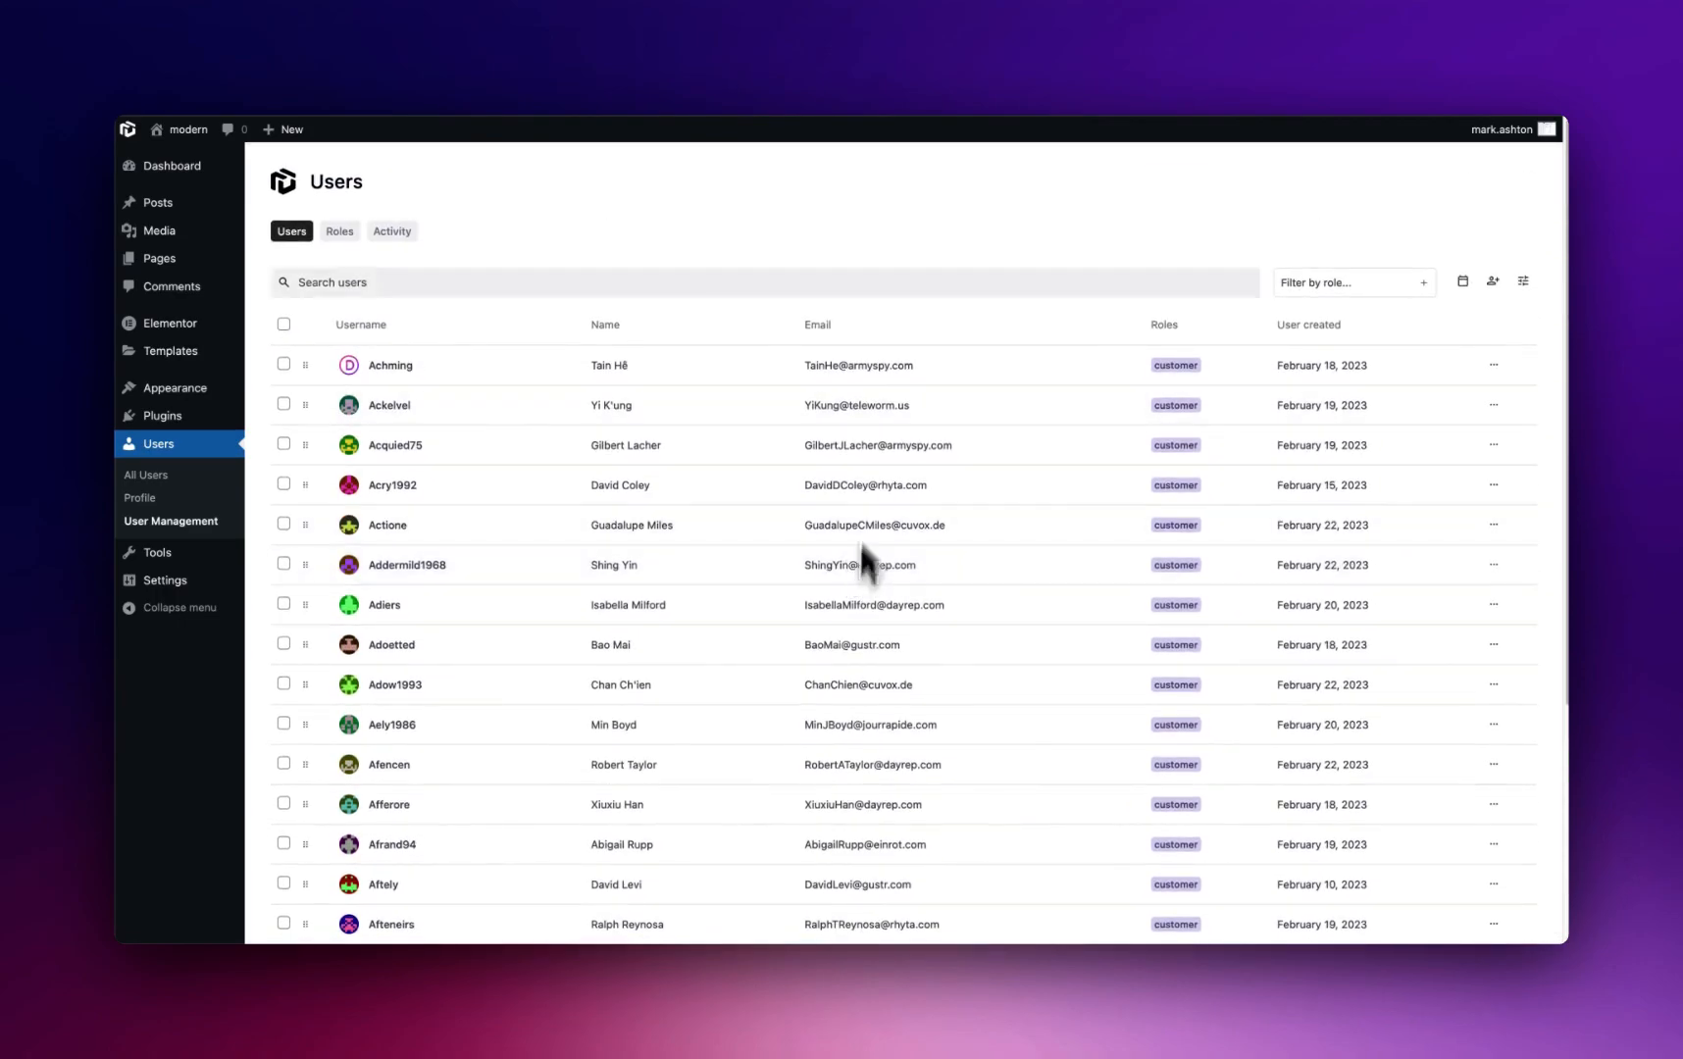
{"action": "type", "text": "ma"}
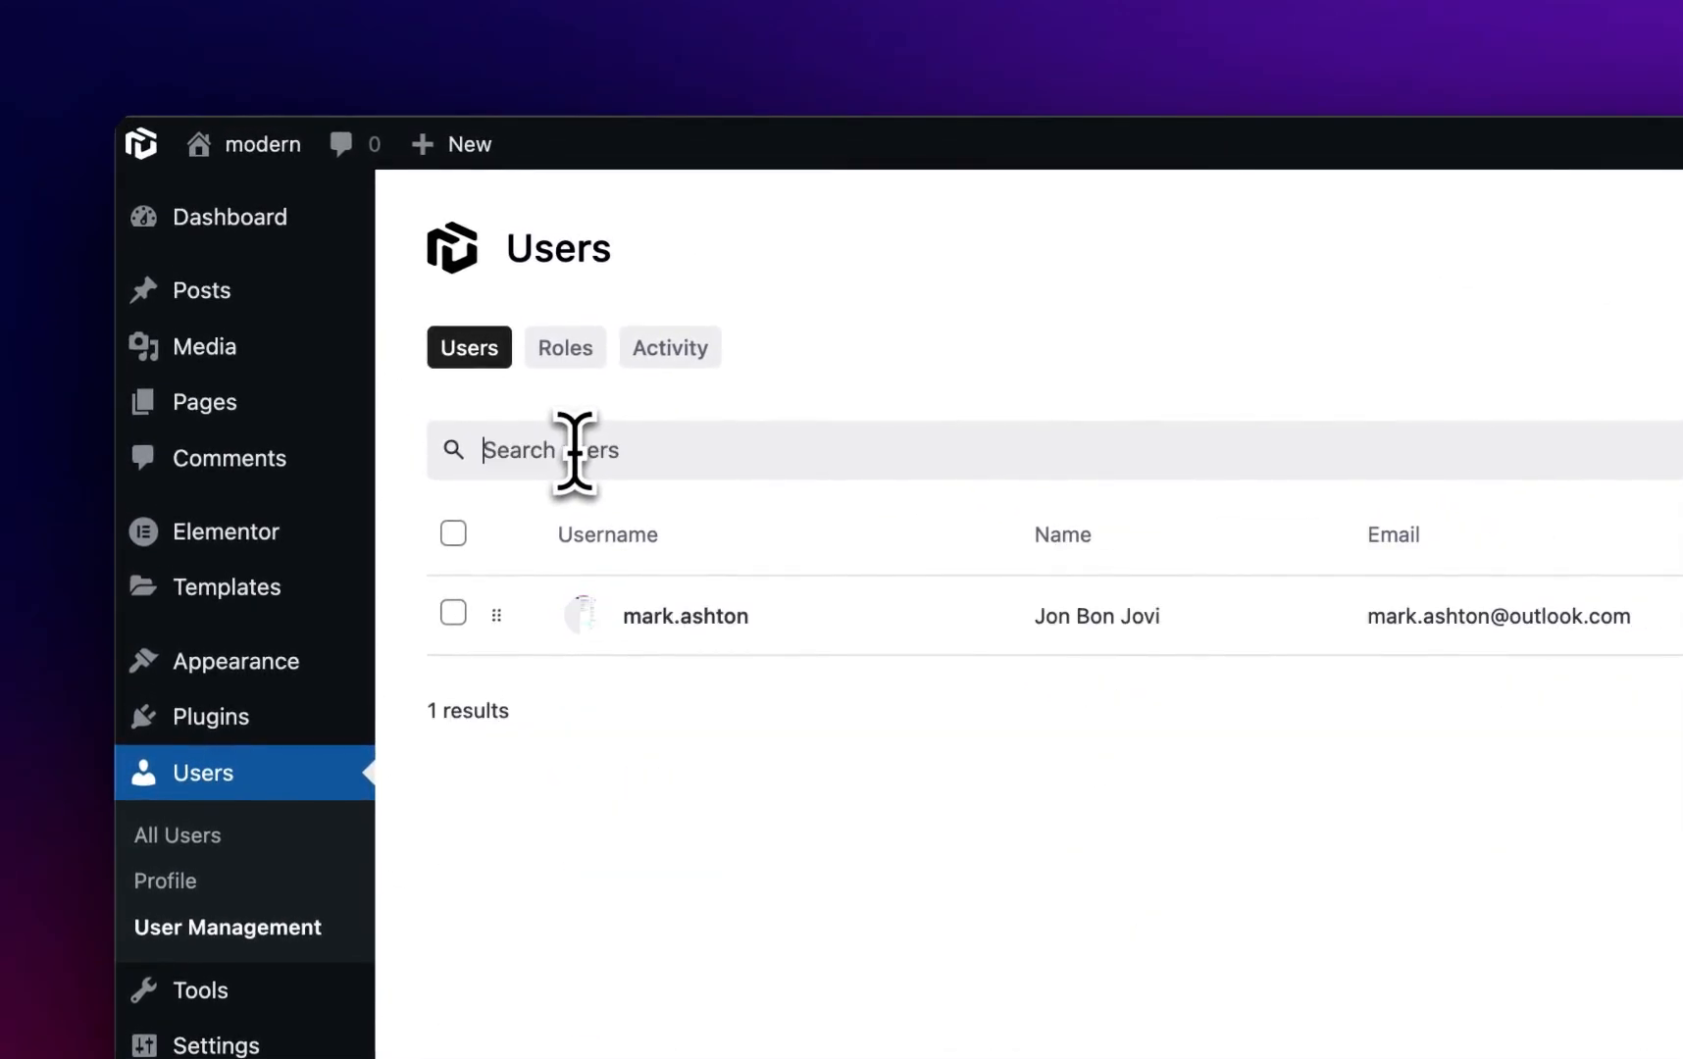
Step: Try the role and creation-date filters, then the New user form, closing it again
{"action": "left_click", "coordinate": [1117, 449]}
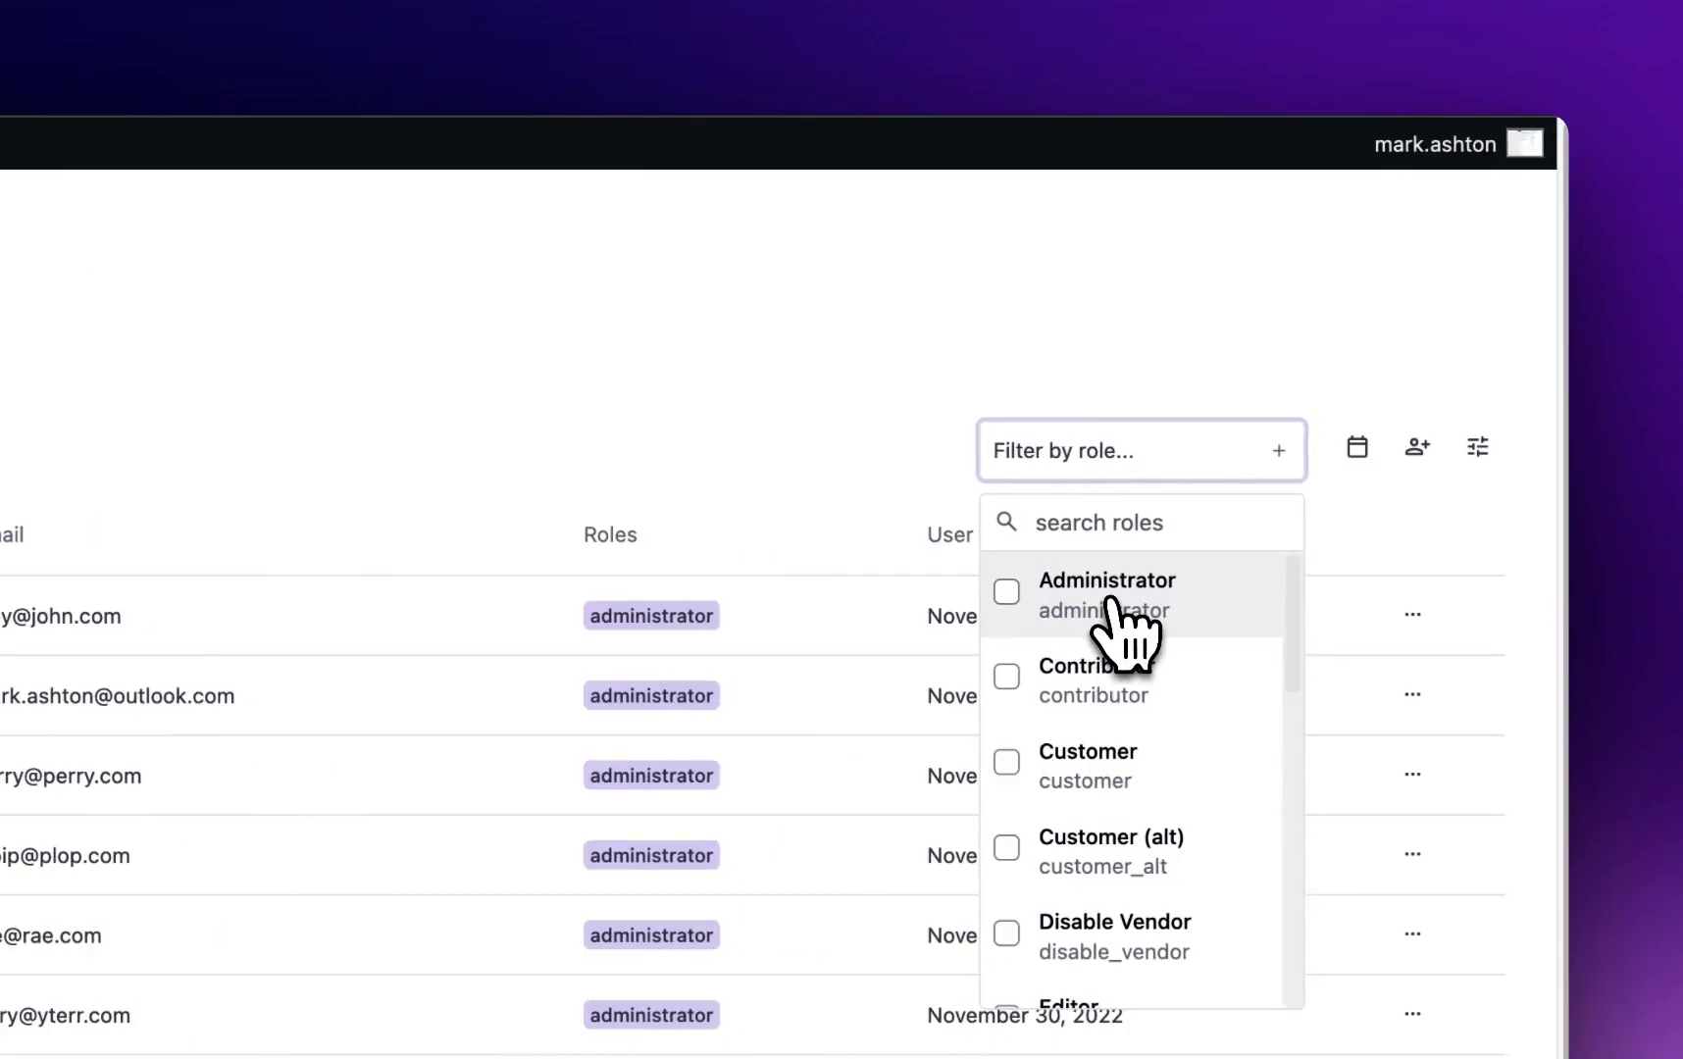
{"action": "left_click", "coordinate": [1355, 447]}
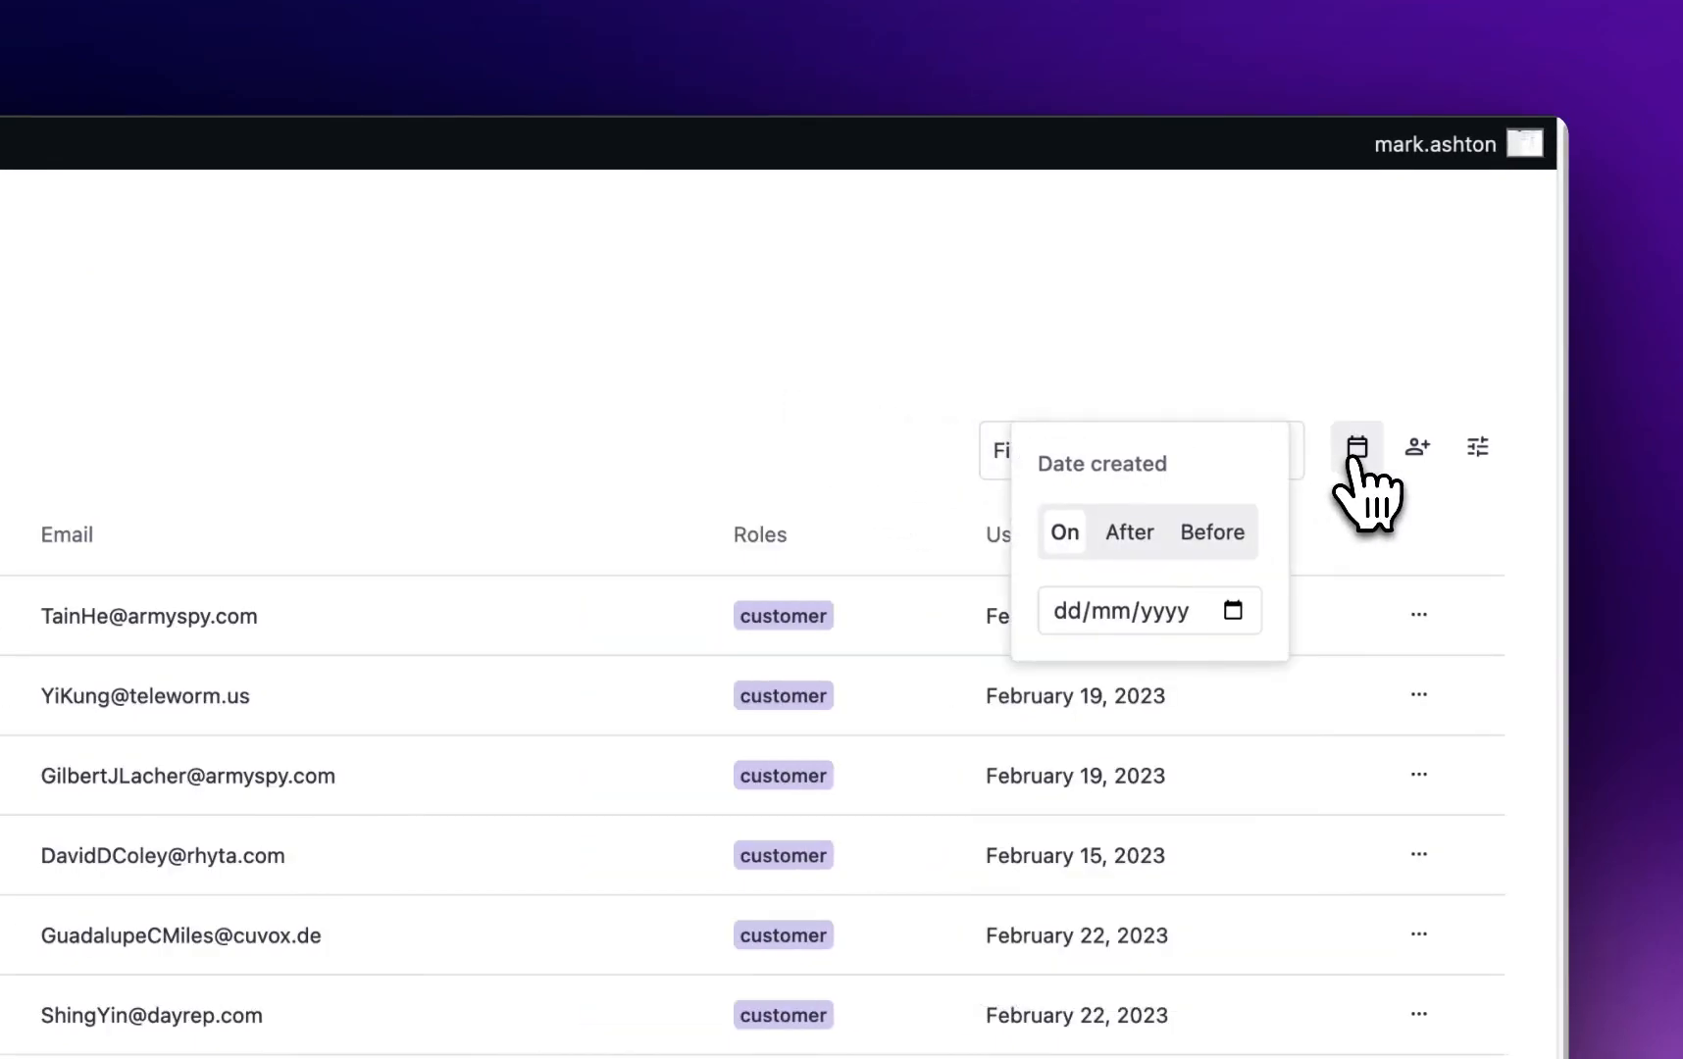
{"action": "mouse_move", "coordinate": [1245, 482]}
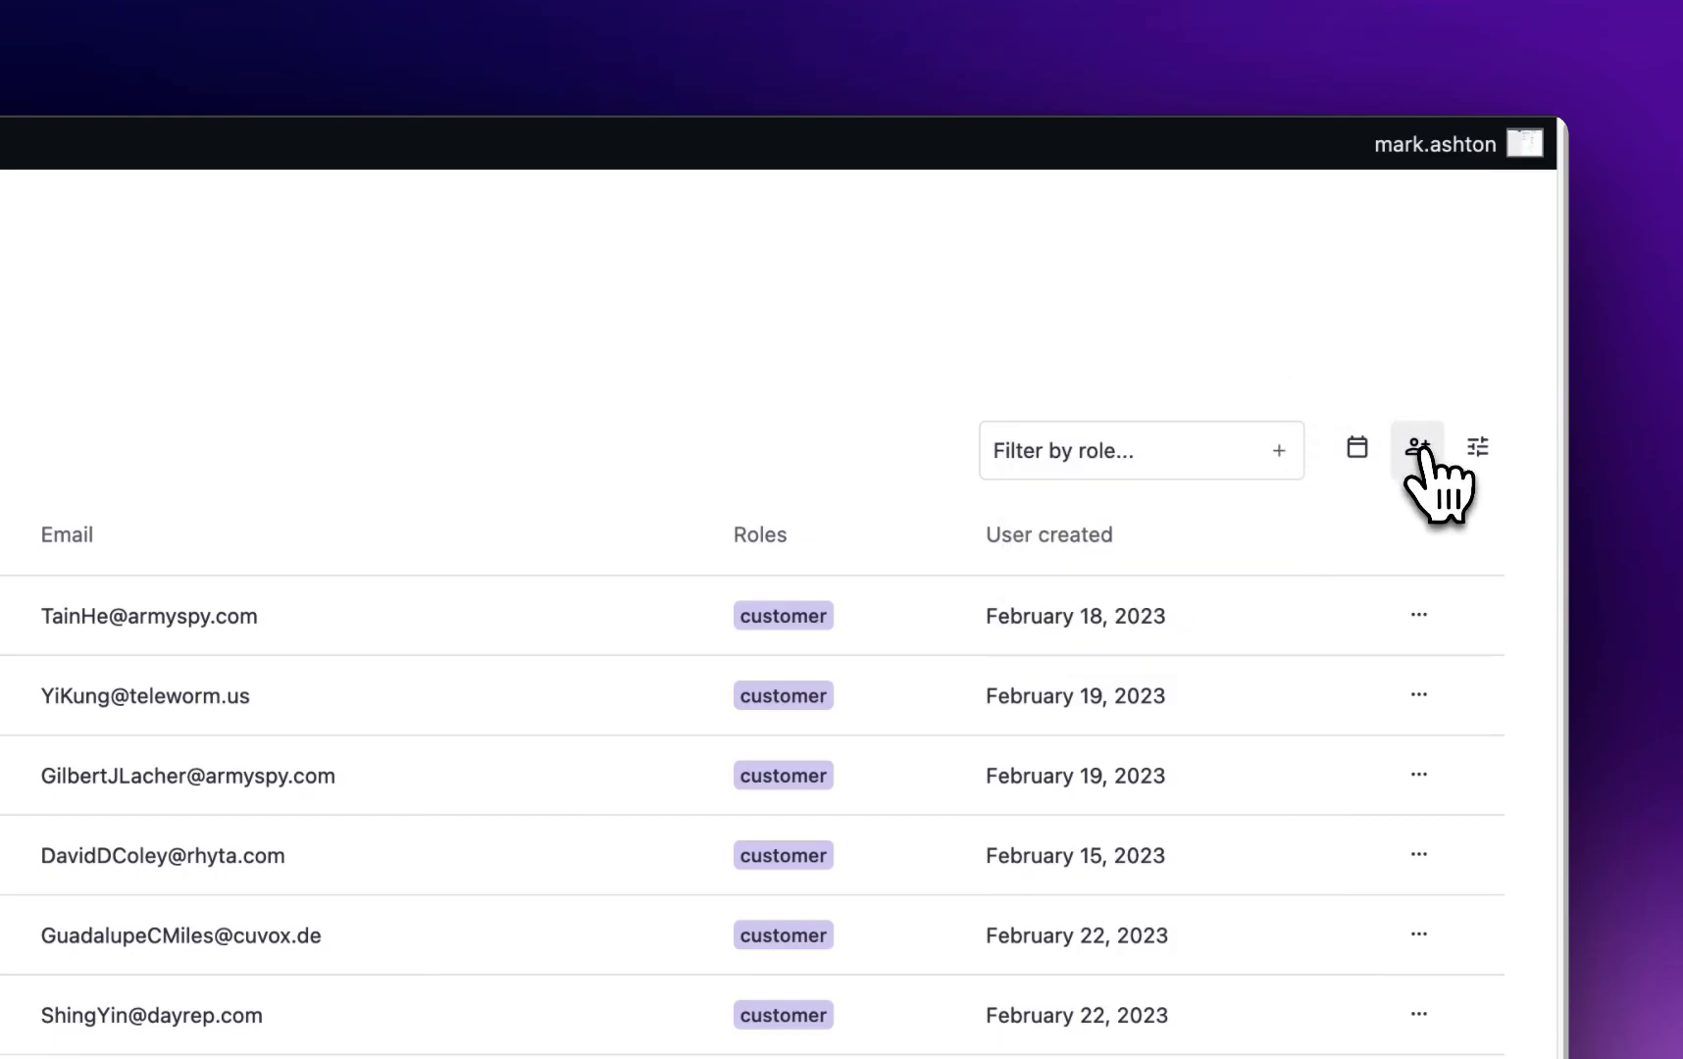
{"action": "left_click", "coordinate": [1416, 450]}
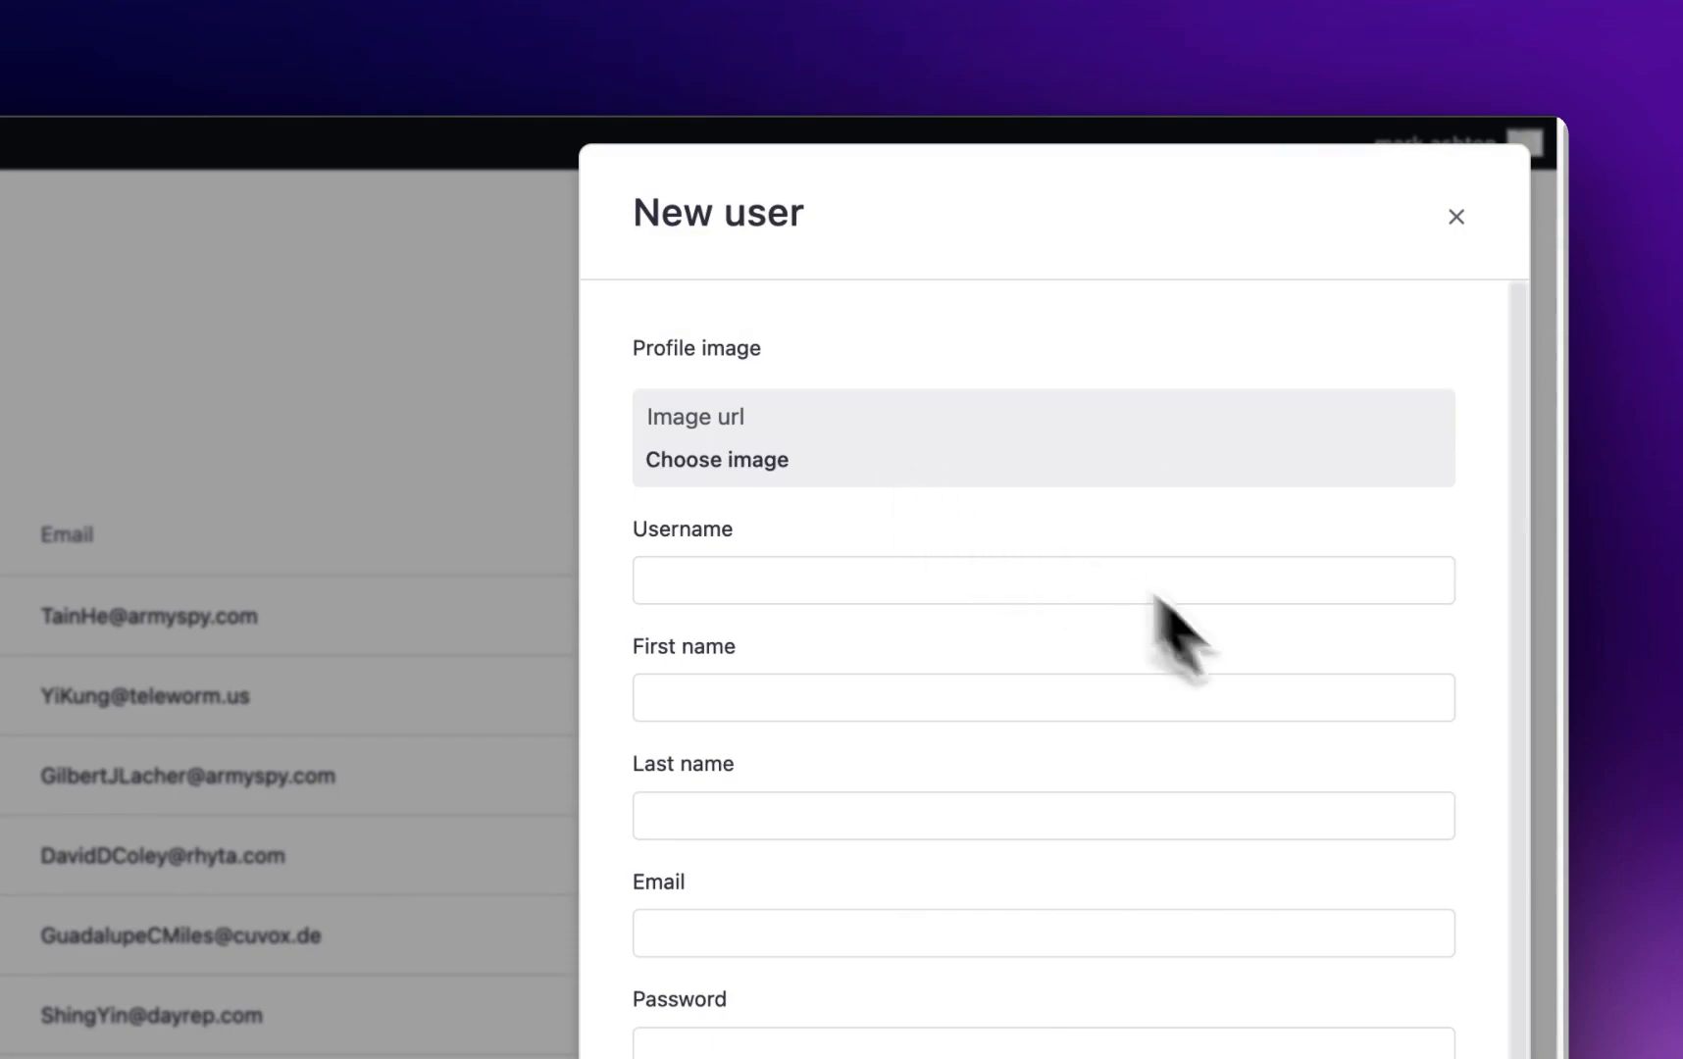
{"action": "mouse_move", "coordinate": [1455, 217]}
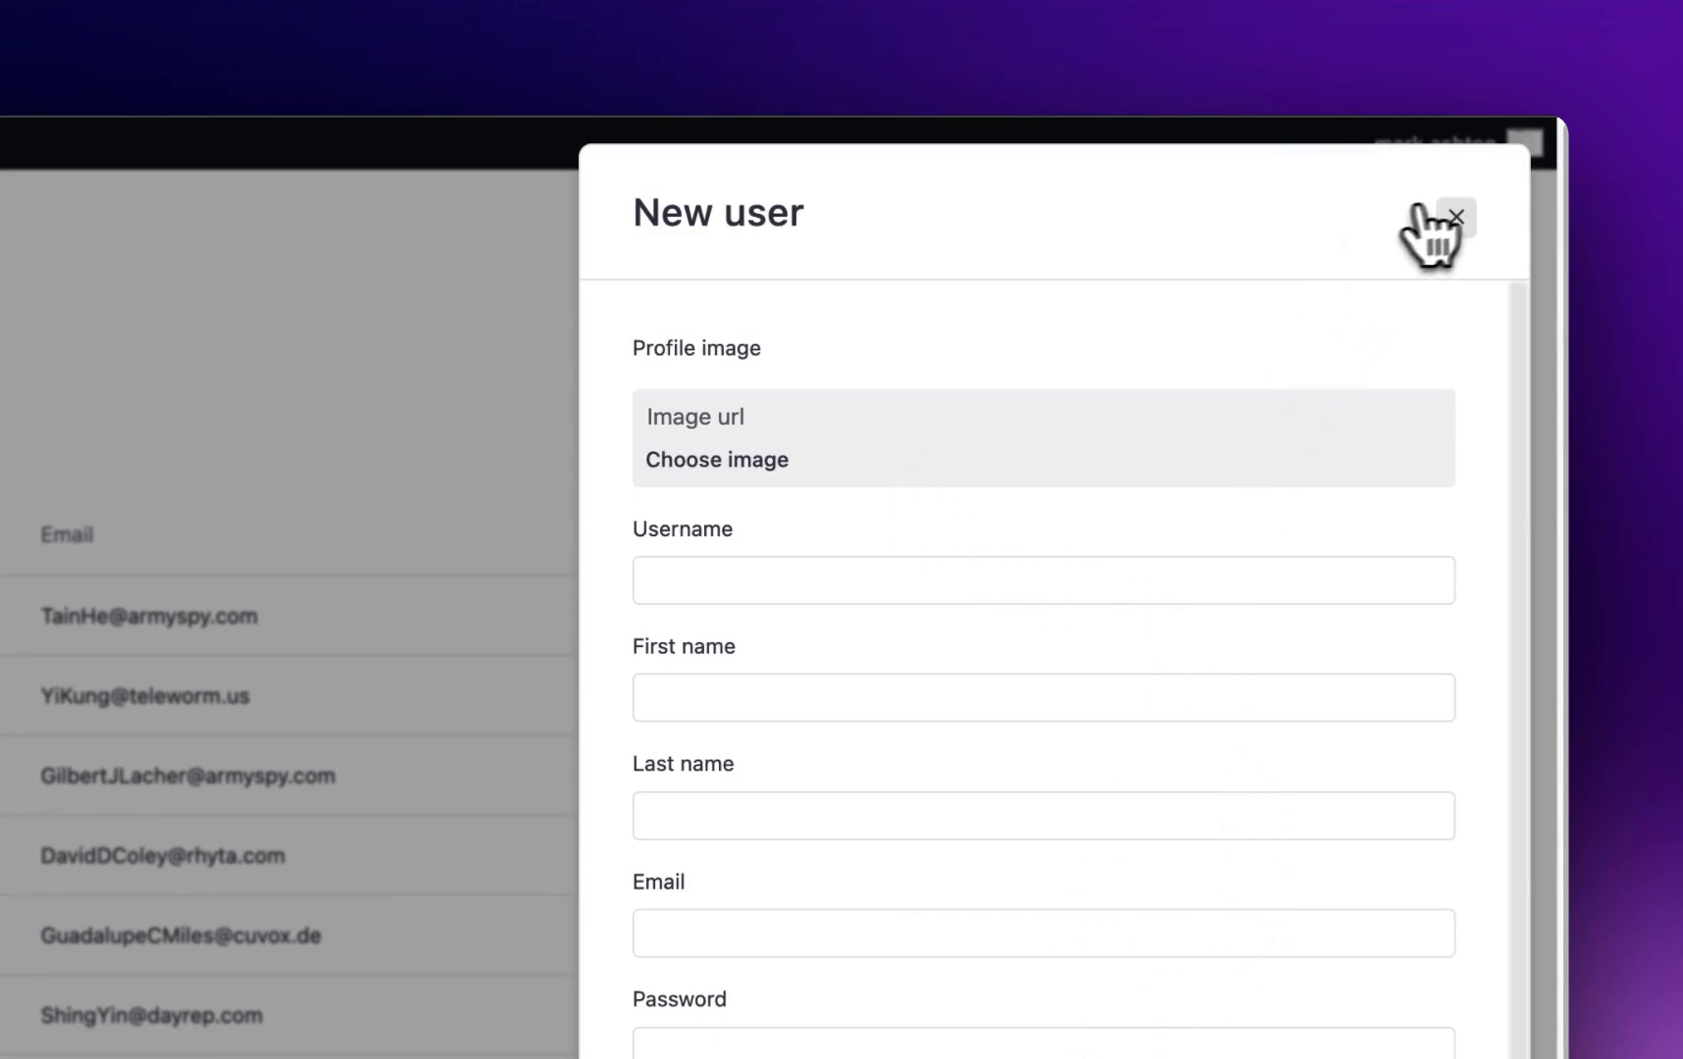
{"action": "left_click", "coordinate": [1458, 215]}
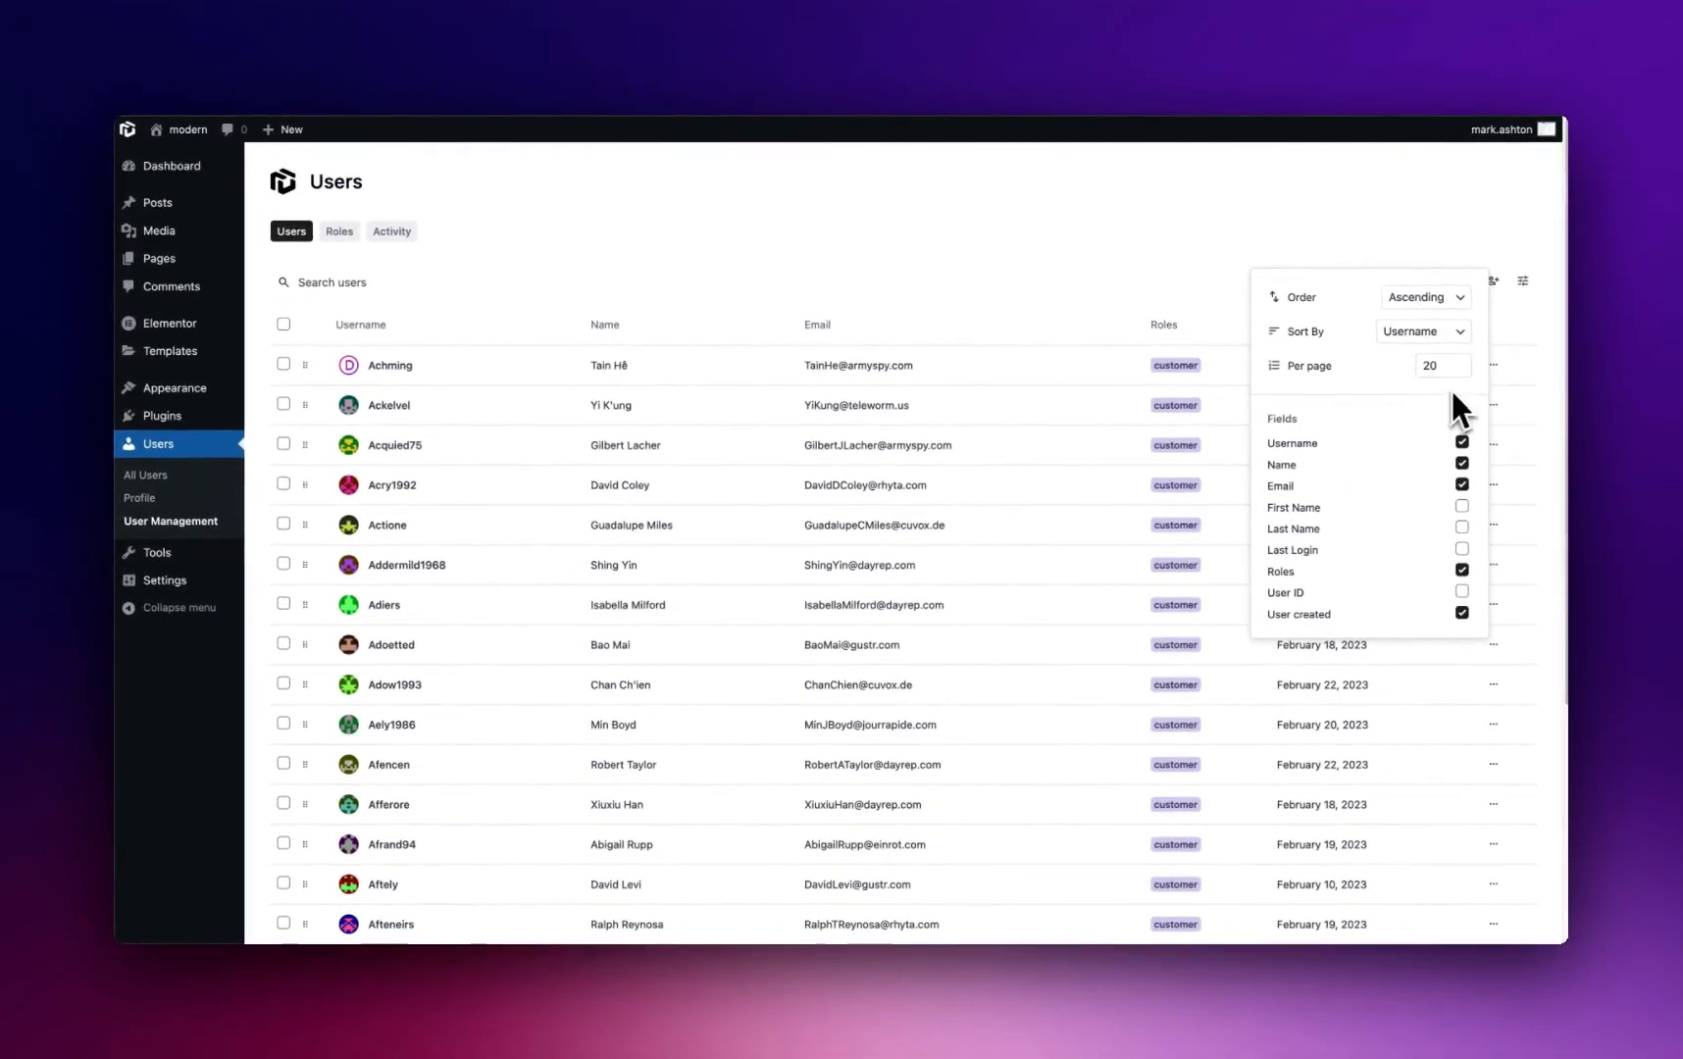
{"action": "mouse_move", "coordinate": [810, 256]}
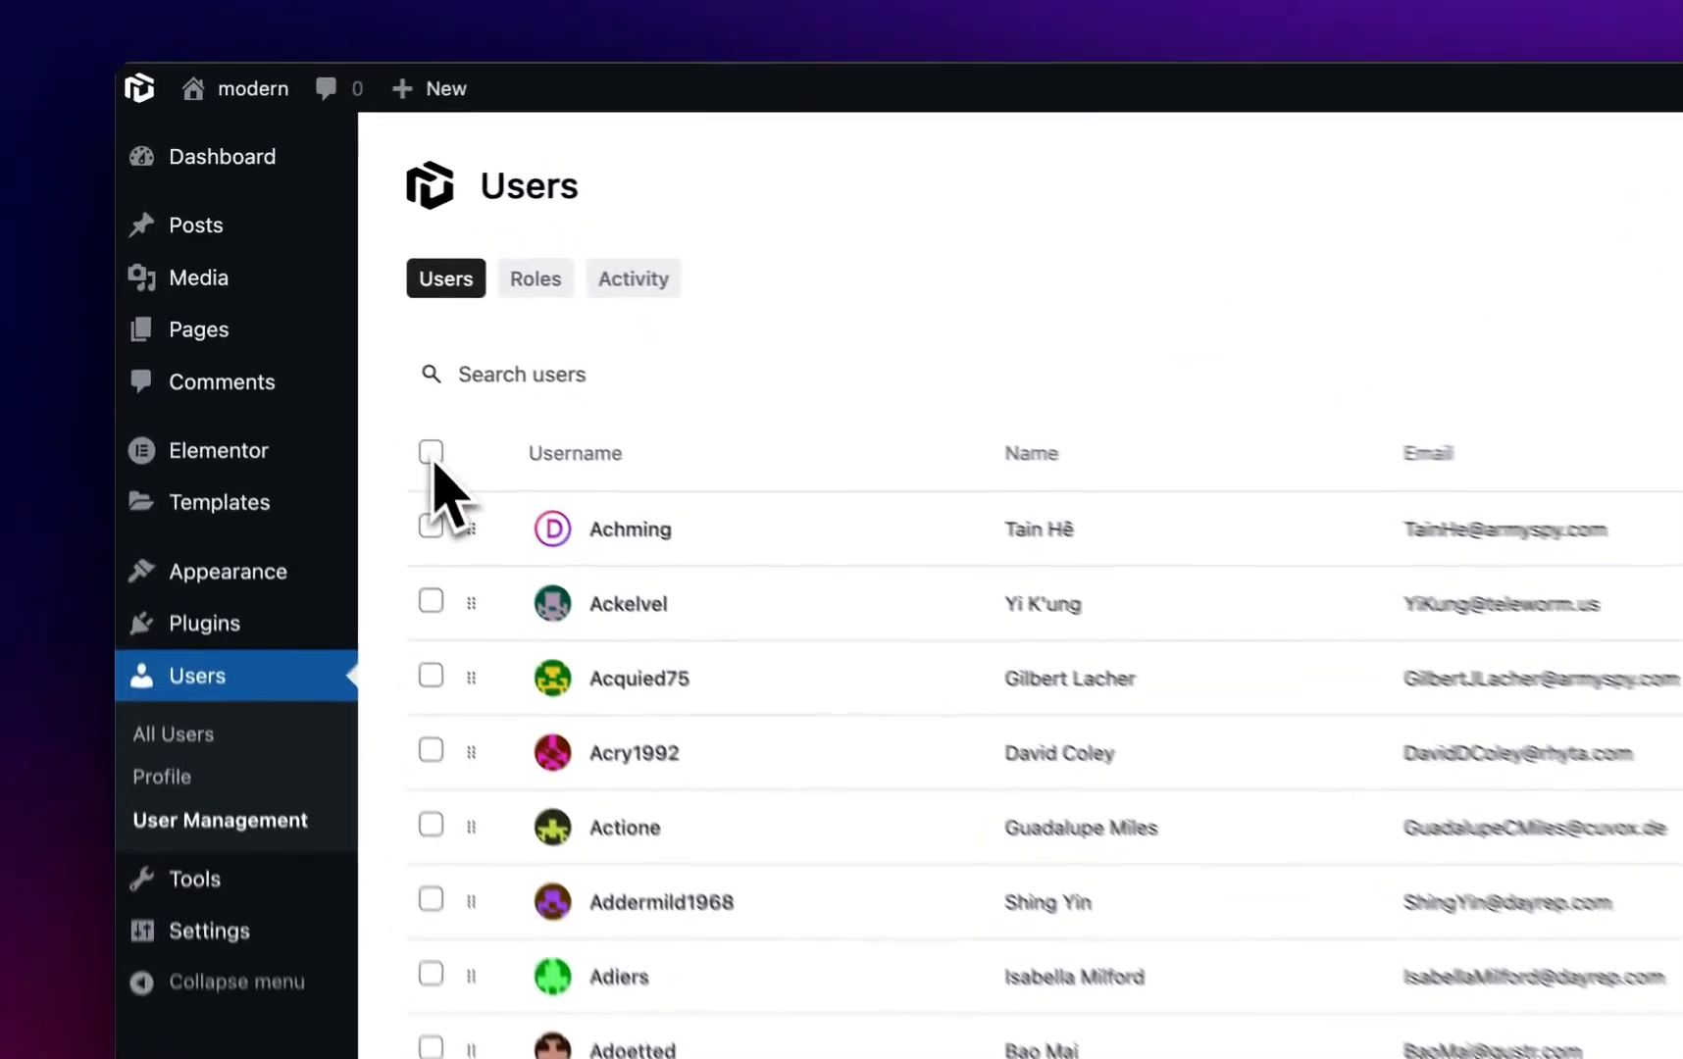
{"action": "left_click", "coordinate": [430, 451]}
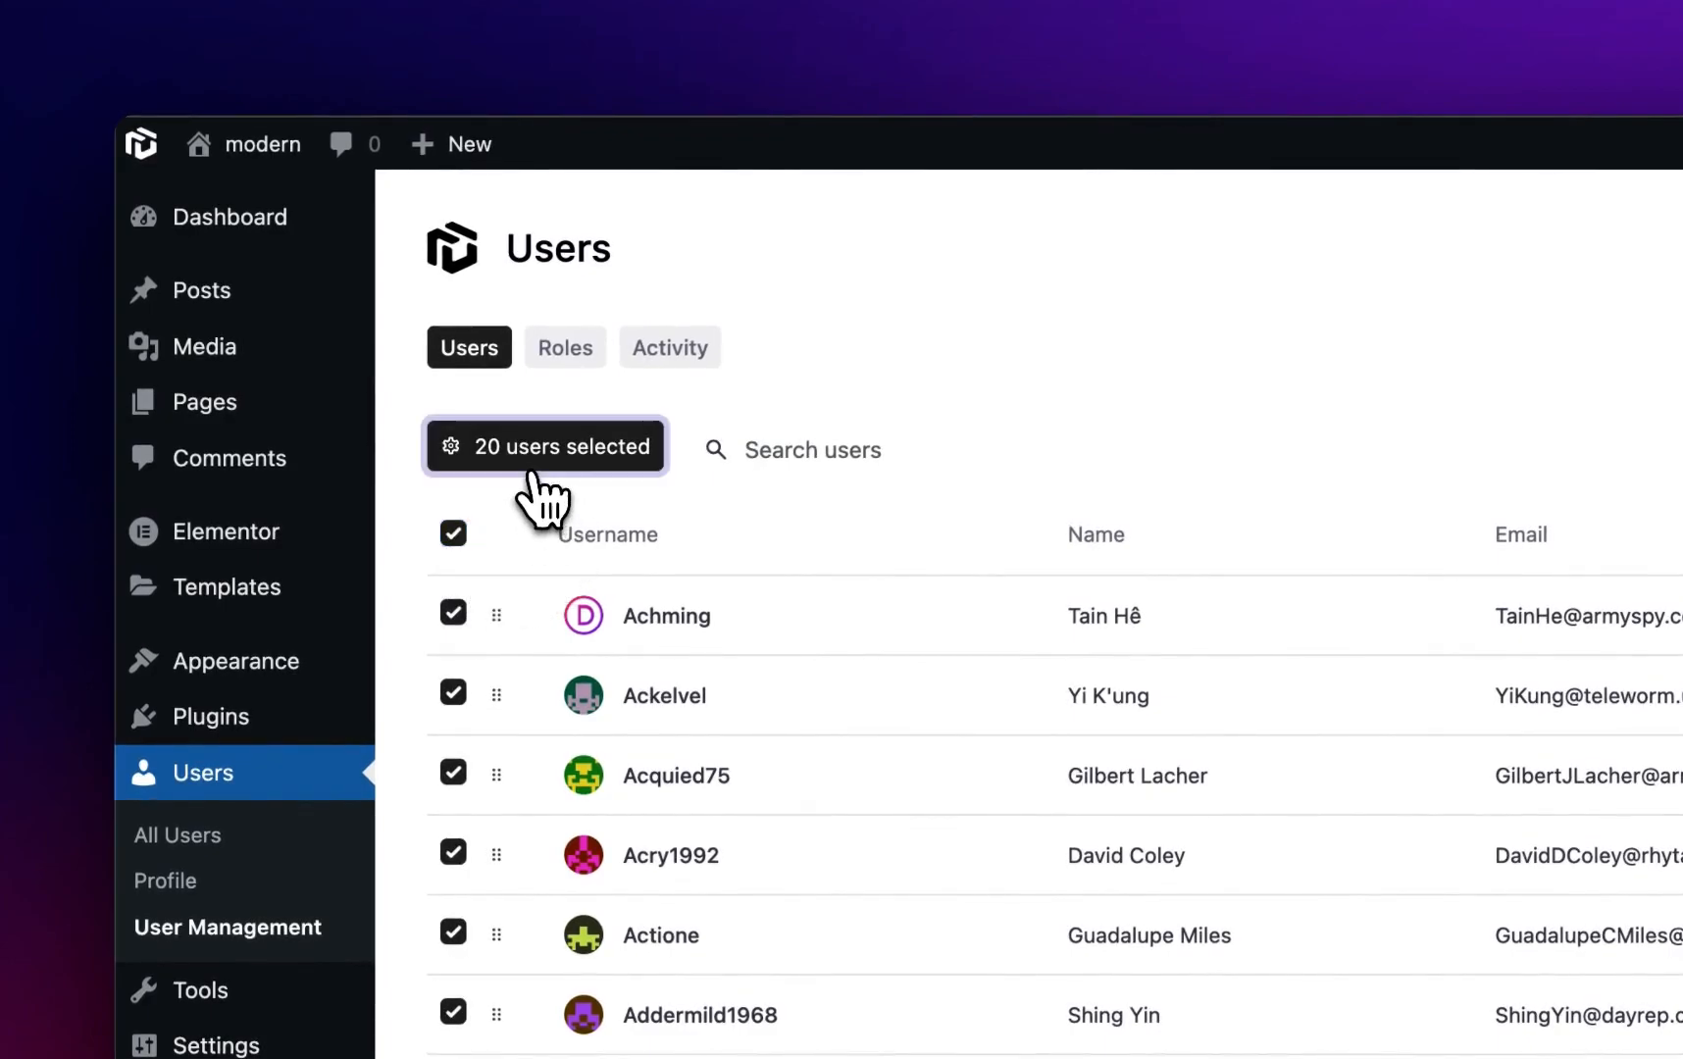
{"action": "left_click", "coordinate": [543, 447]}
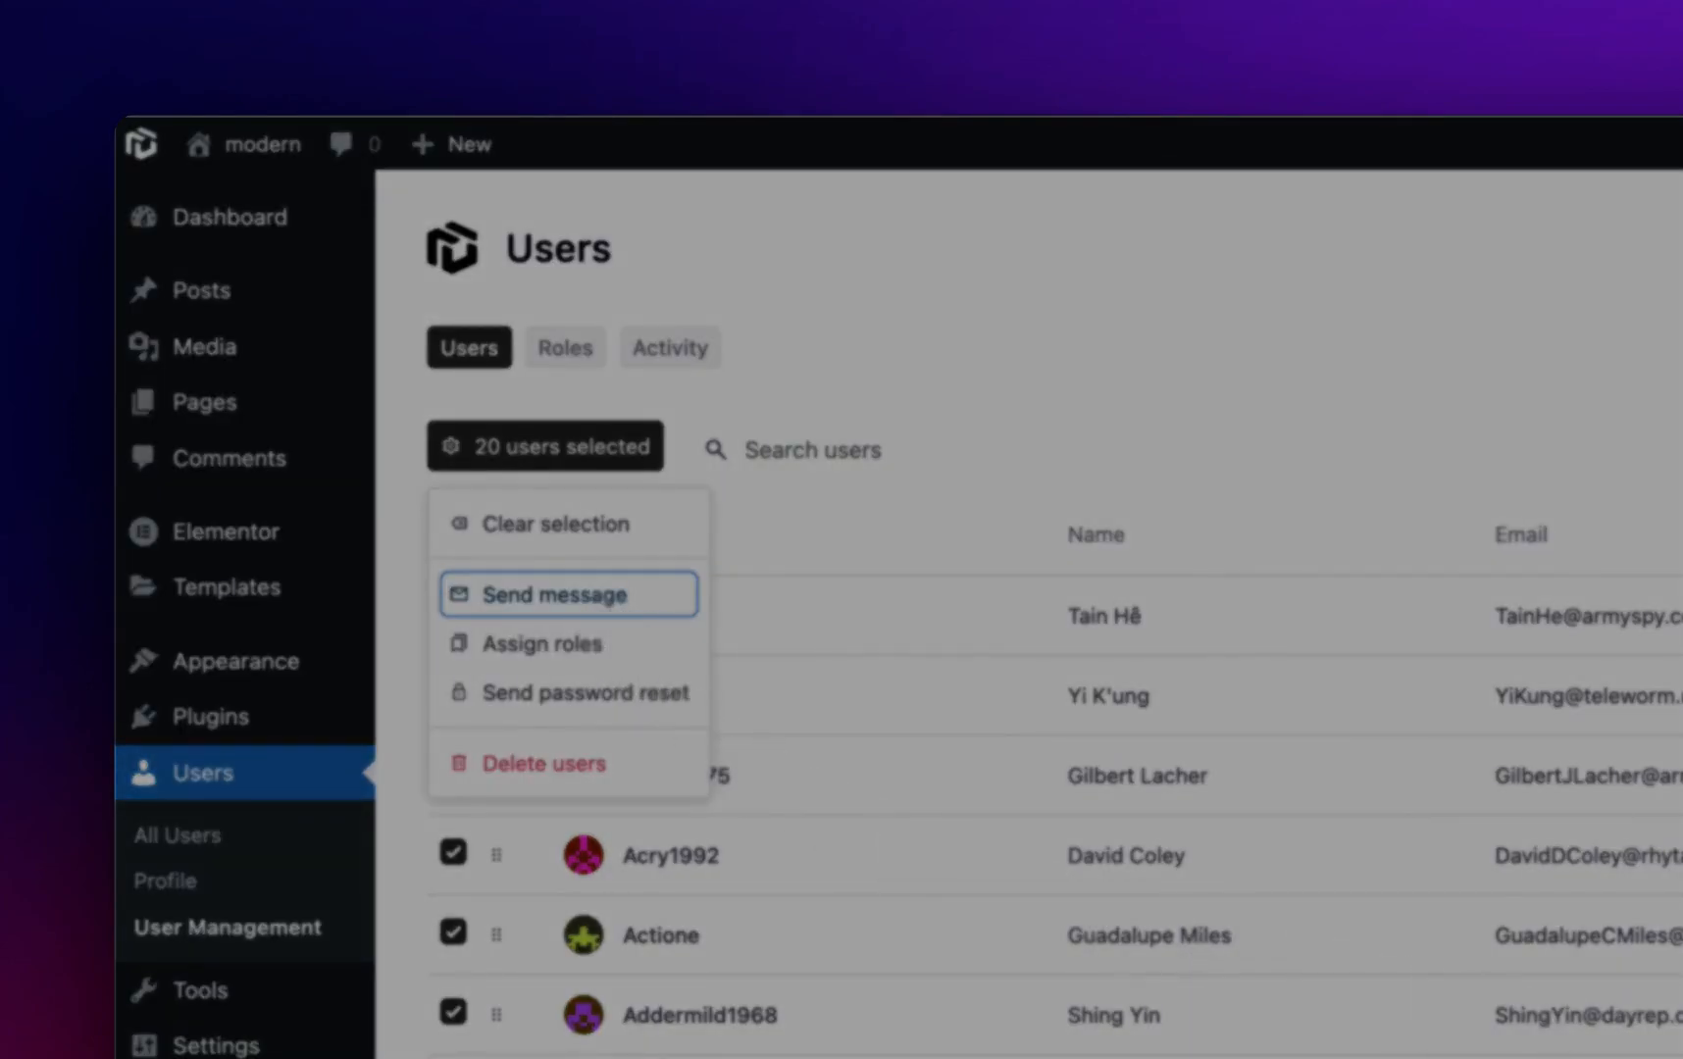
{"action": "left_click", "coordinate": [555, 594]}
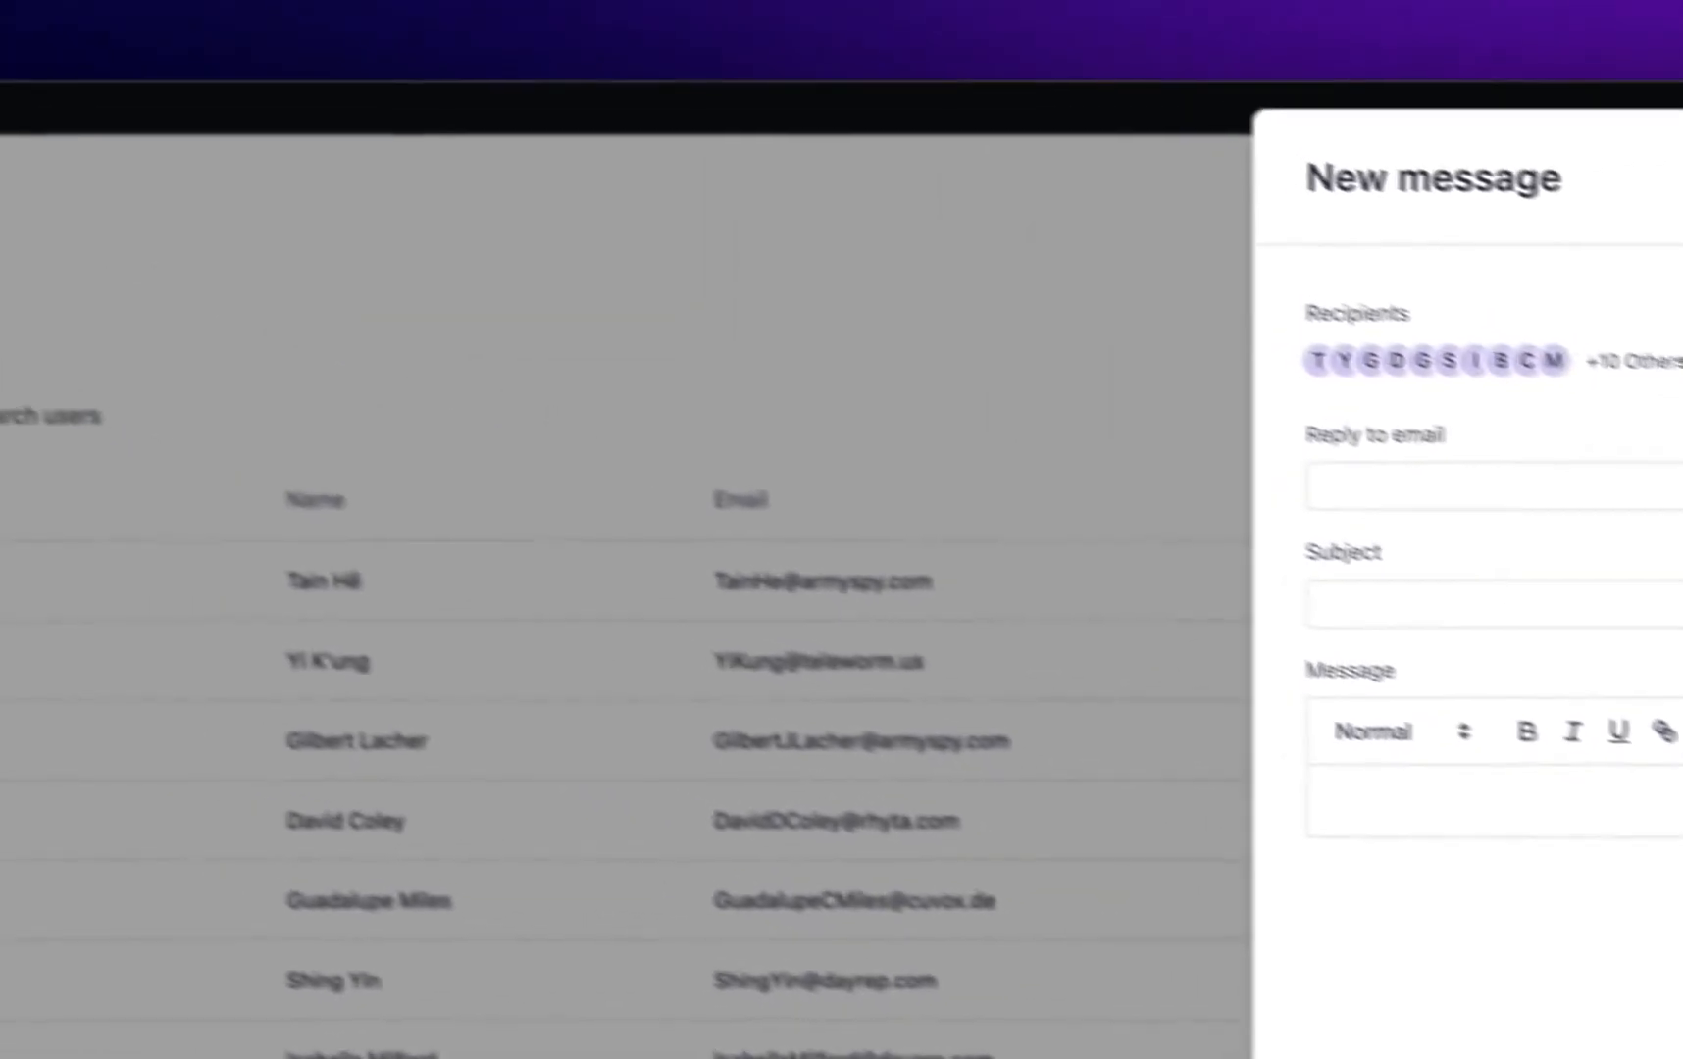
{"action": "left_click", "coordinate": [543, 438]}
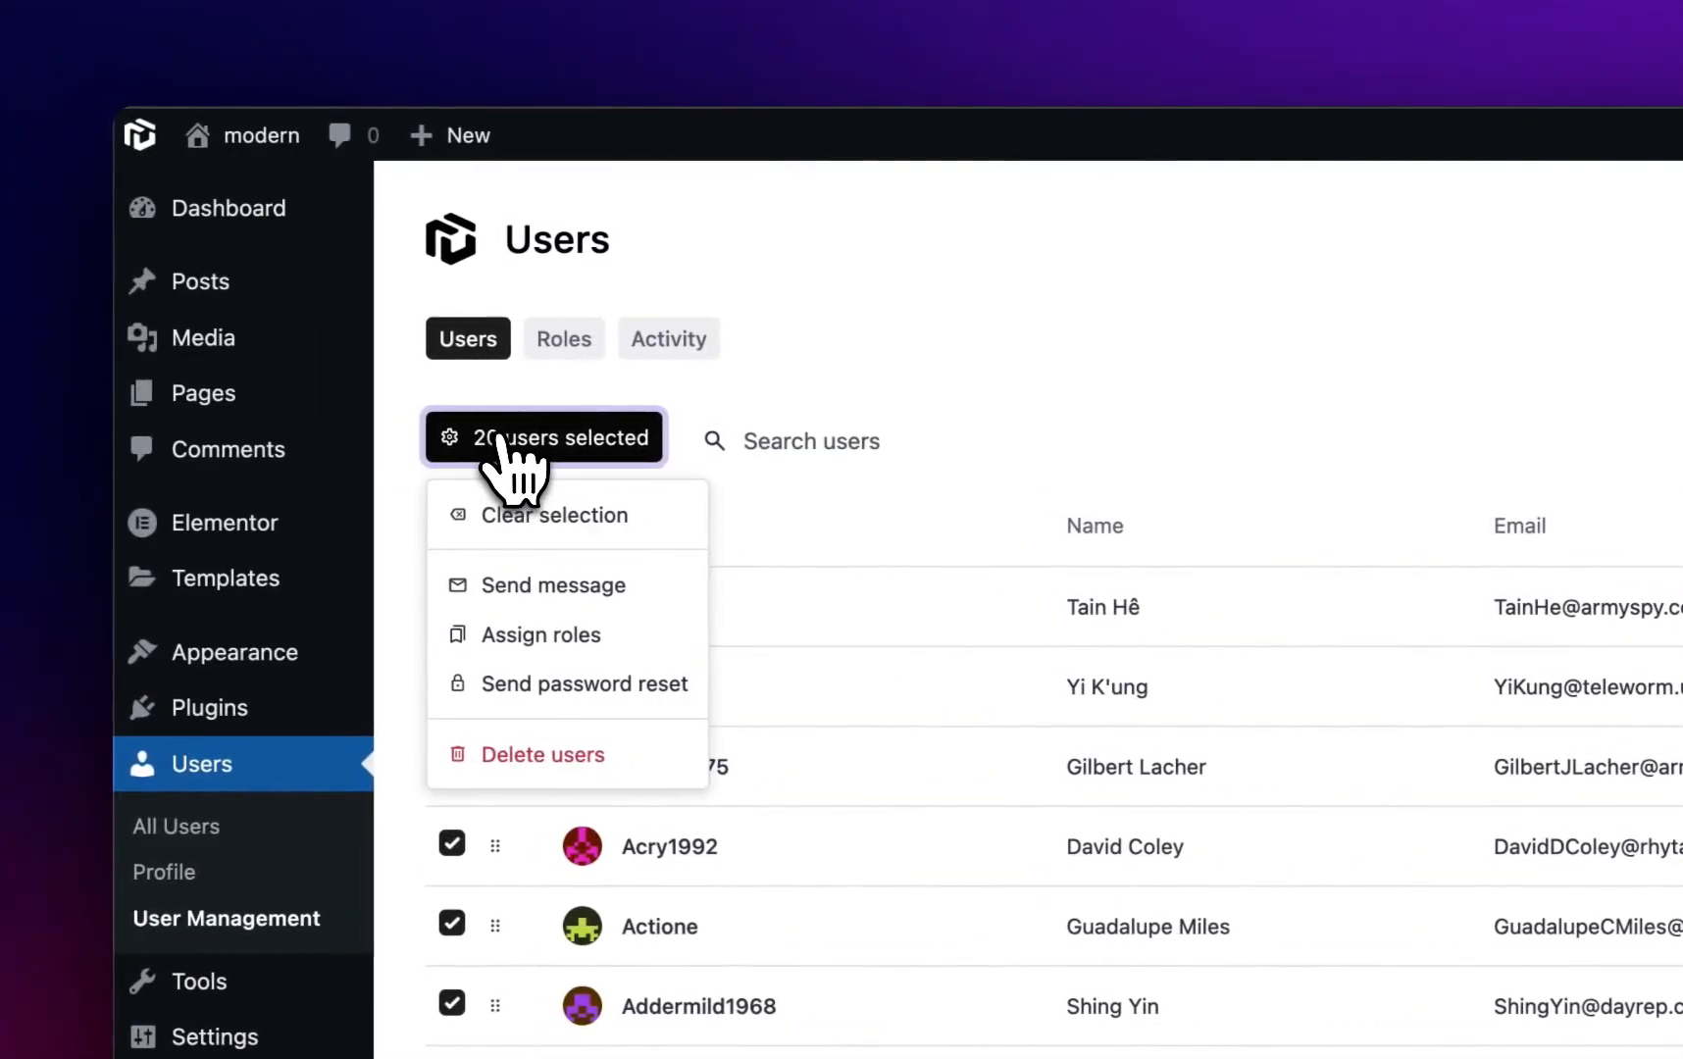
{"action": "left_click", "coordinate": [542, 633]}
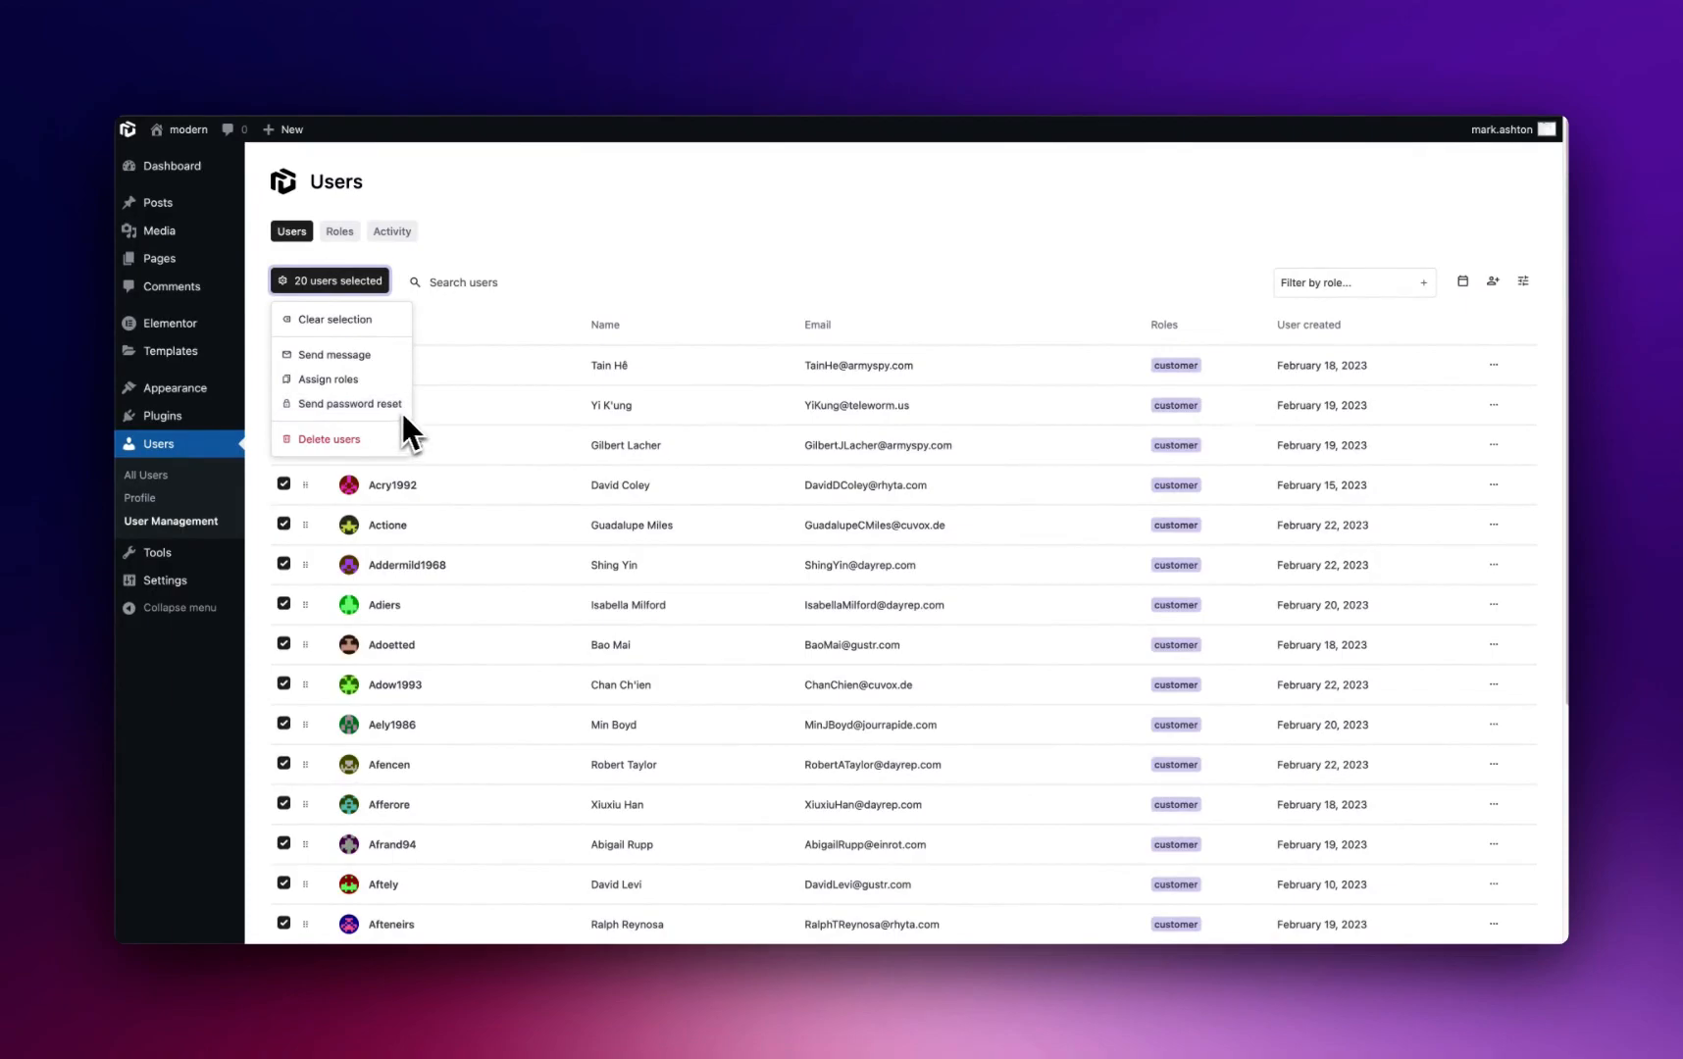
{"action": "mouse_move", "coordinate": [359, 439]}
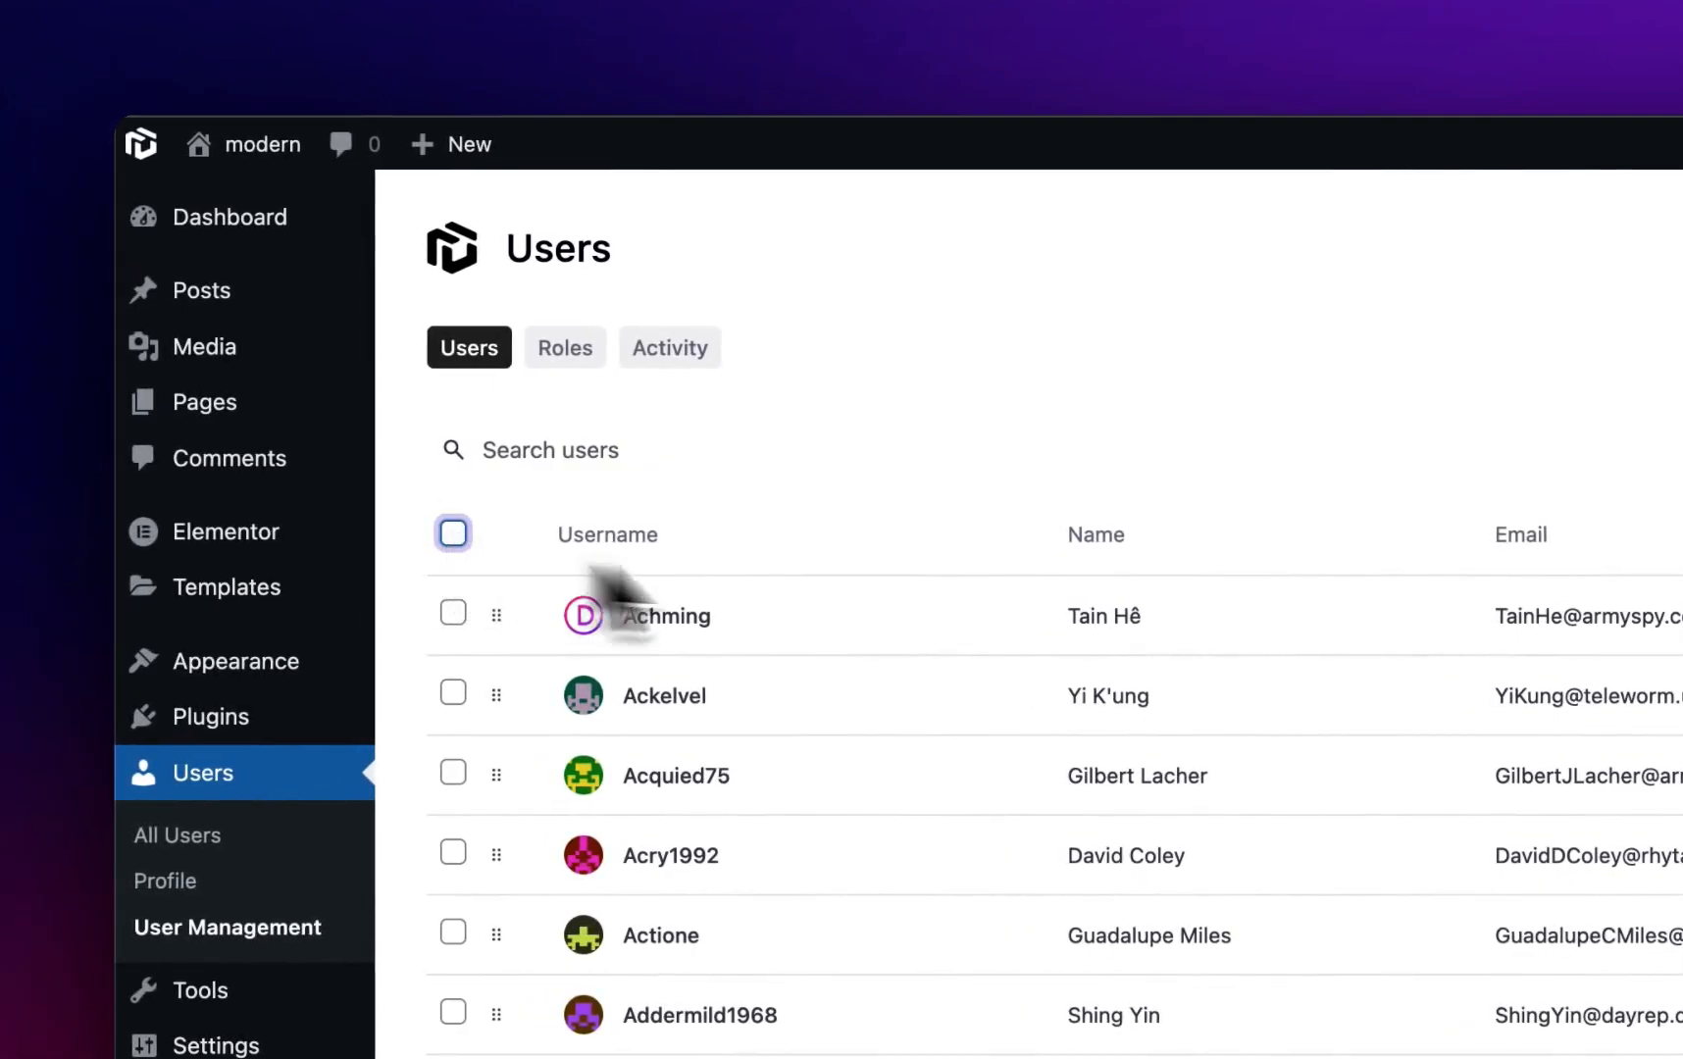
{"action": "scroll", "scroll_direction": "up", "scroll_amount": 3}
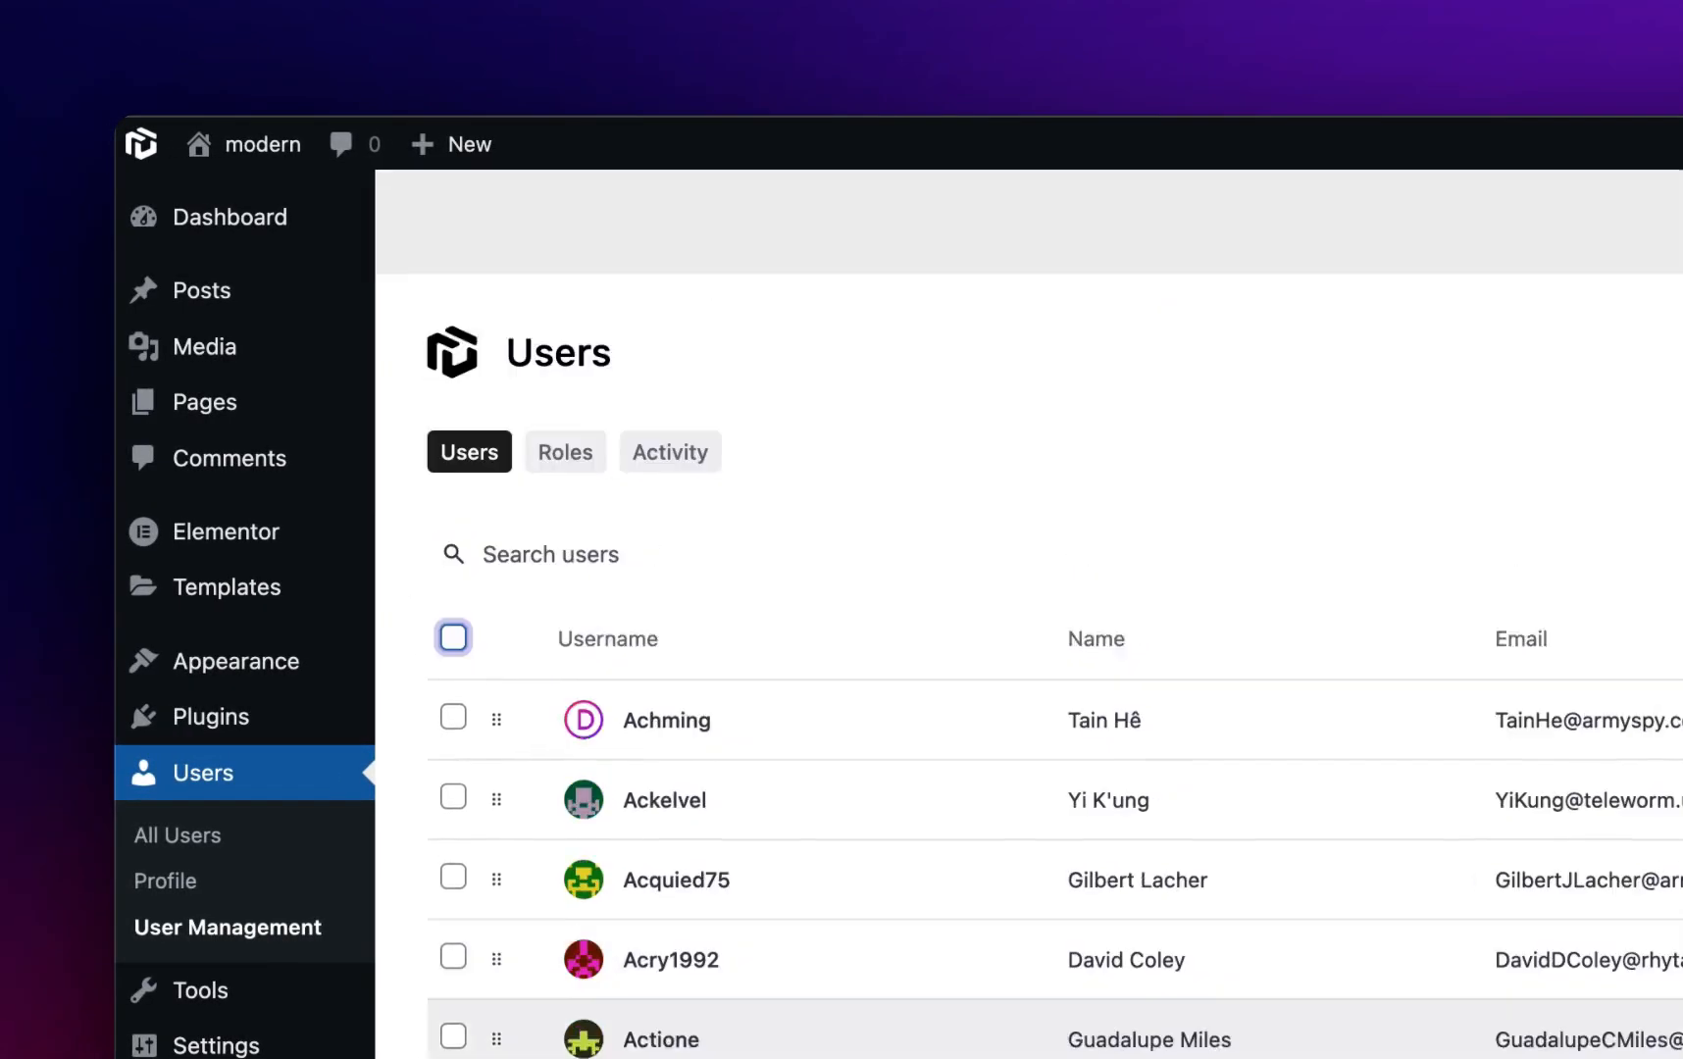
{"action": "left_click", "coordinate": [565, 451]}
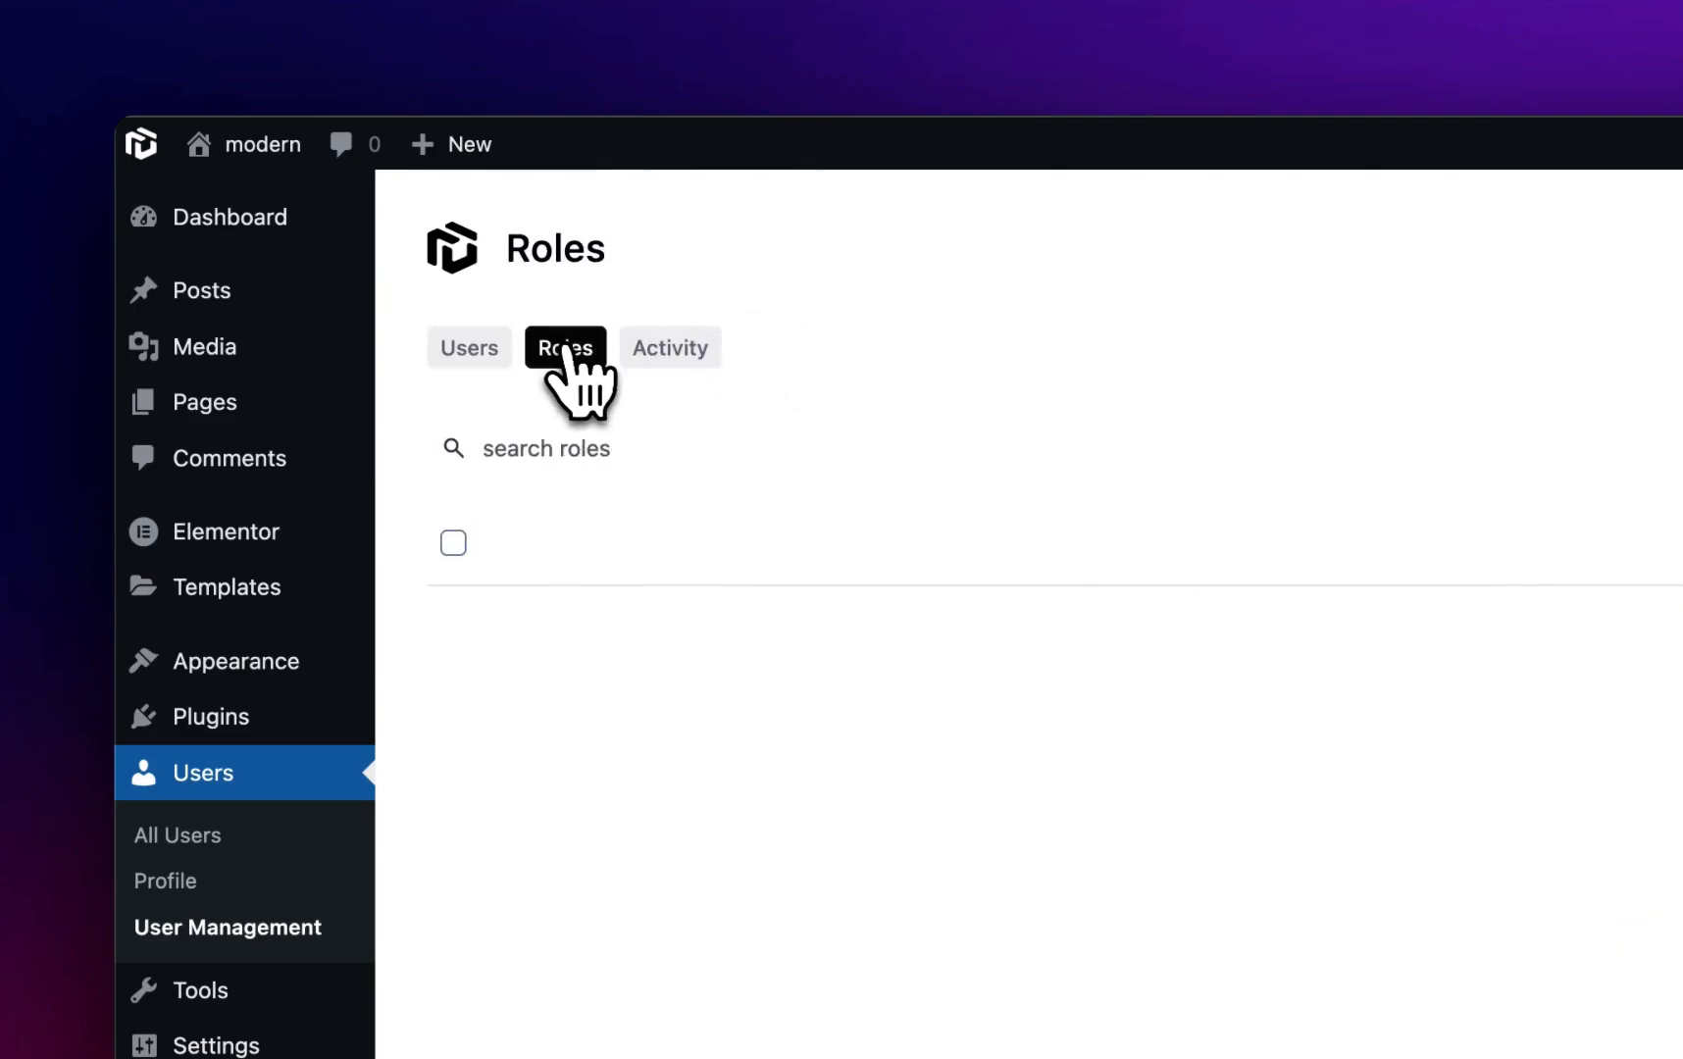
{"action": "left_click", "coordinate": [565, 348]}
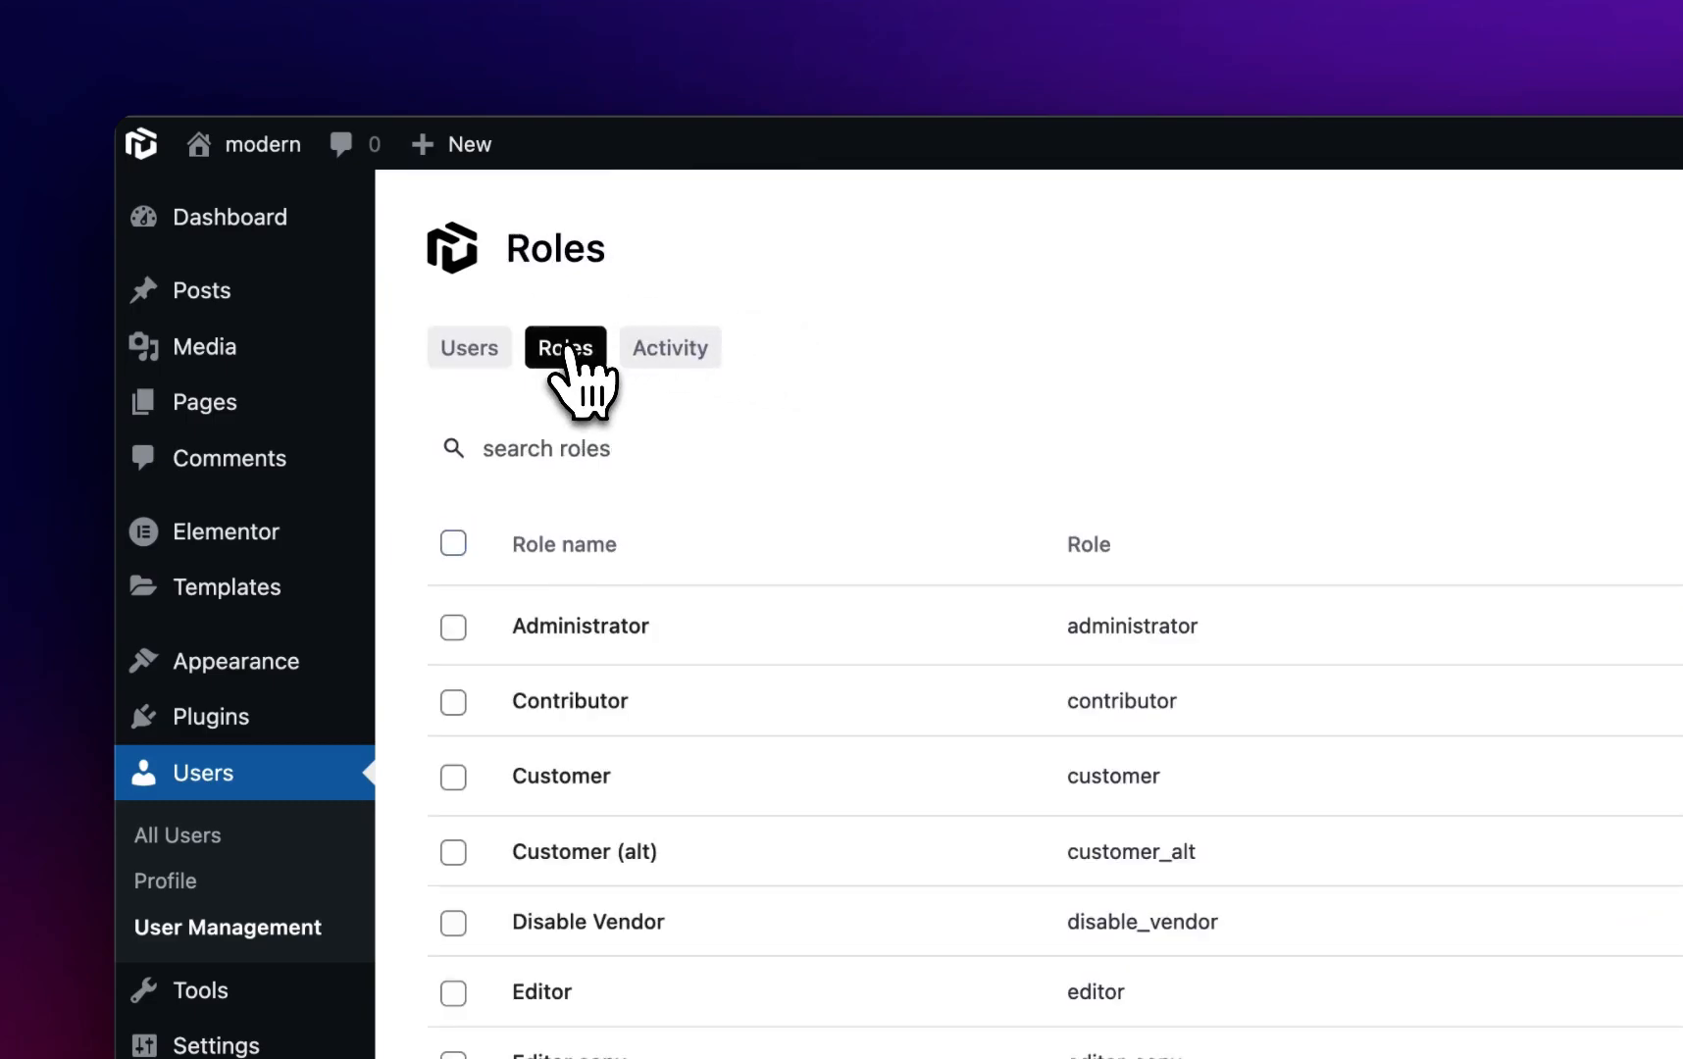
{"action": "mouse_move", "coordinate": [810, 657]}
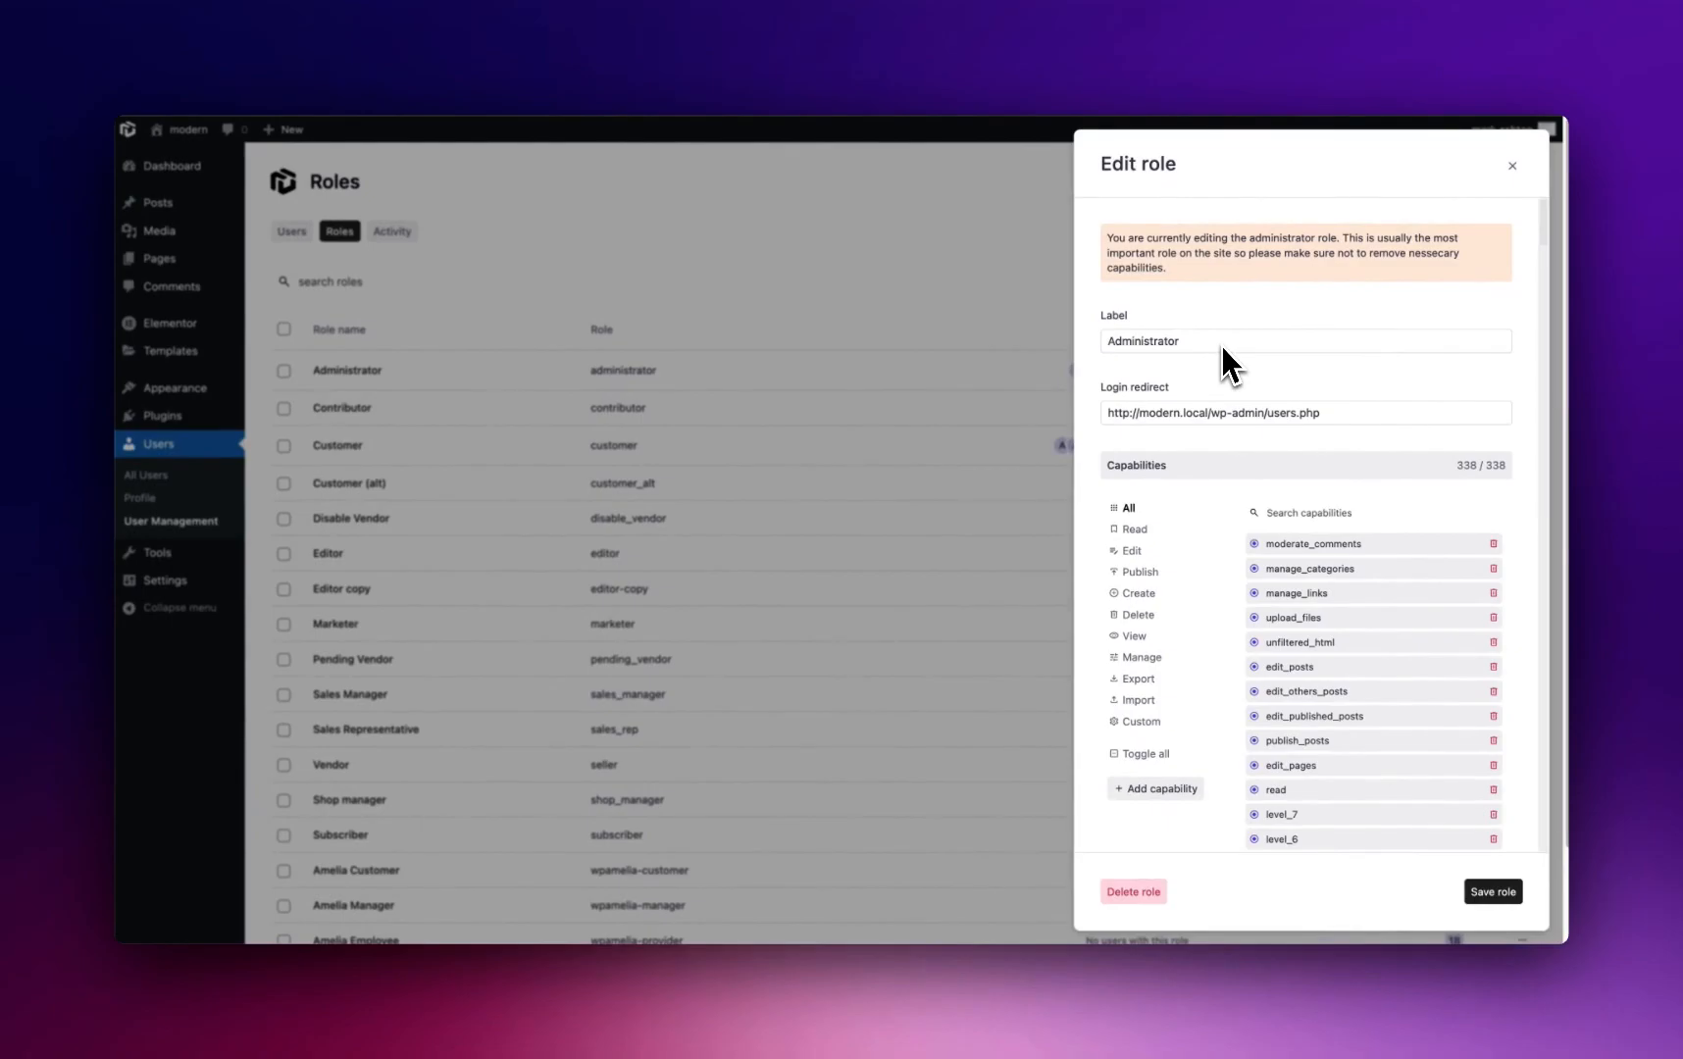
{"action": "mouse_move", "coordinate": [1141, 397]}
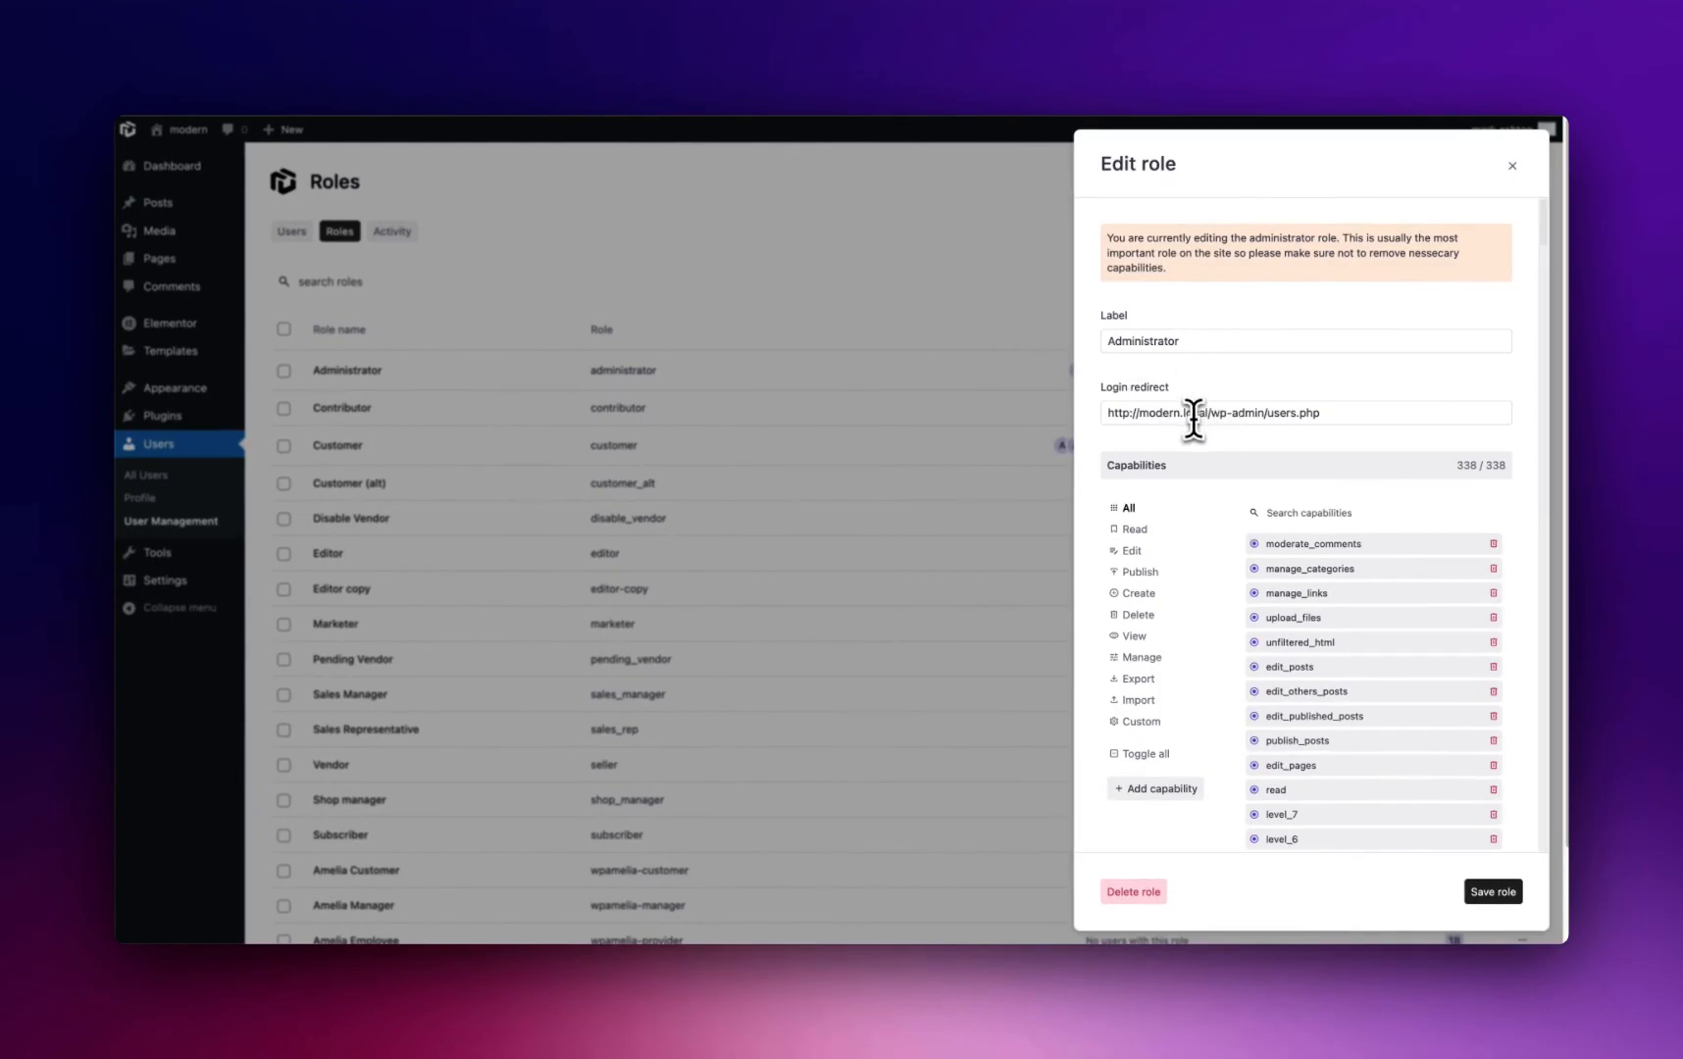
{"action": "left_click", "coordinate": [1191, 412]}
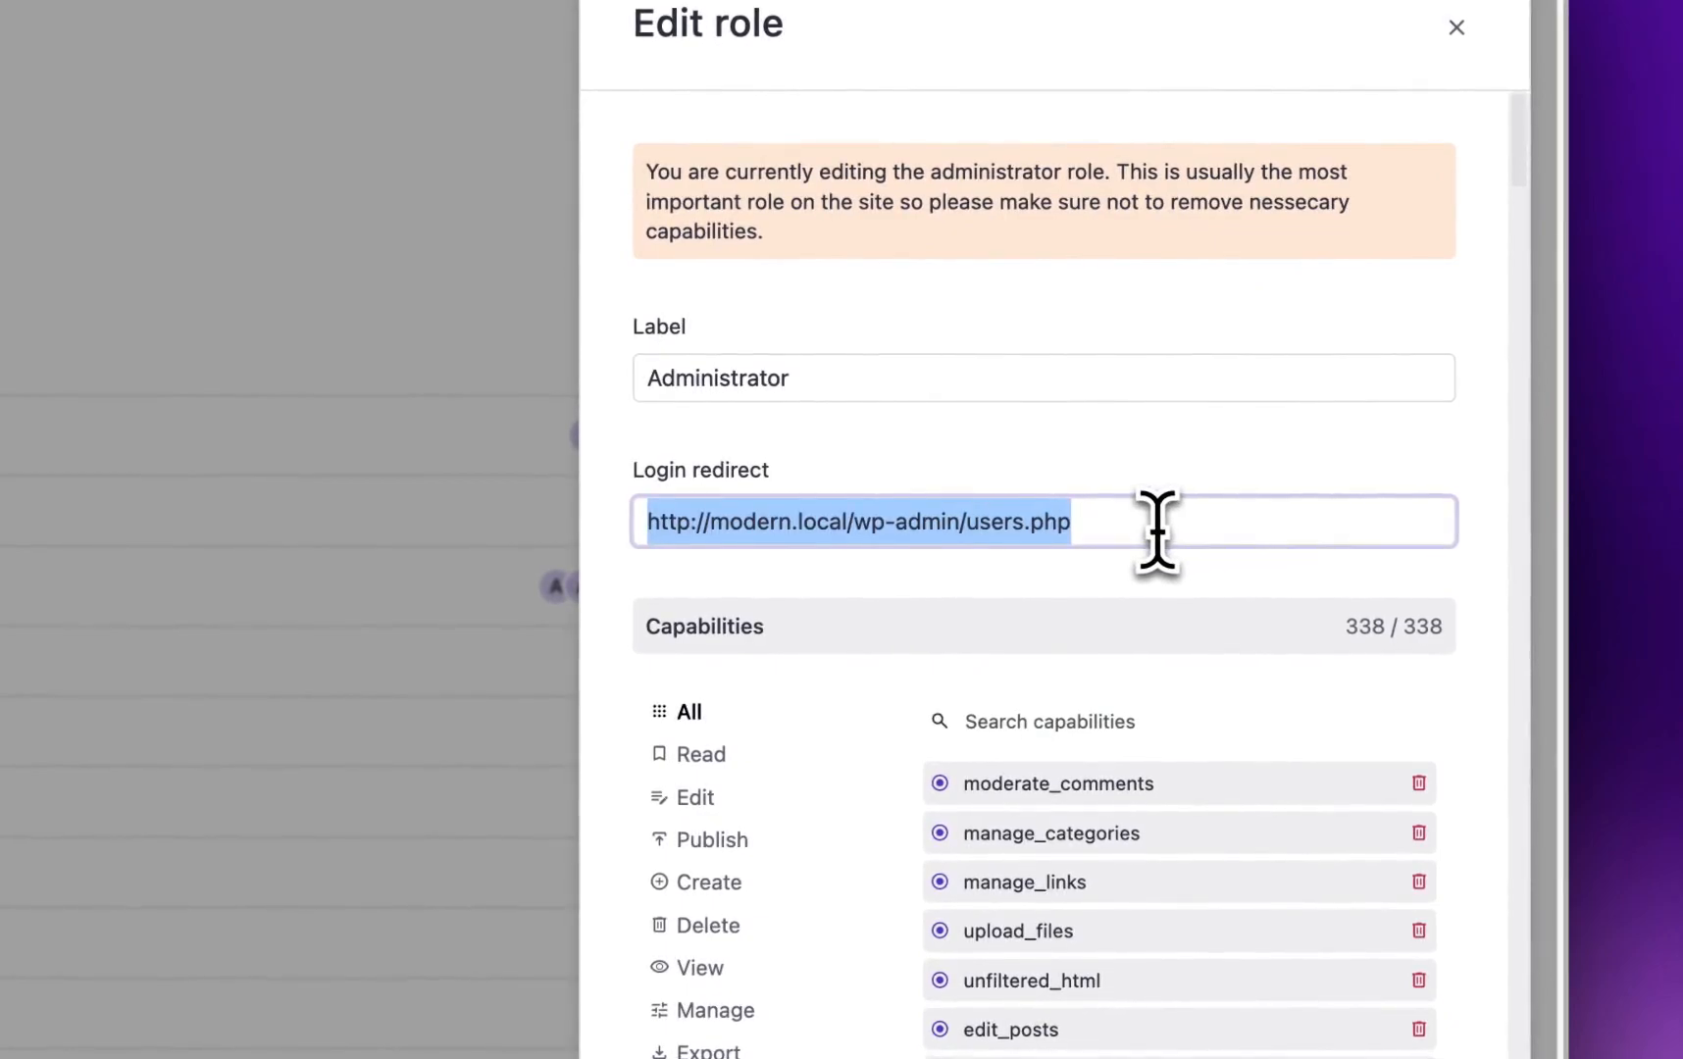
{"action": "mouse_move", "coordinate": [553, 838]}
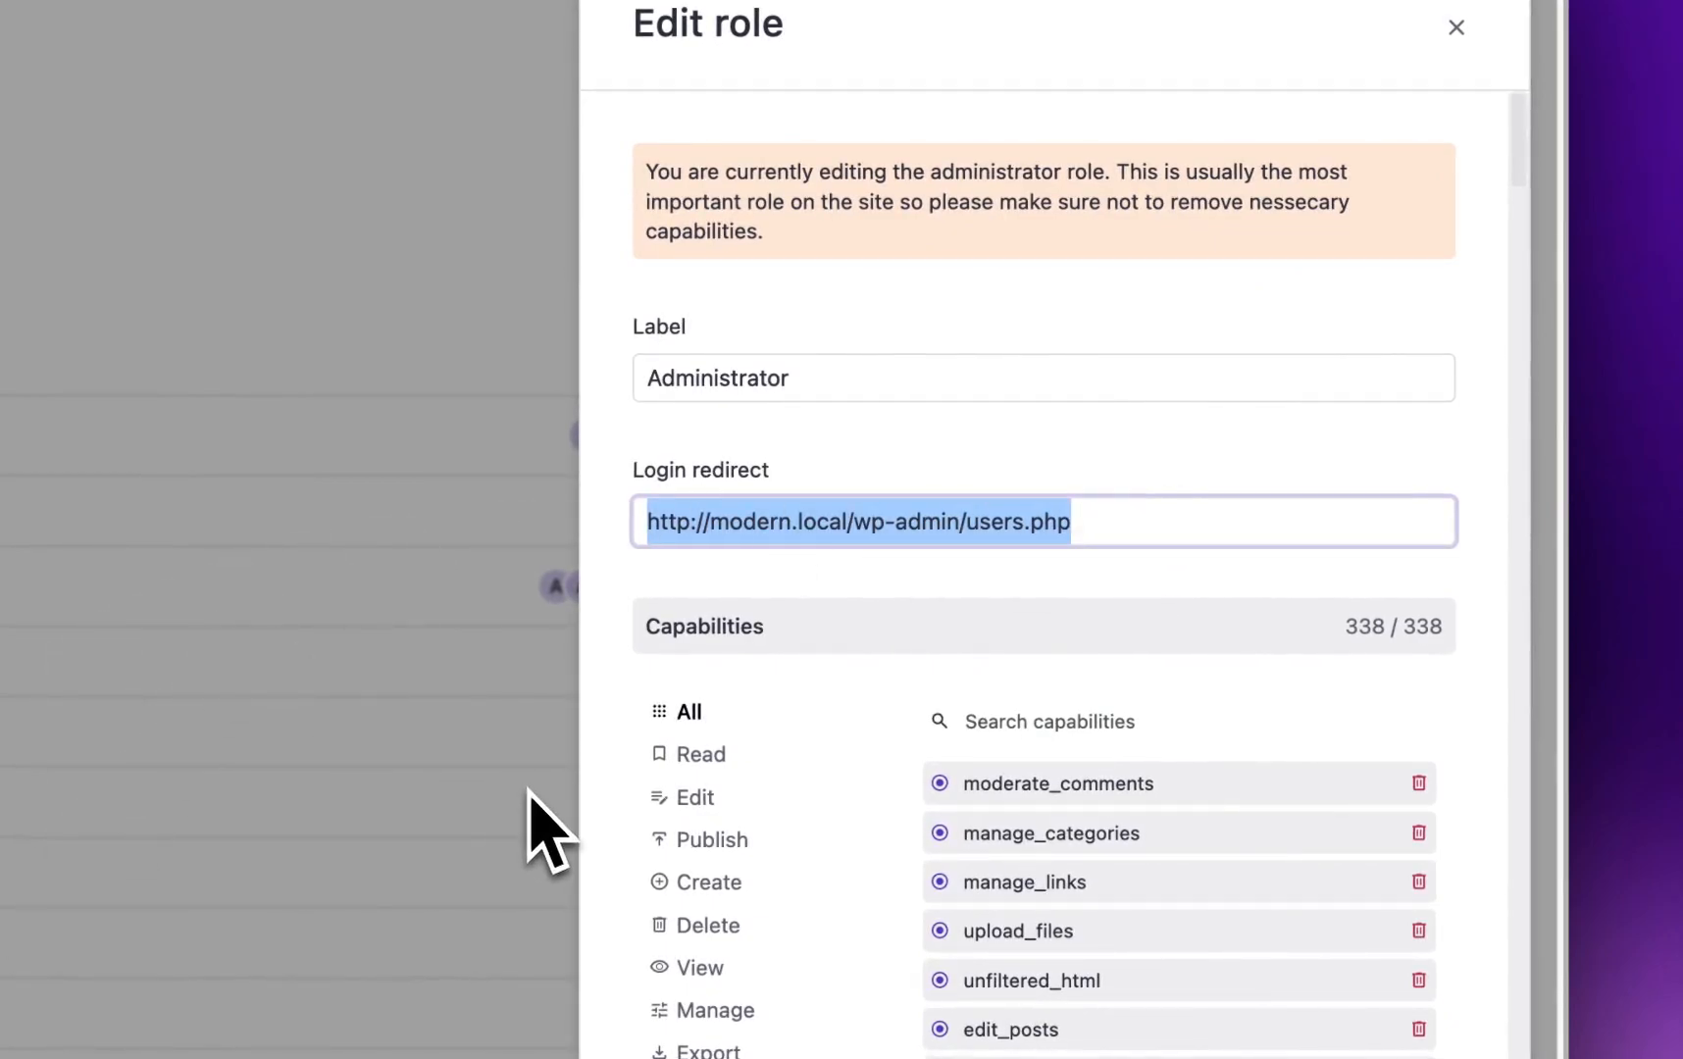
{"action": "left_click", "coordinate": [1041, 522]}
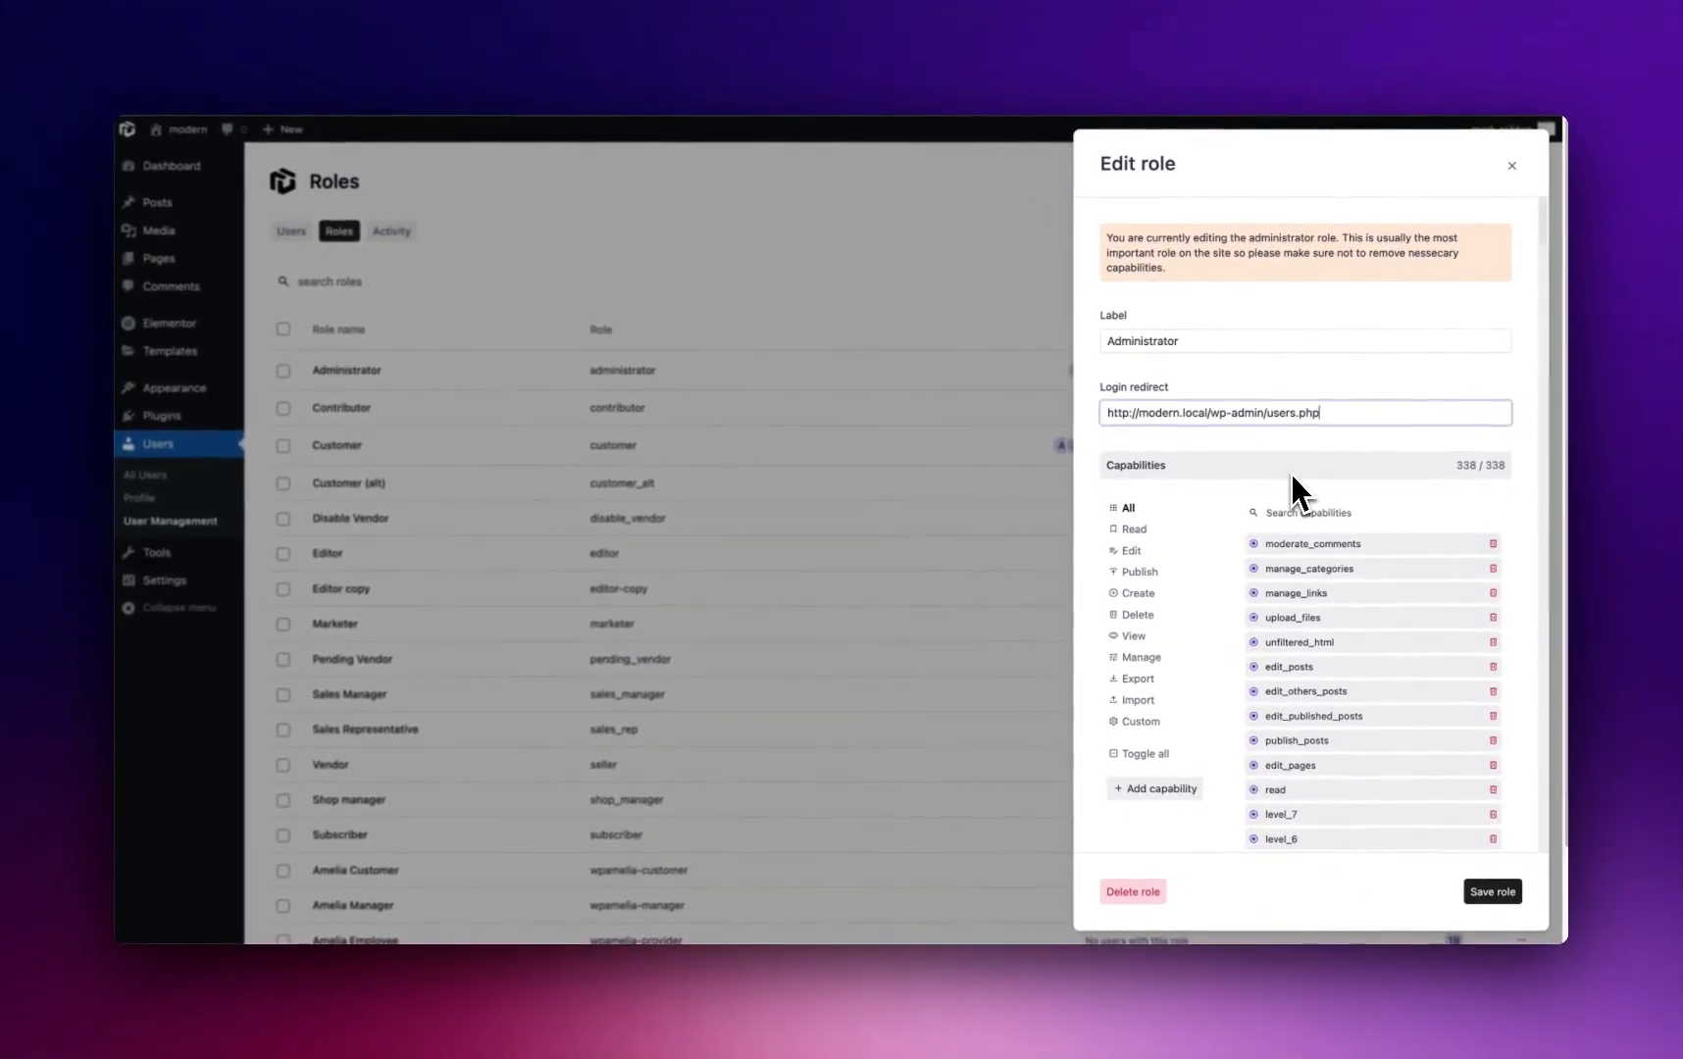
{"action": "scroll", "scroll_direction": "down", "scroll_amount": 3}
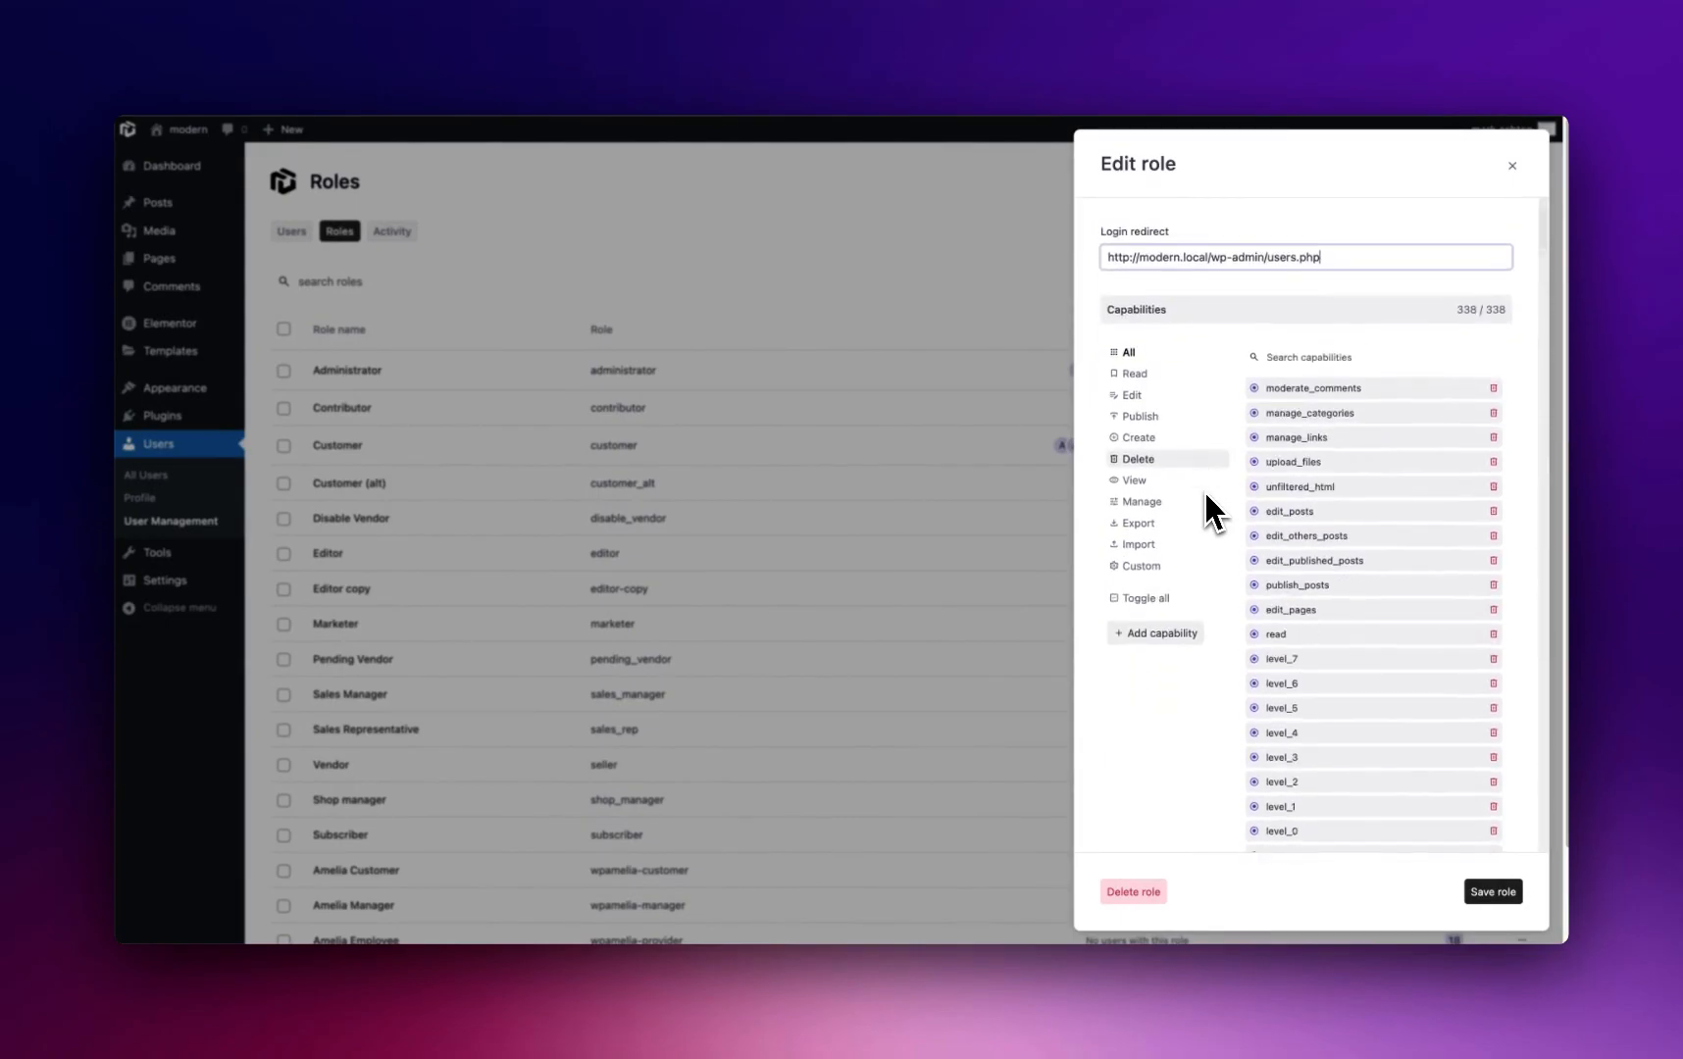
{"action": "scroll", "scroll_direction": "down", "scroll_amount": 3}
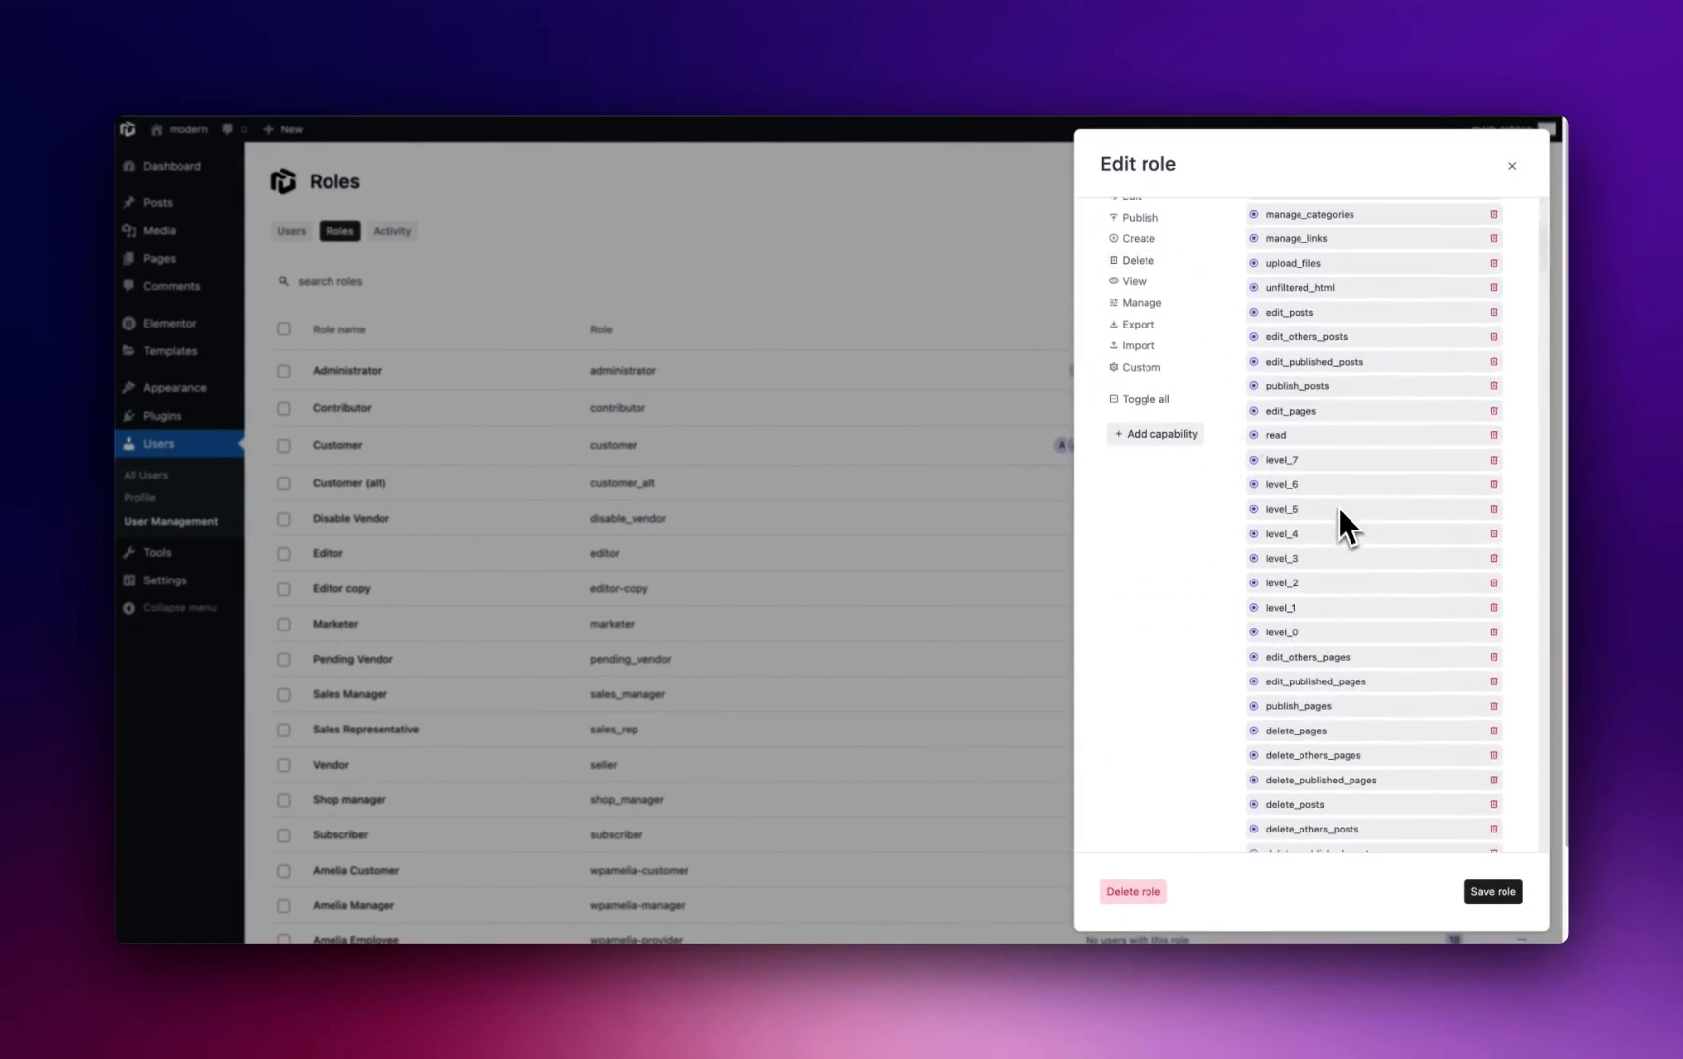
{"action": "scroll", "scroll_direction": "up", "scroll_amount": 3}
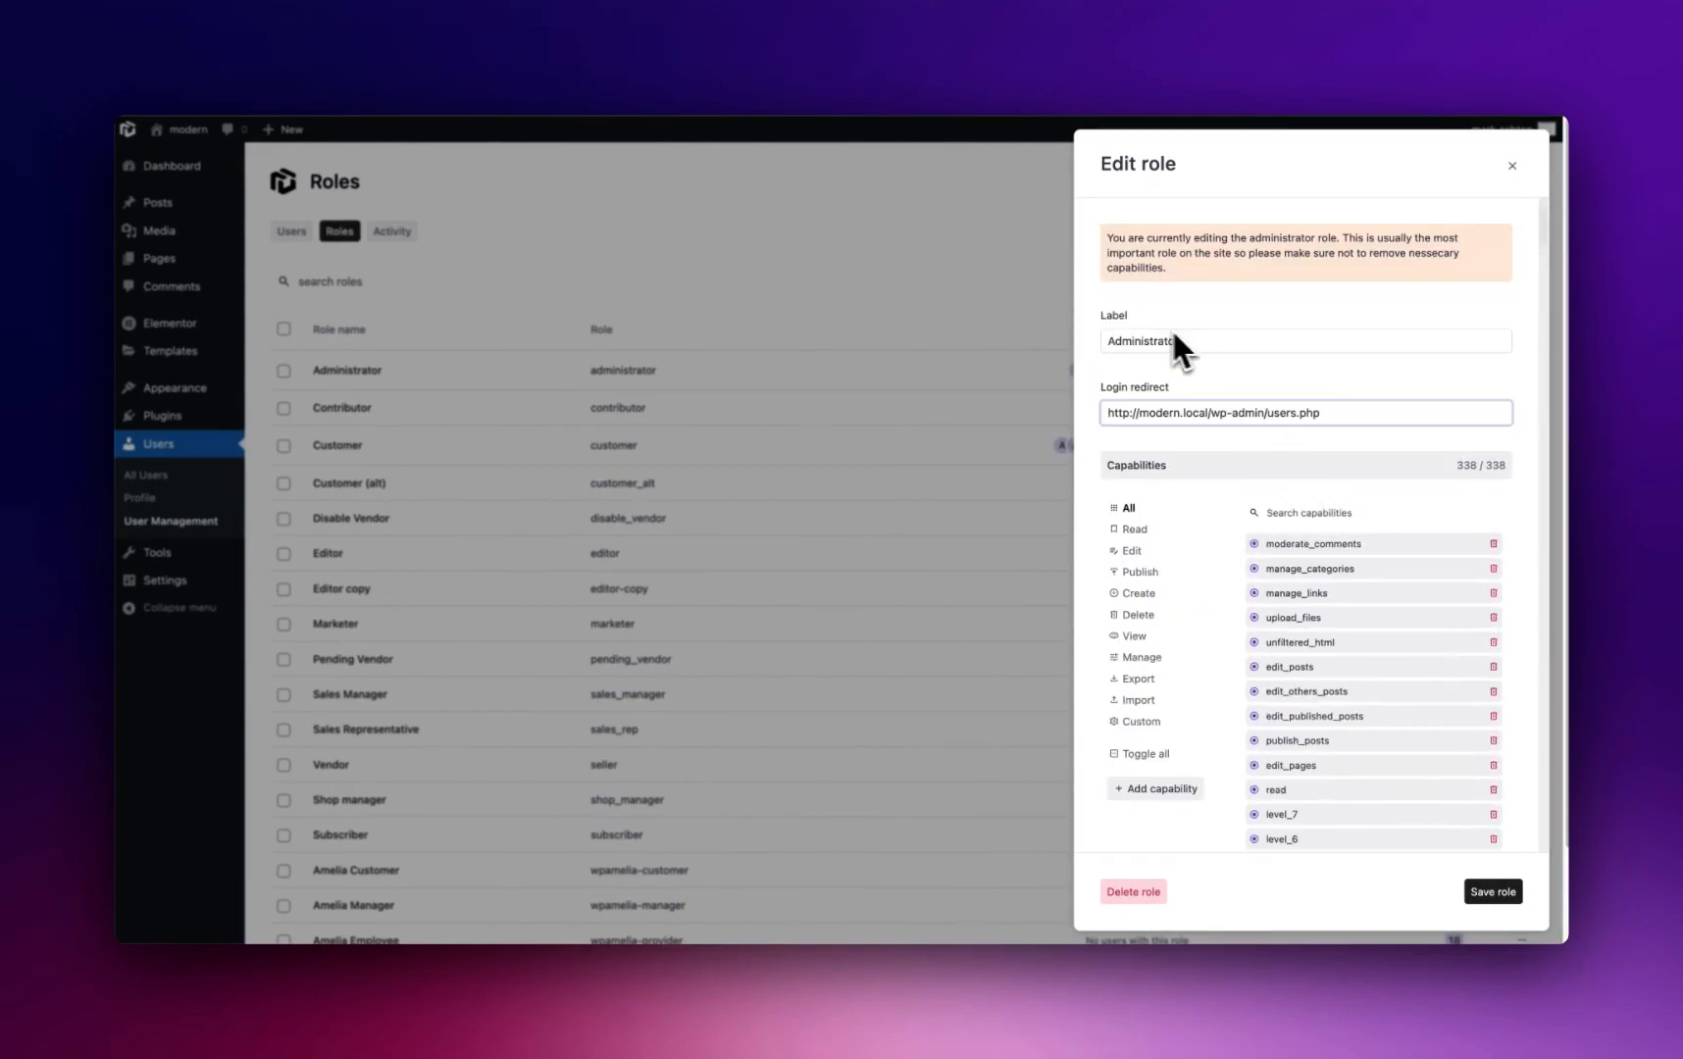
{"action": "left_click", "coordinate": [1155, 789]}
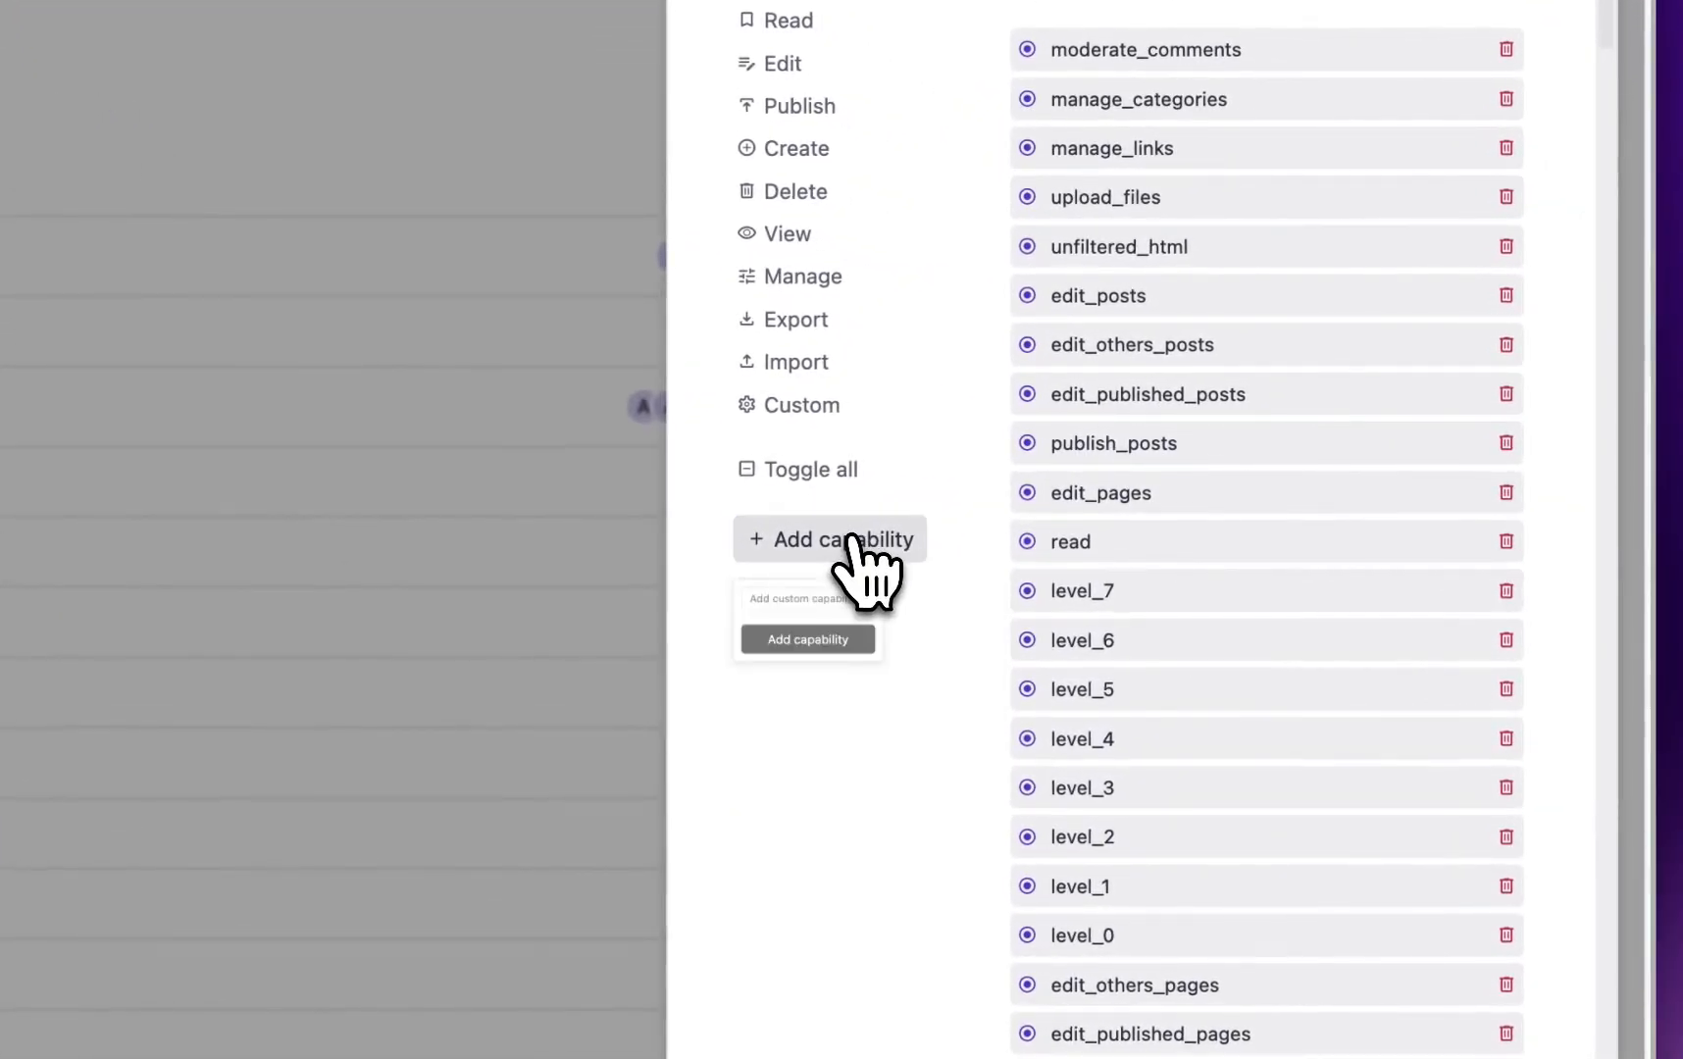
{"action": "scroll", "scroll_direction": "down", "scroll_amount": 3}
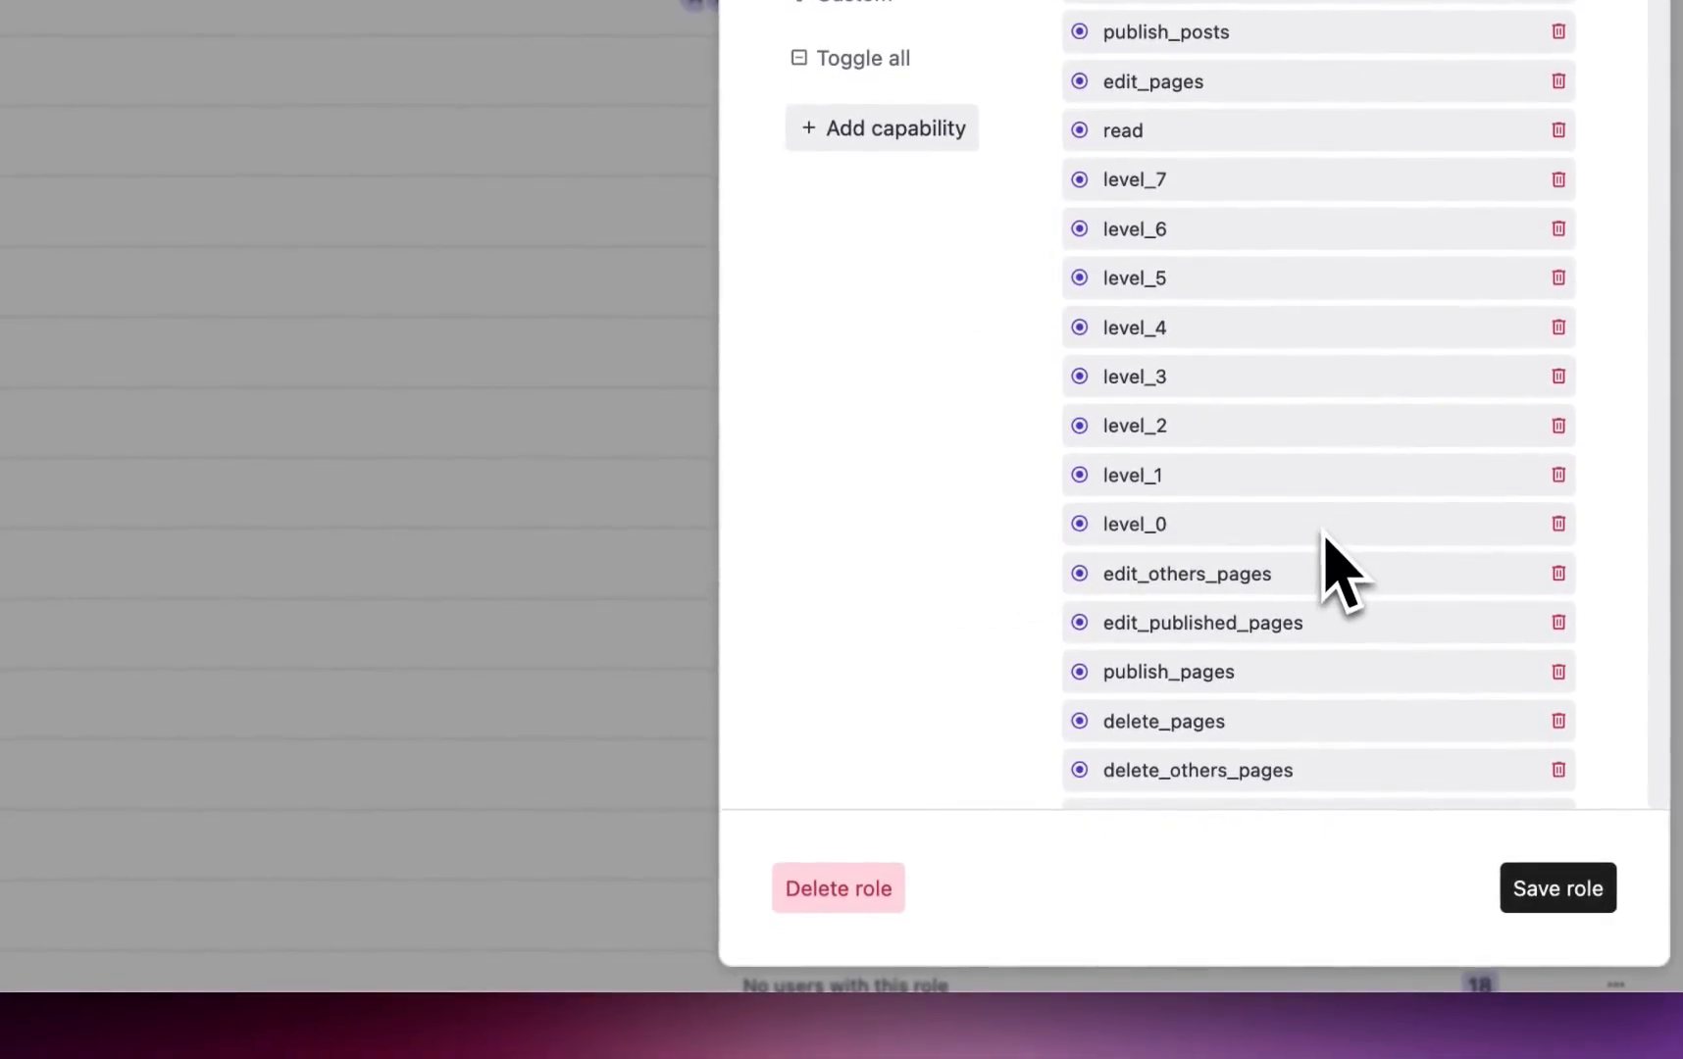
{"action": "scroll", "scroll_direction": "down", "scroll_amount": 3}
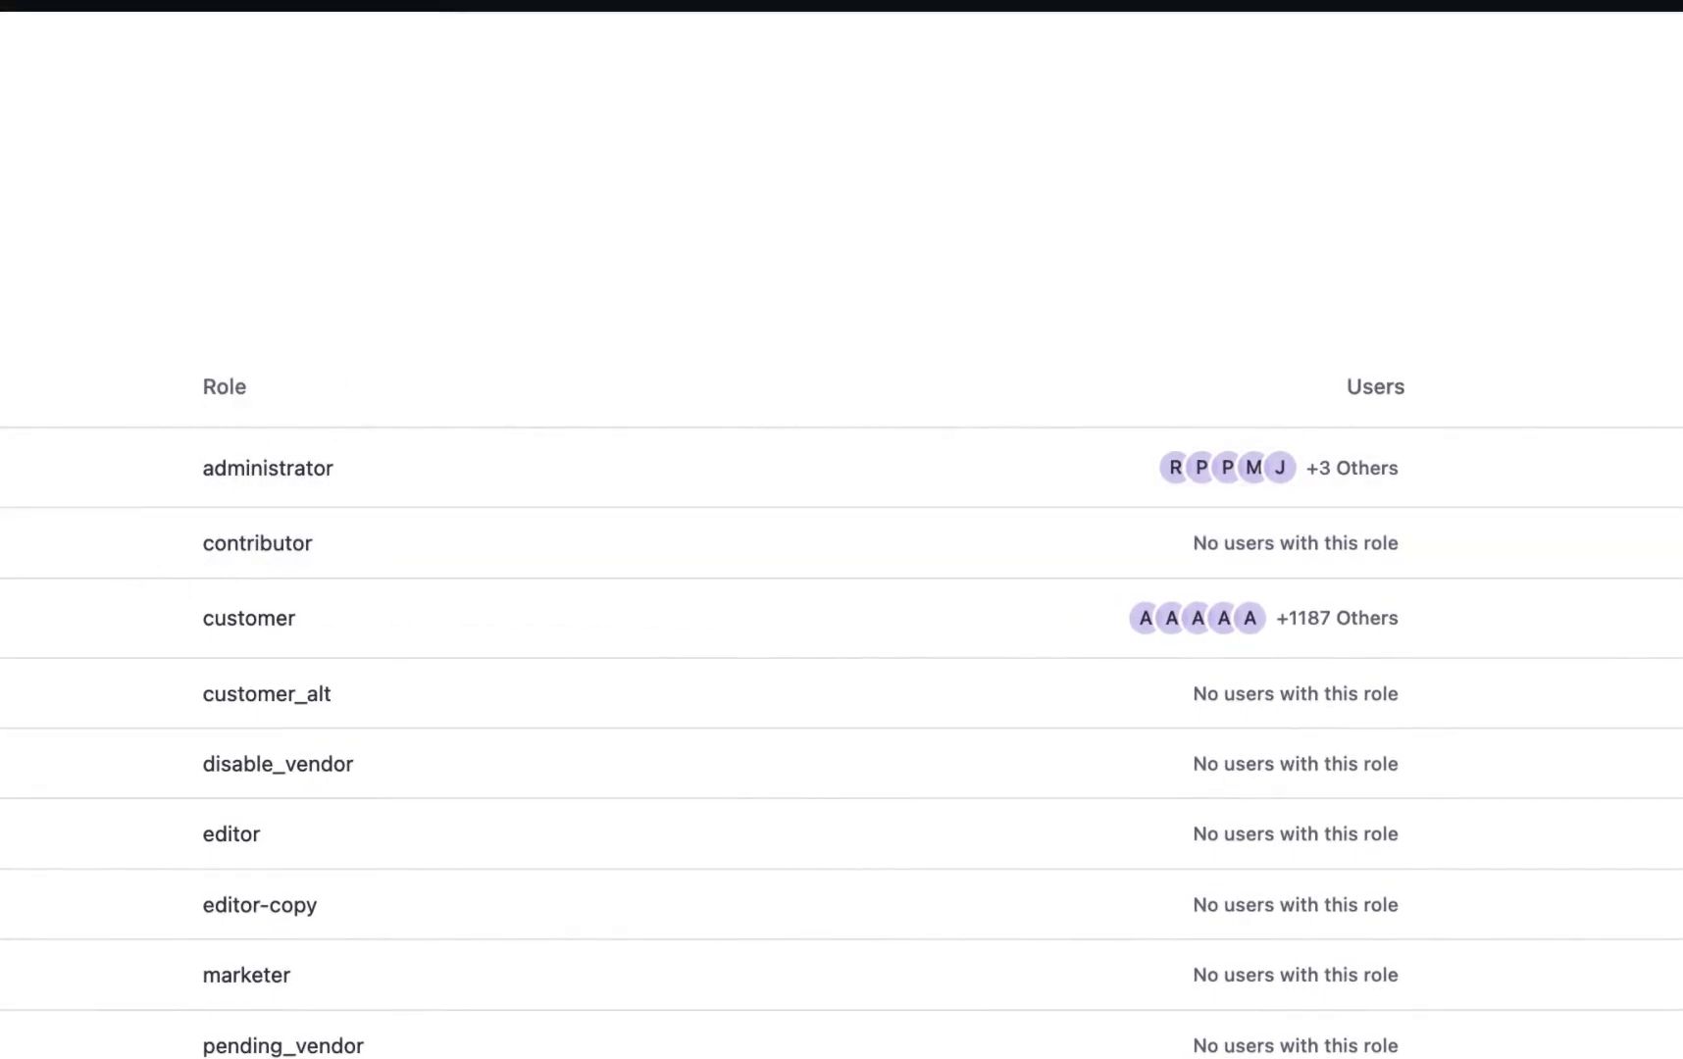
Step: Switch to the Activity log and browse its entries and status filter
{"action": "left_click", "coordinate": [667, 347]}
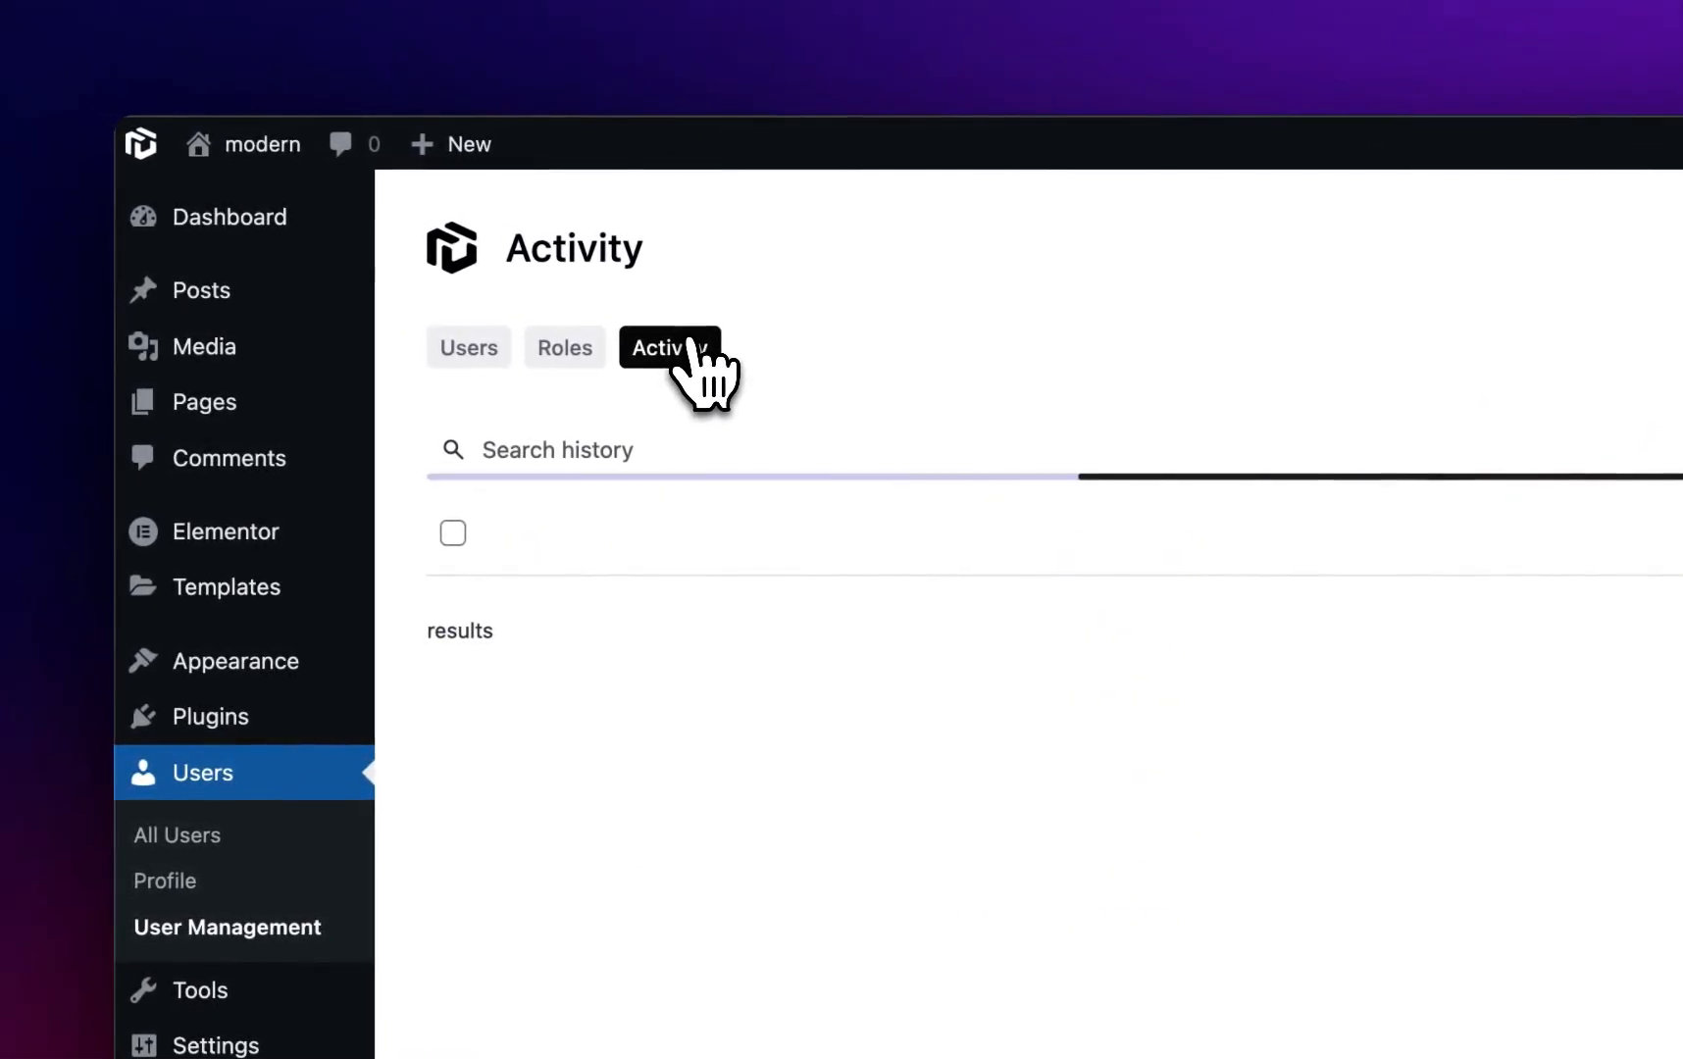
{"action": "left_click", "coordinate": [667, 347]}
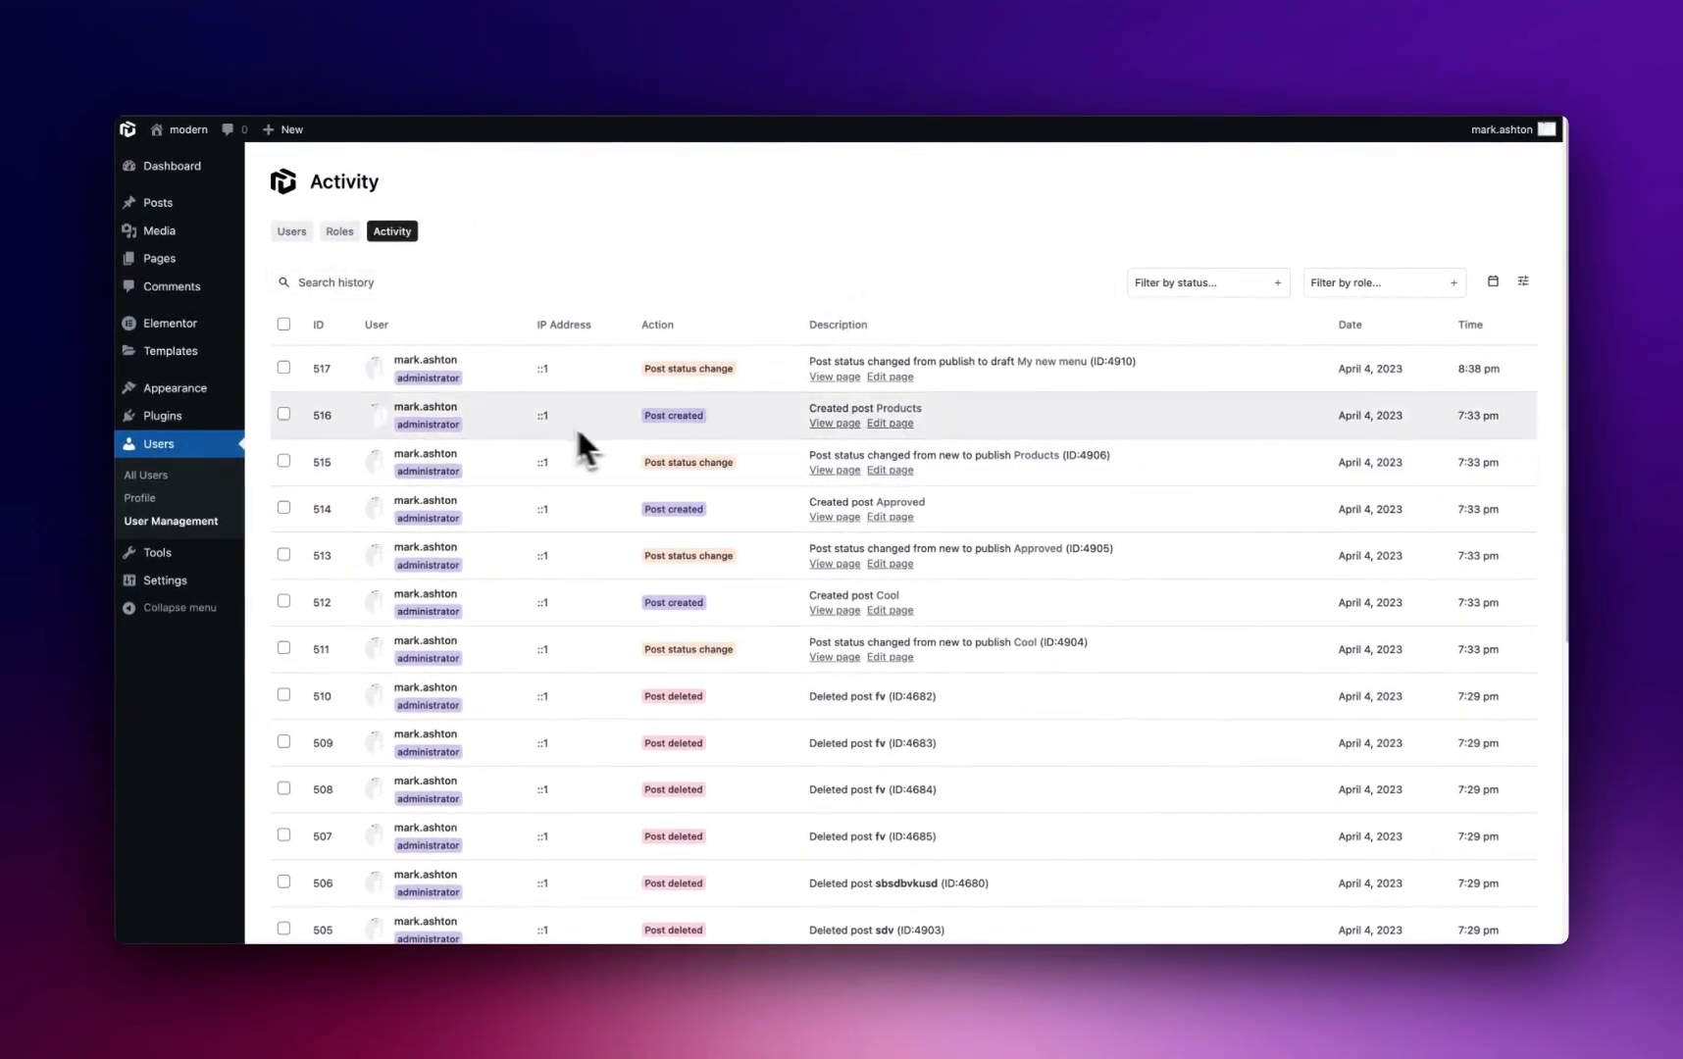
{"action": "scroll", "scroll_direction": "down", "scroll_amount": 3}
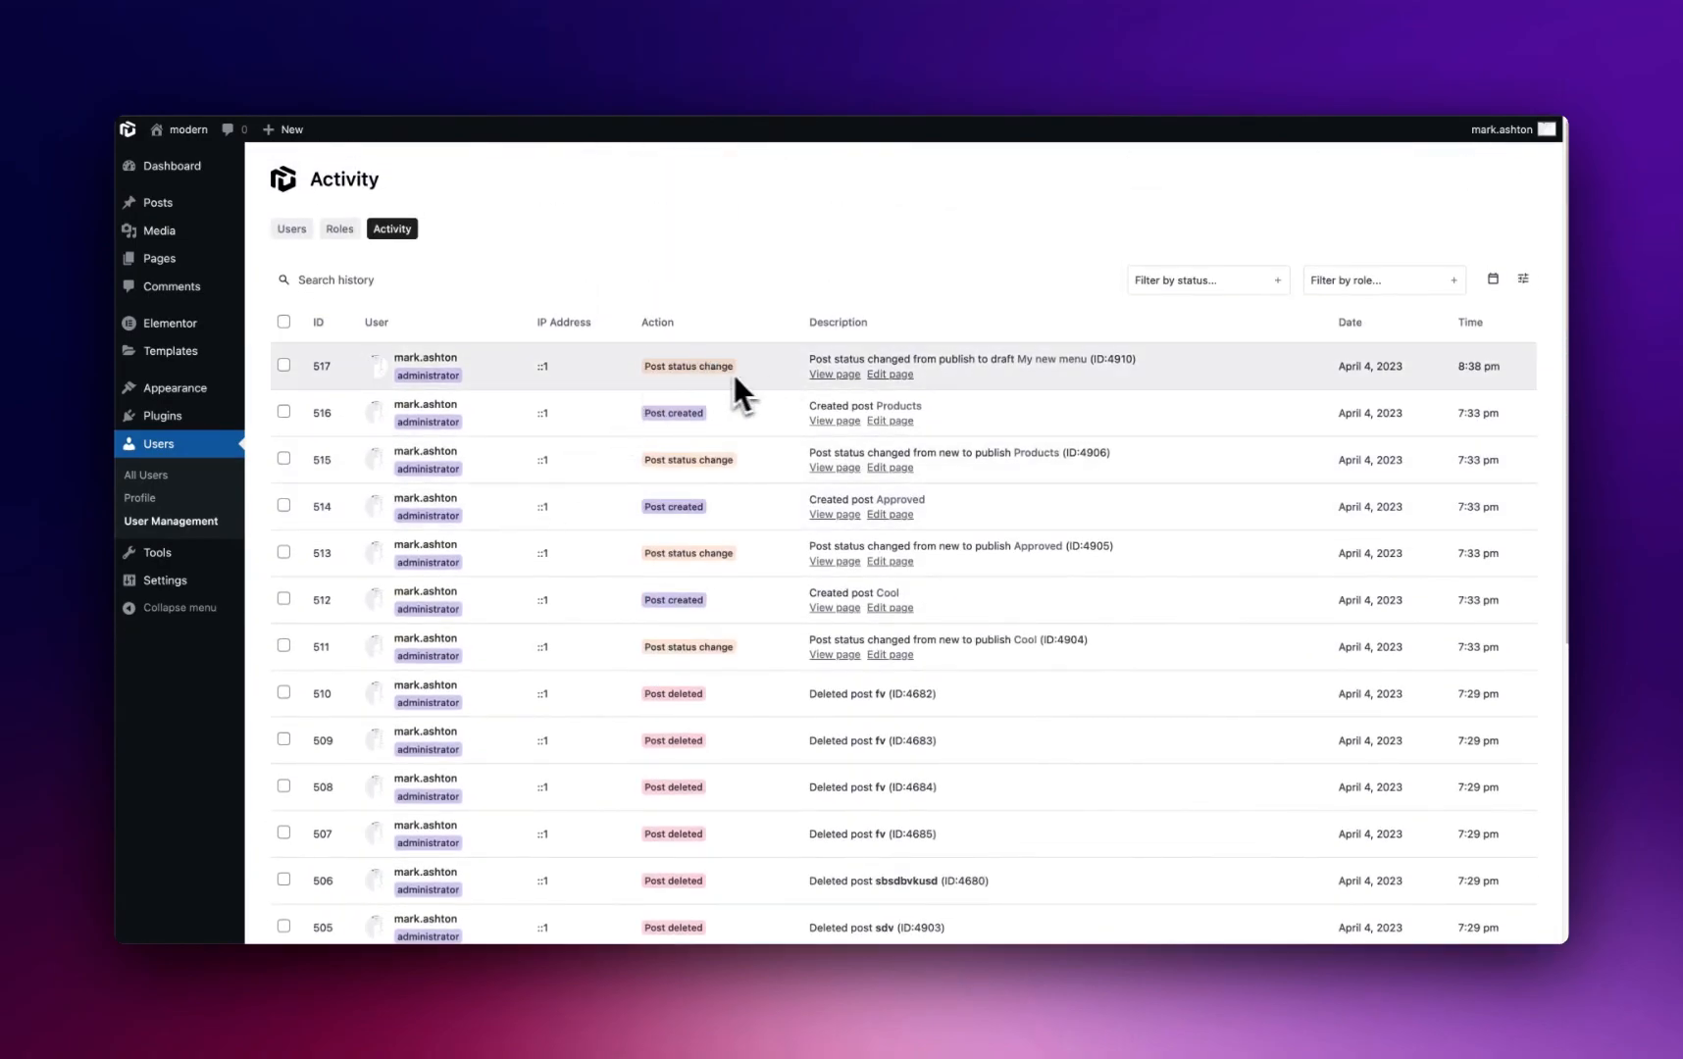
{"action": "mouse_move", "coordinate": [733, 430]}
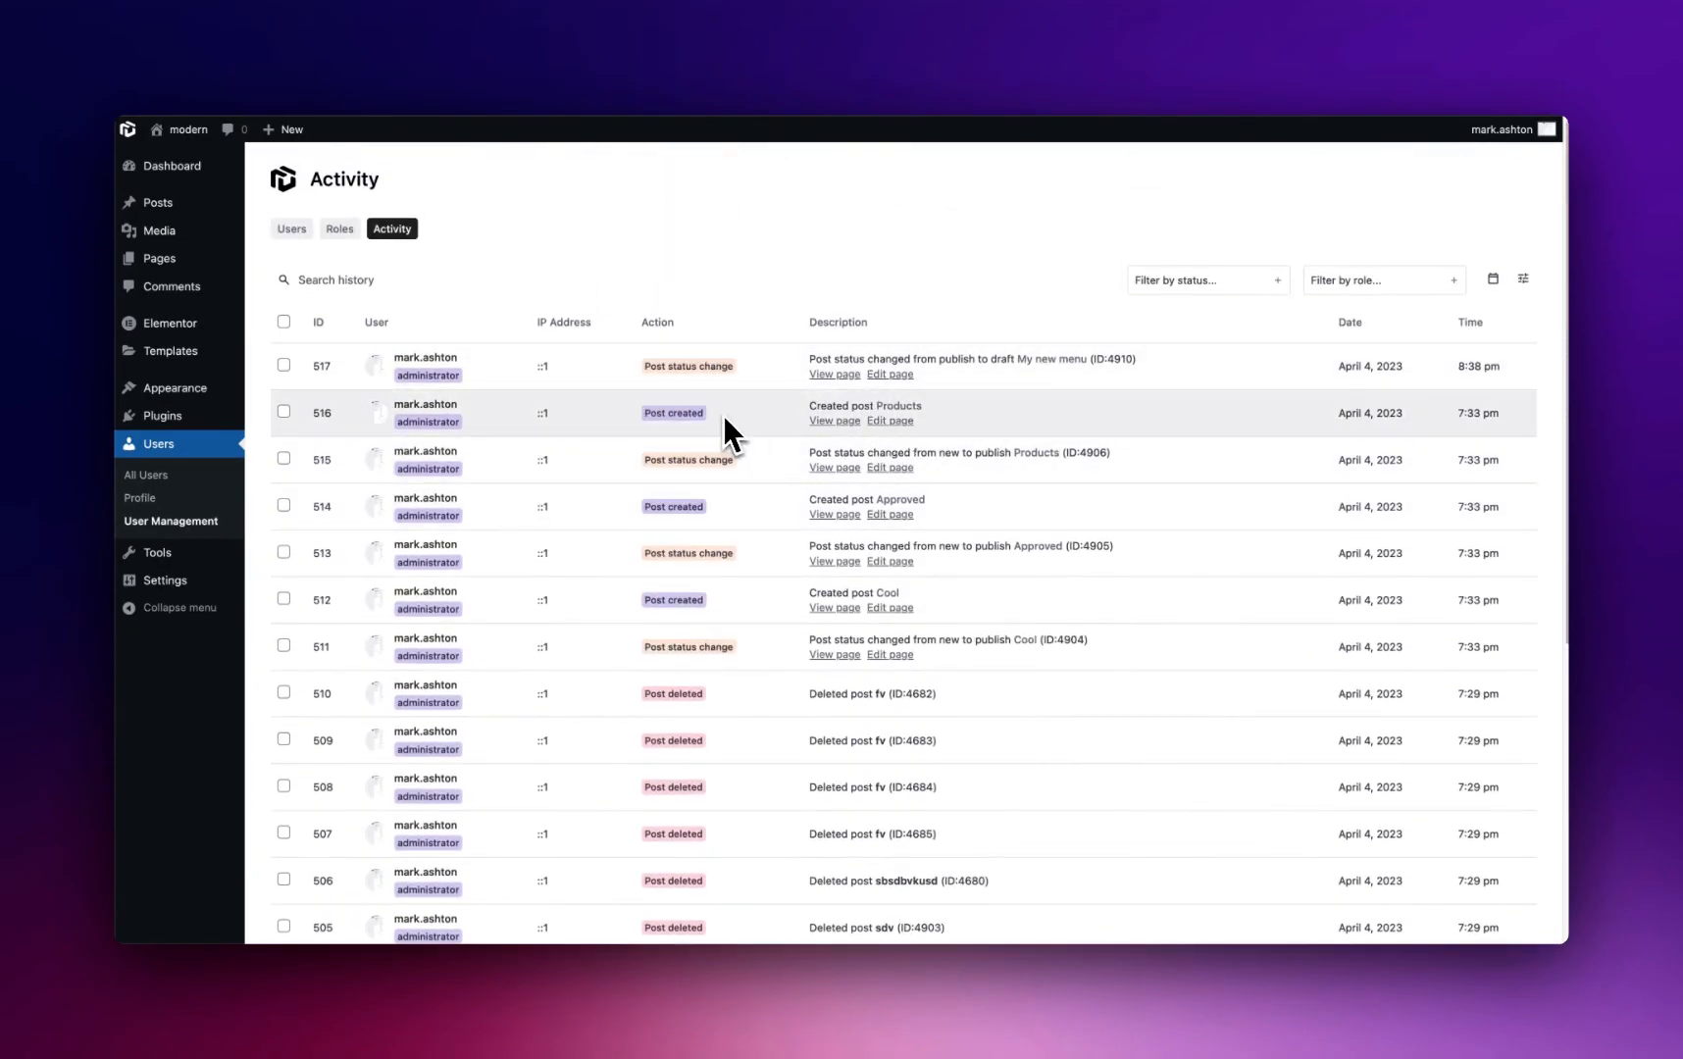
{"action": "scroll", "scroll_direction": "down", "scroll_amount": 3}
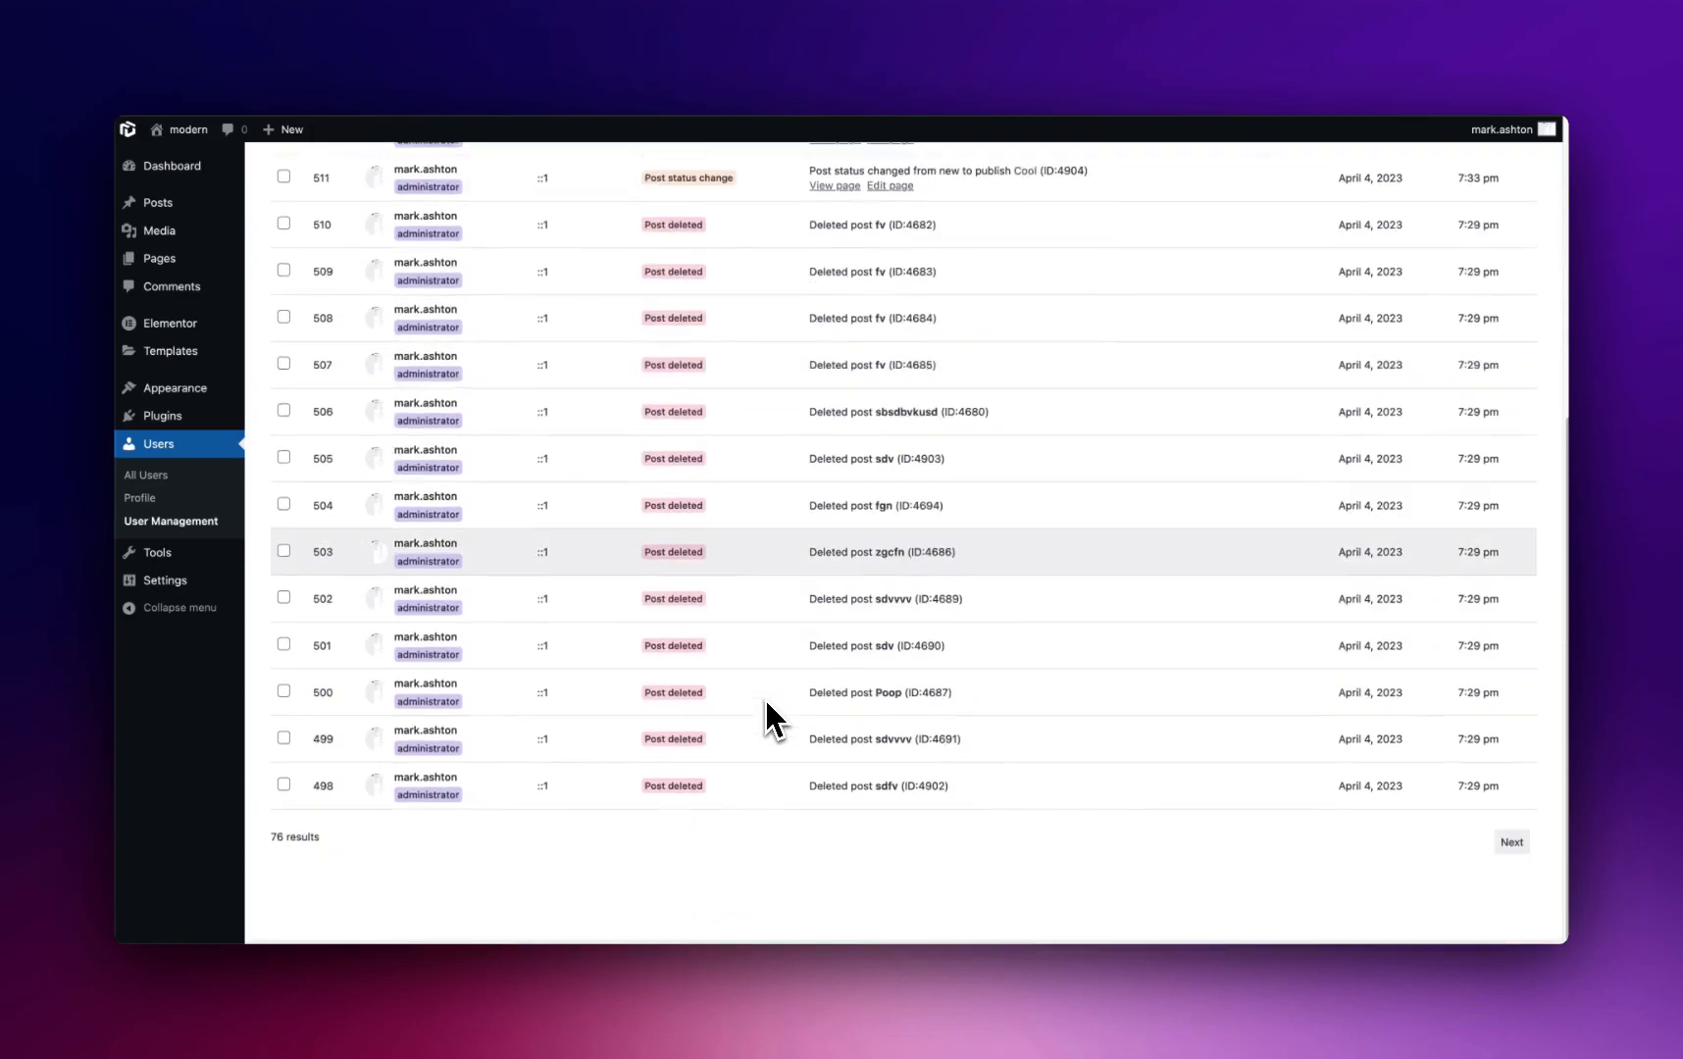
{"action": "left_click", "coordinate": [869, 440]}
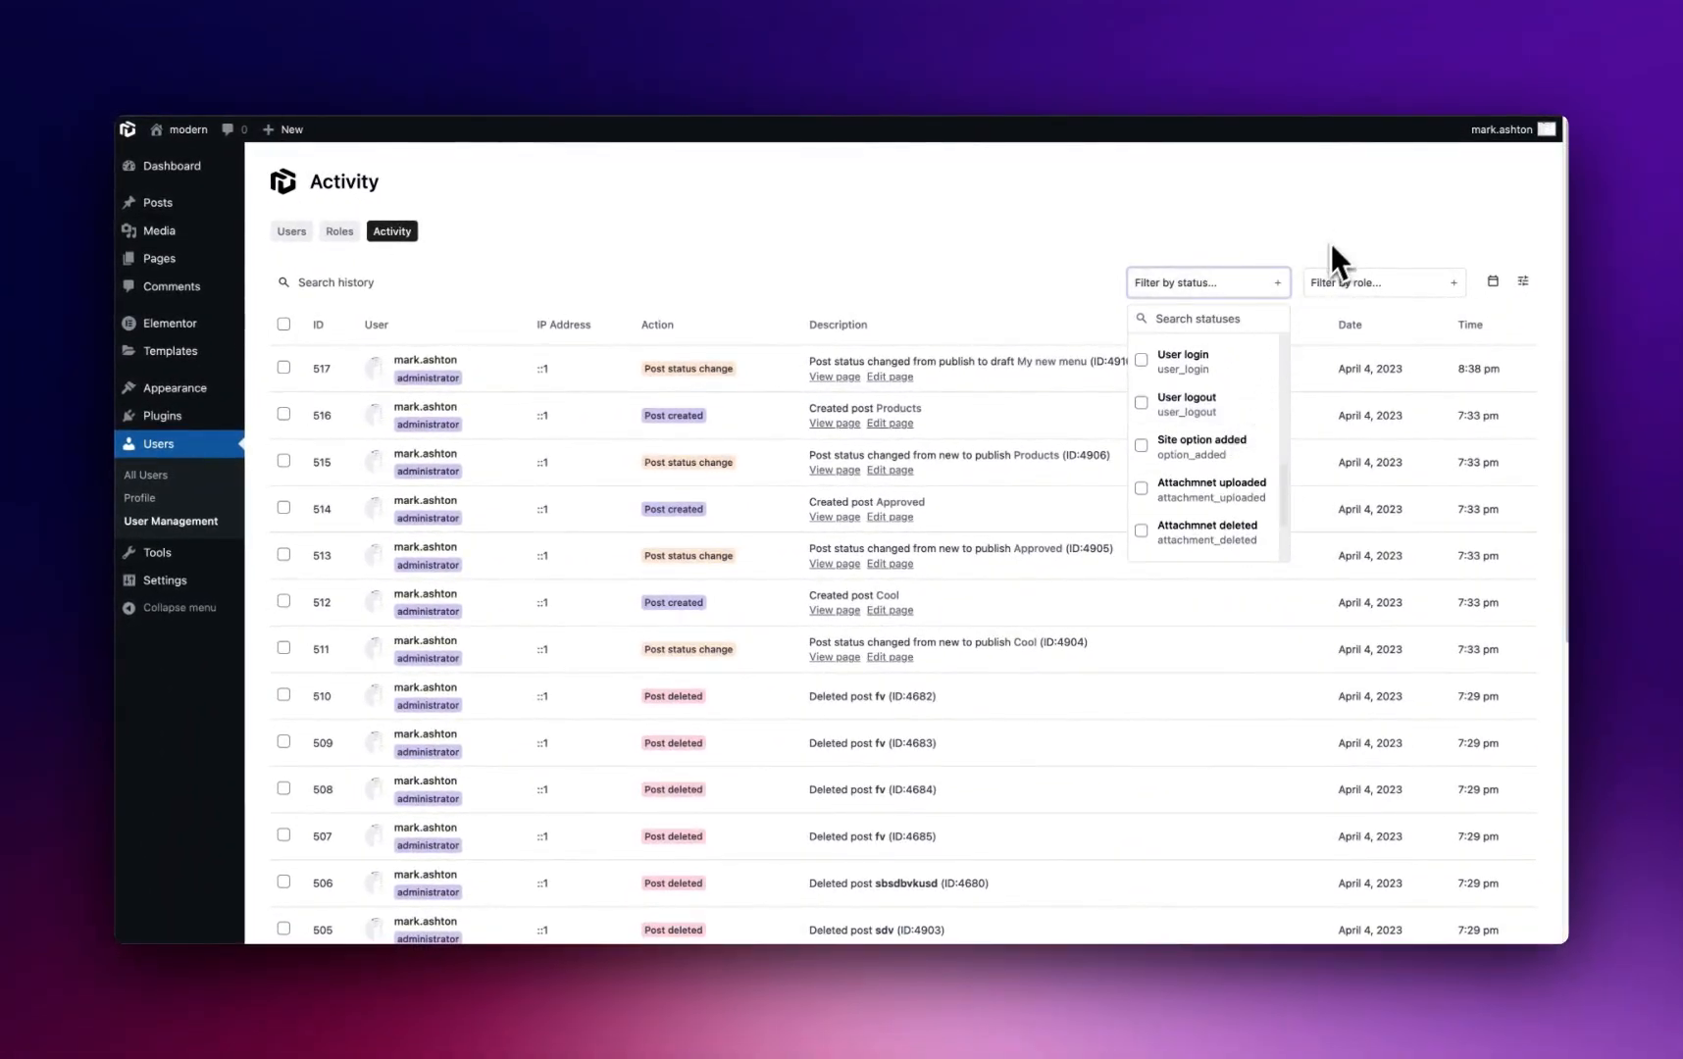
{"action": "left_click", "coordinate": [1379, 281]}
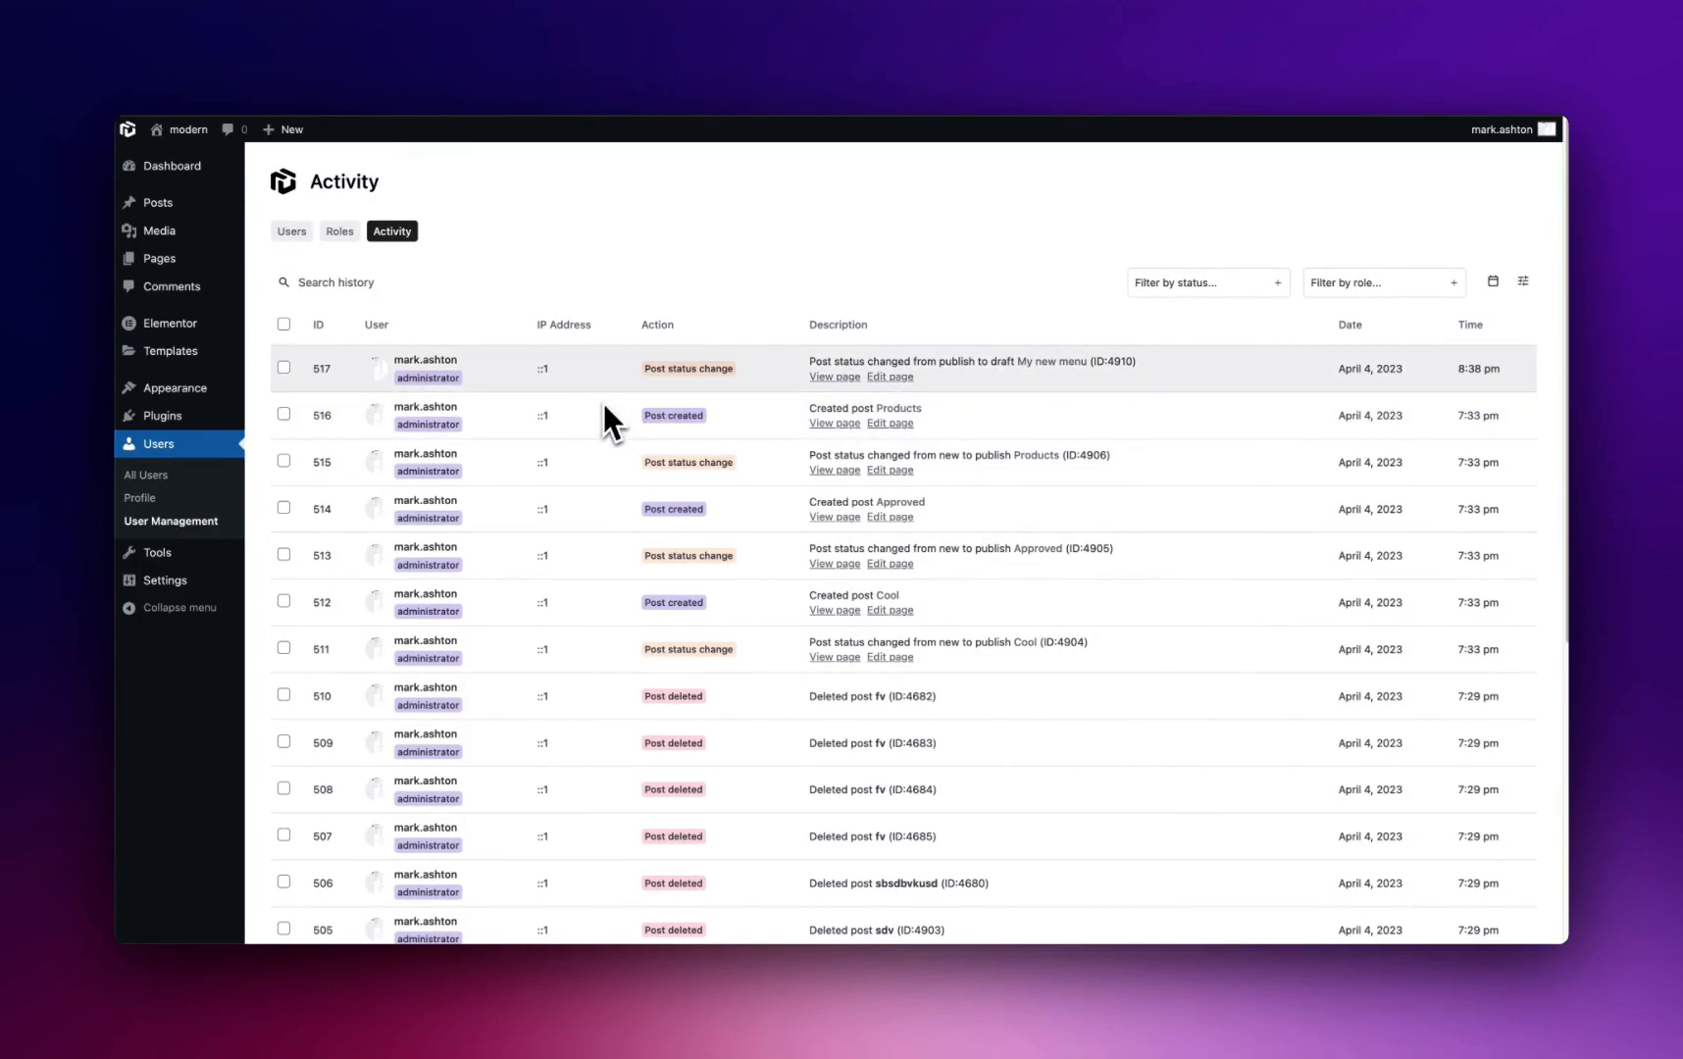
{"action": "mouse_move", "coordinate": [612, 308]}
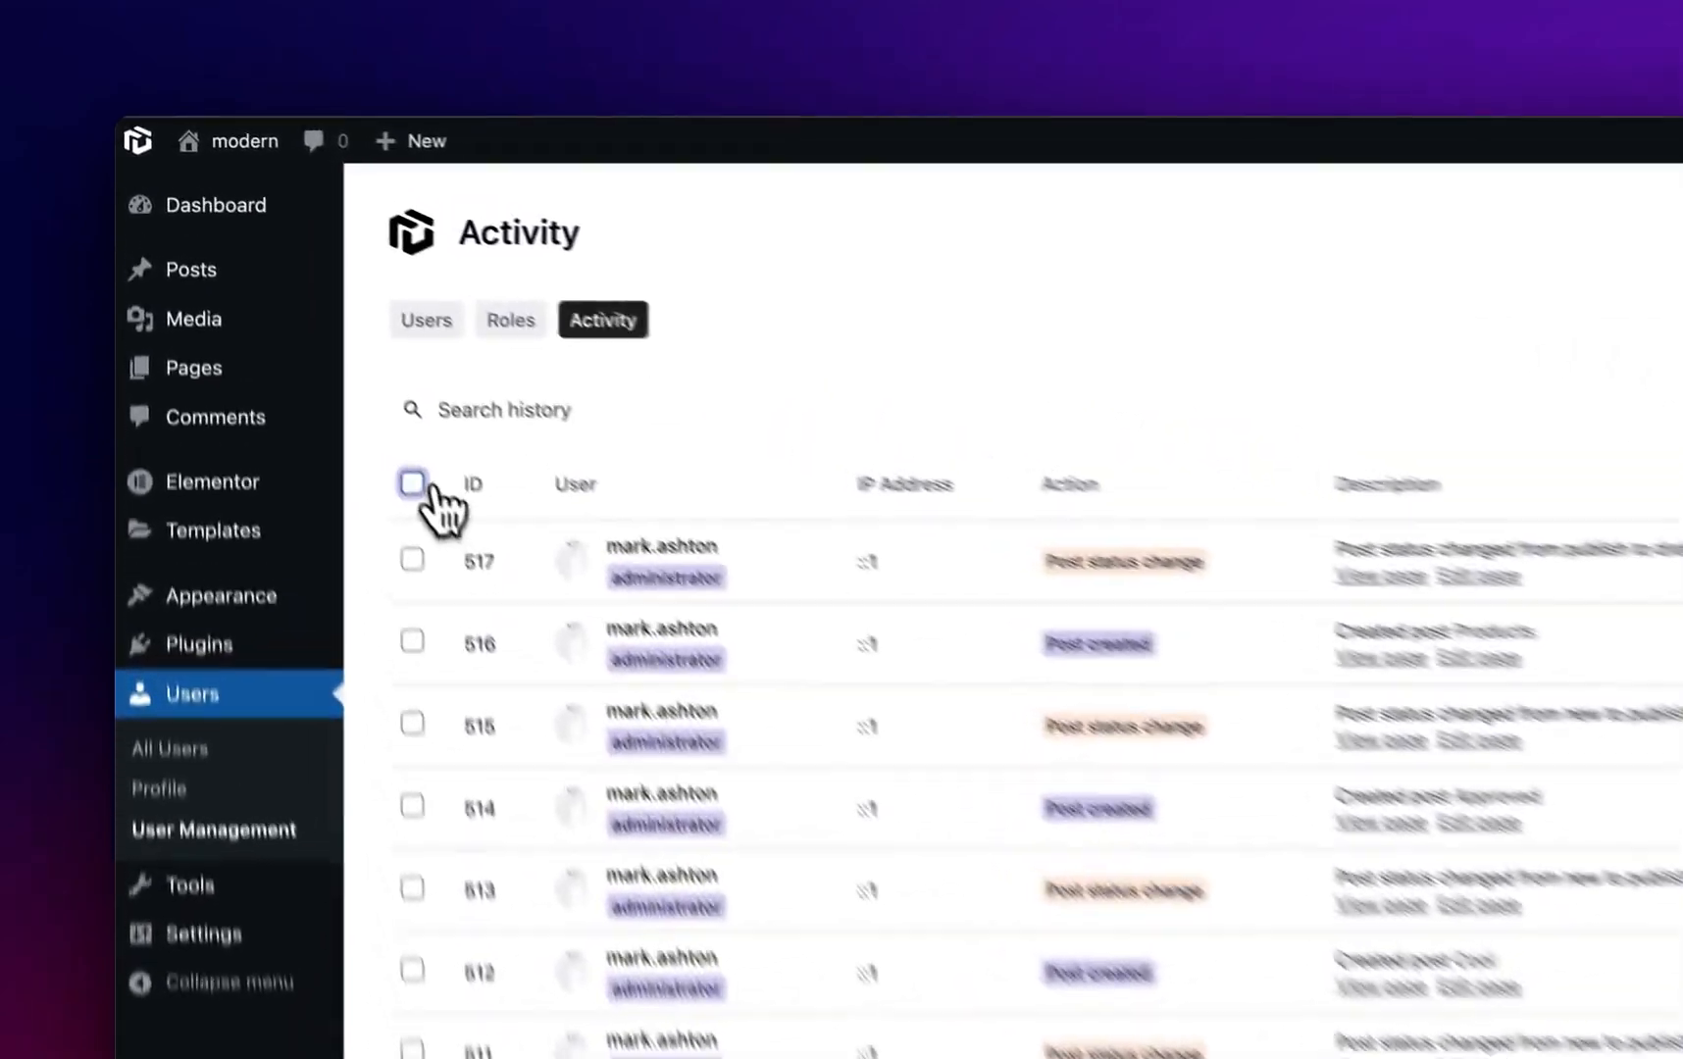
Step: Select all activity rows and review the log's ordering and visible-field settings
{"action": "left_click", "coordinate": [411, 483]}
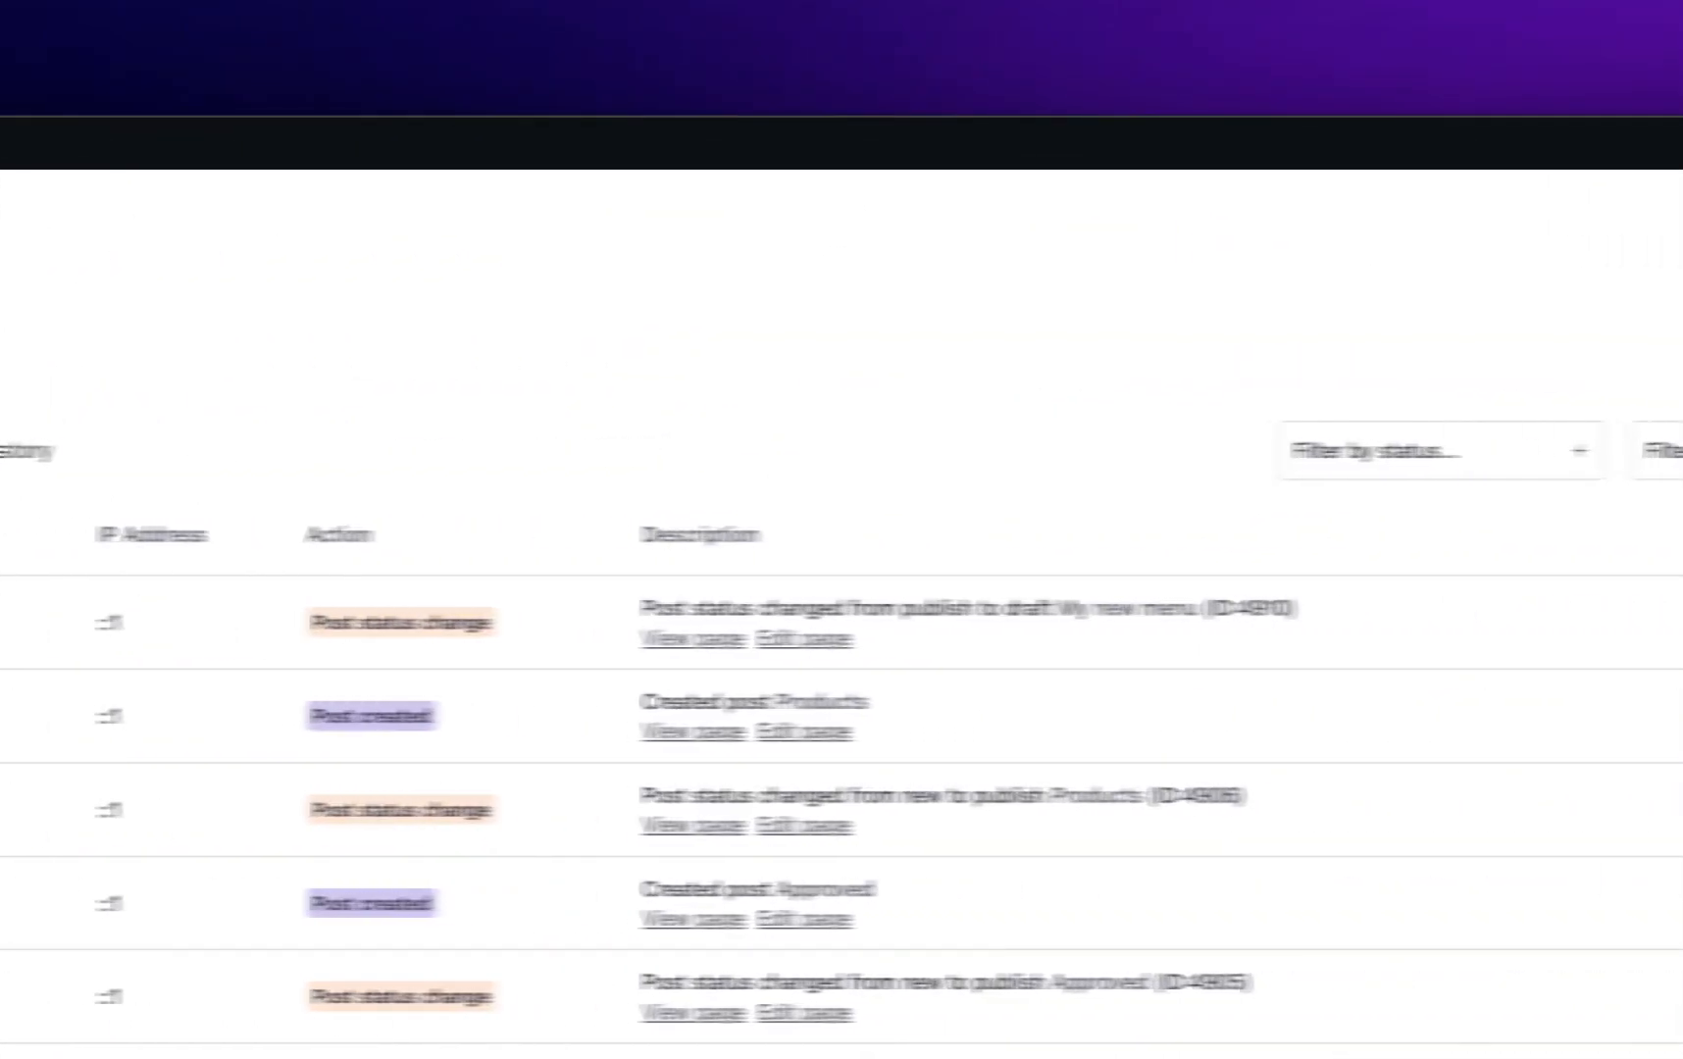
{"action": "left_click", "coordinate": [1477, 447]}
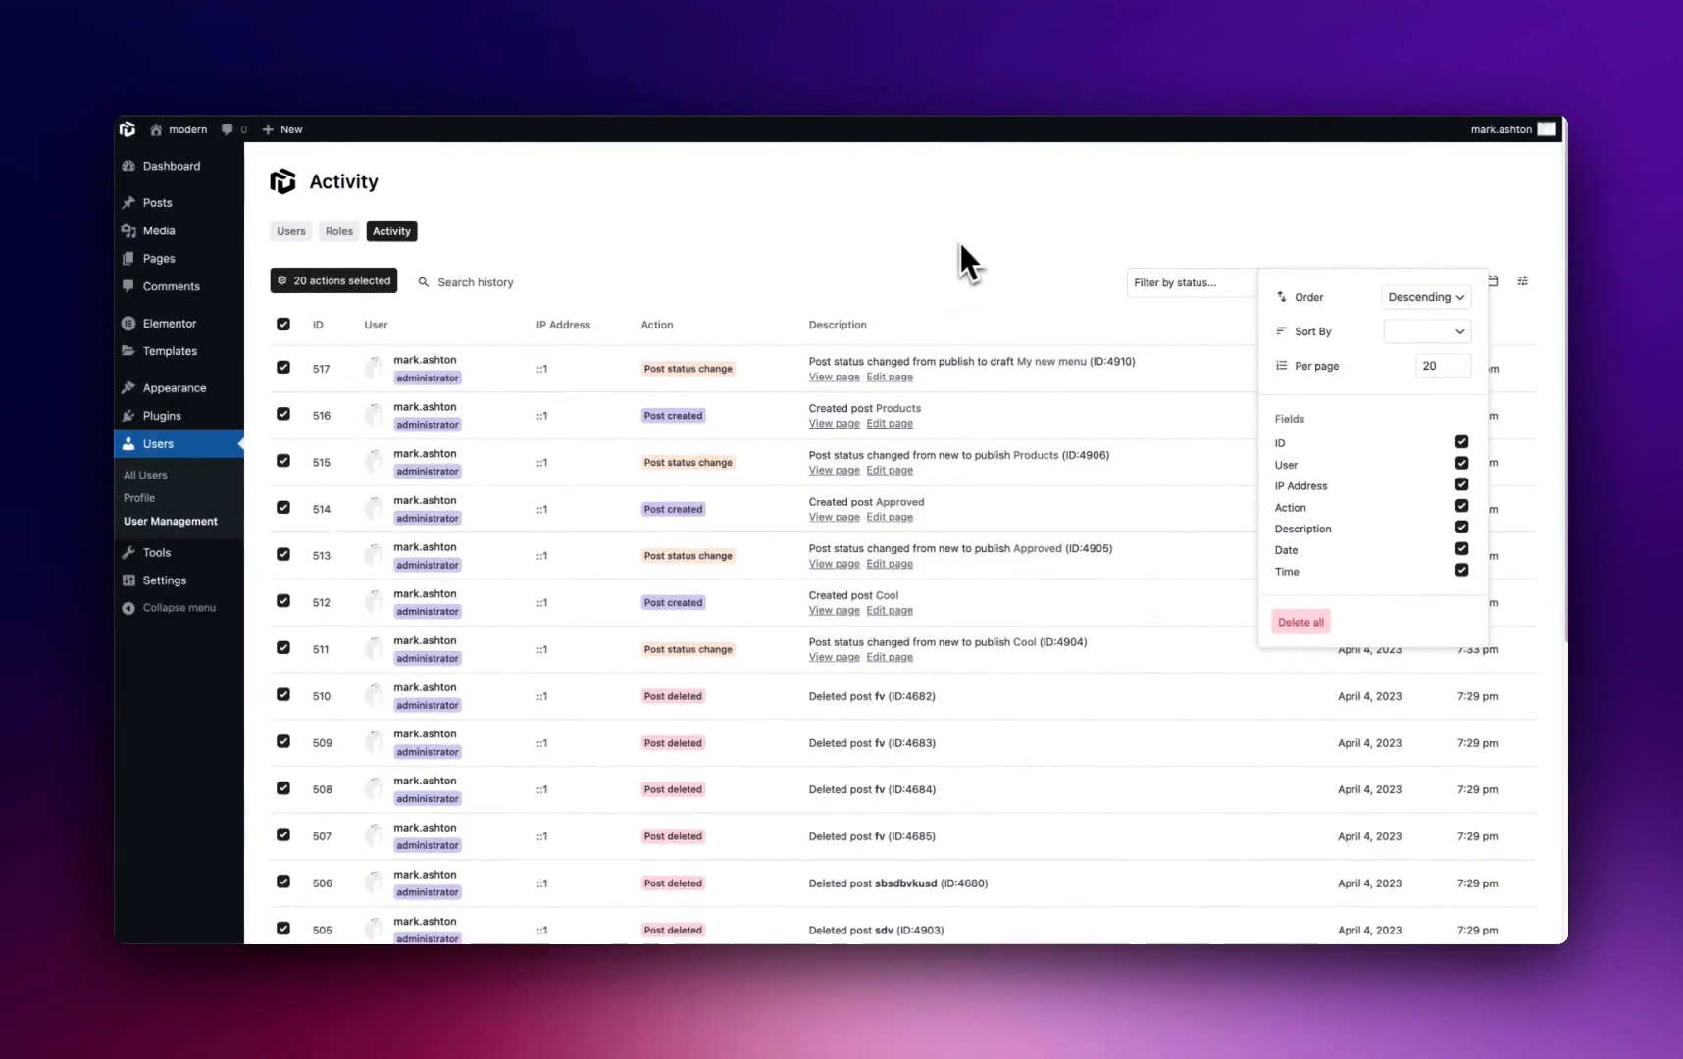
{"action": "left_click", "coordinate": [283, 324]}
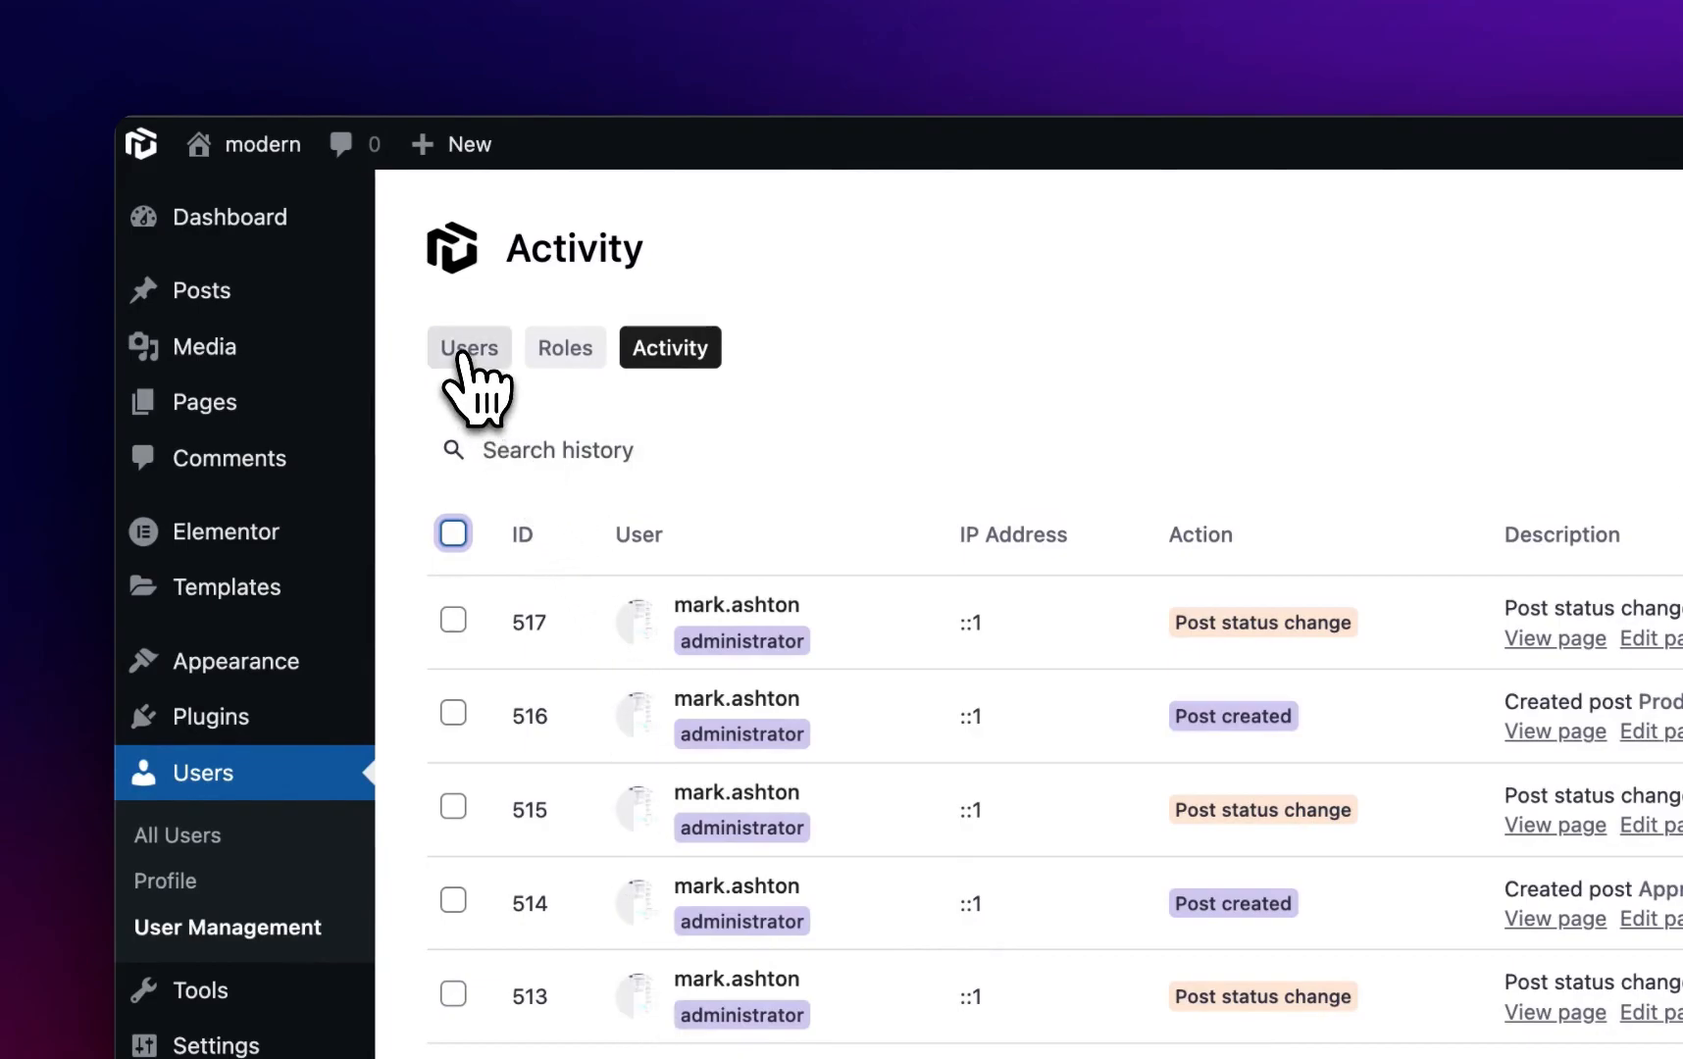
{"action": "left_click", "coordinate": [469, 347]}
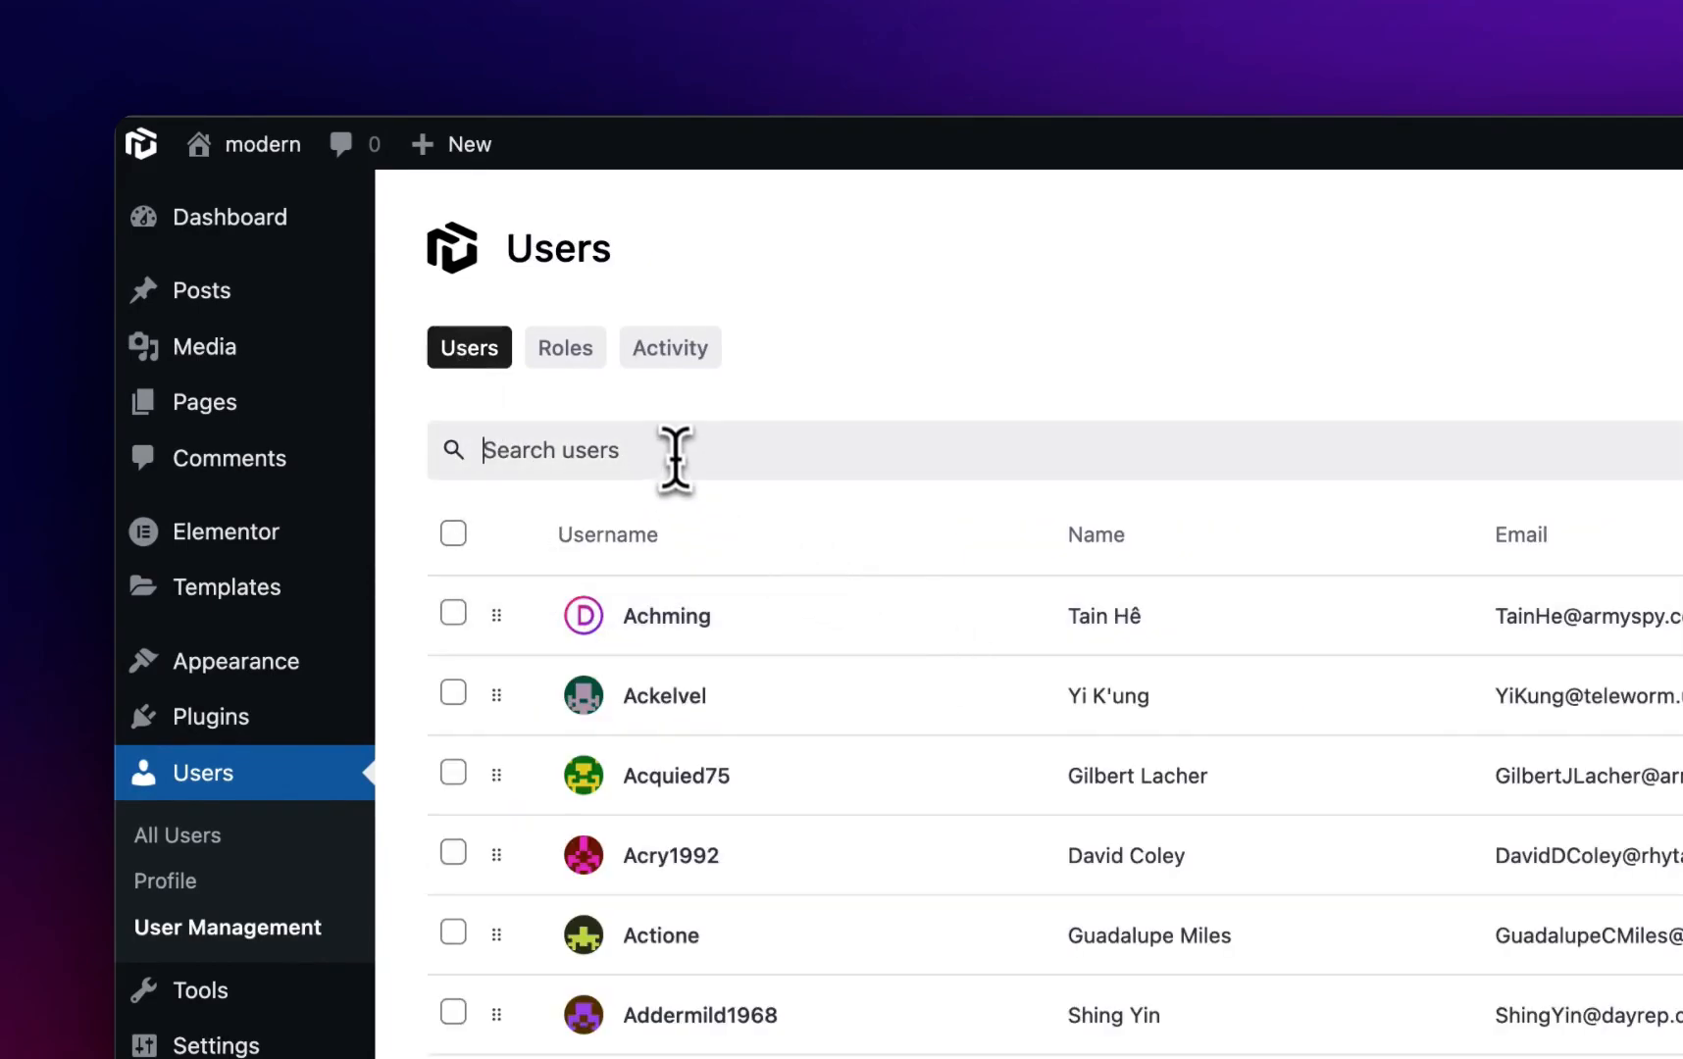
{"action": "mouse_move", "coordinate": [1417, 986]}
{"action": "type", "text": "mar"}
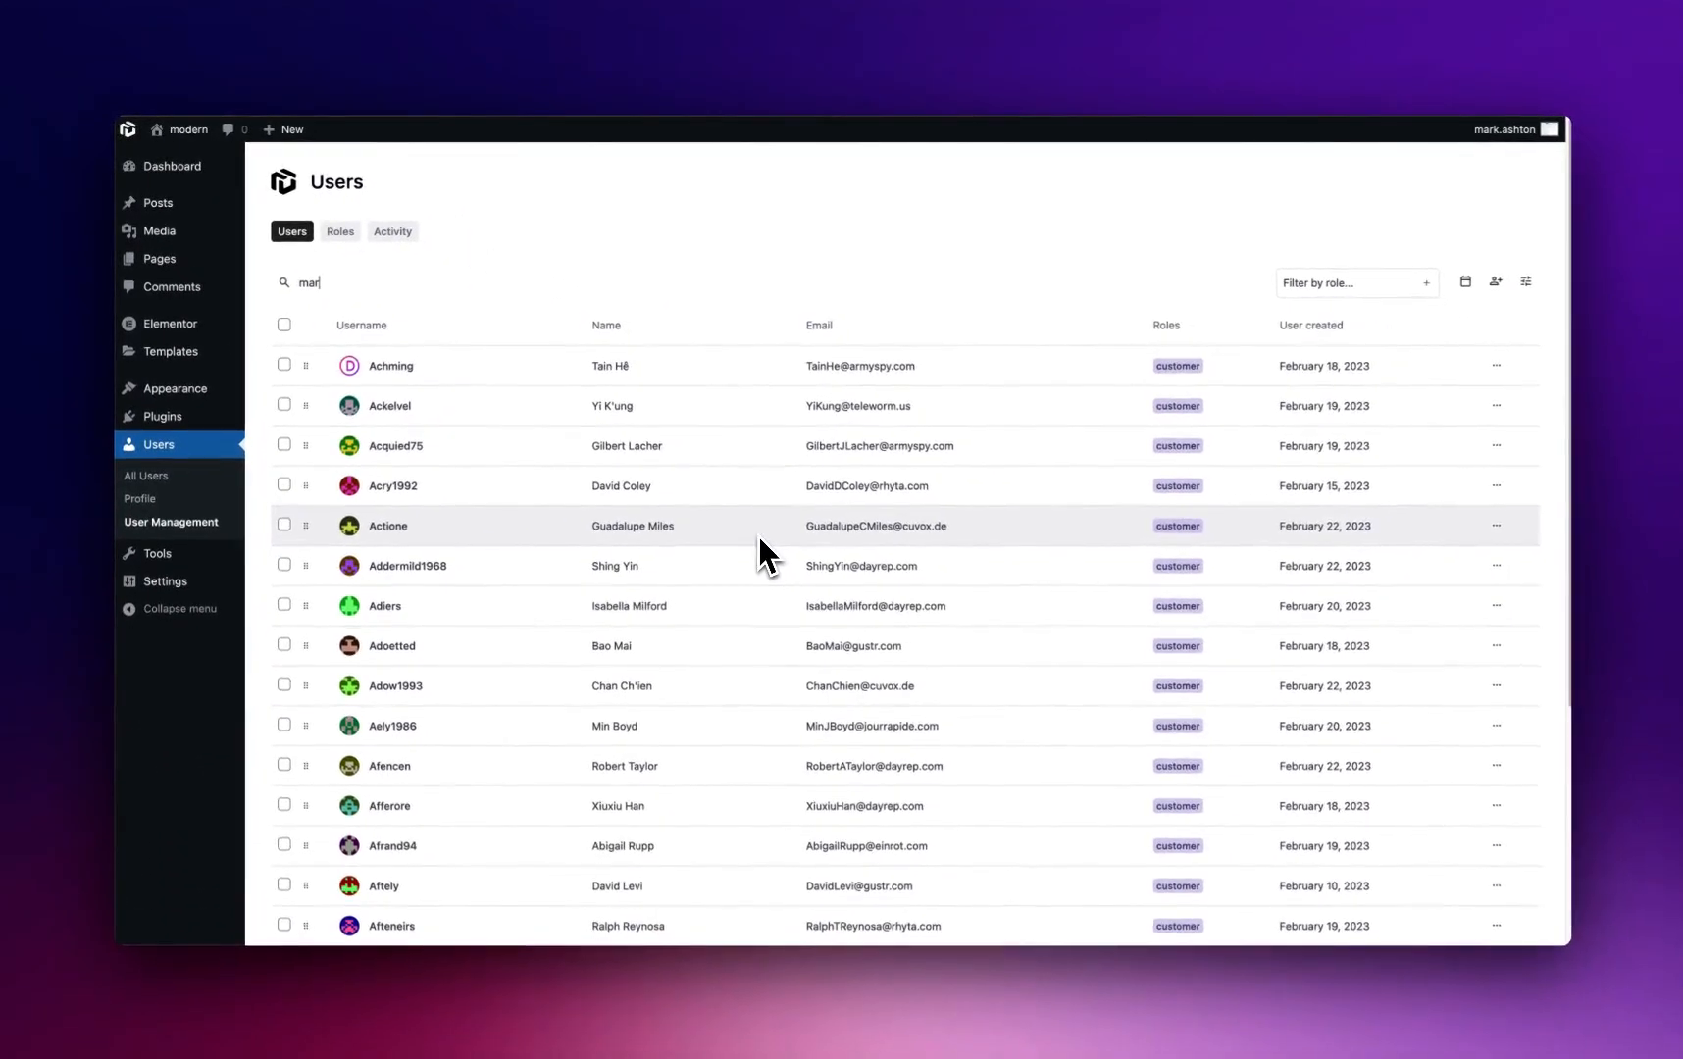
{"action": "type", "text": "k."}
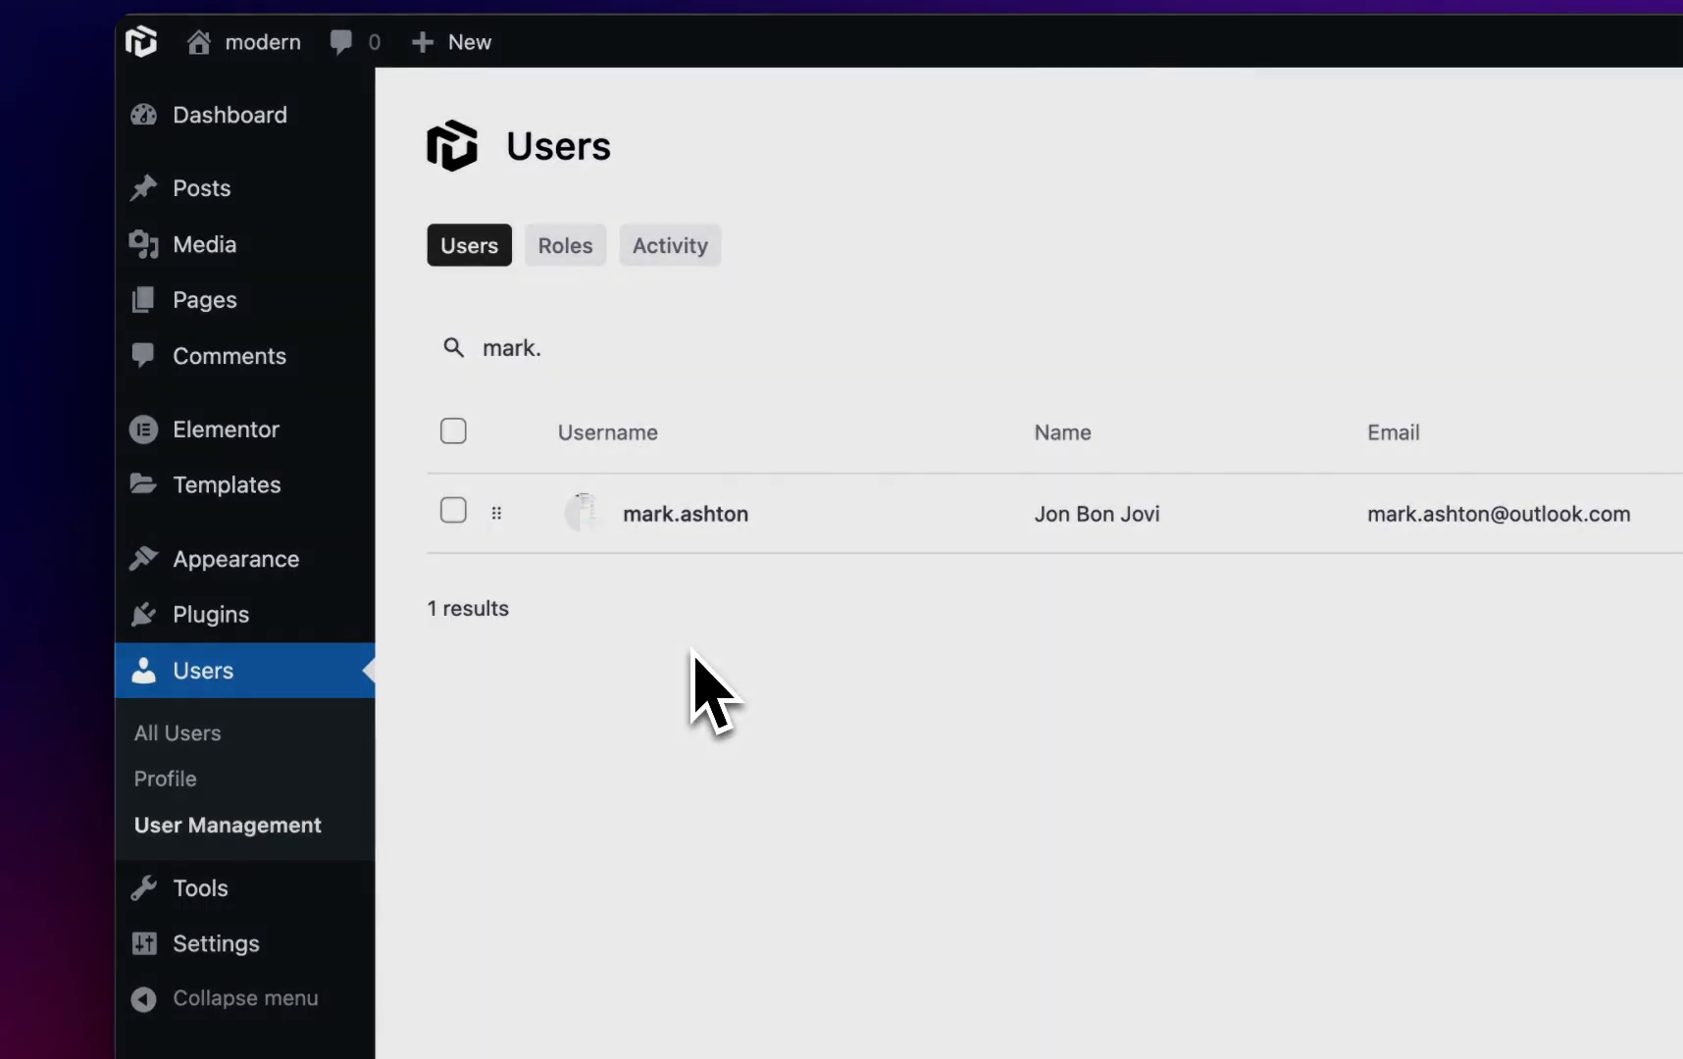
{"action": "left_click", "coordinate": [685, 514]}
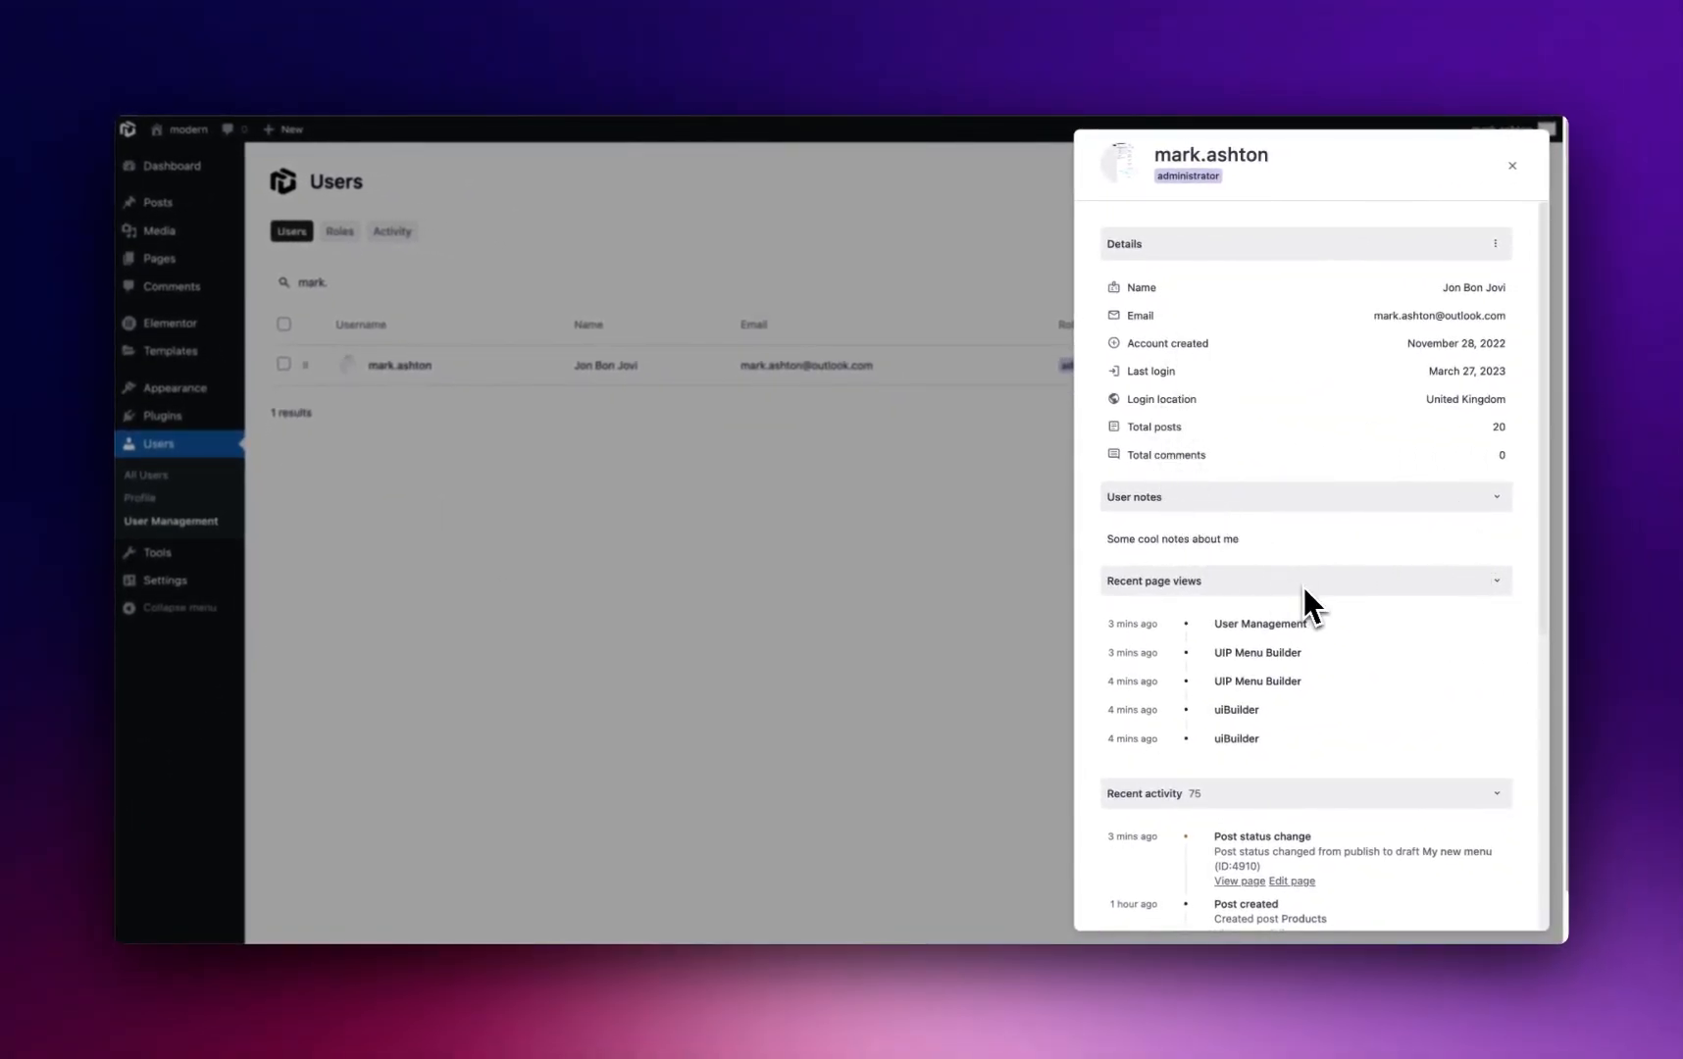
{"action": "mouse_move", "coordinate": [1367, 457]}
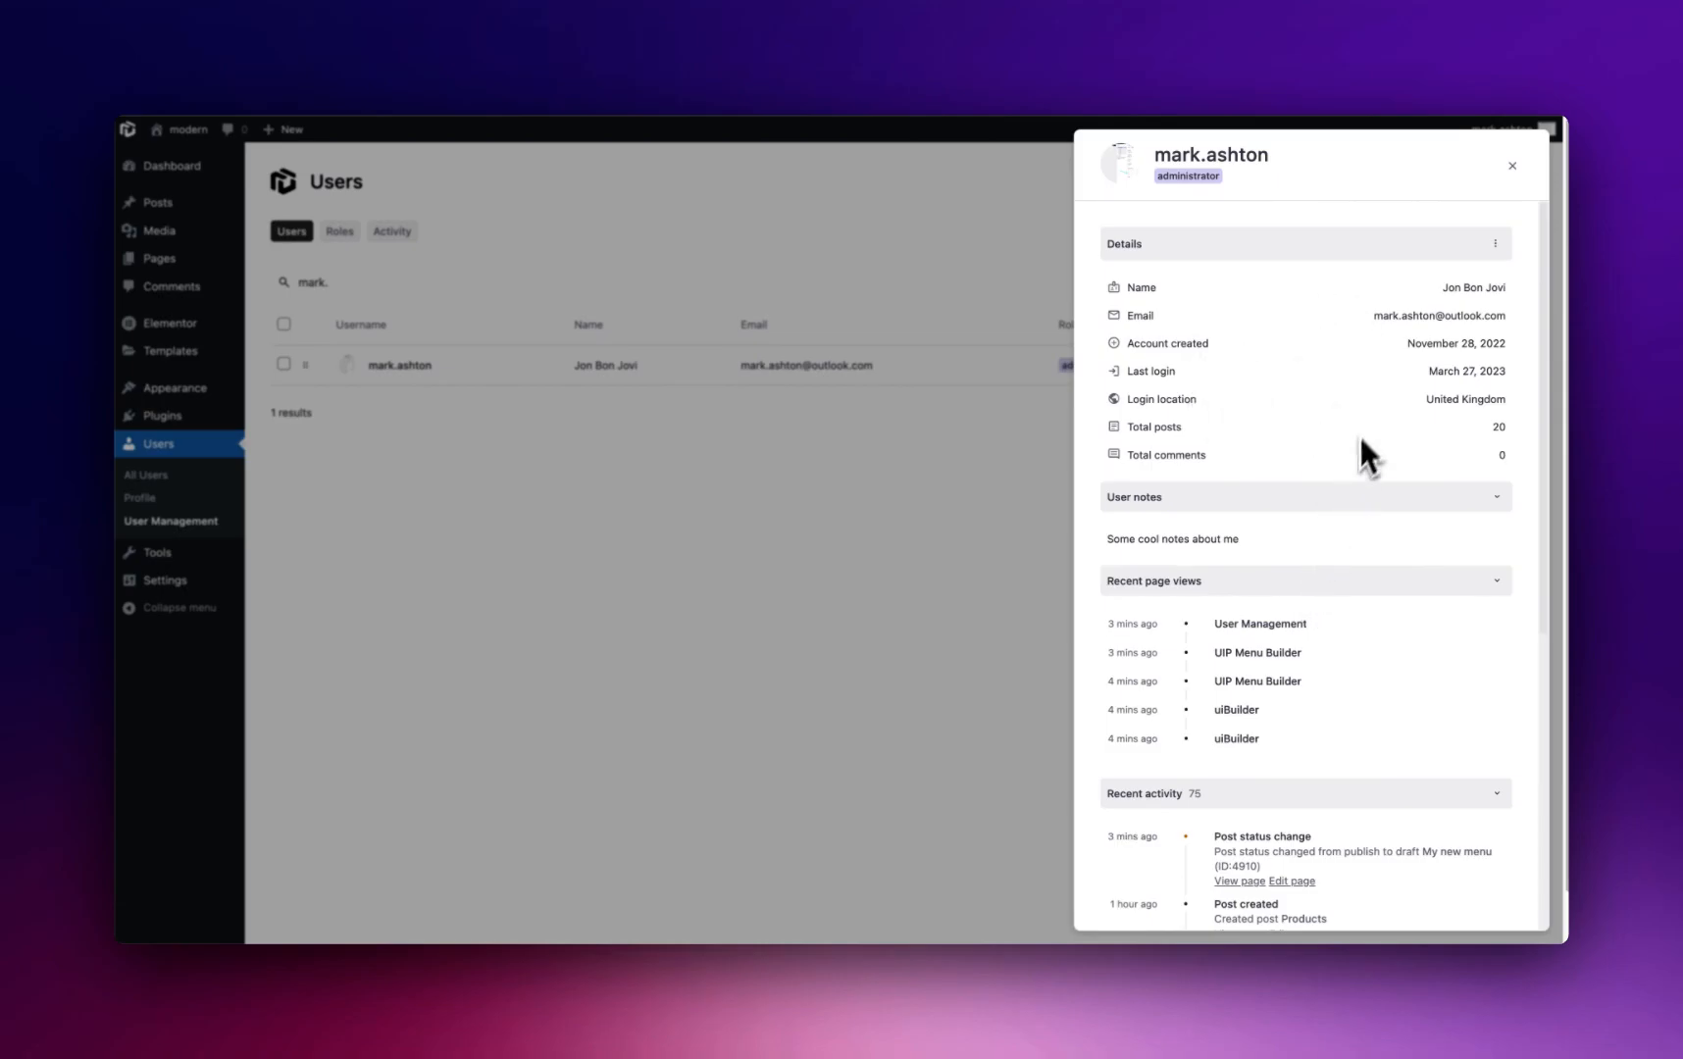
Step: Scroll through the profile panel and close it to return to the filtered list
{"action": "scroll", "scroll_direction": "down", "scroll_amount": 3}
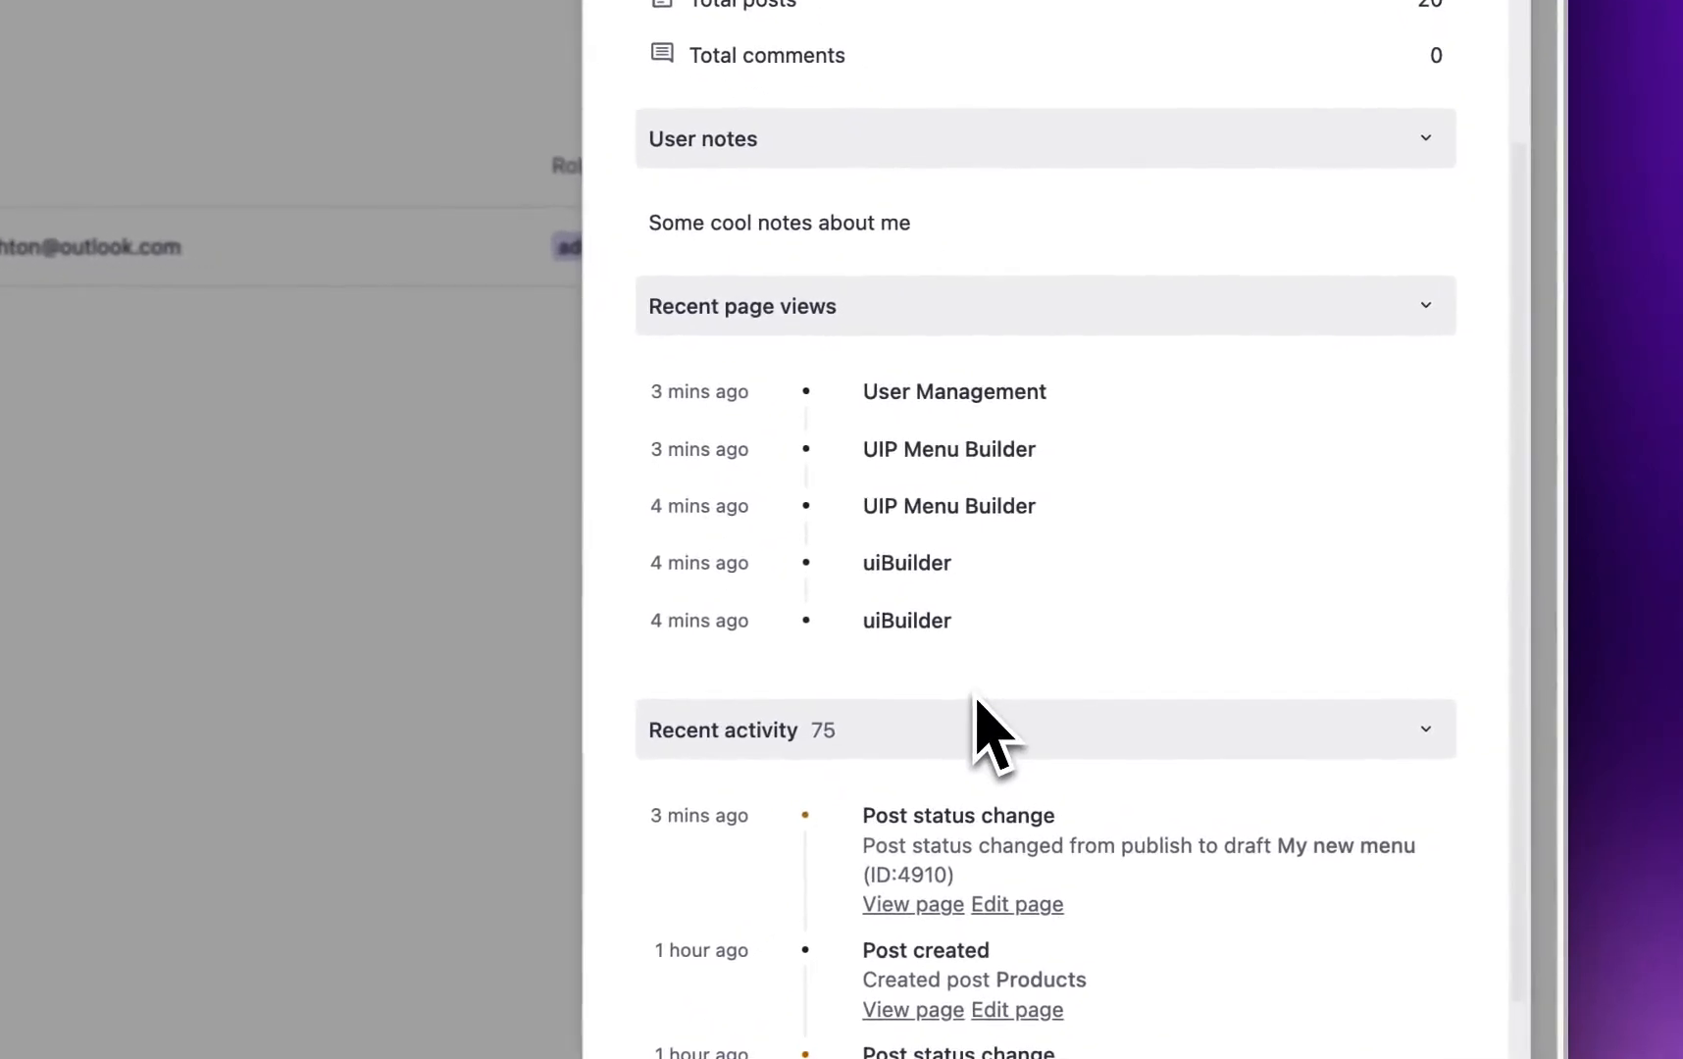
{"action": "scroll", "scroll_direction": "down", "scroll_amount": 3}
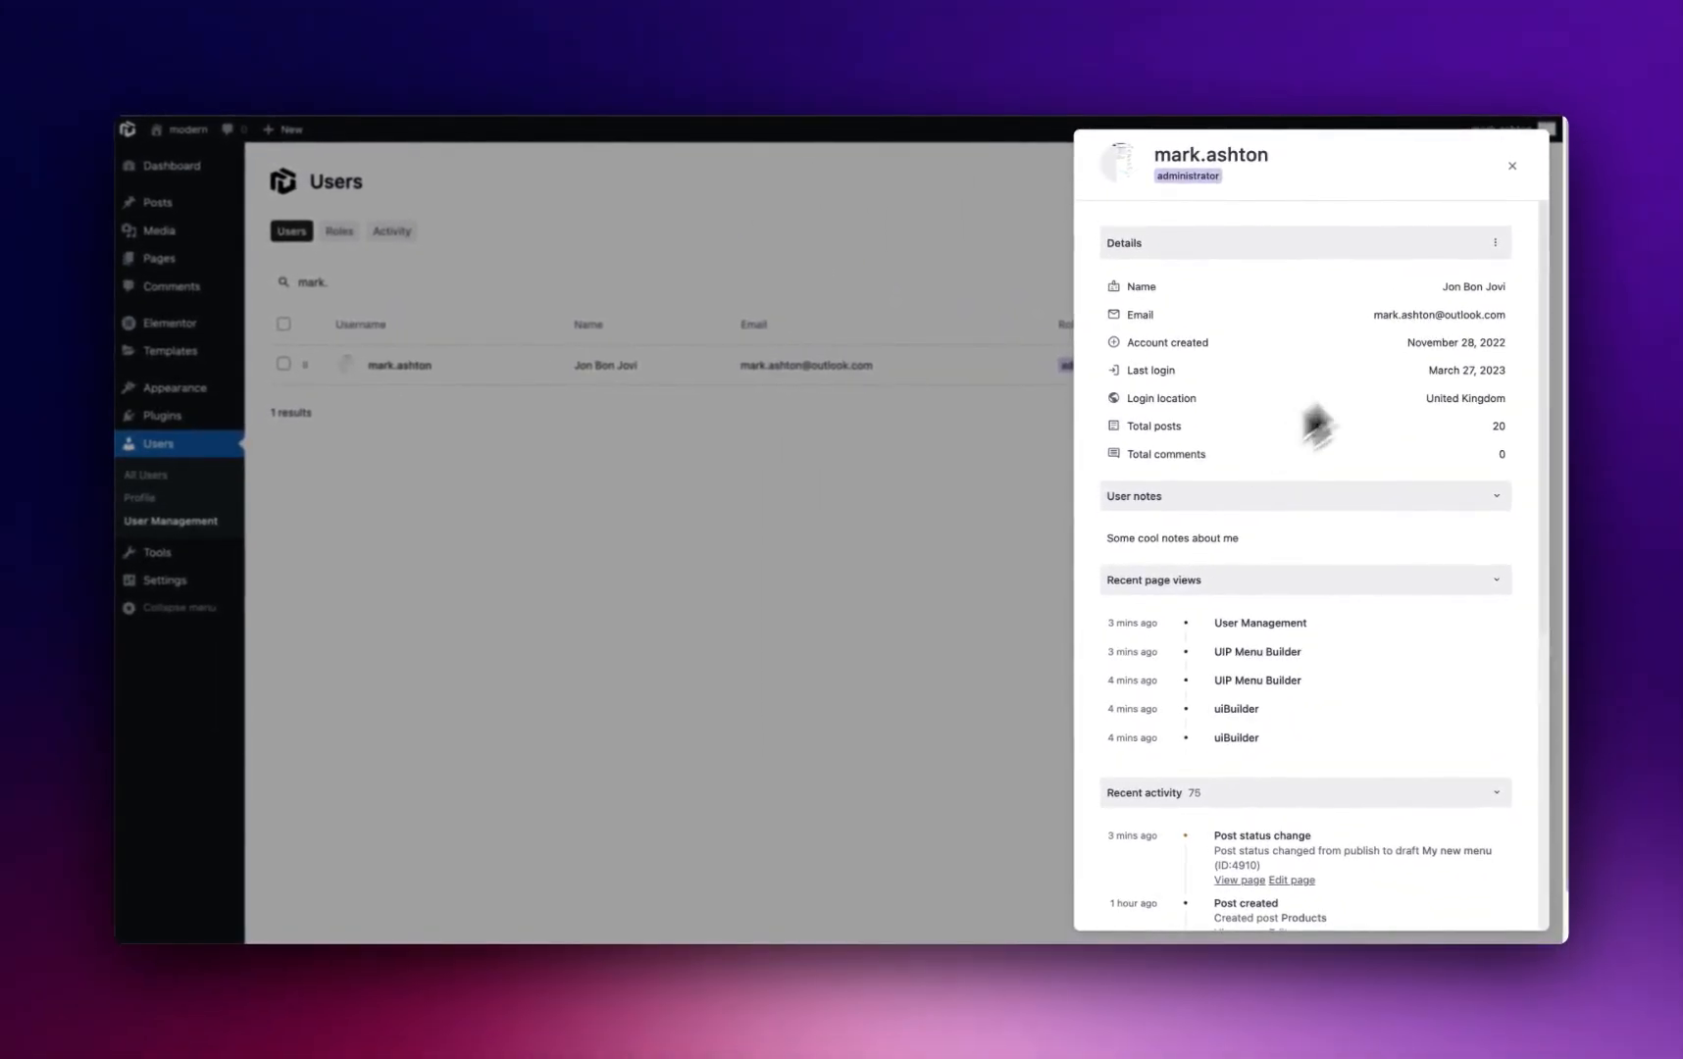
{"action": "left_click", "coordinate": [1493, 242]}
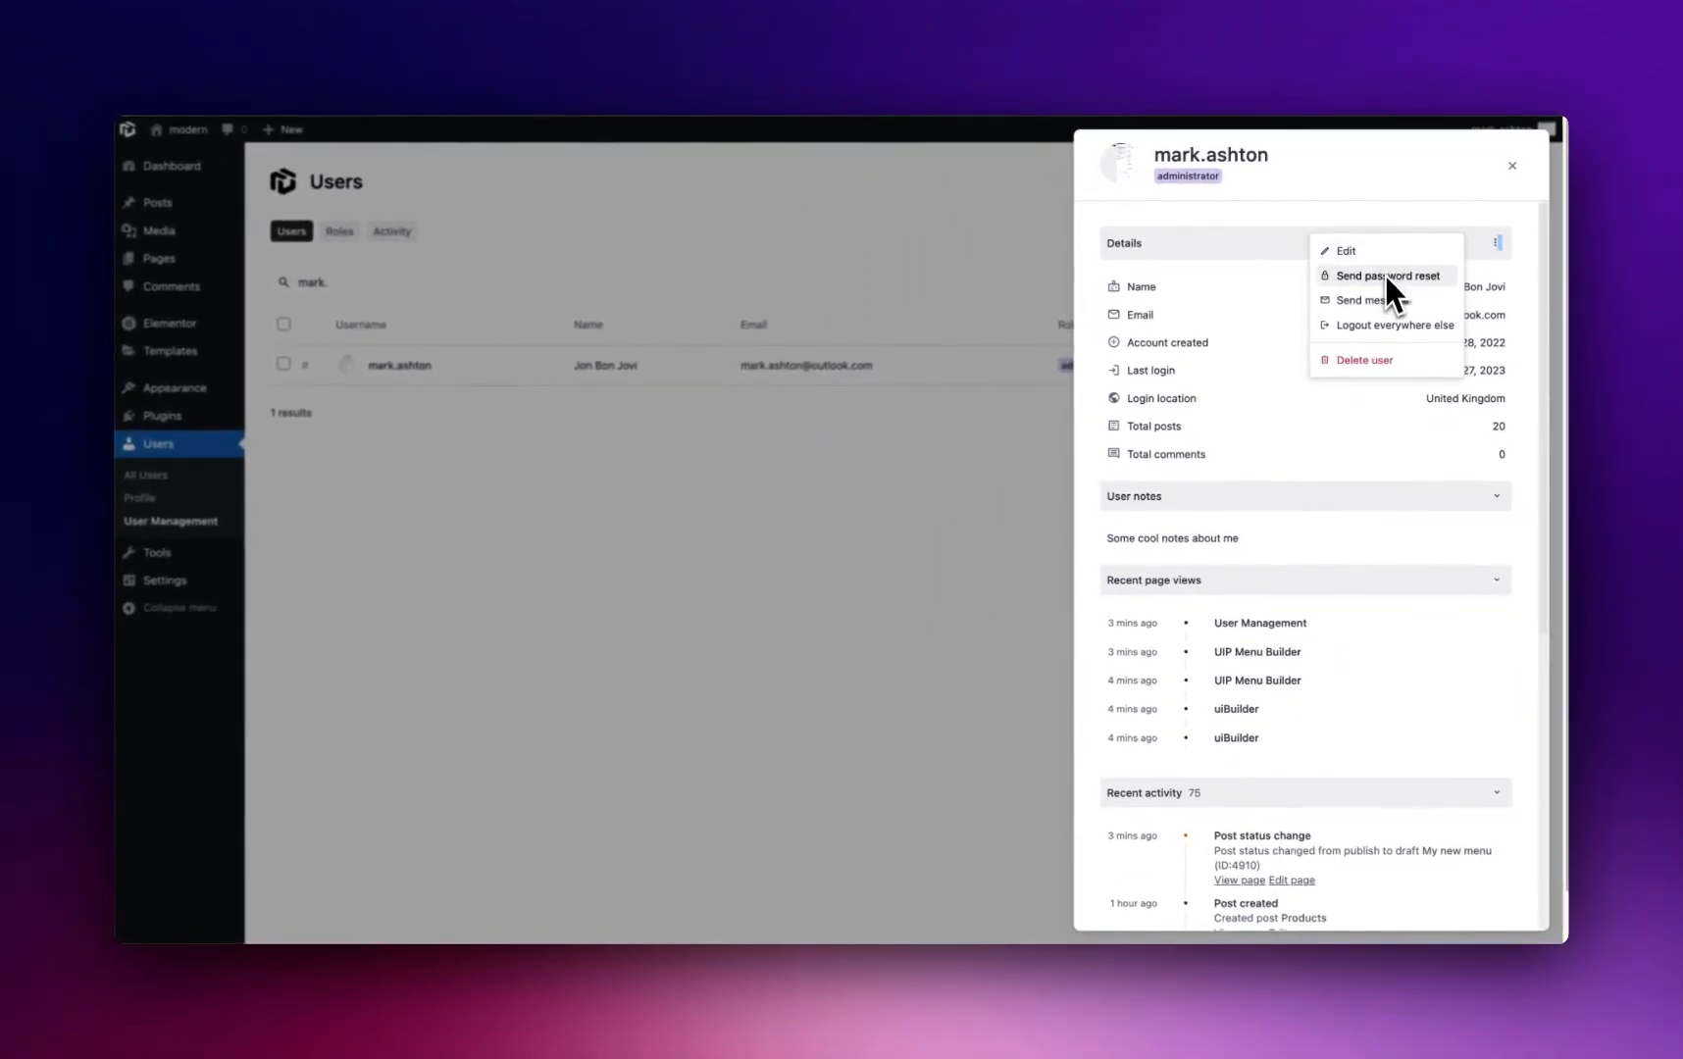
{"action": "mouse_move", "coordinate": [1391, 326]}
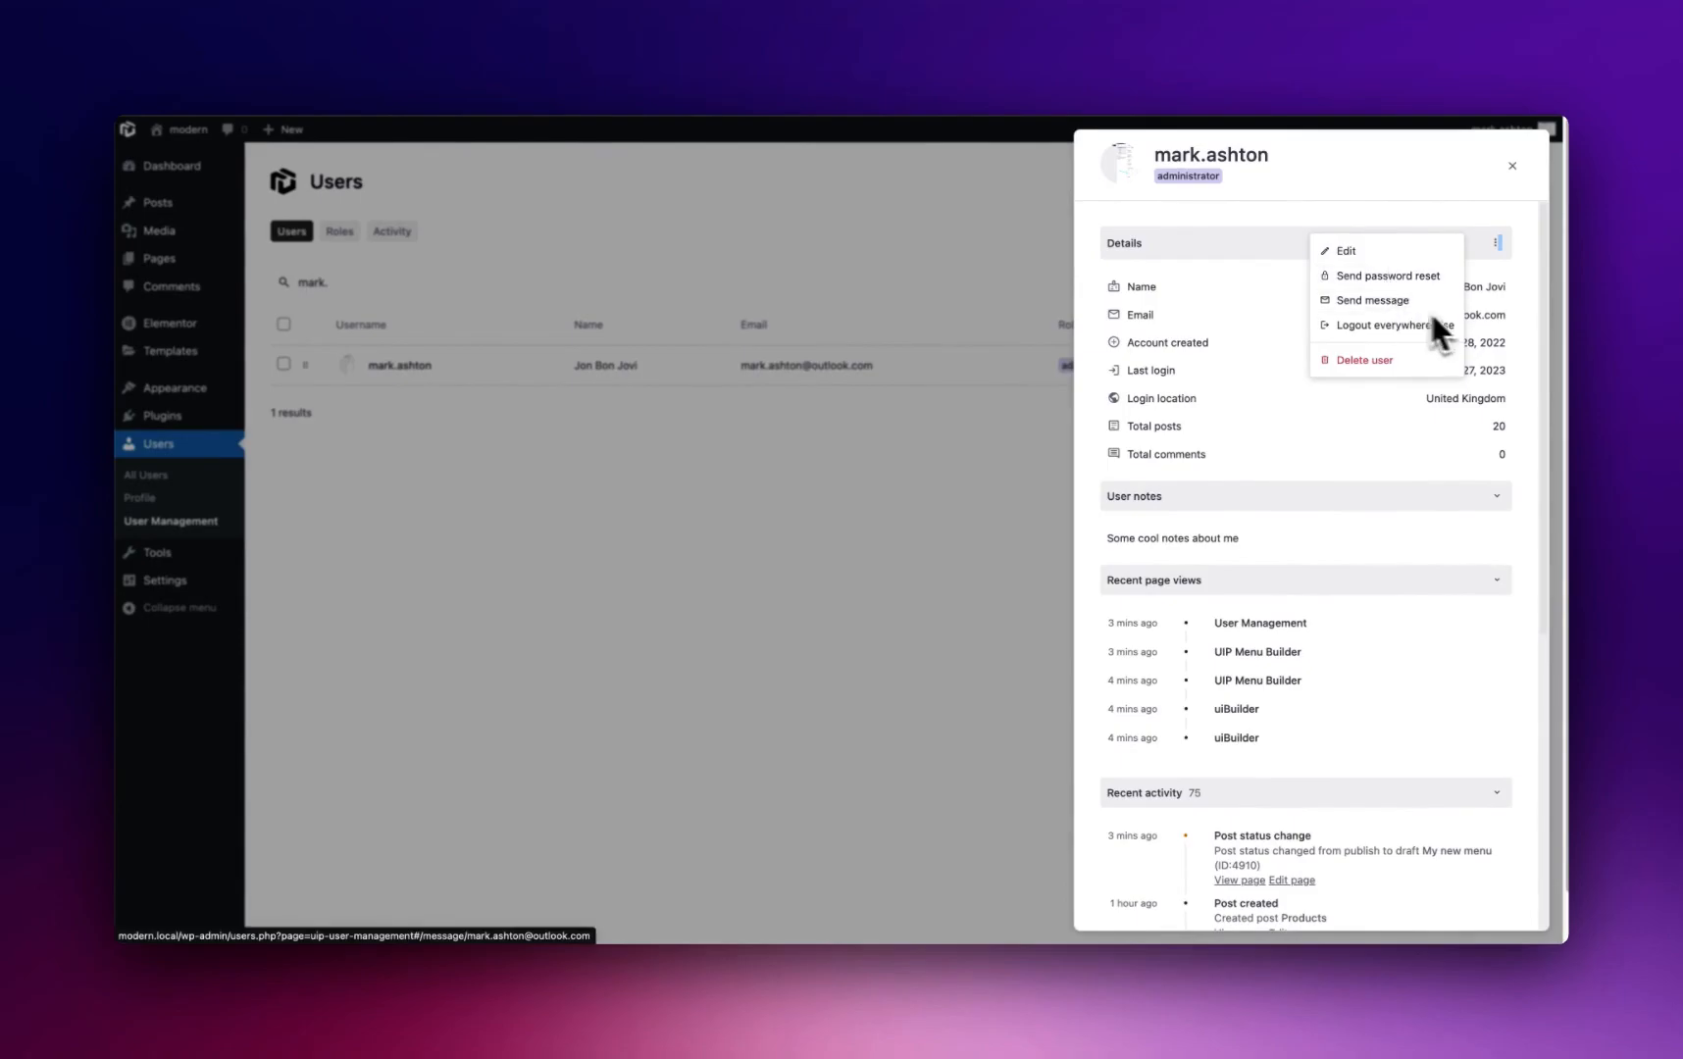
{"action": "mouse_move", "coordinate": [1389, 325]}
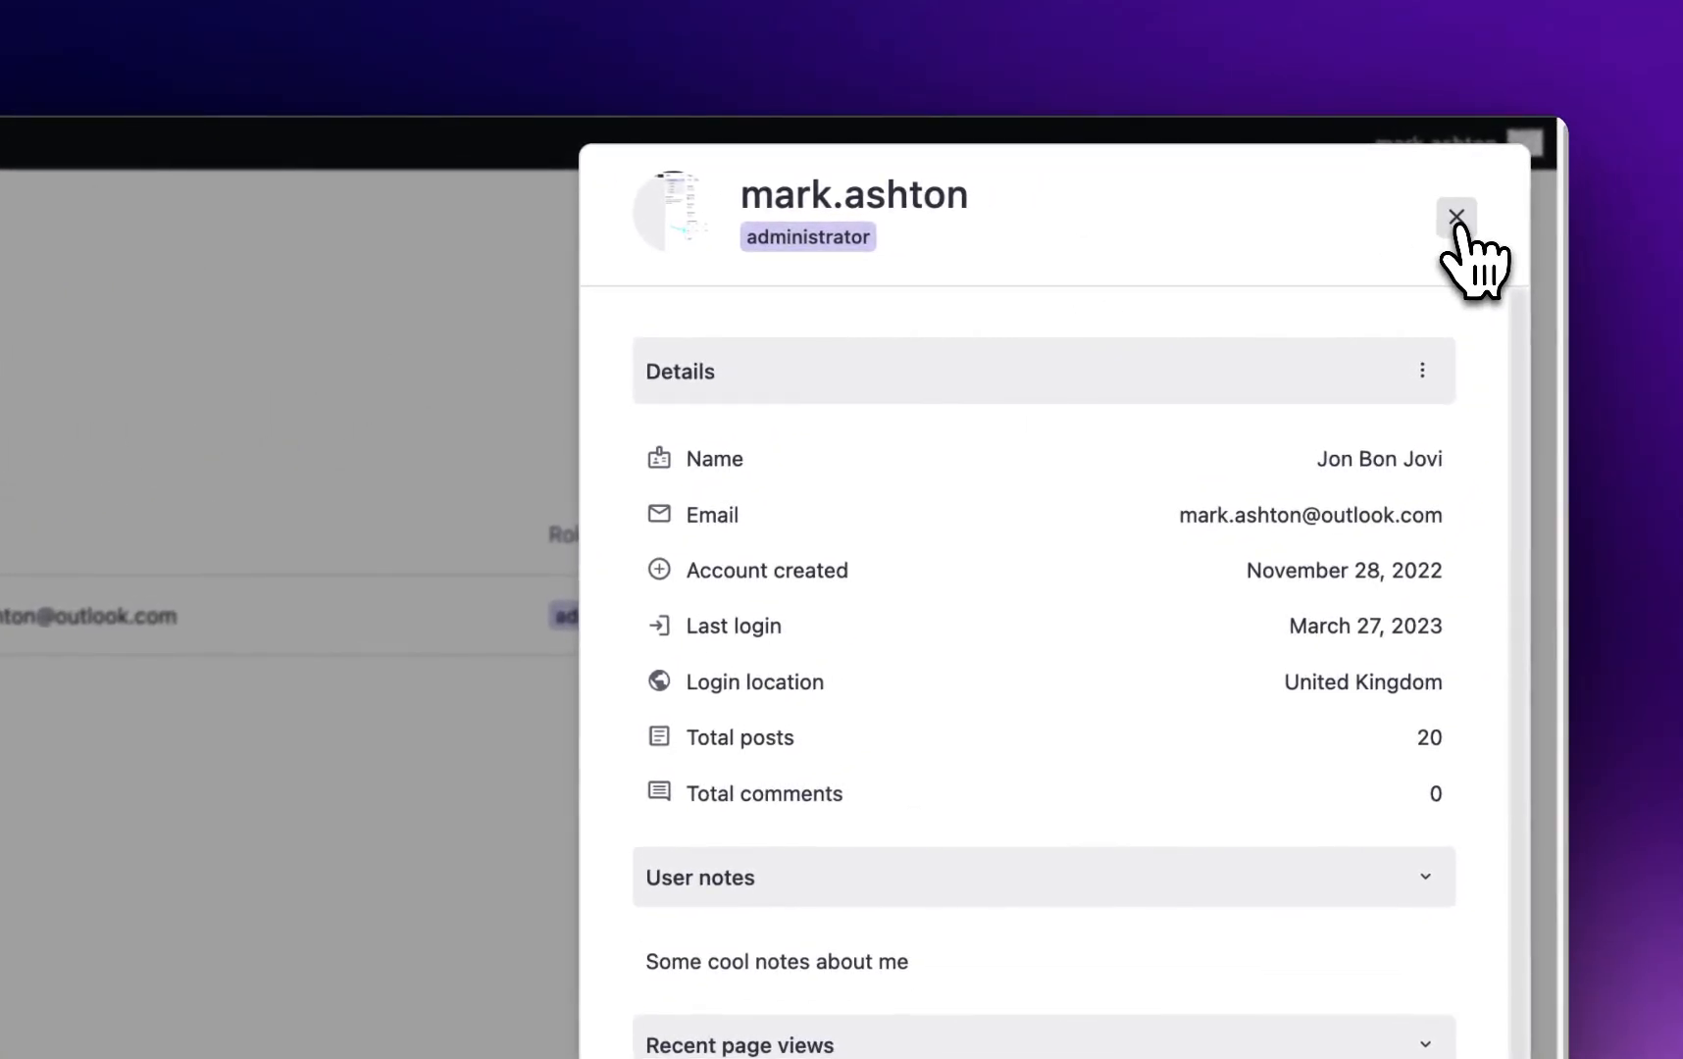
{"action": "left_click", "coordinate": [1455, 218]}
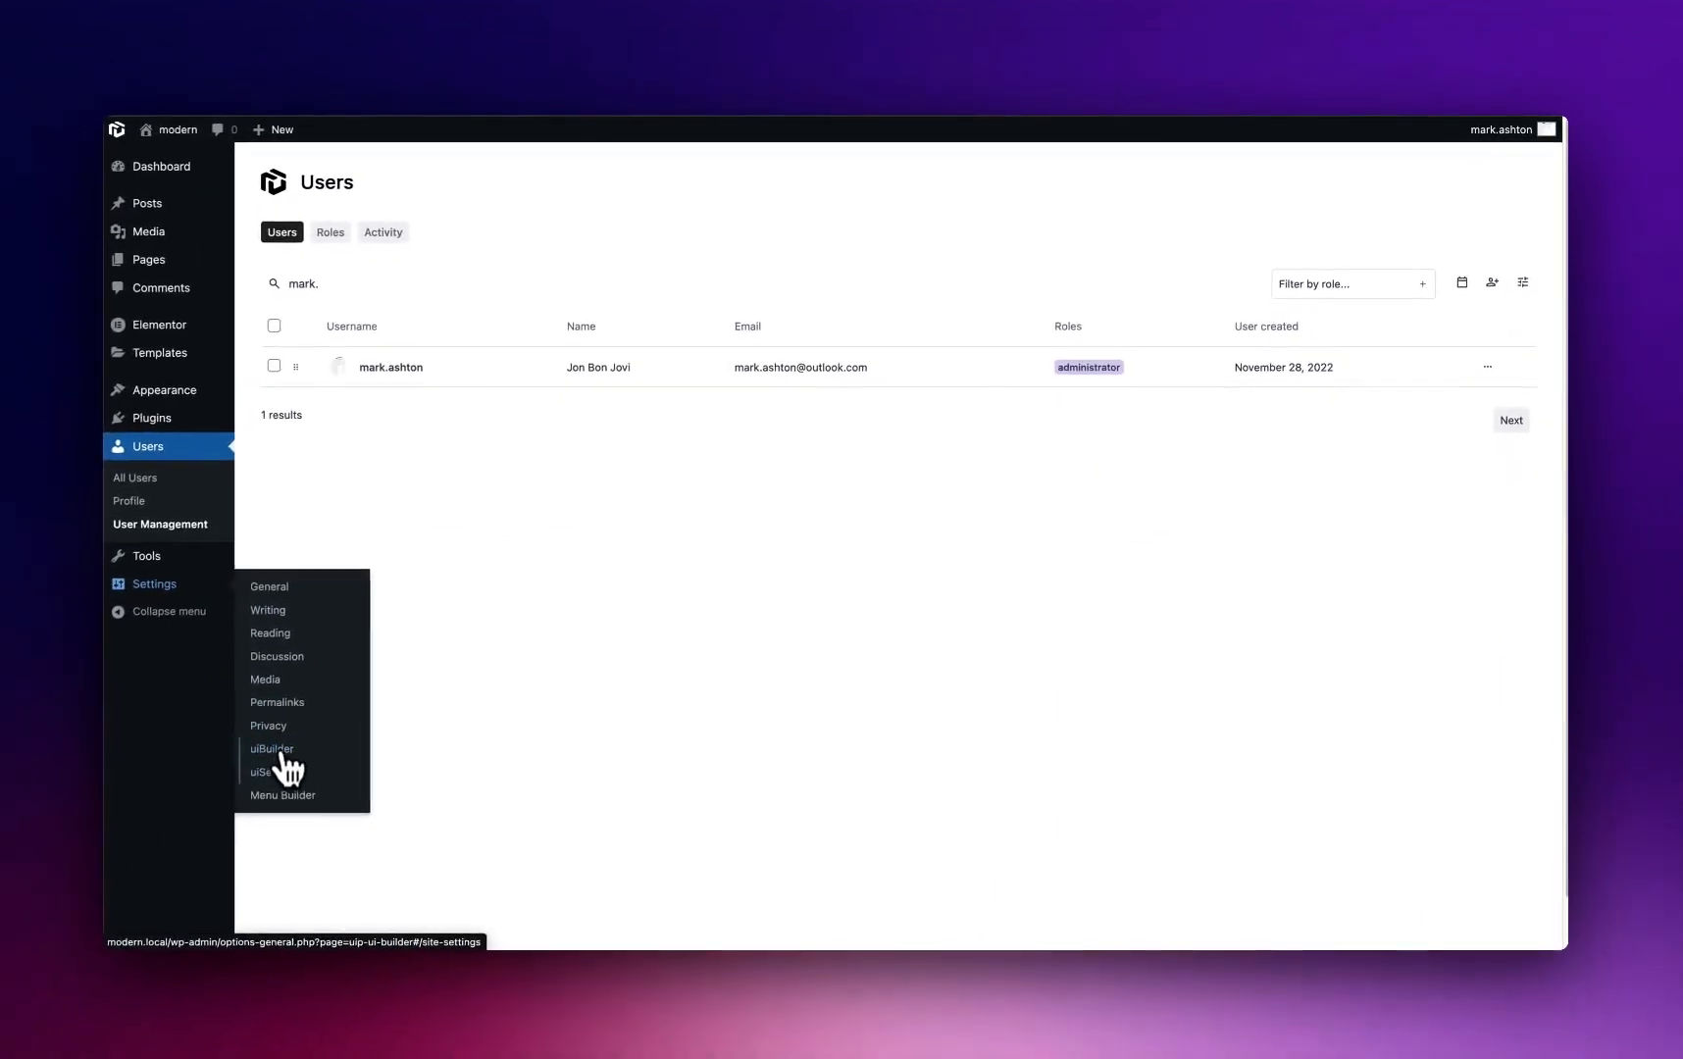
{"action": "mouse_move", "coordinate": [285, 769]}
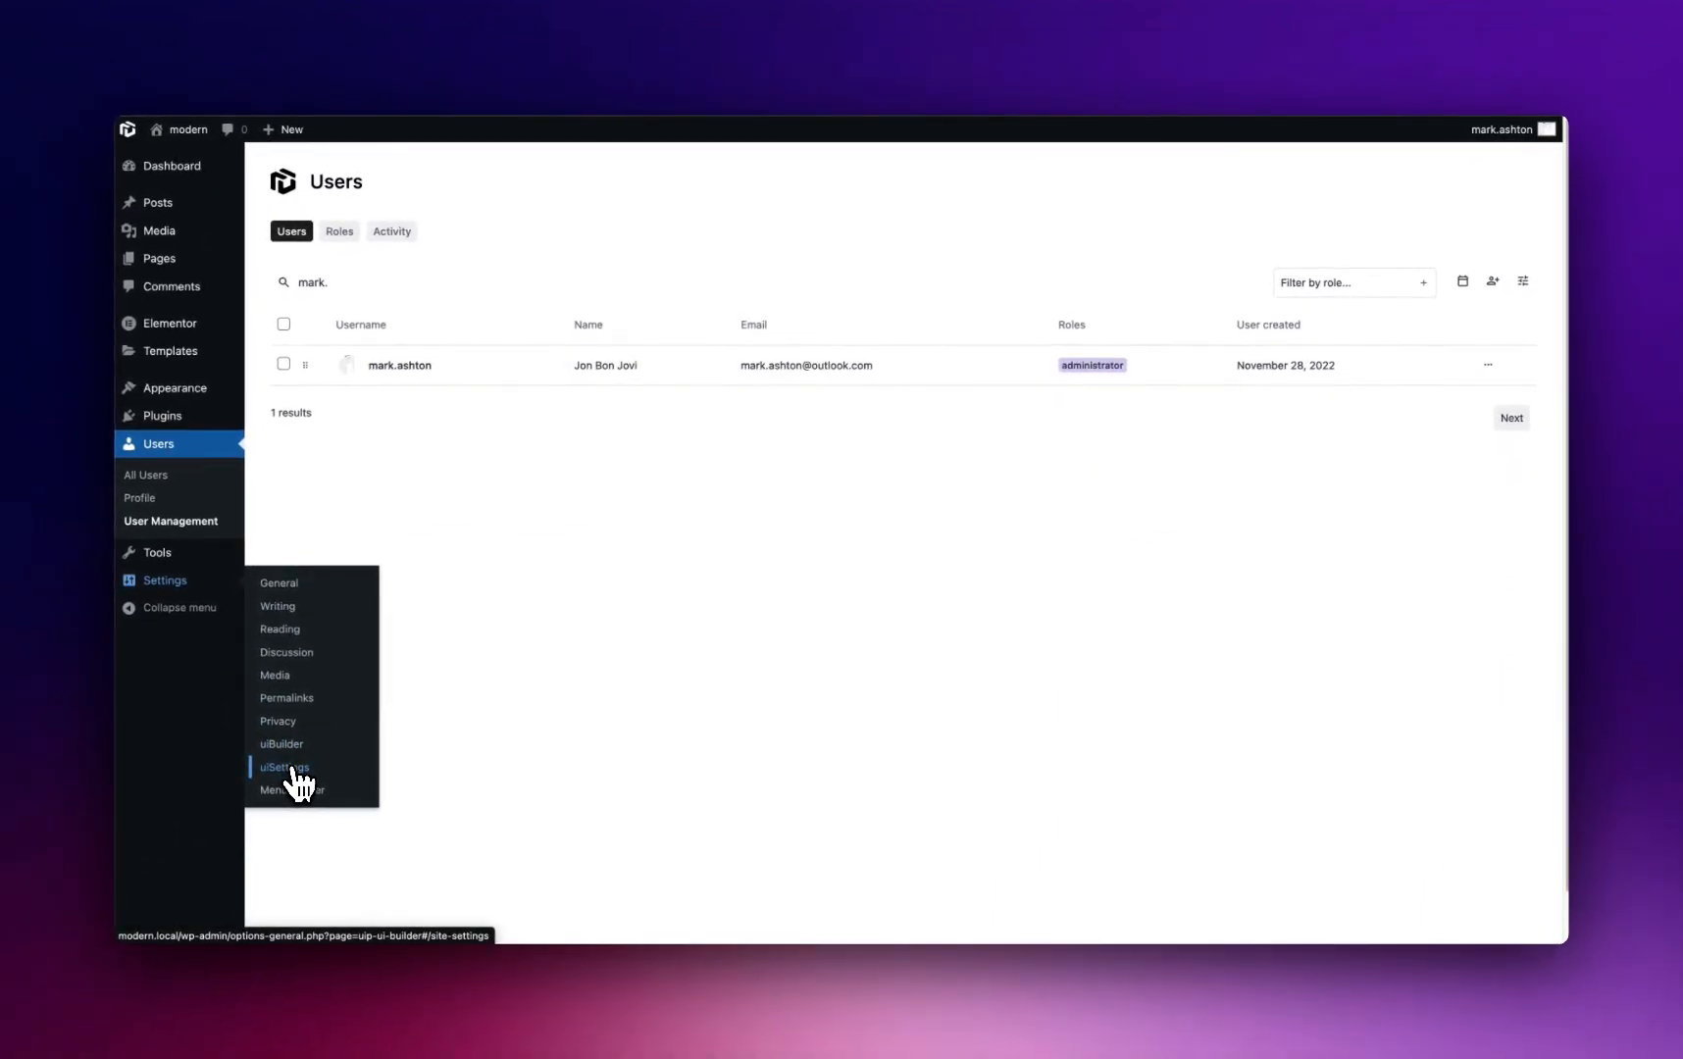
{"action": "mouse_move", "coordinate": [322, 793]}
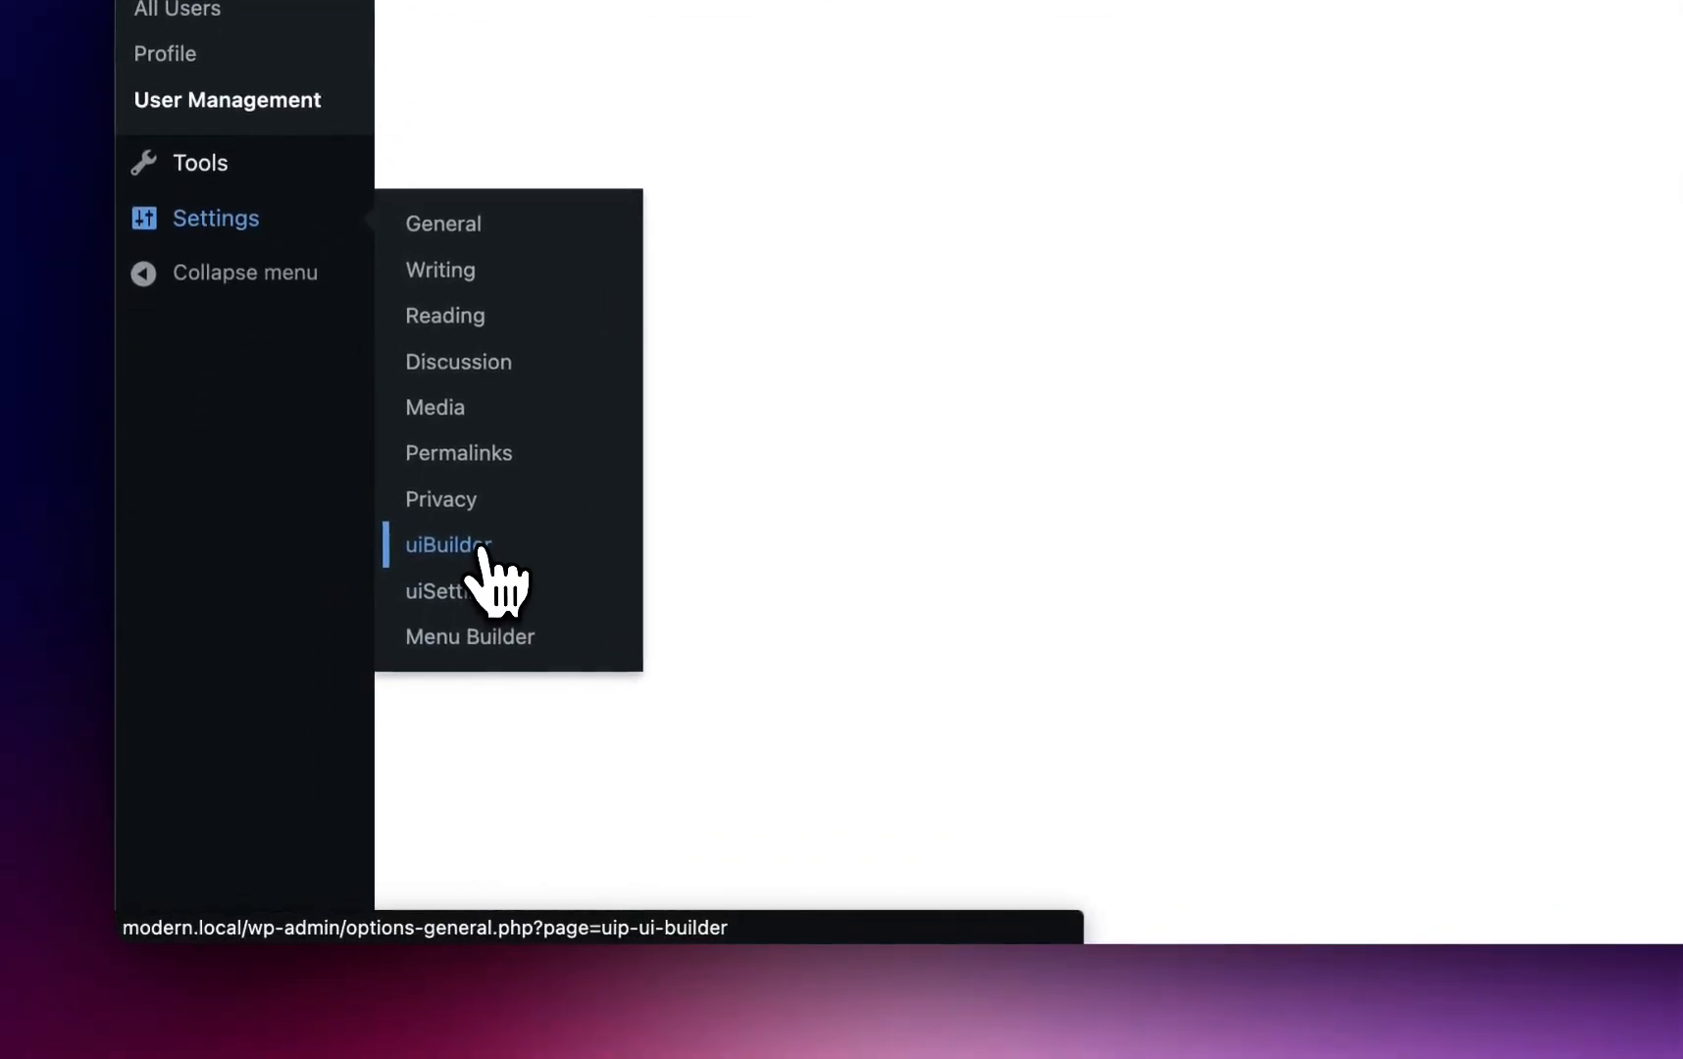
Step: Save the uiBuilder site settings with the Advanced section's user-roles body class option applied
{"action": "left_click", "coordinate": [447, 545]}
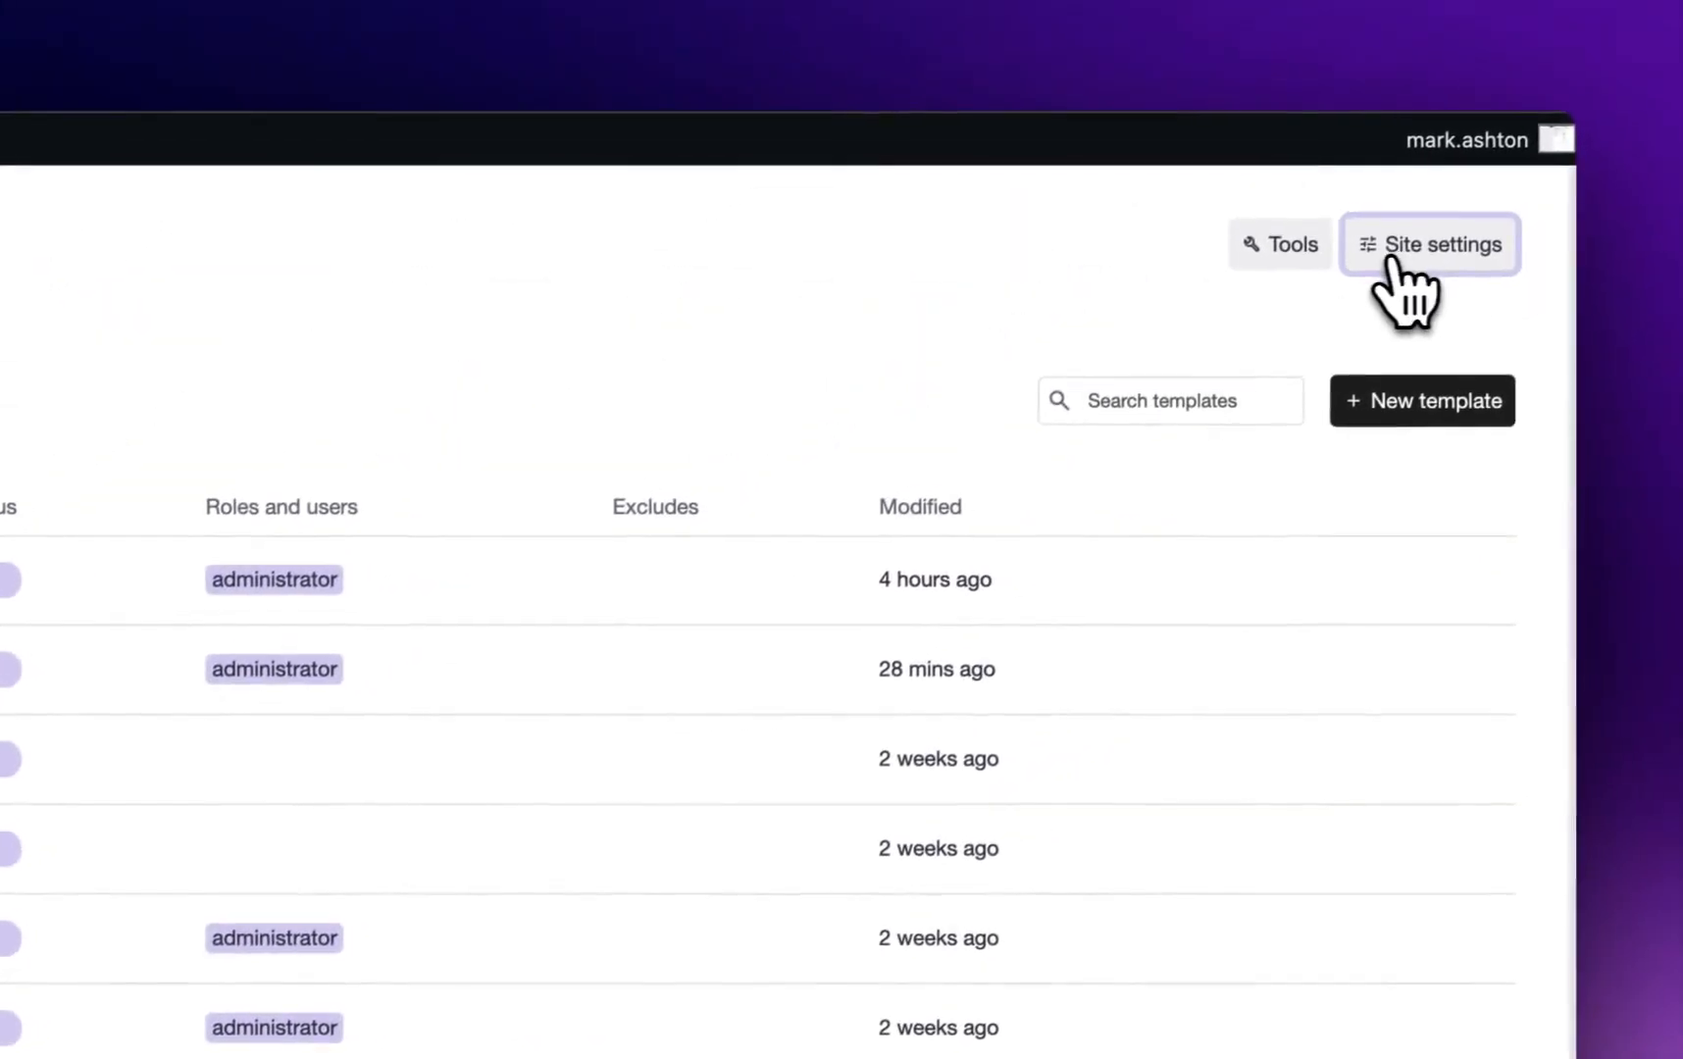
{"action": "left_click", "coordinate": [1430, 243]}
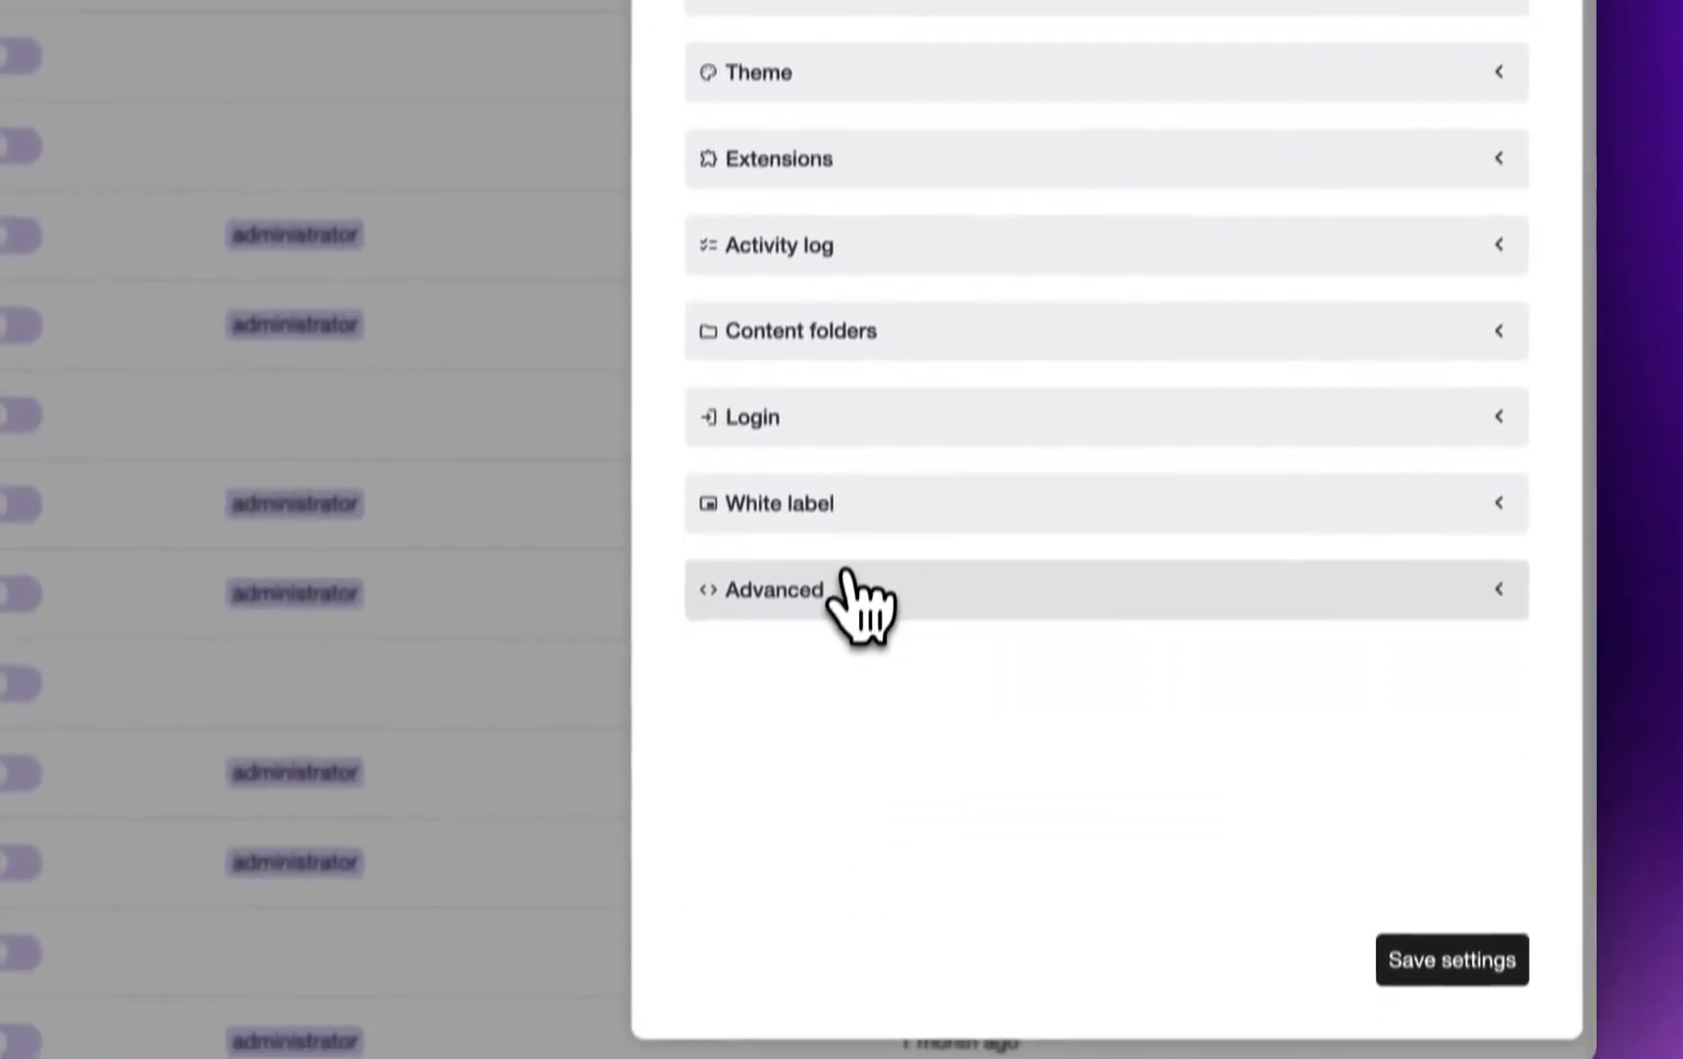
{"action": "left_click", "coordinate": [771, 589]}
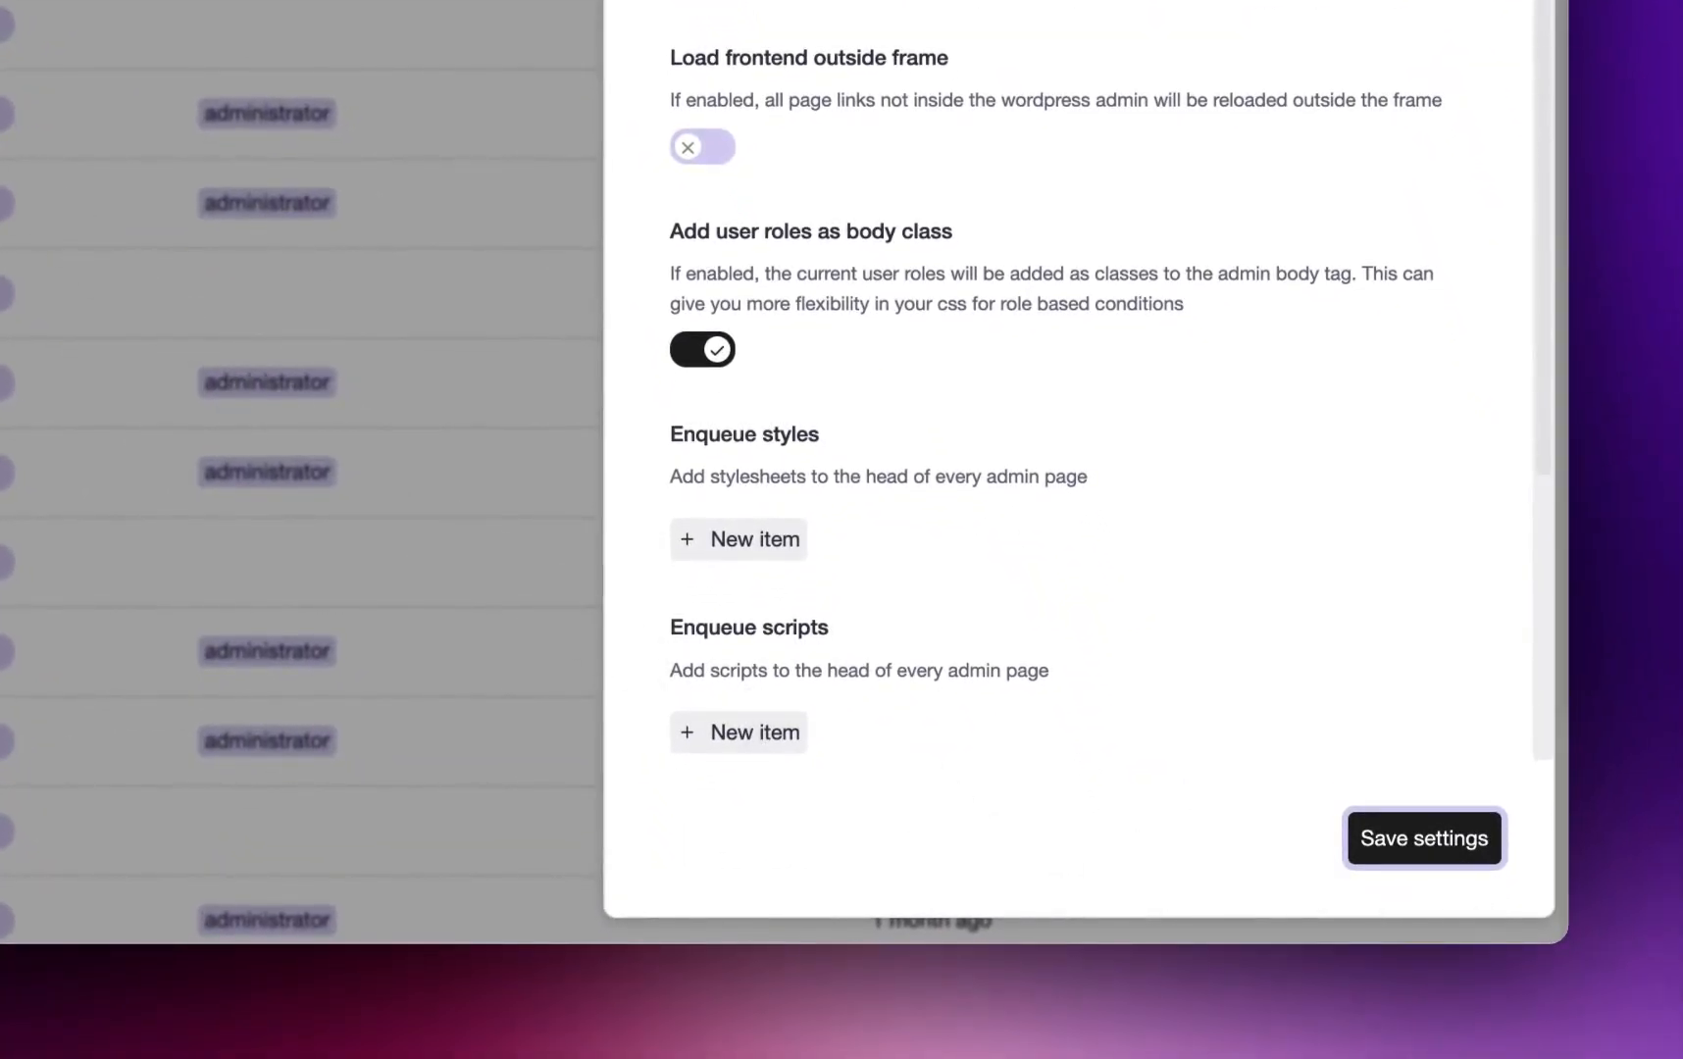
{"action": "left_click", "coordinate": [1424, 837]}
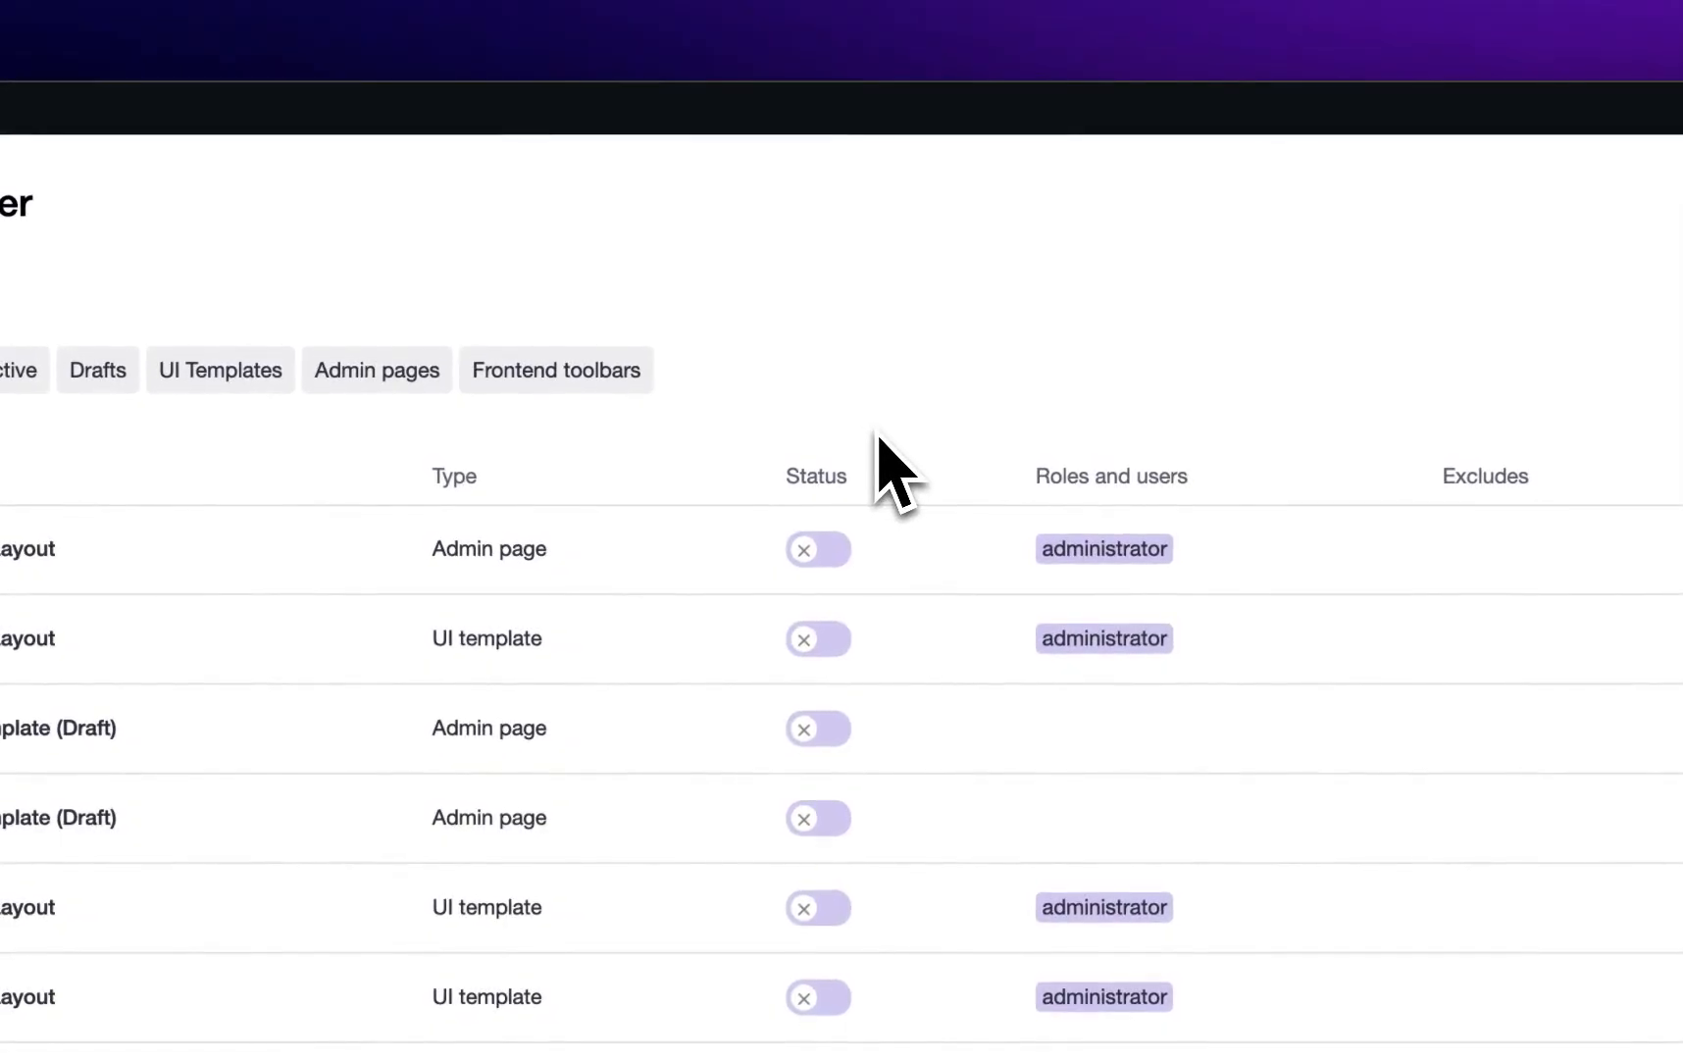
{"action": "mouse_move", "coordinate": [810, 656]}
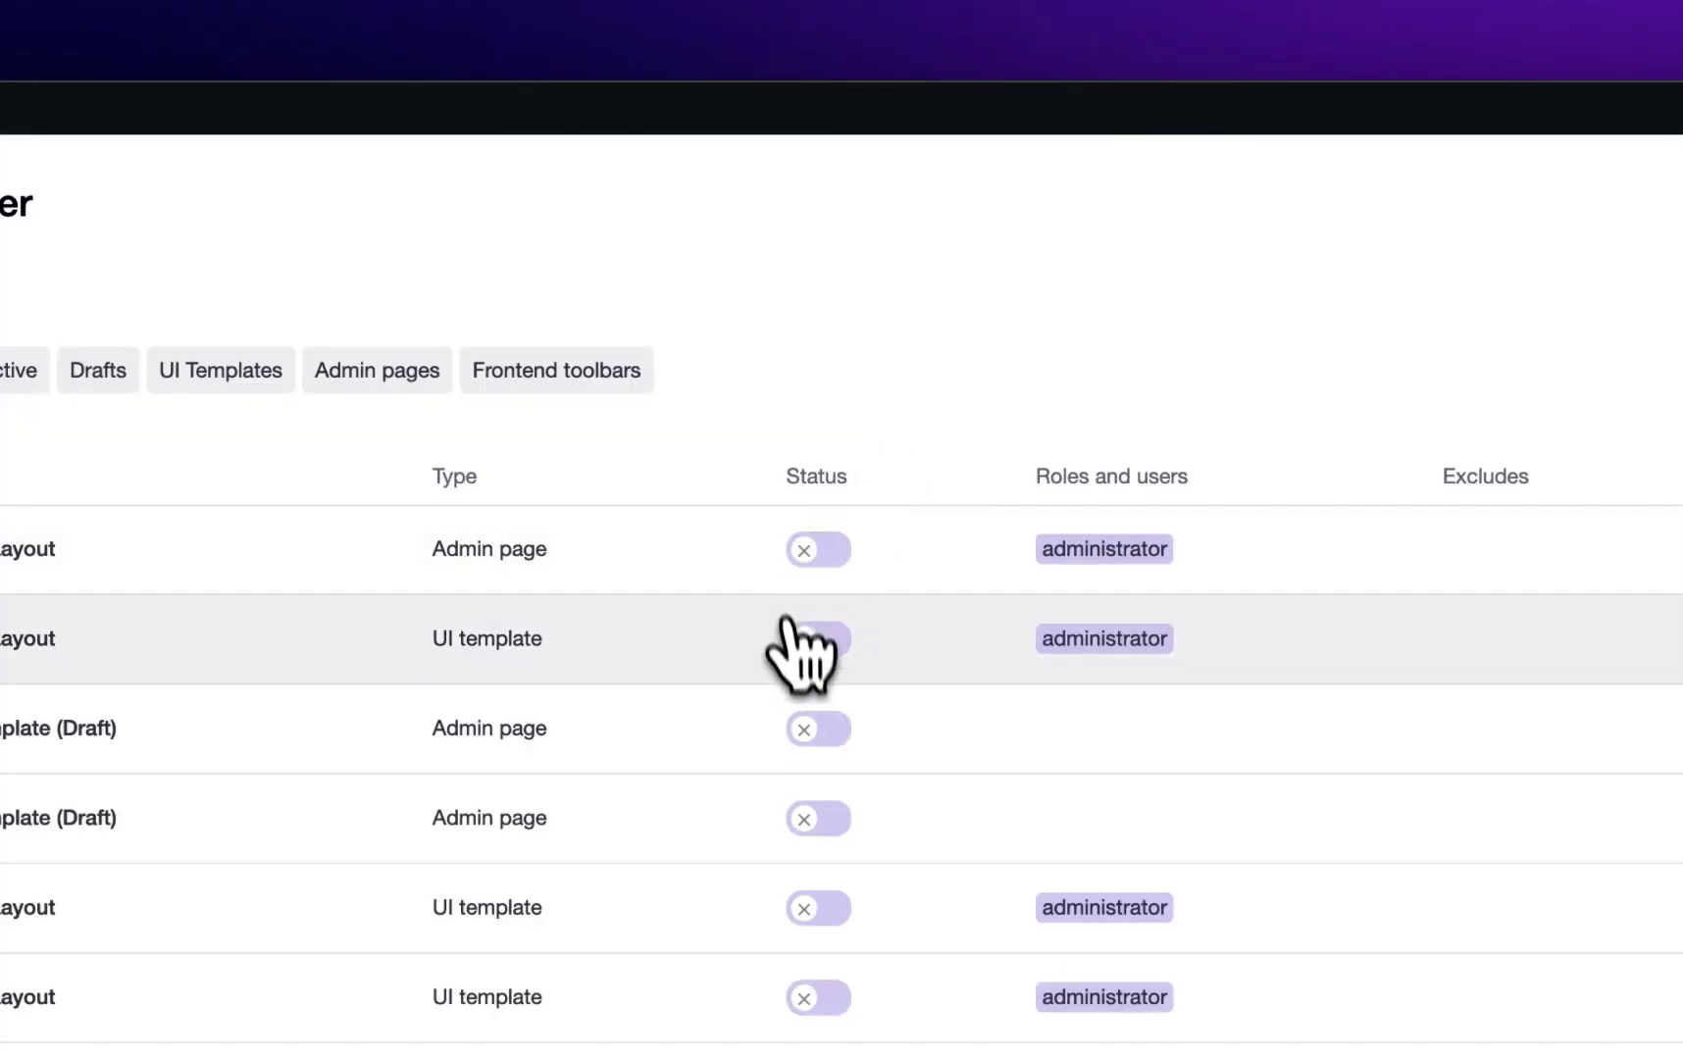
Step: Switch the second Draft Layout template active and load the site homepage inside the admin frame
{"action": "left_click", "coordinate": [818, 640]}
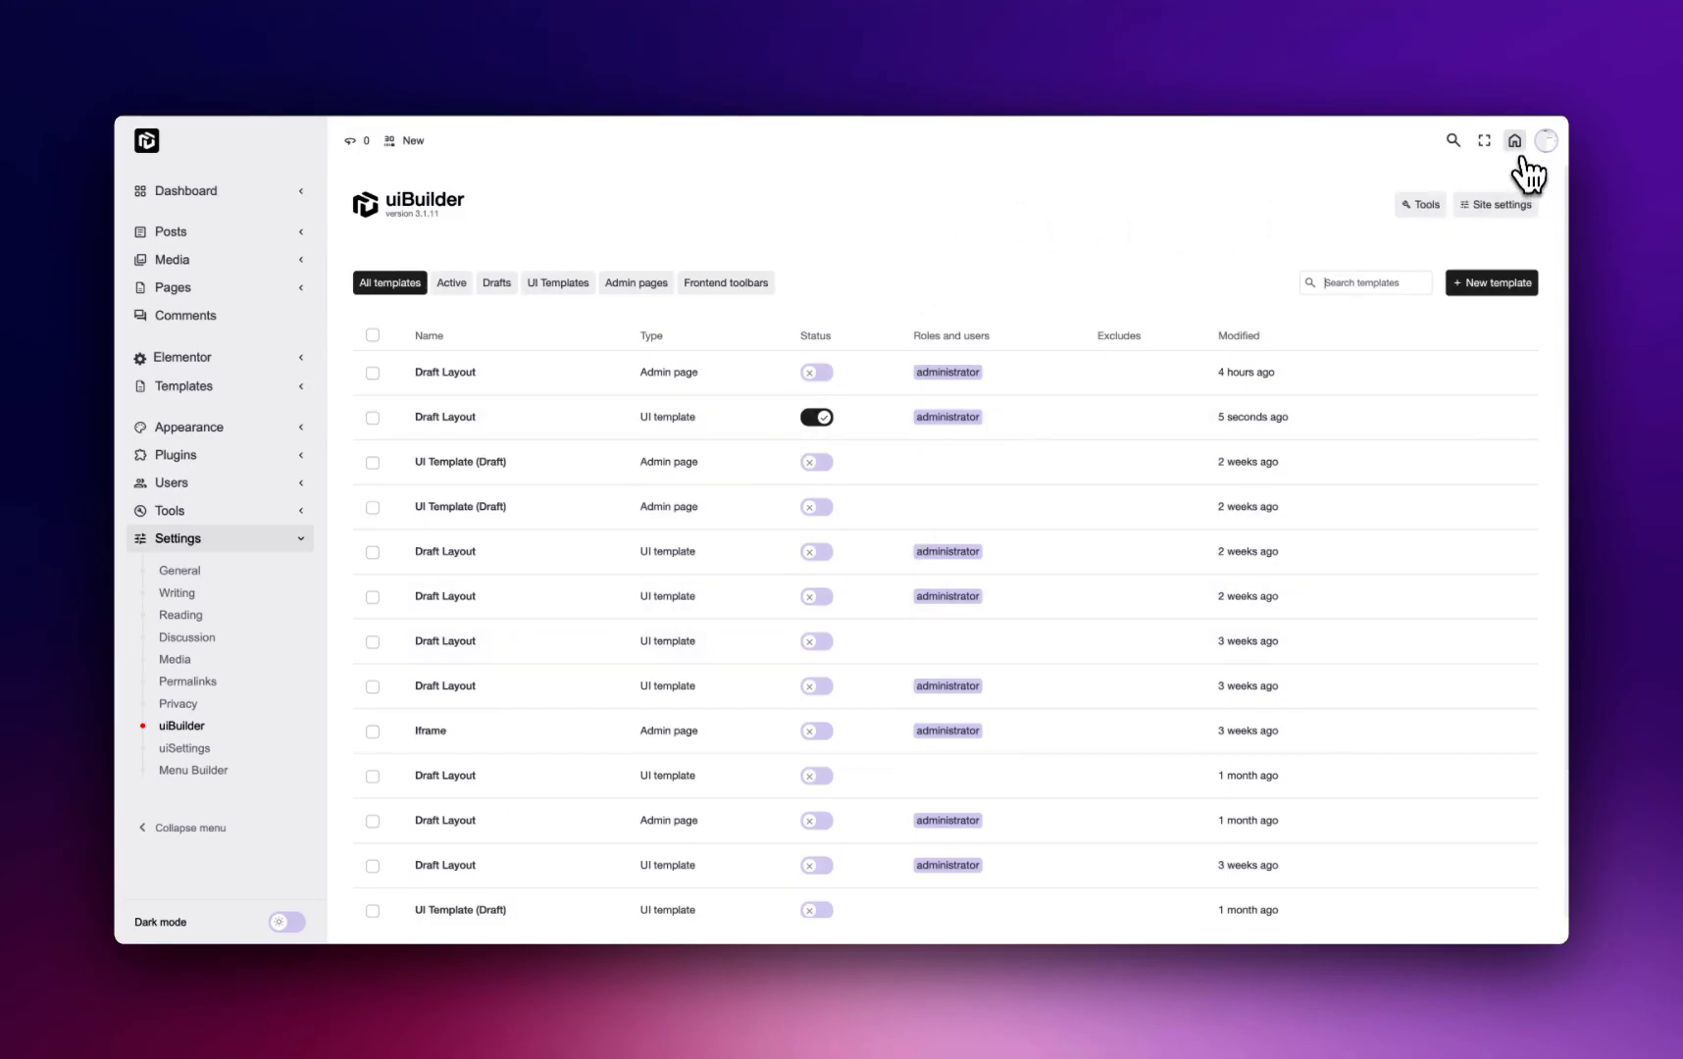
{"action": "left_click", "coordinate": [1515, 142]}
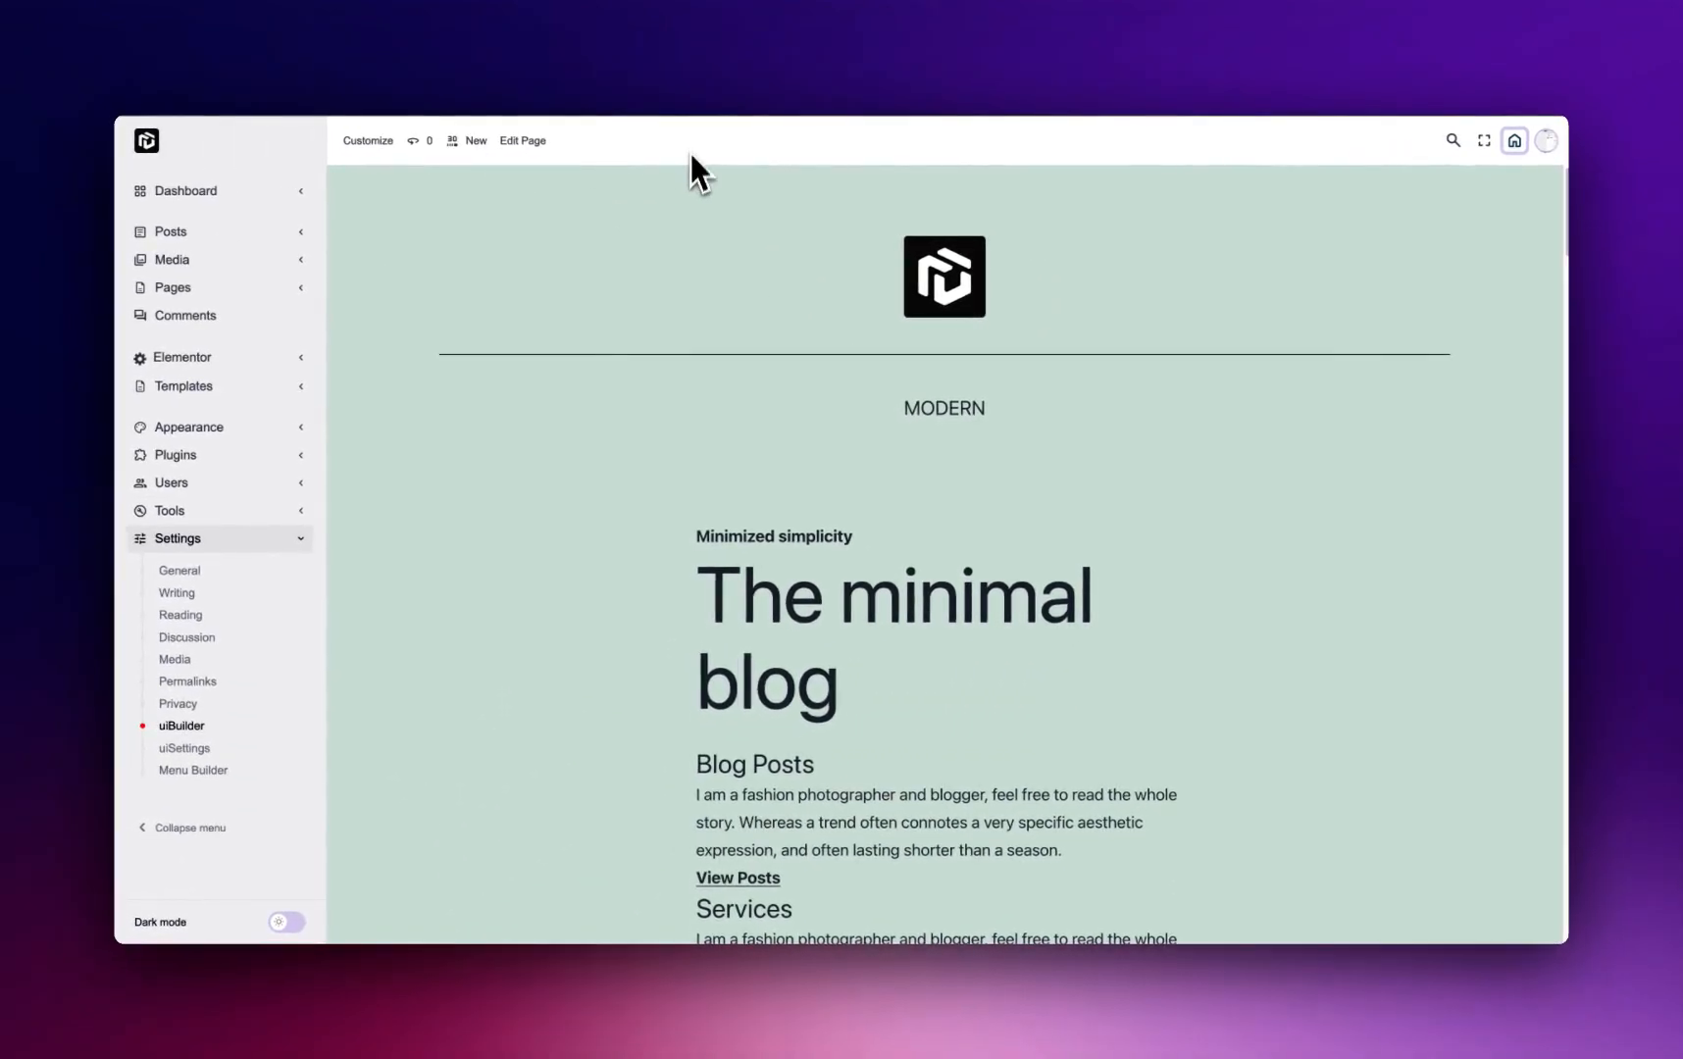
{"action": "mouse_move", "coordinate": [688, 521]}
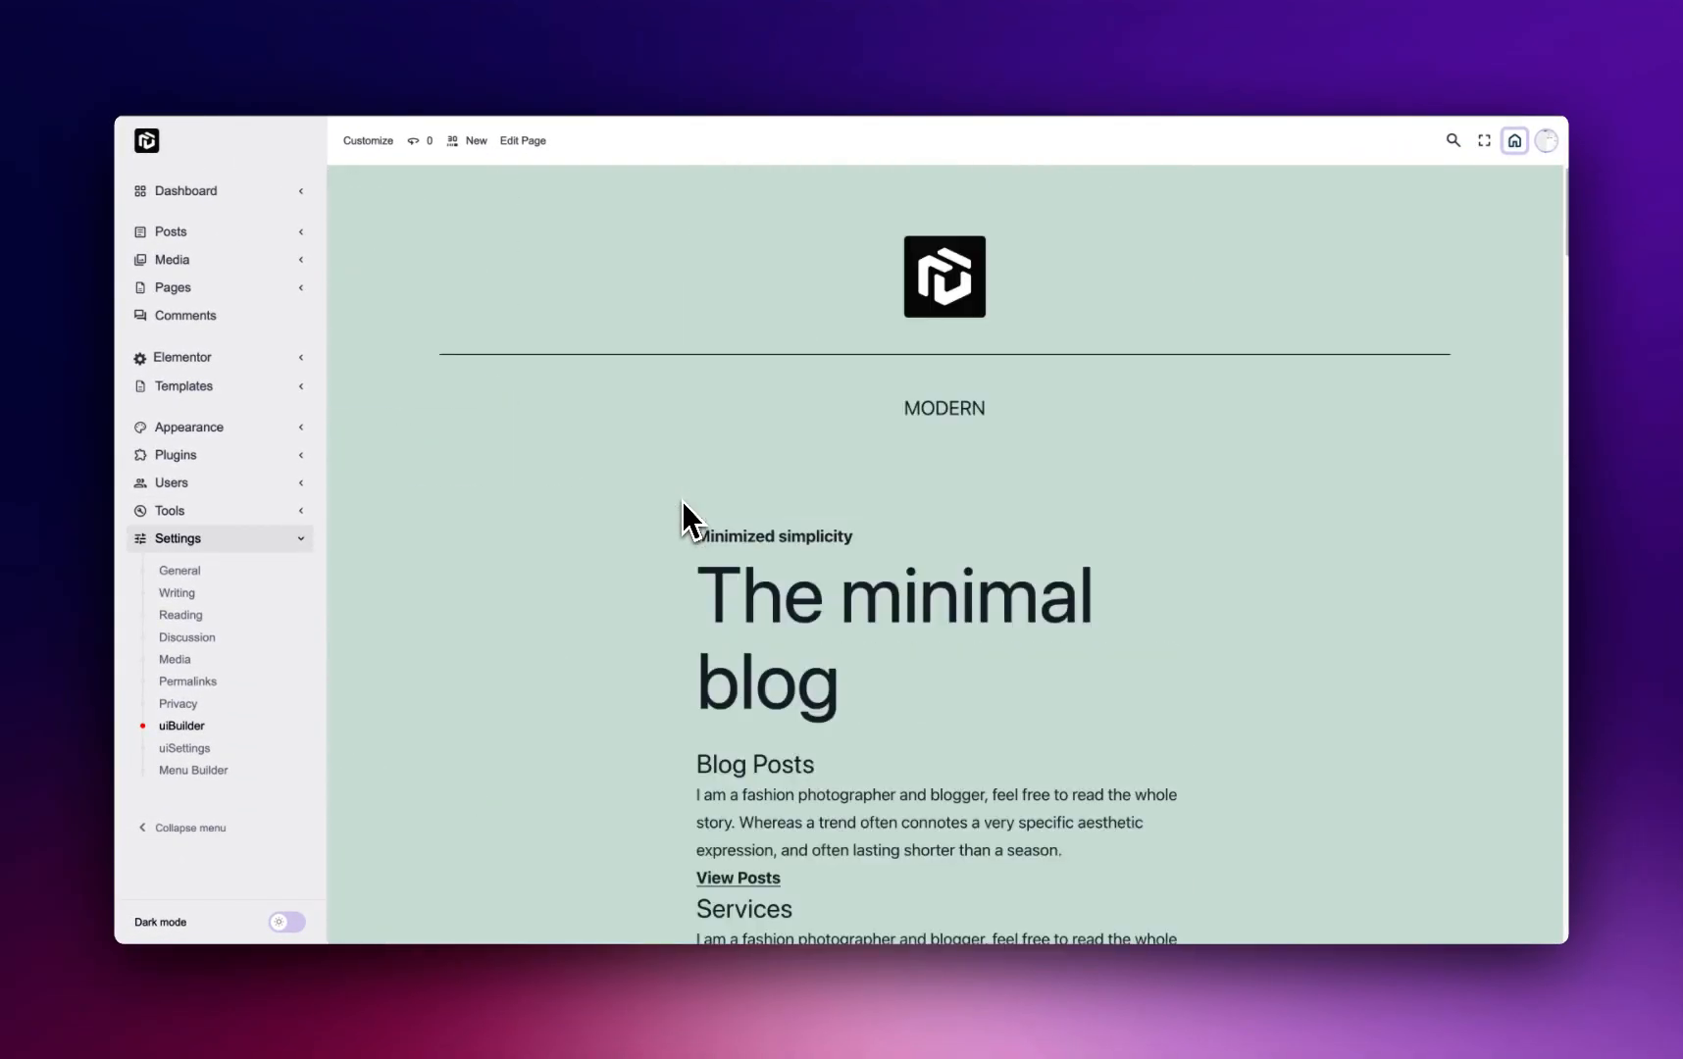
{"action": "mouse_move", "coordinate": [655, 423]}
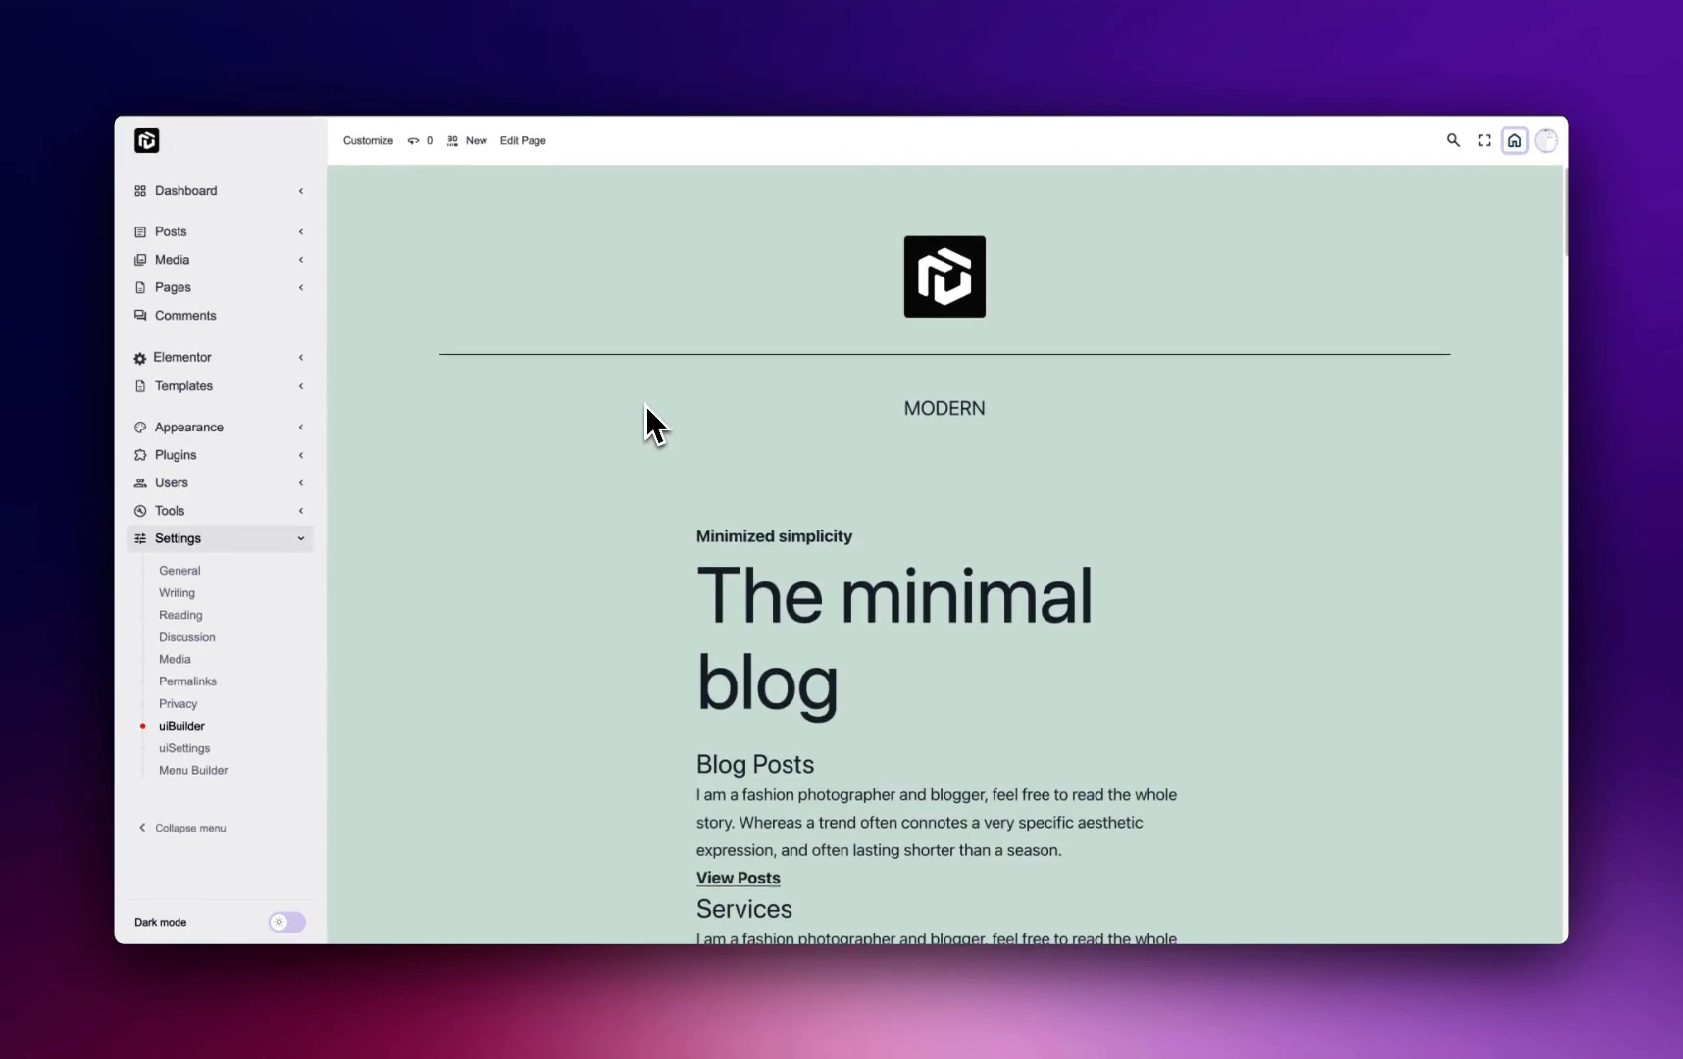
{"action": "mouse_move", "coordinate": [696, 473]}
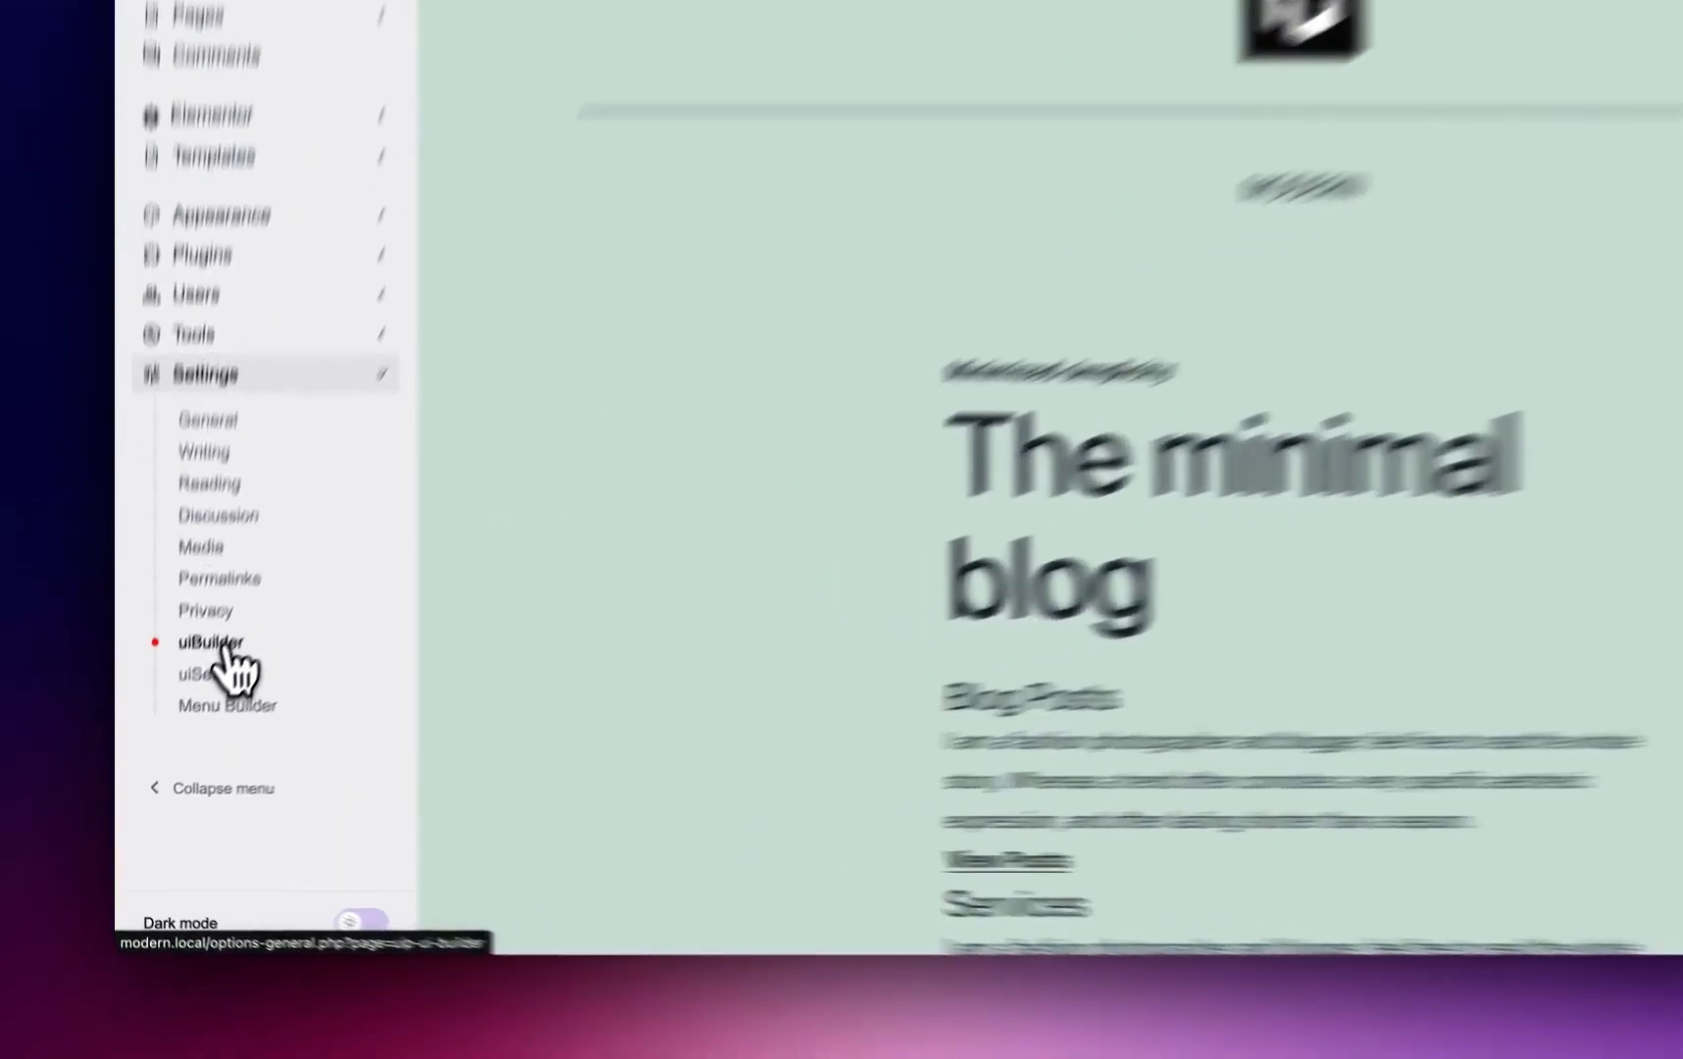
Step: Return to the uiBuilder template list and scroll down through it
{"action": "left_click", "coordinate": [204, 641]}
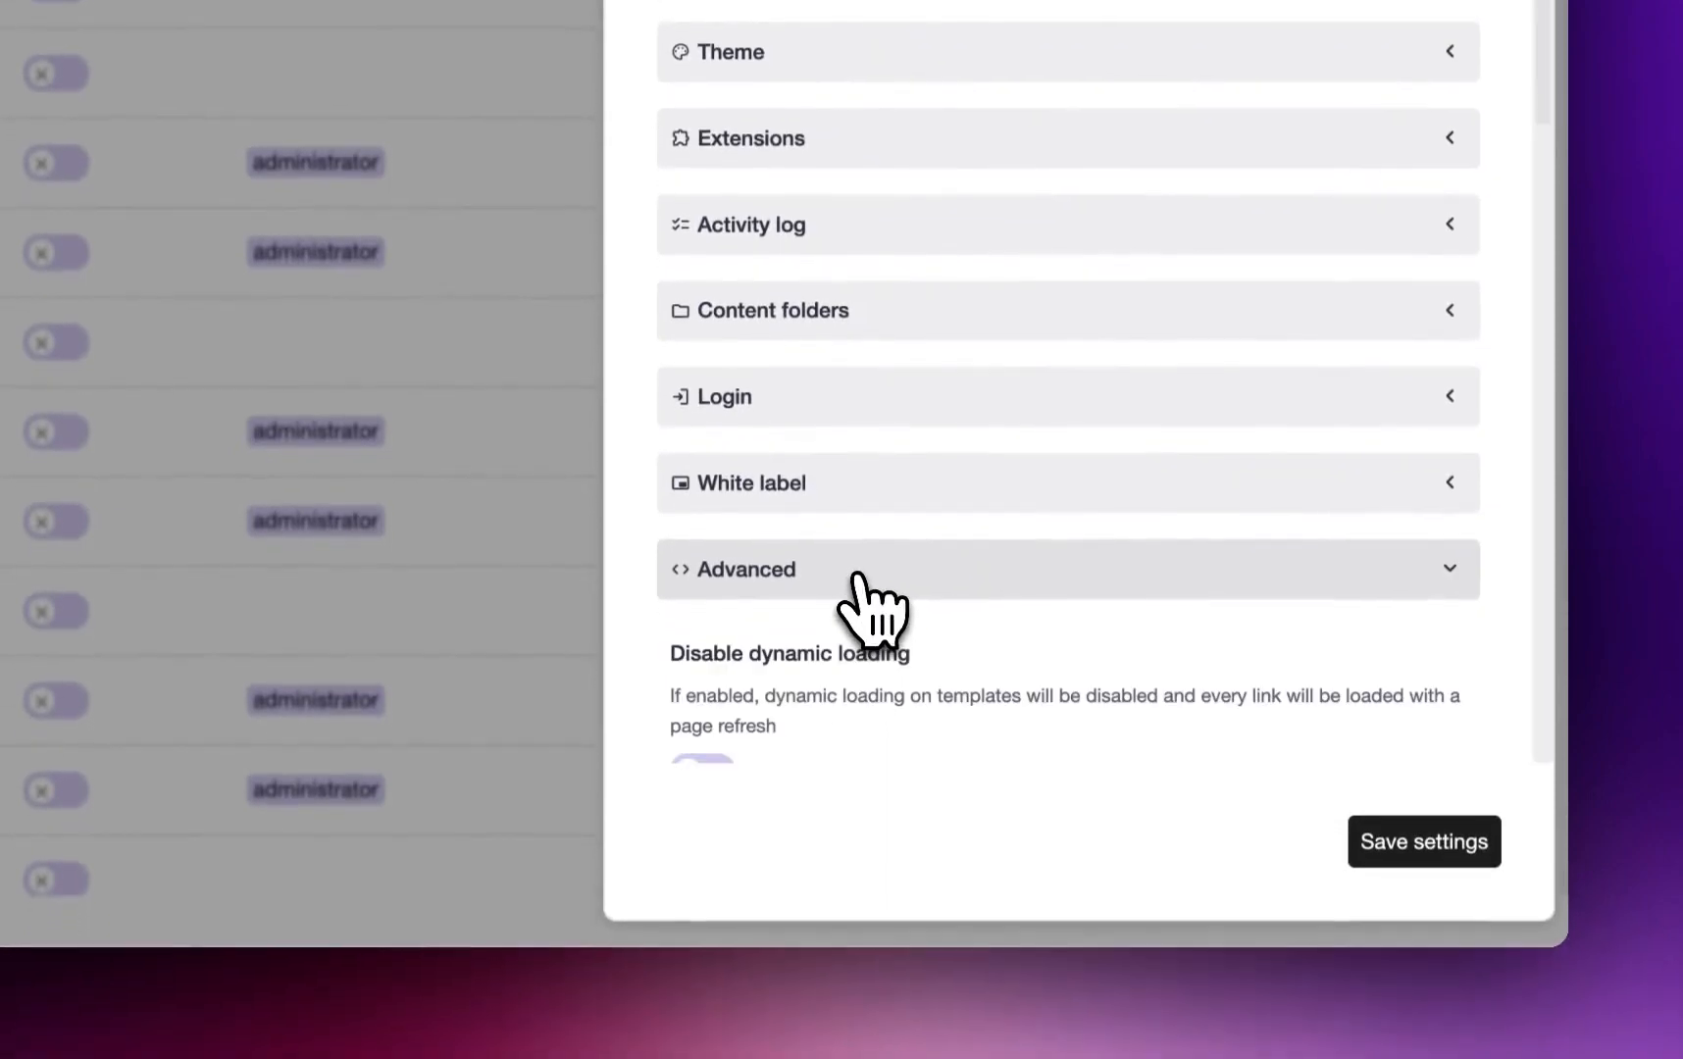
{"action": "scroll", "scroll_direction": "down", "scroll_amount": 3}
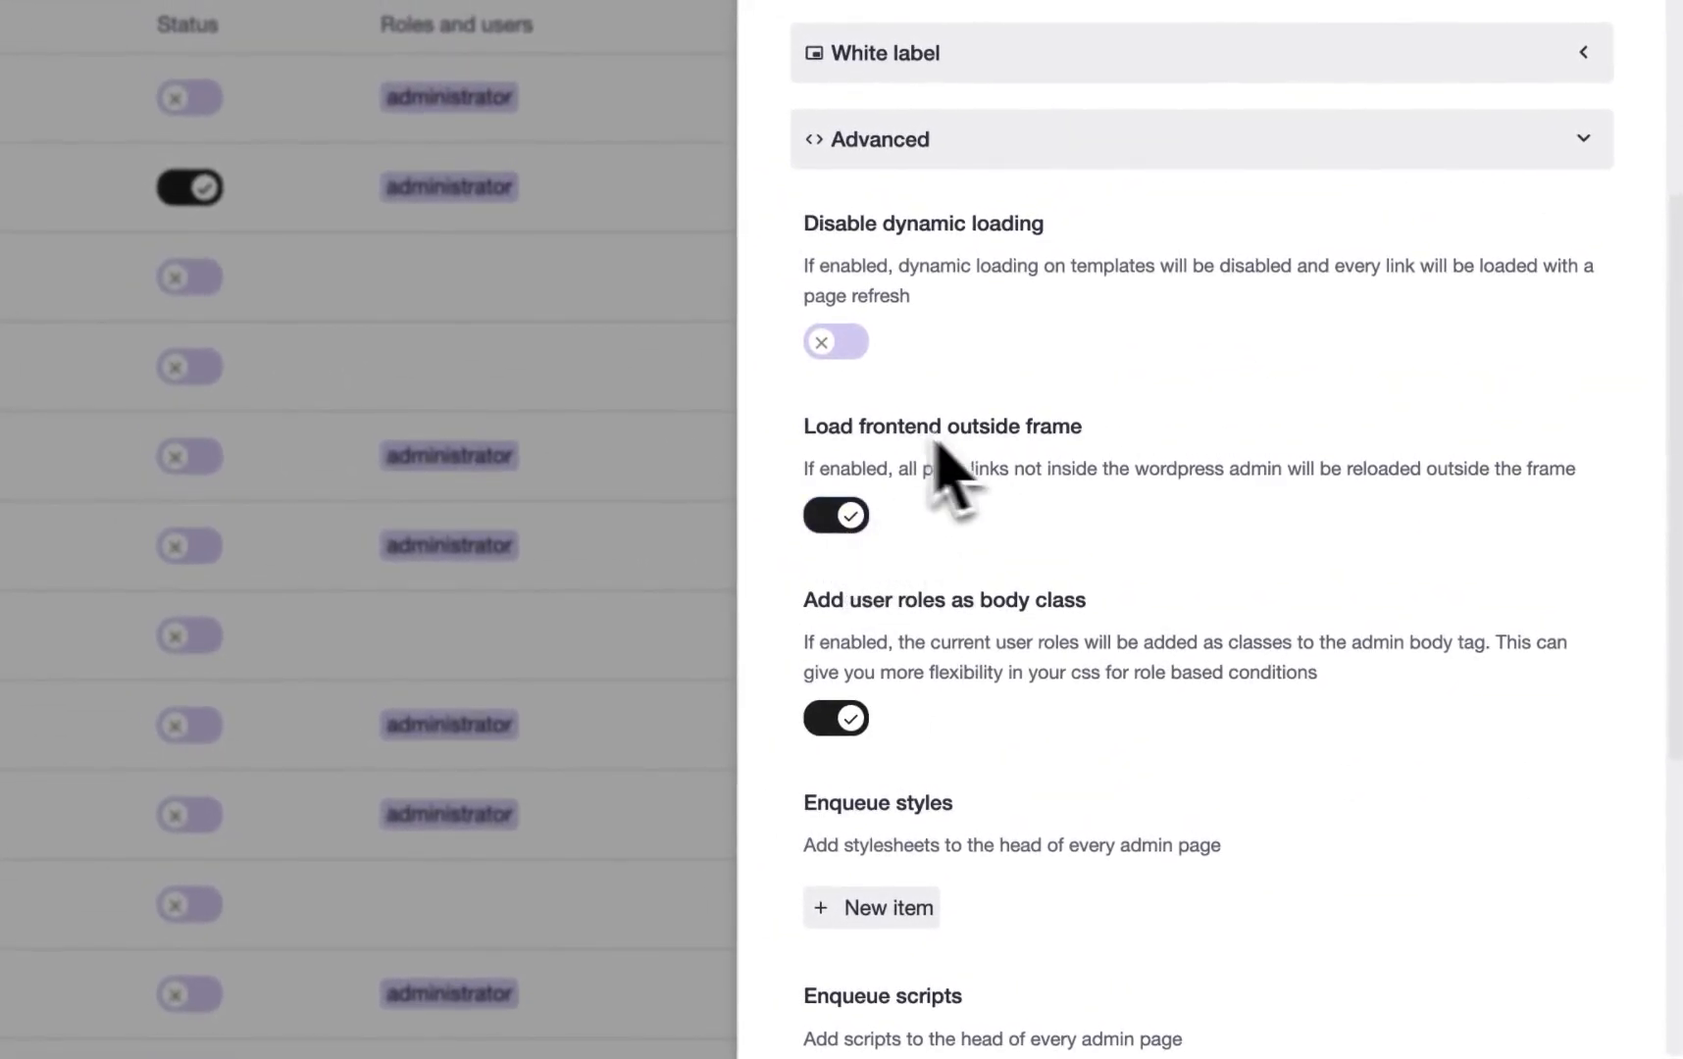
{"action": "scroll", "scroll_direction": "down", "scroll_amount": 3}
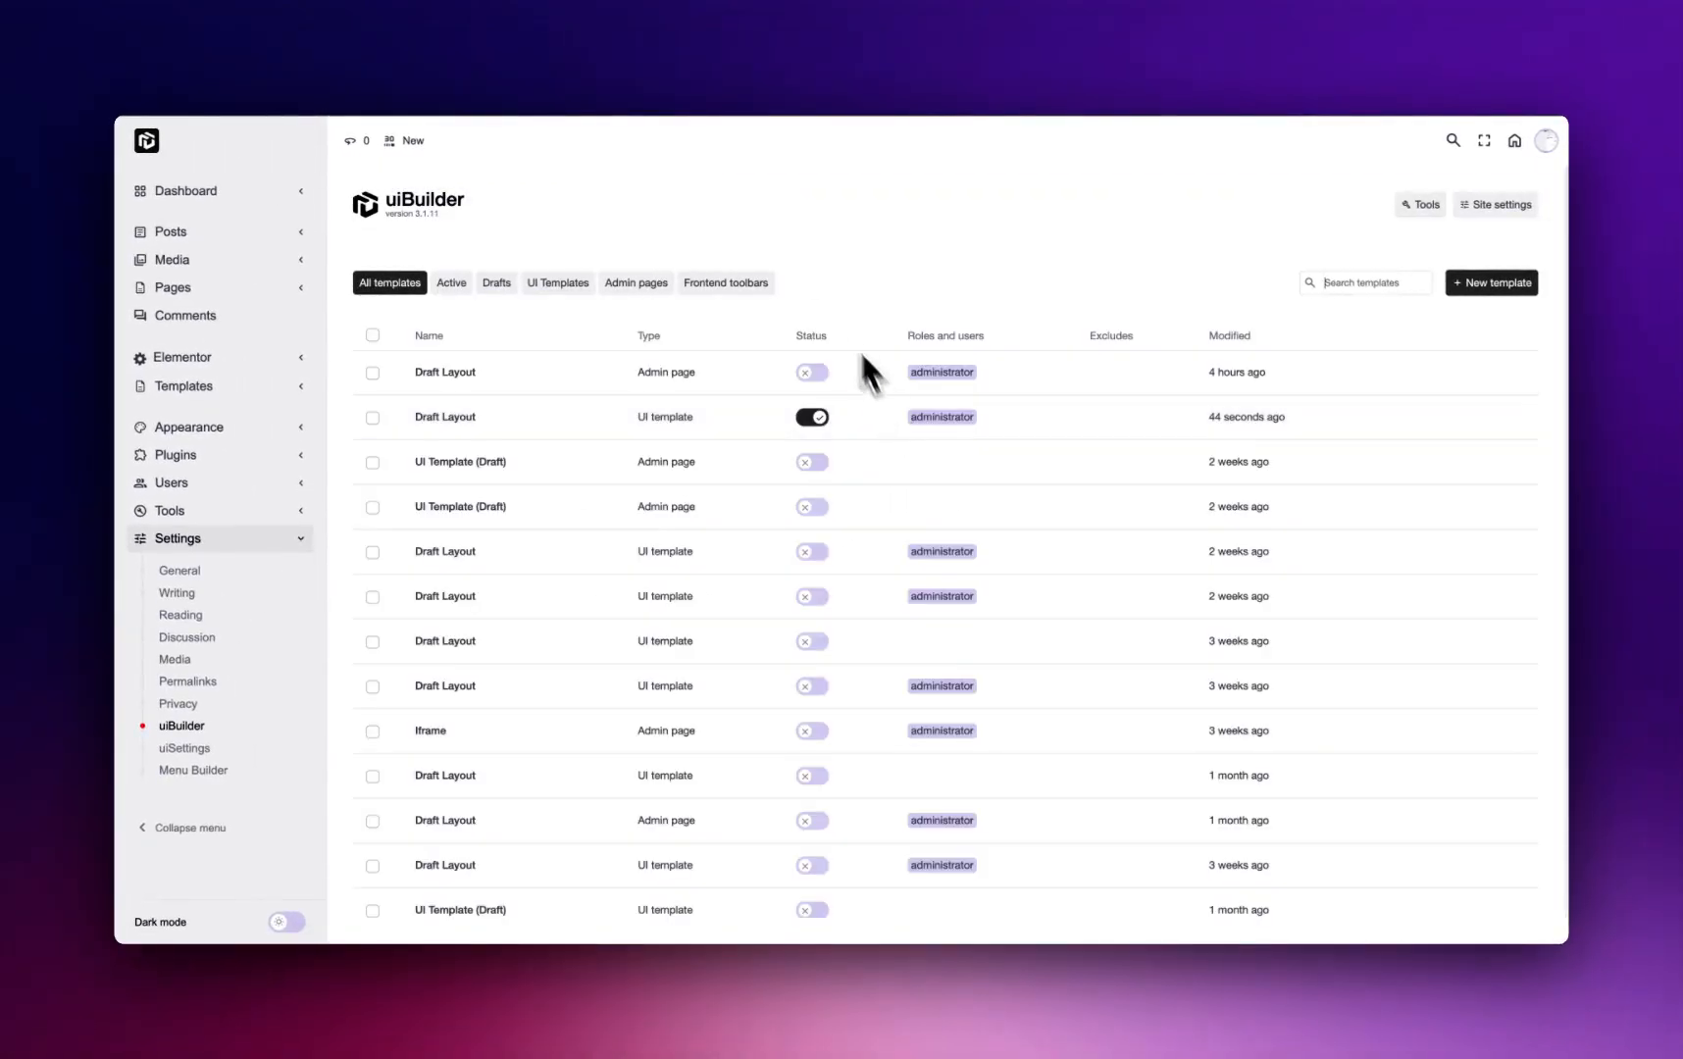
{"action": "mouse_move", "coordinate": [1205, 259]}
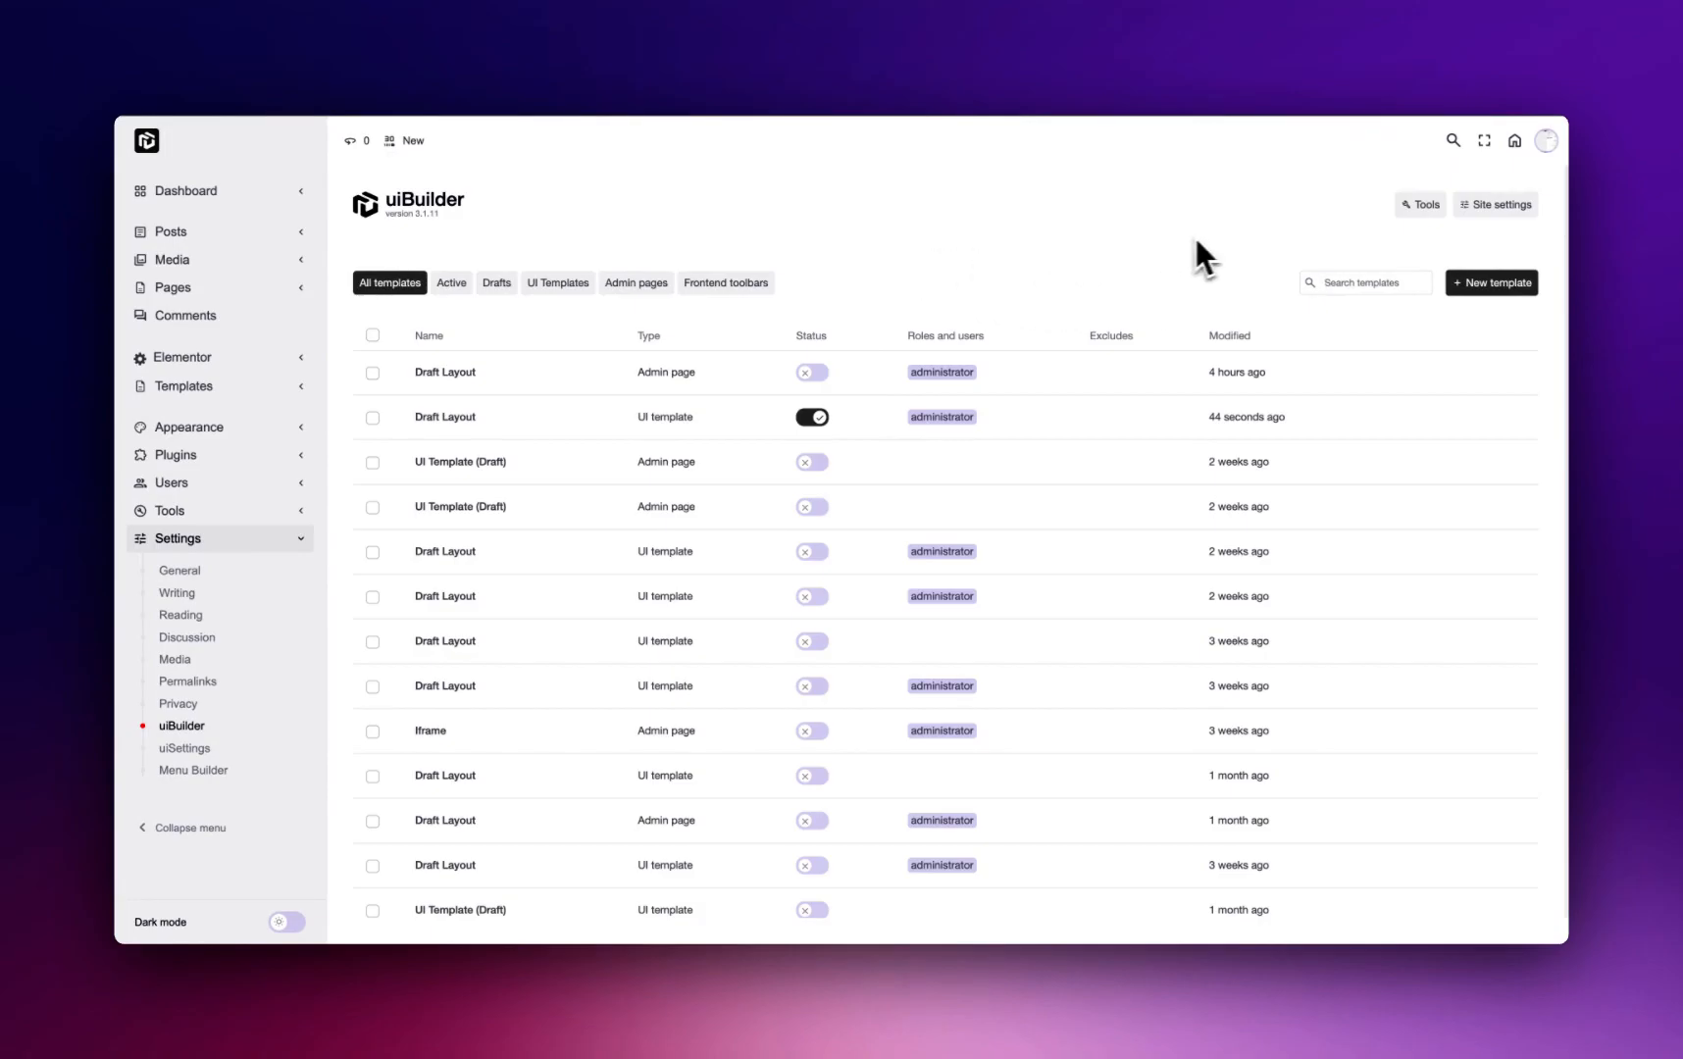
{"action": "mouse_move", "coordinate": [961, 263]}
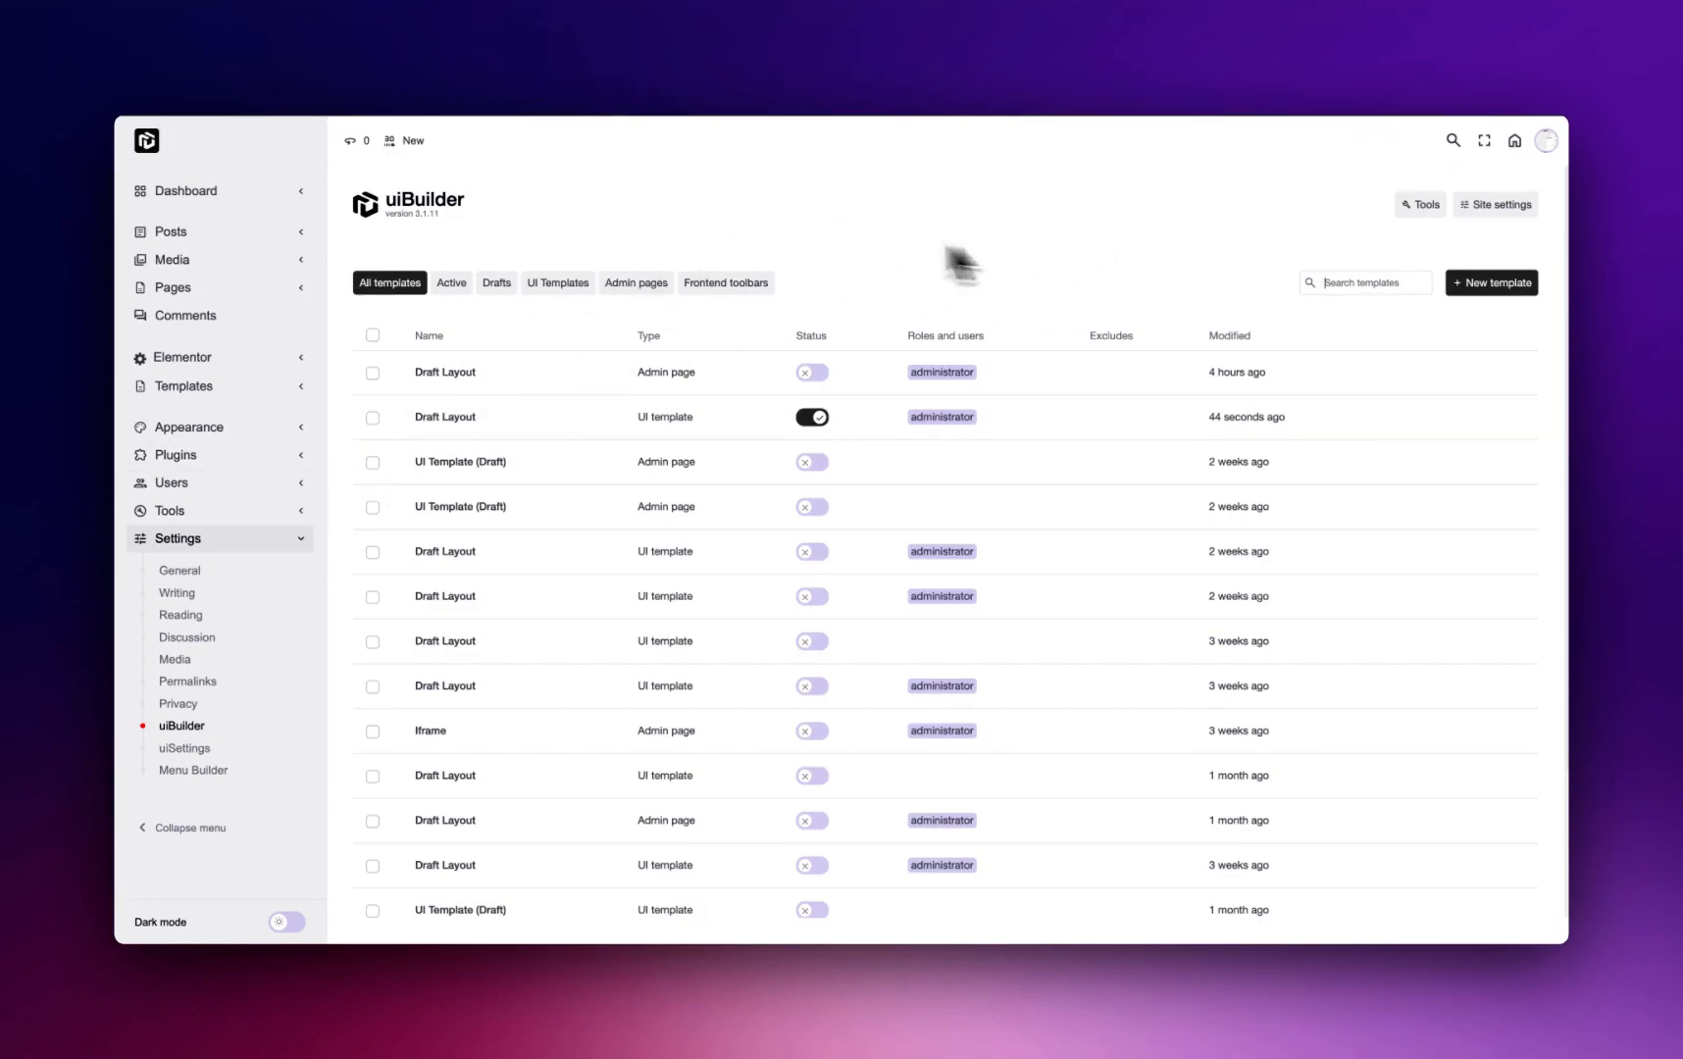
{"action": "left_click", "coordinate": [1546, 141]}
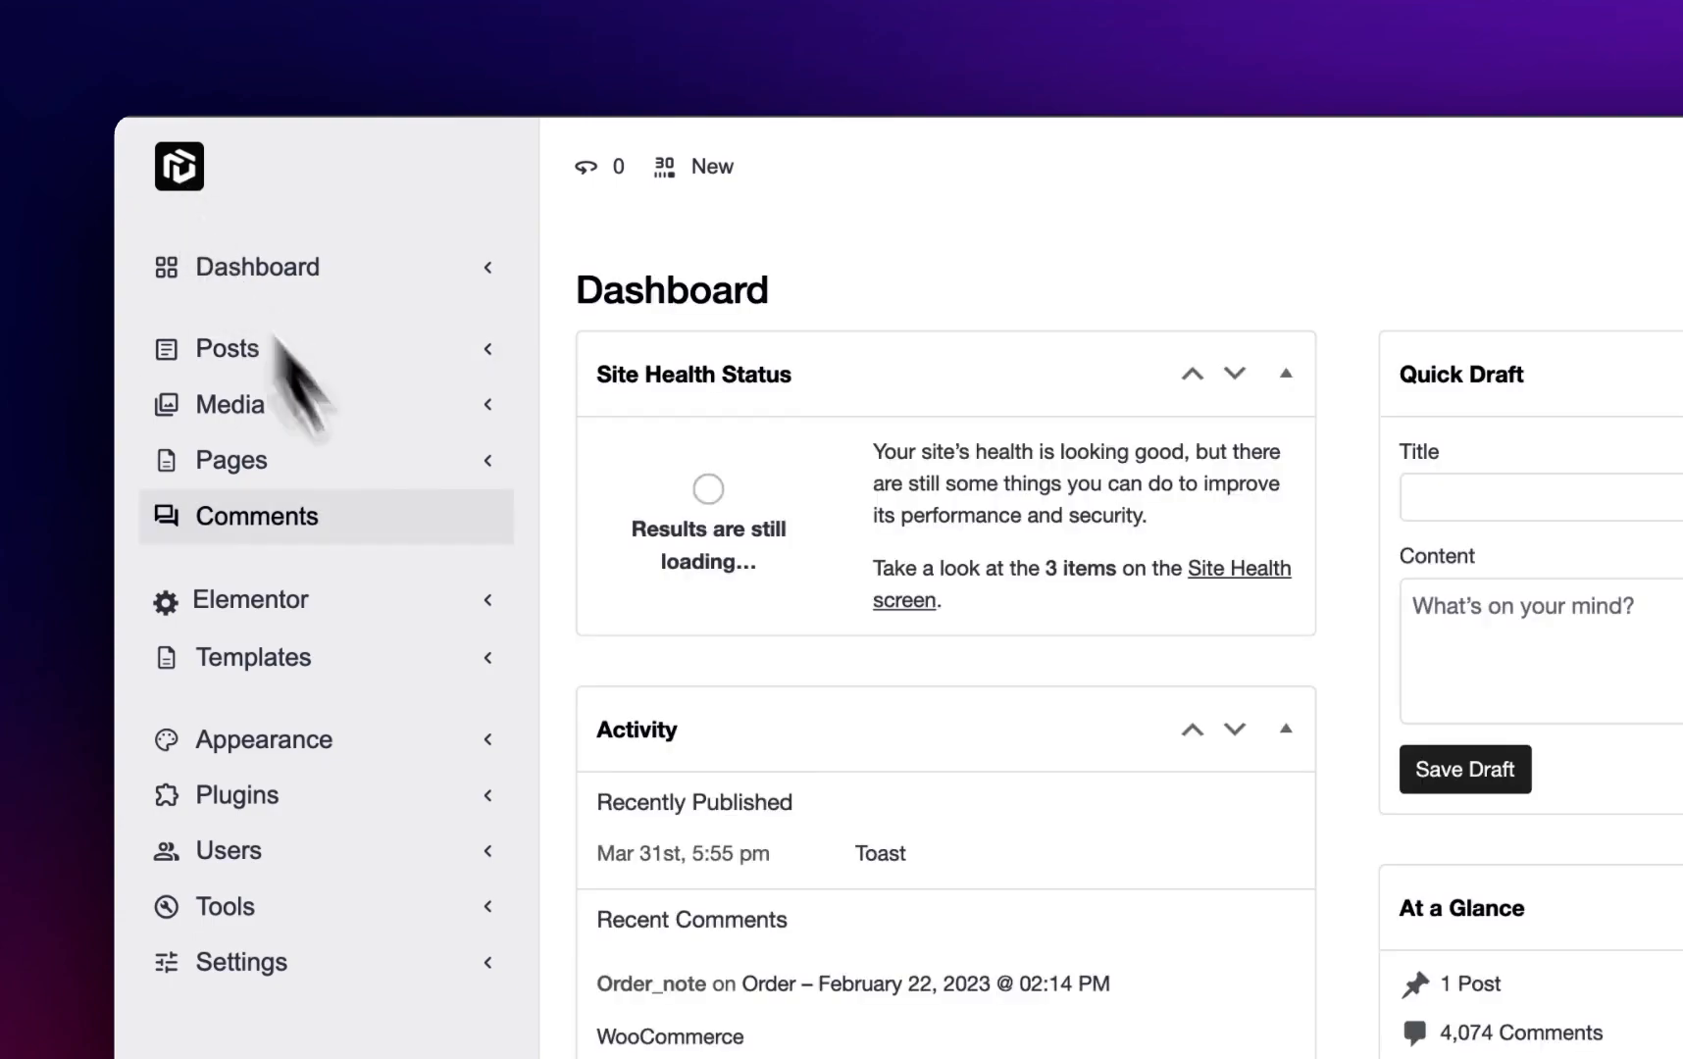
{"action": "left_click", "coordinate": [241, 961]}
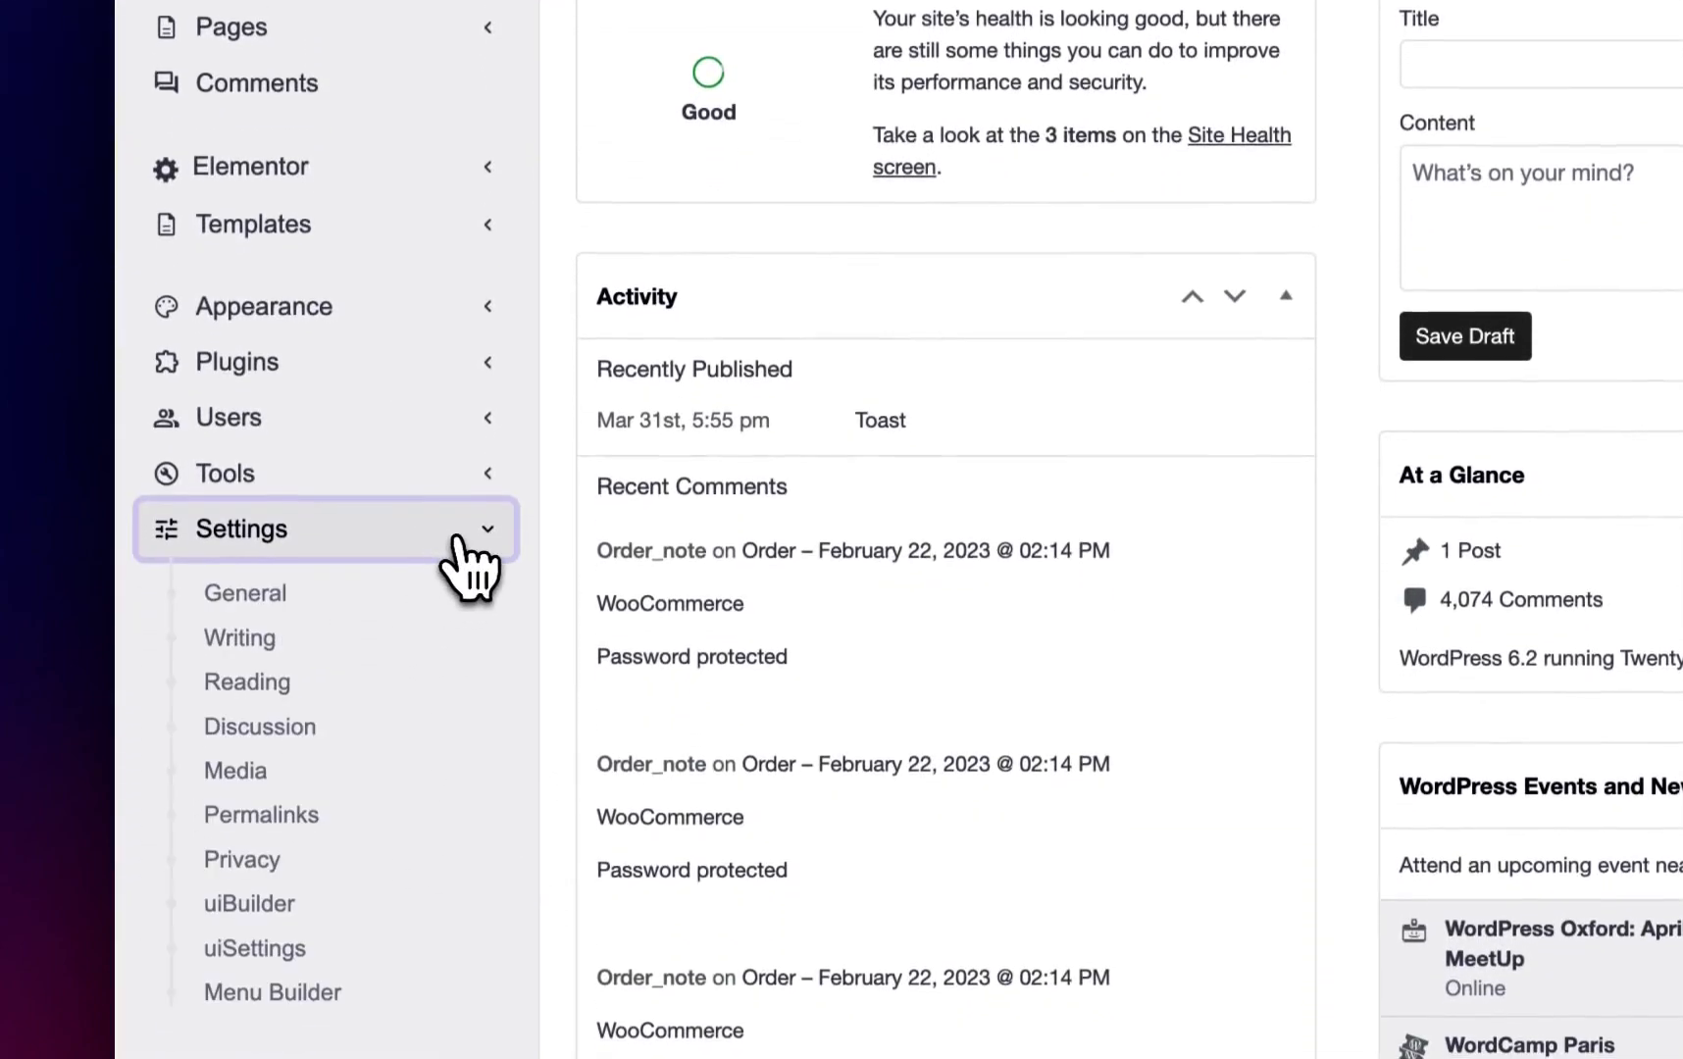
{"action": "mouse_move", "coordinate": [312, 987]}
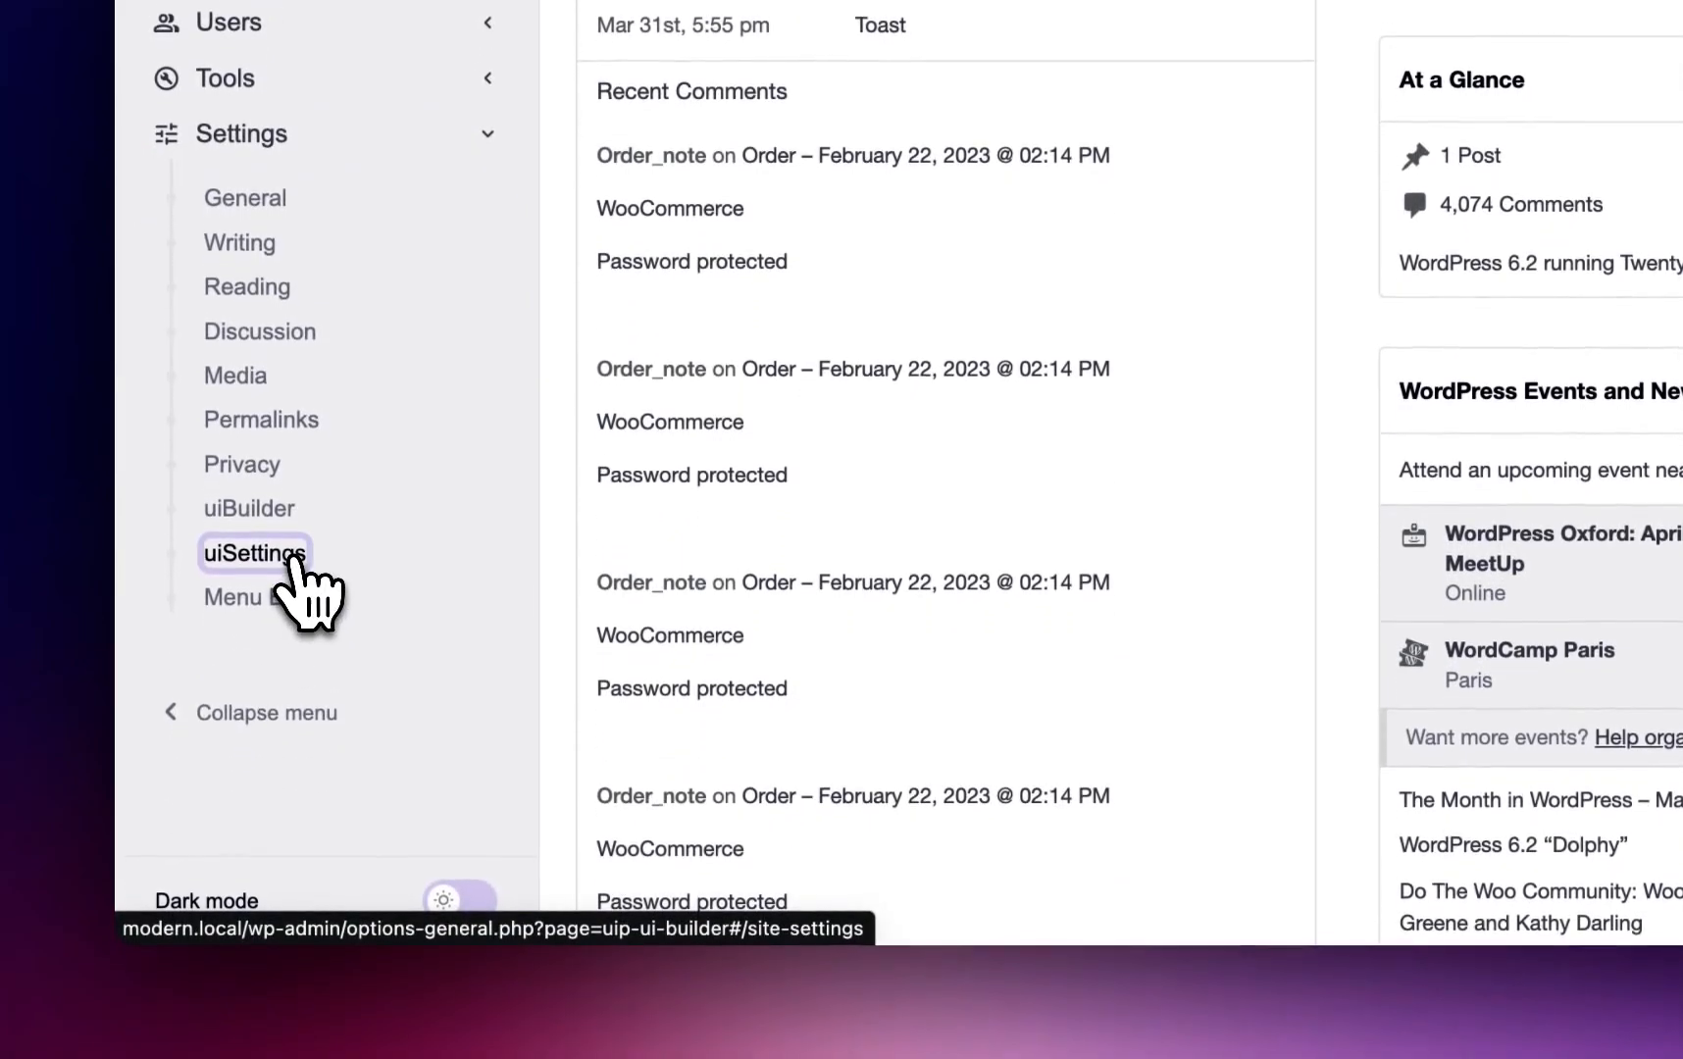
{"action": "left_click", "coordinate": [253, 553]}
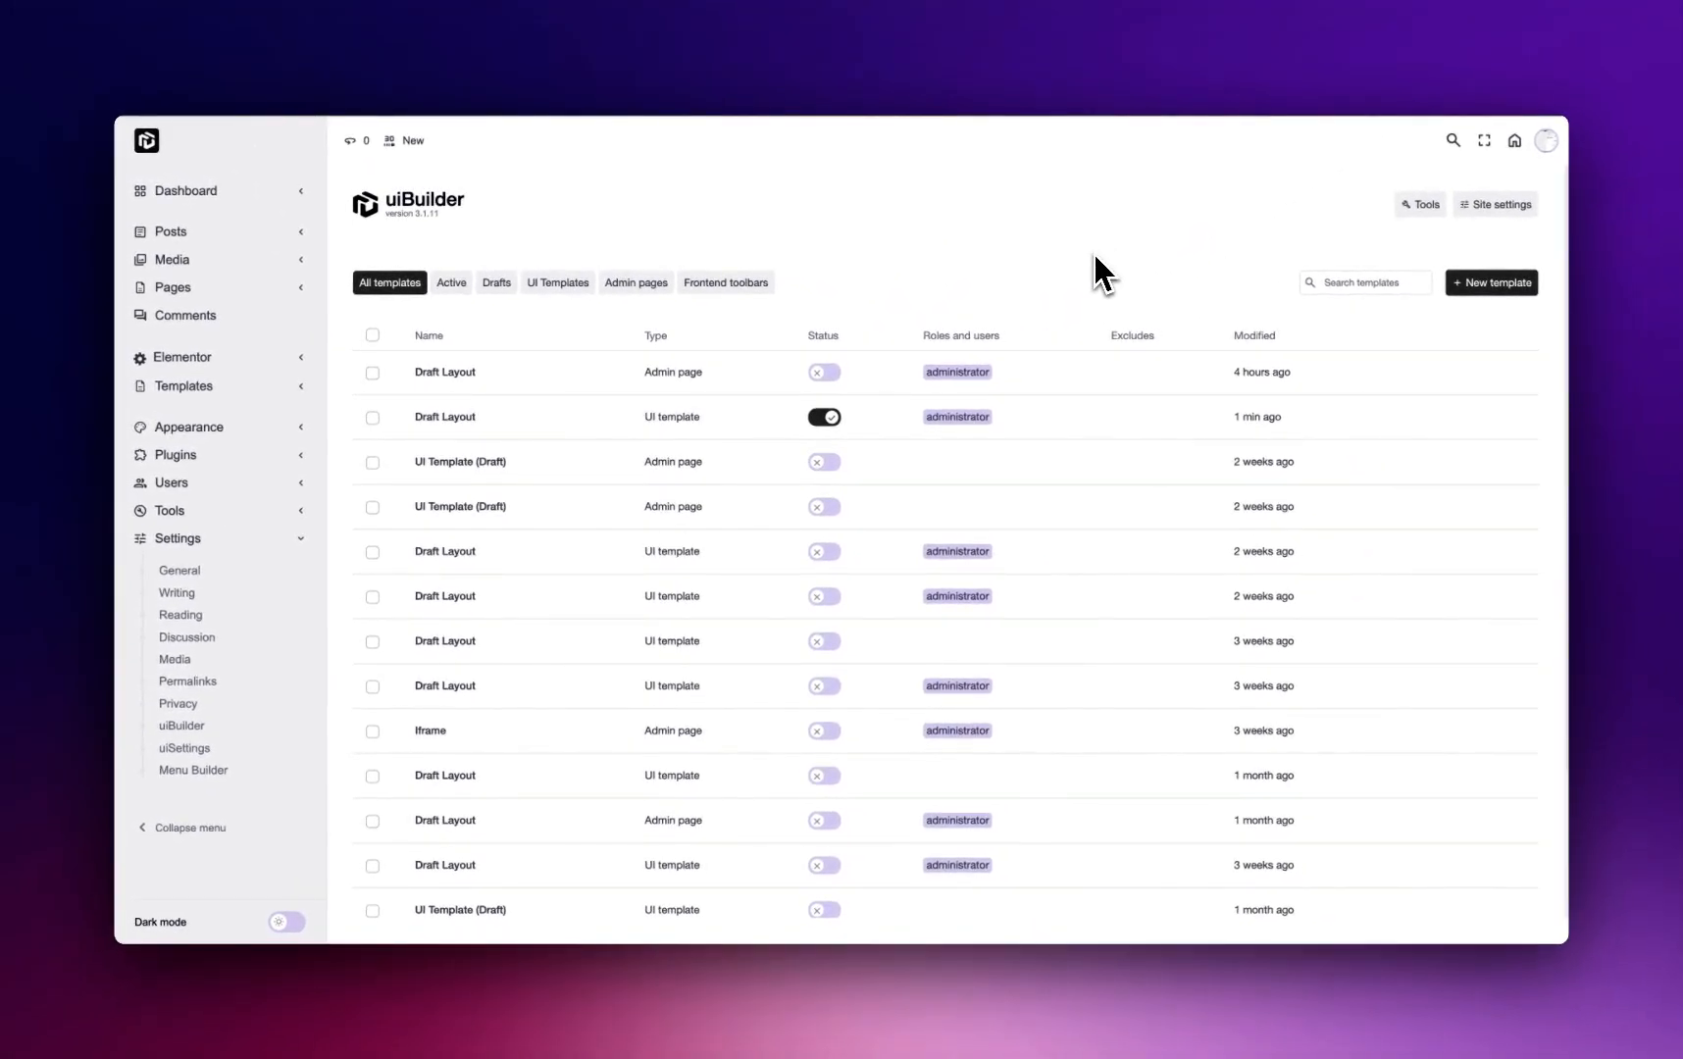
{"action": "mouse_move", "coordinate": [869, 275]}
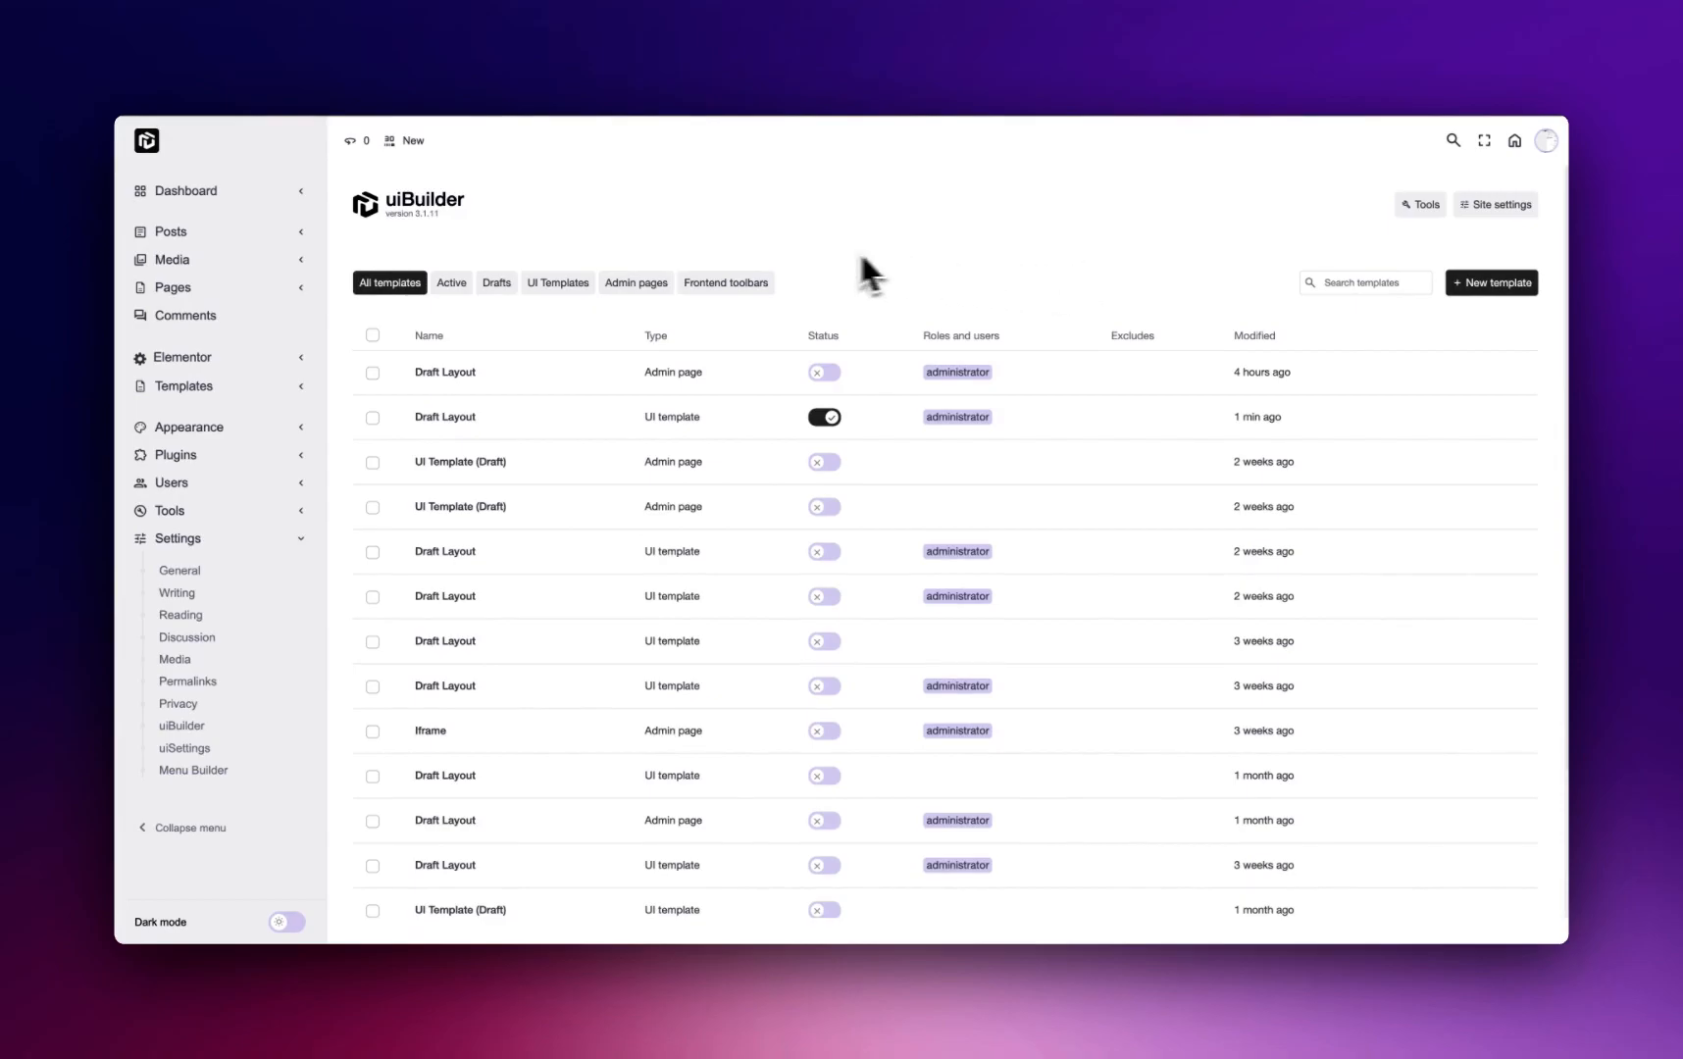
{"action": "mouse_move", "coordinate": [858, 262]}
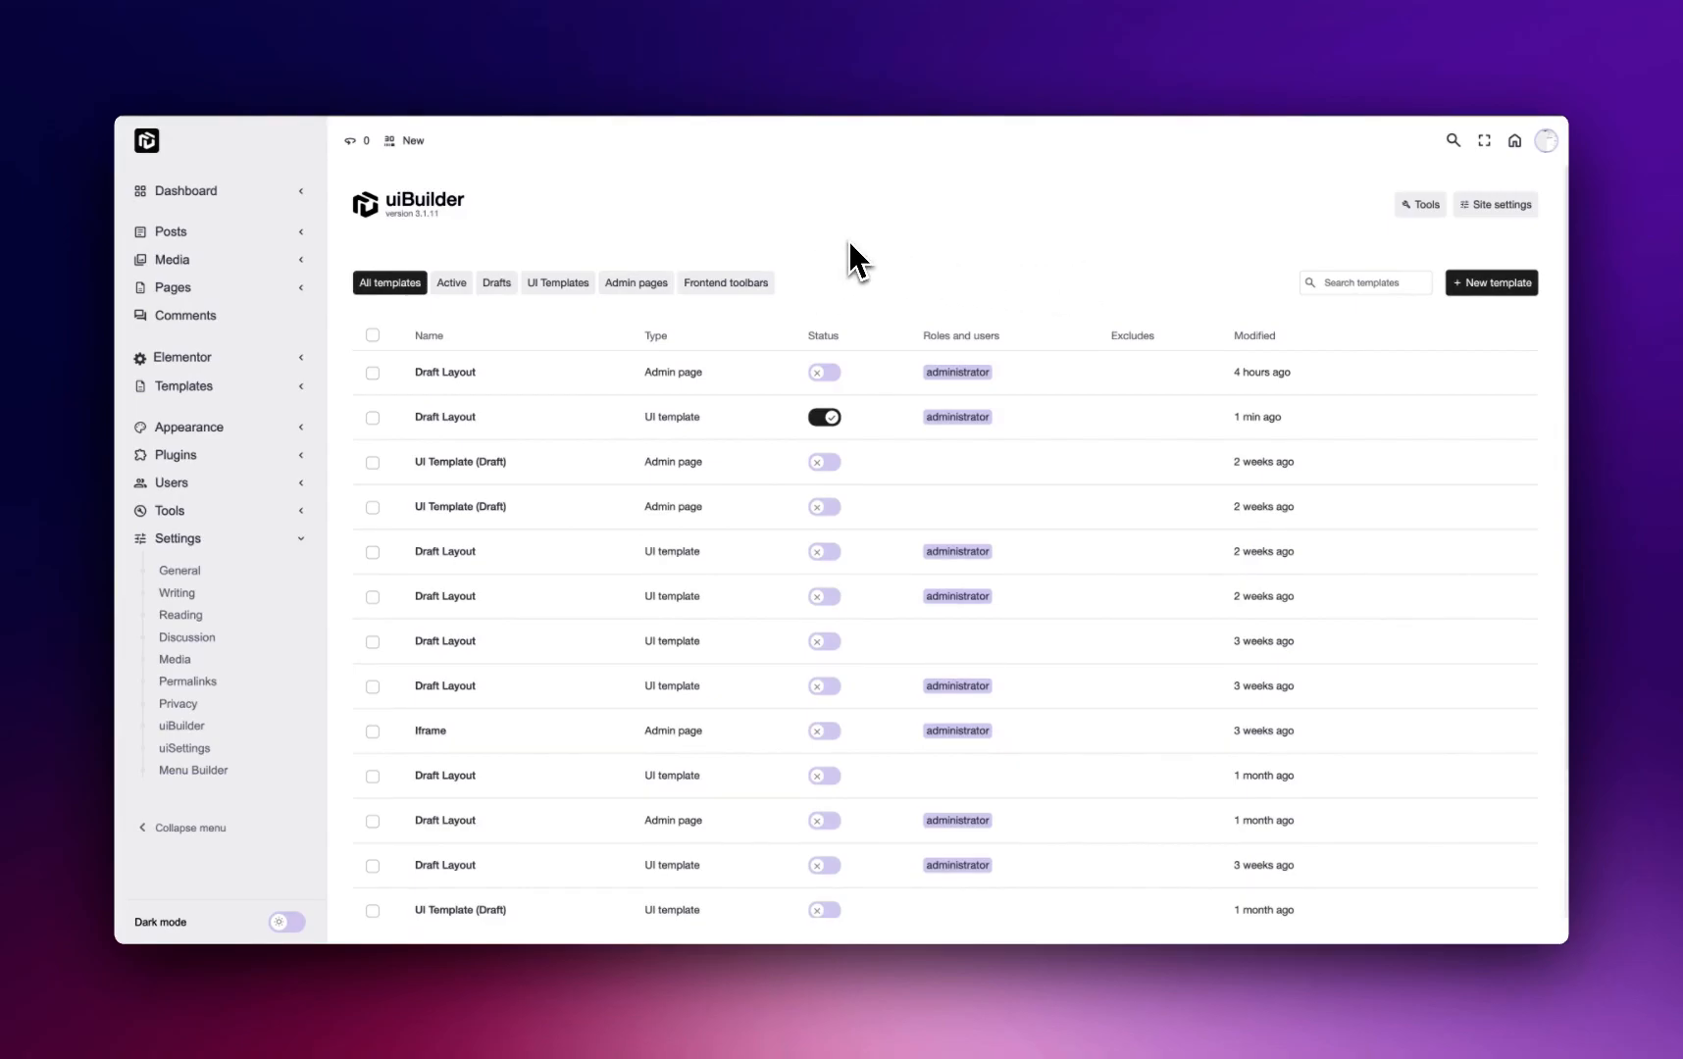